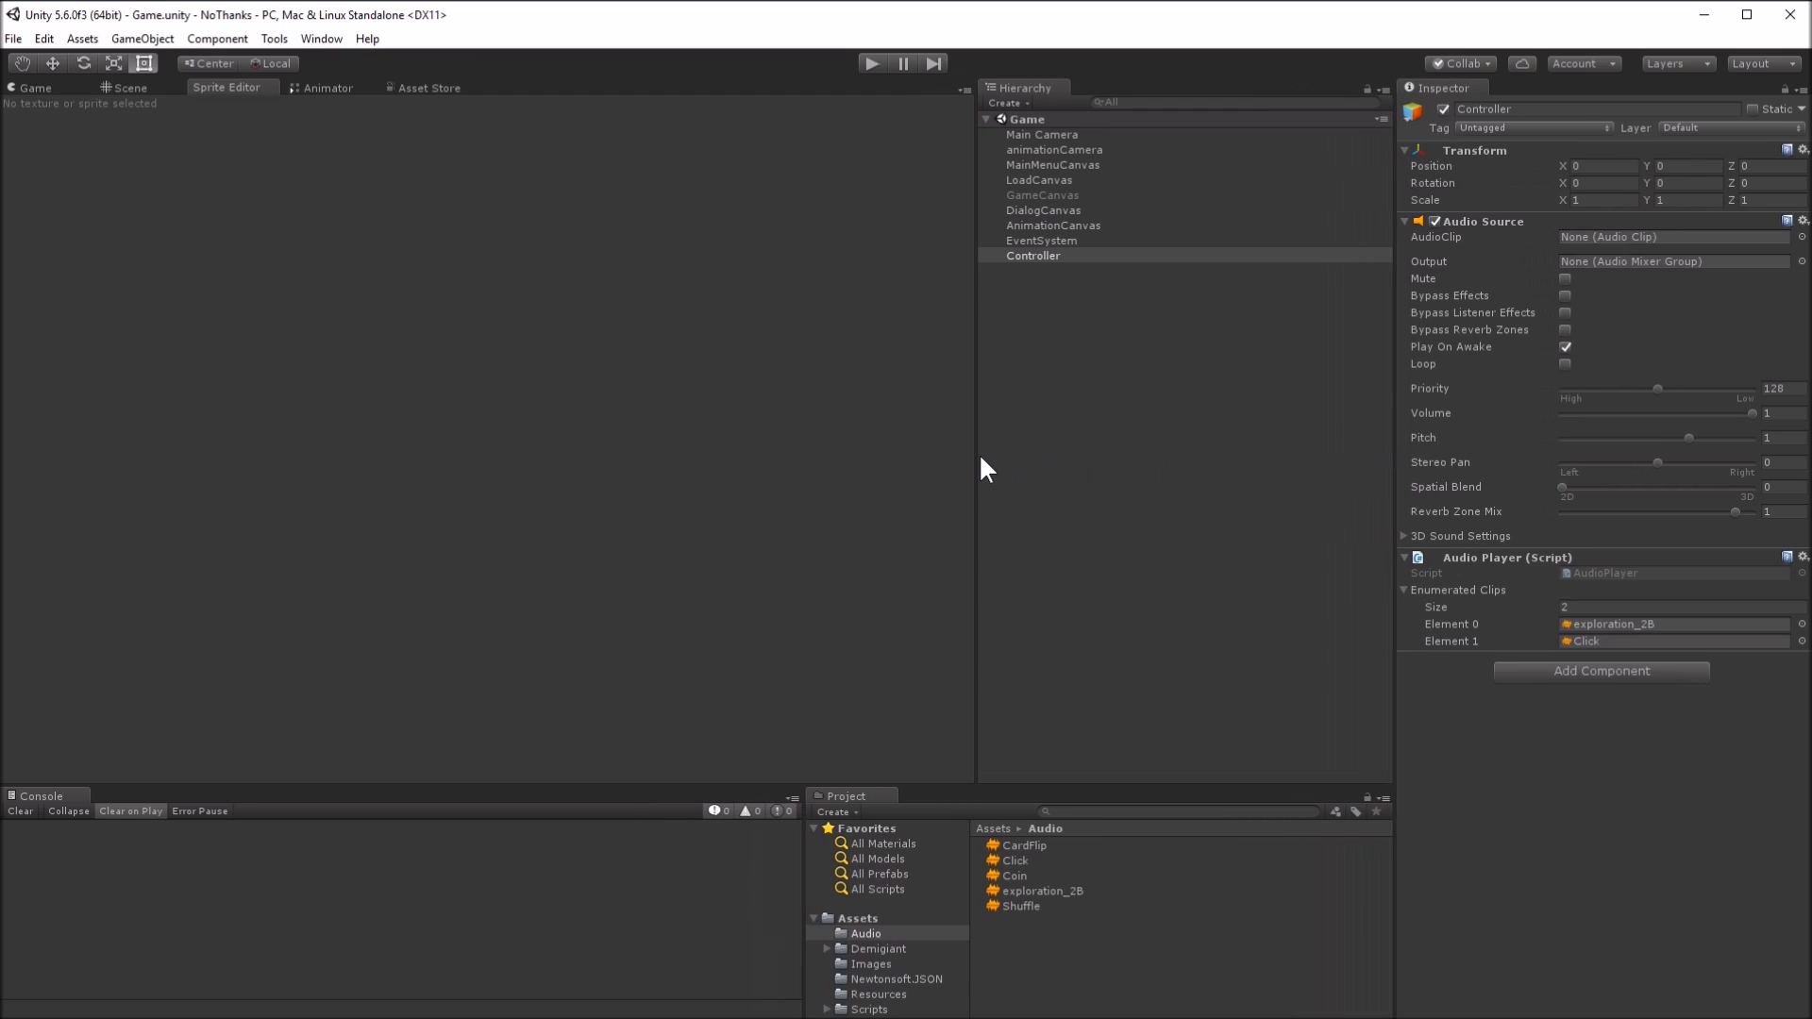
Add the Timeline and Game scripts to the Controller object
{"action": "left_click", "coordinate": [1148, 255]}
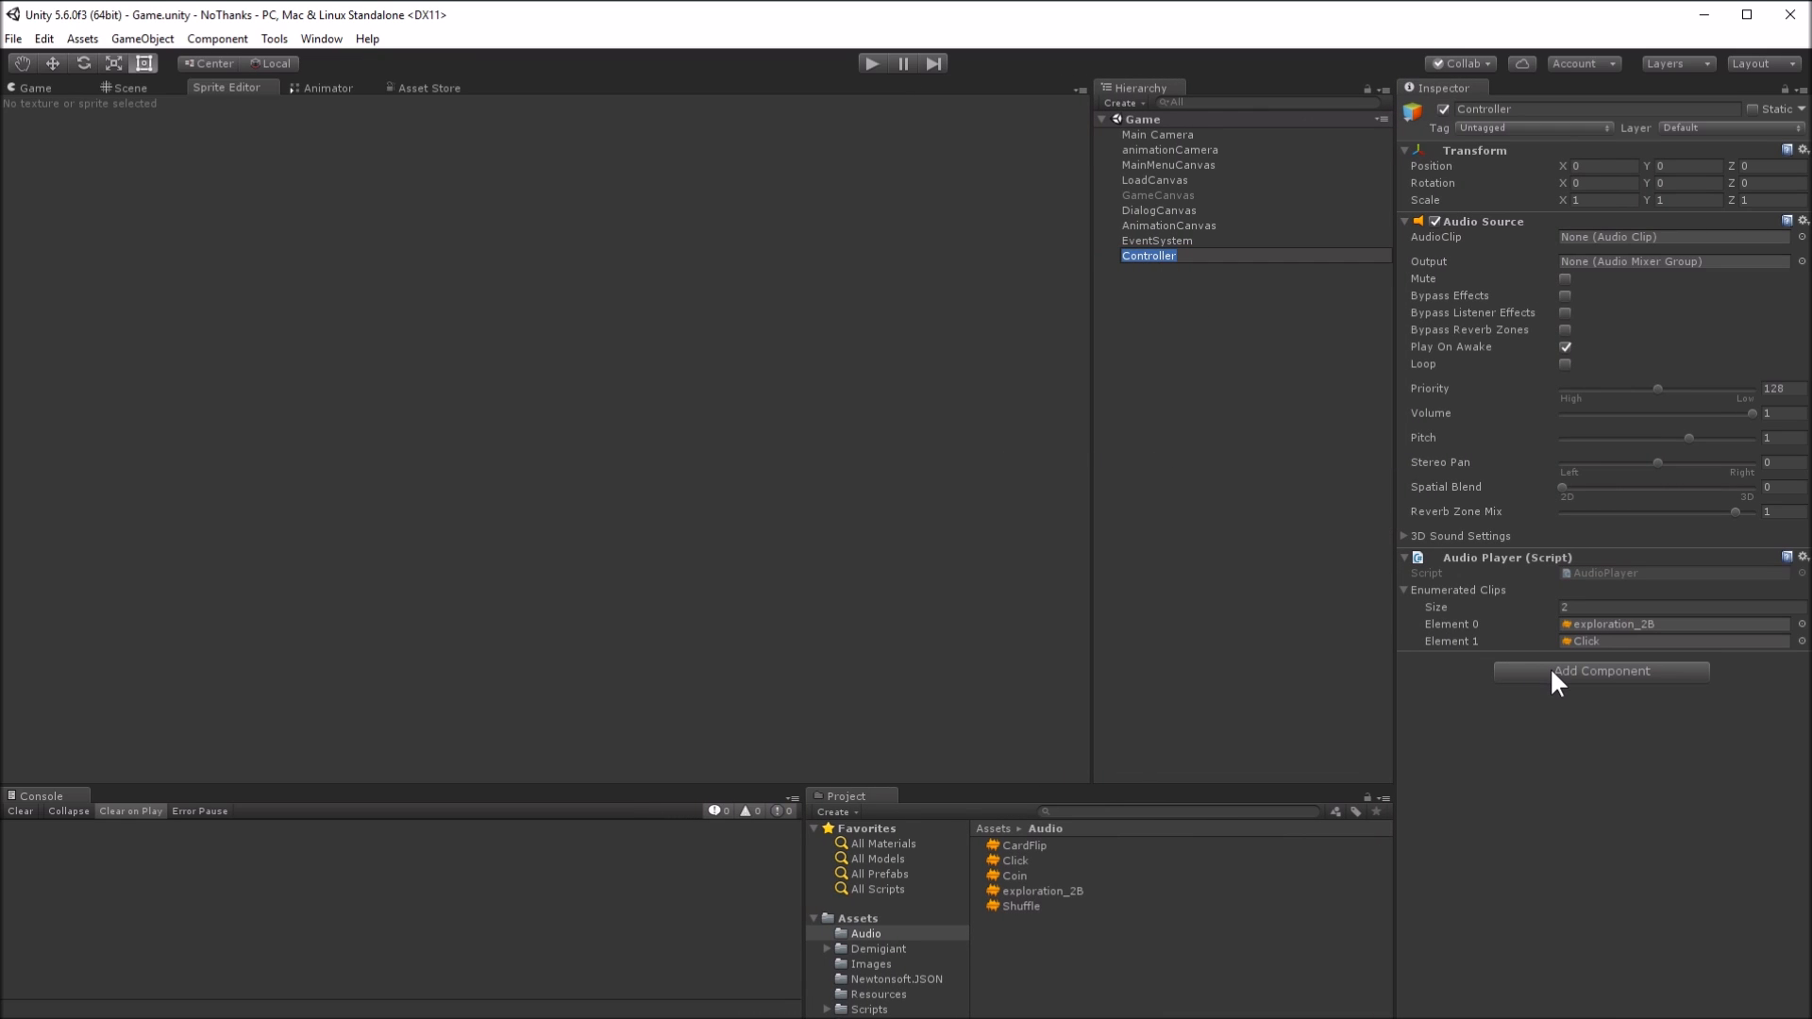
{"action": "left_click", "coordinate": [1600, 672]}
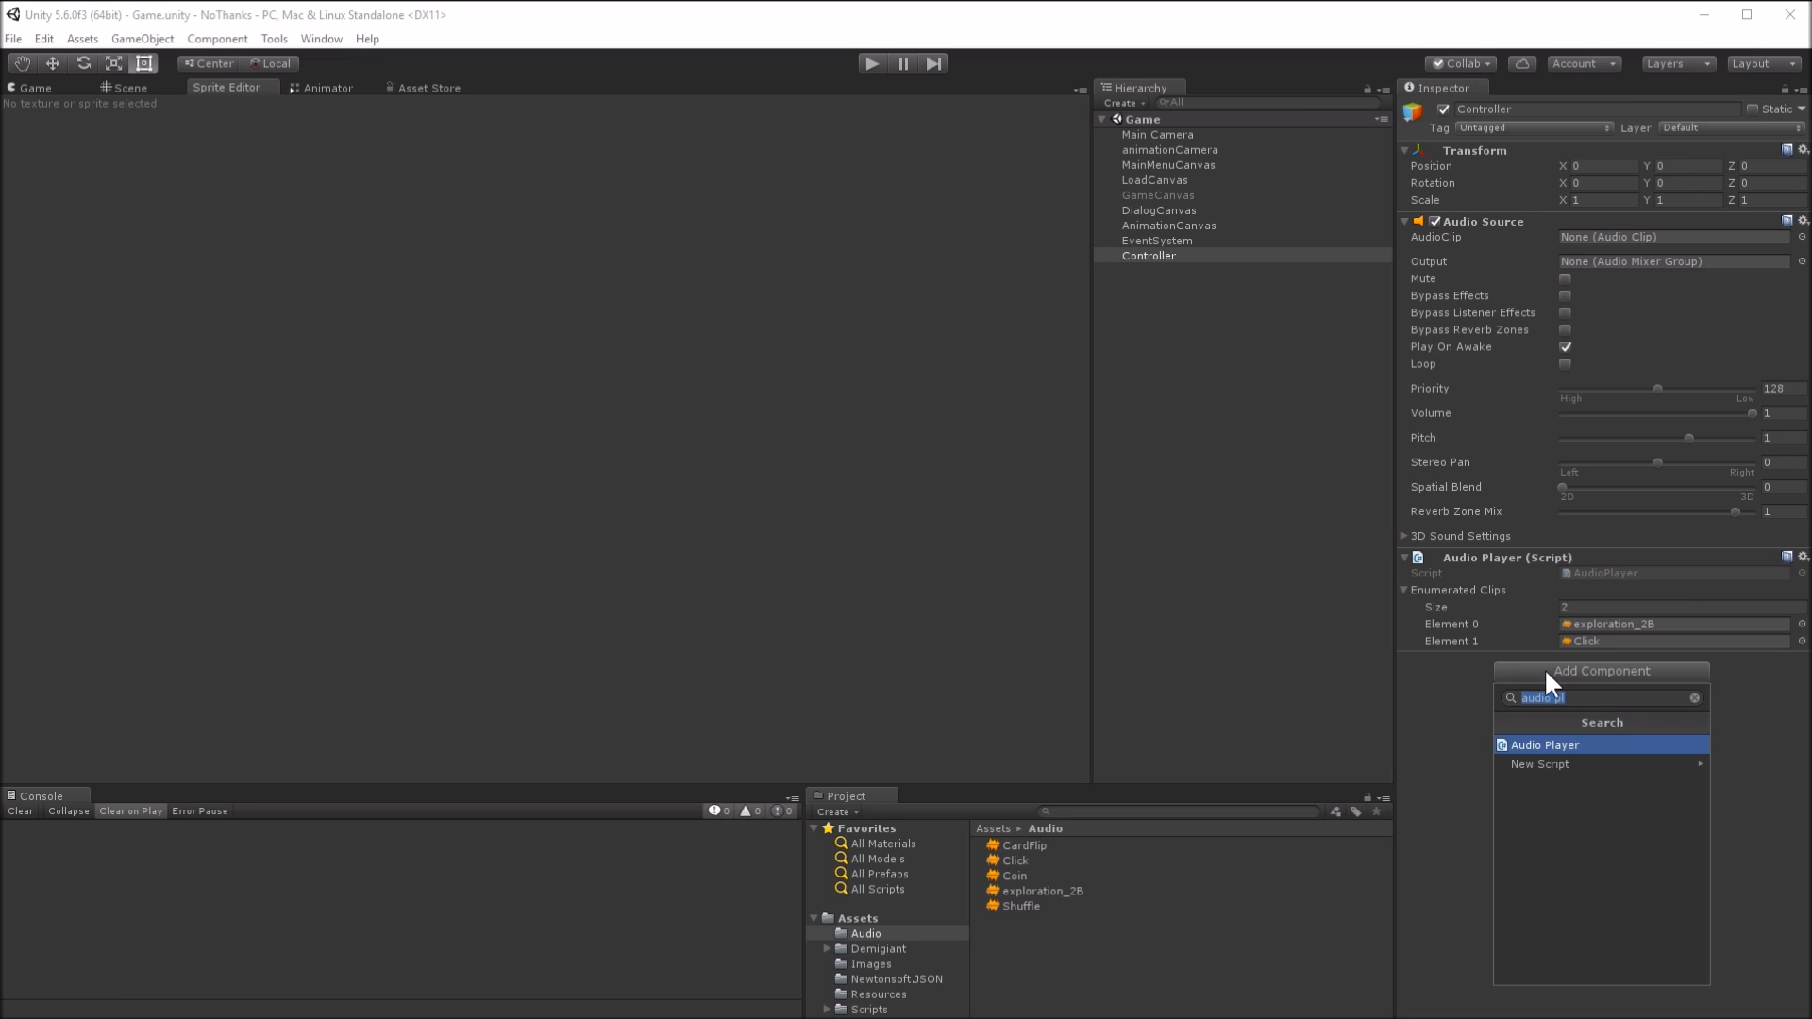
{"action": "type", "text": "time"}
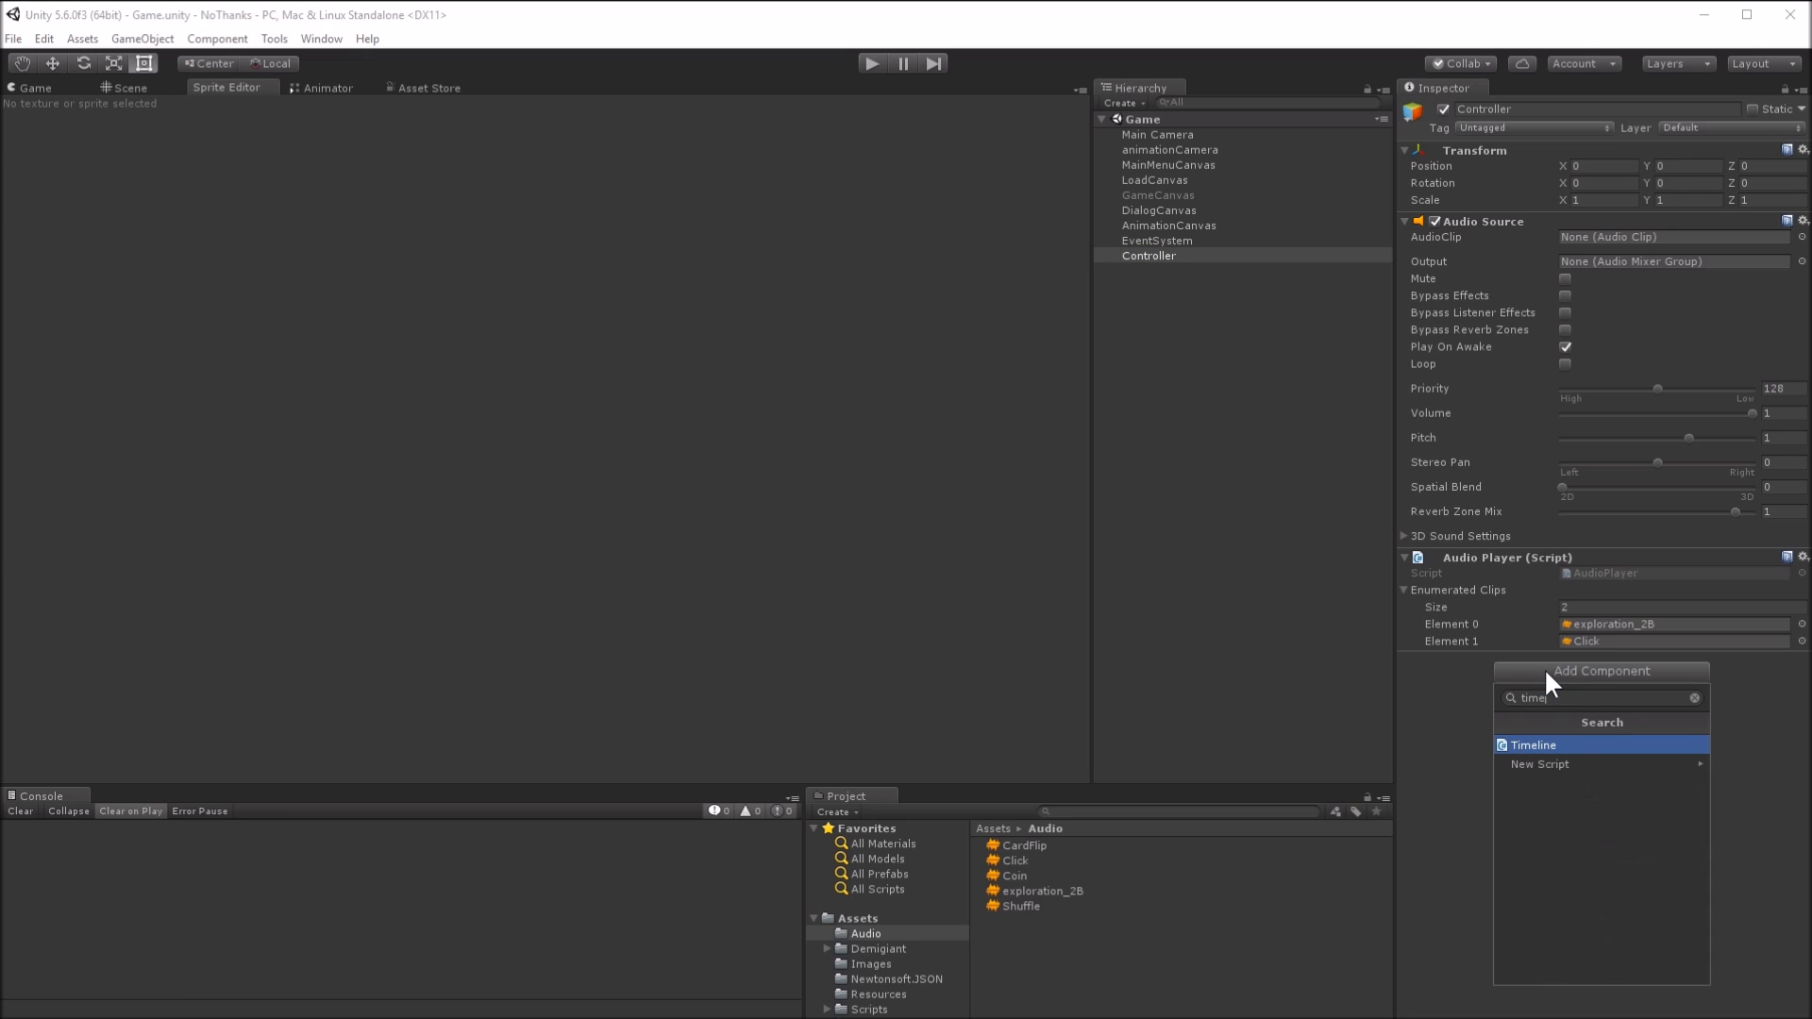
{"action": "left_click", "coordinate": [1533, 743]}
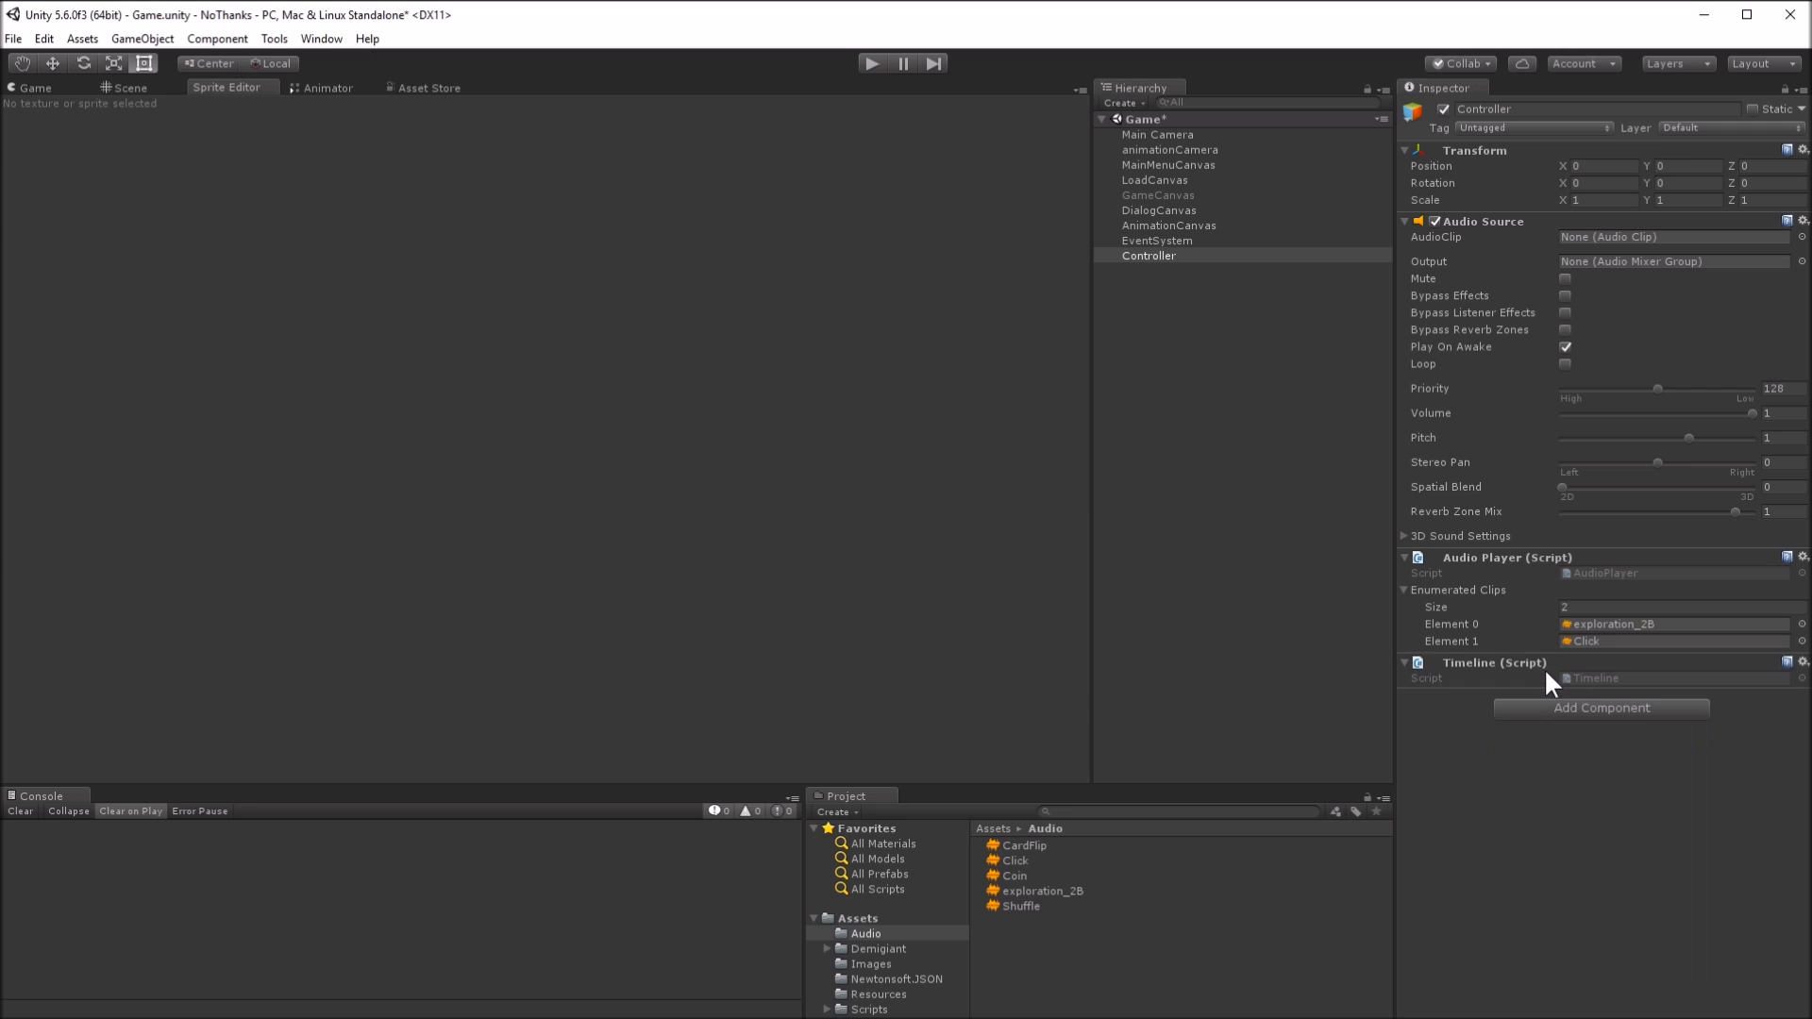
{"action": "left_click", "coordinate": [1600, 708]}
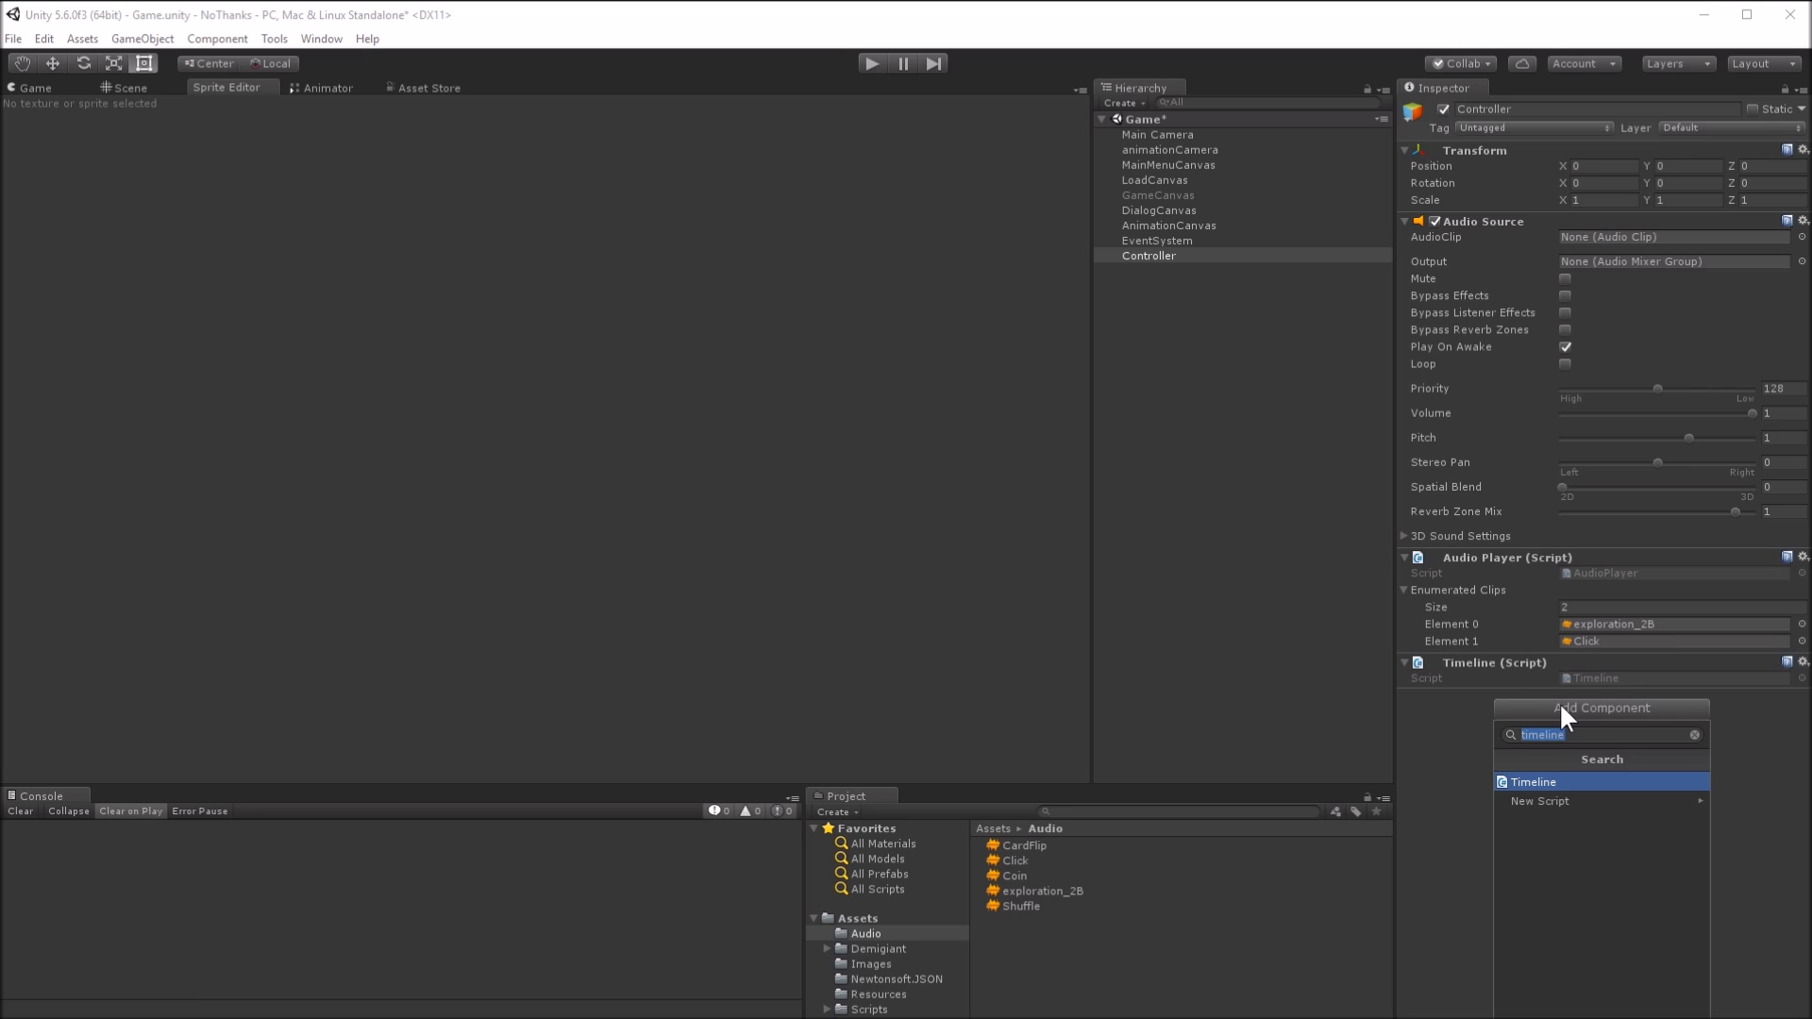
{"action": "type", "text": "game"}
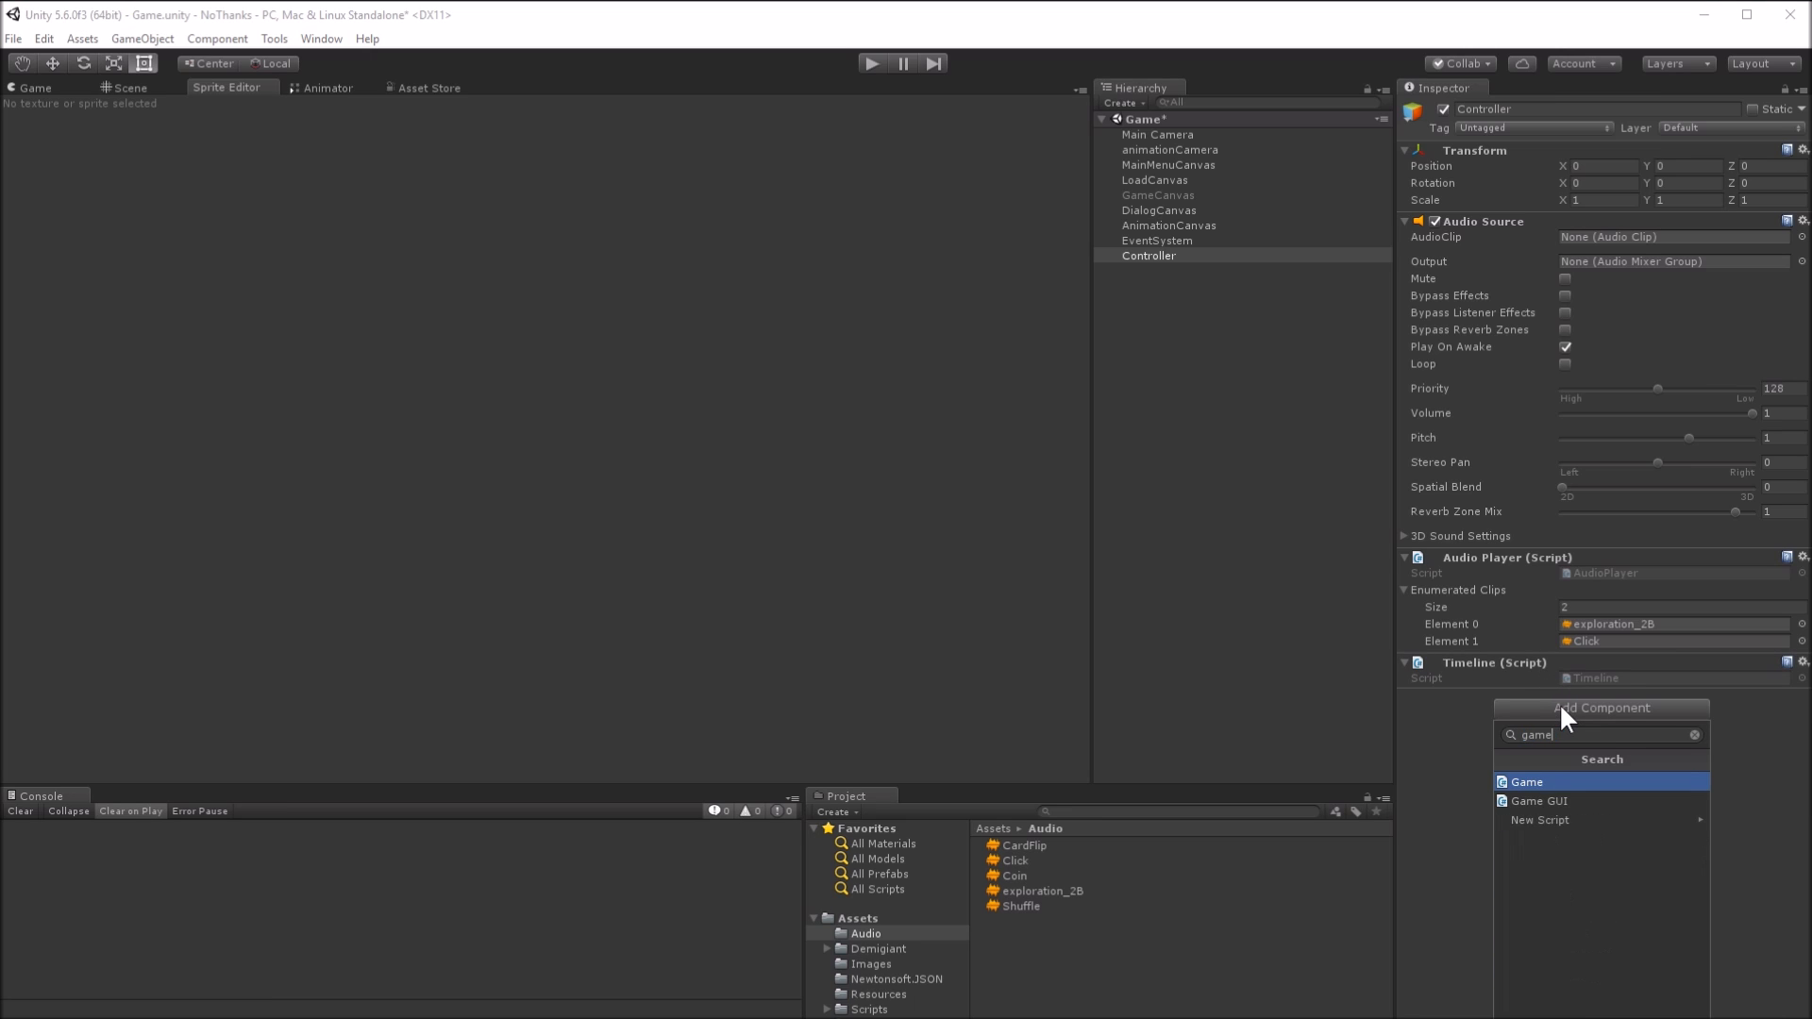
{"action": "left_click", "coordinate": [1525, 782]}
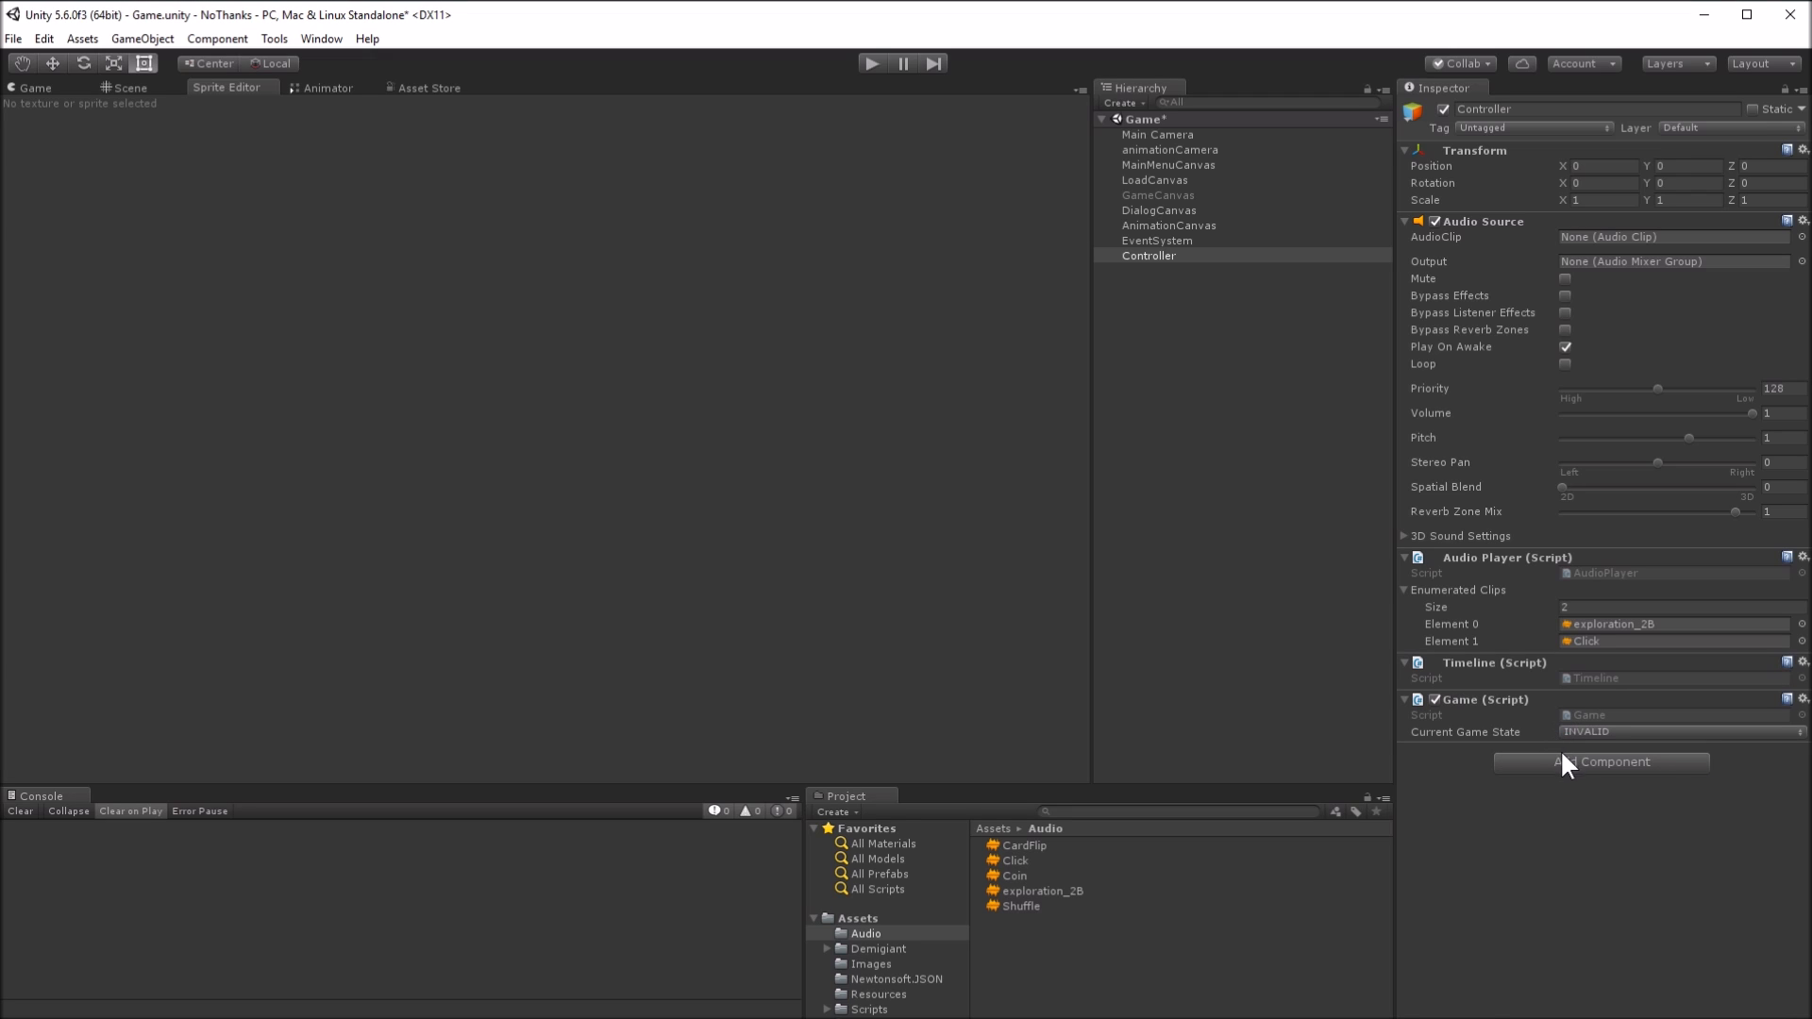
Add the Player List, Main Menu and Game GUI scripts to Controller
{"action": "left_click", "coordinate": [1598, 760]}
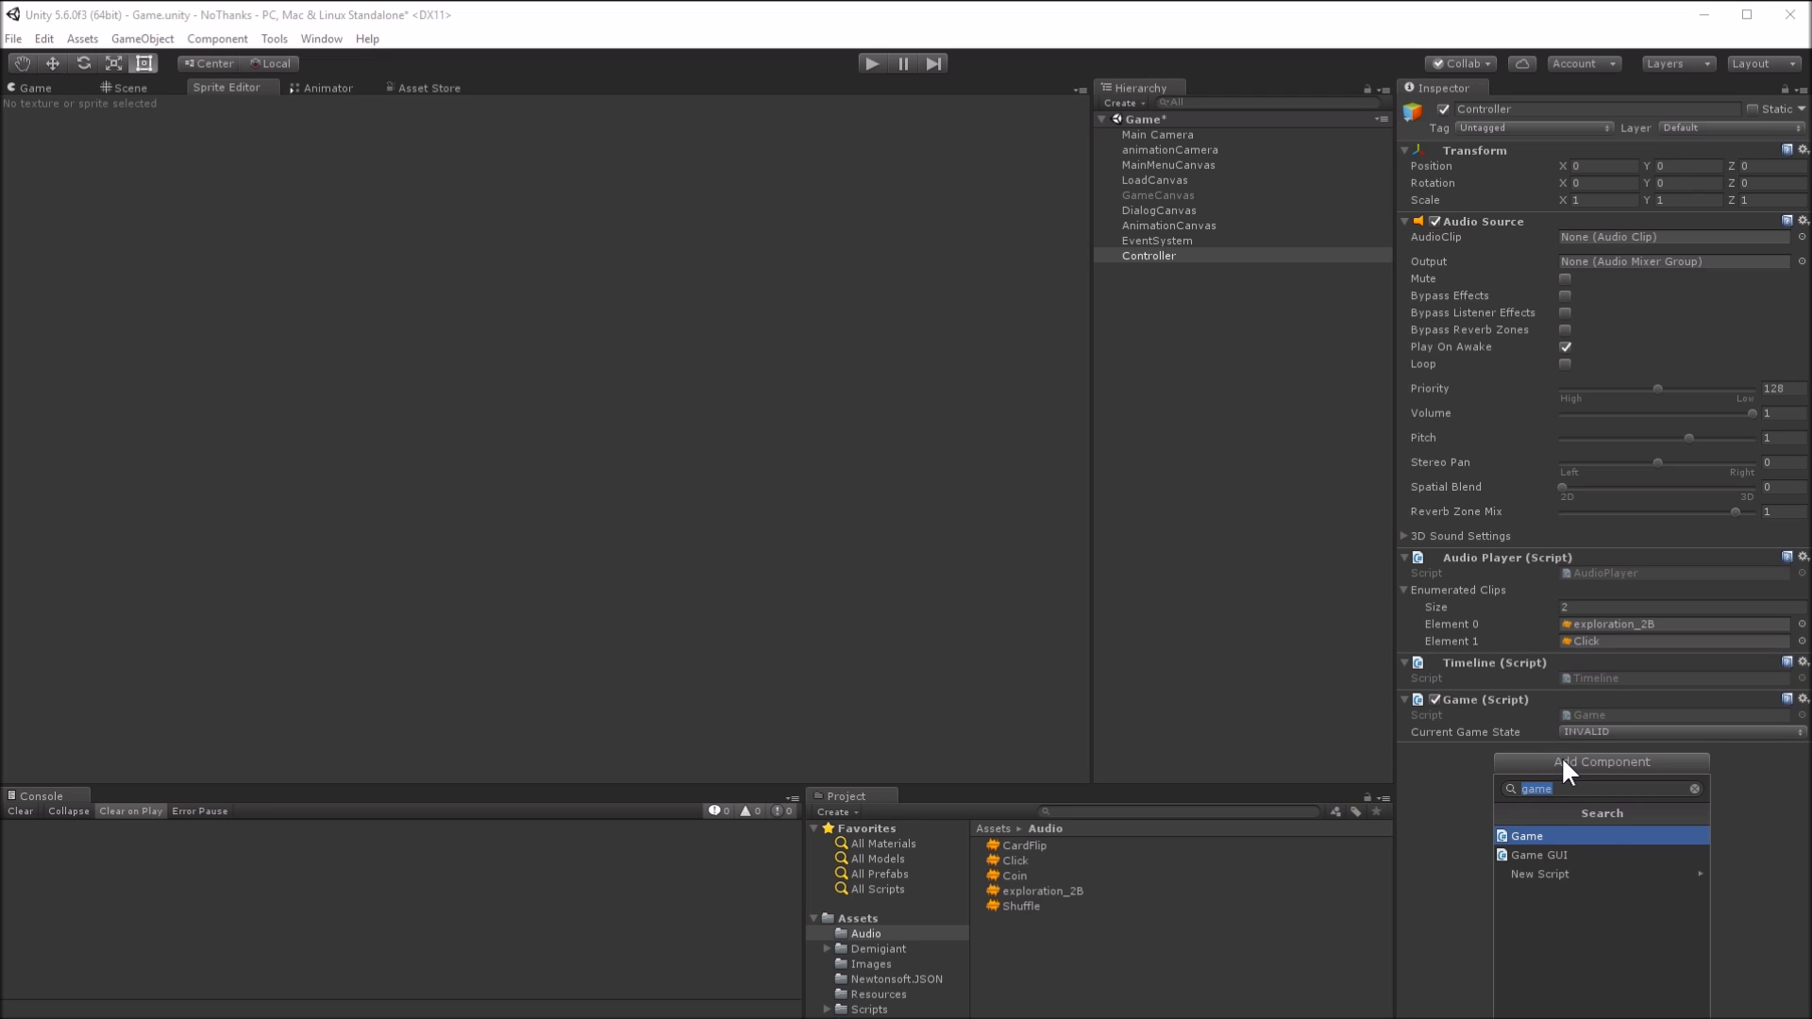
{"action": "type", "text": "playerli"}
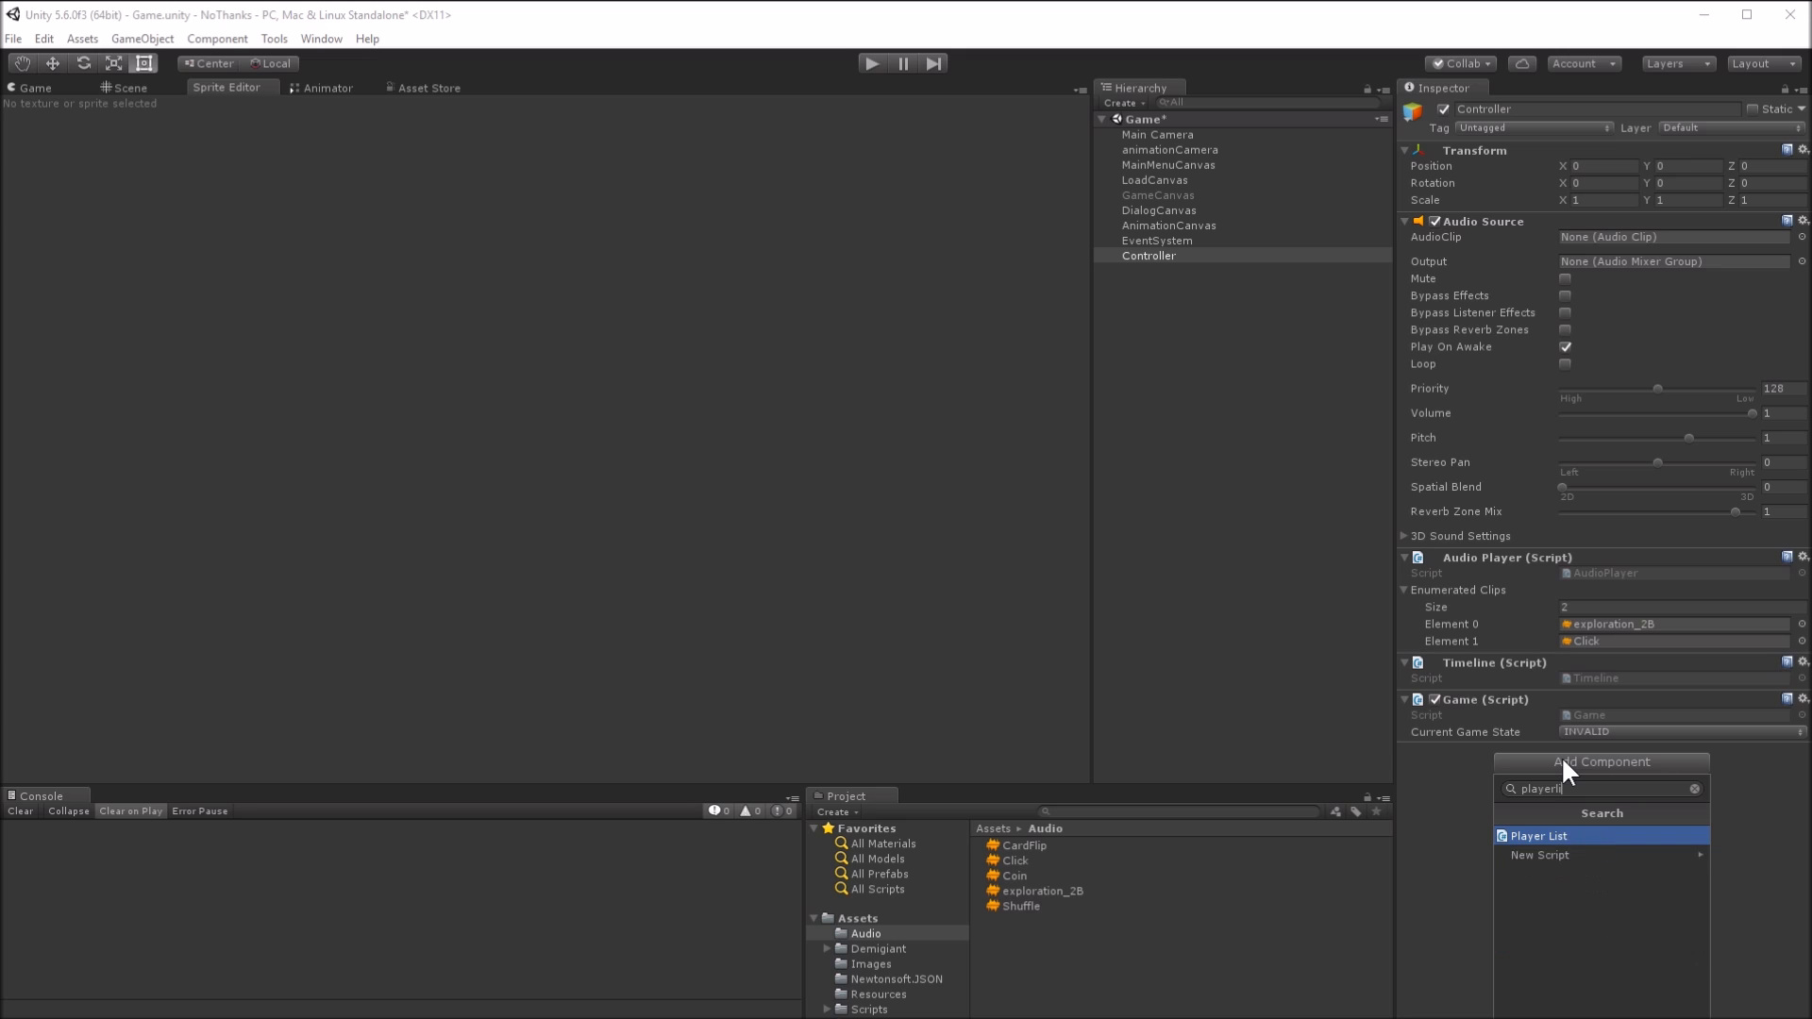
{"action": "left_click", "coordinate": [1540, 834]}
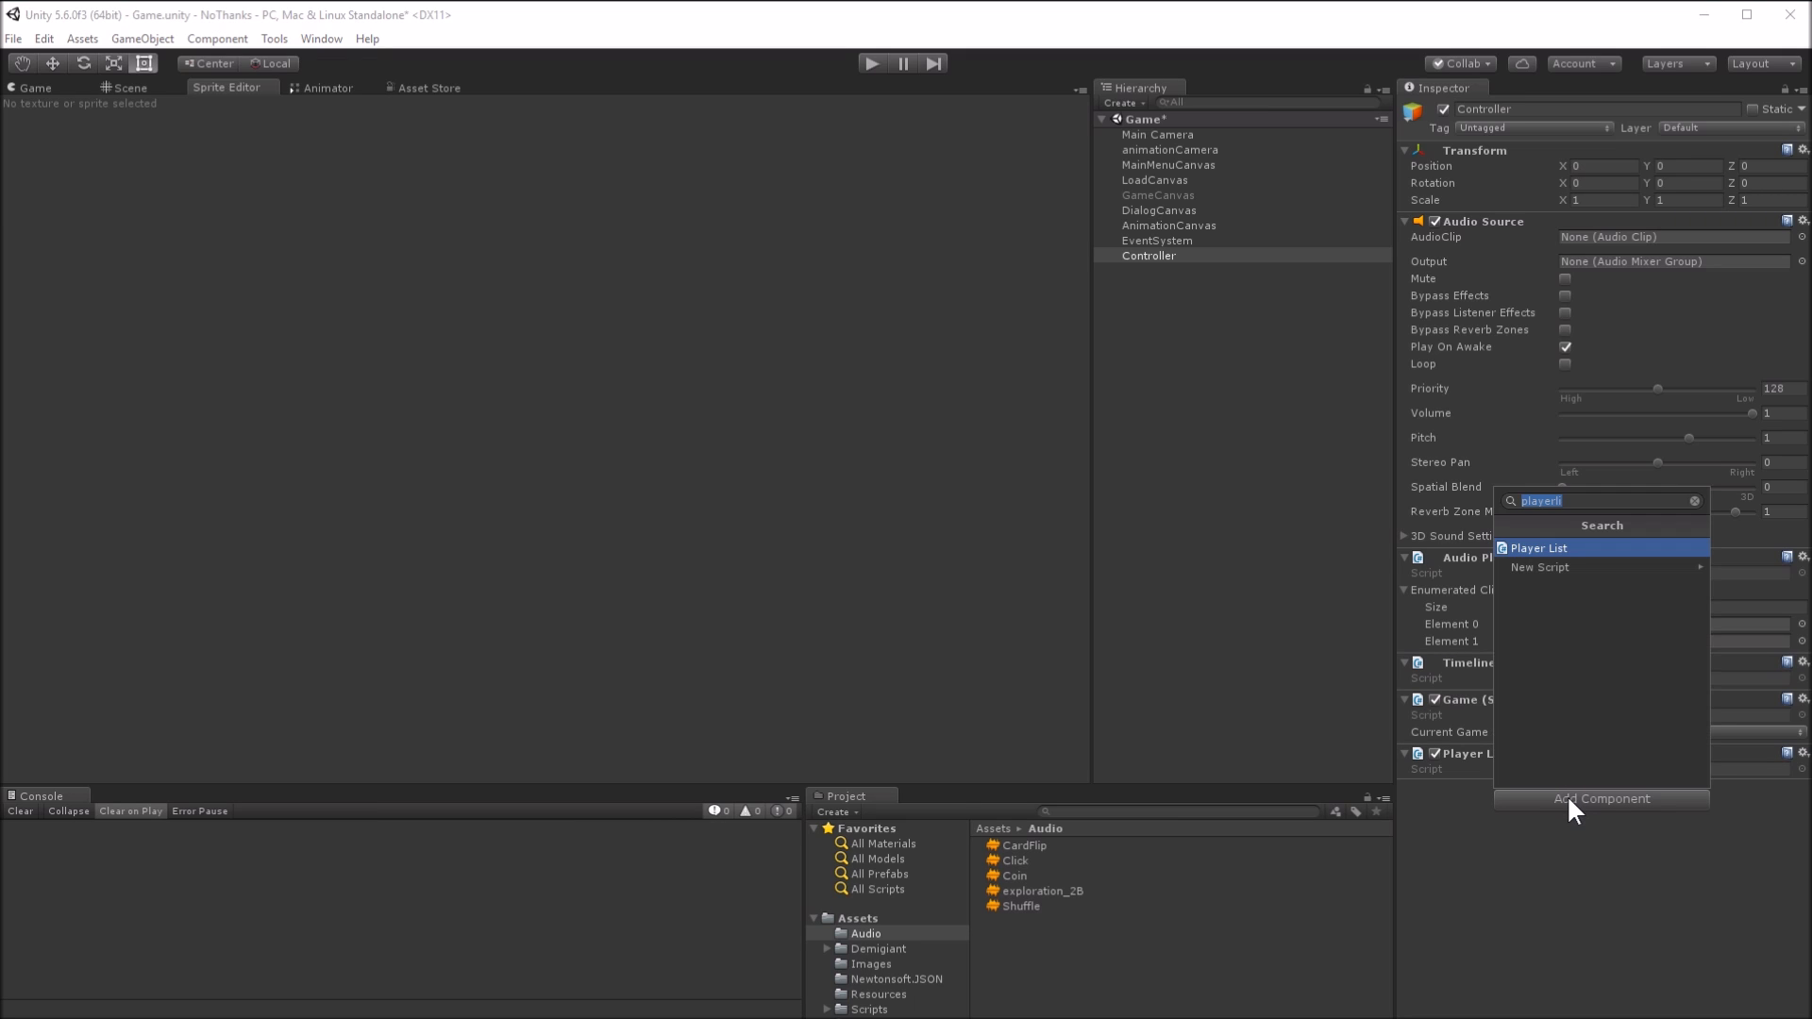
{"action": "type", "text": "main"}
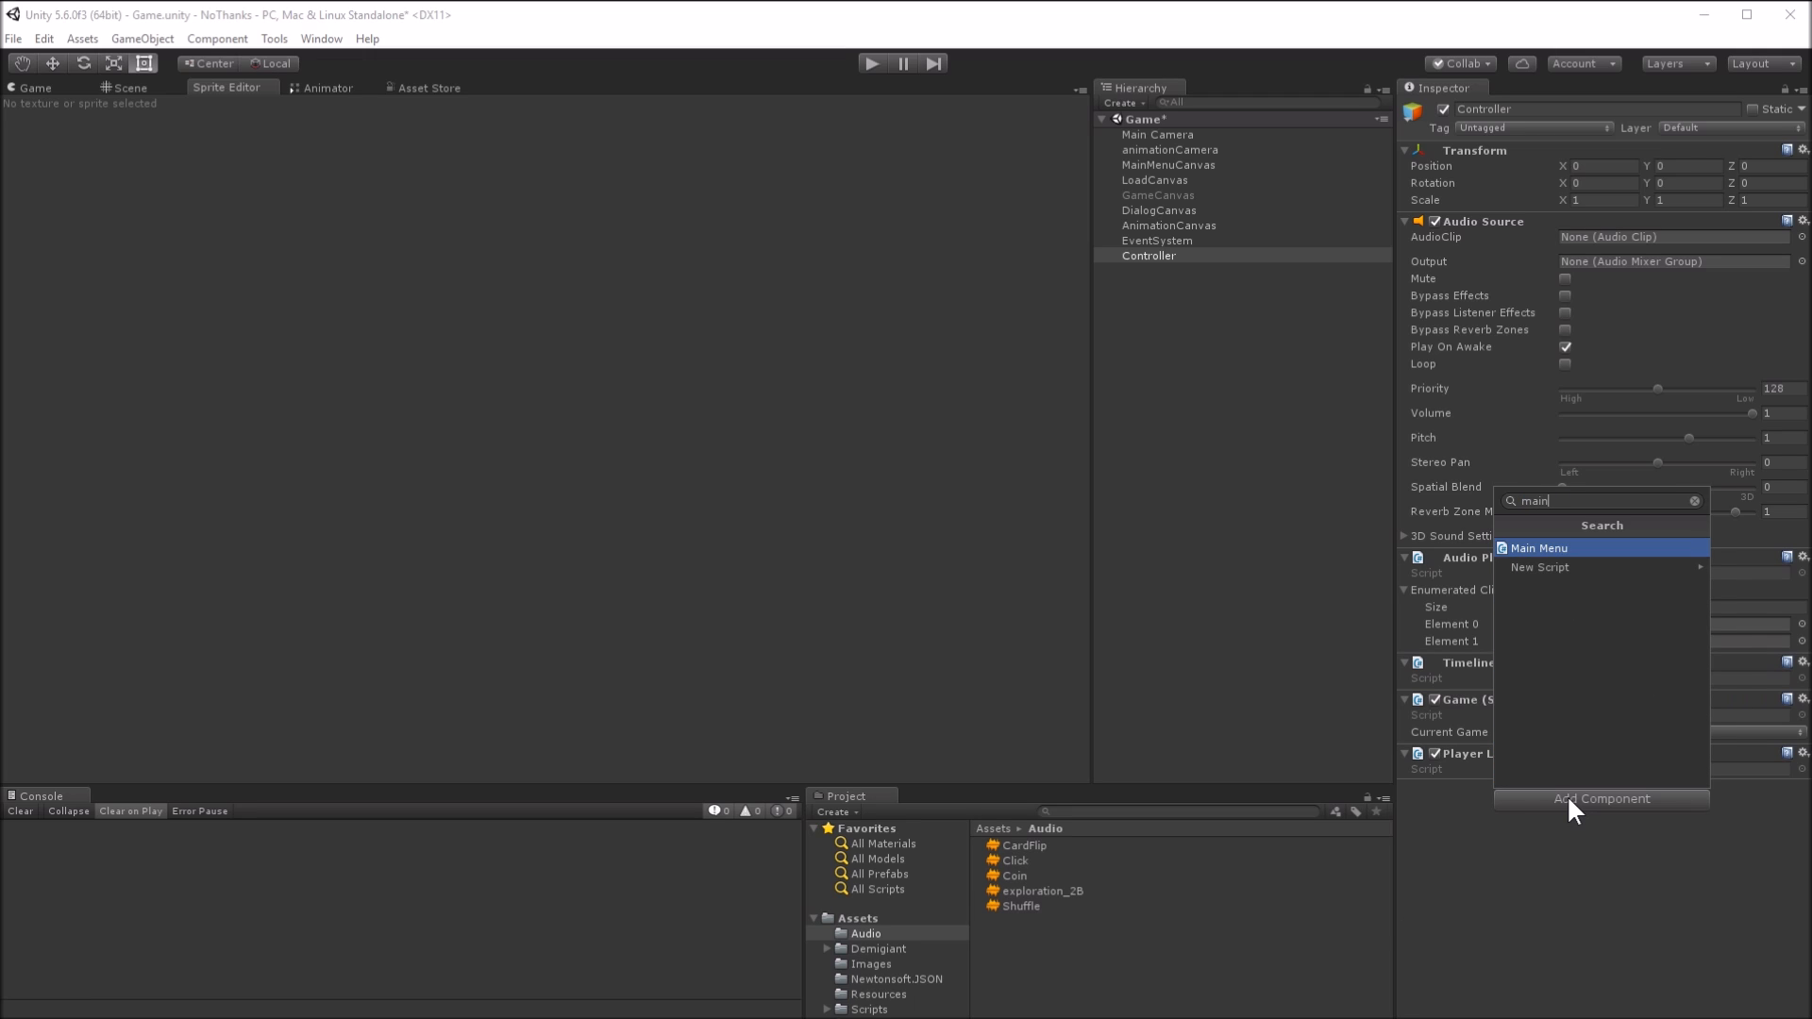
{"action": "left_click", "coordinate": [1538, 547]}
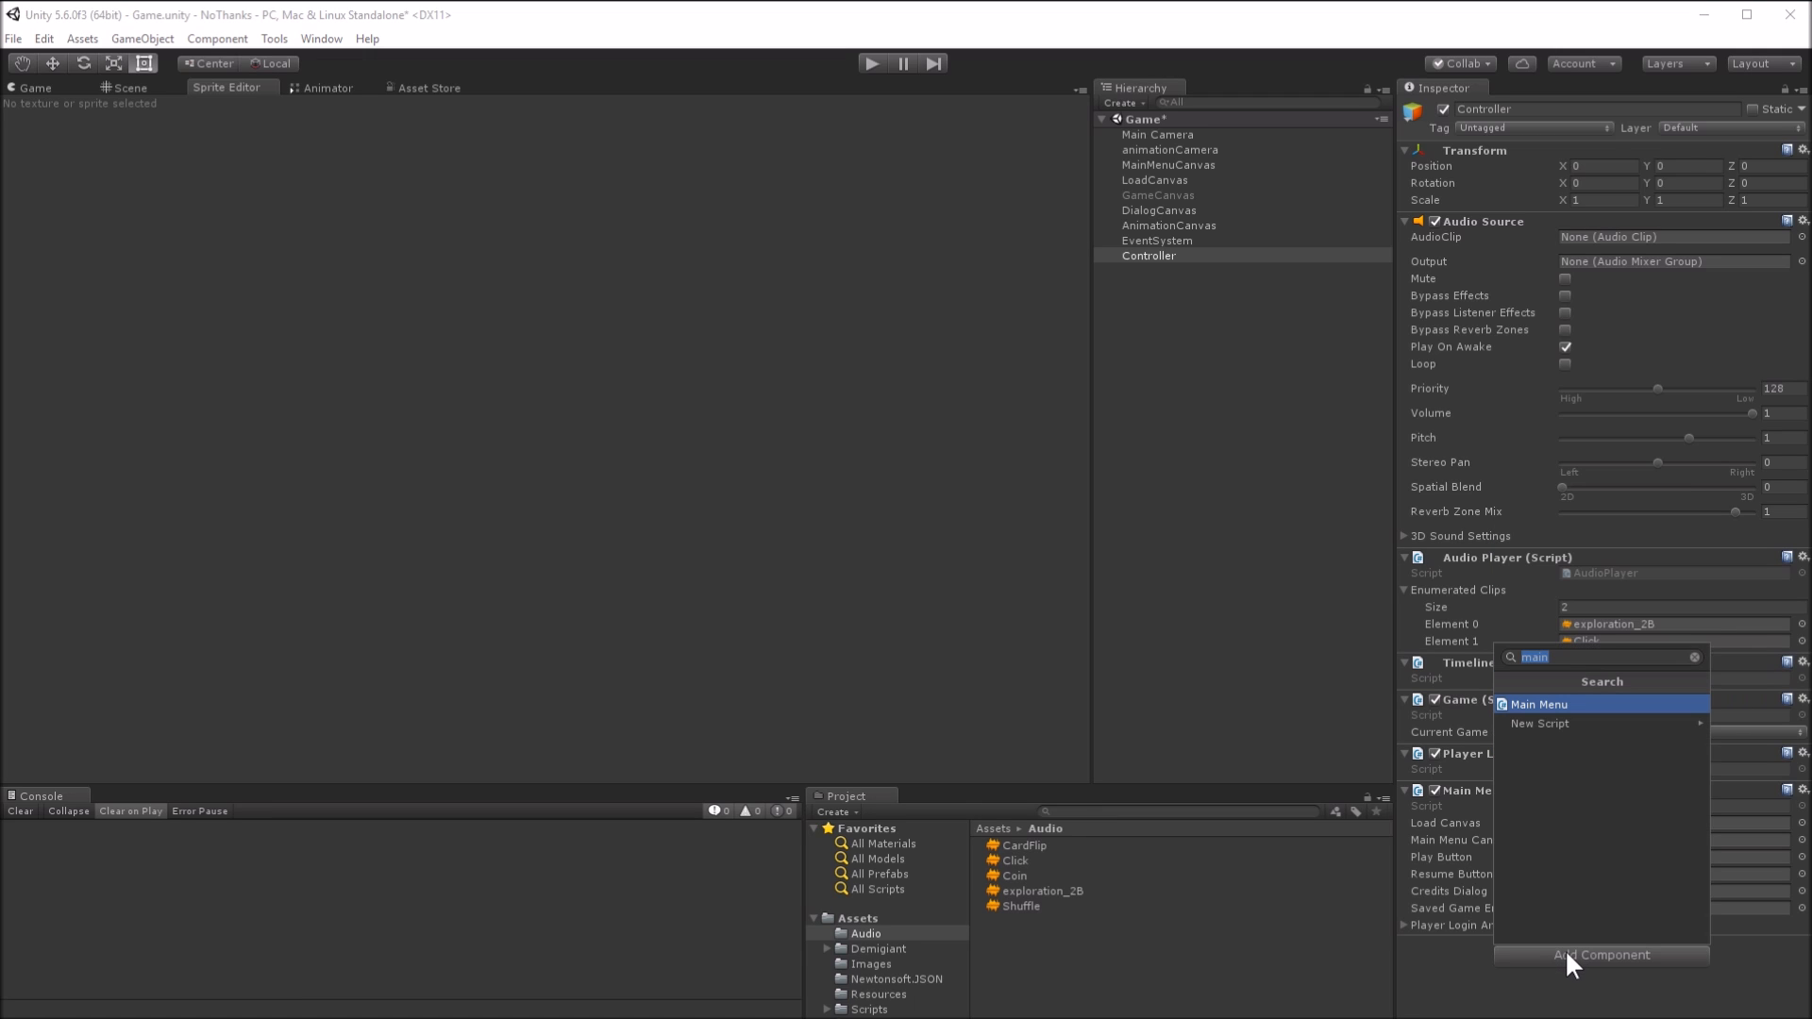
{"action": "type", "text": "game"}
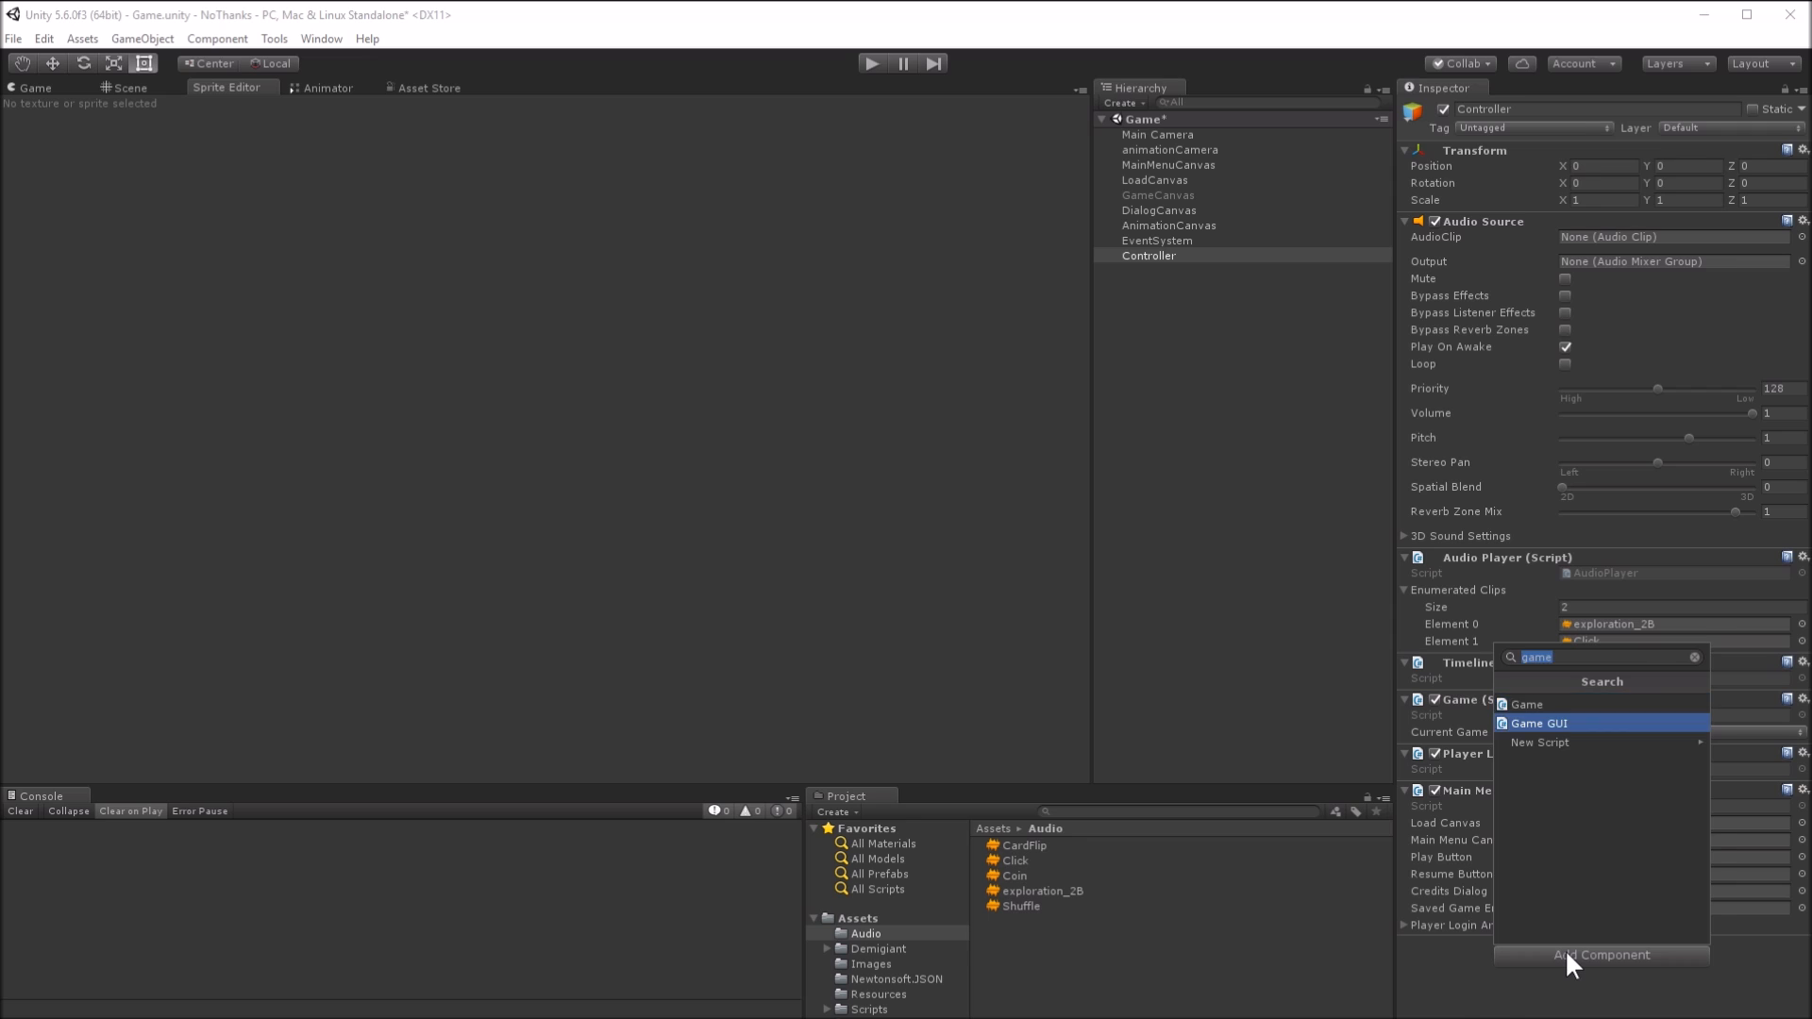
{"action": "left_click", "coordinate": [1540, 723]}
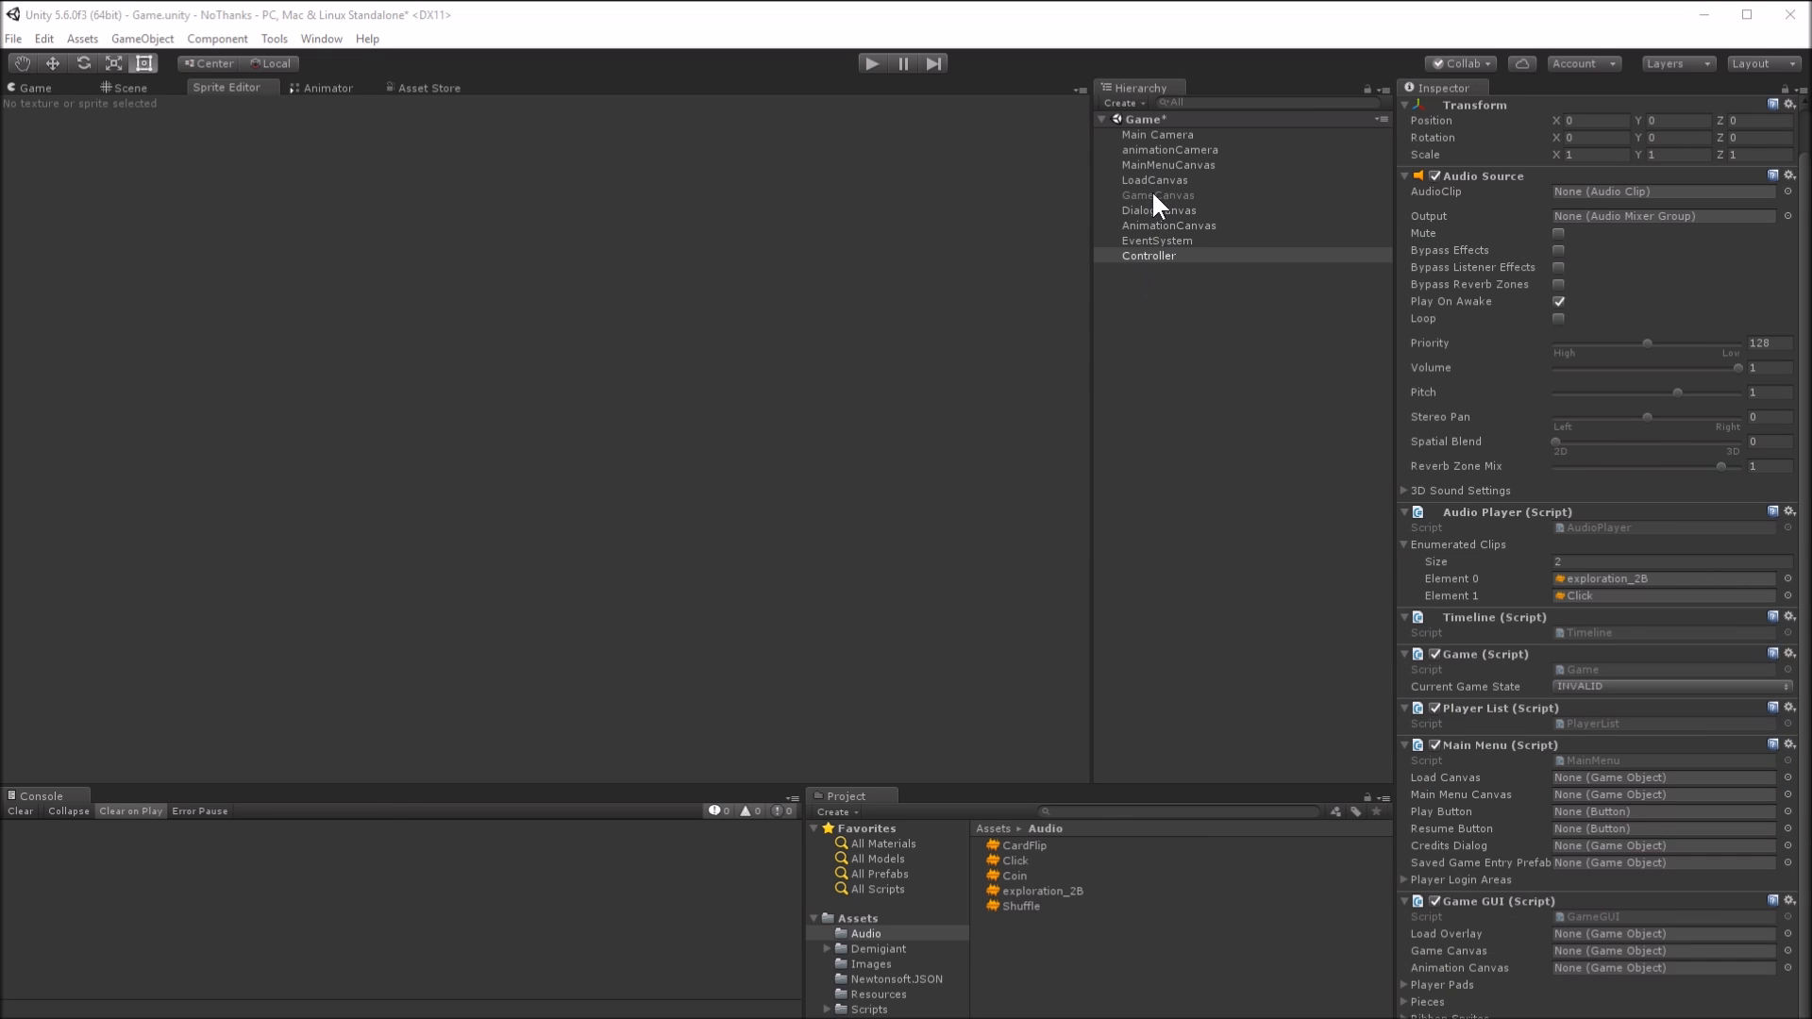
Assign GameCanvas and AnimationCanvas to the Game GUI's canvas fields
{"action": "left_click", "coordinate": [1661, 934]}
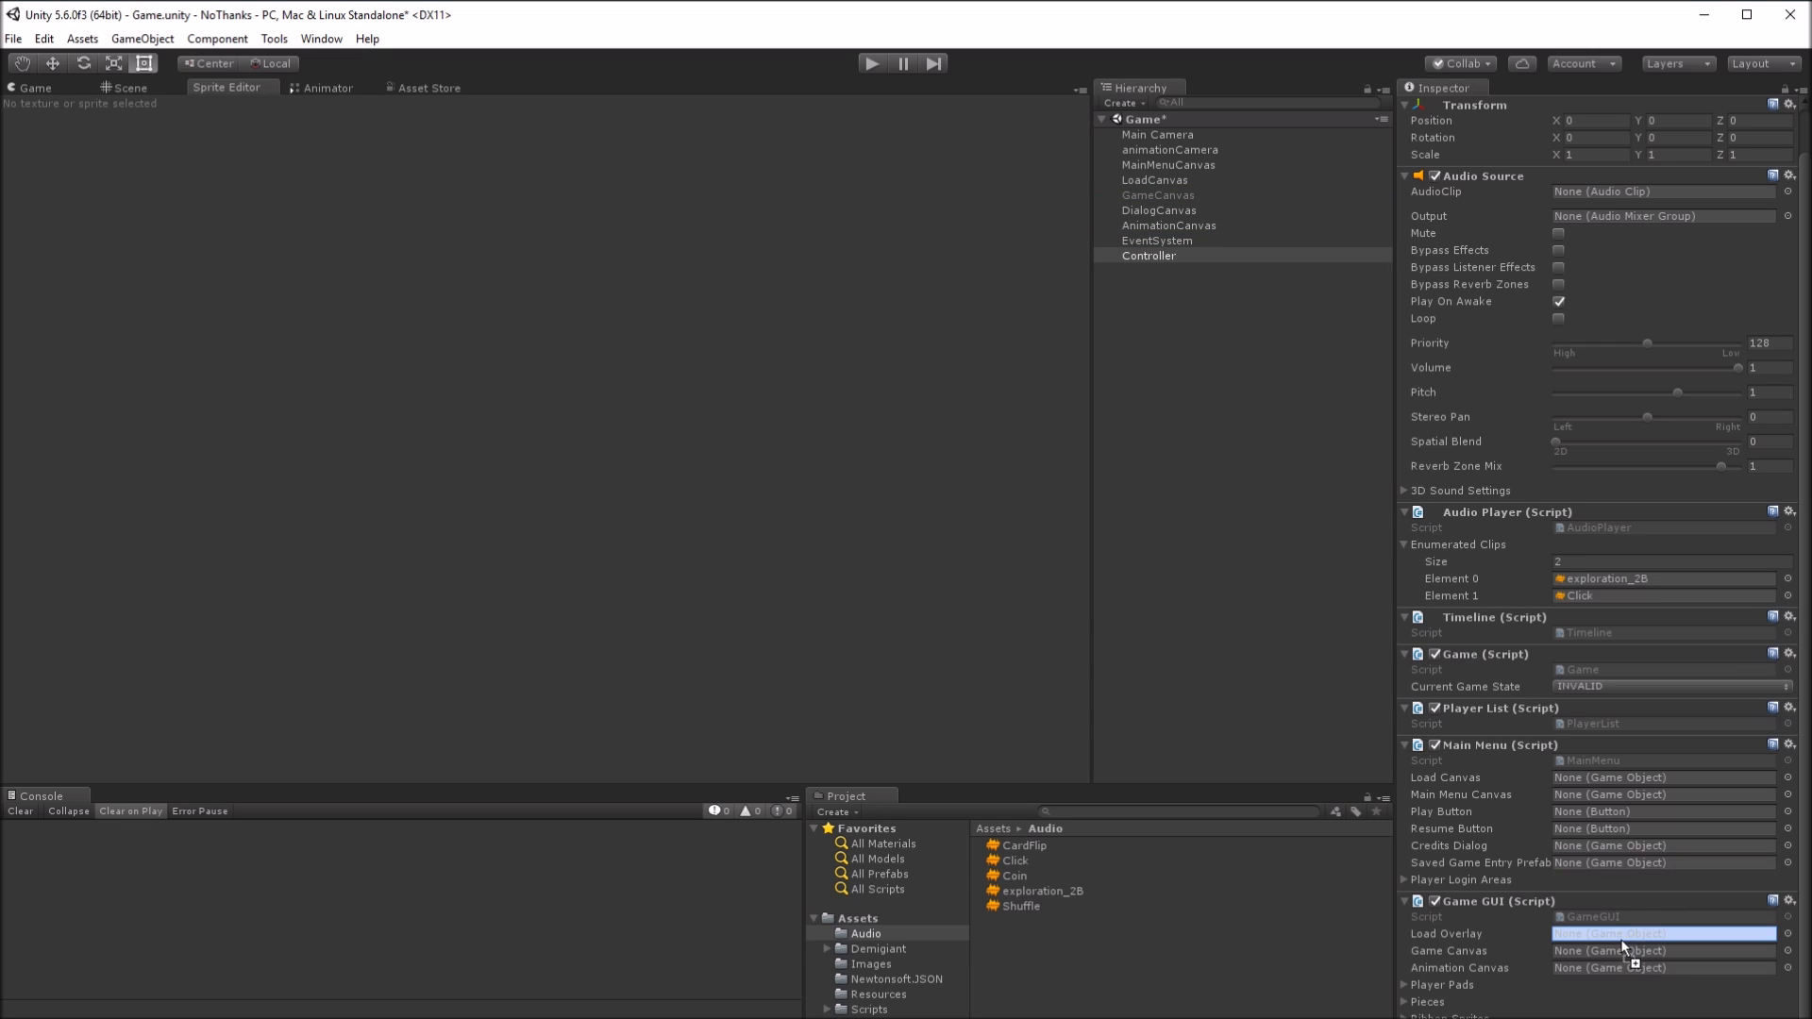
{"action": "left_click", "coordinate": [1166, 224]}
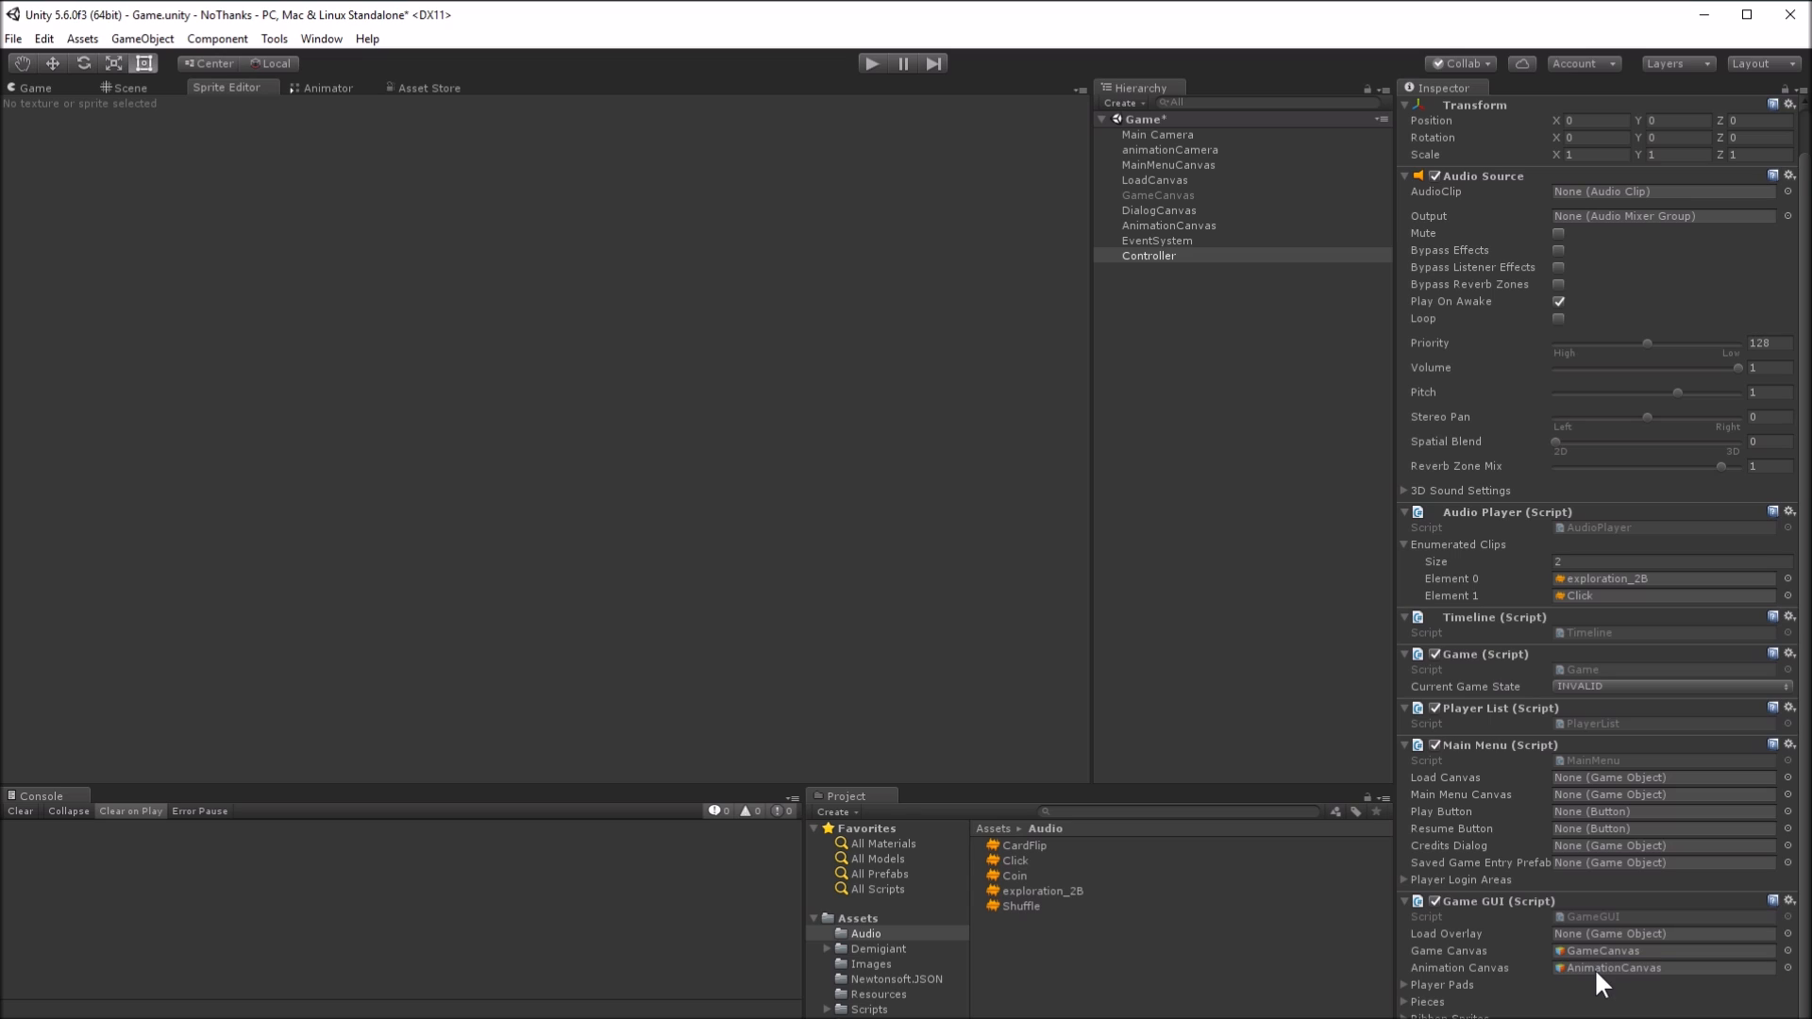
{"action": "mouse_move", "coordinate": [1600, 986]}
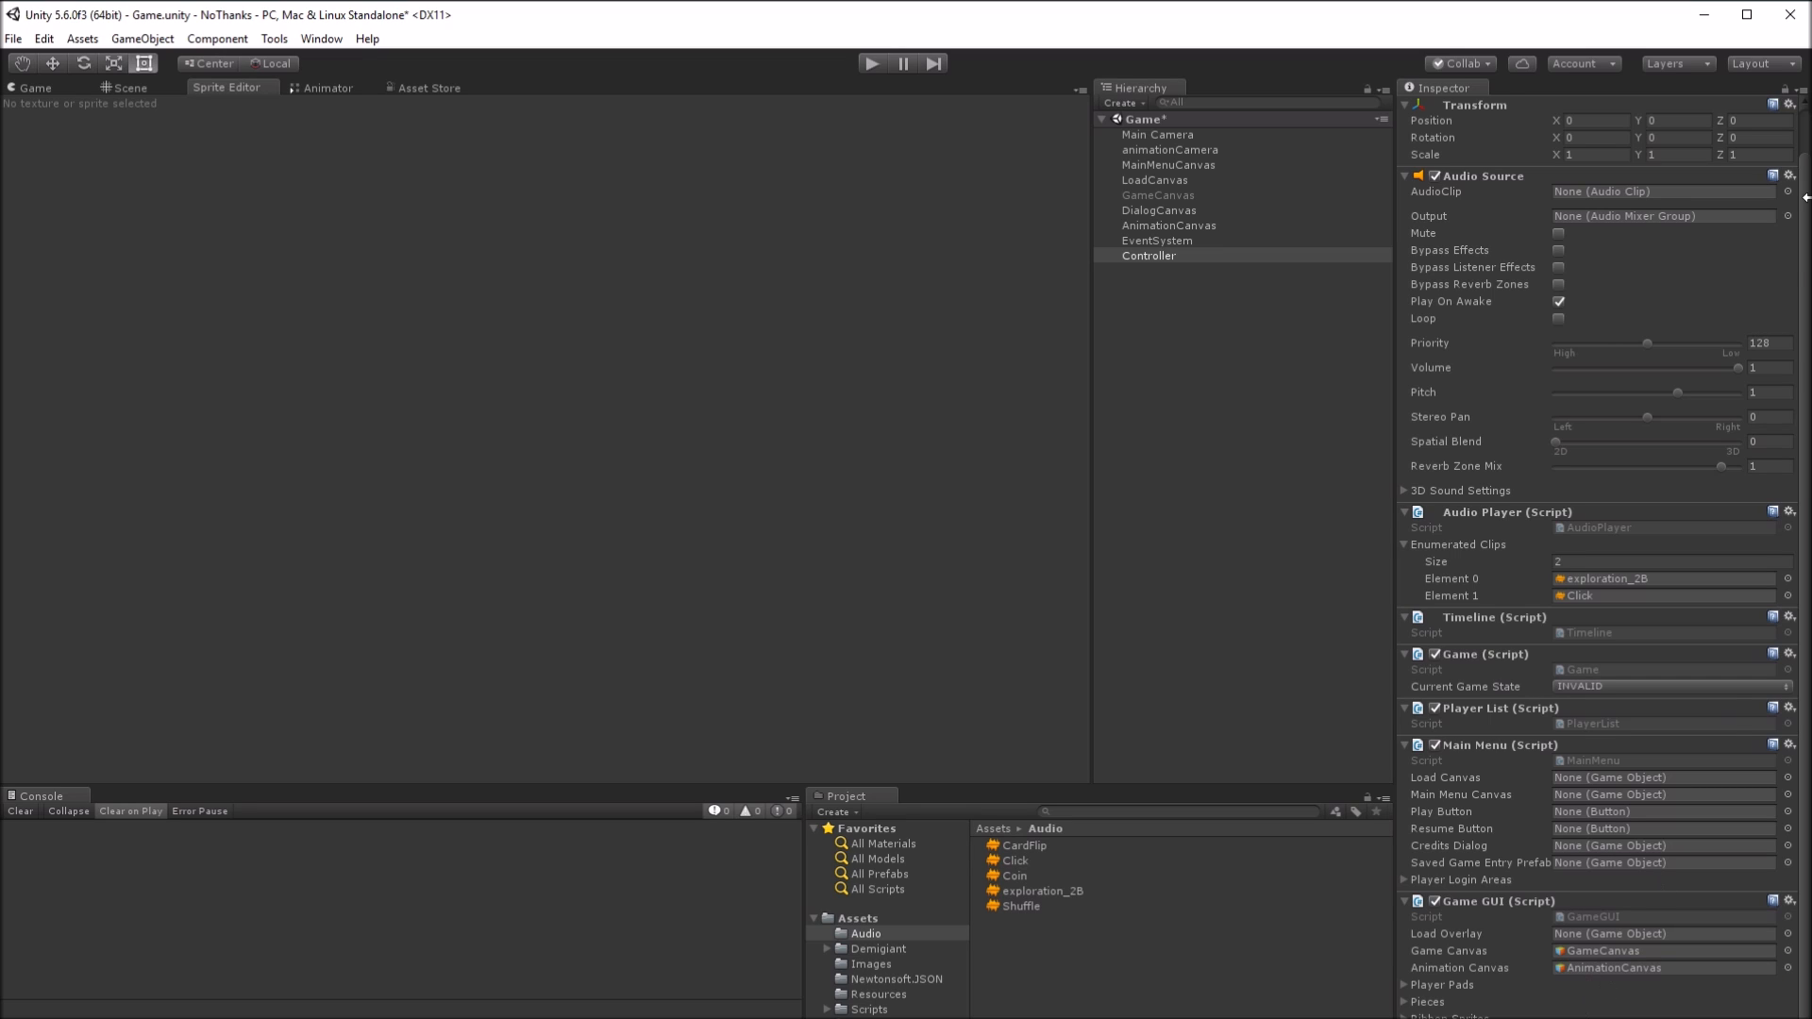
{"action": "mouse_move", "coordinate": [1720, 313]}
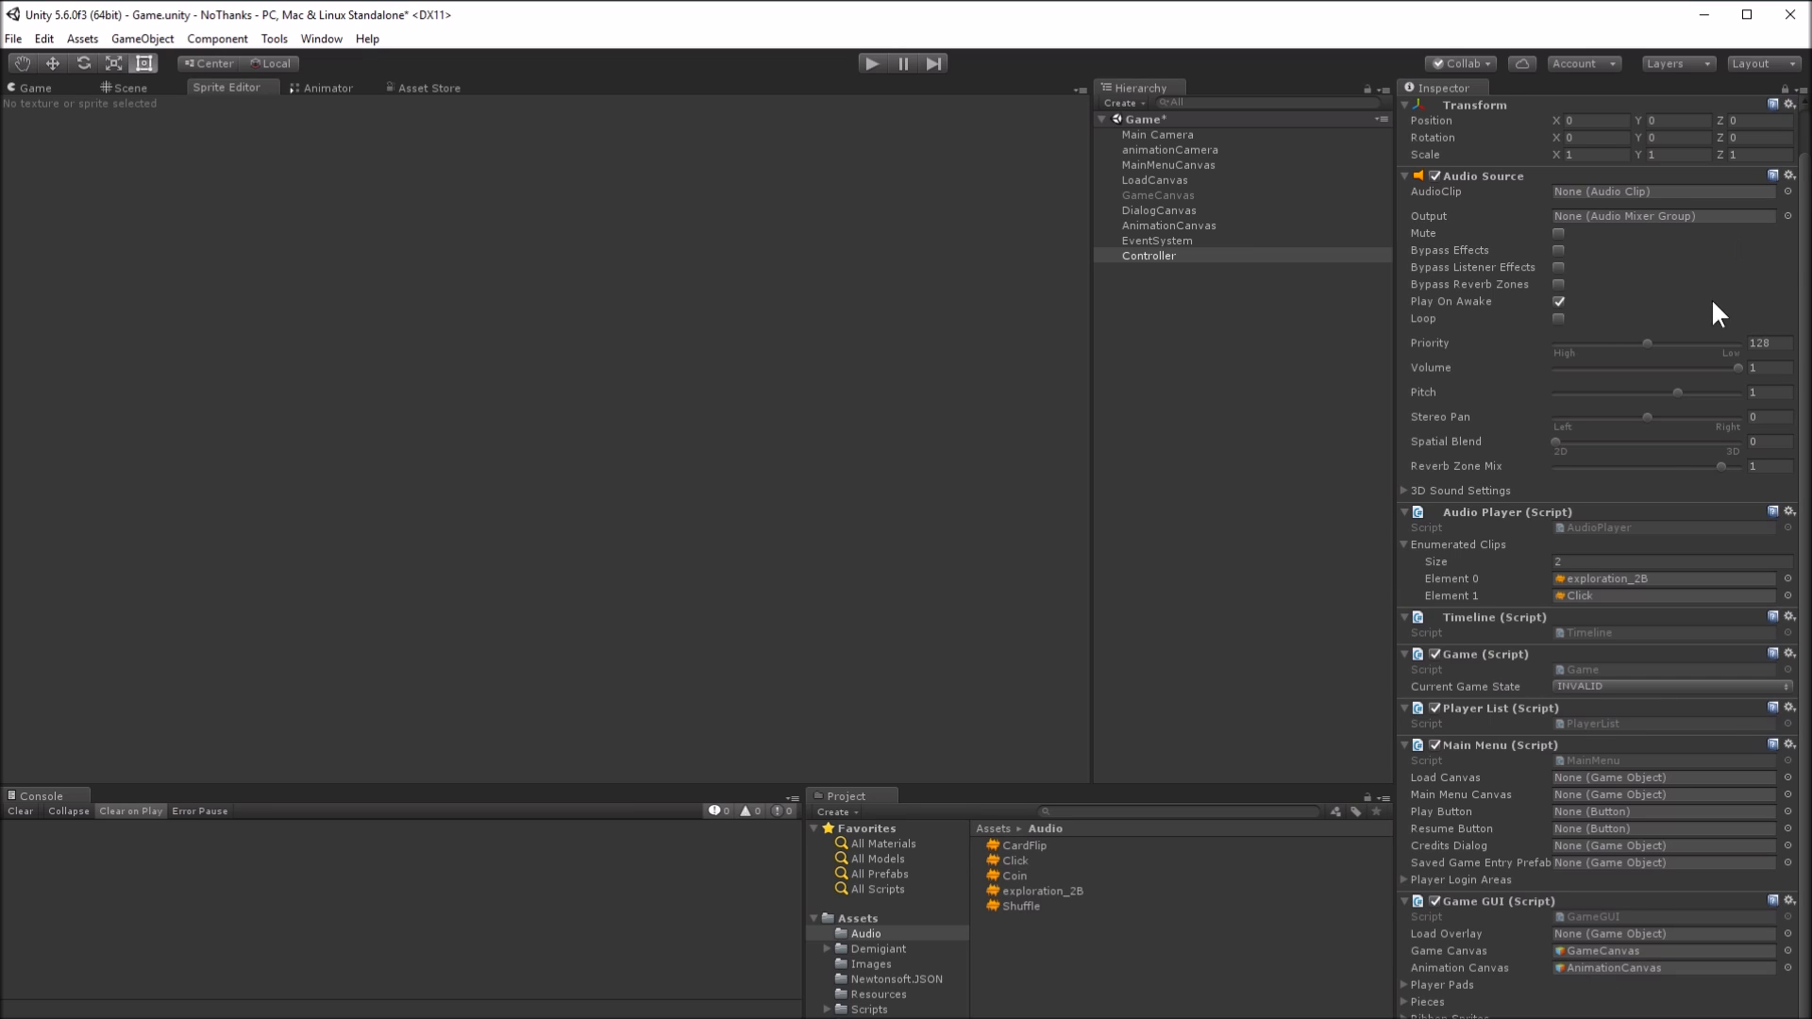
{"action": "left_click", "coordinate": [868, 964]}
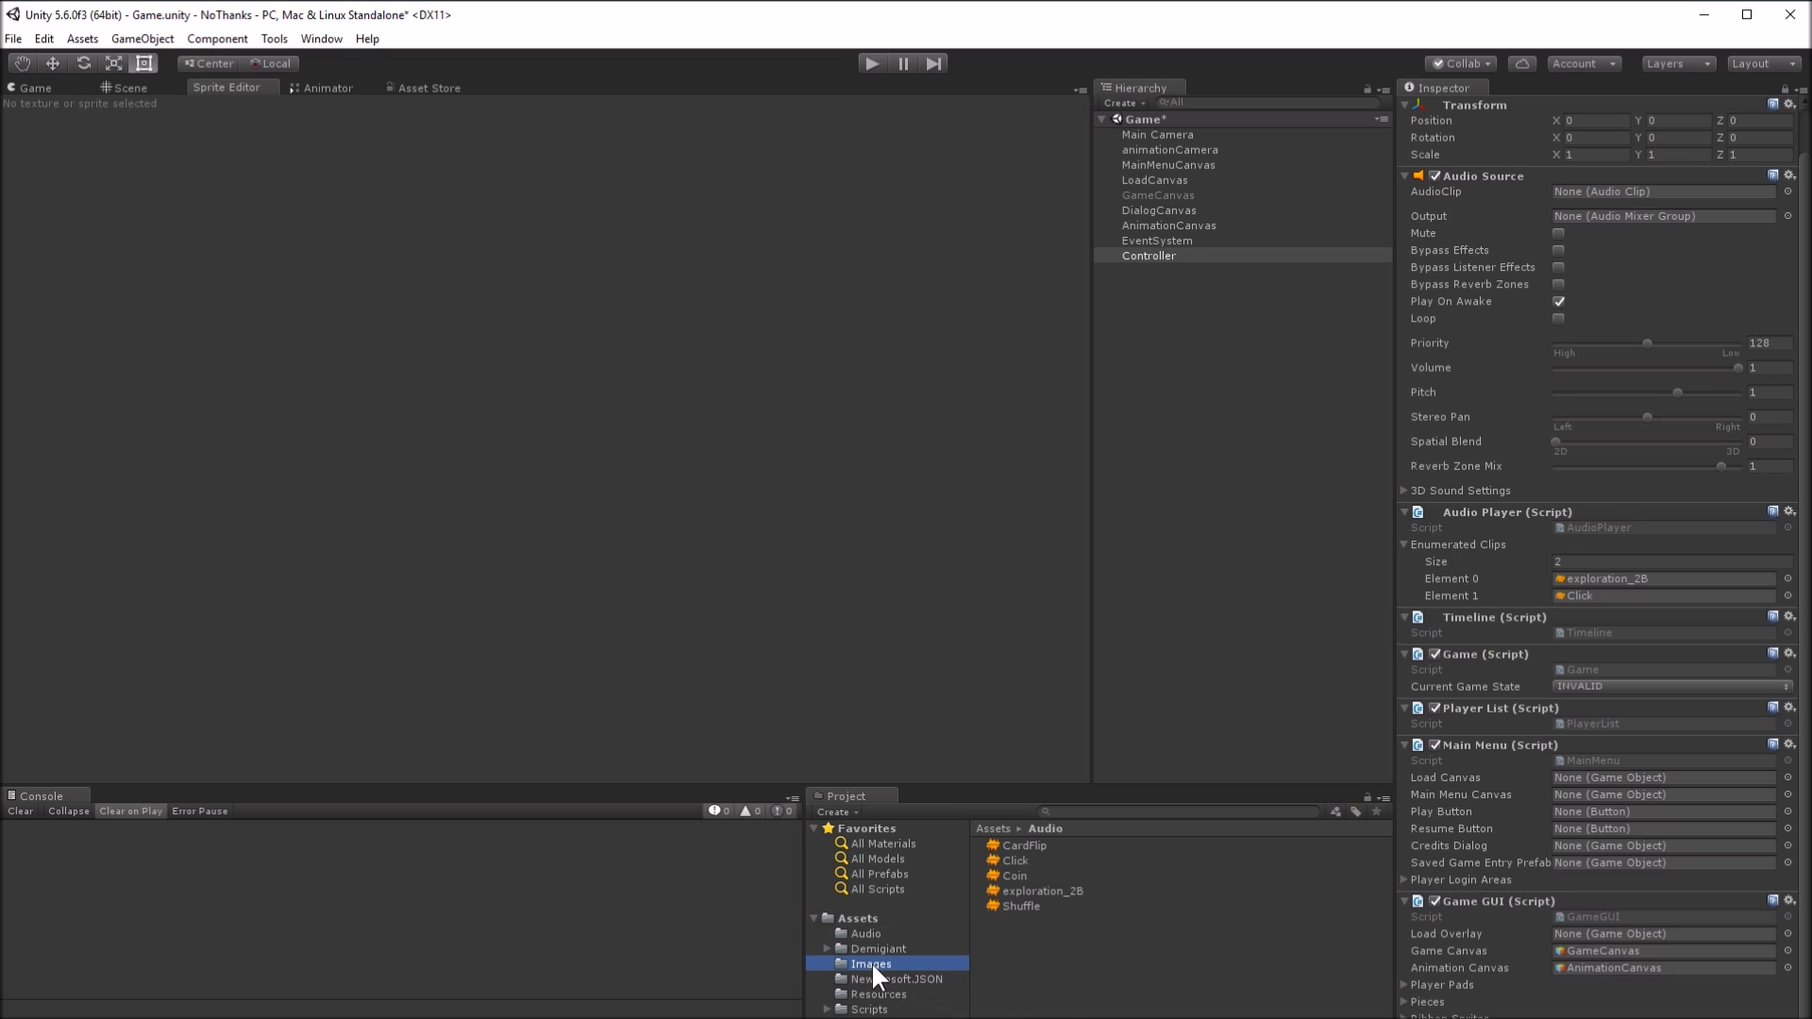
Drop the eight Ribbons_0–Ribbons_7 sprites from Assets/Images into Ribbon Sprites
{"action": "left_click", "coordinate": [870, 965]}
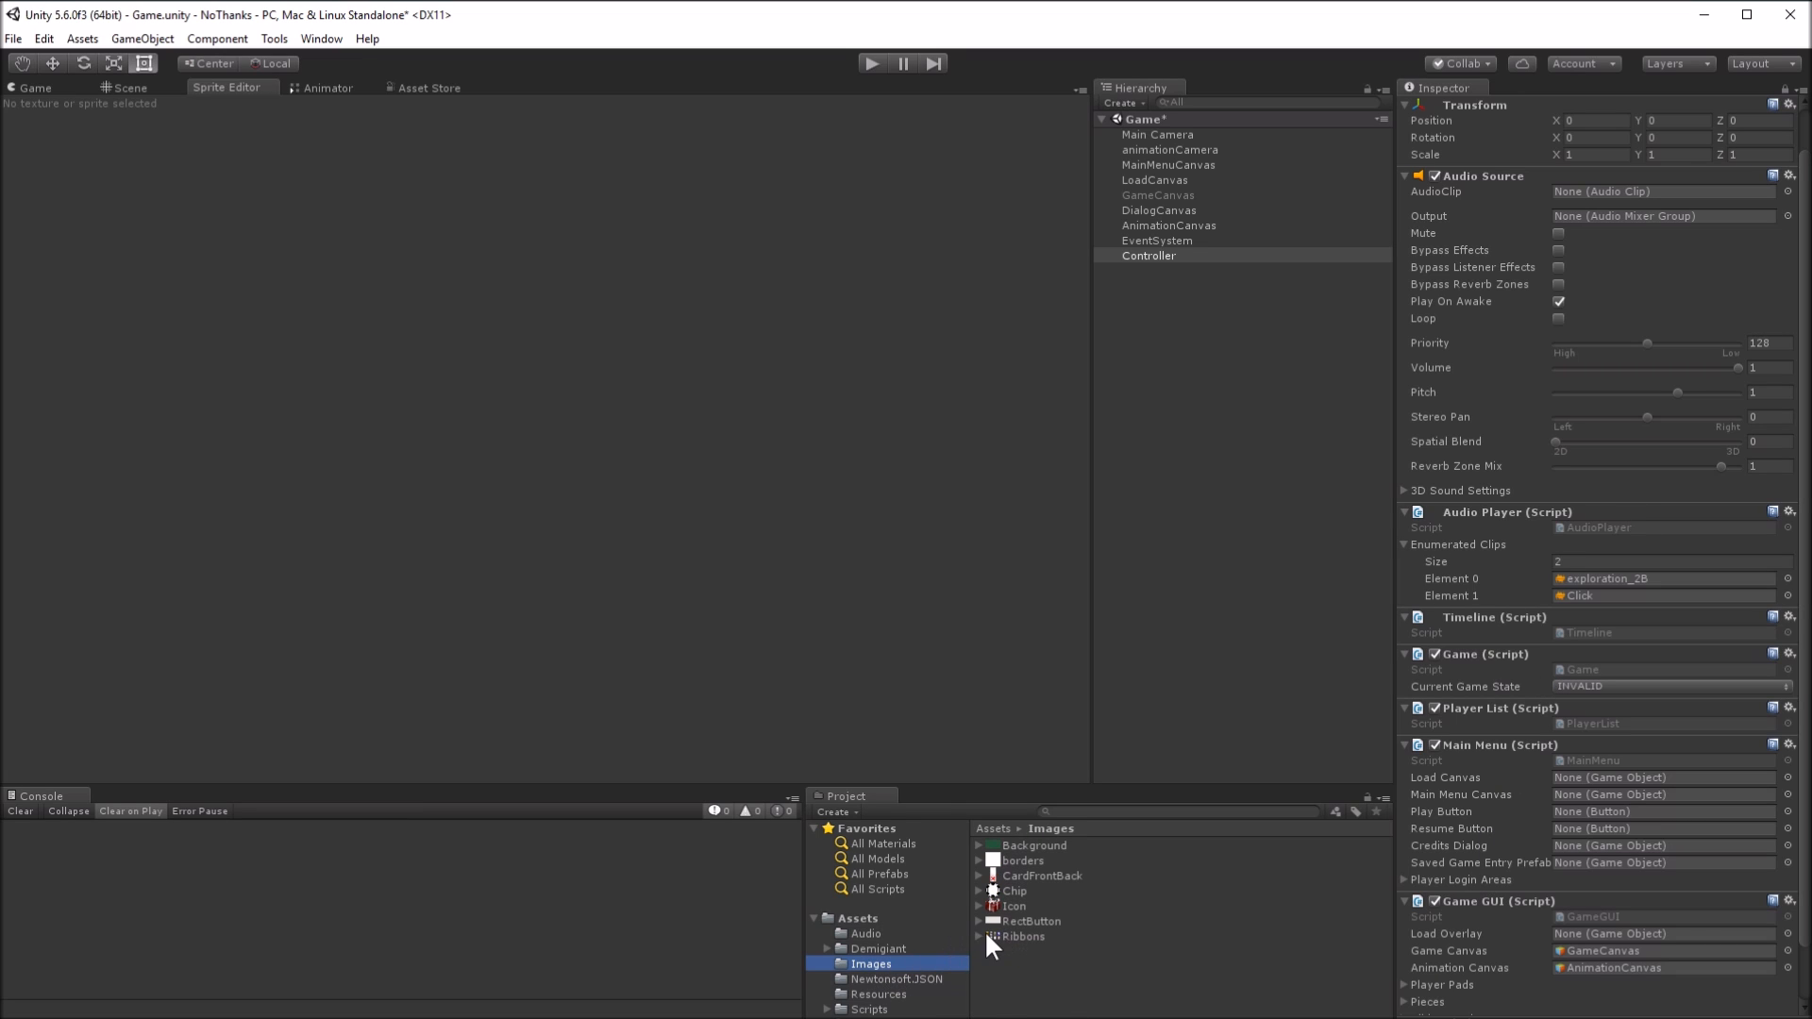
{"action": "left_click", "coordinate": [980, 931]}
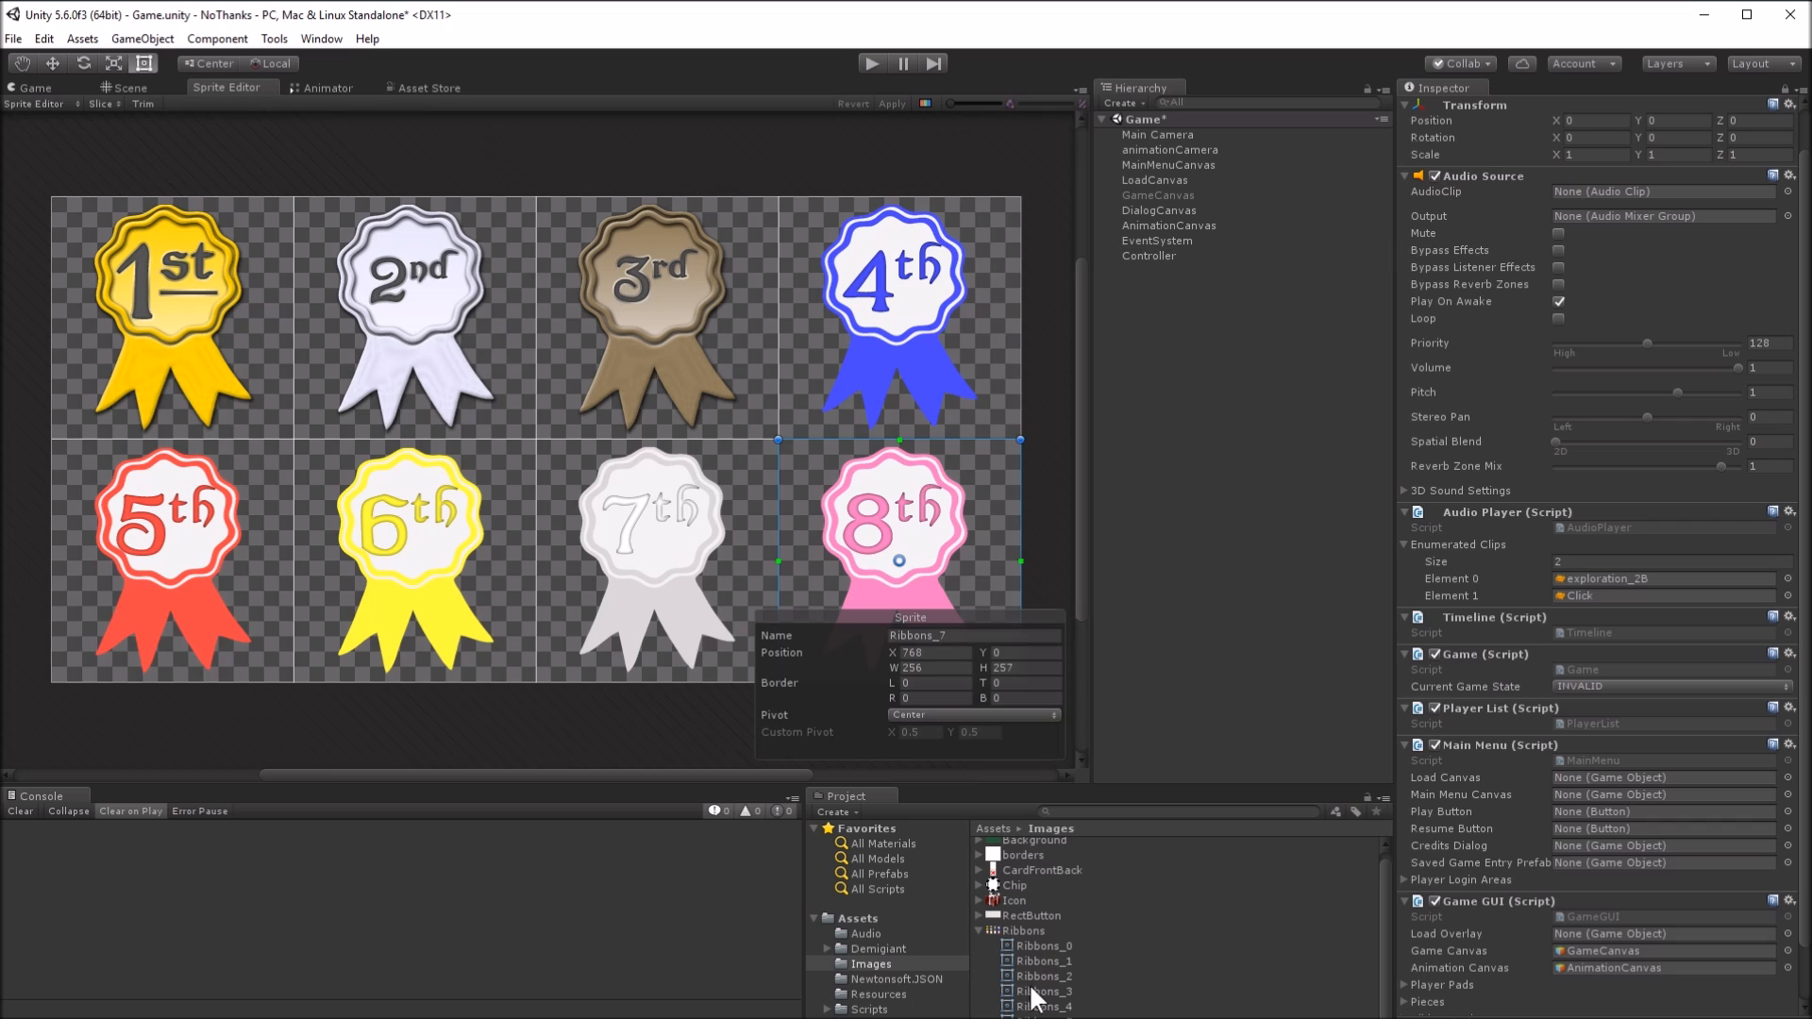
{"action": "left_click", "coordinate": [1040, 946]}
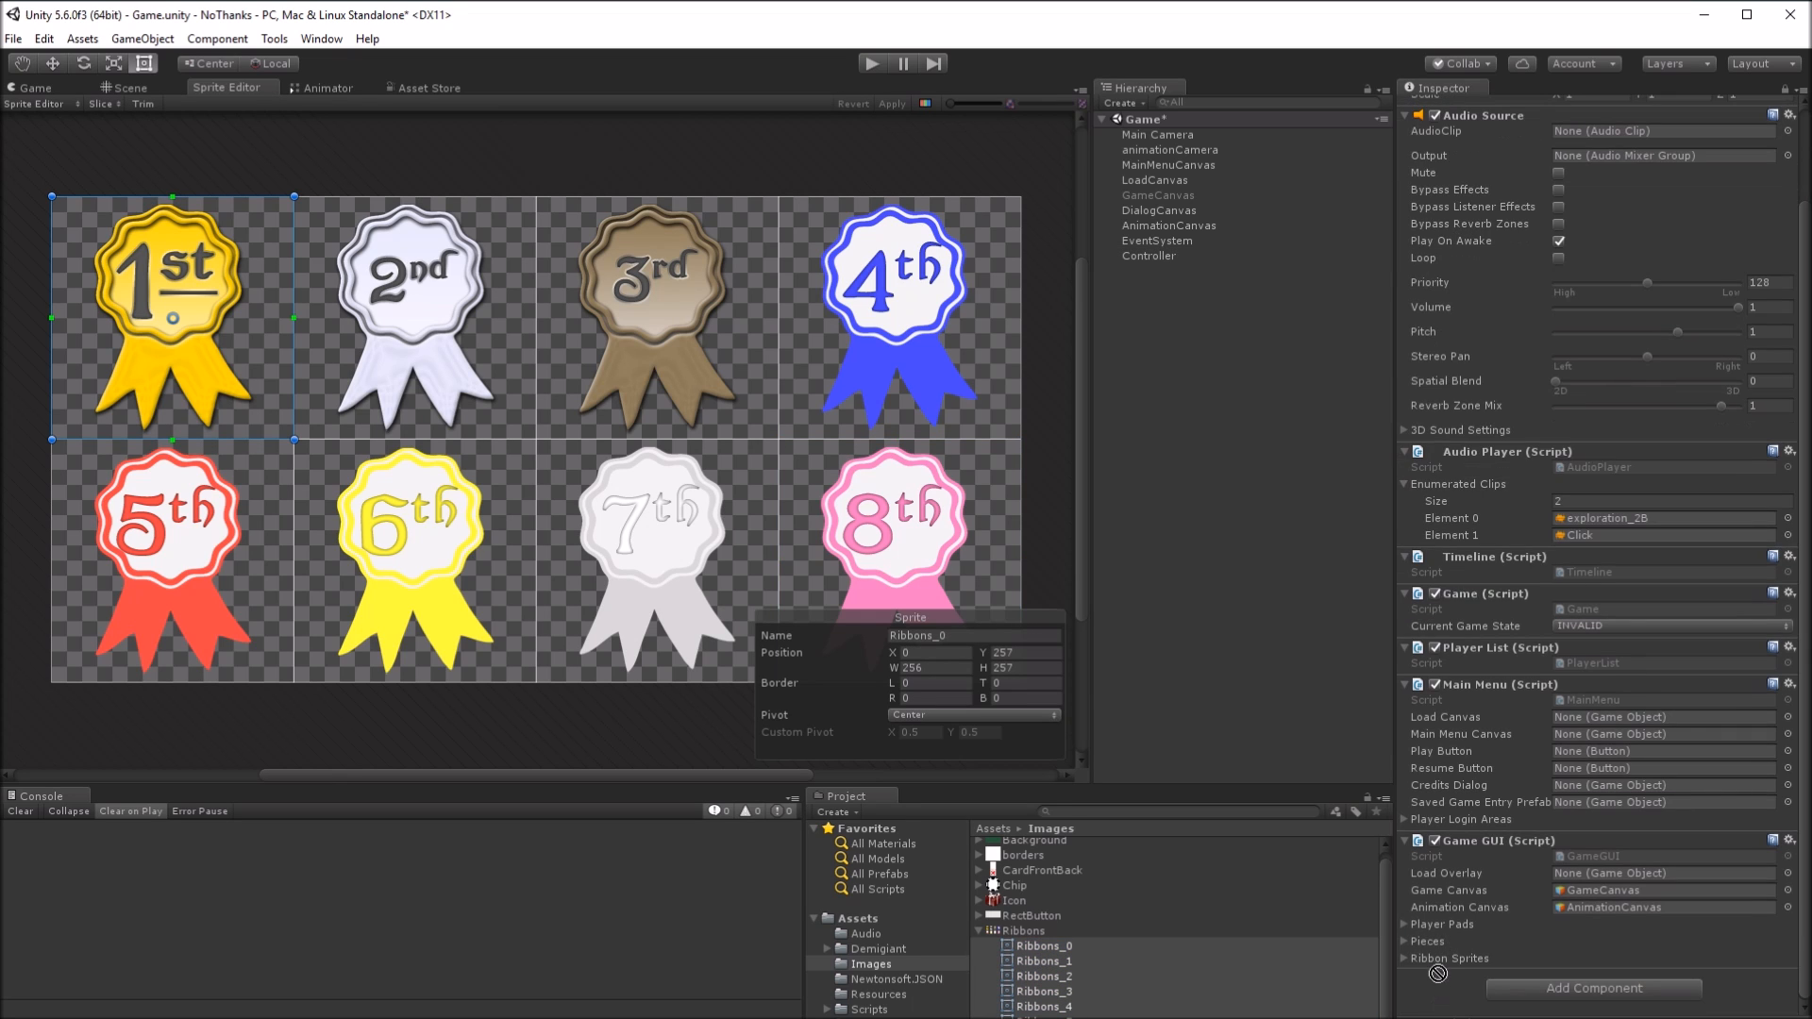
{"action": "left_click", "coordinate": [1404, 959]}
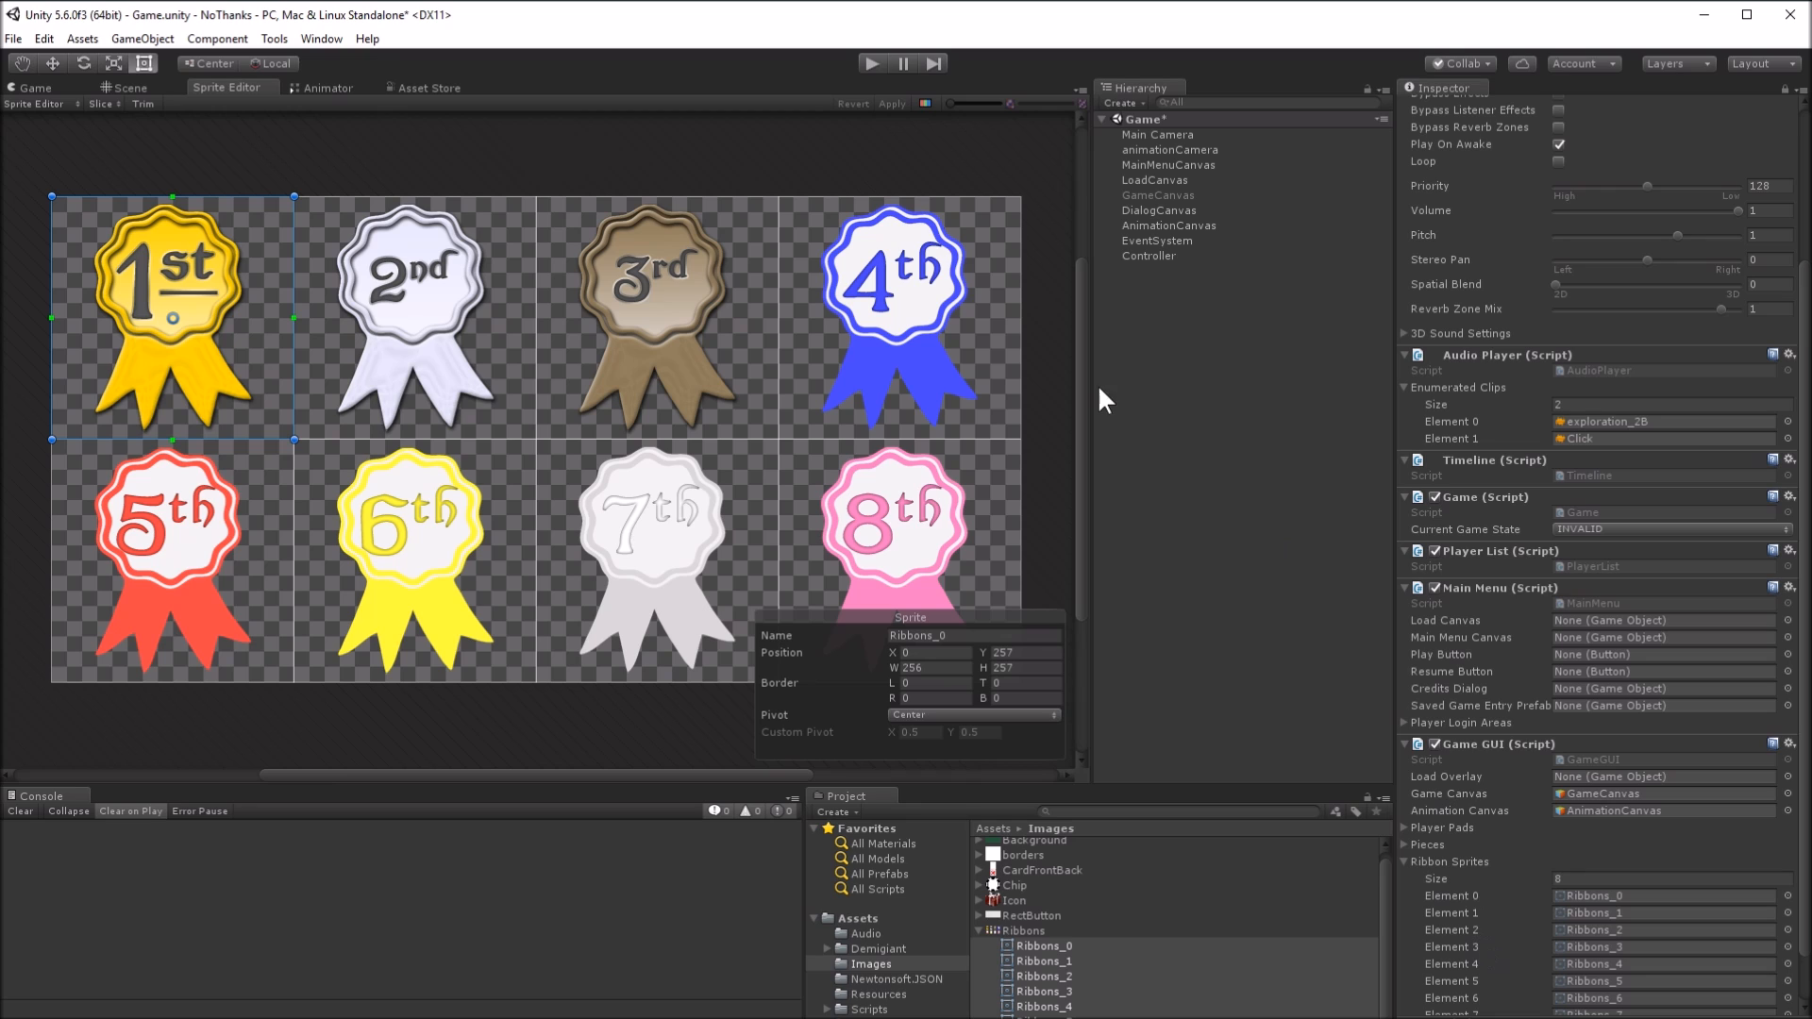
{"action": "mouse_move", "coordinate": [1165, 221]}
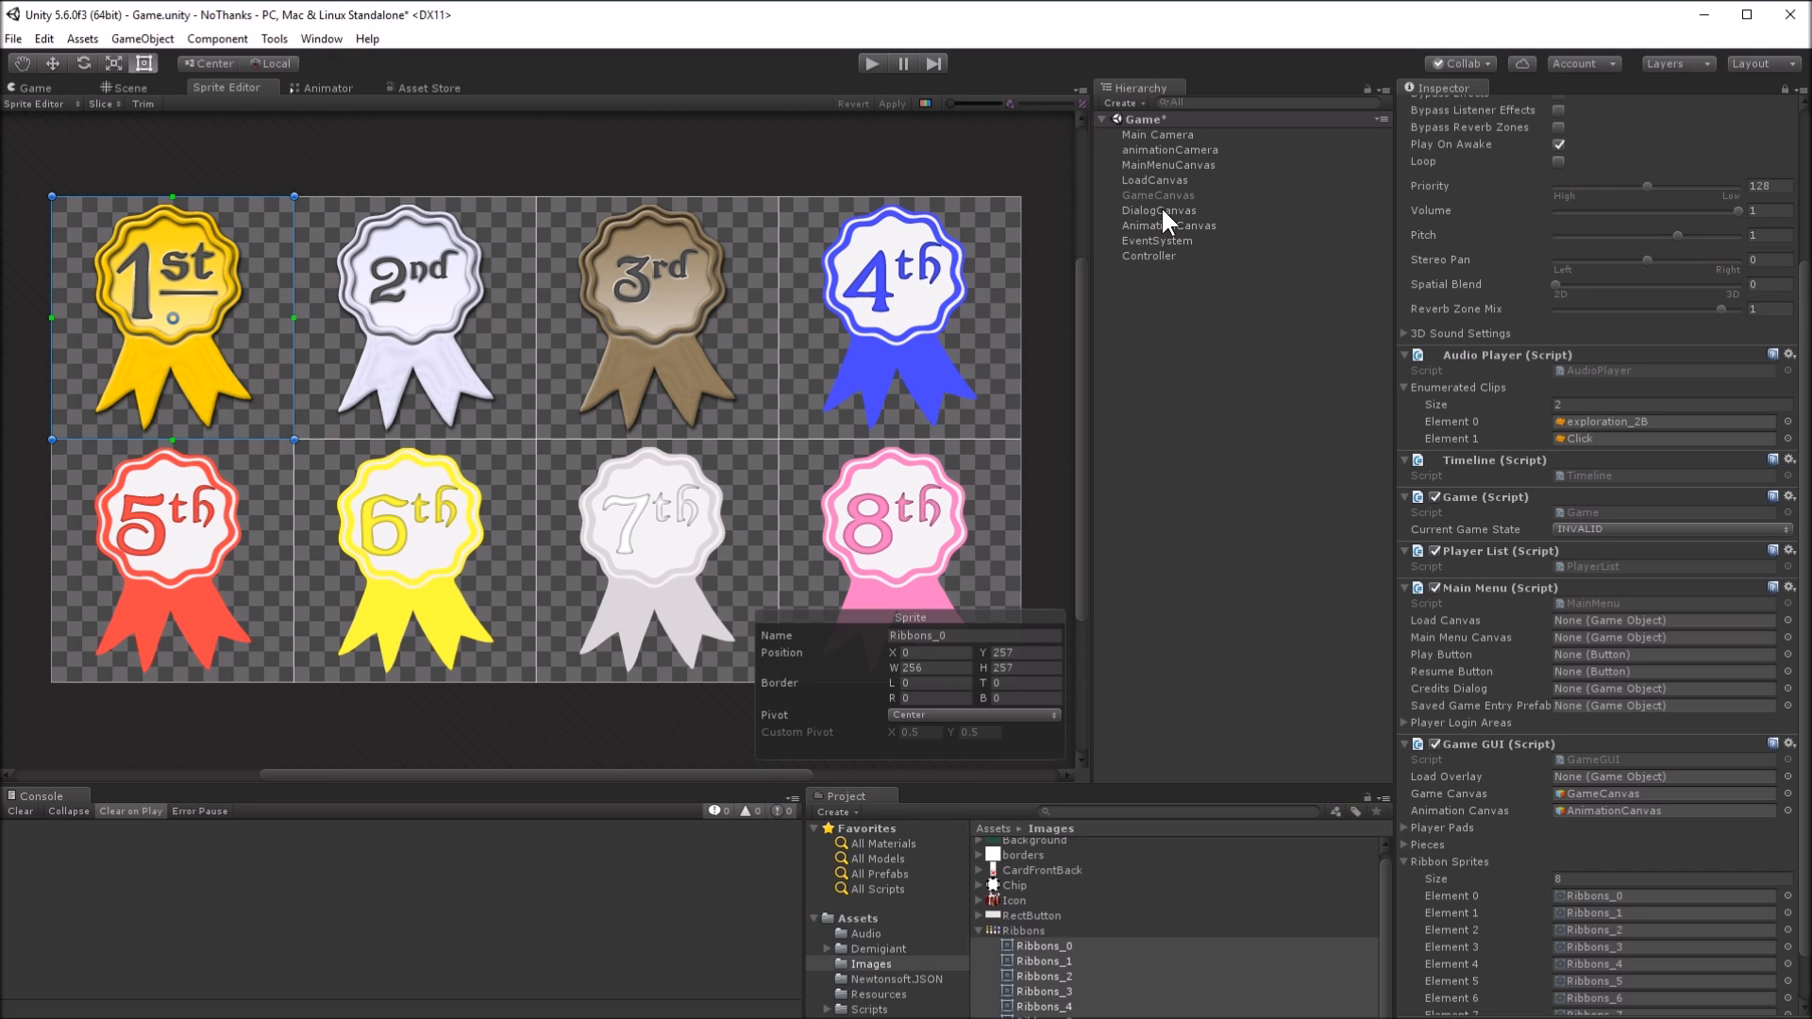
Create a UI Image under DialogCanvas and set its colour to black
{"action": "left_click", "coordinate": [1164, 210]}
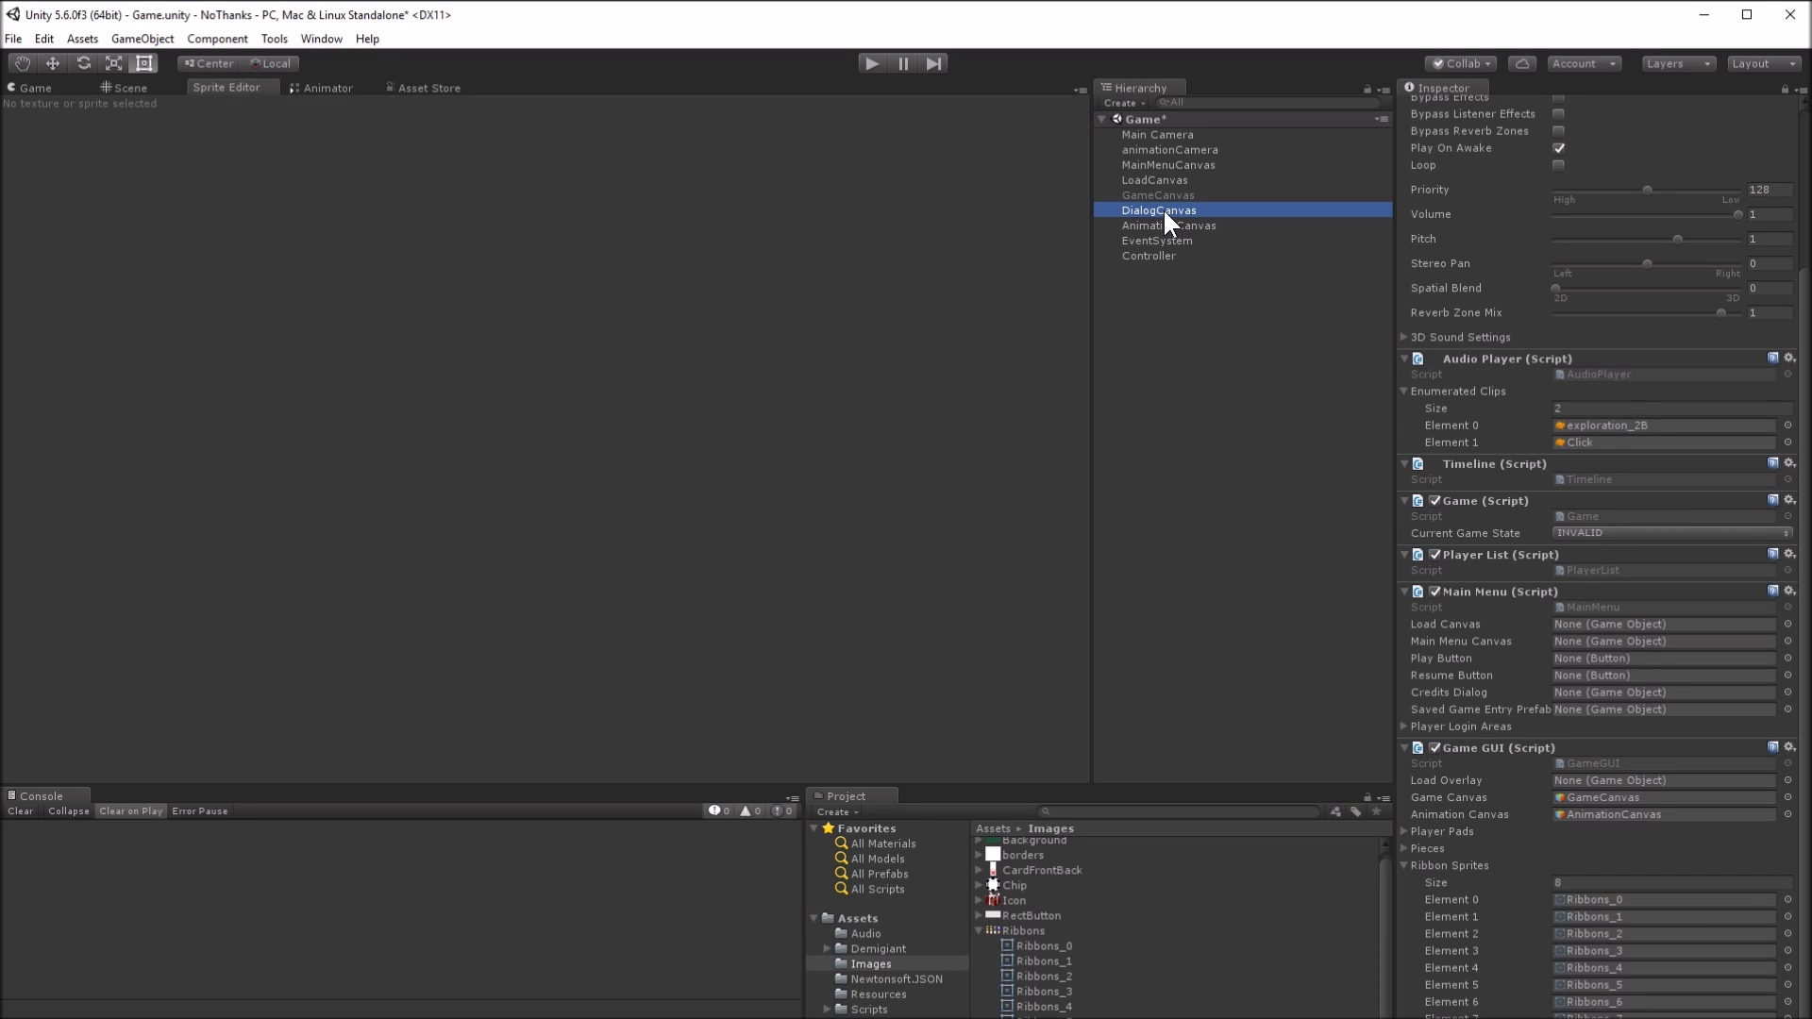
{"action": "right_click", "coordinate": [1164, 209]}
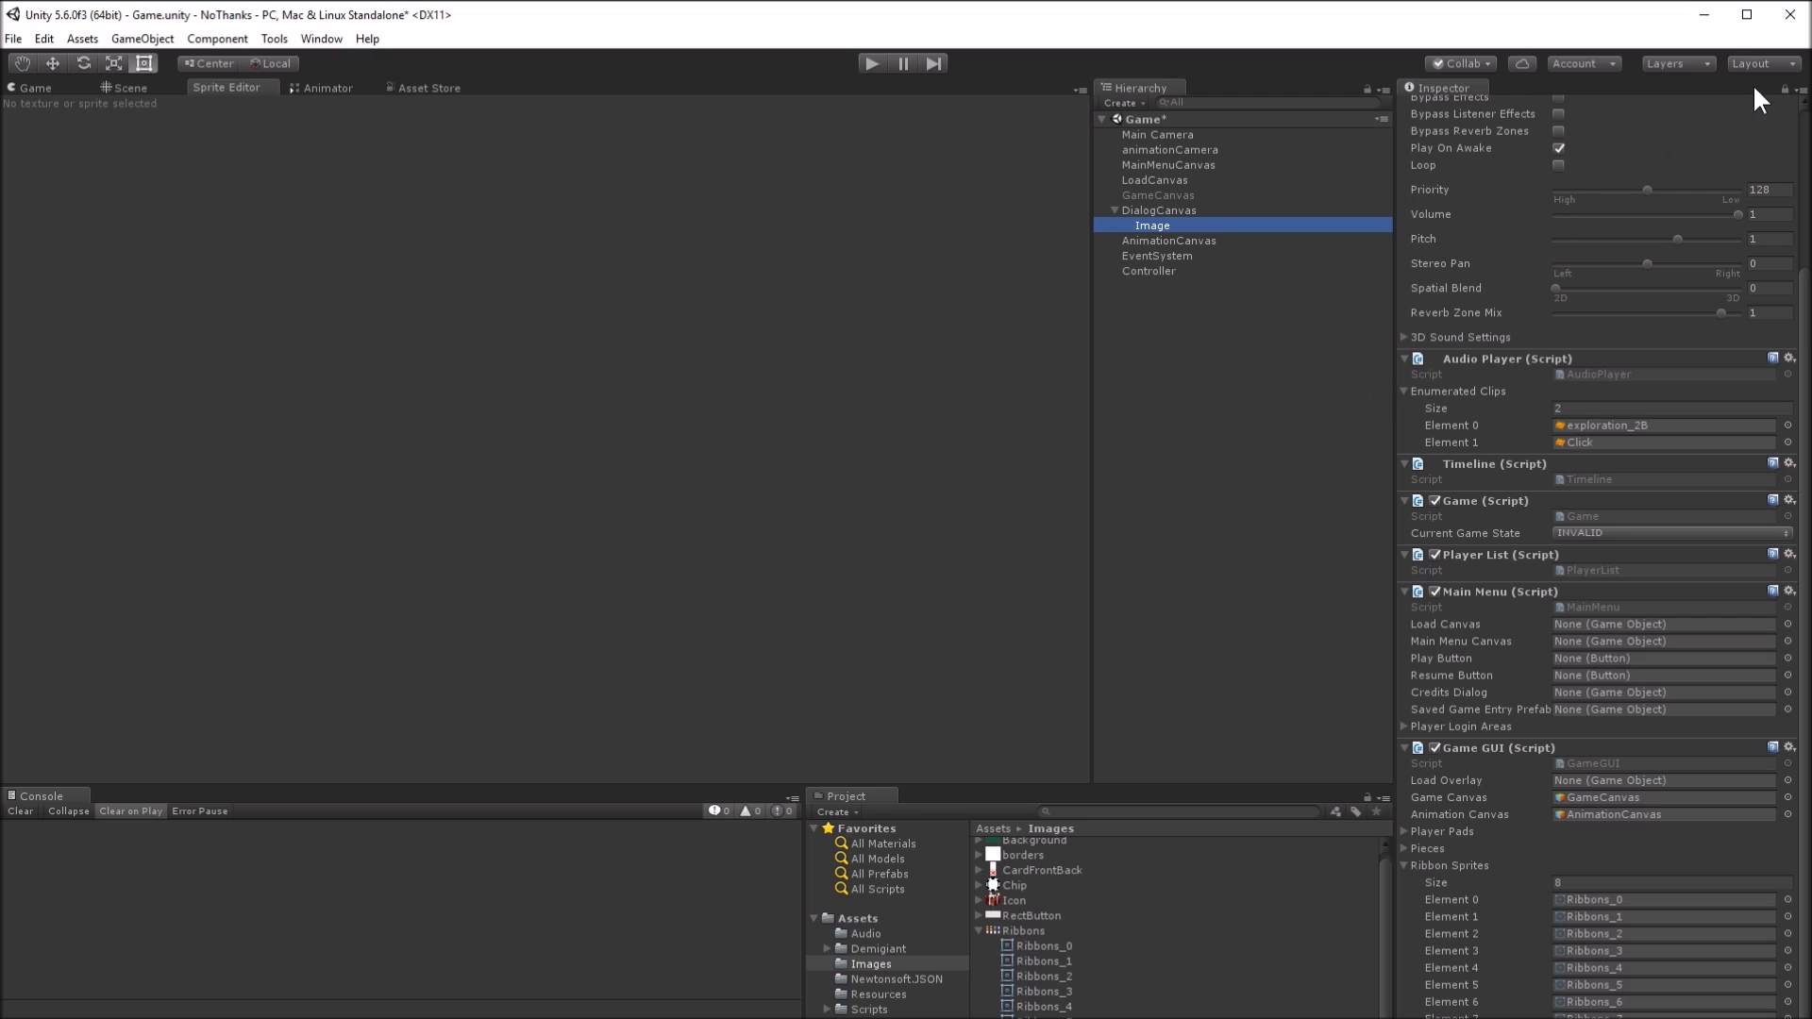
{"action": "left_click", "coordinate": [1152, 224]}
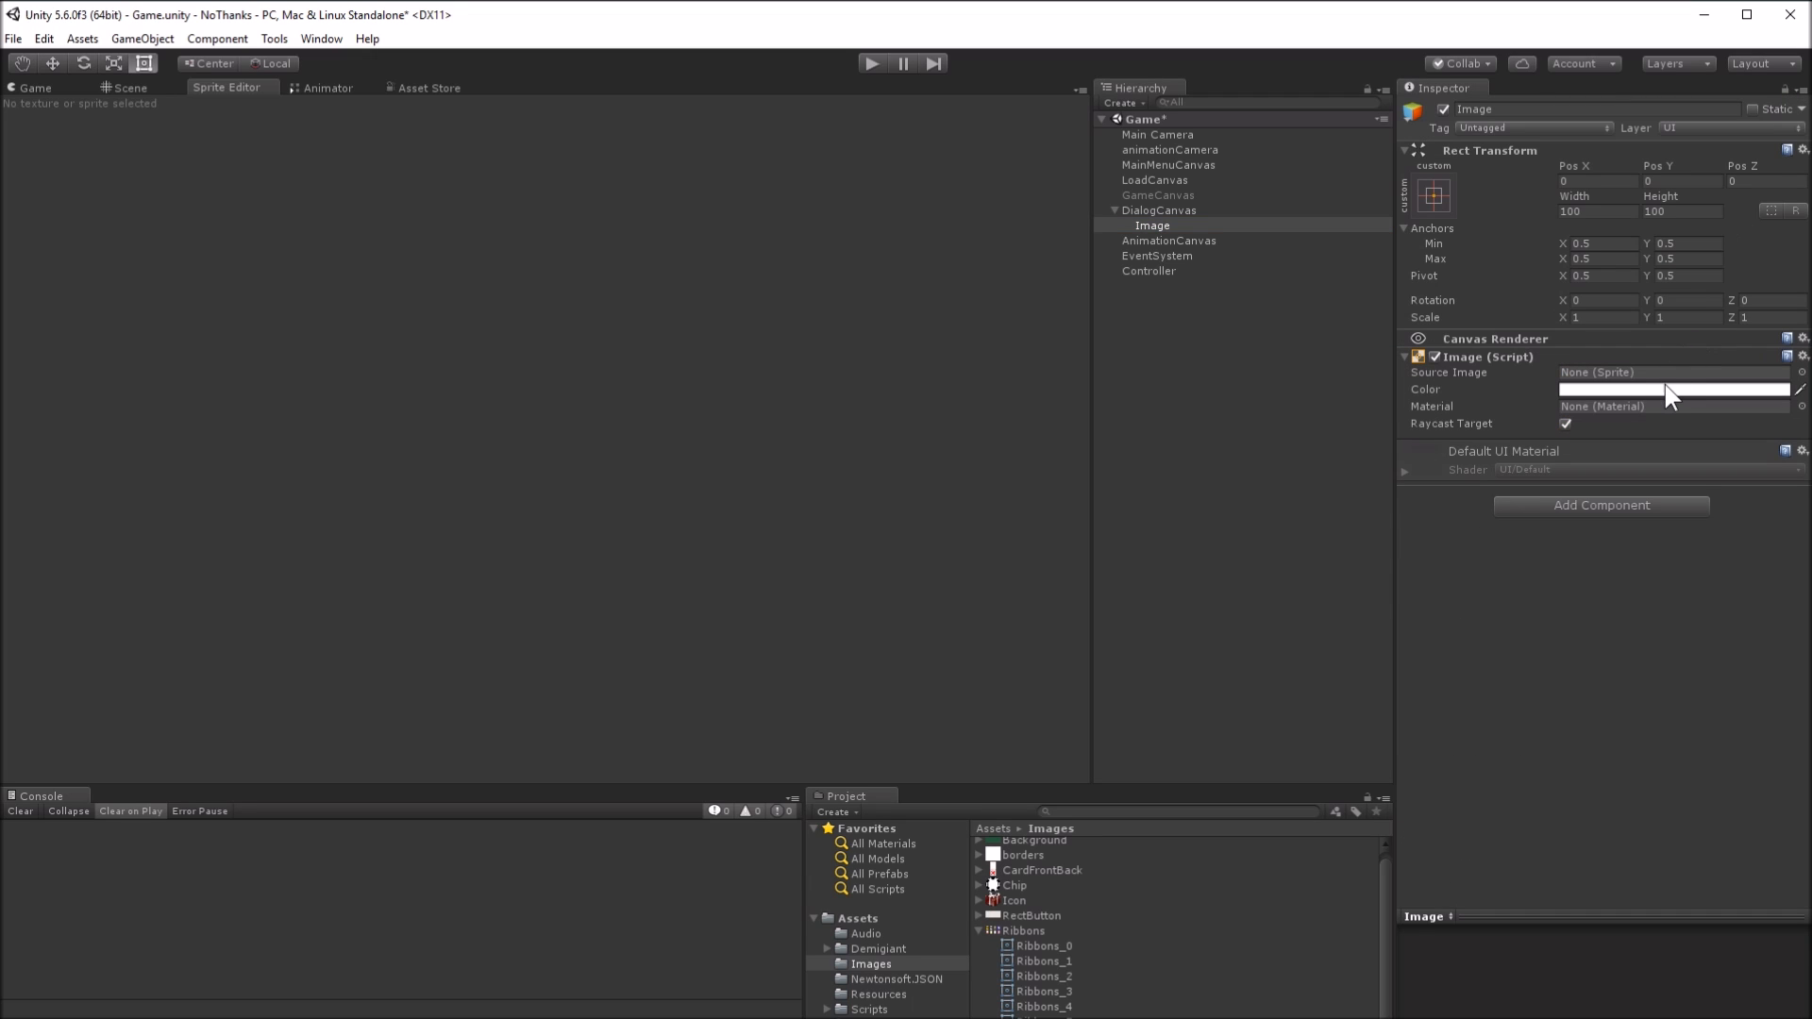
{"action": "left_click", "coordinate": [1671, 388]}
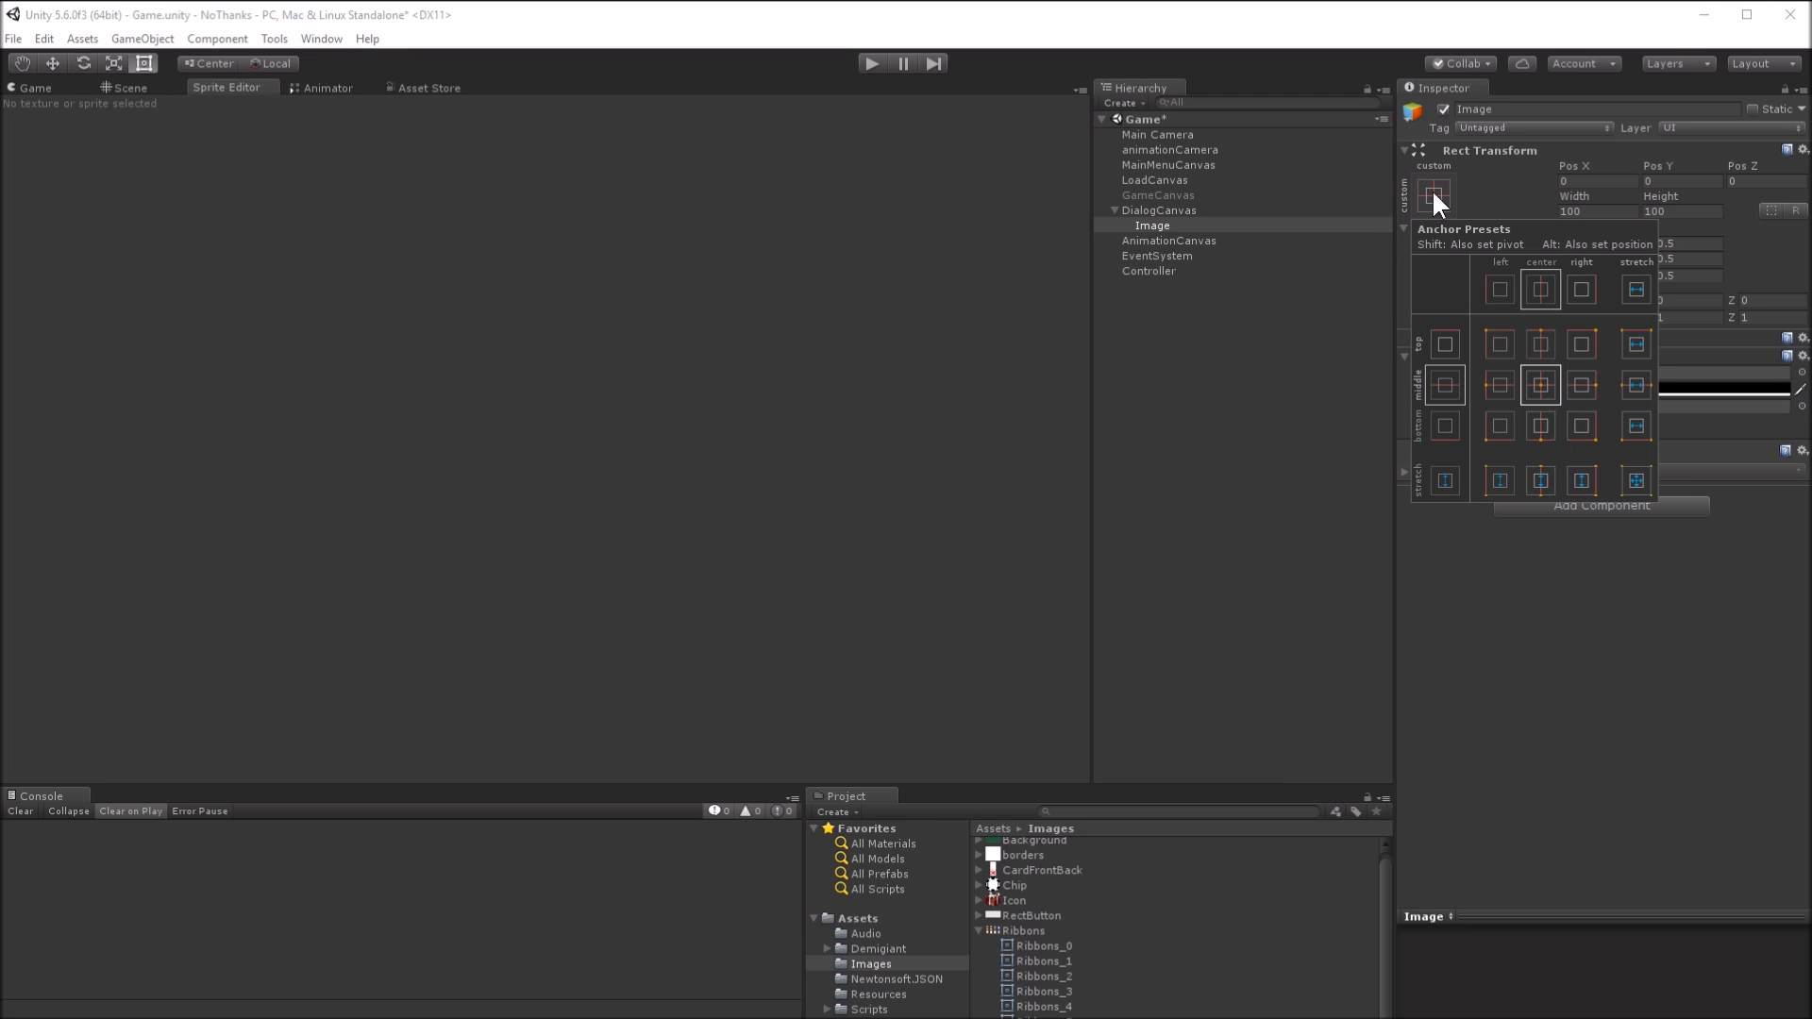
Stretch the image to fill the canvas and name it loadingScreen
{"action": "left_click", "coordinate": [1635, 481]}
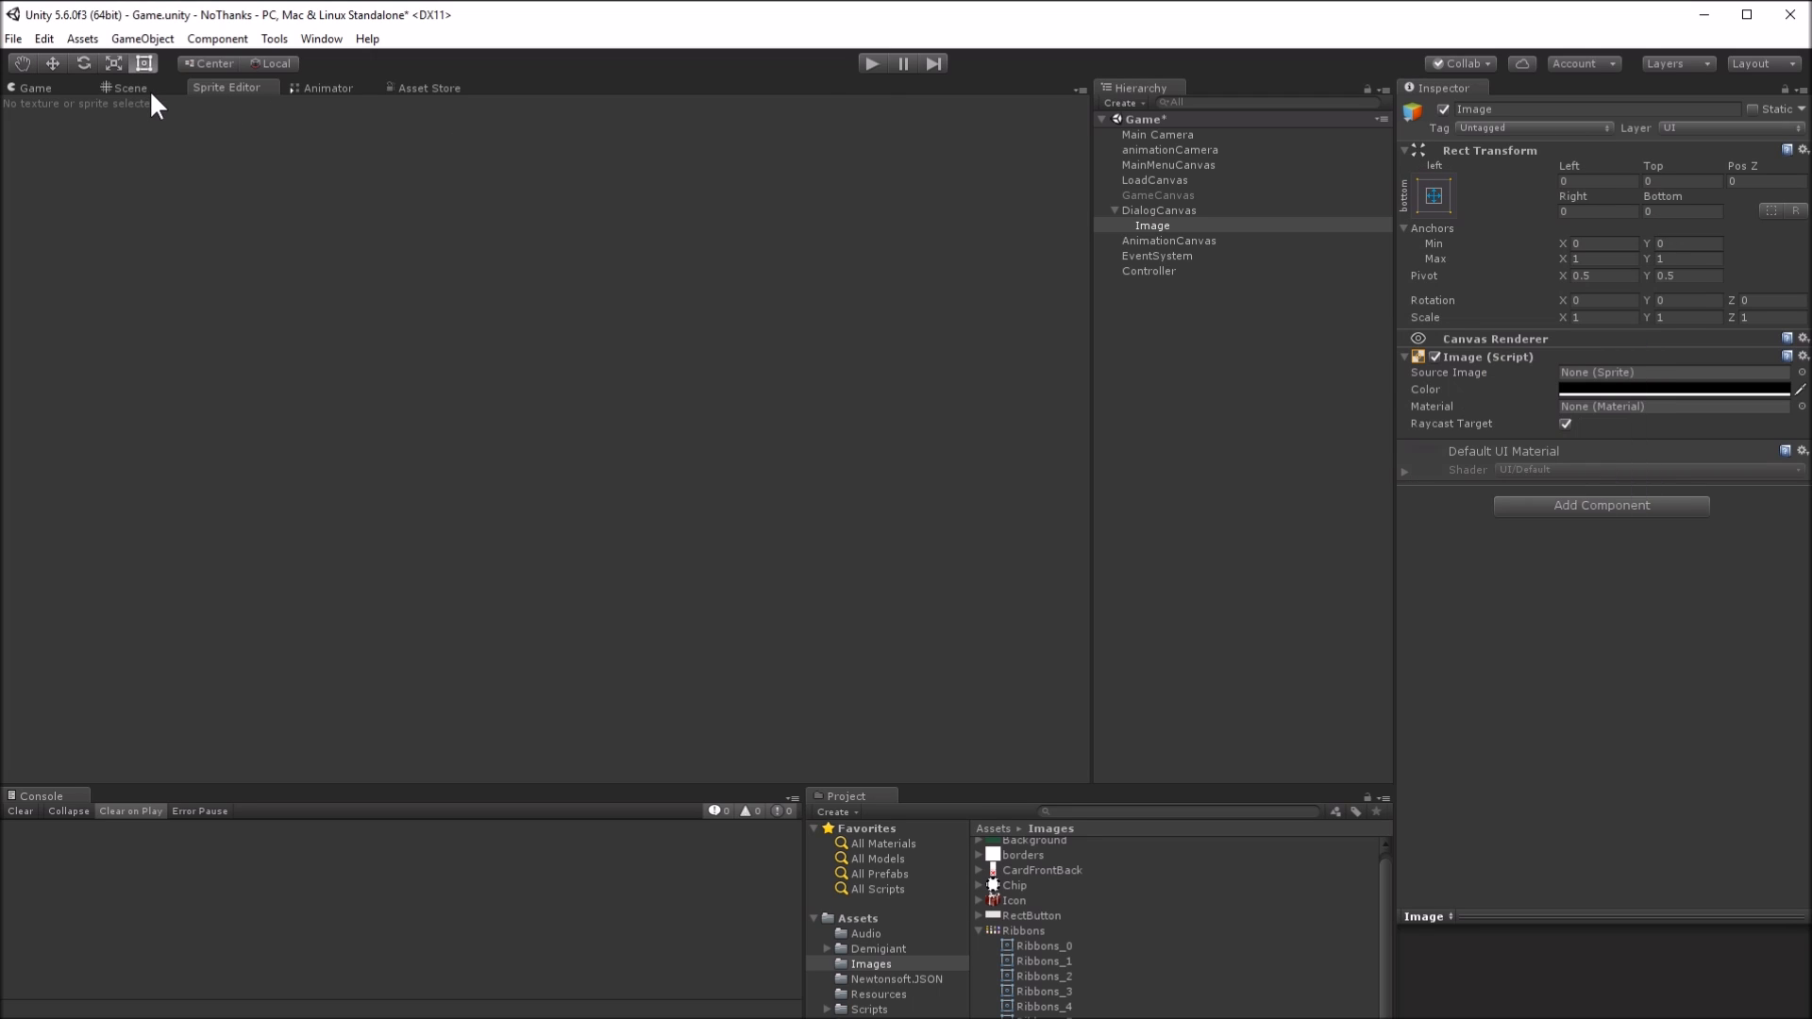
{"action": "left_click", "coordinate": [129, 89]}
{"action": "type", "text": "loading"}
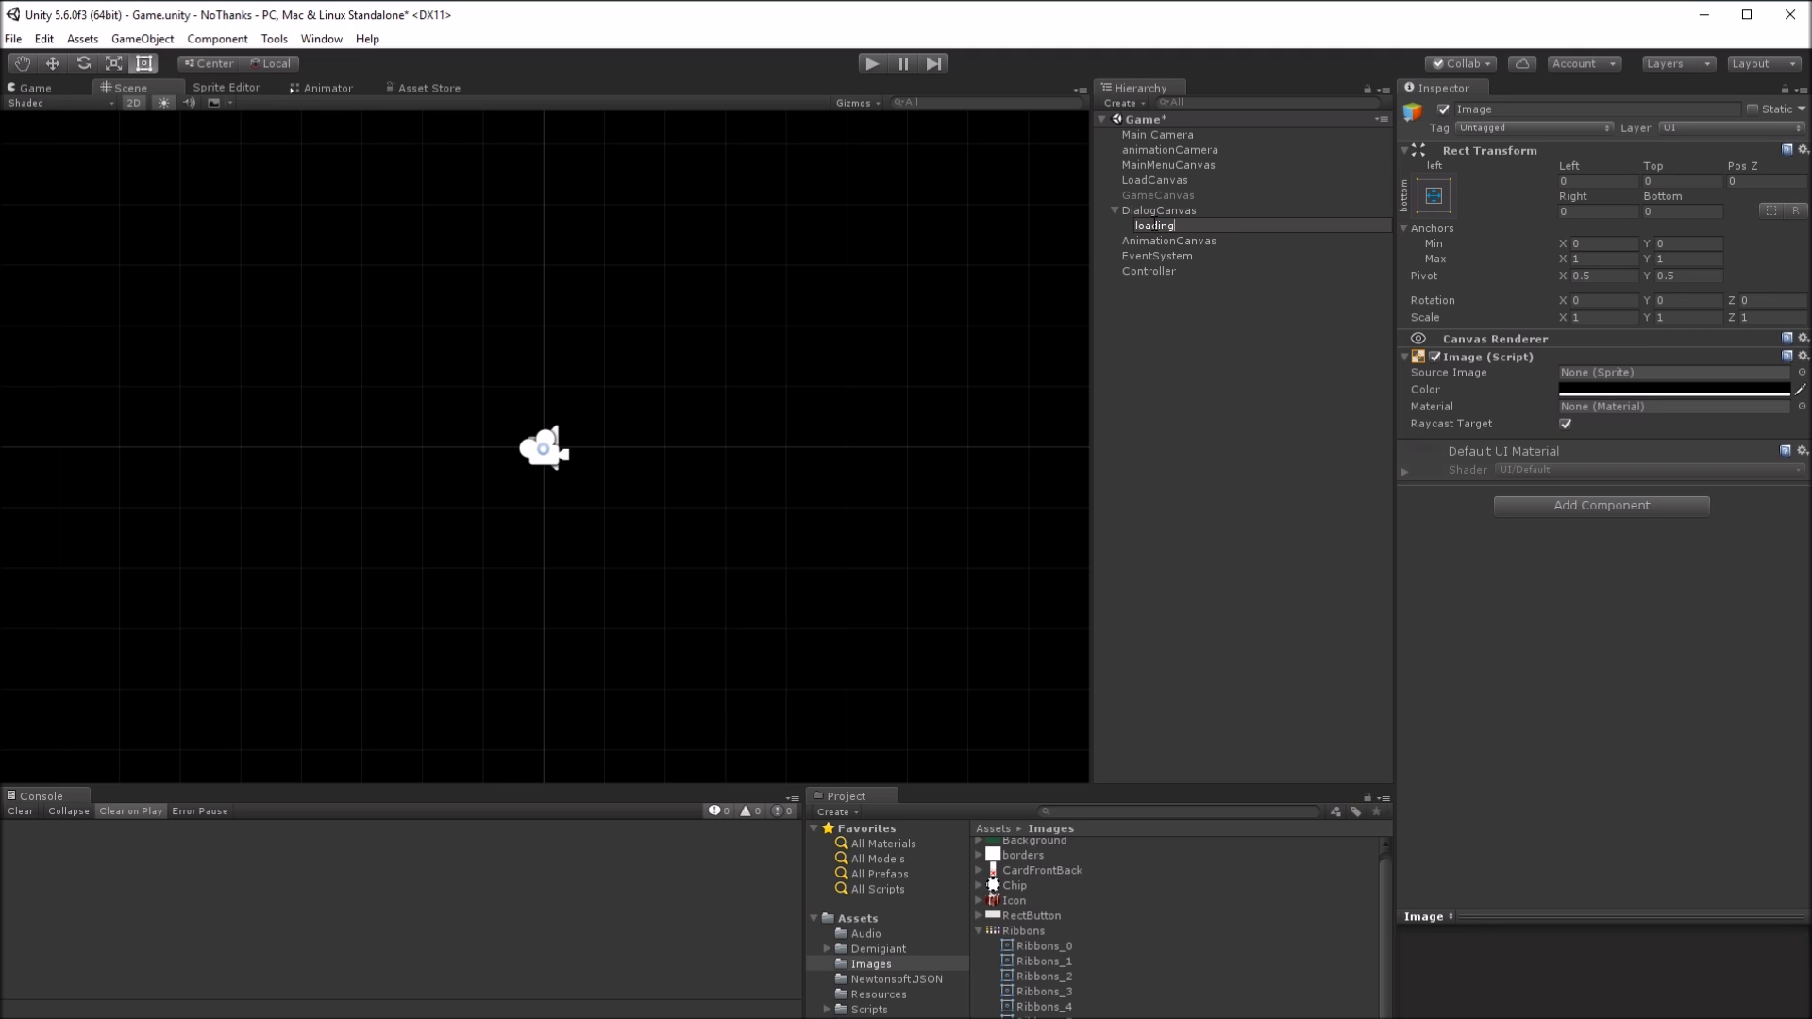
{"action": "left_click", "coordinate": [1166, 225]}
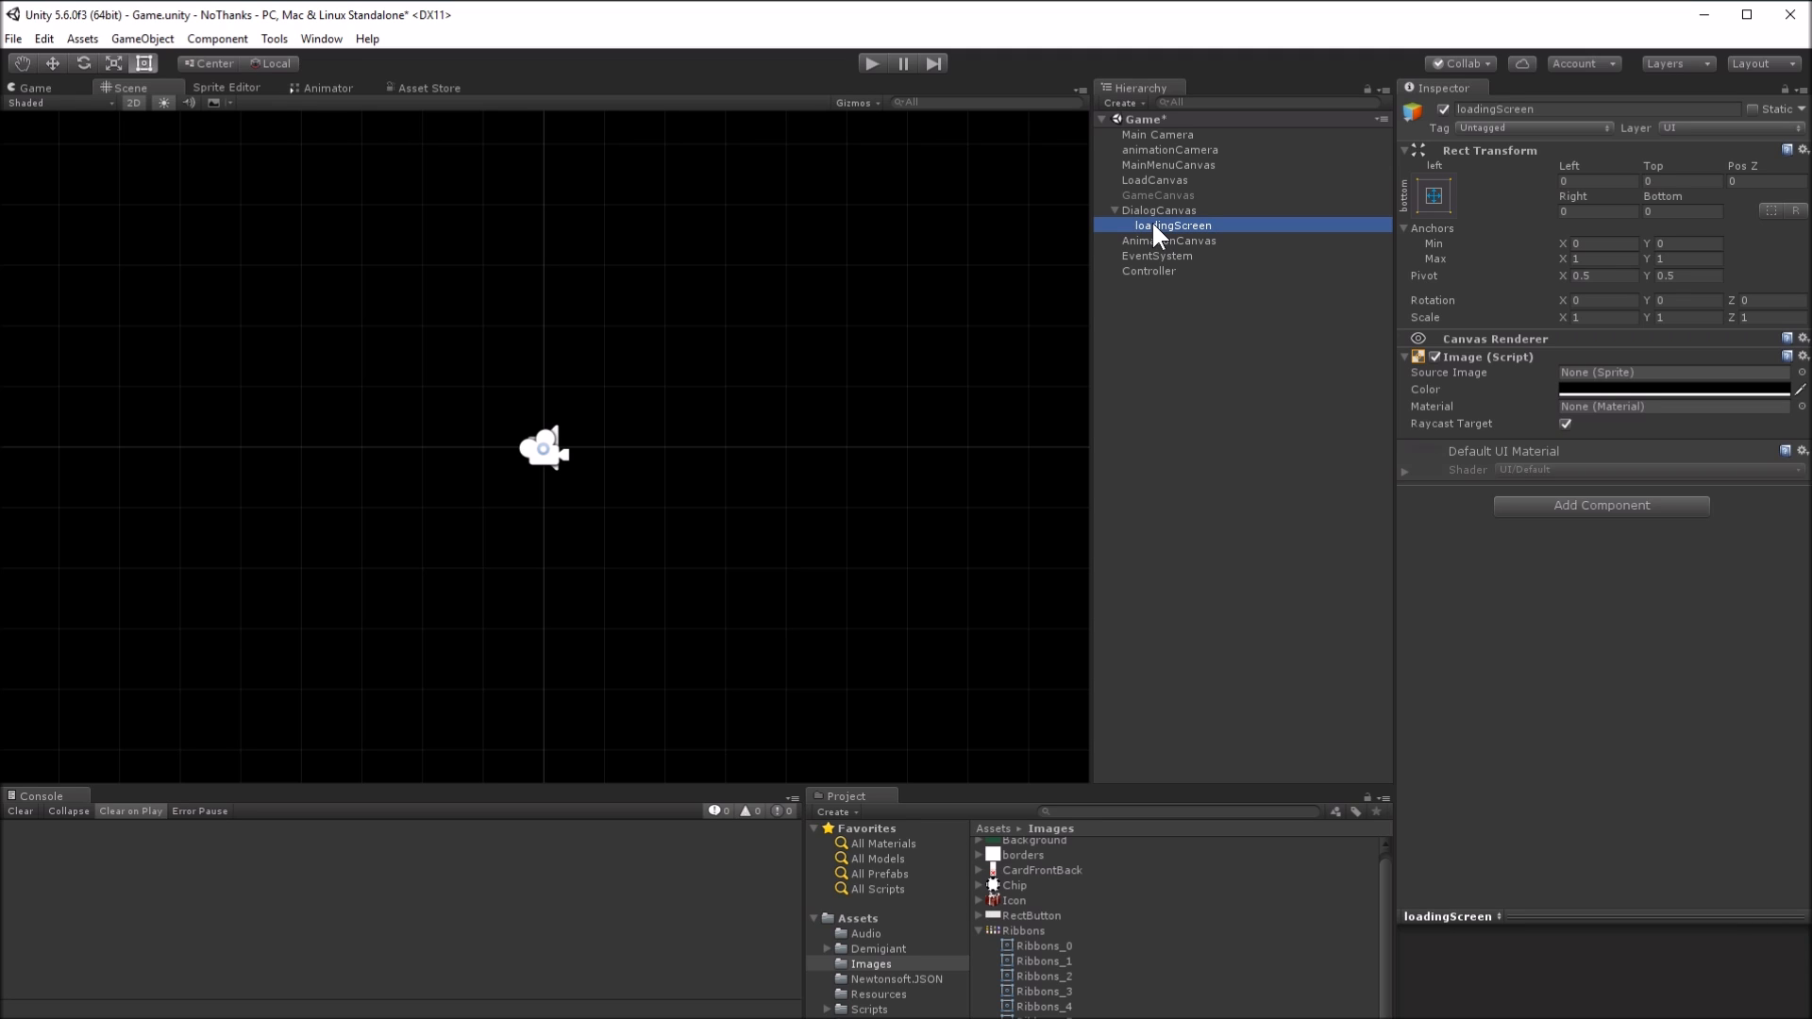
Point the Game GUI's Load Overlay field at the loadingScreen image
{"action": "left_click", "coordinate": [1149, 270]}
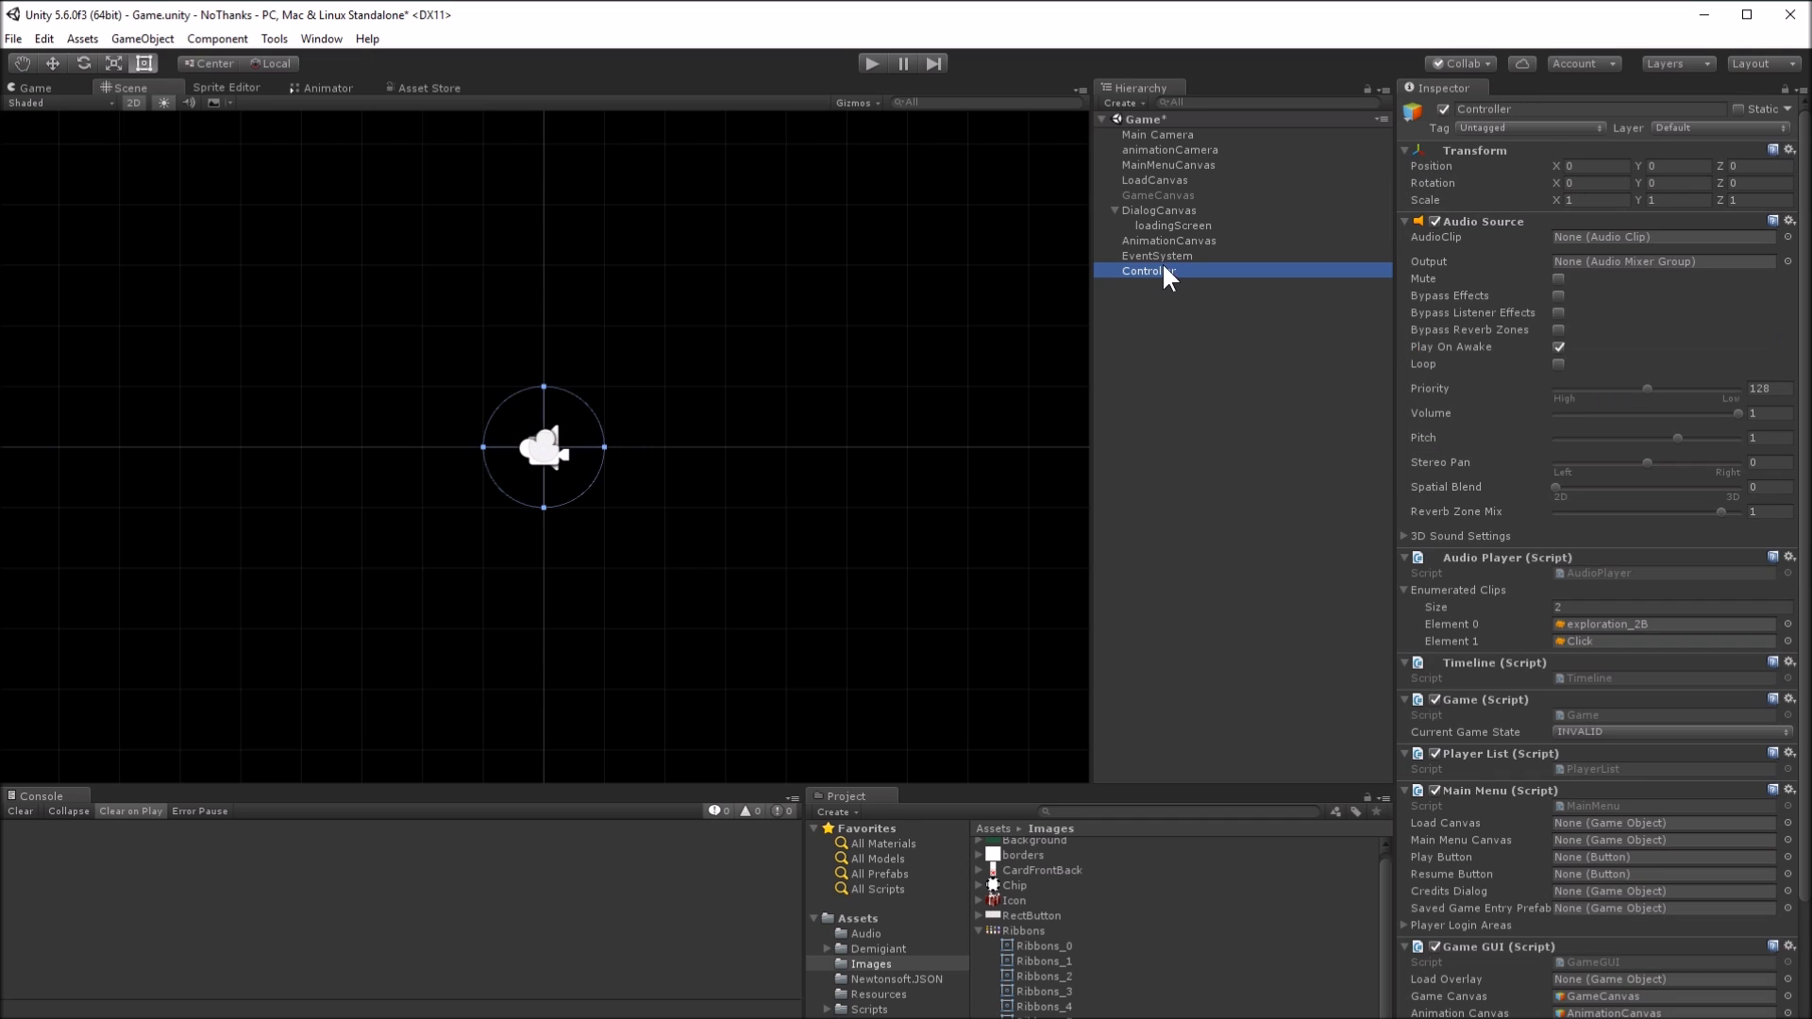
{"action": "left_click", "coordinate": [1170, 224]}
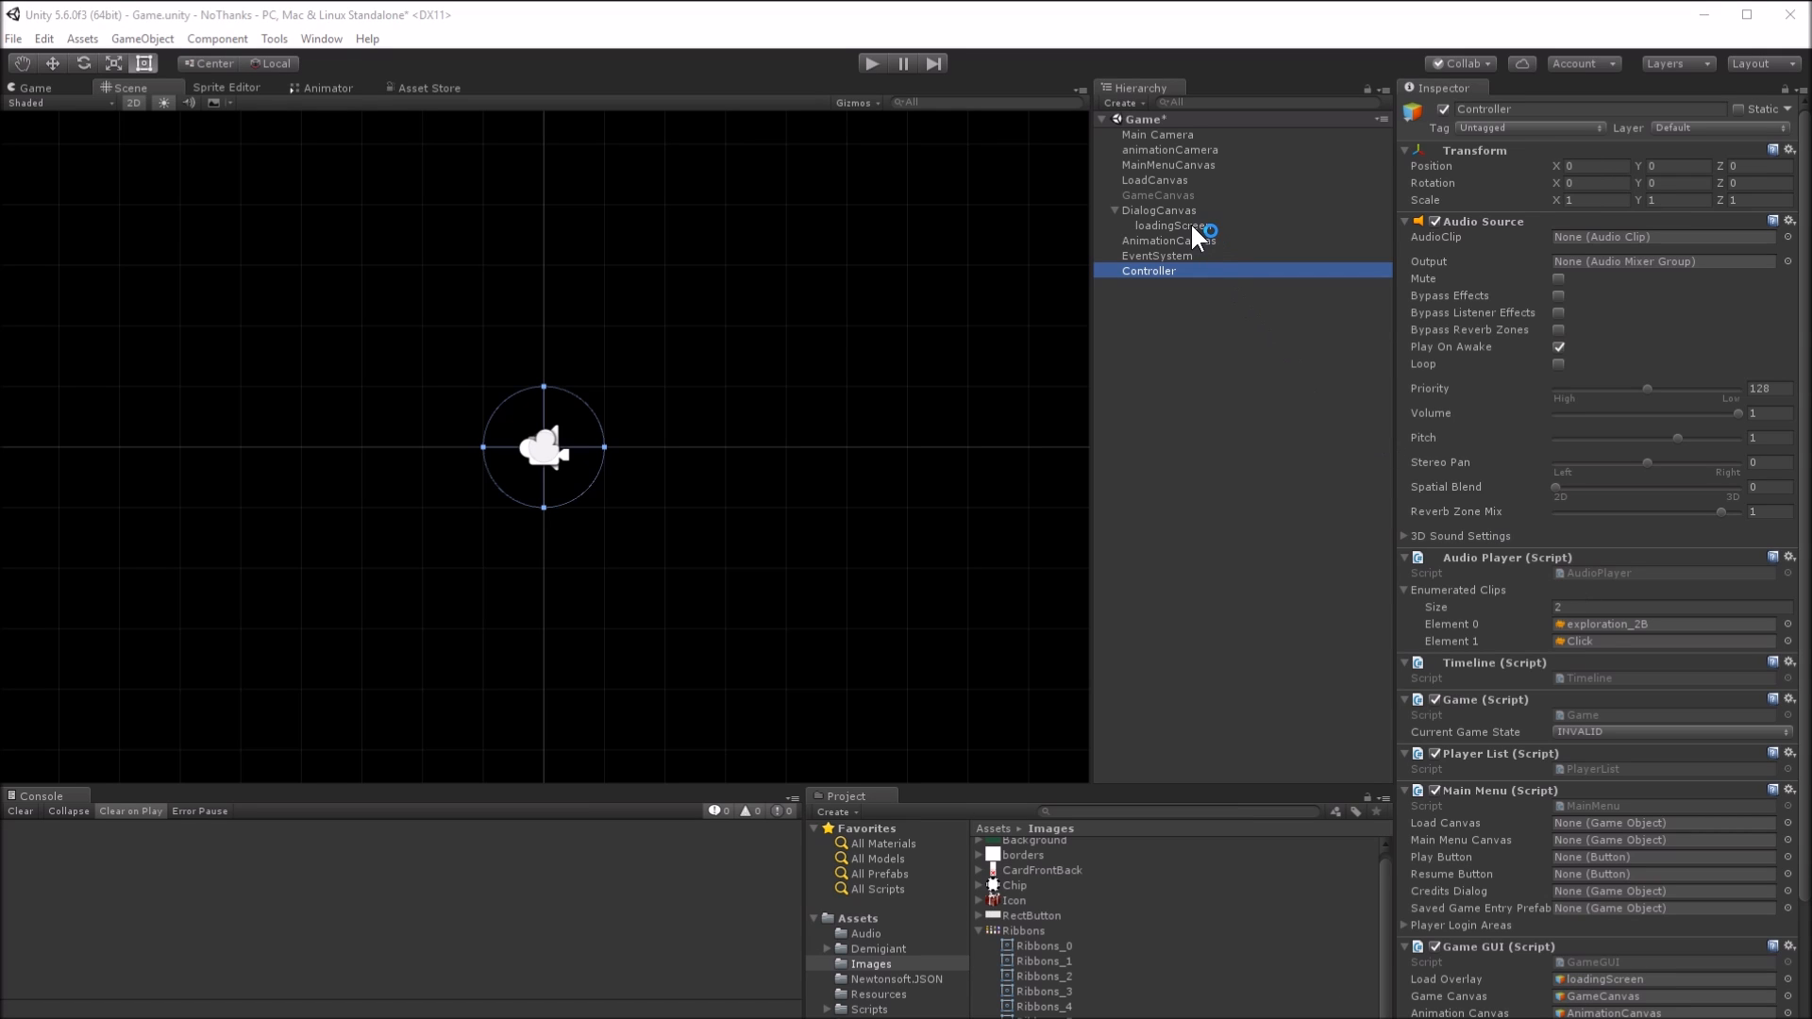
{"action": "left_click", "coordinate": [1171, 225]}
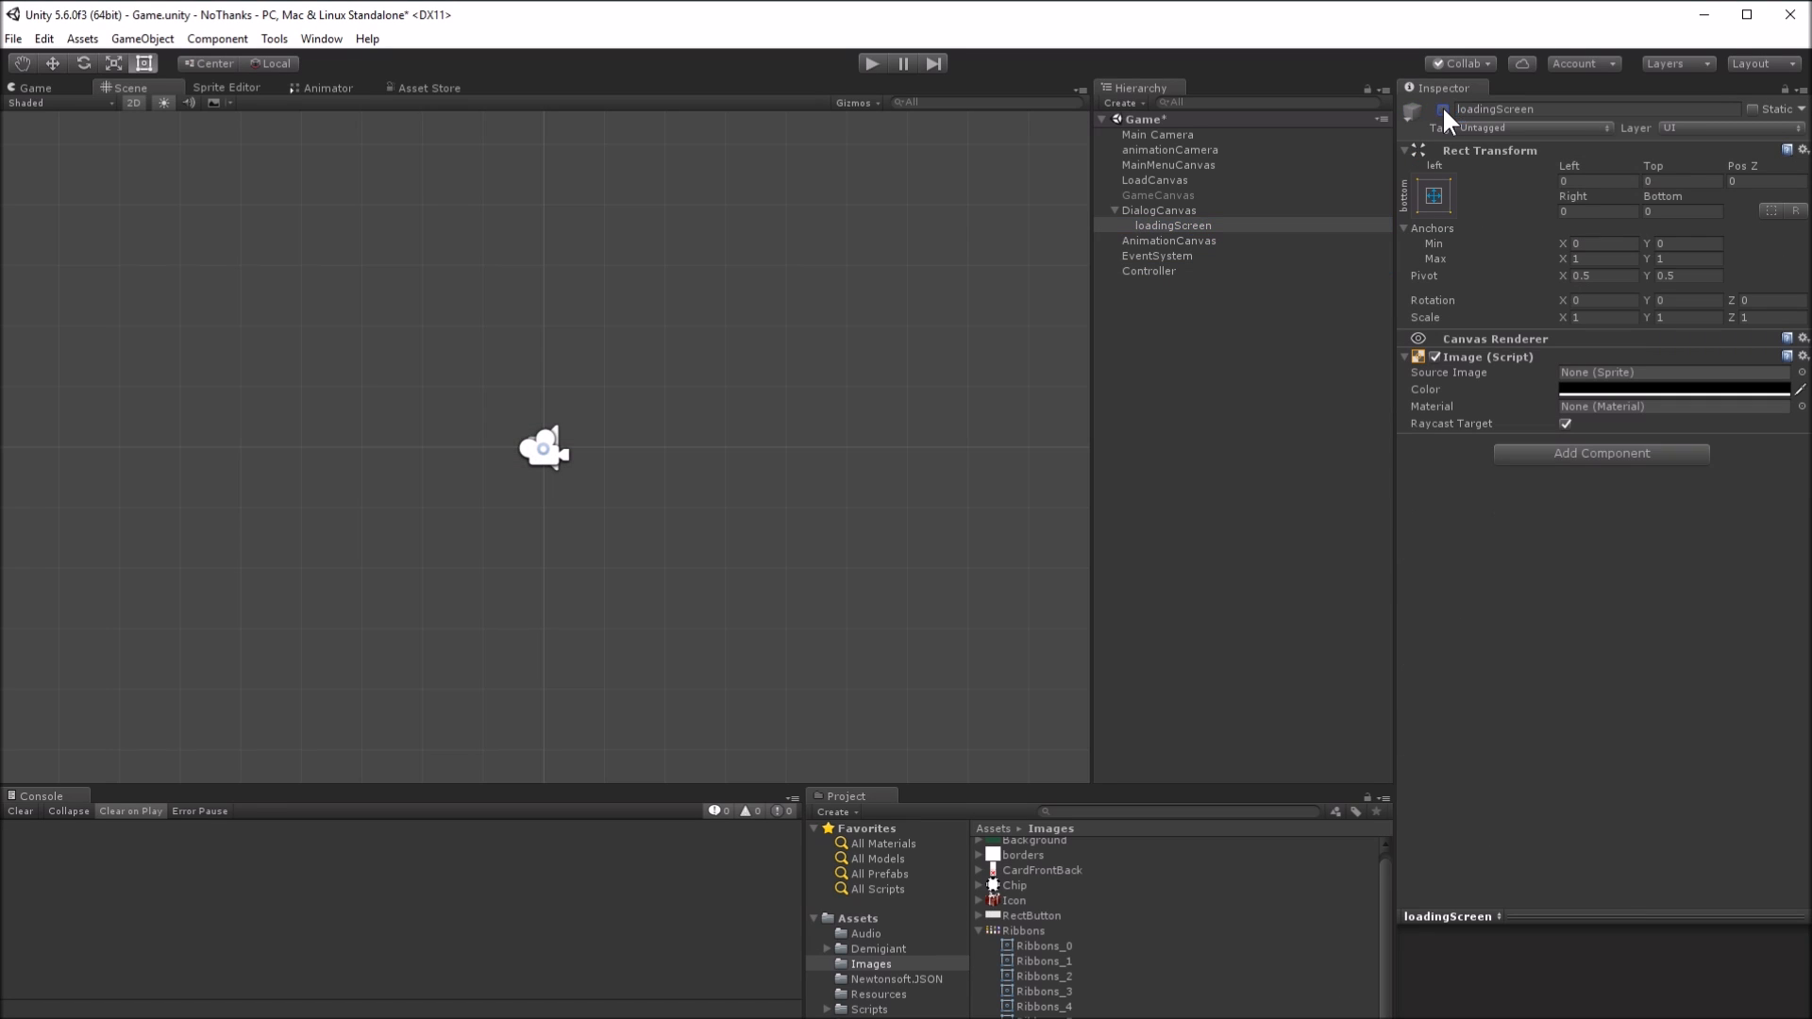
Create a UI Image under MainMenuCanvas stretched to fill the canvas, named background
{"action": "right_click", "coordinate": [1166, 164]}
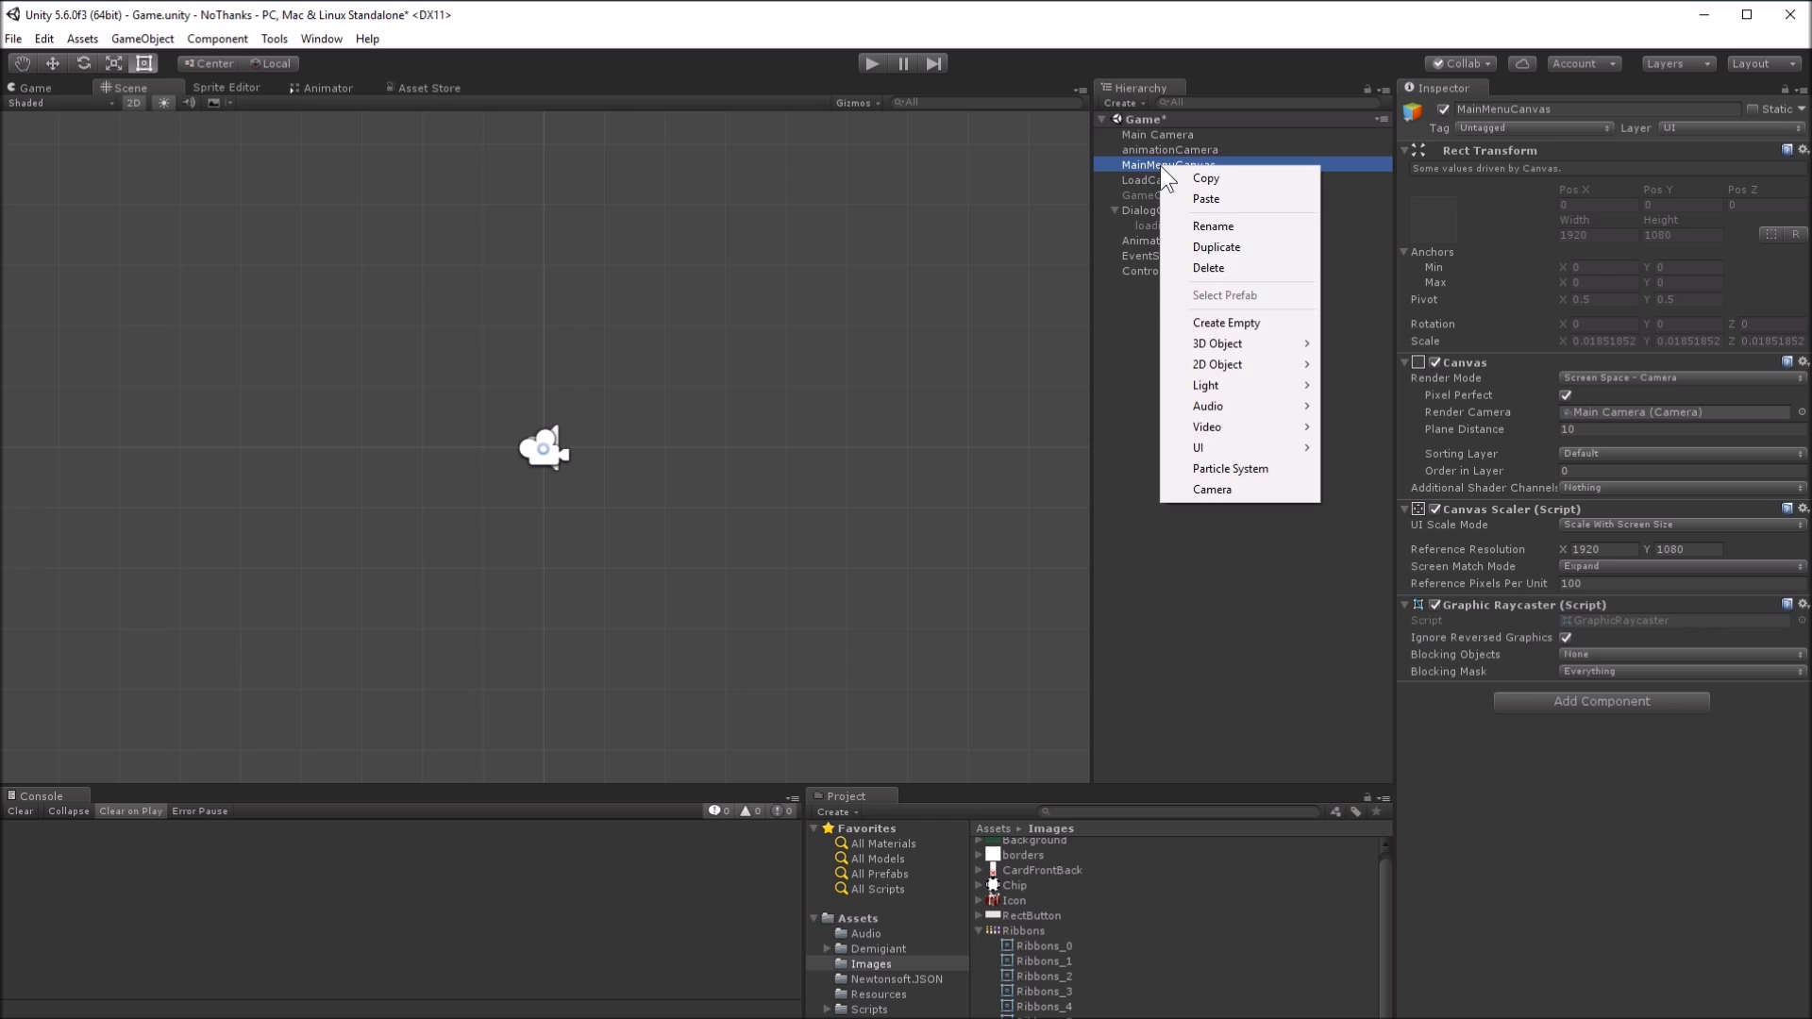
{"action": "mouse_move", "coordinate": [1198, 447]}
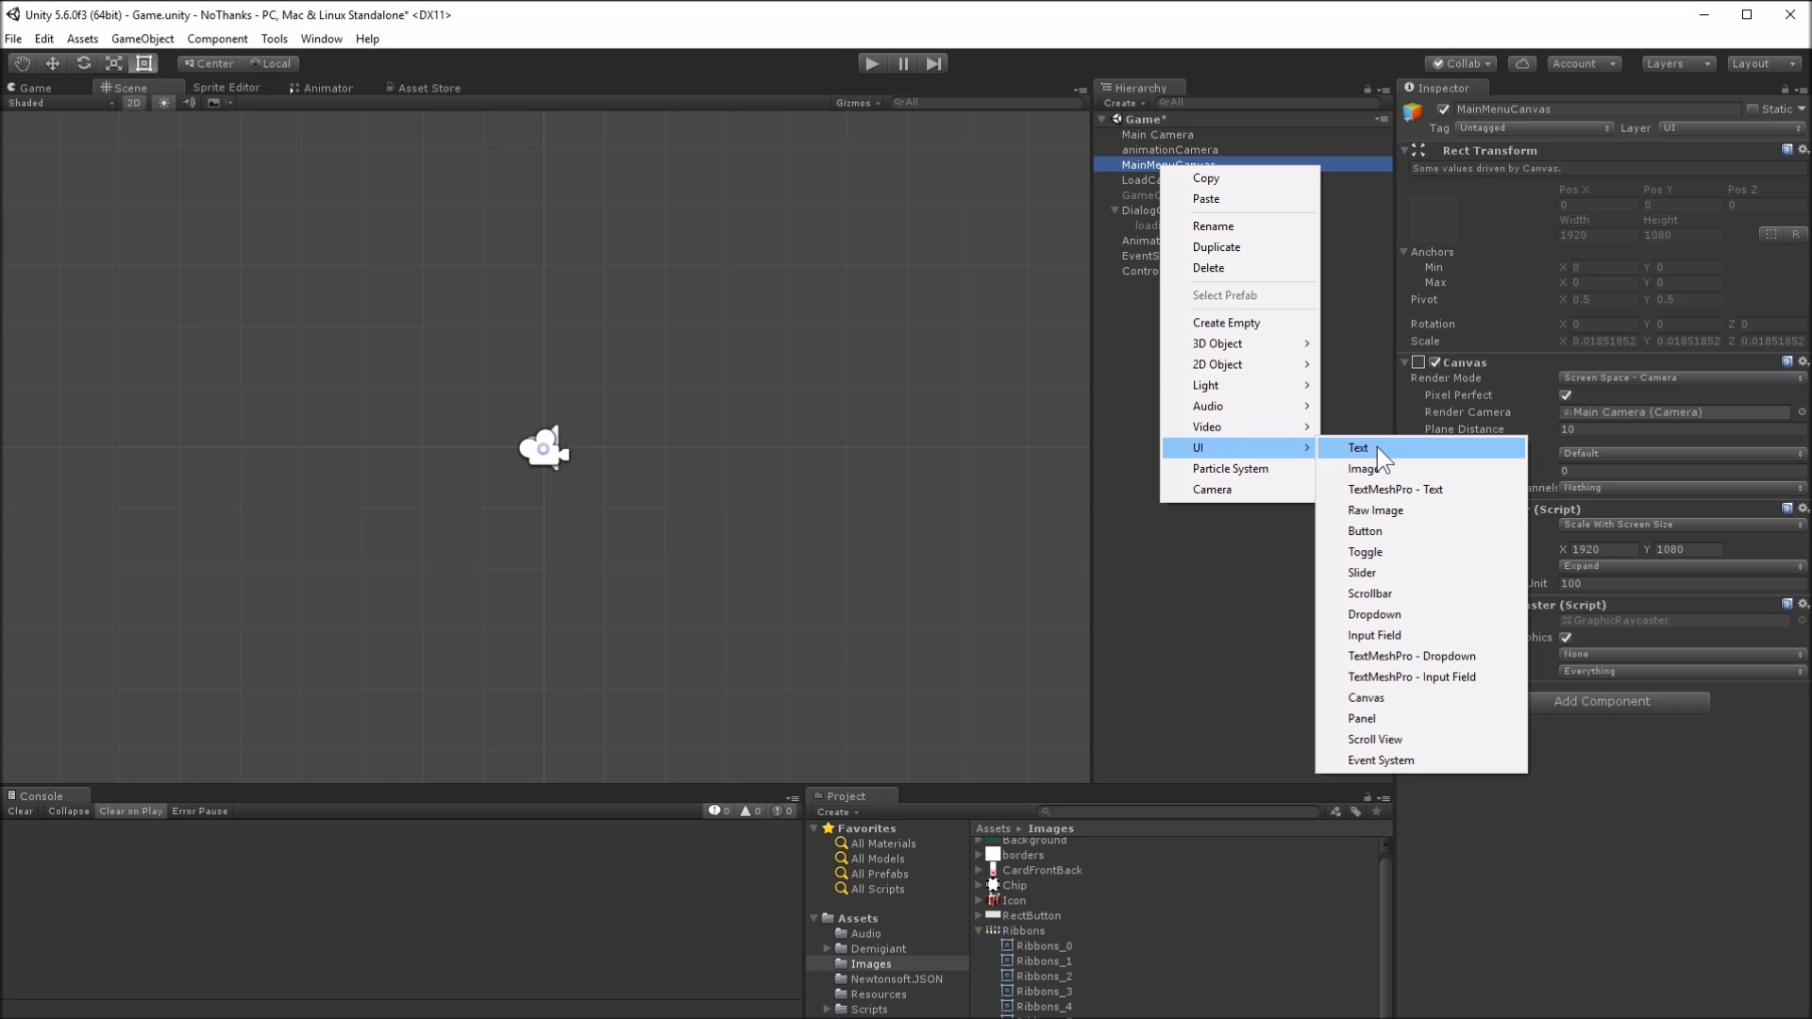
{"action": "left_click", "coordinate": [1366, 468]}
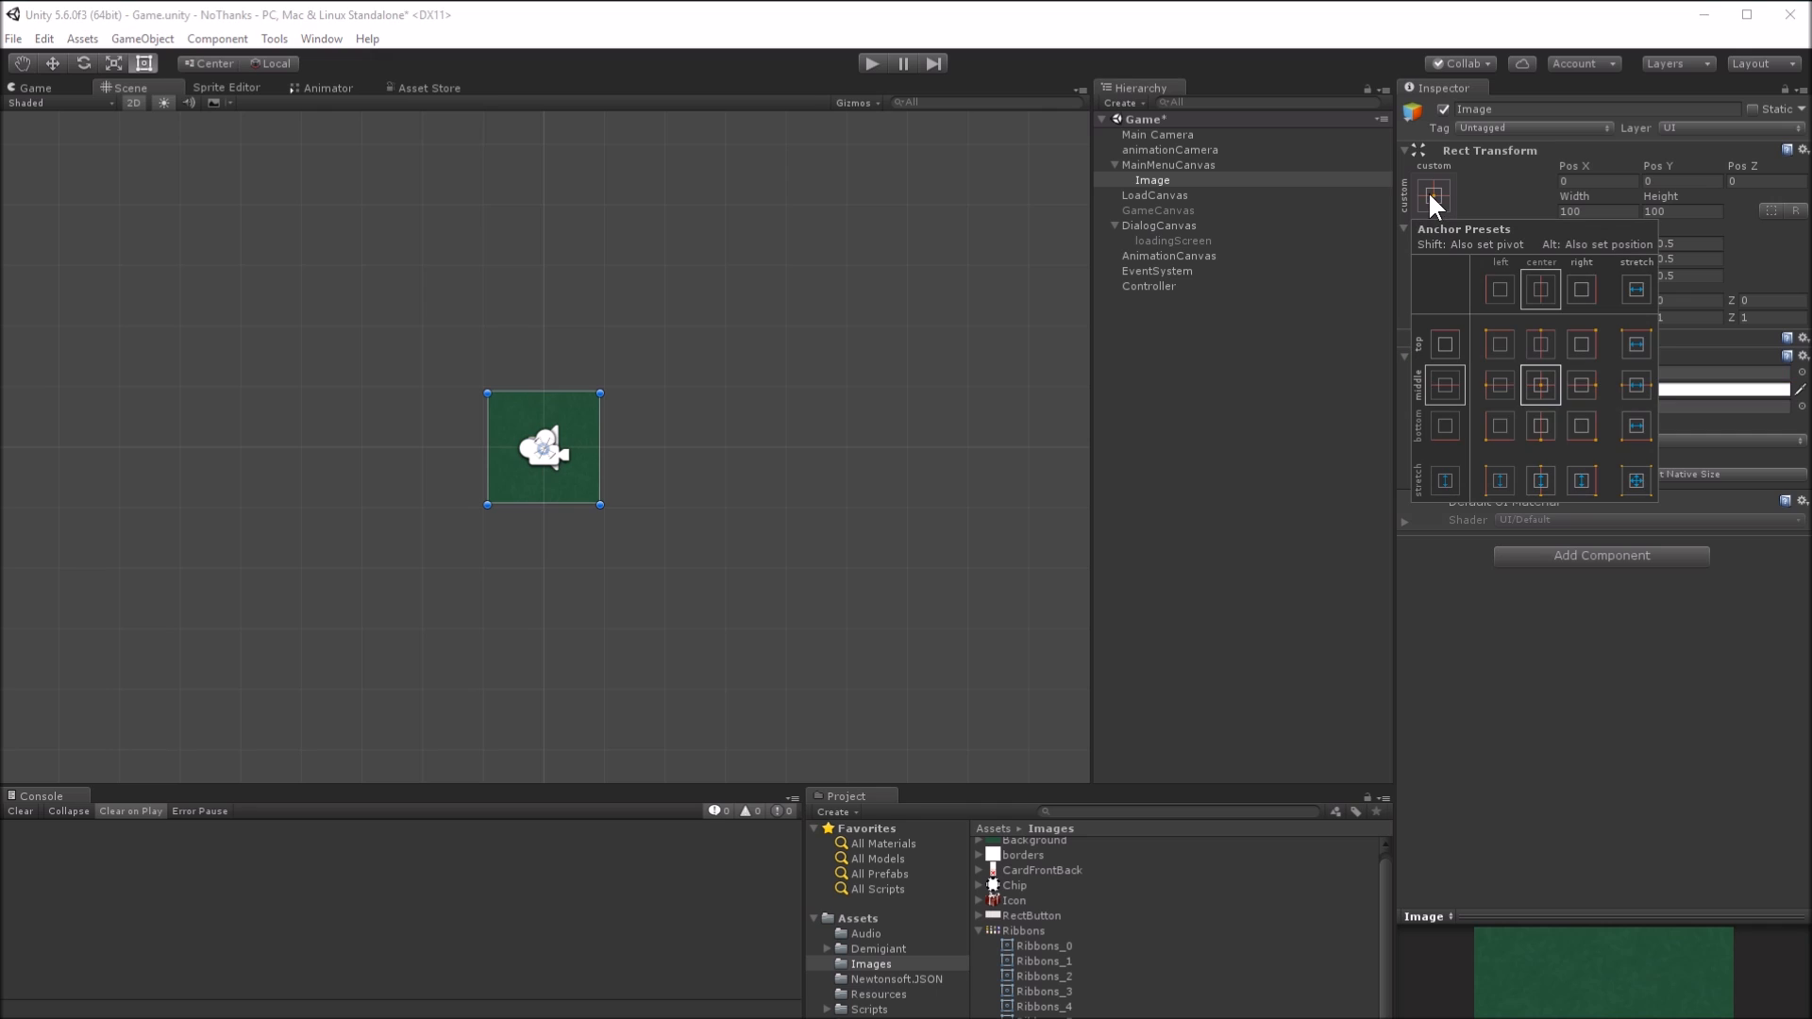
{"action": "left_click", "coordinate": [1634, 480]}
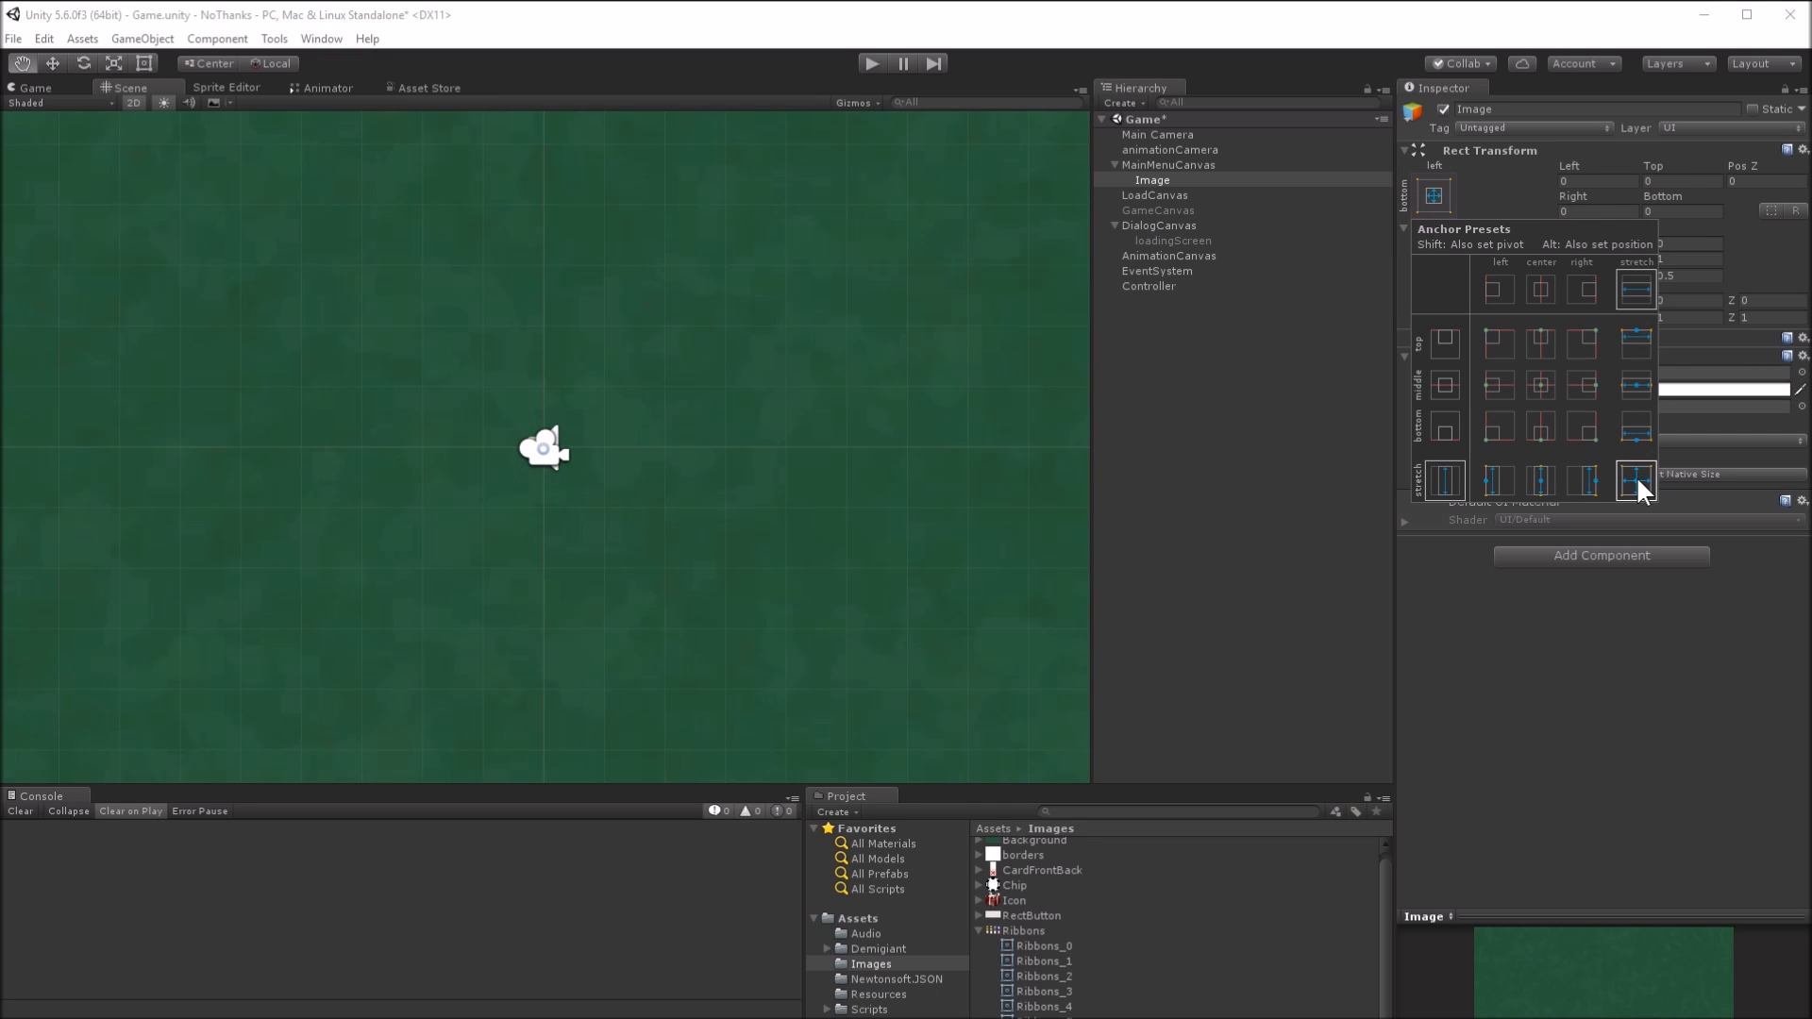
{"action": "left_click", "coordinate": [1632, 482]}
{"action": "type", "text": "background"}
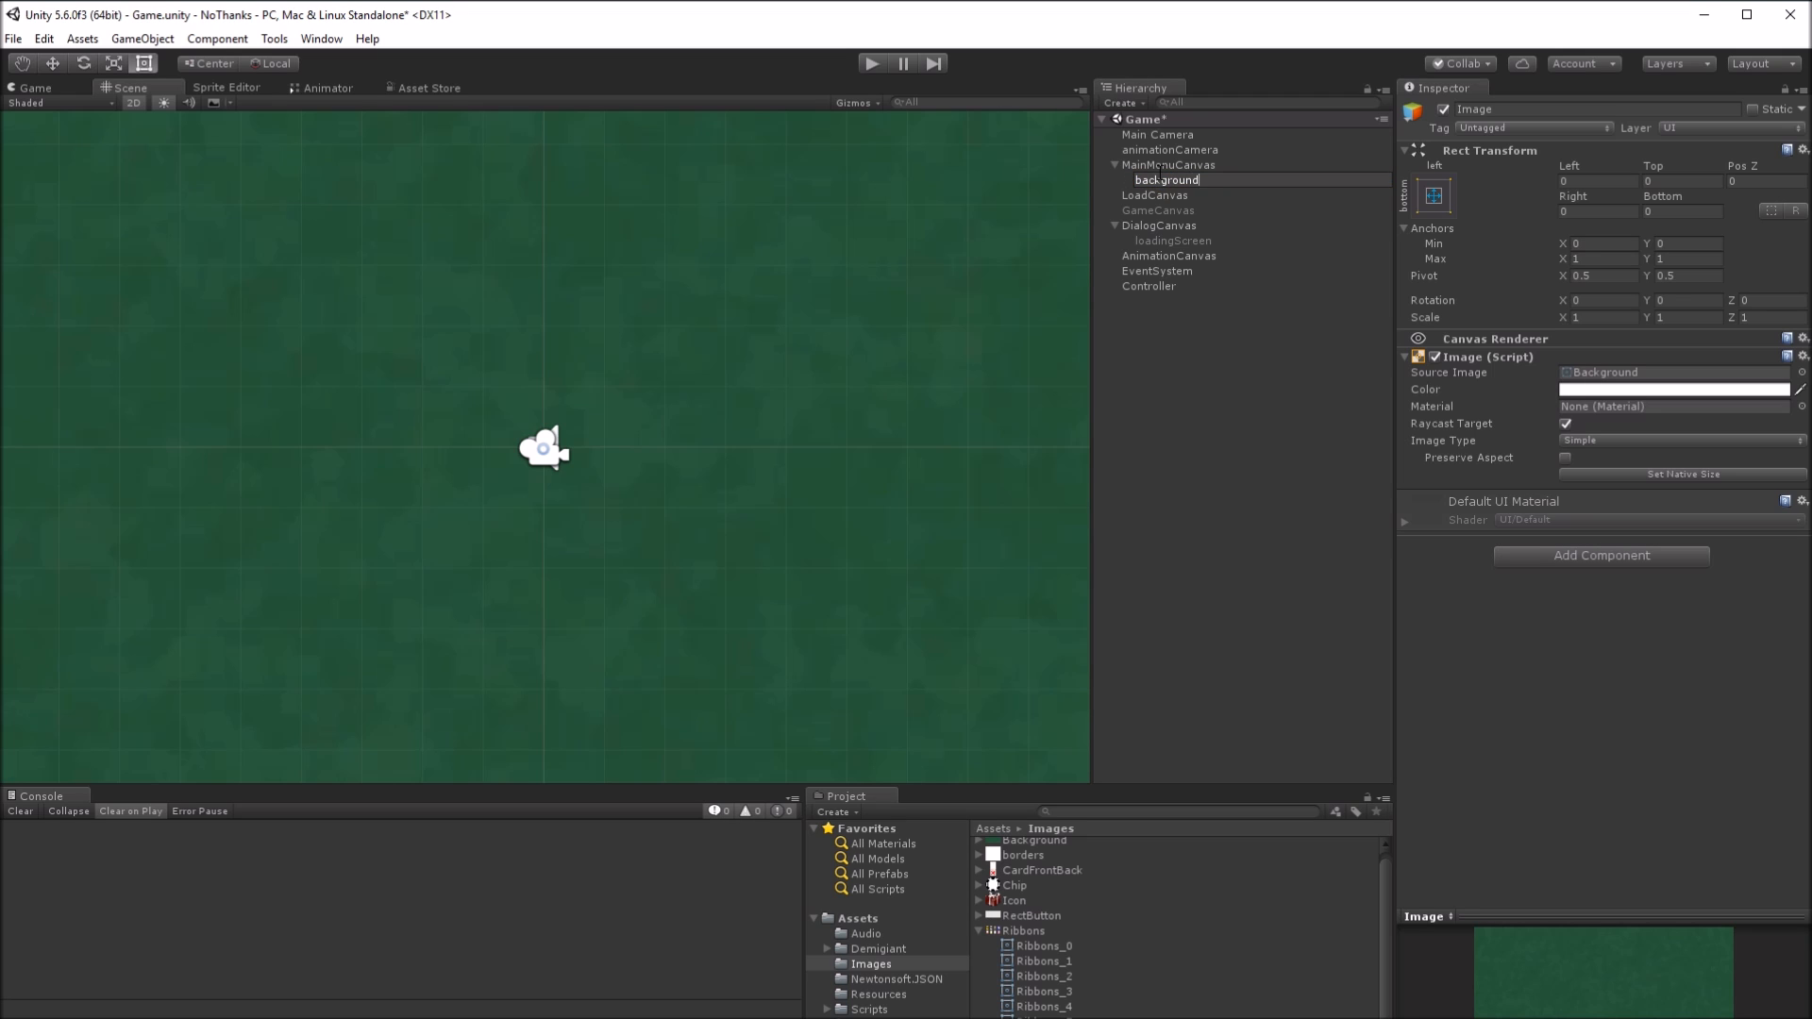
Create a TextMeshPro text under MainMenuCanvas named title reading No Thanks!
{"action": "left_click", "coordinate": [1171, 164]}
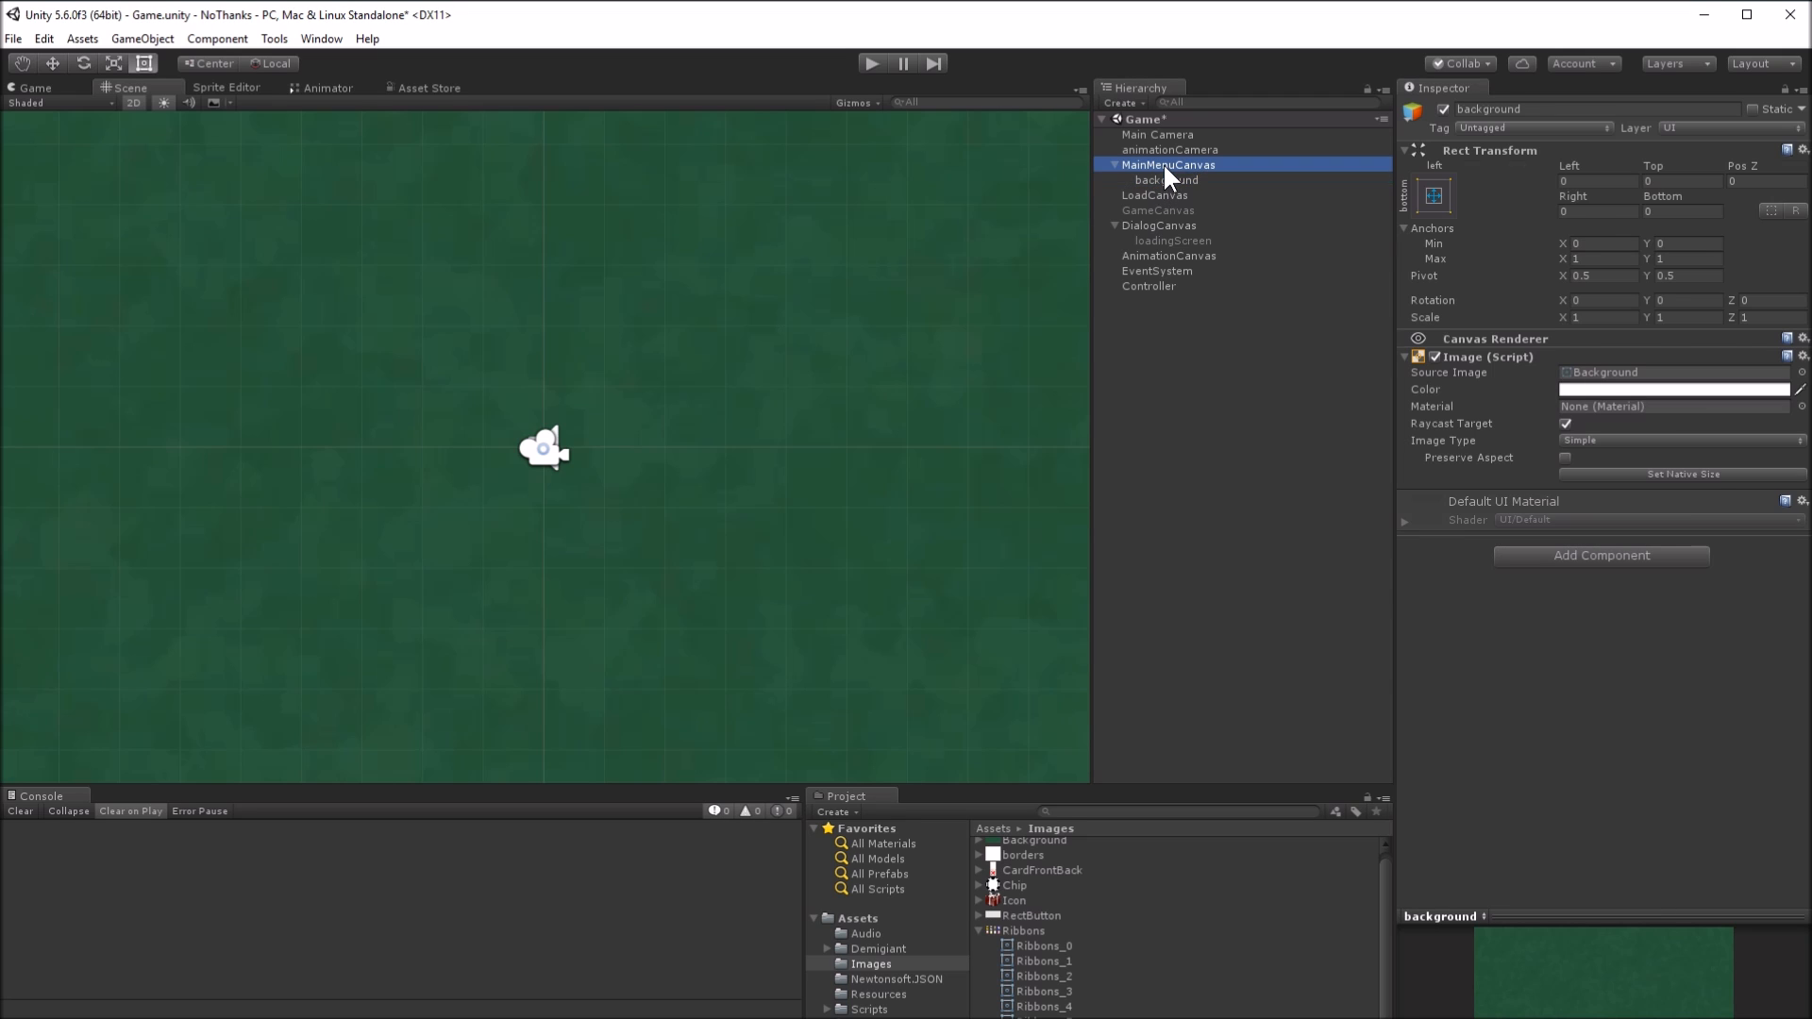
{"action": "right_click", "coordinate": [1166, 164]}
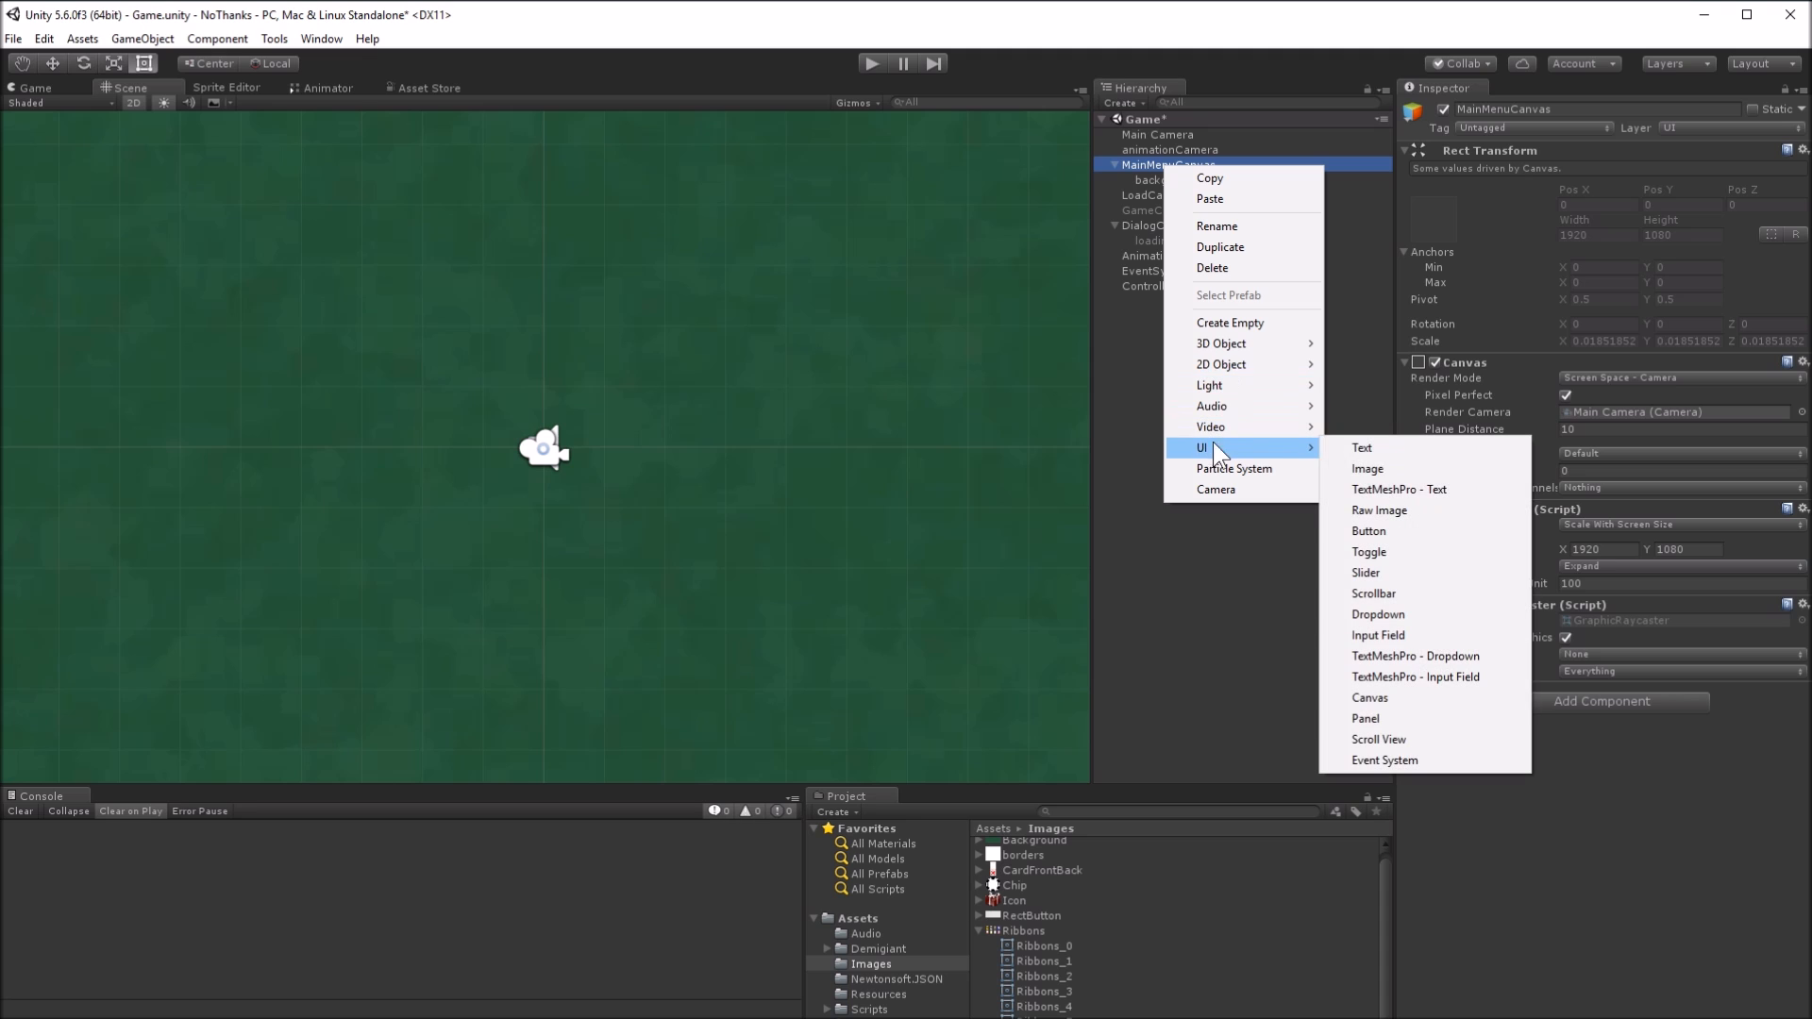
{"action": "left_click", "coordinate": [1398, 489]}
{"action": "type", "text": "title"}
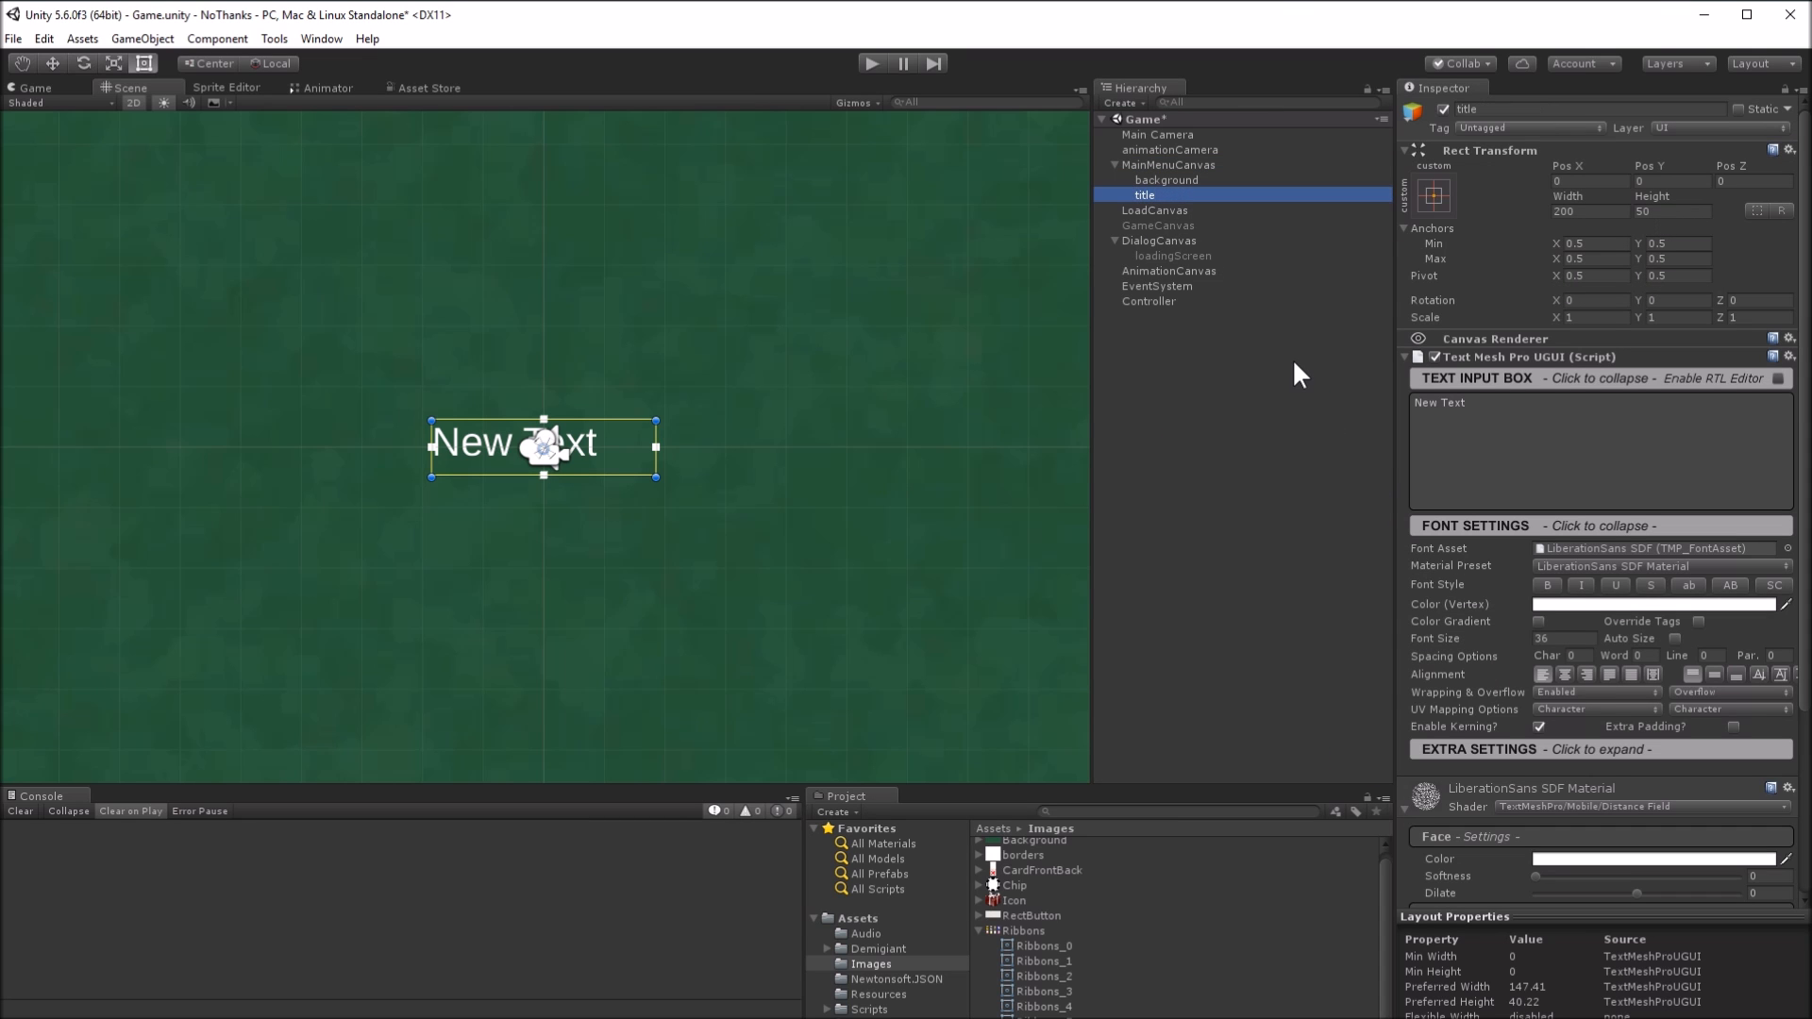
{"action": "mouse_move", "coordinate": [1247, 376]}
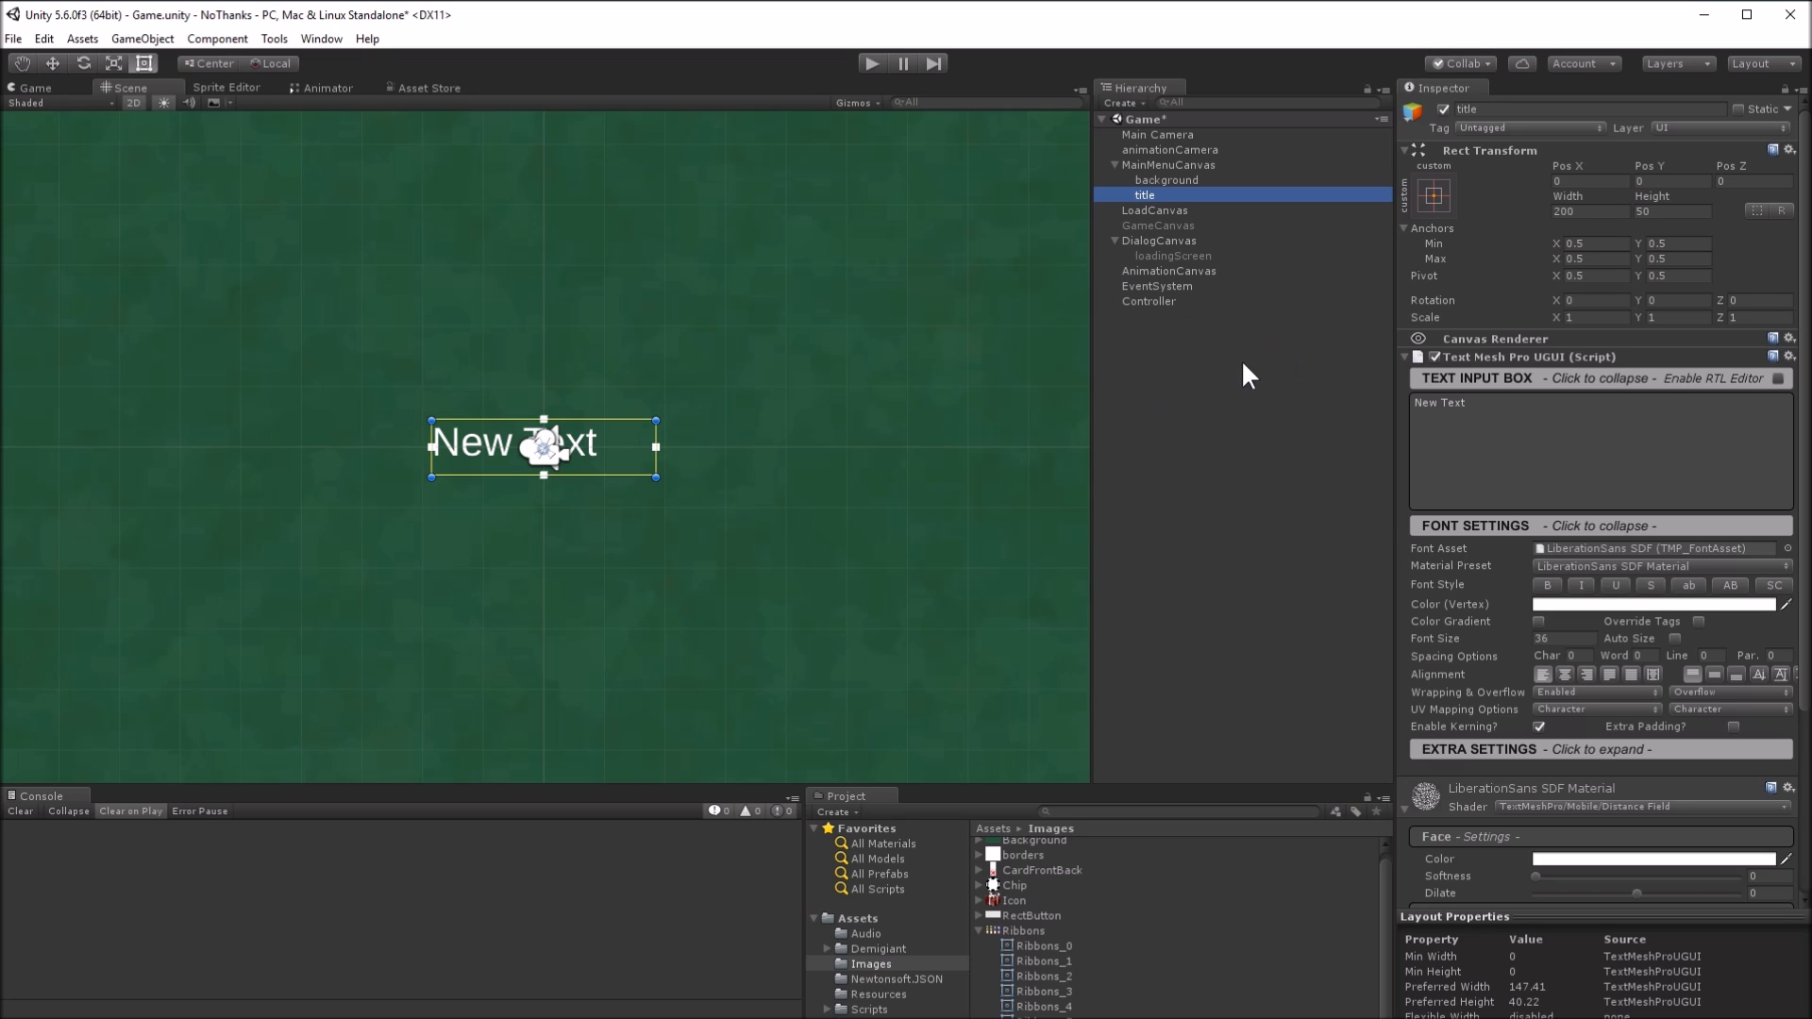
{"action": "type", "text": "No Thanks!"}
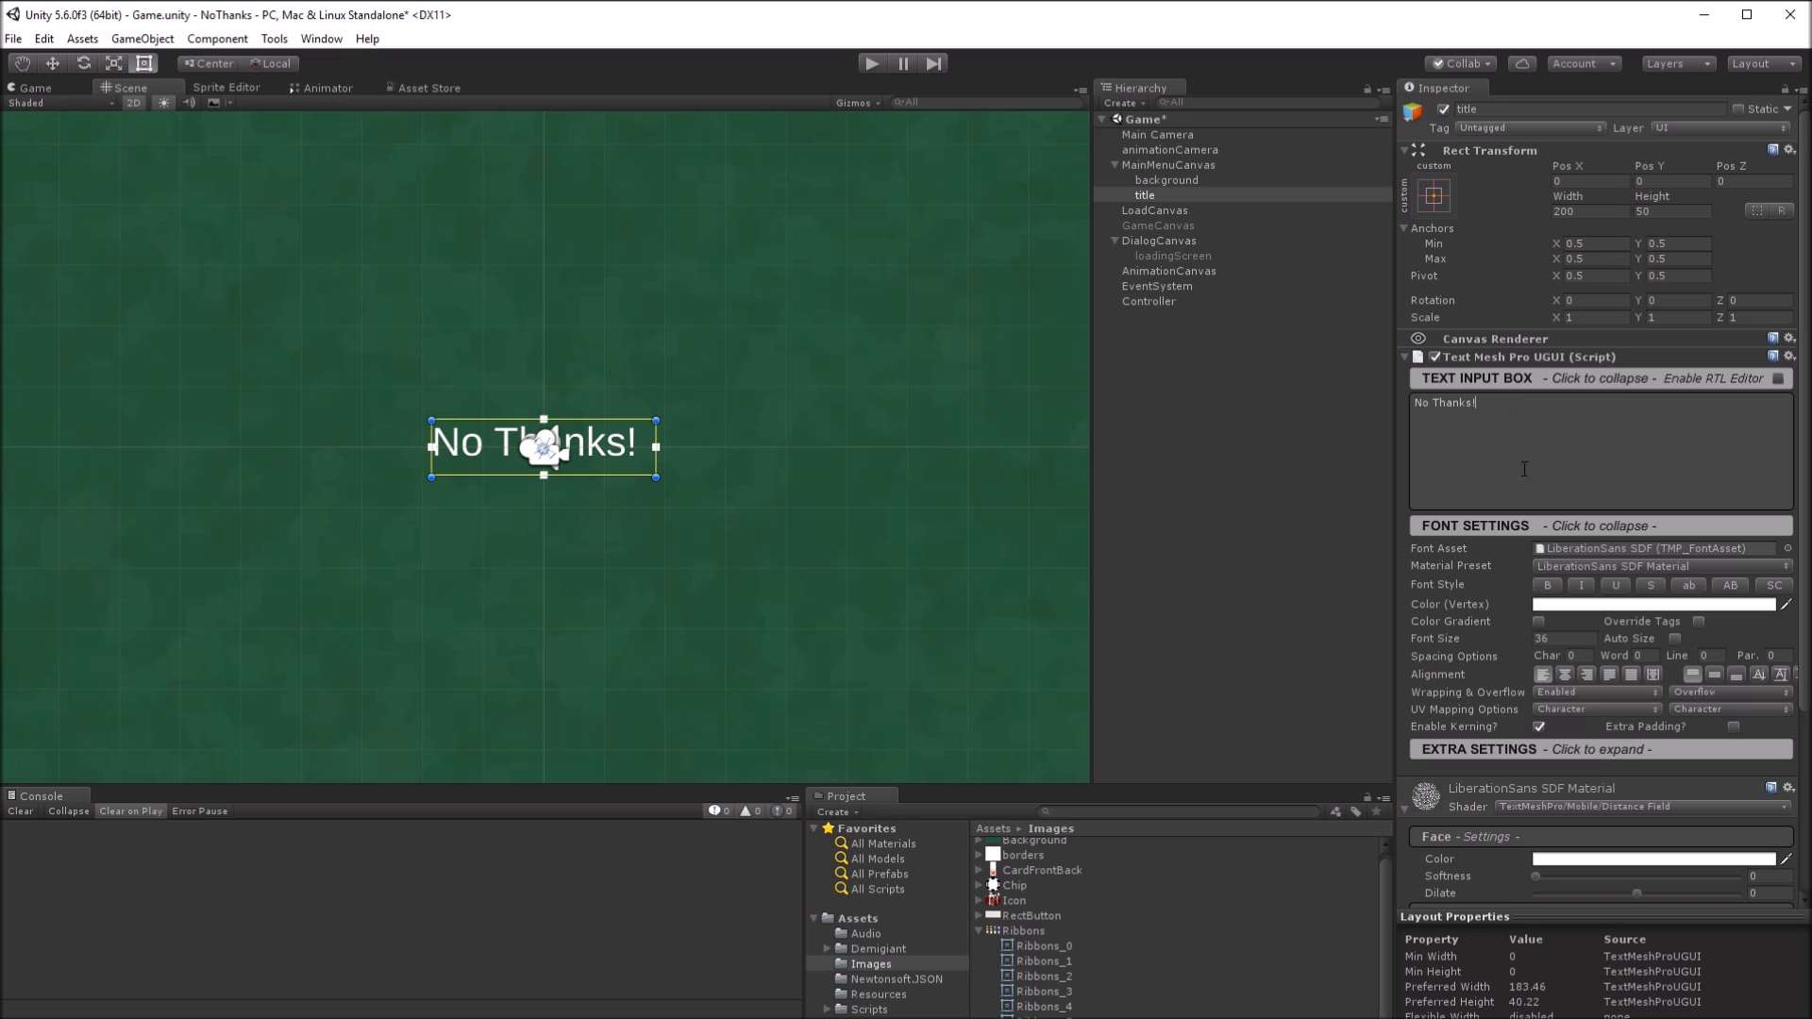
{"action": "mouse_move", "coordinate": [1483, 591]}
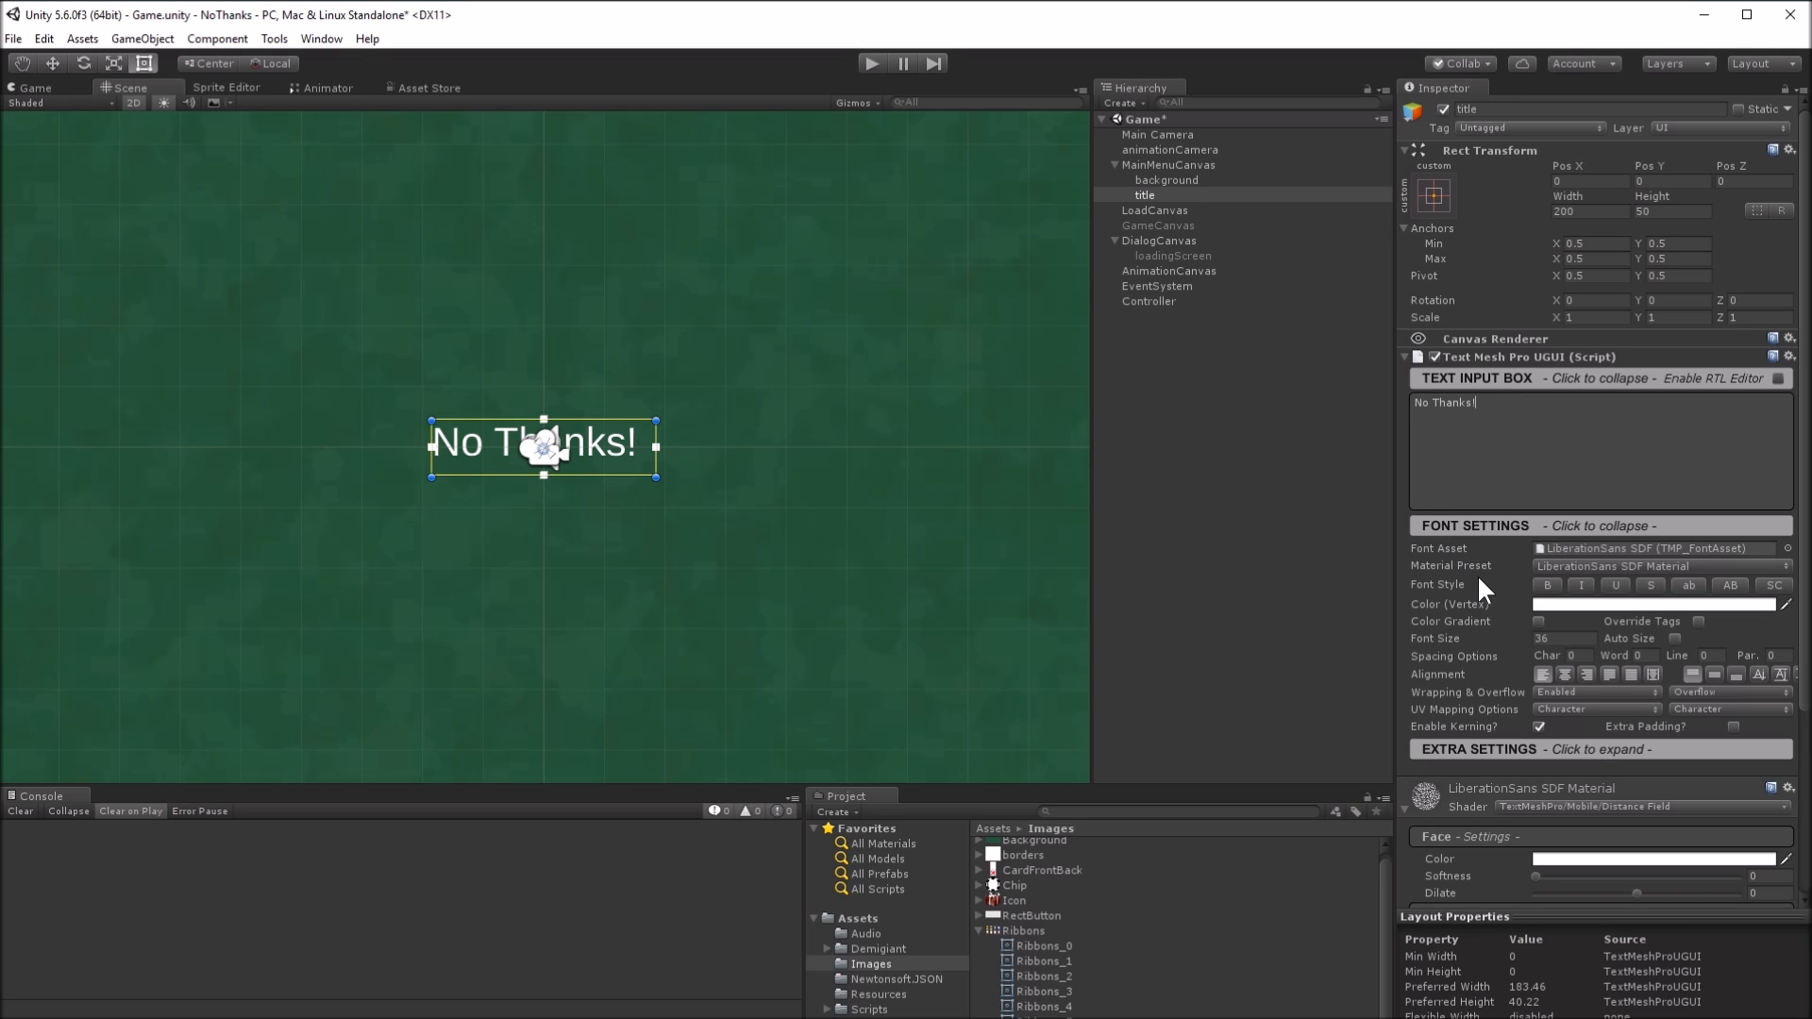
Enable Color Gradient on the title and set its corners to pale yellow
{"action": "left_click", "coordinate": [1540, 621]}
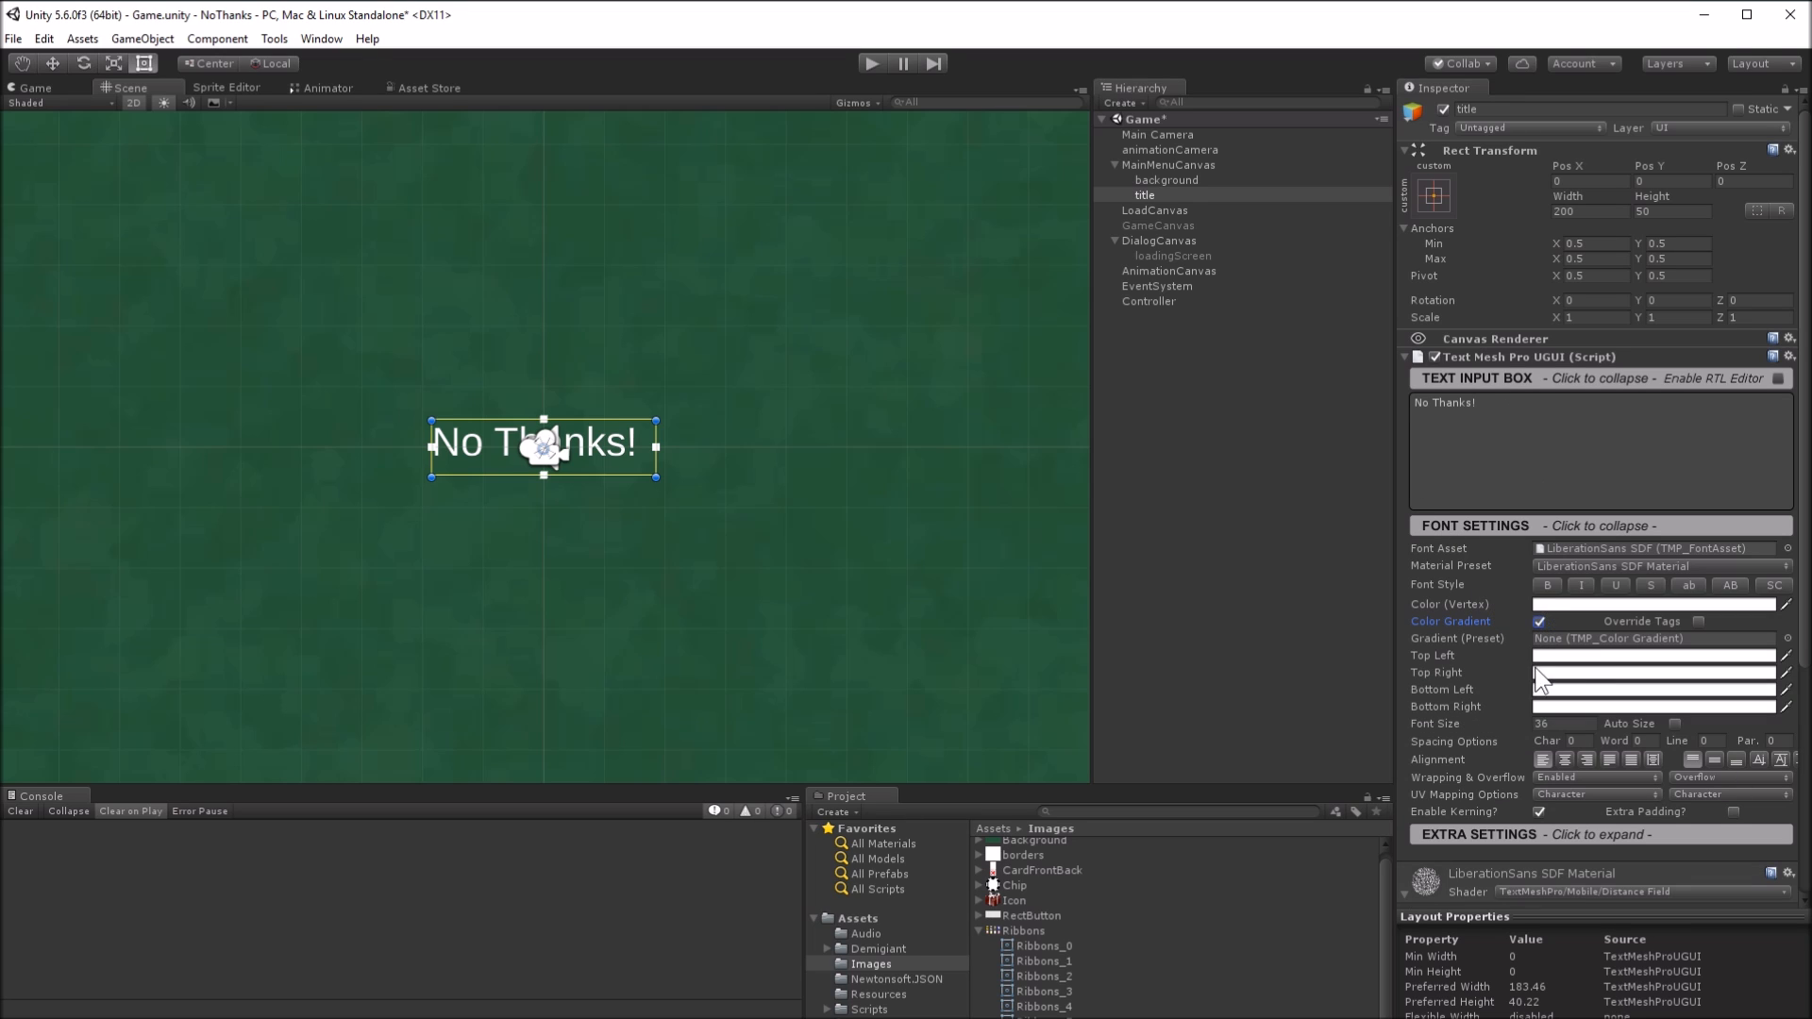
{"action": "left_click", "coordinate": [1651, 672]}
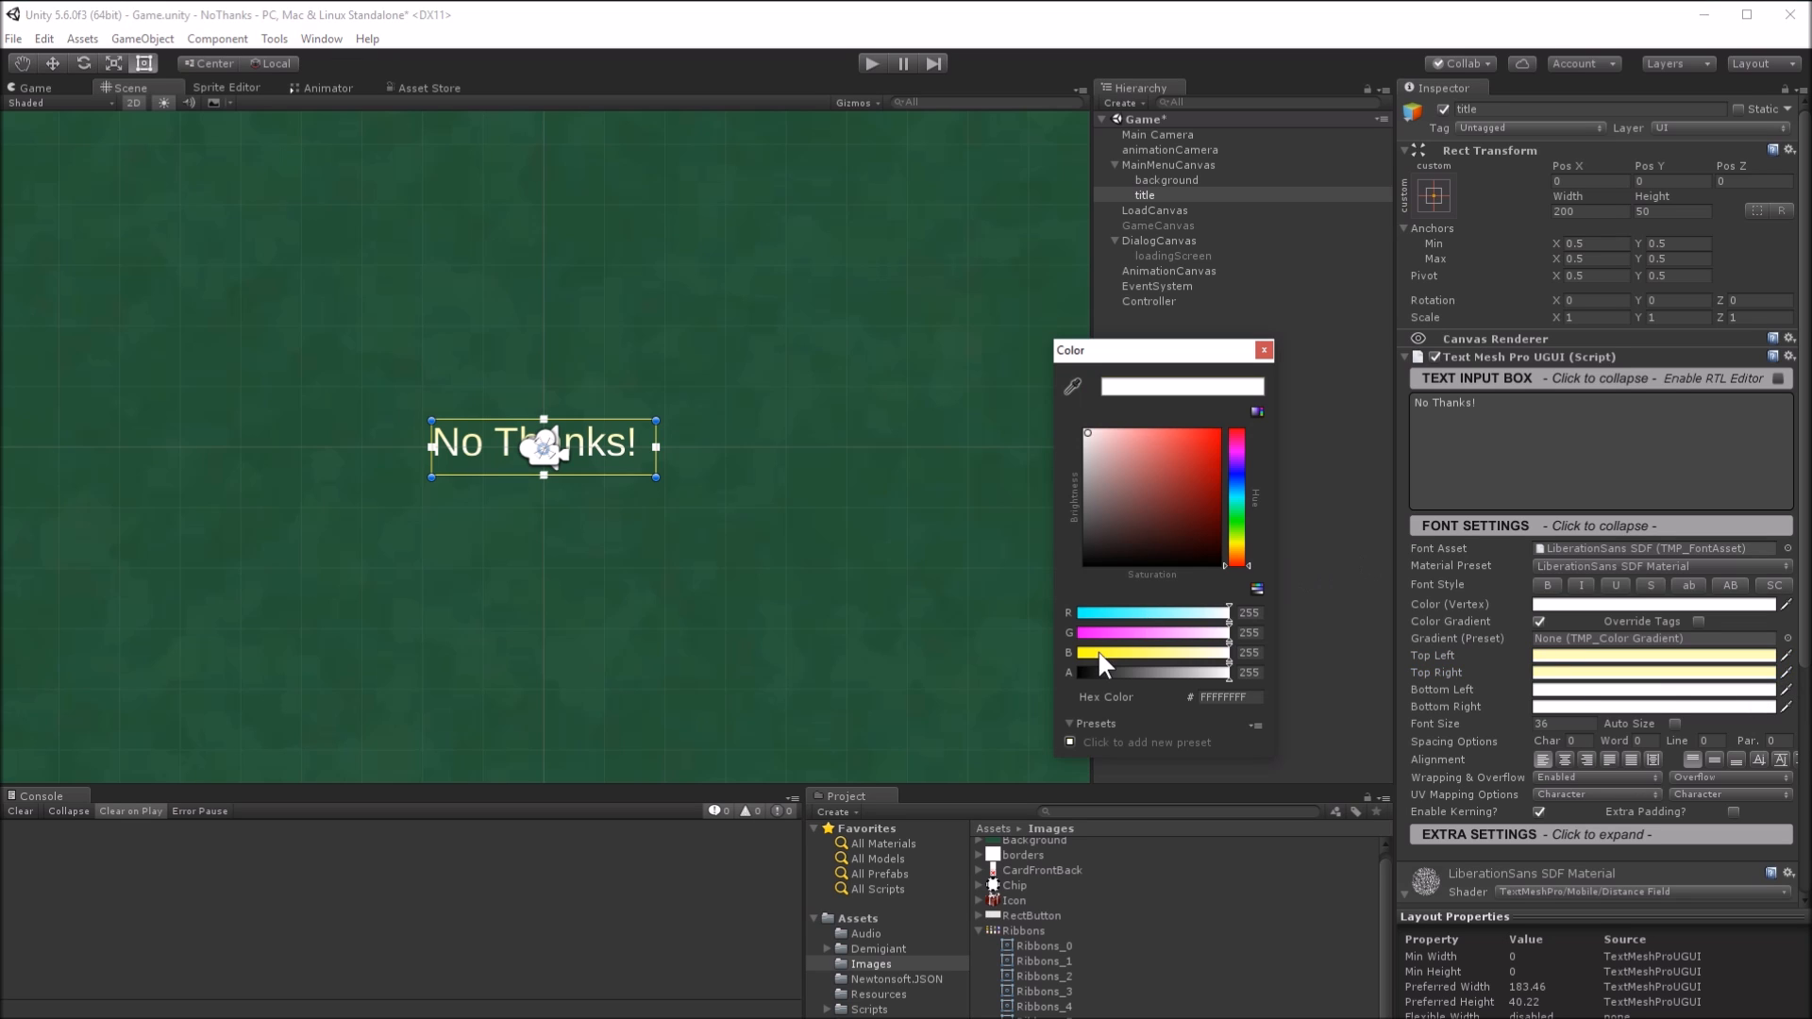
{"action": "left_click", "coordinate": [1263, 351]}
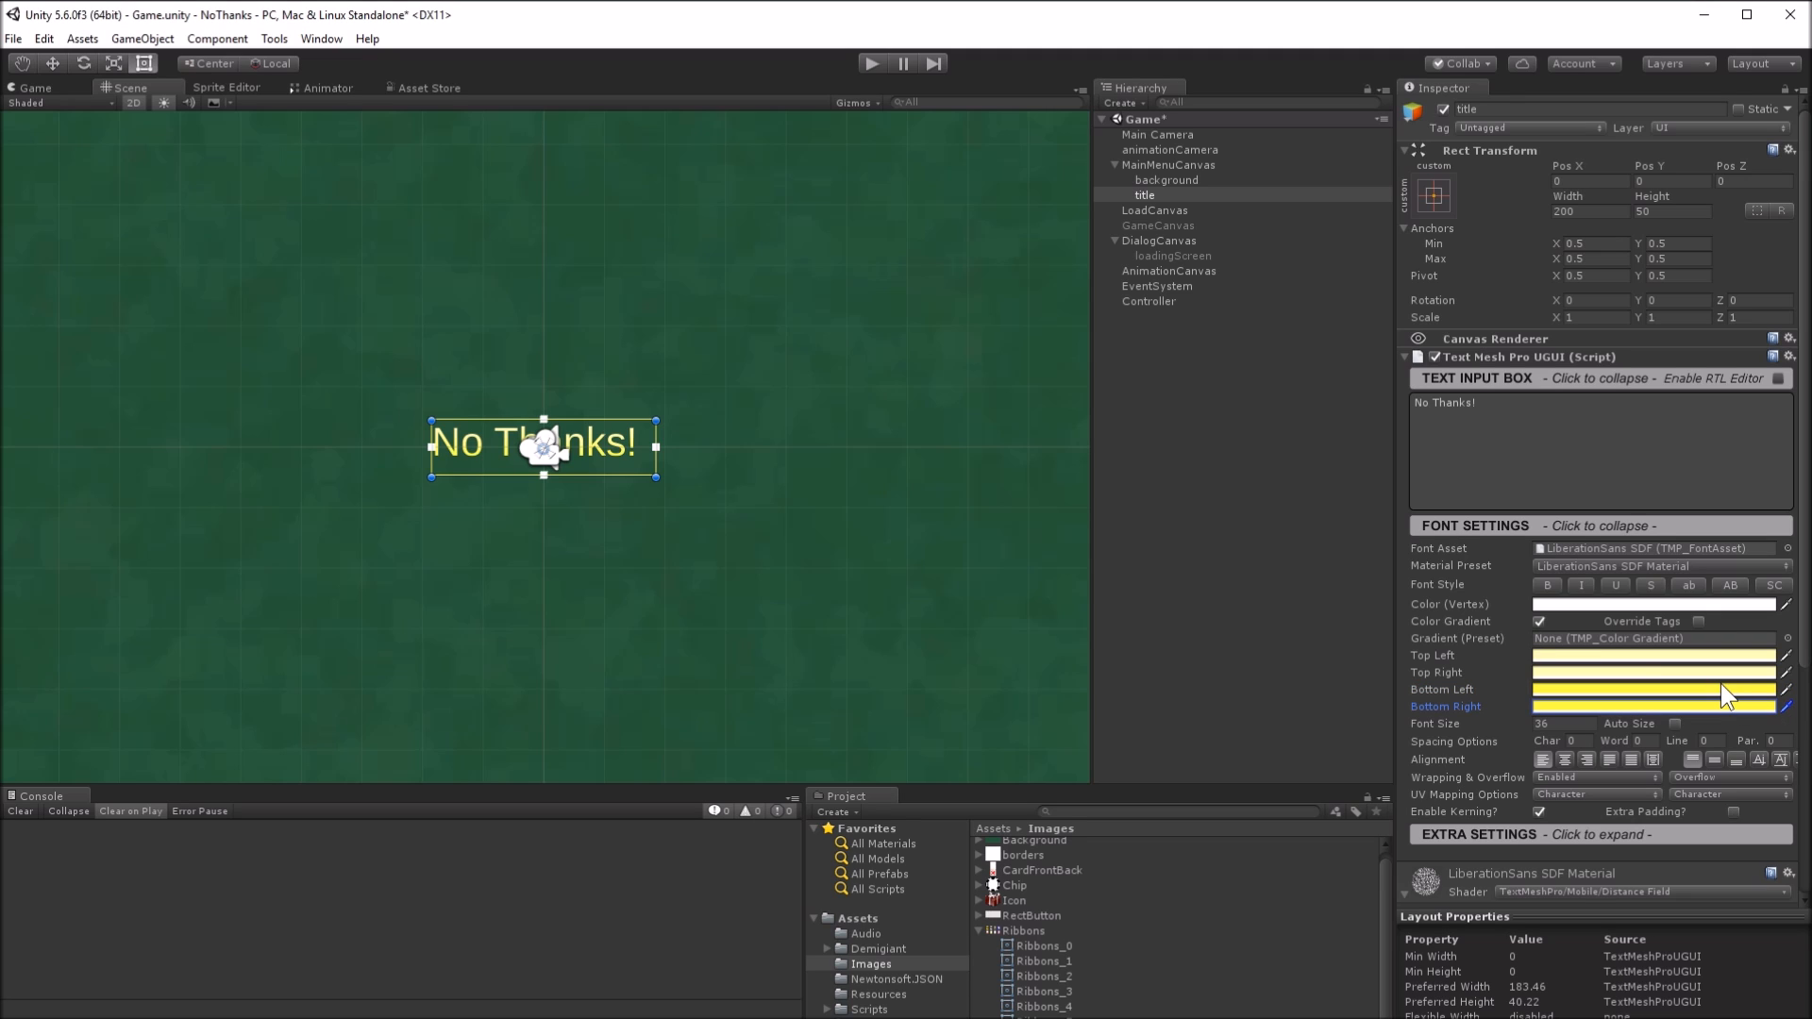
{"action": "left_click", "coordinate": [1589, 212]}
{"action": "type", "text": "100"}
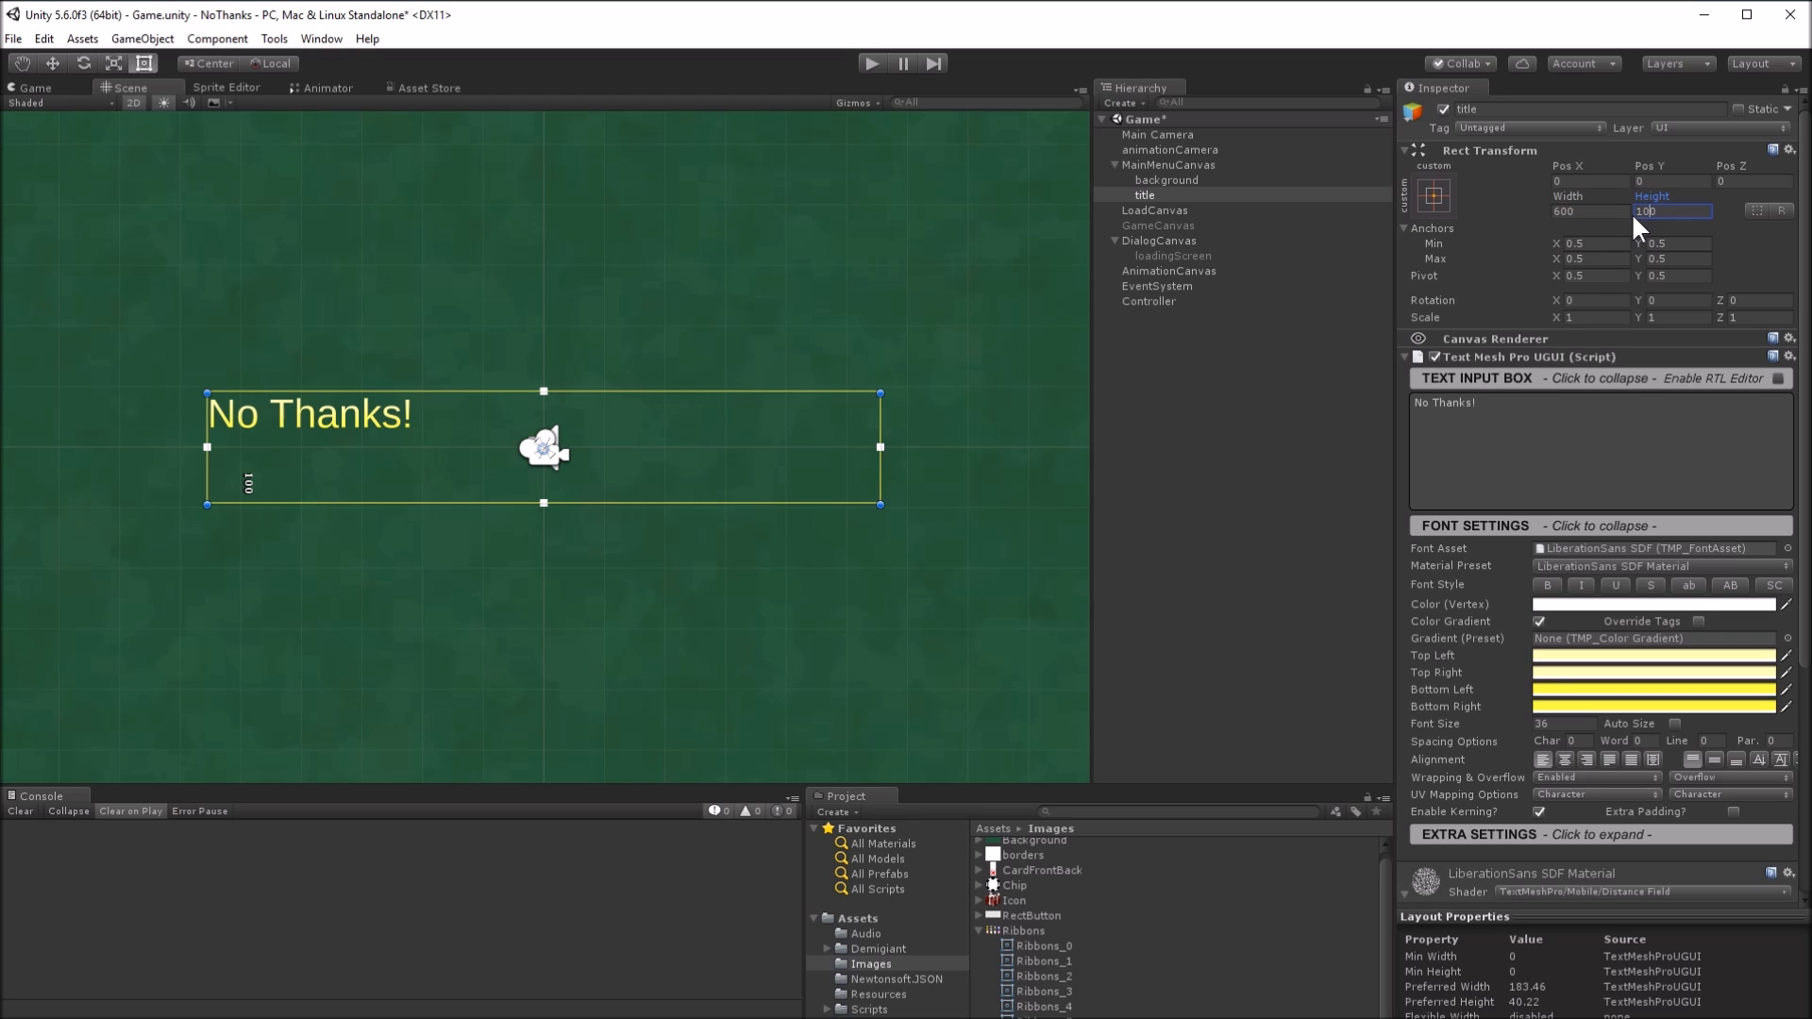
{"action": "mouse_move", "coordinate": [1513, 564]}
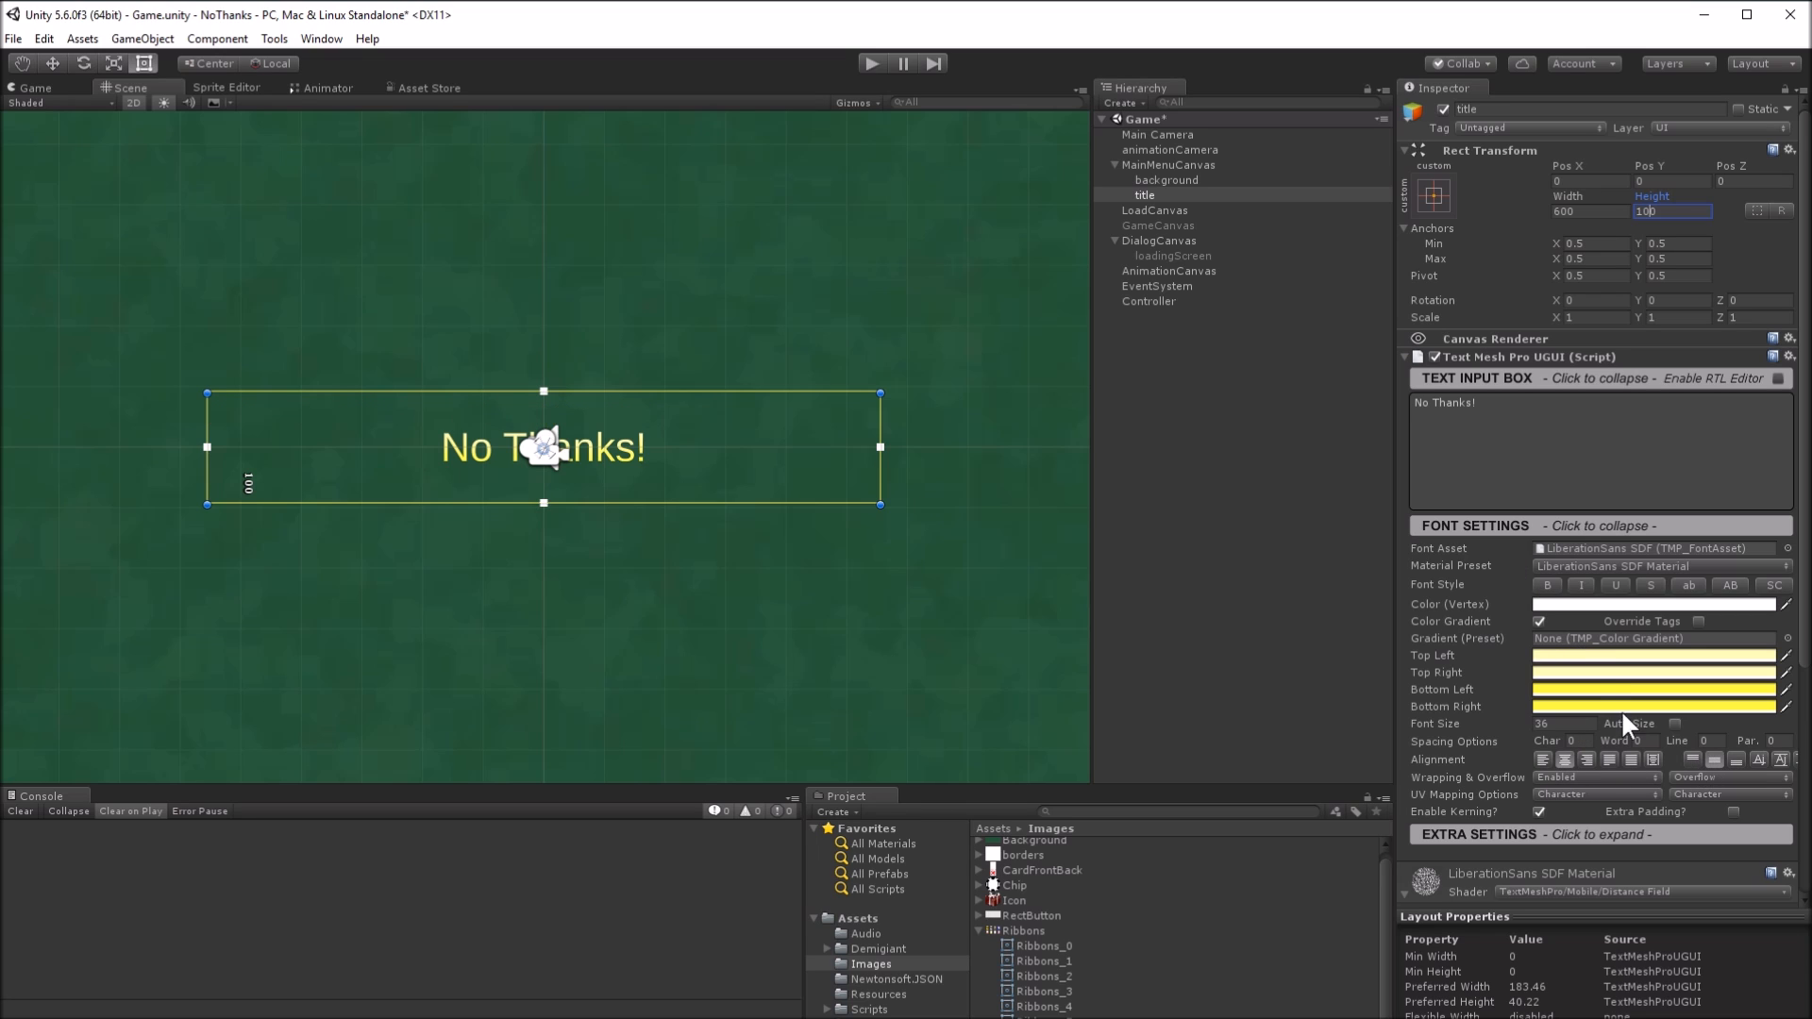
Set the title to font size 140, centred, in a 1200-wide box
{"action": "left_click", "coordinate": [1566, 723]}
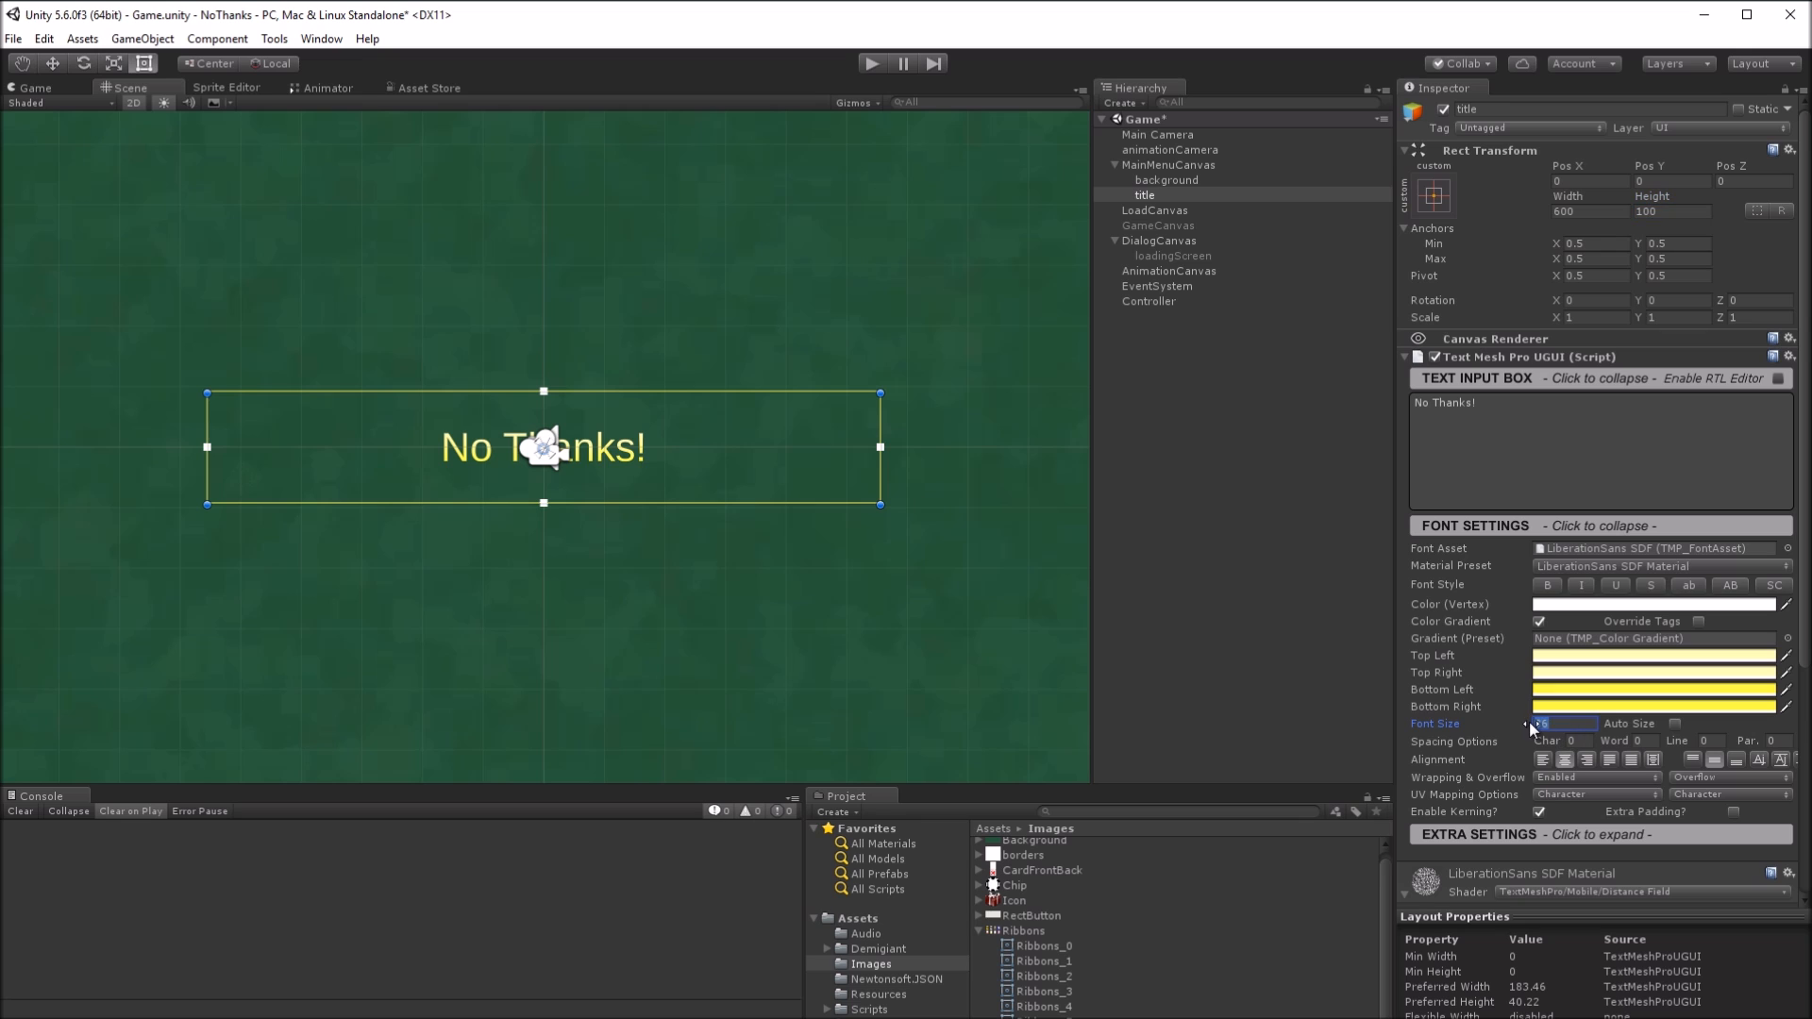
{"action": "type", "text": "54"}
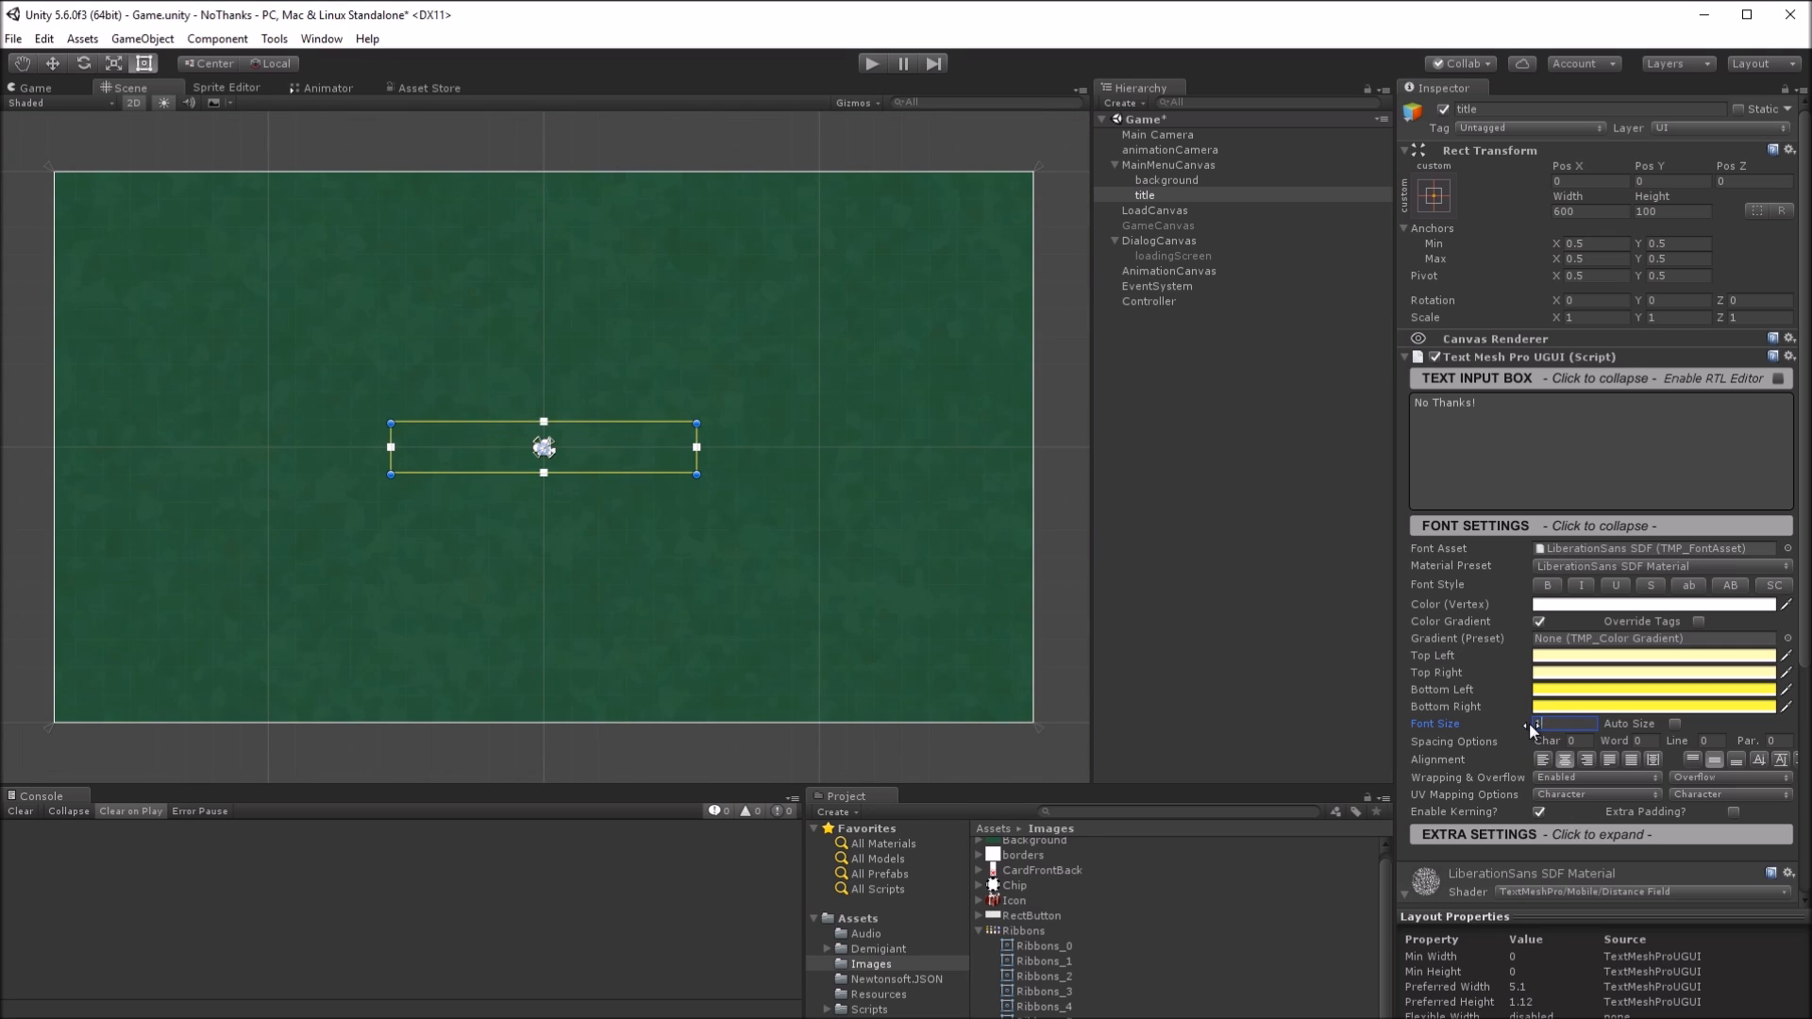
{"action": "type", "text": "140"}
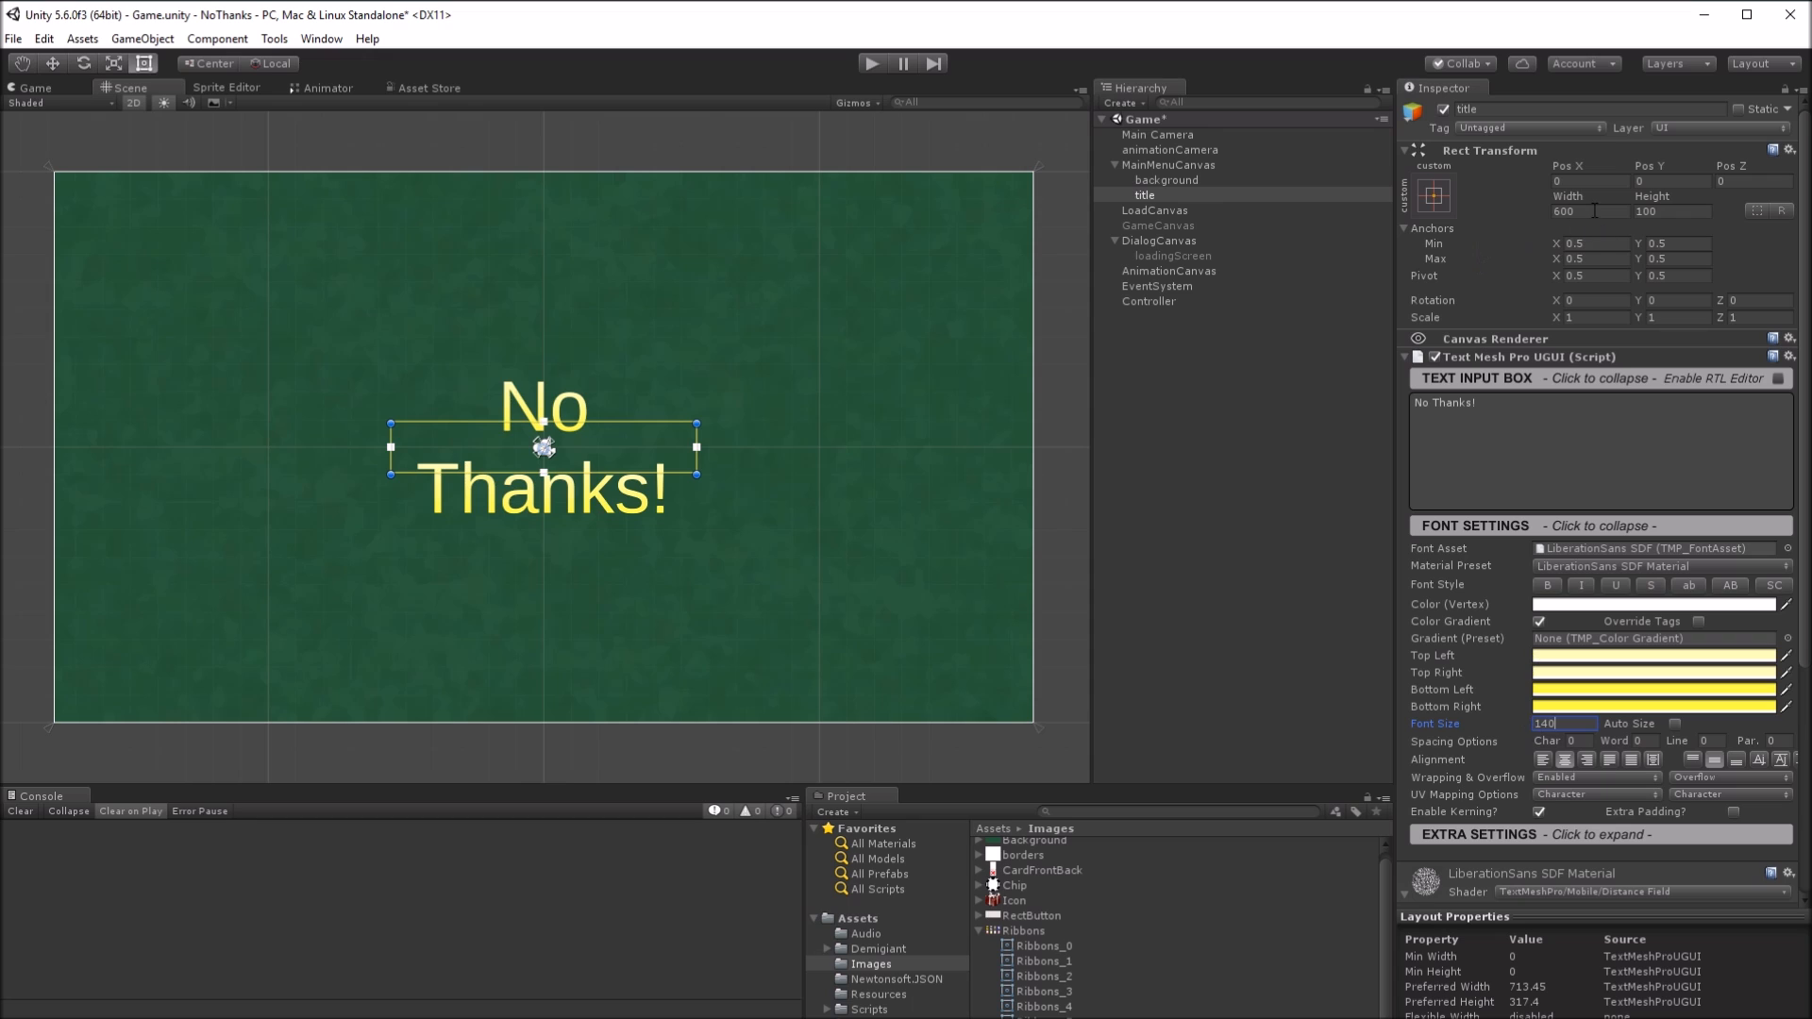
{"action": "type", "text": "1200"}
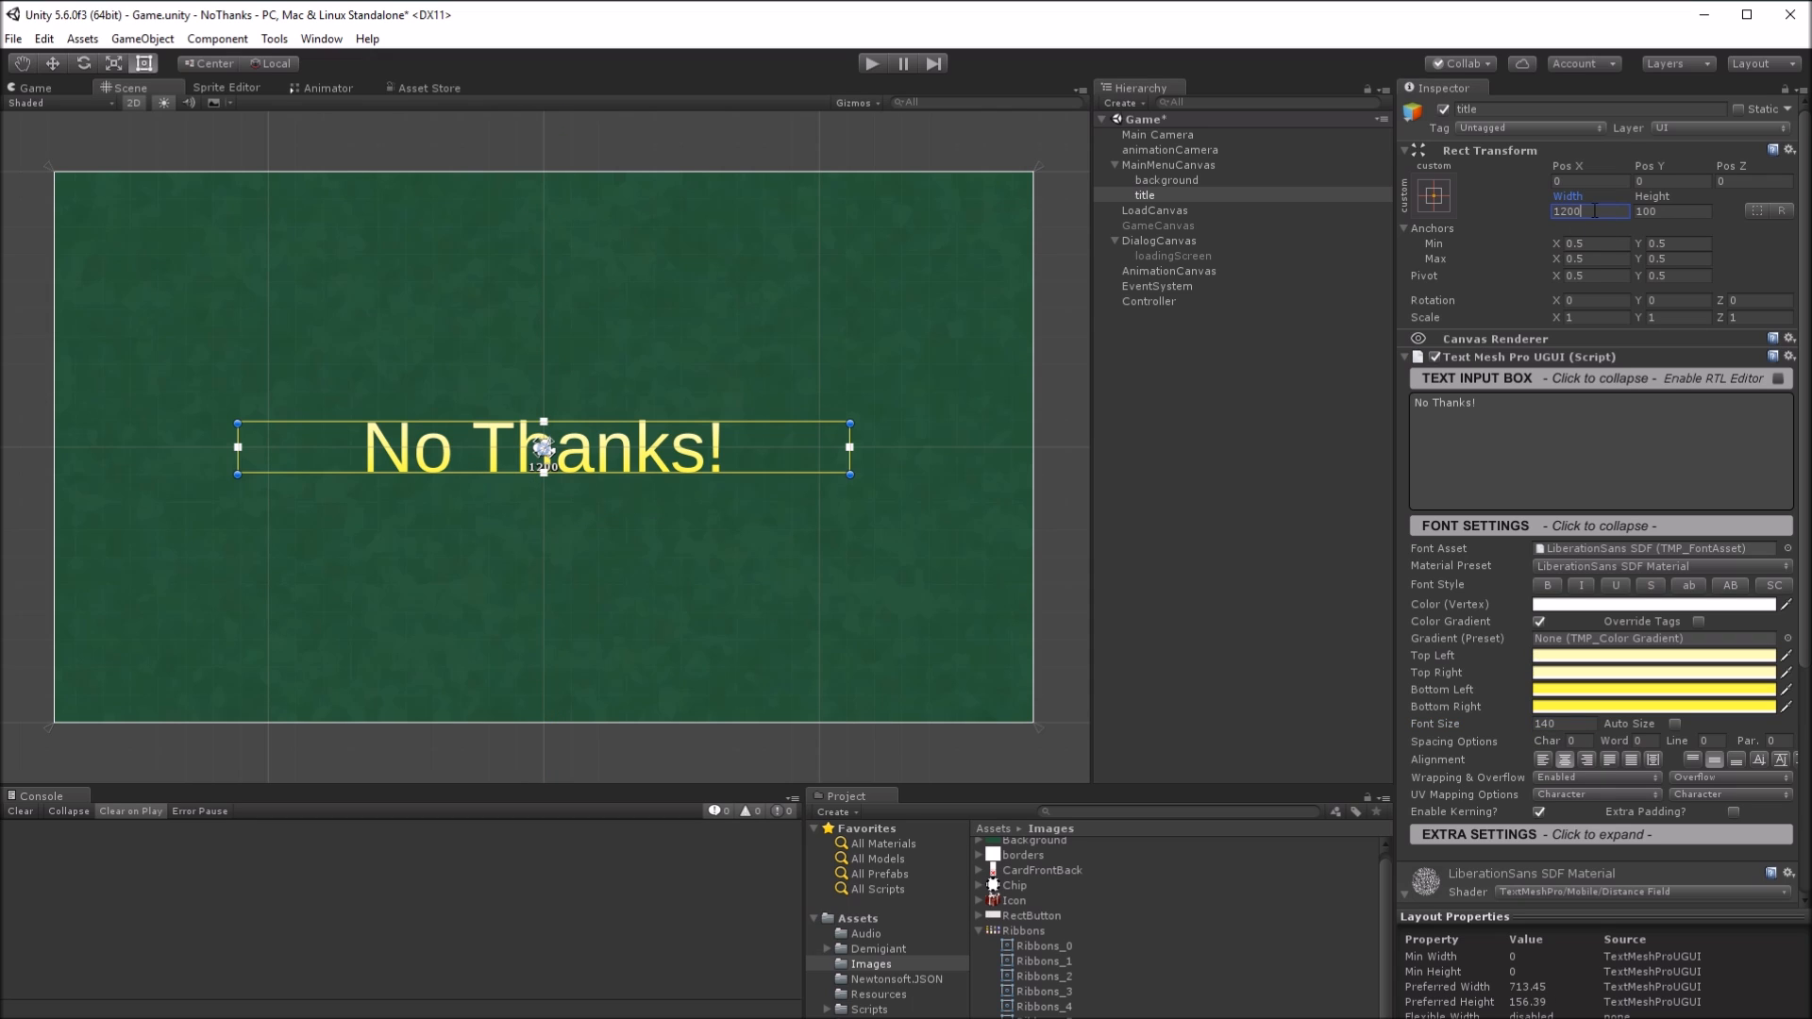
{"action": "type", "text": "200"}
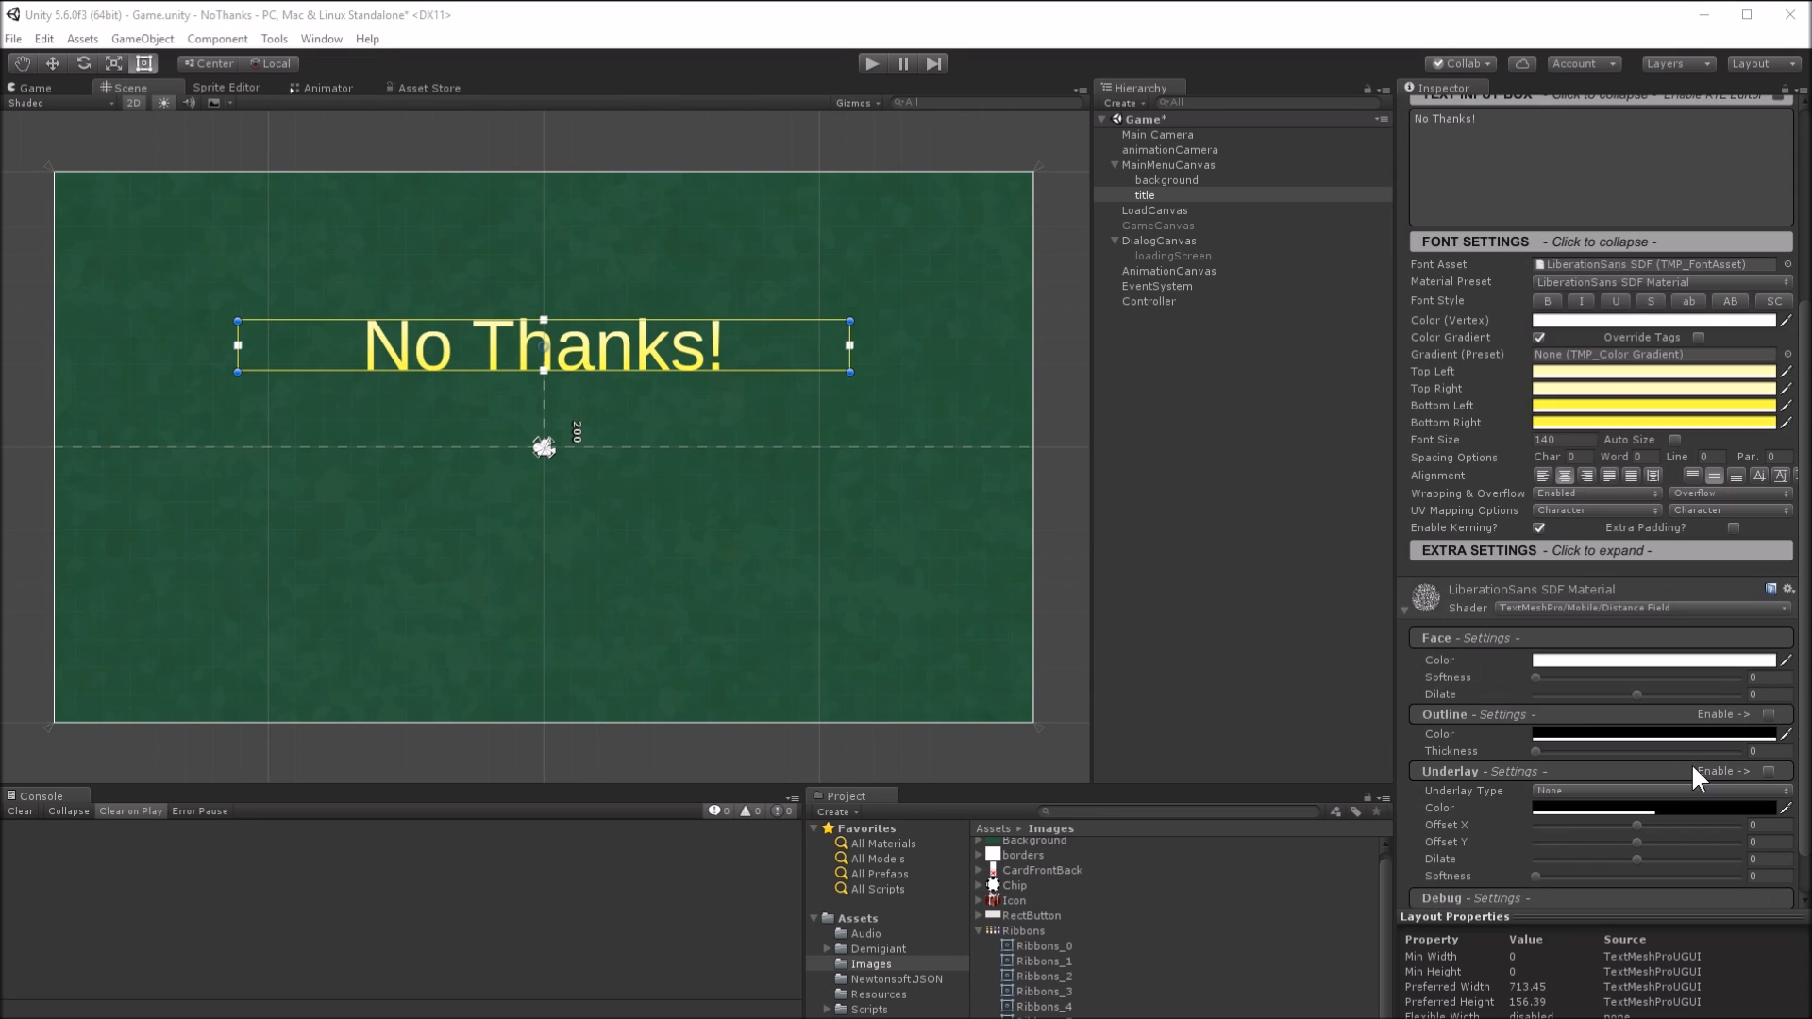
Switch the title to an outline material with outline thickness 0.1
{"action": "left_click", "coordinate": [1772, 537]}
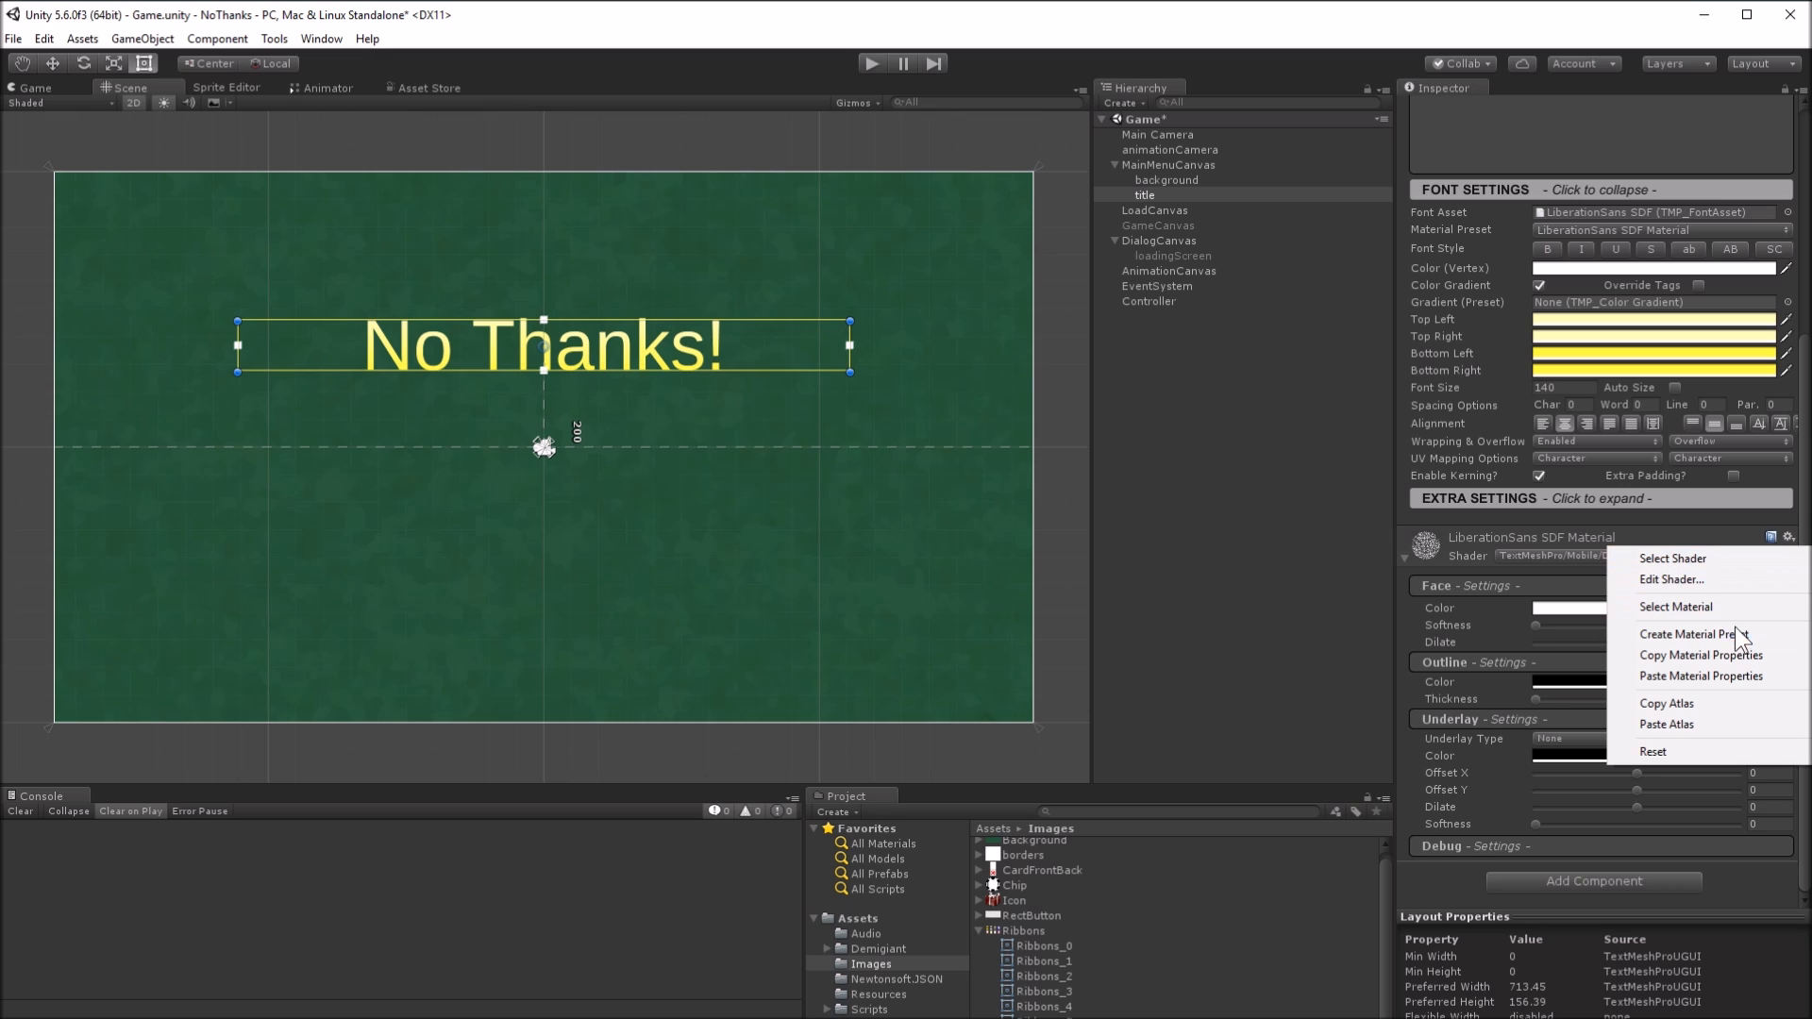
{"action": "mouse_move", "coordinate": [1699, 634]}
{"action": "type", "text": "outline"}
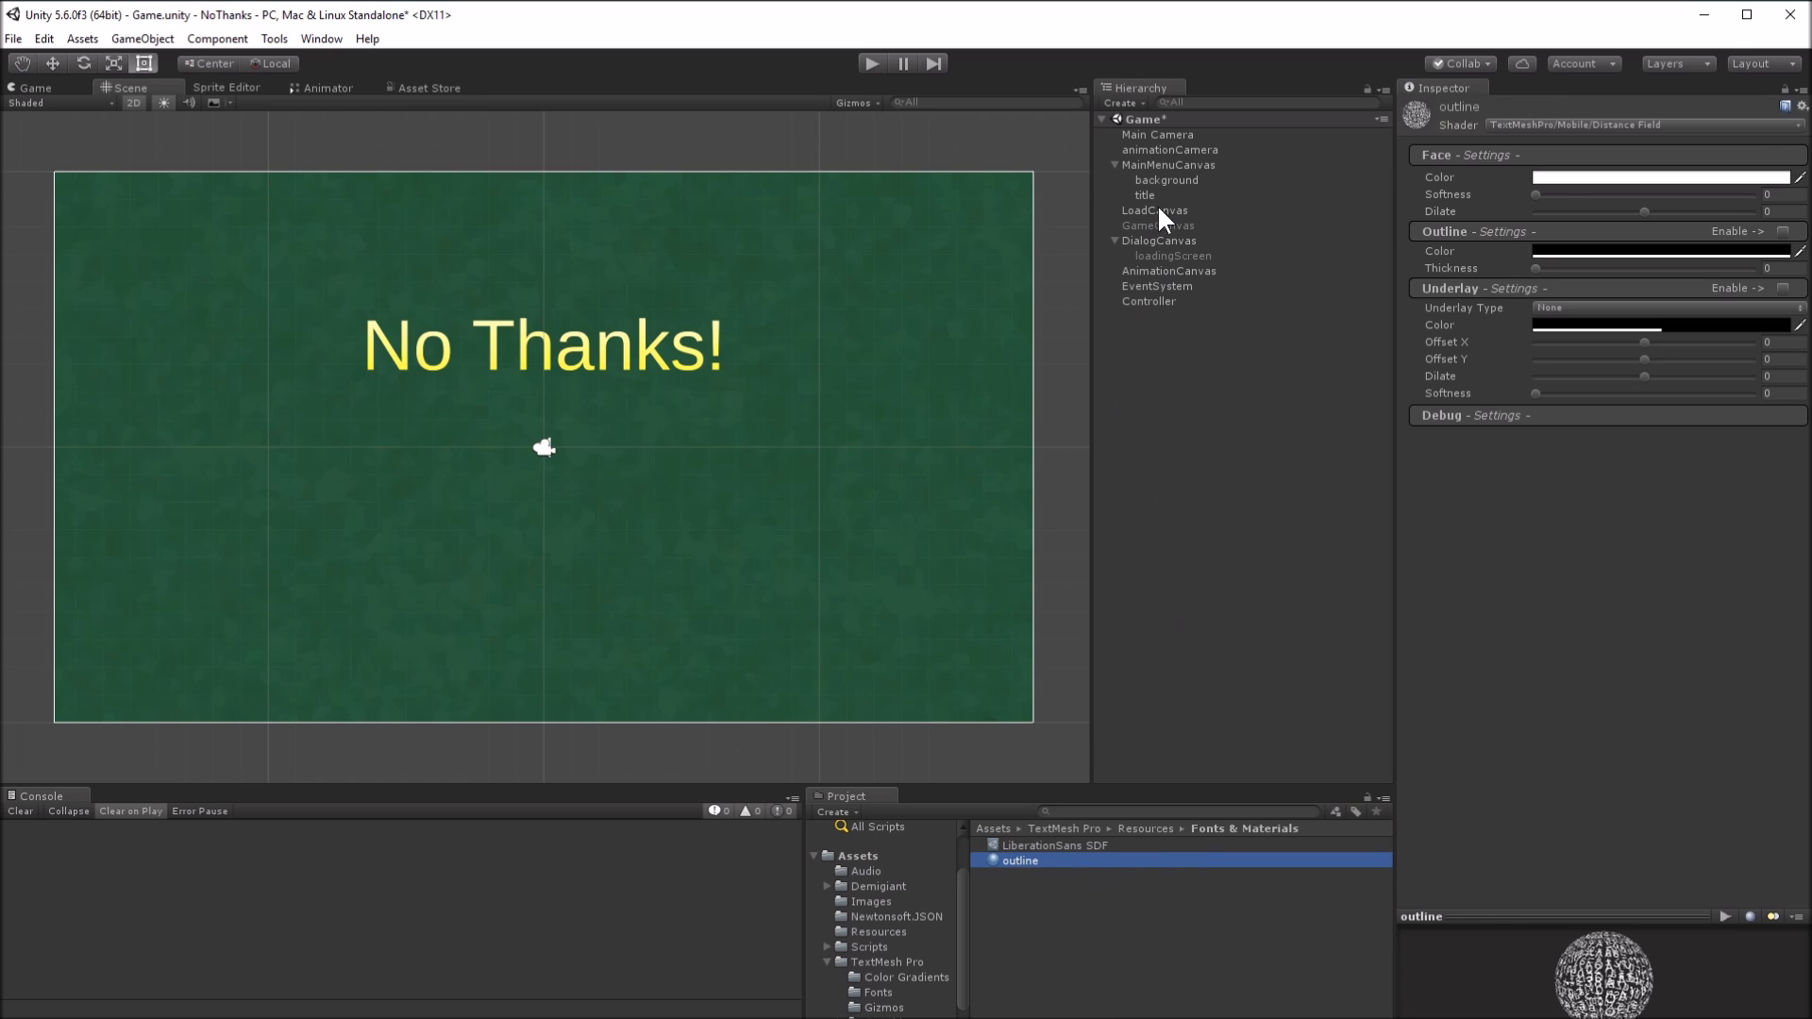
{"action": "left_click", "coordinate": [1144, 195]}
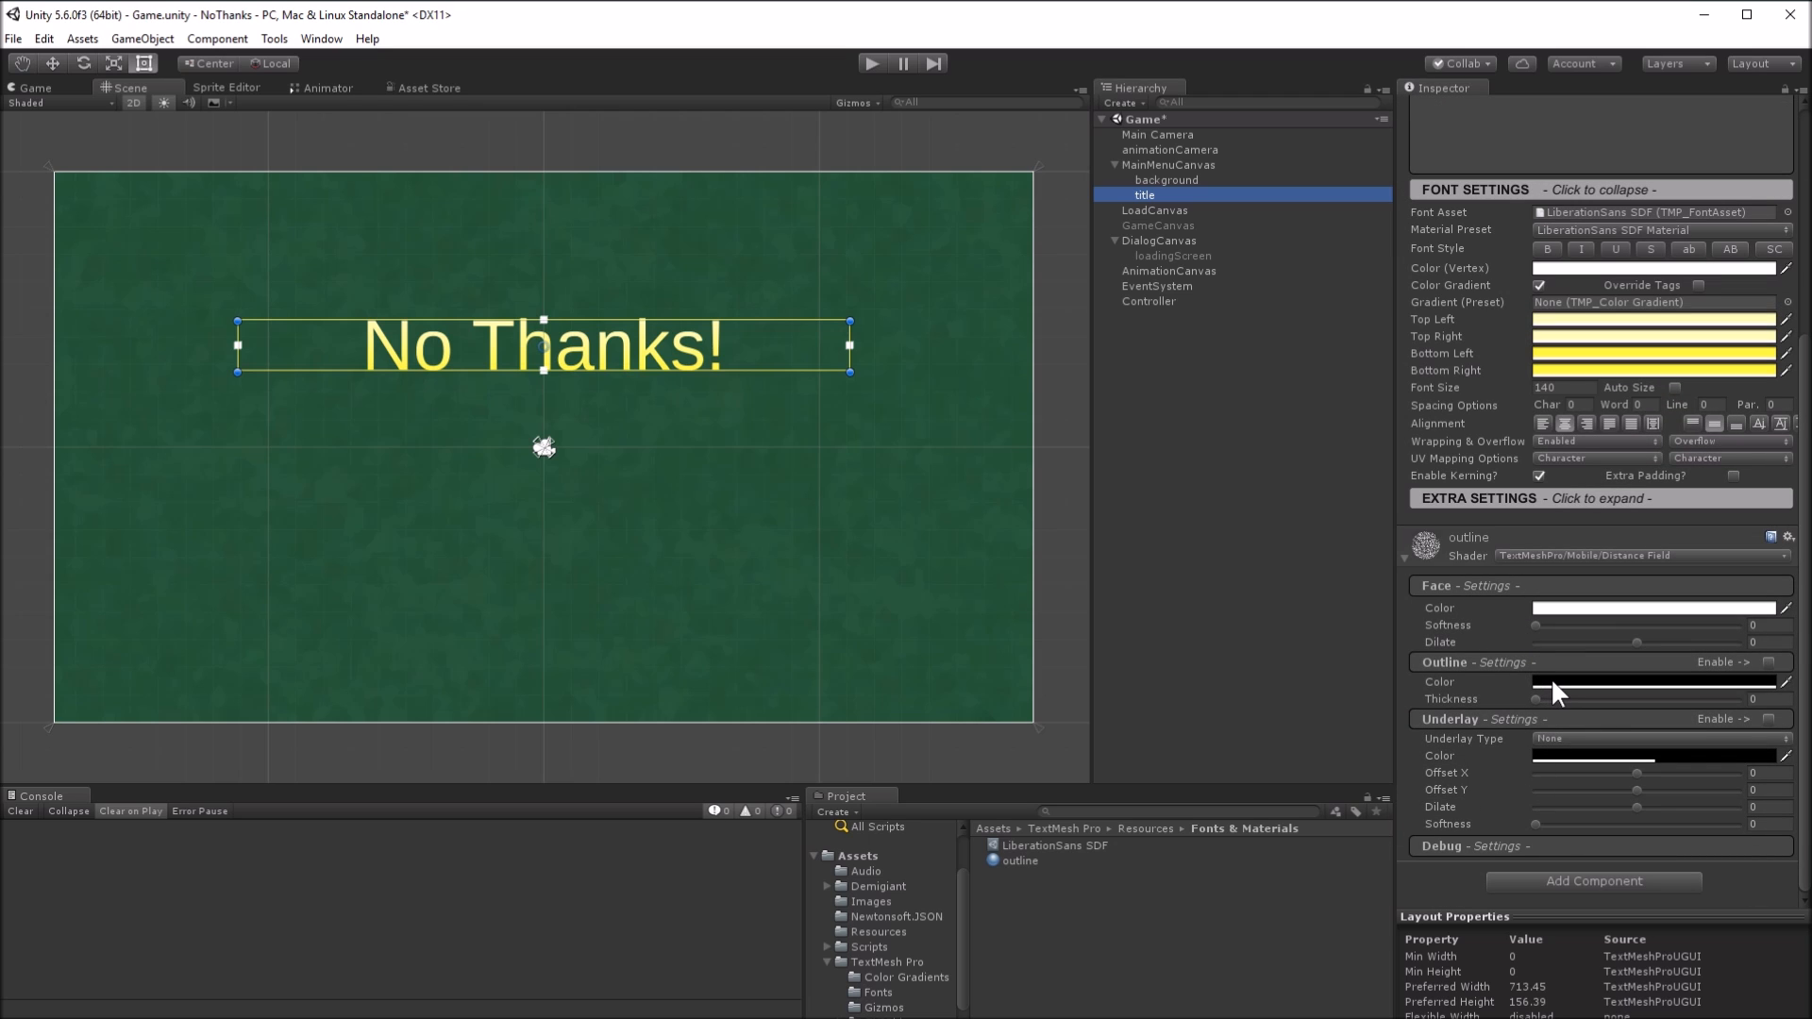
{"action": "mouse_move", "coordinate": [1541, 708]}
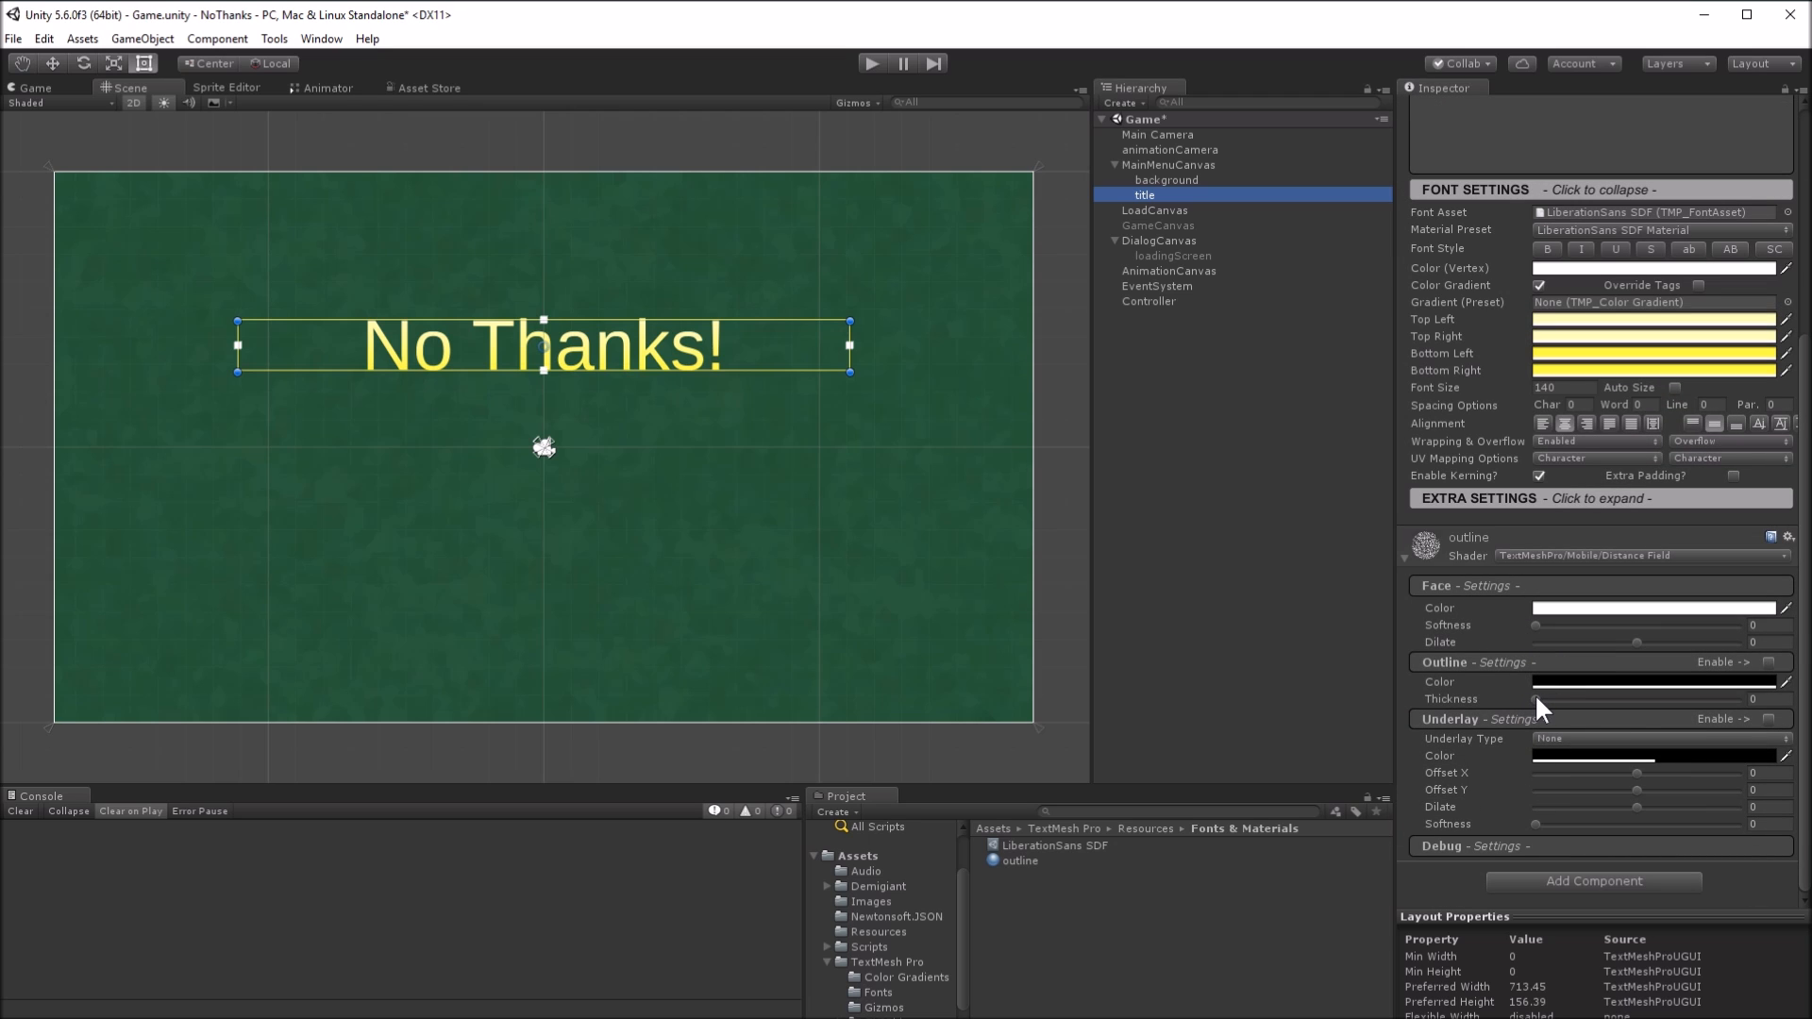
{"action": "left_click", "coordinate": [1769, 663]}
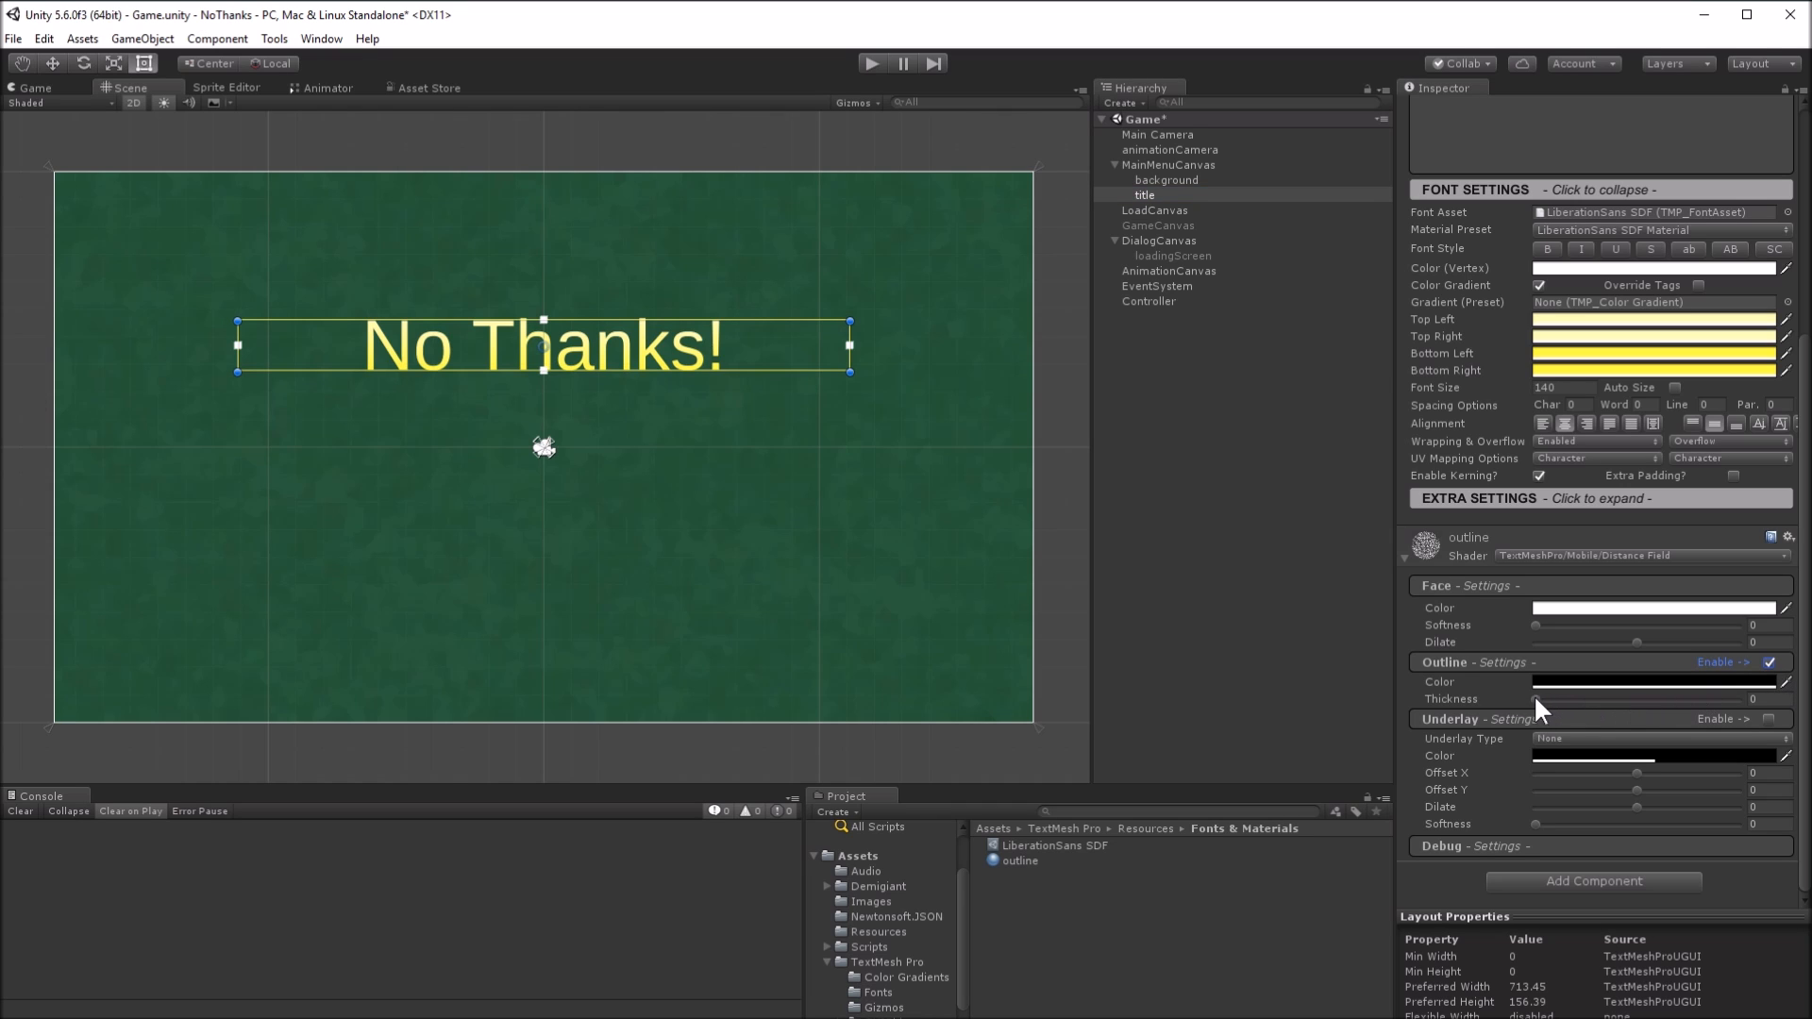
{"action": "left_click_drag", "start_coordinate": [1536, 702], "coordinate": [1547, 702]}
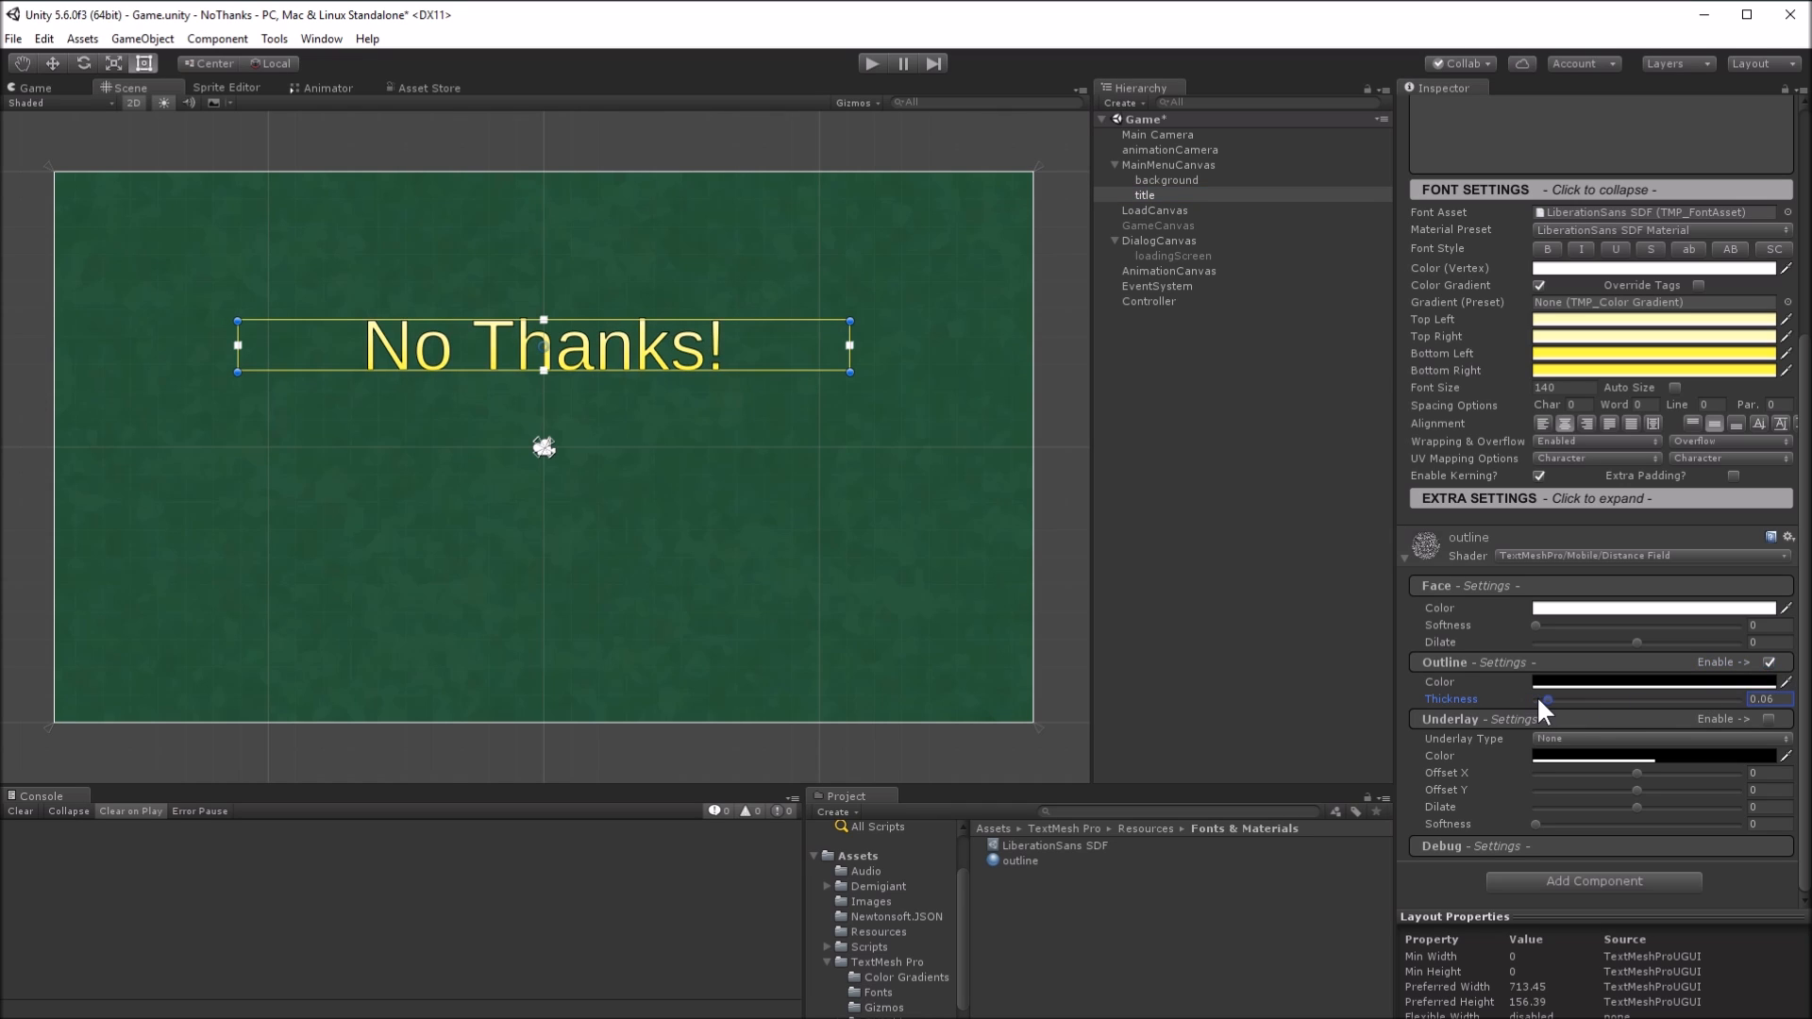
{"action": "left_click_drag", "start_coordinate": [1542, 700], "coordinate": [1567, 700]}
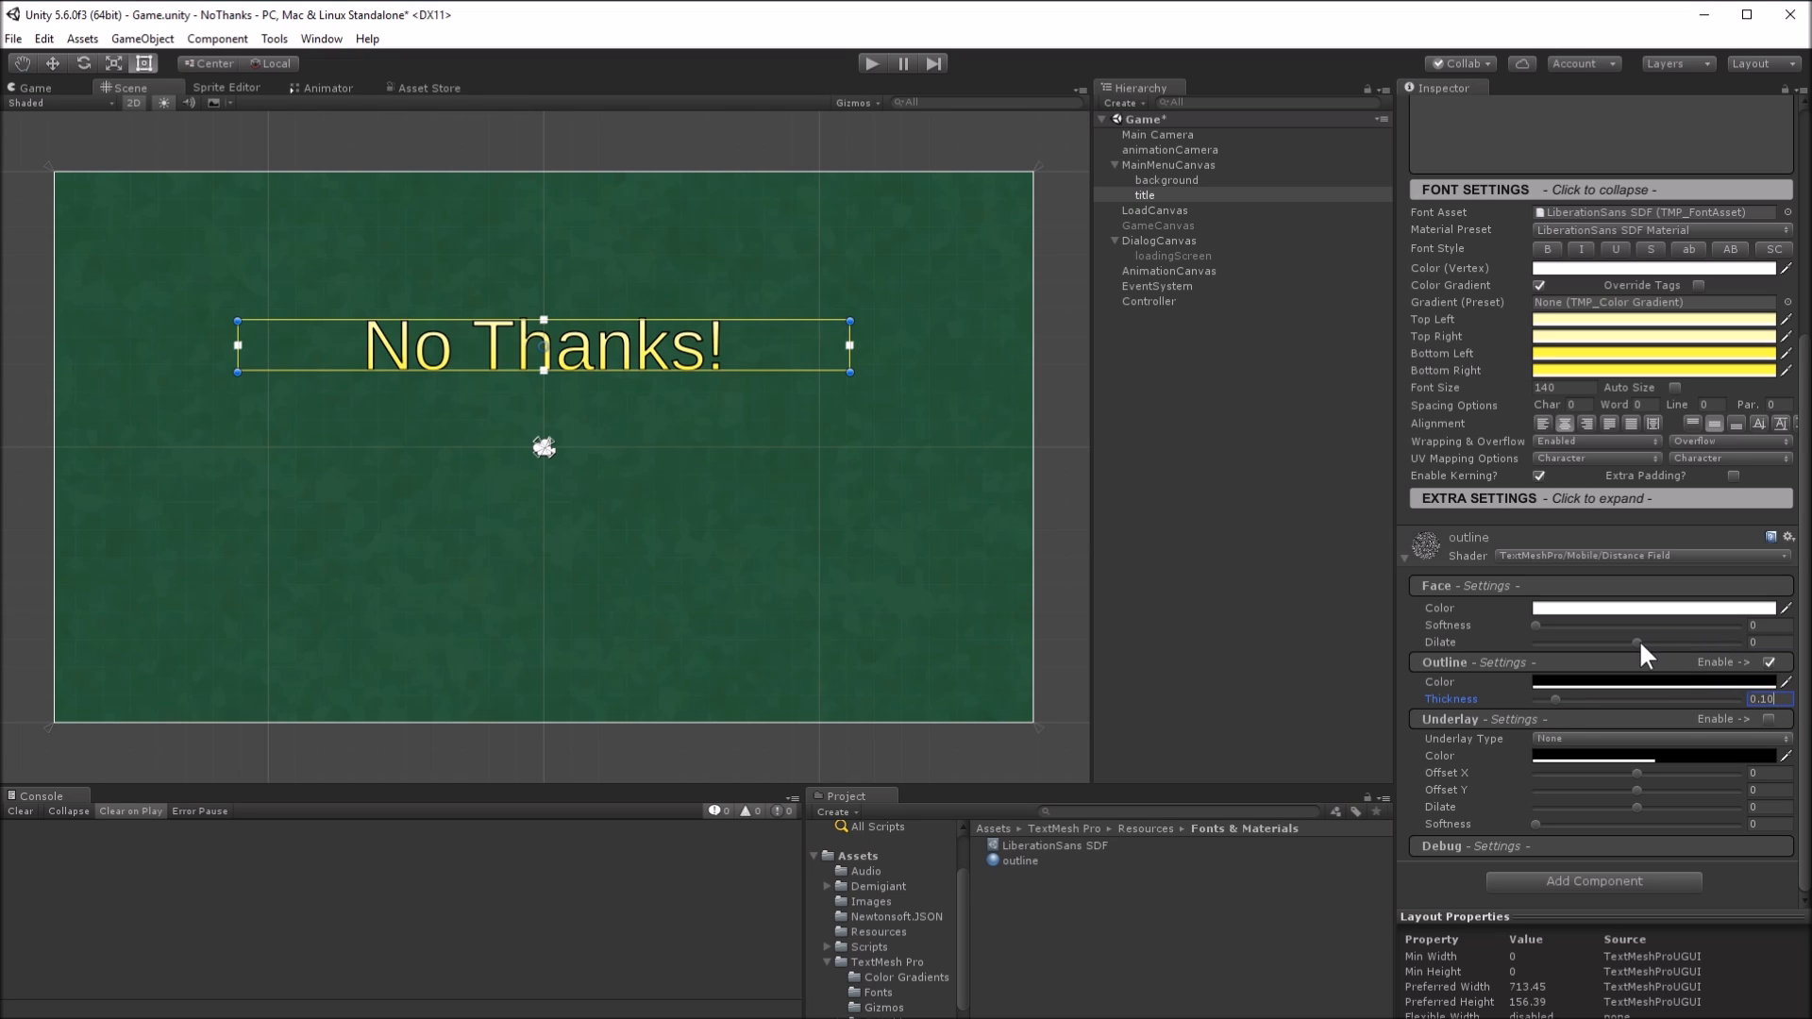
Raise the title's Face Dilate to 0.15 for slightly thicker letters
{"action": "left_click_drag", "start_coordinate": [1553, 642], "coordinate": [1640, 642]}
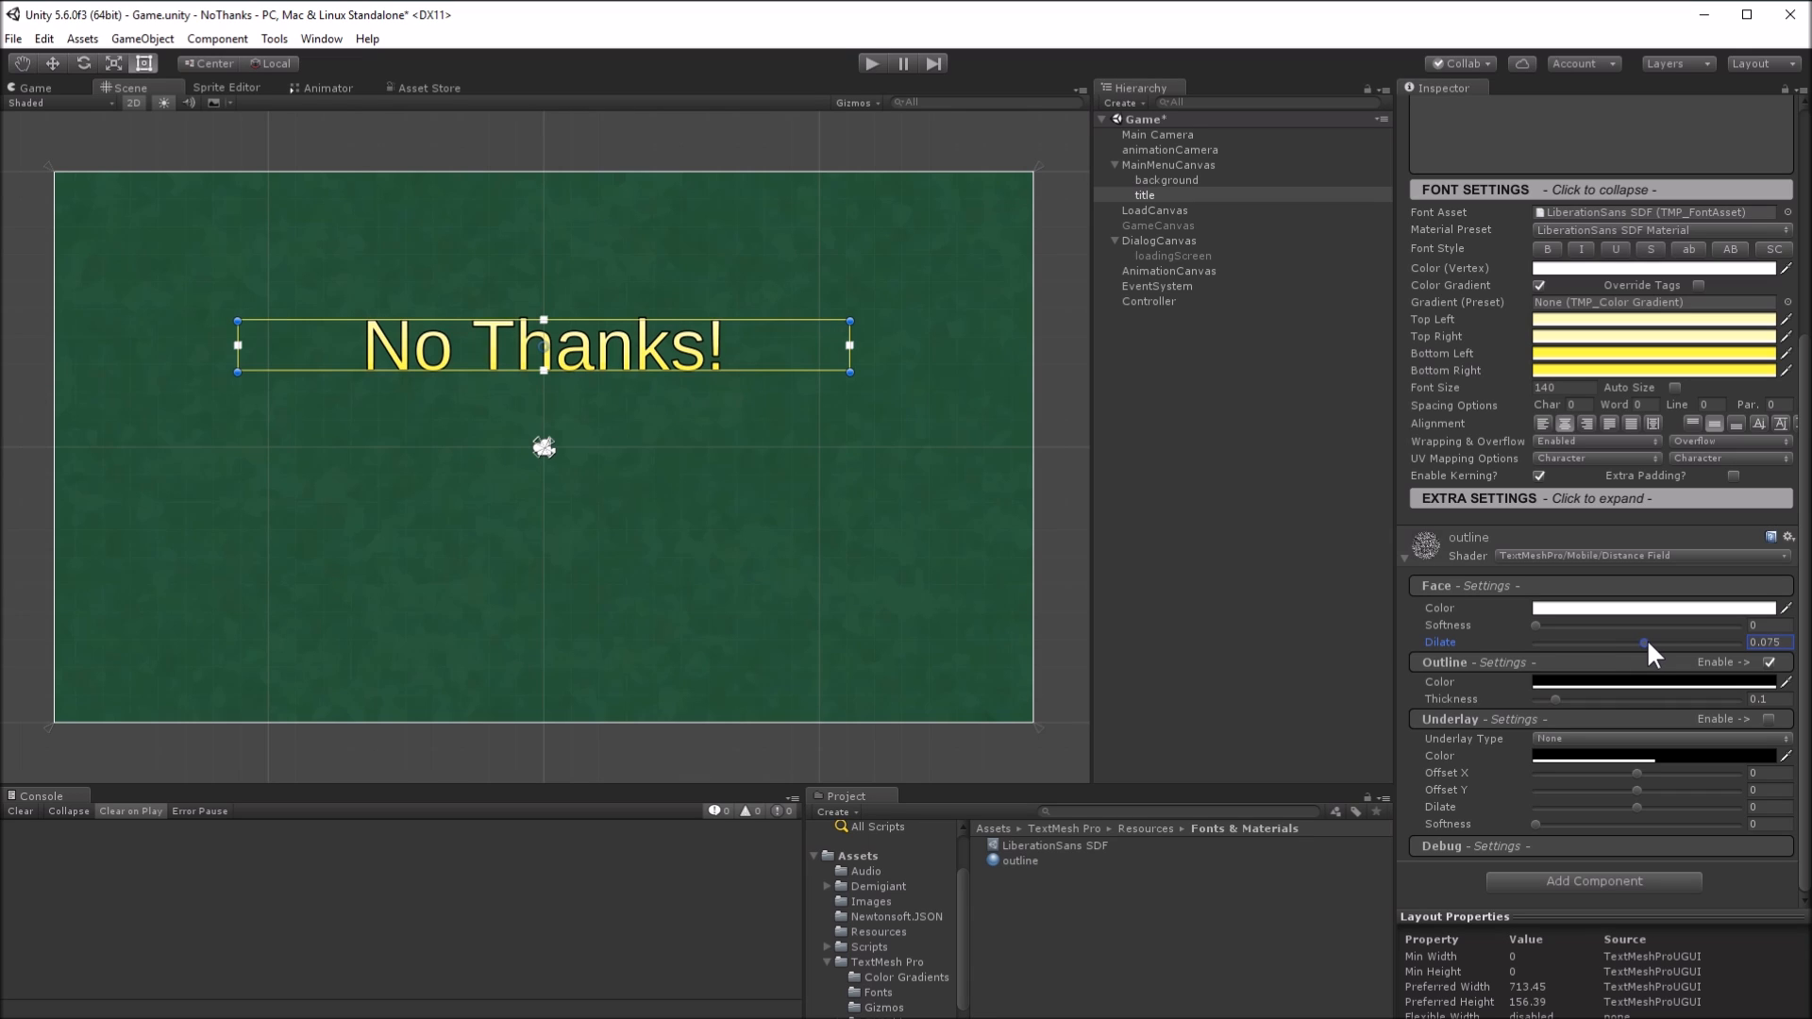
{"action": "left_click_drag", "start_coordinate": [1618, 641], "coordinate": [1650, 642]}
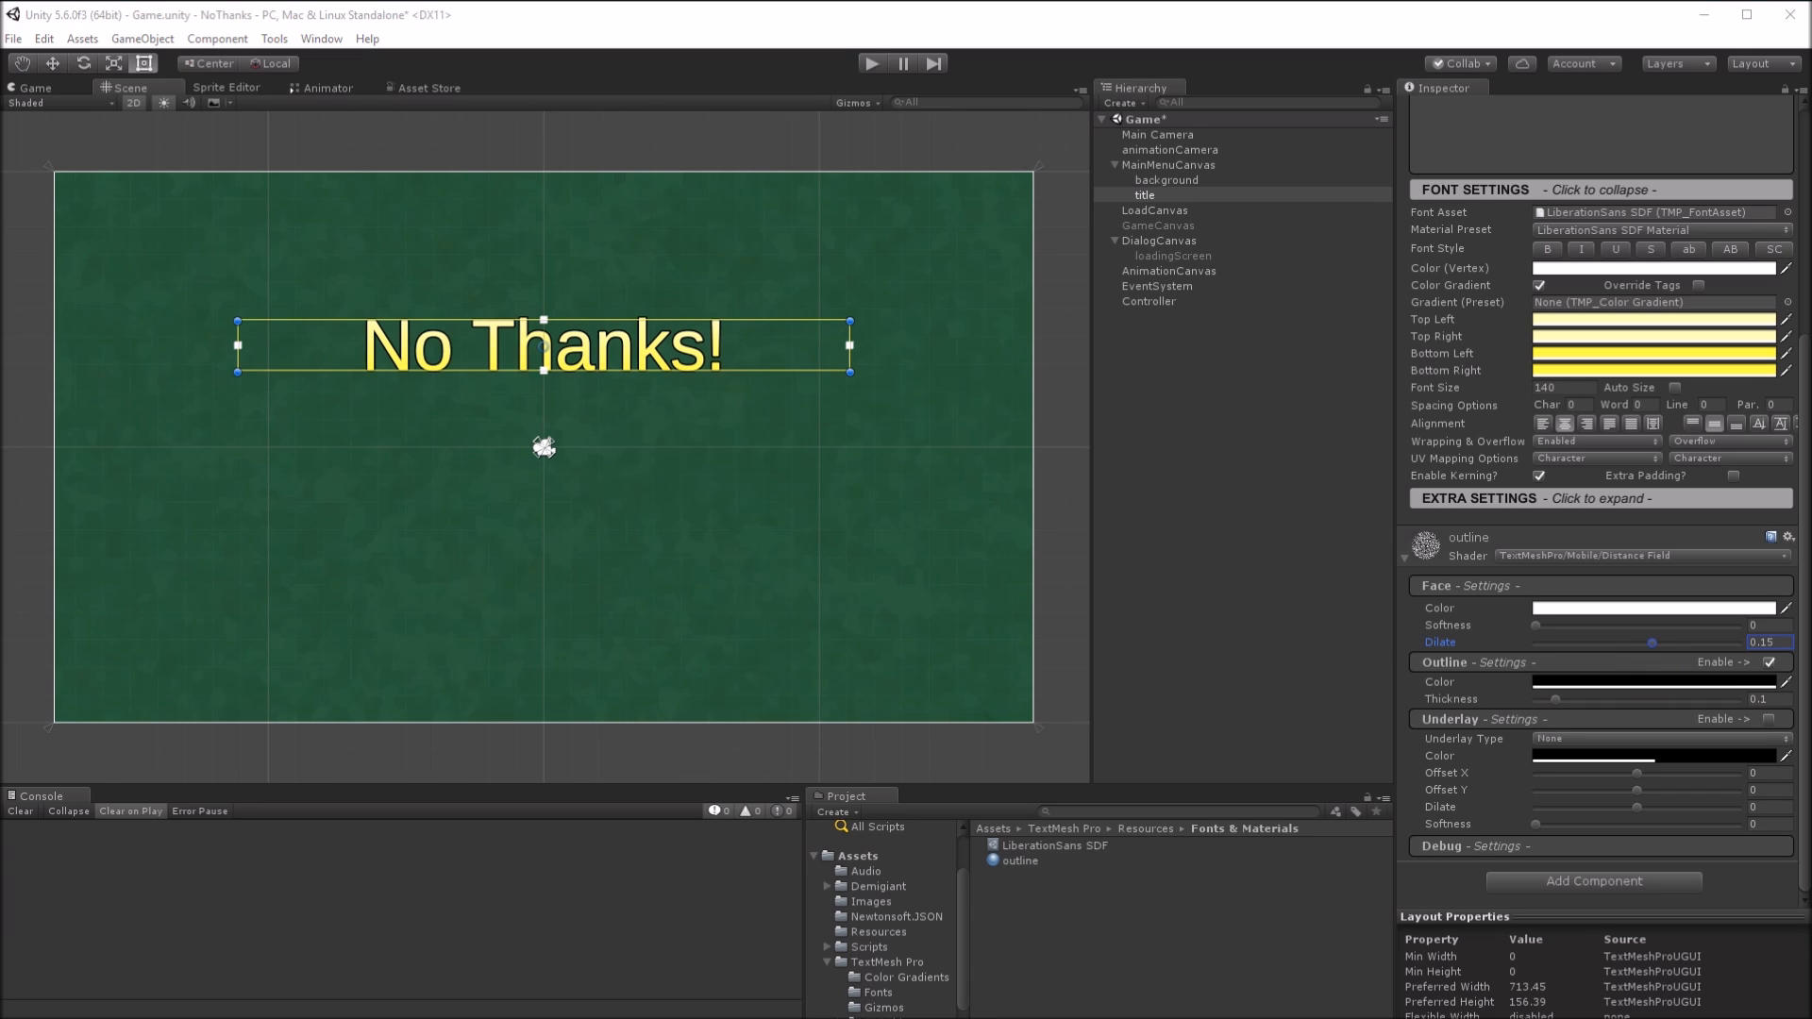
Add a main menu button with RectButton_0 image and Sprite Swap transition
{"action": "right_click", "coordinate": [1166, 164]}
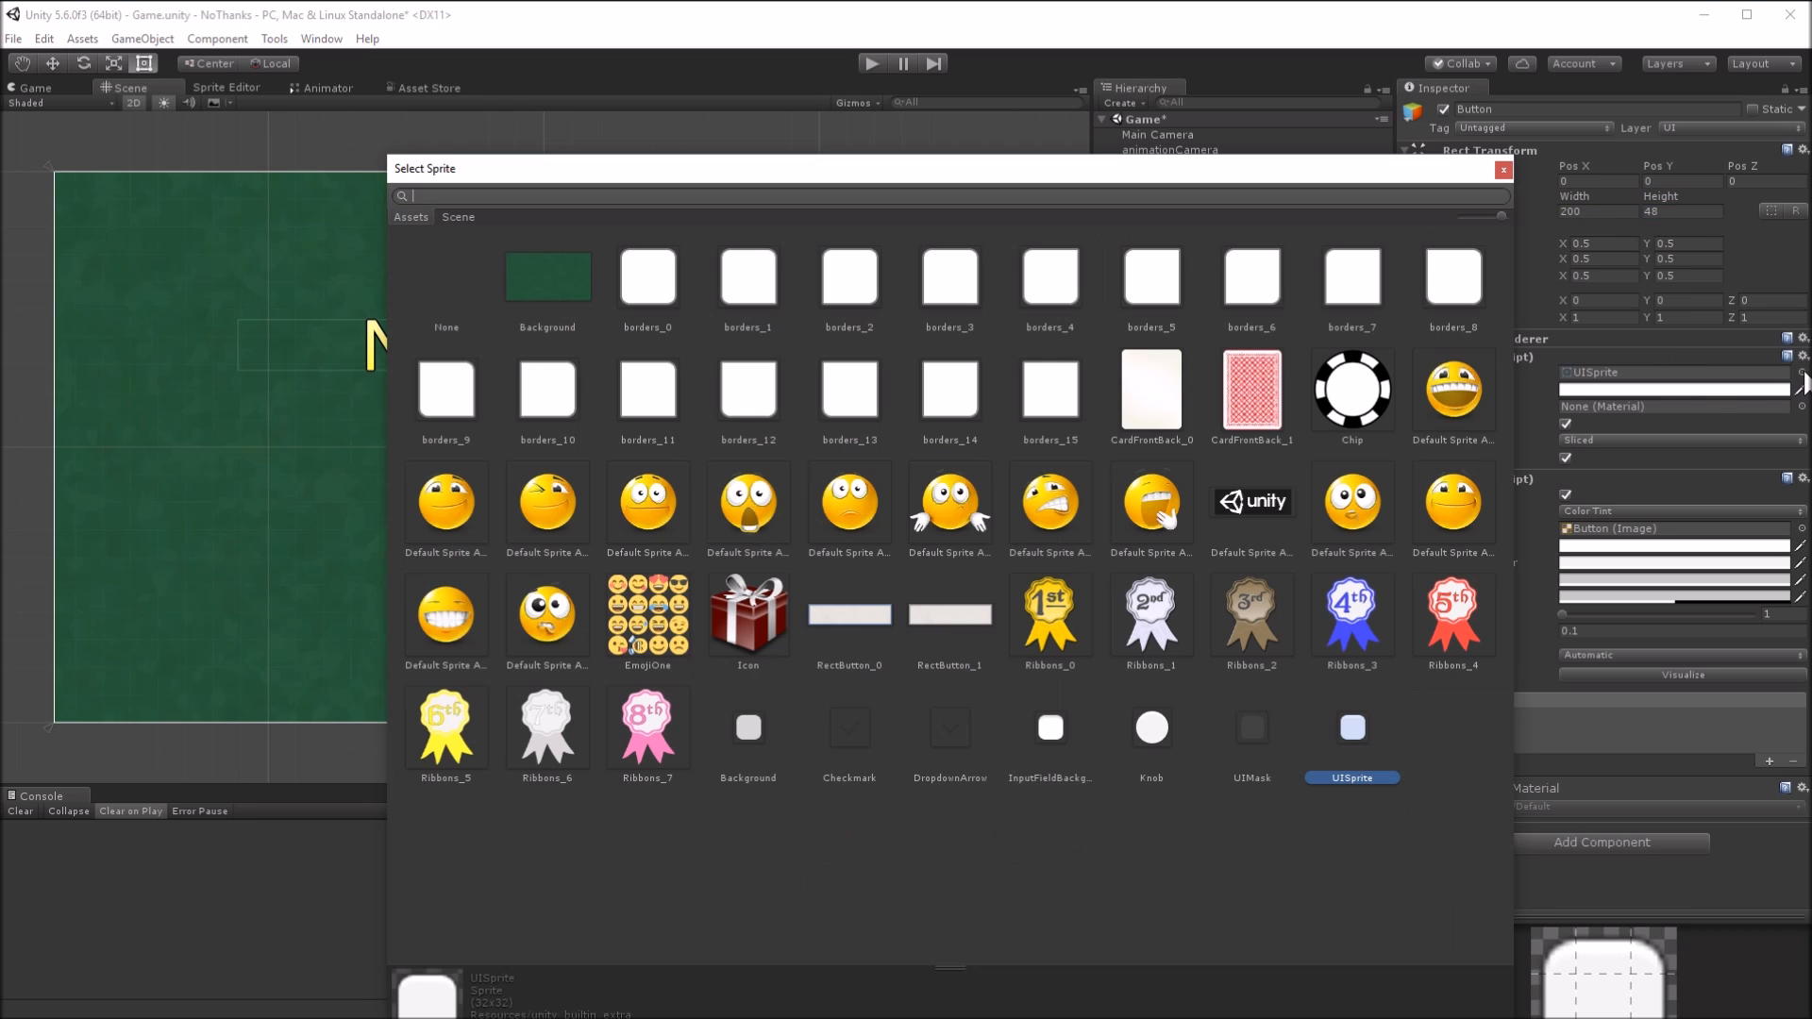
{"action": "left_click", "coordinate": [847, 613]}
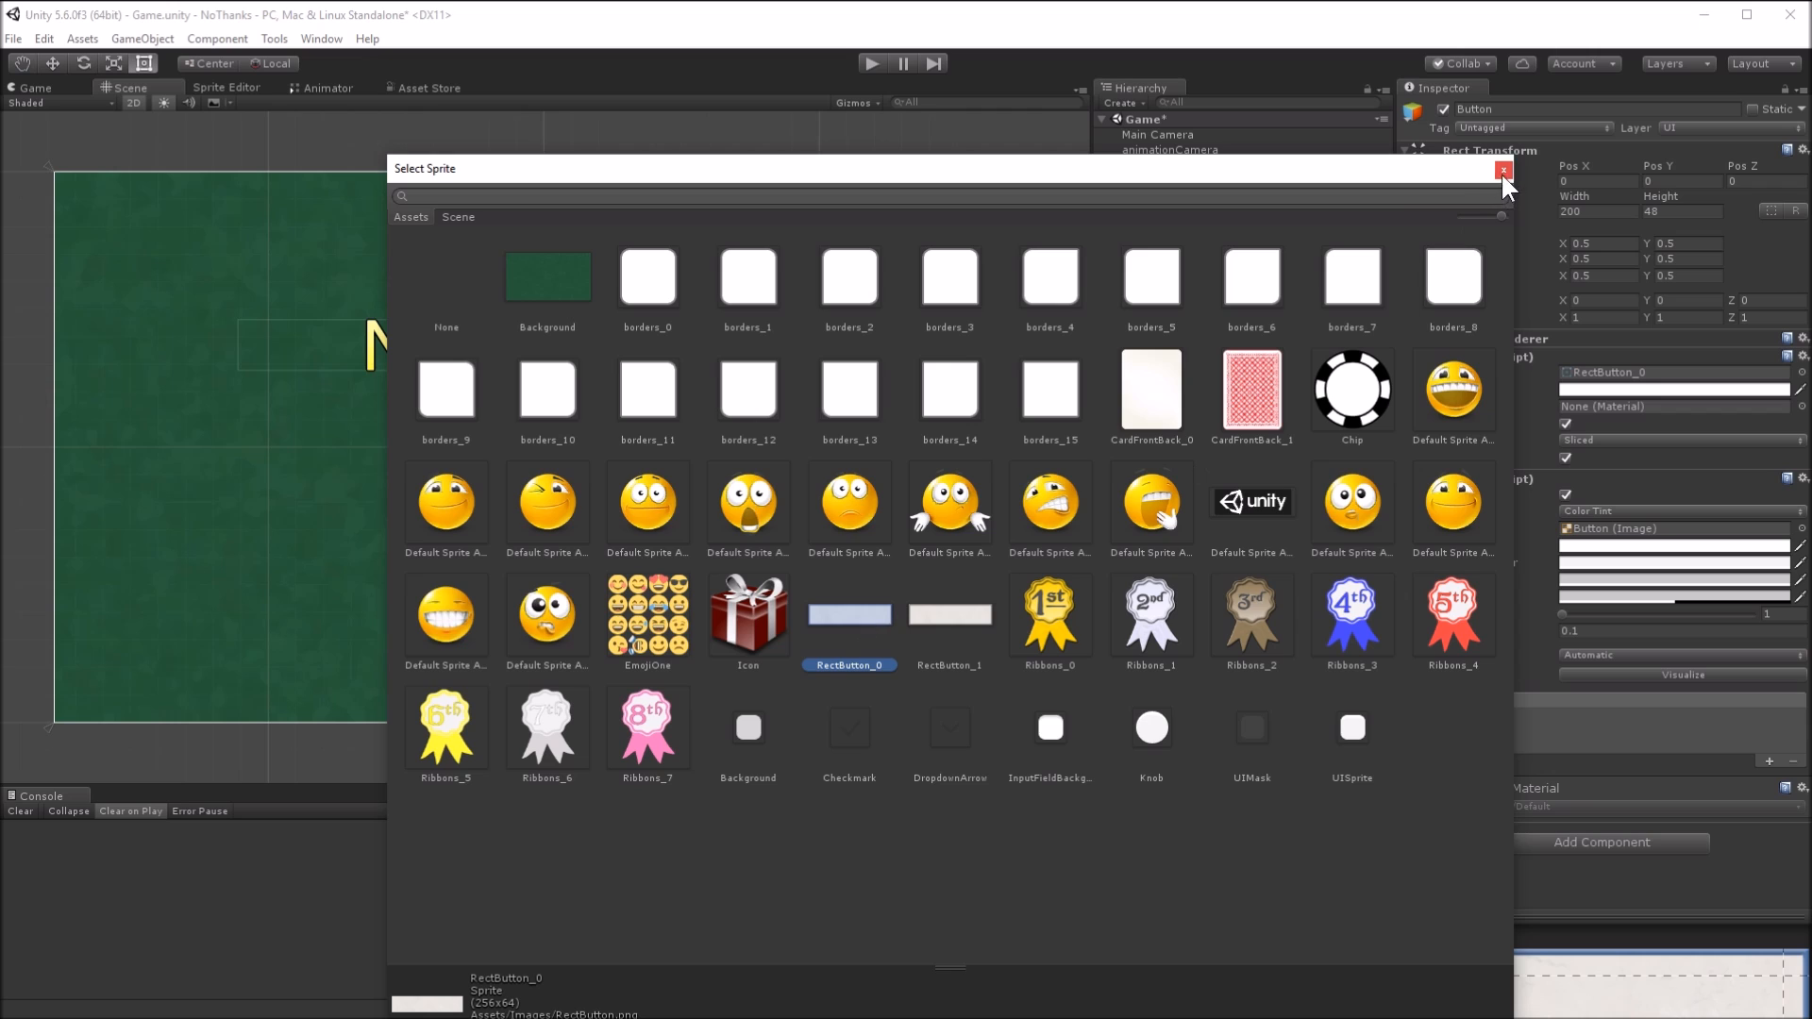
{"action": "left_click", "coordinate": [1504, 170]}
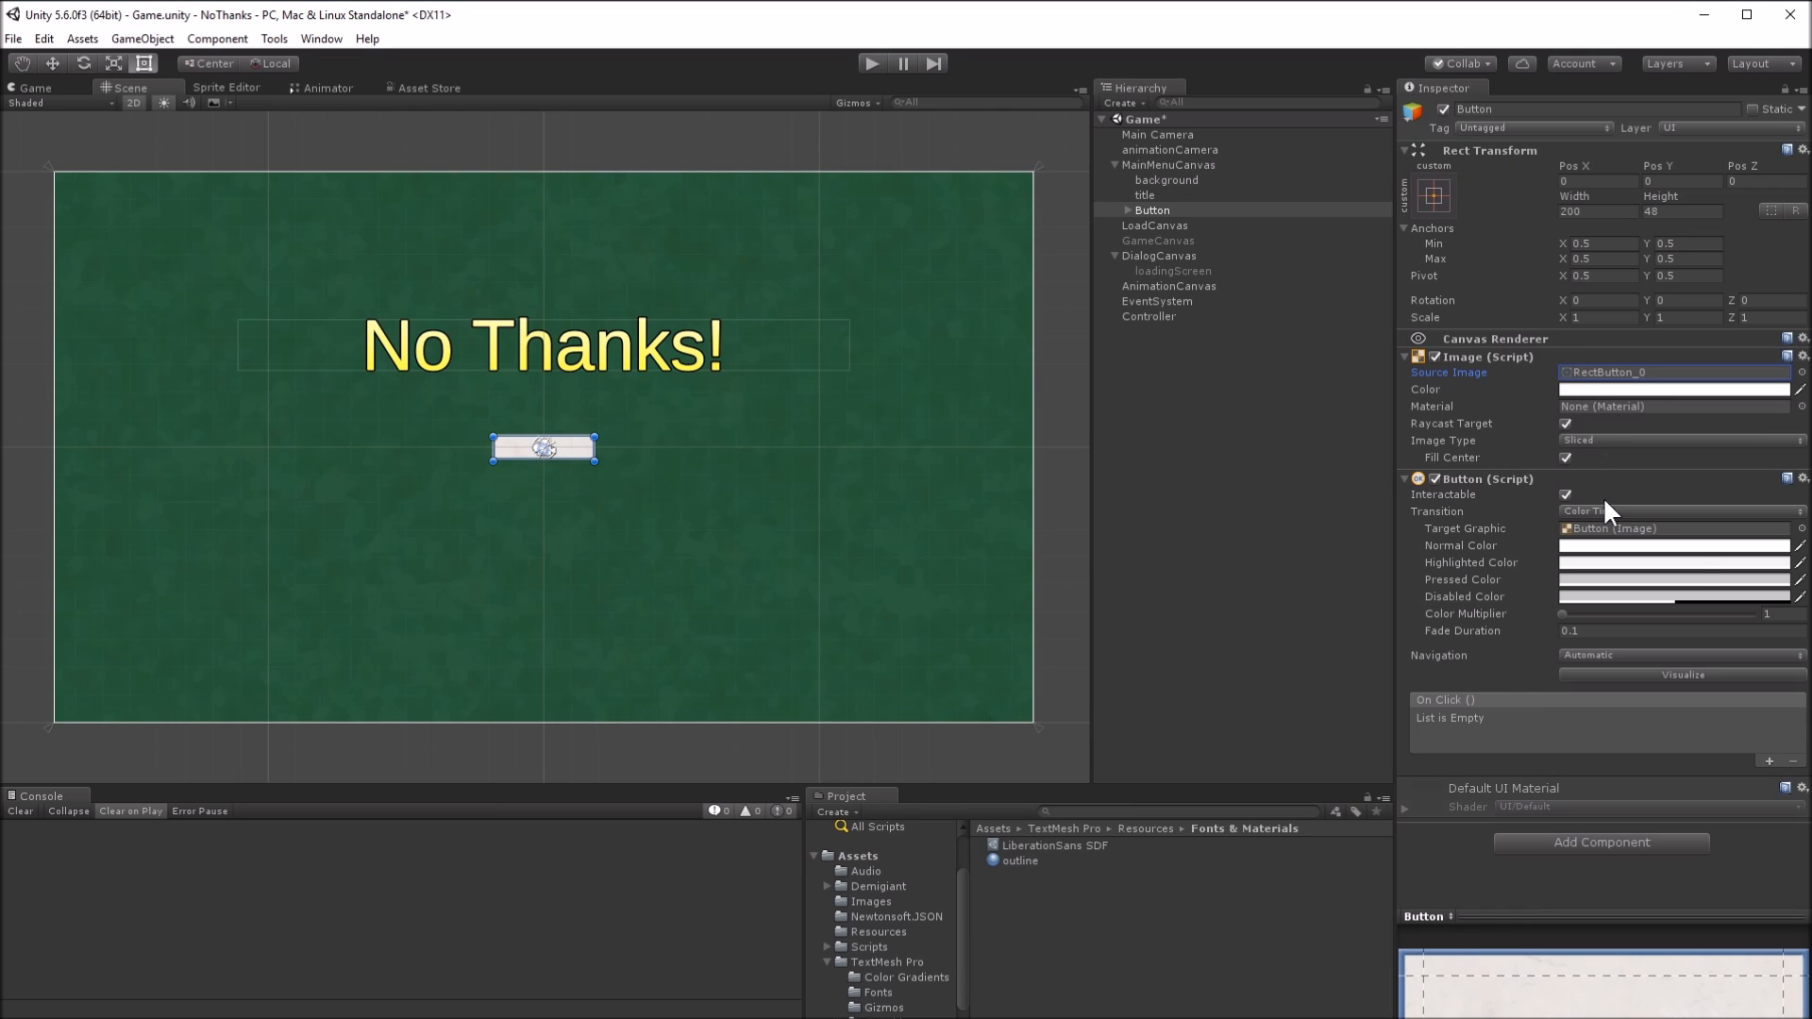
{"action": "left_click", "coordinate": [1676, 511]}
{"action": "type", "text": "st"}
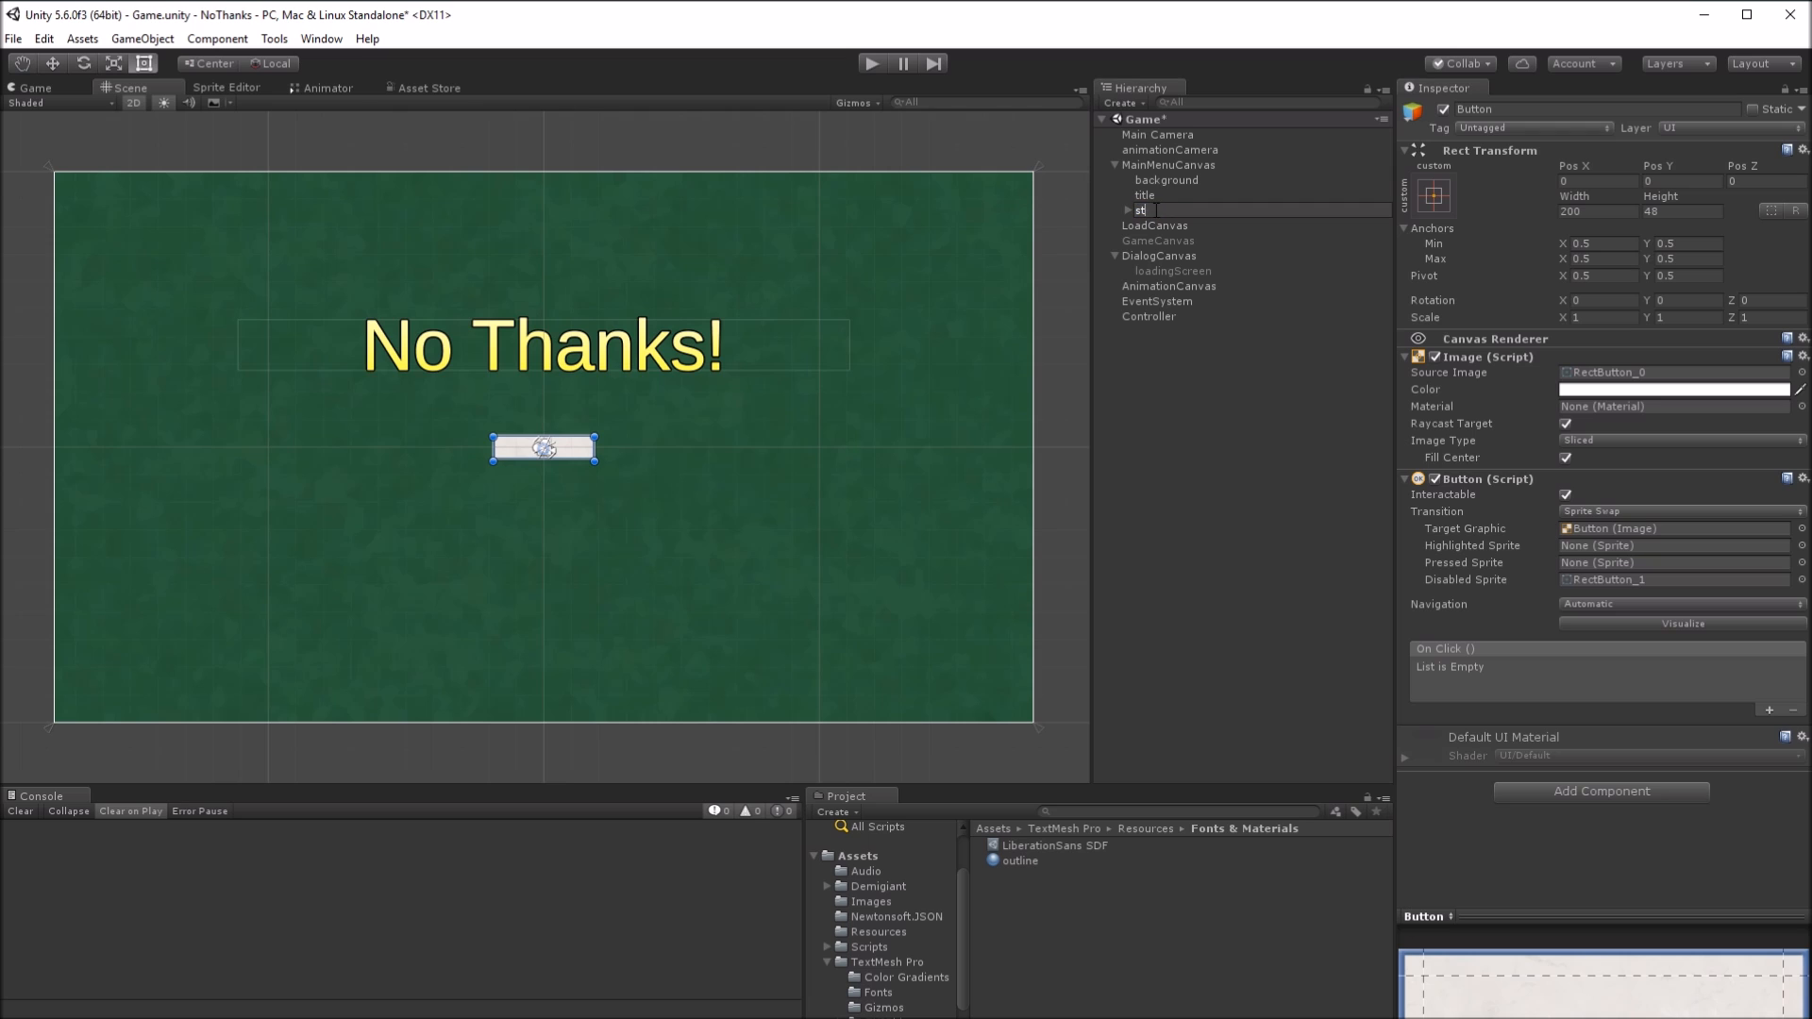
Replace the start button's text child with a TextMeshPro label stretched to fill the button
{"action": "left_click", "coordinate": [1165, 210]}
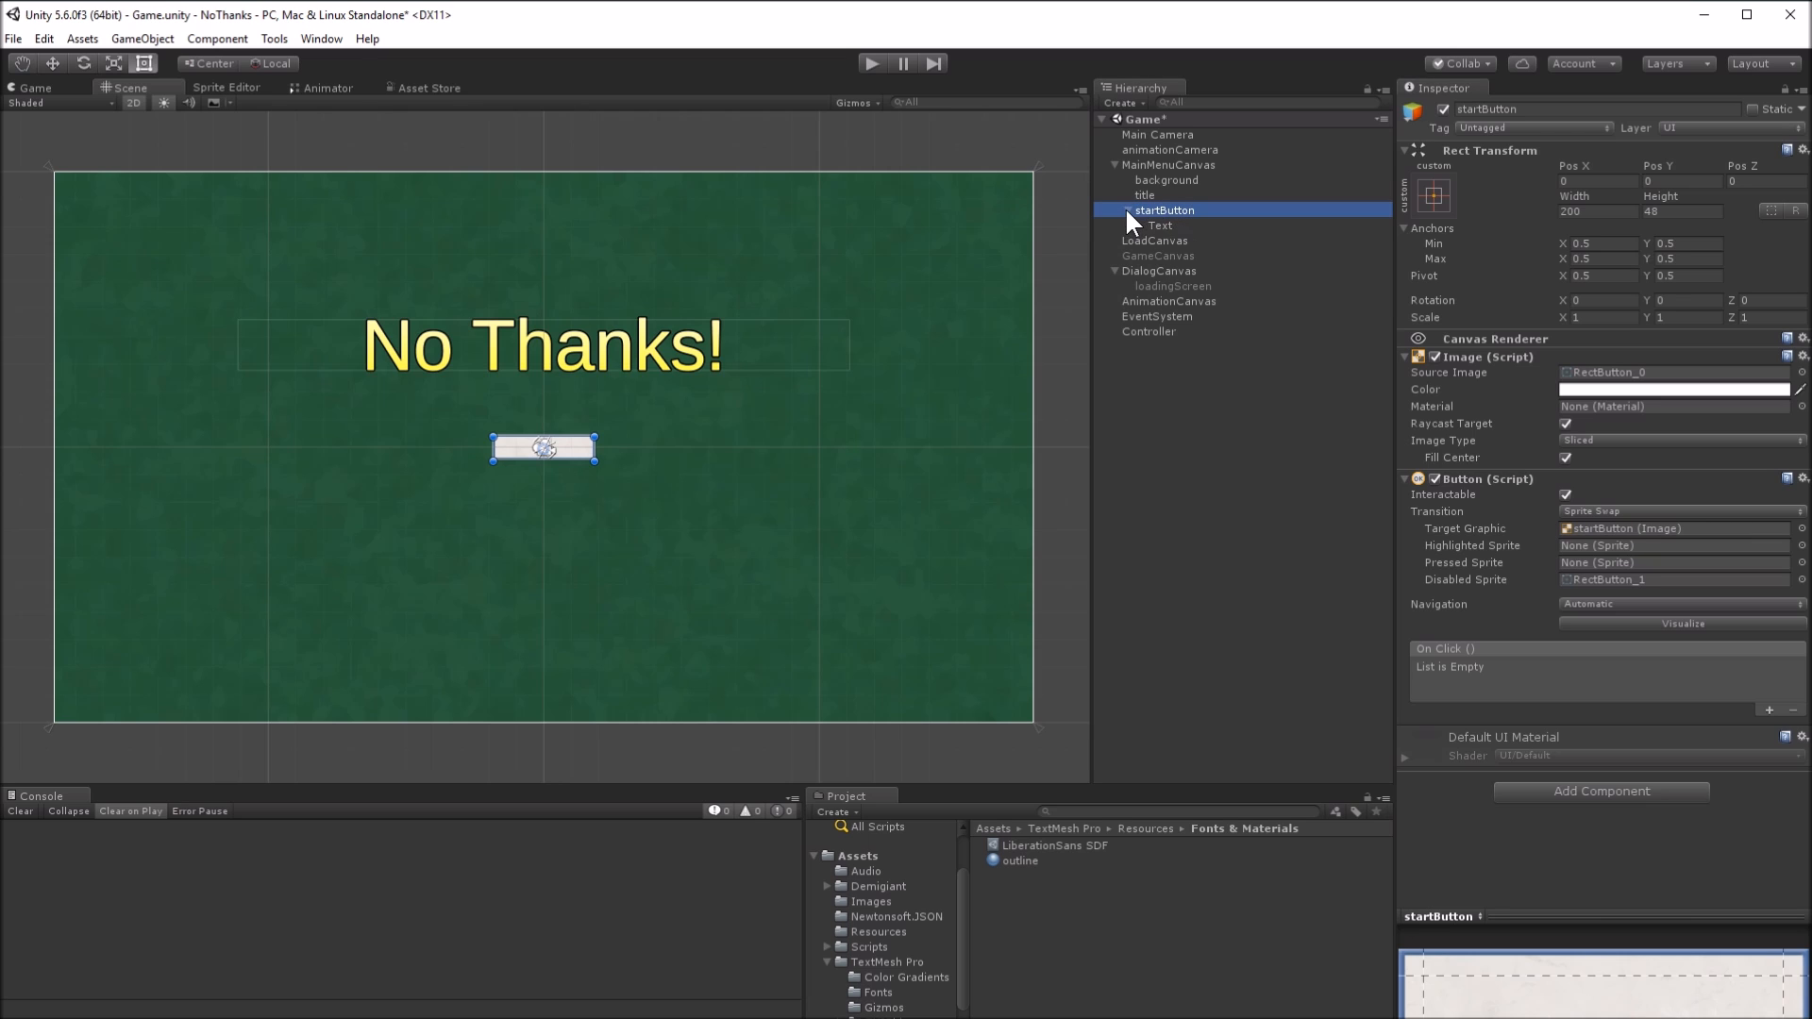
{"action": "left_click", "coordinate": [1125, 209]}
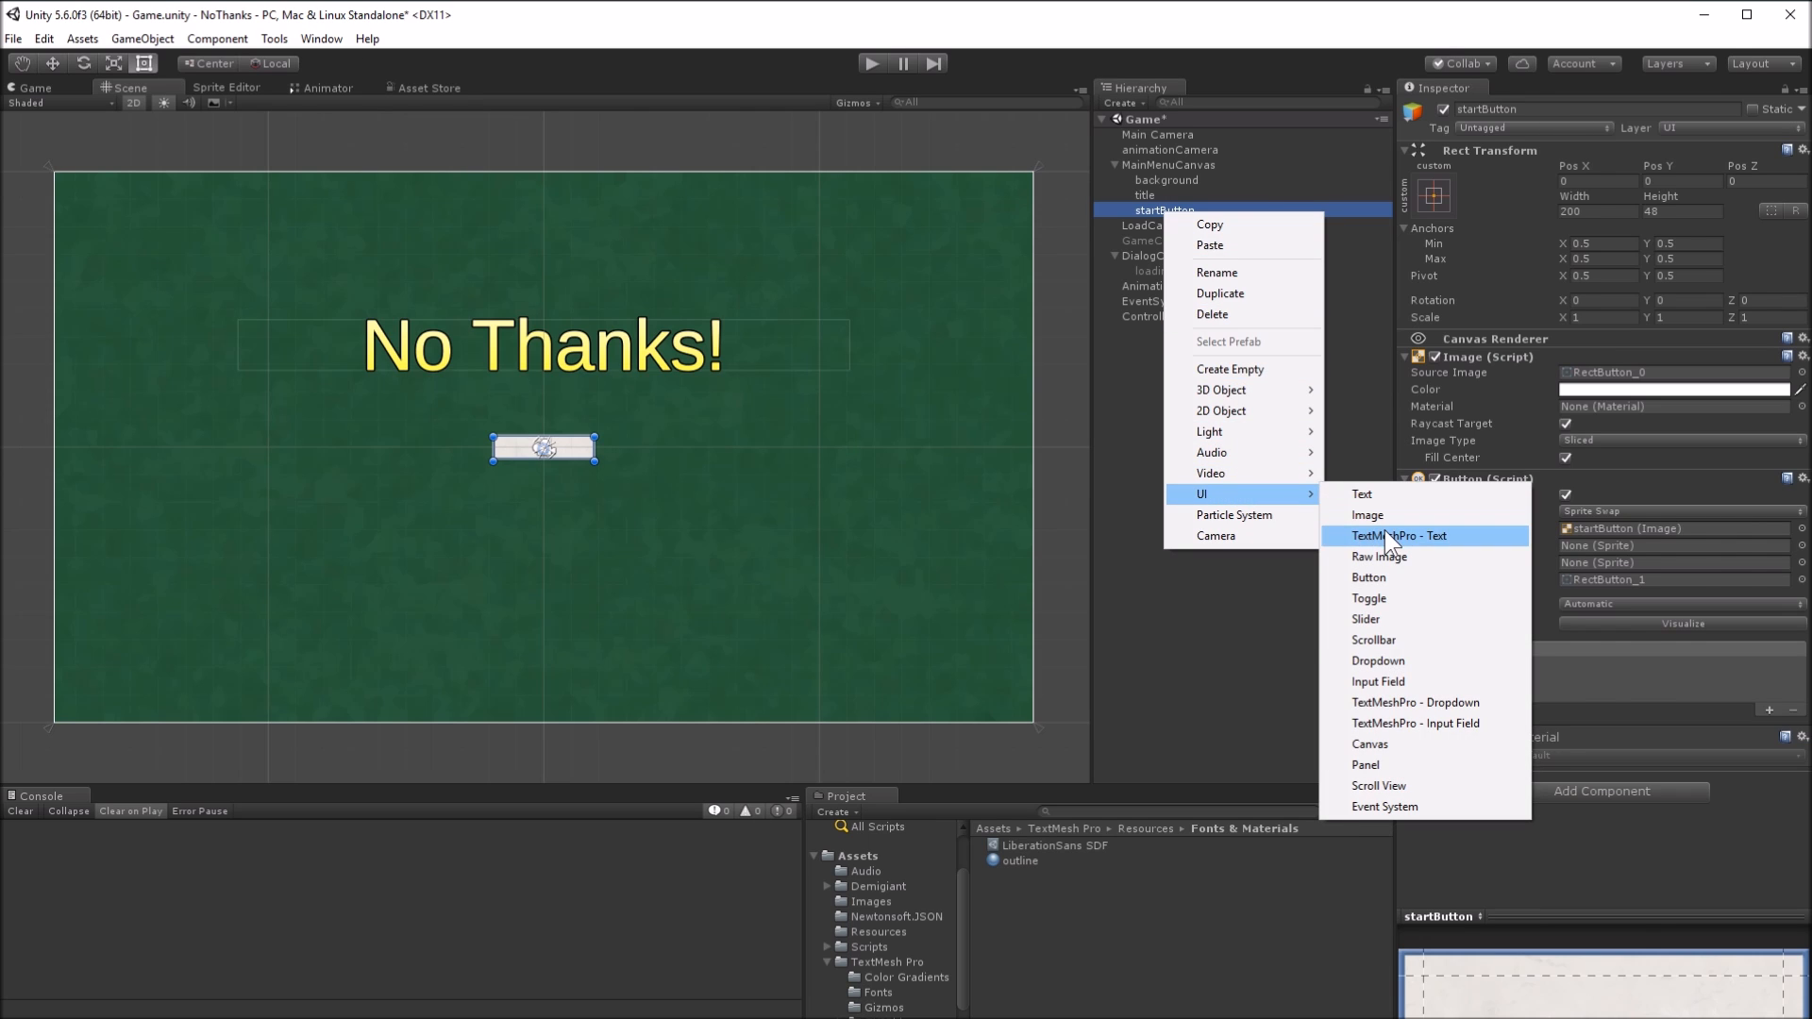
{"action": "left_click", "coordinate": [1400, 535]}
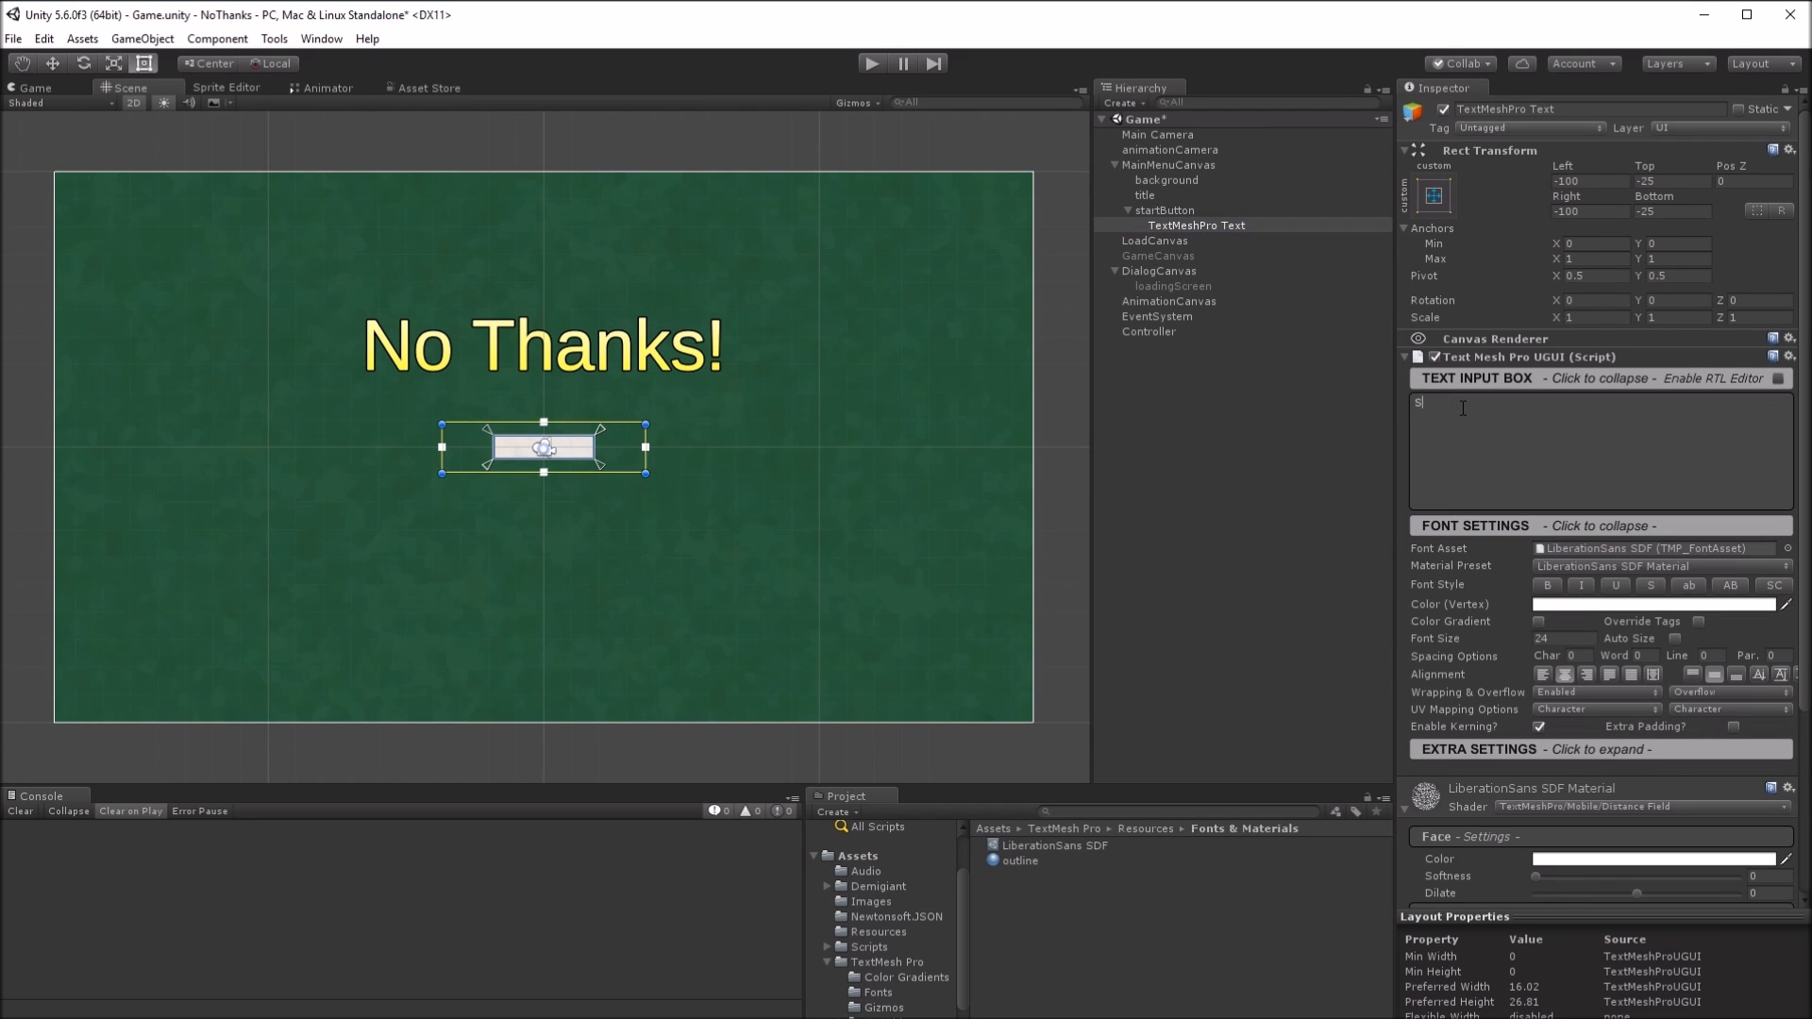
{"action": "left_click", "coordinate": [1433, 194]}
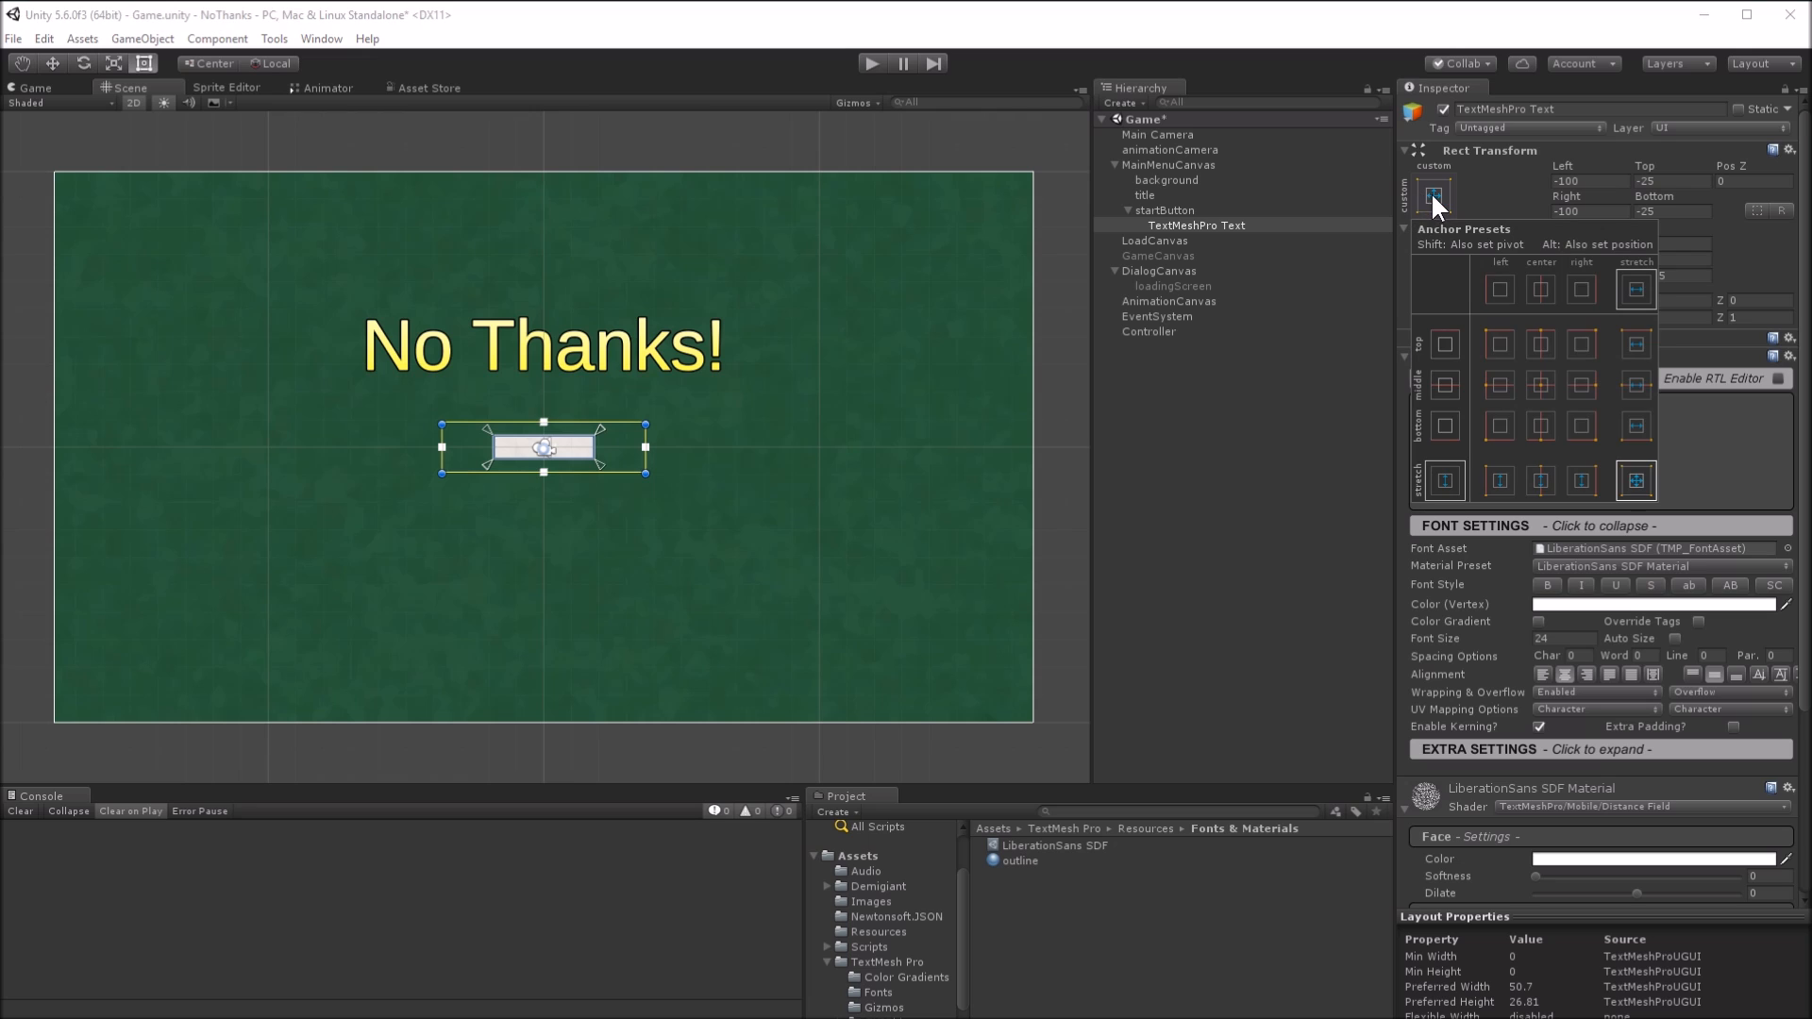
{"action": "left_click", "coordinate": [1634, 480]}
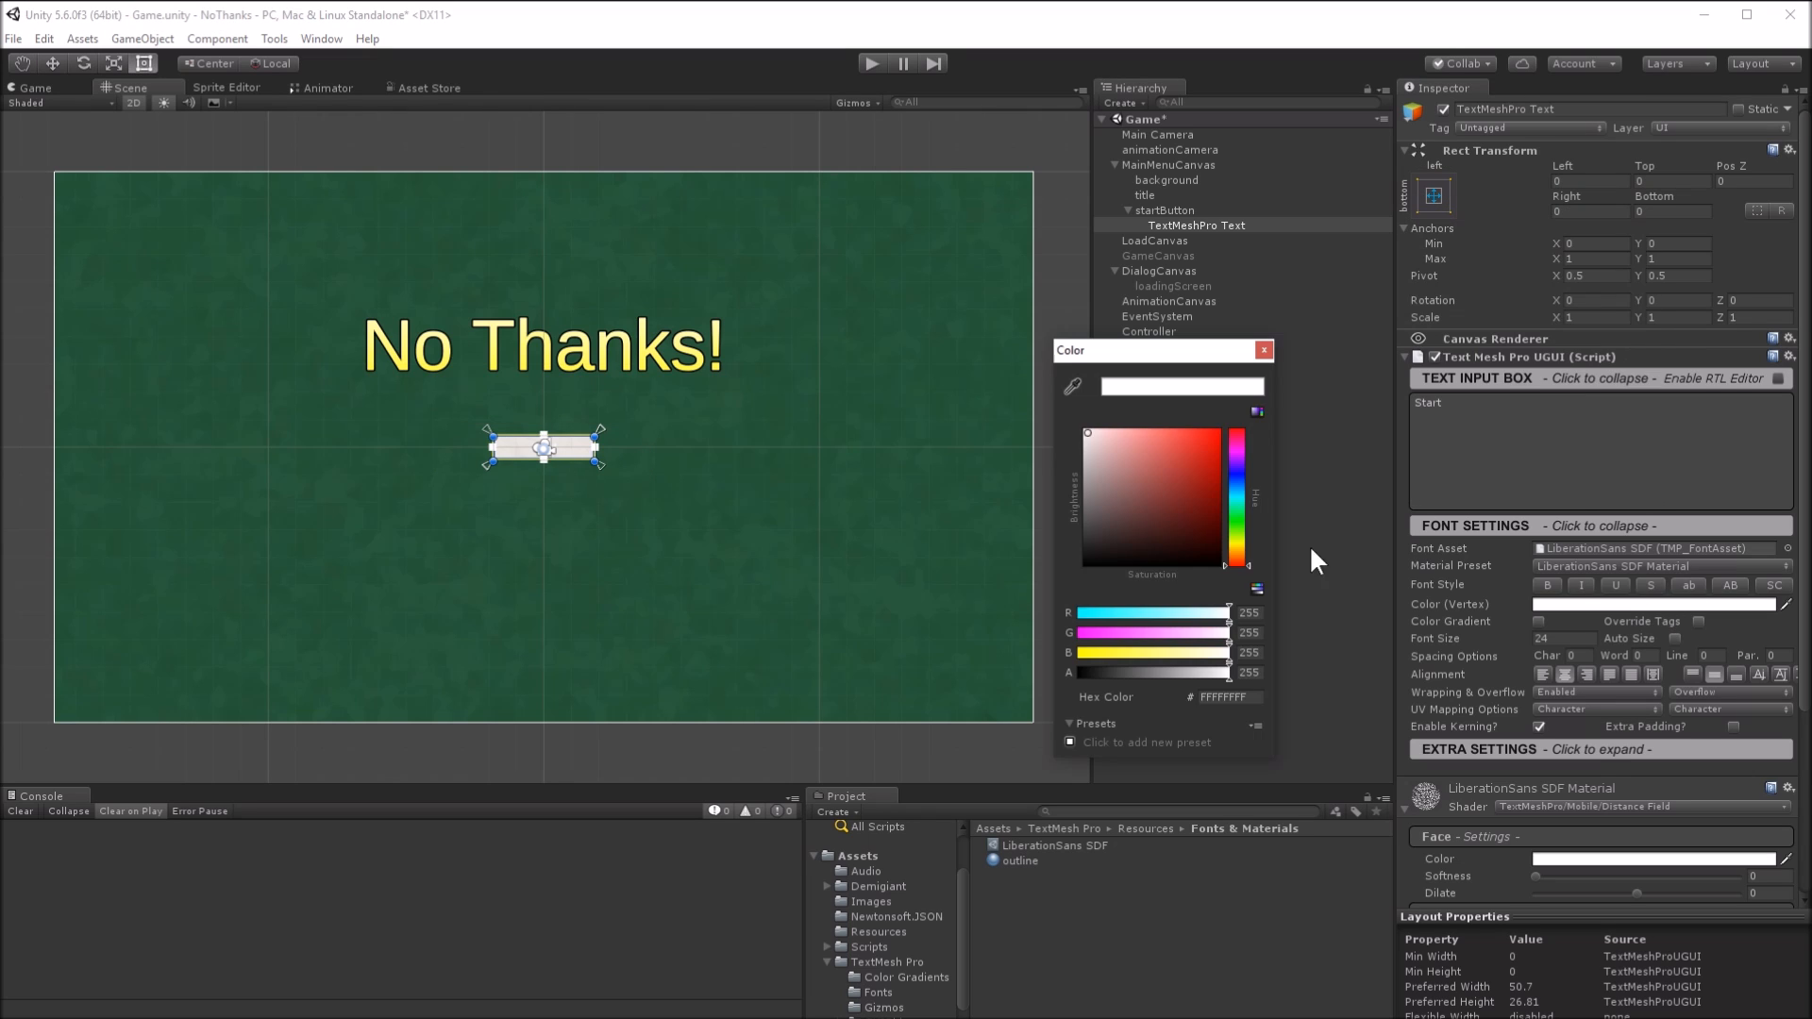
Make the Start label black at font size 30
{"action": "left_click", "coordinate": [1263, 351]}
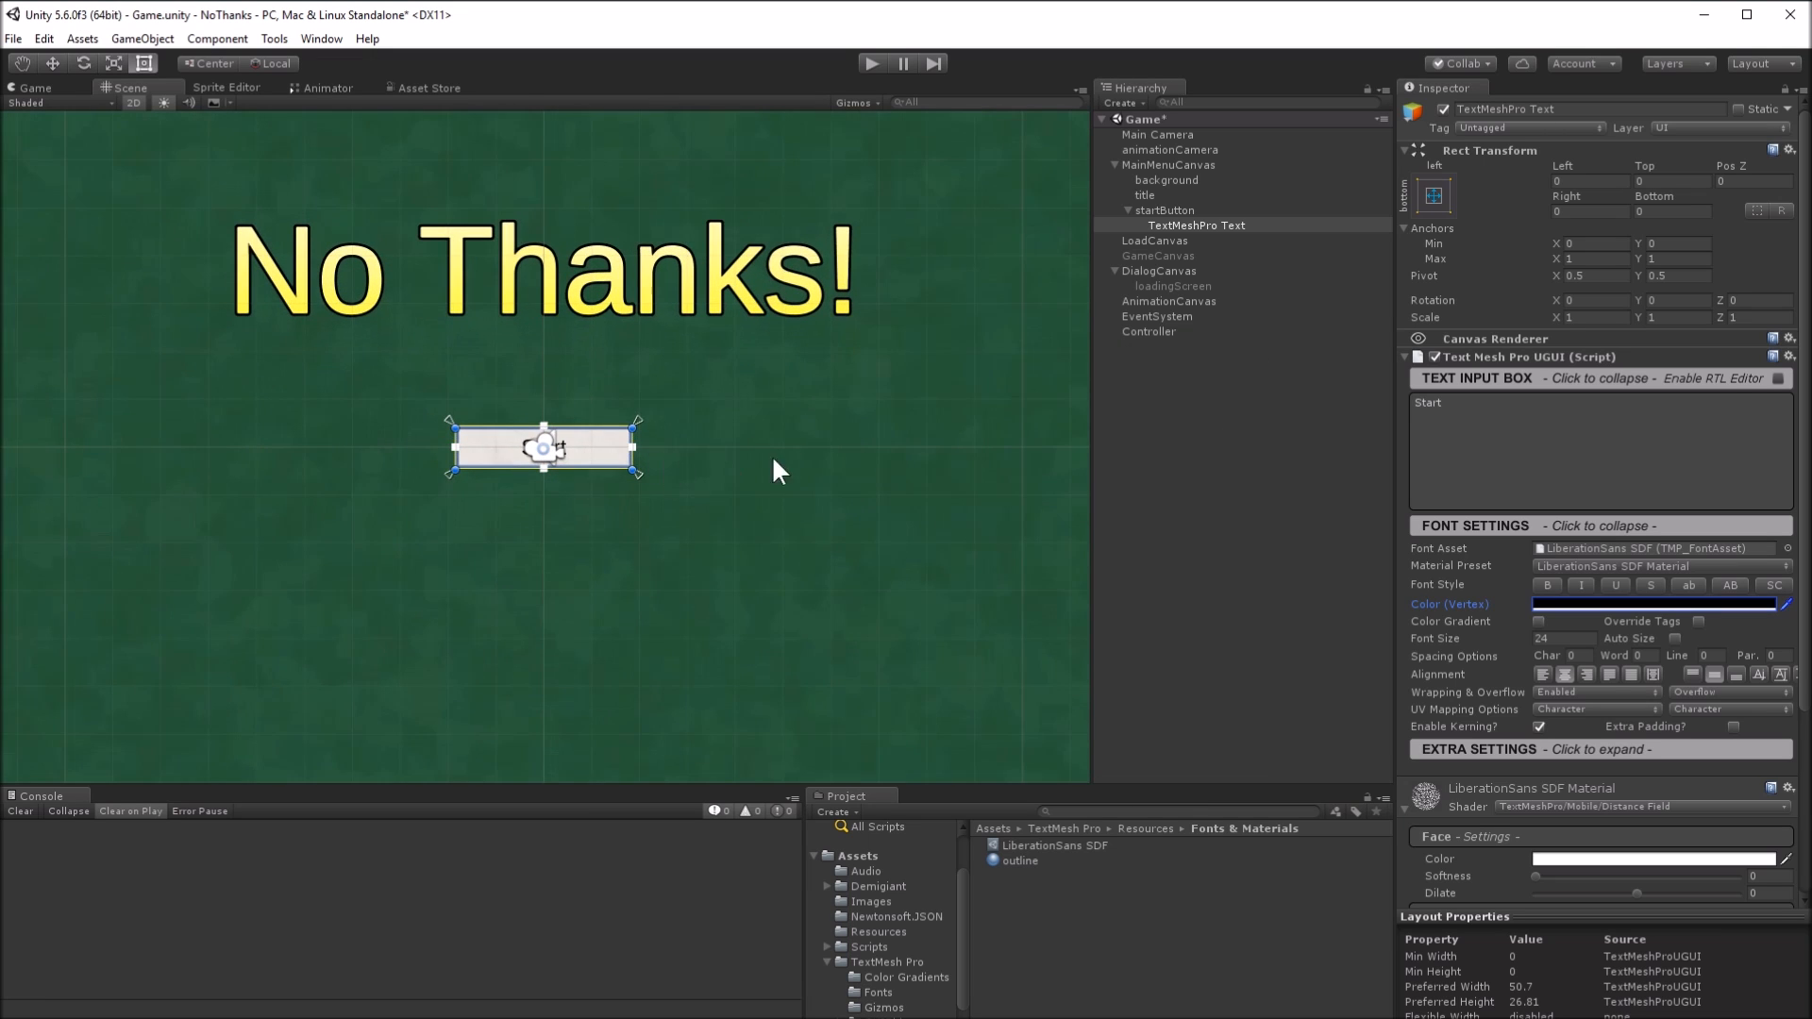
{"action": "left_click", "coordinate": [1563, 638]}
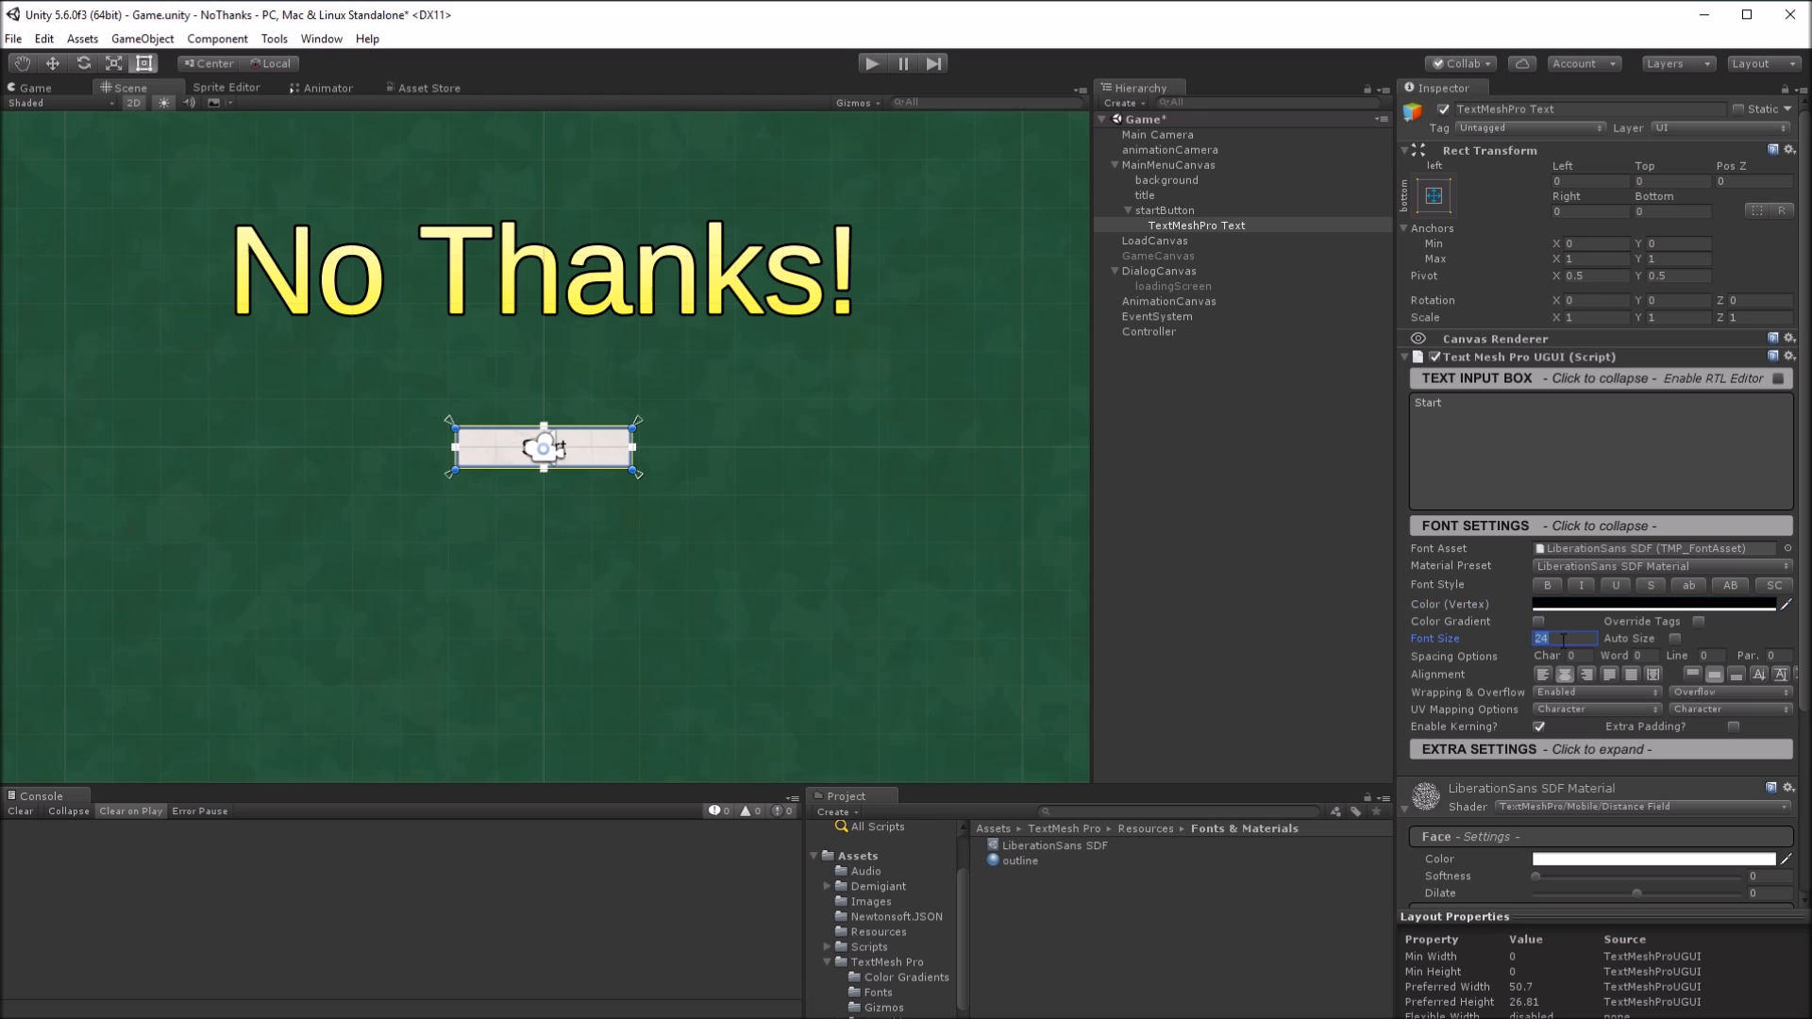
{"action": "type", "text": "30"}
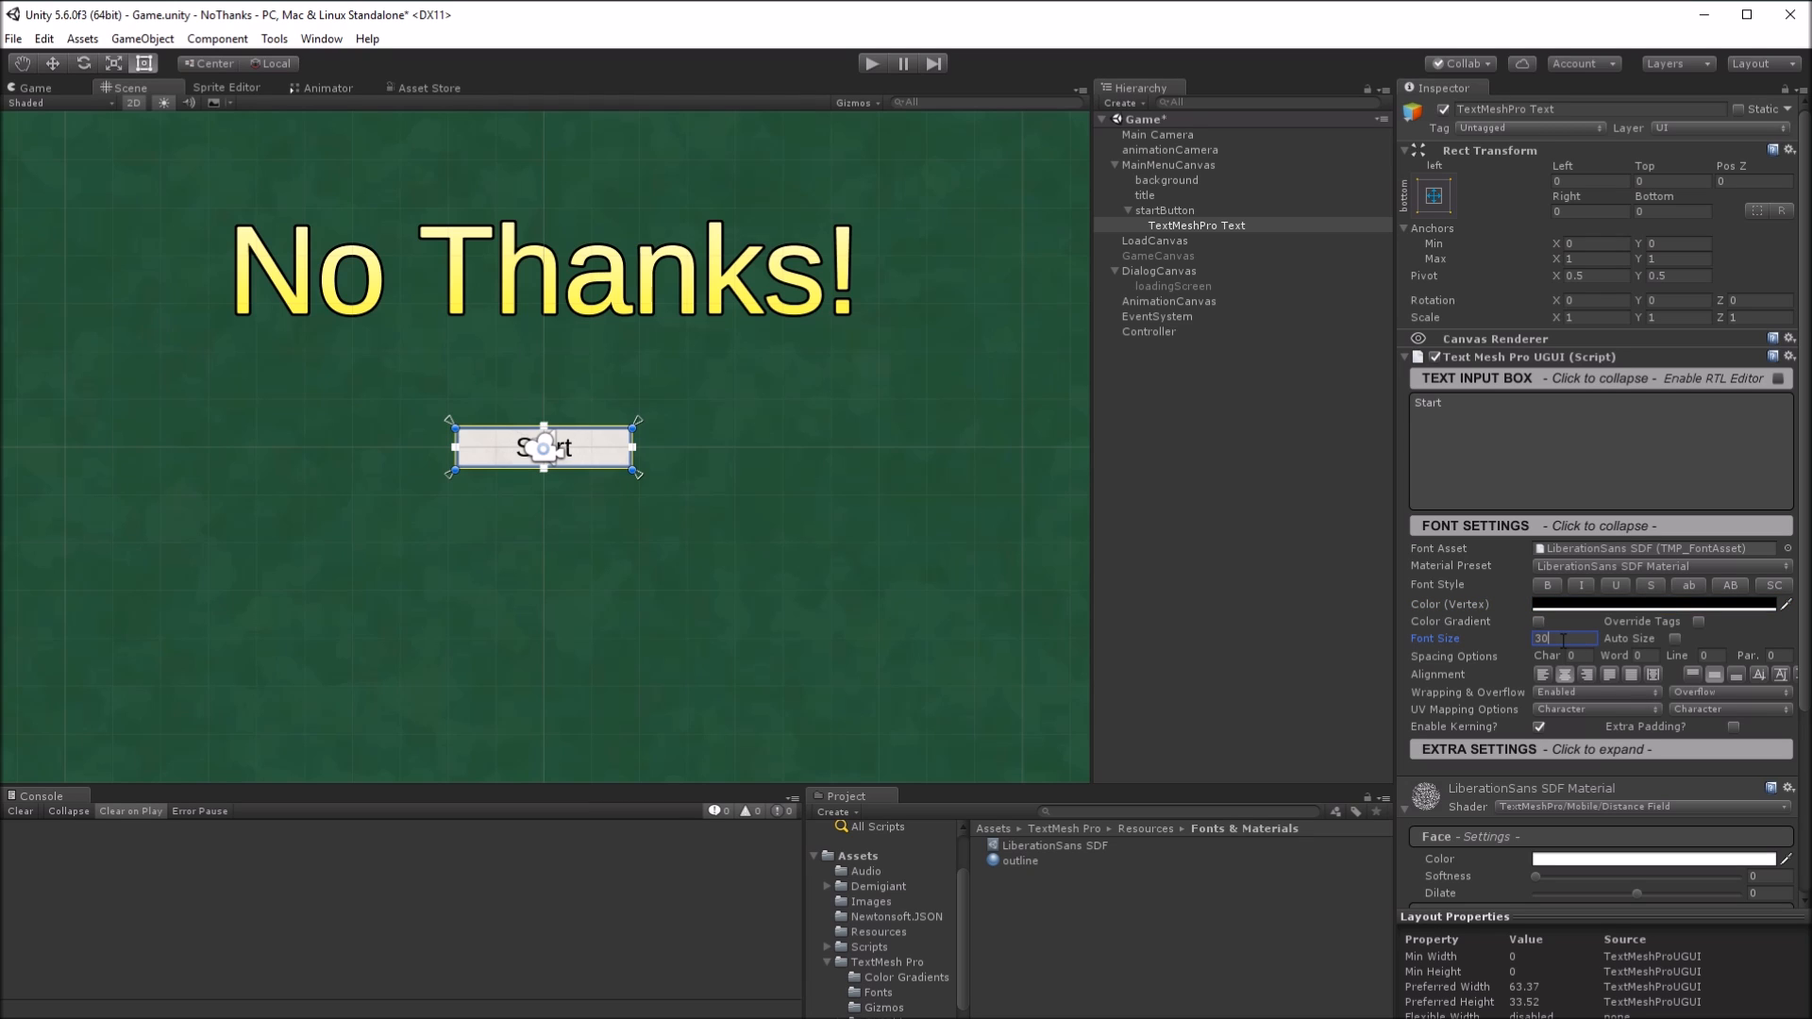
{"action": "mouse_move", "coordinate": [1208, 245]}
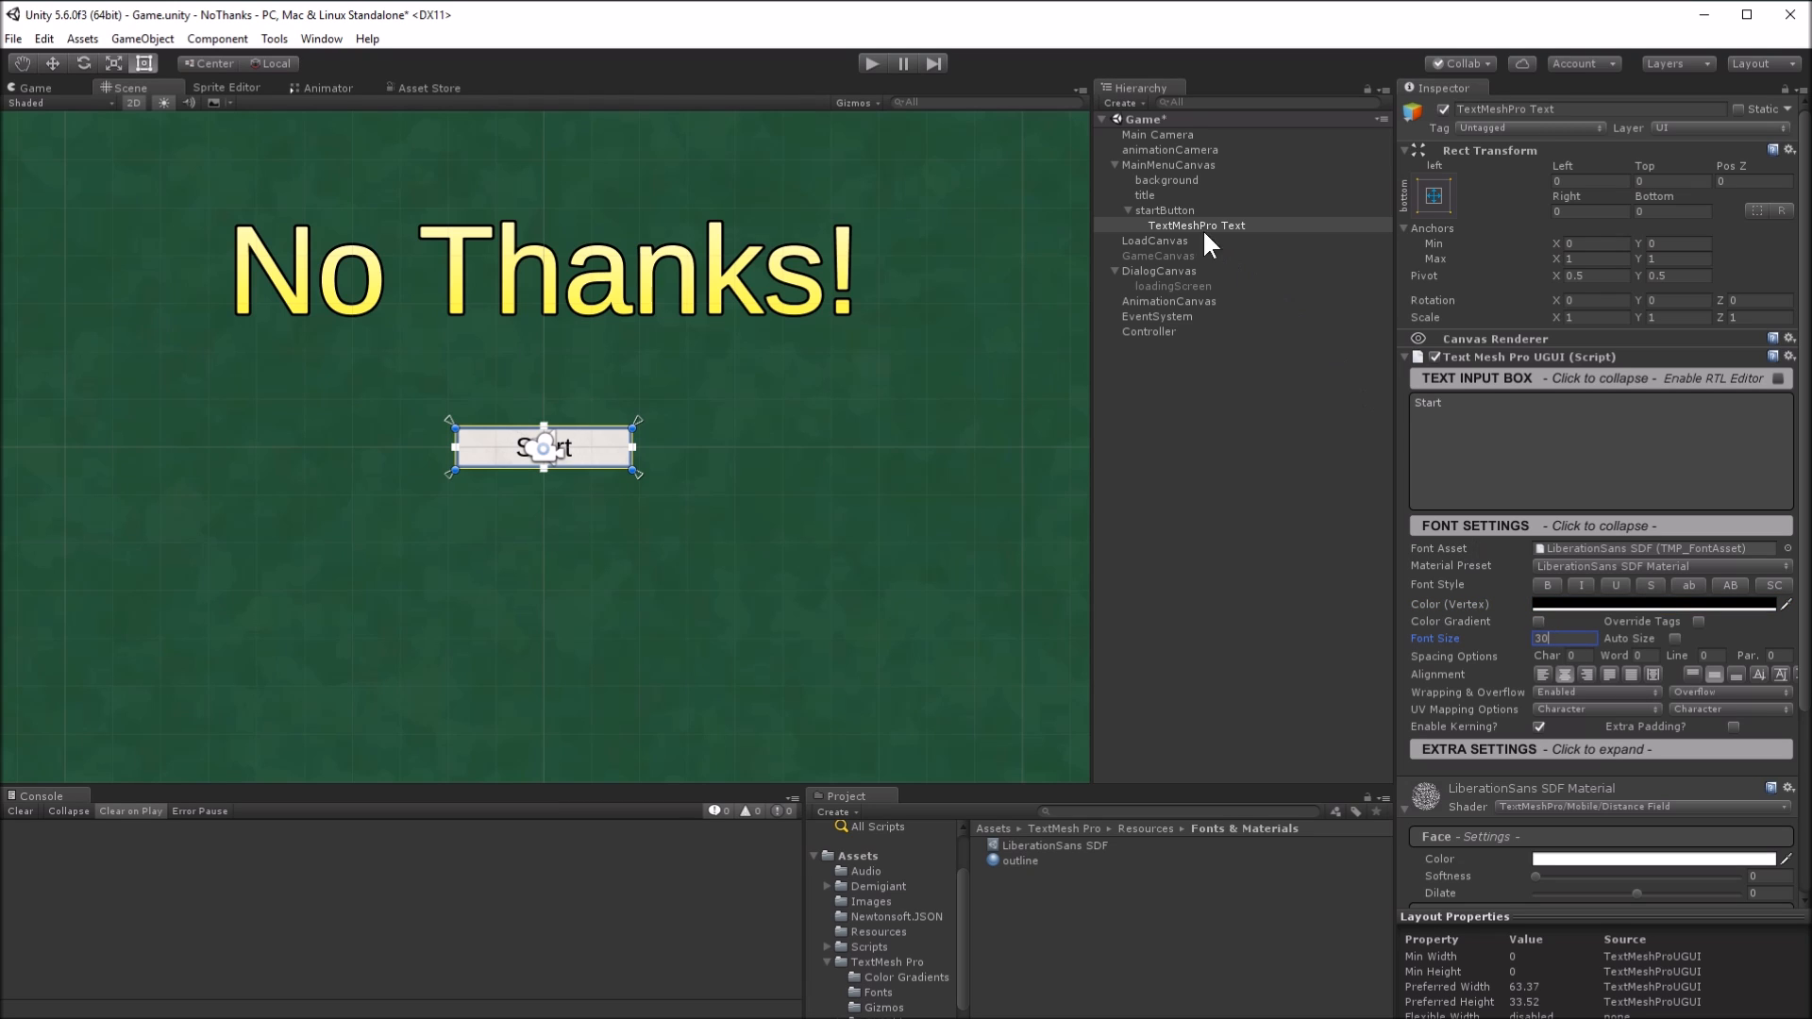
{"action": "left_click", "coordinate": [1164, 209]}
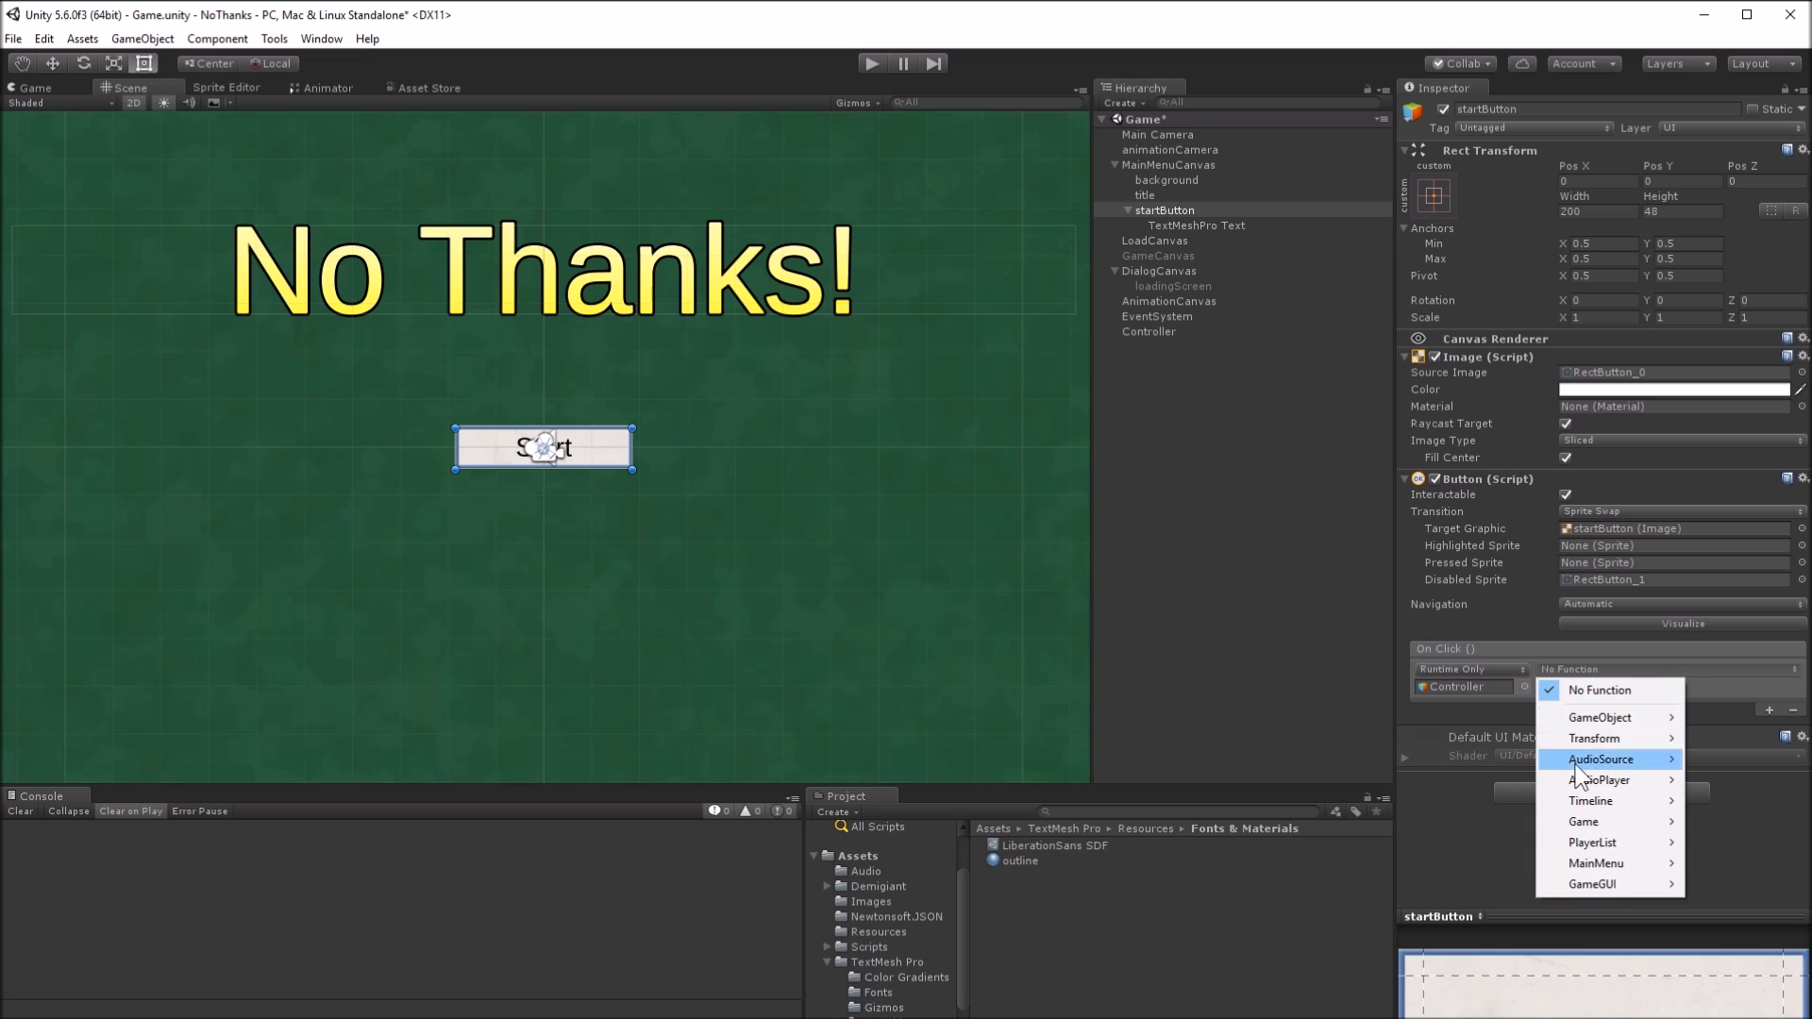
{"action": "mouse_move", "coordinate": [1595, 863]}
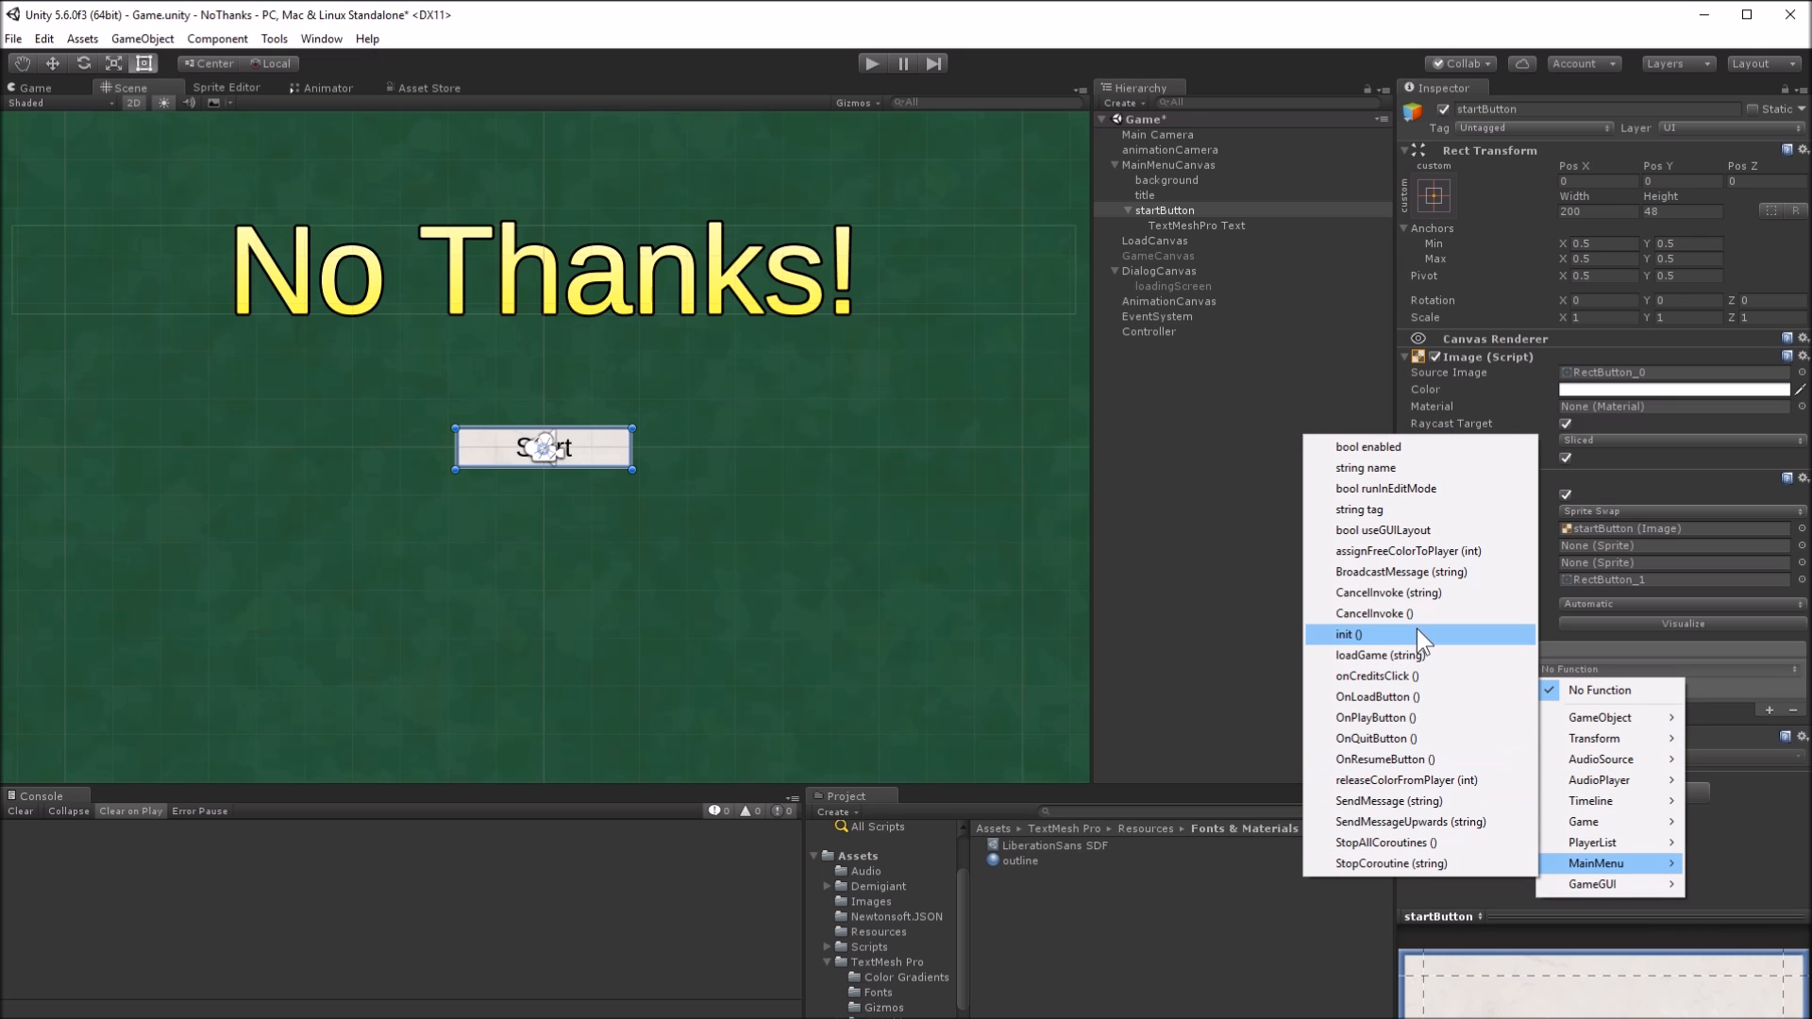
Wire Start to the Controller's MainMenu function in small caps, then set up the Resume, Load and Quit buttons likewise
{"action": "left_click", "coordinate": [1197, 225]}
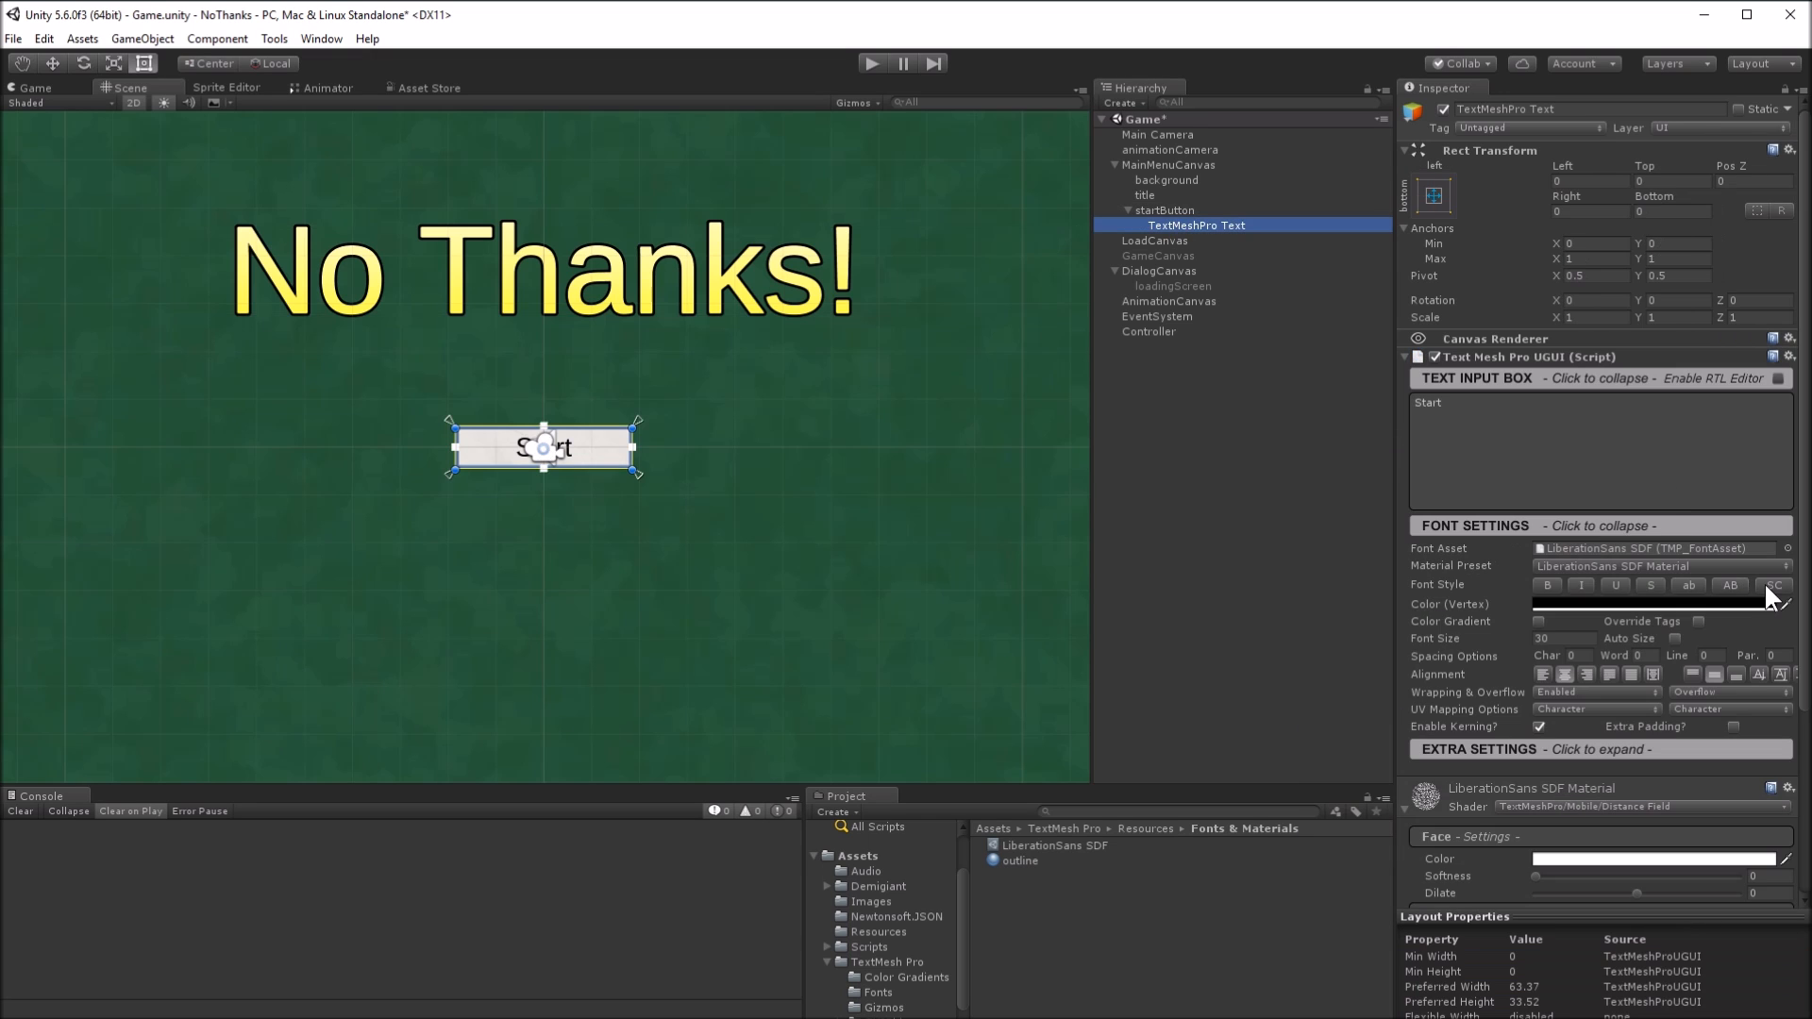
{"action": "left_click", "coordinate": [1164, 240]}
{"action": "type", "text": "Resume"}
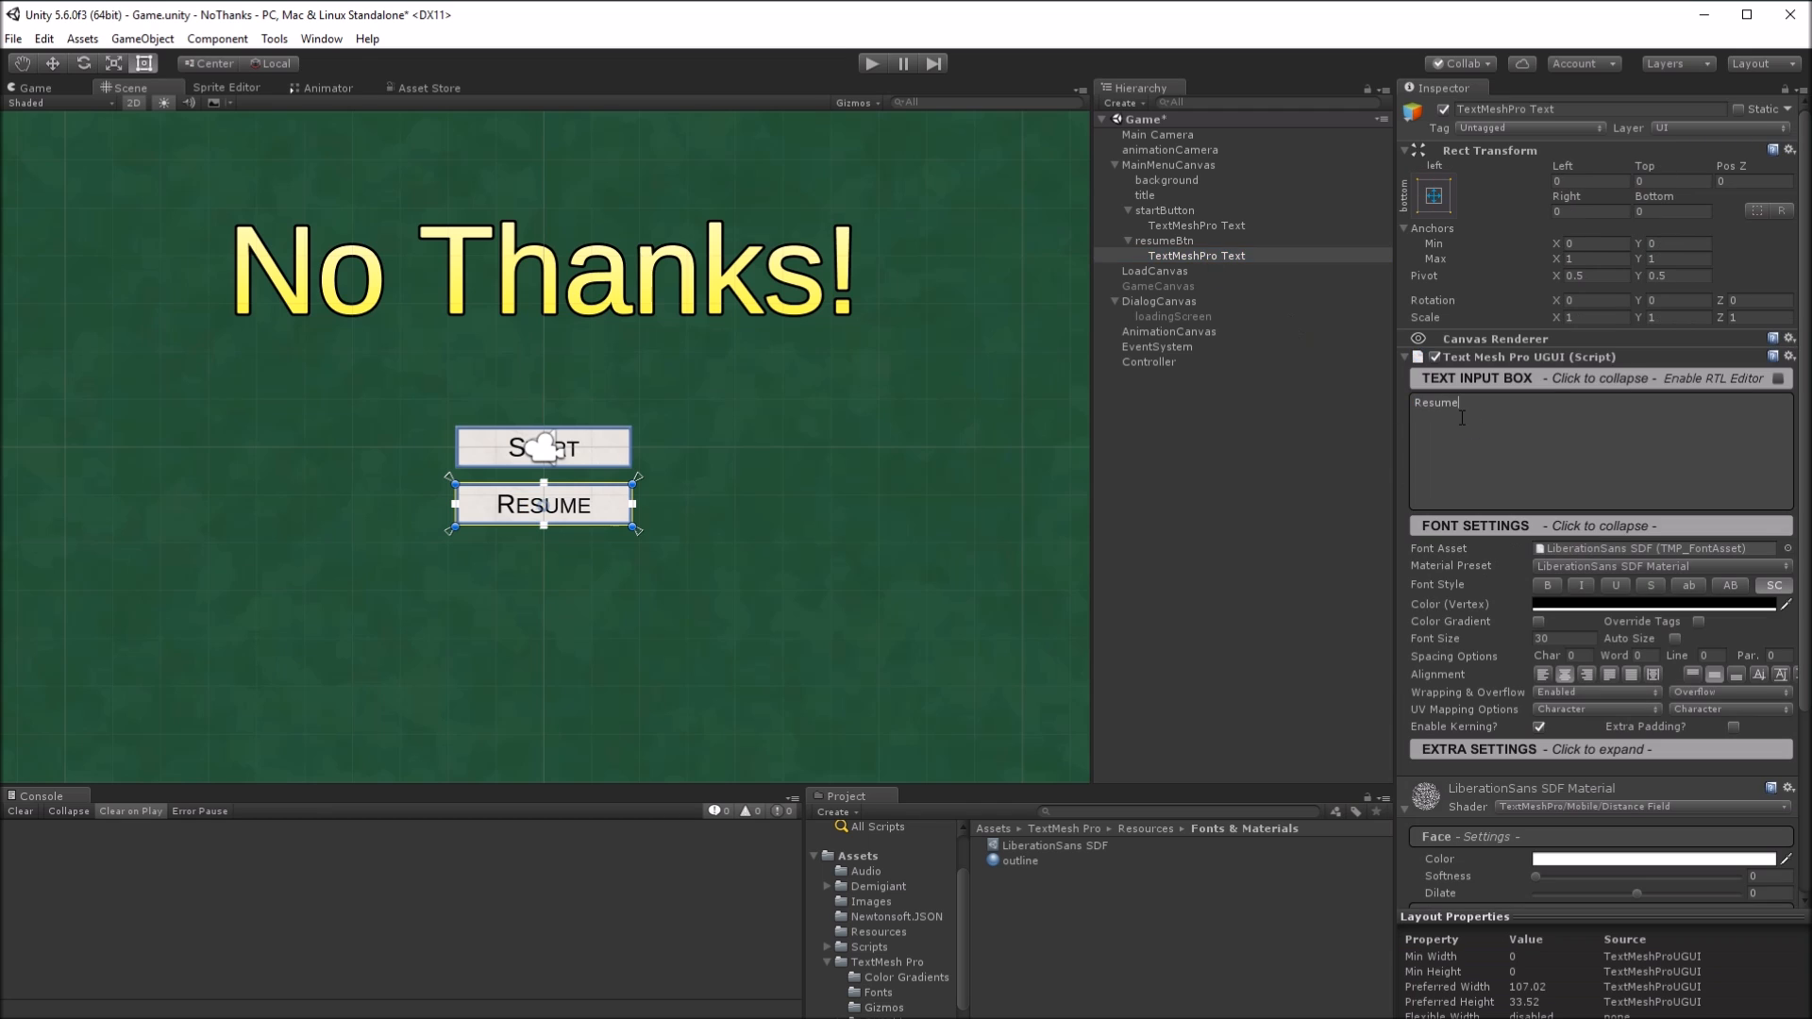
{"action": "left_click", "coordinate": [1163, 270]}
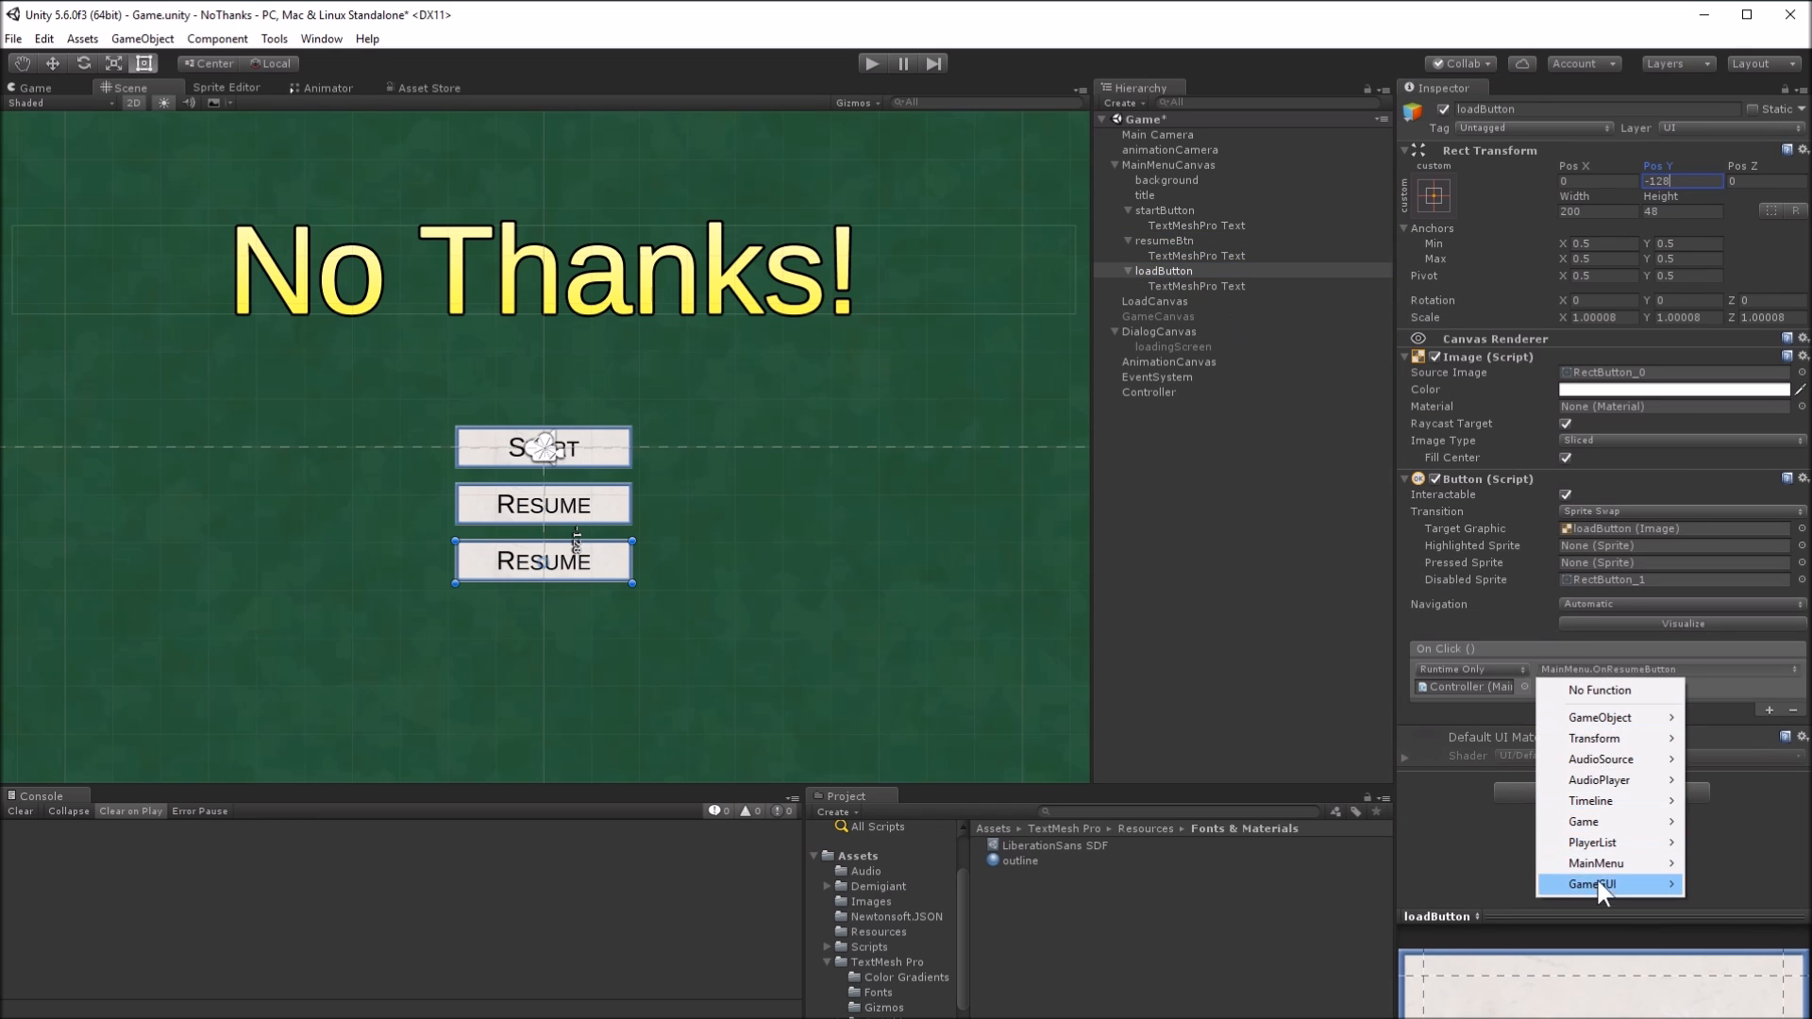
{"action": "left_click", "coordinate": [1197, 285]}
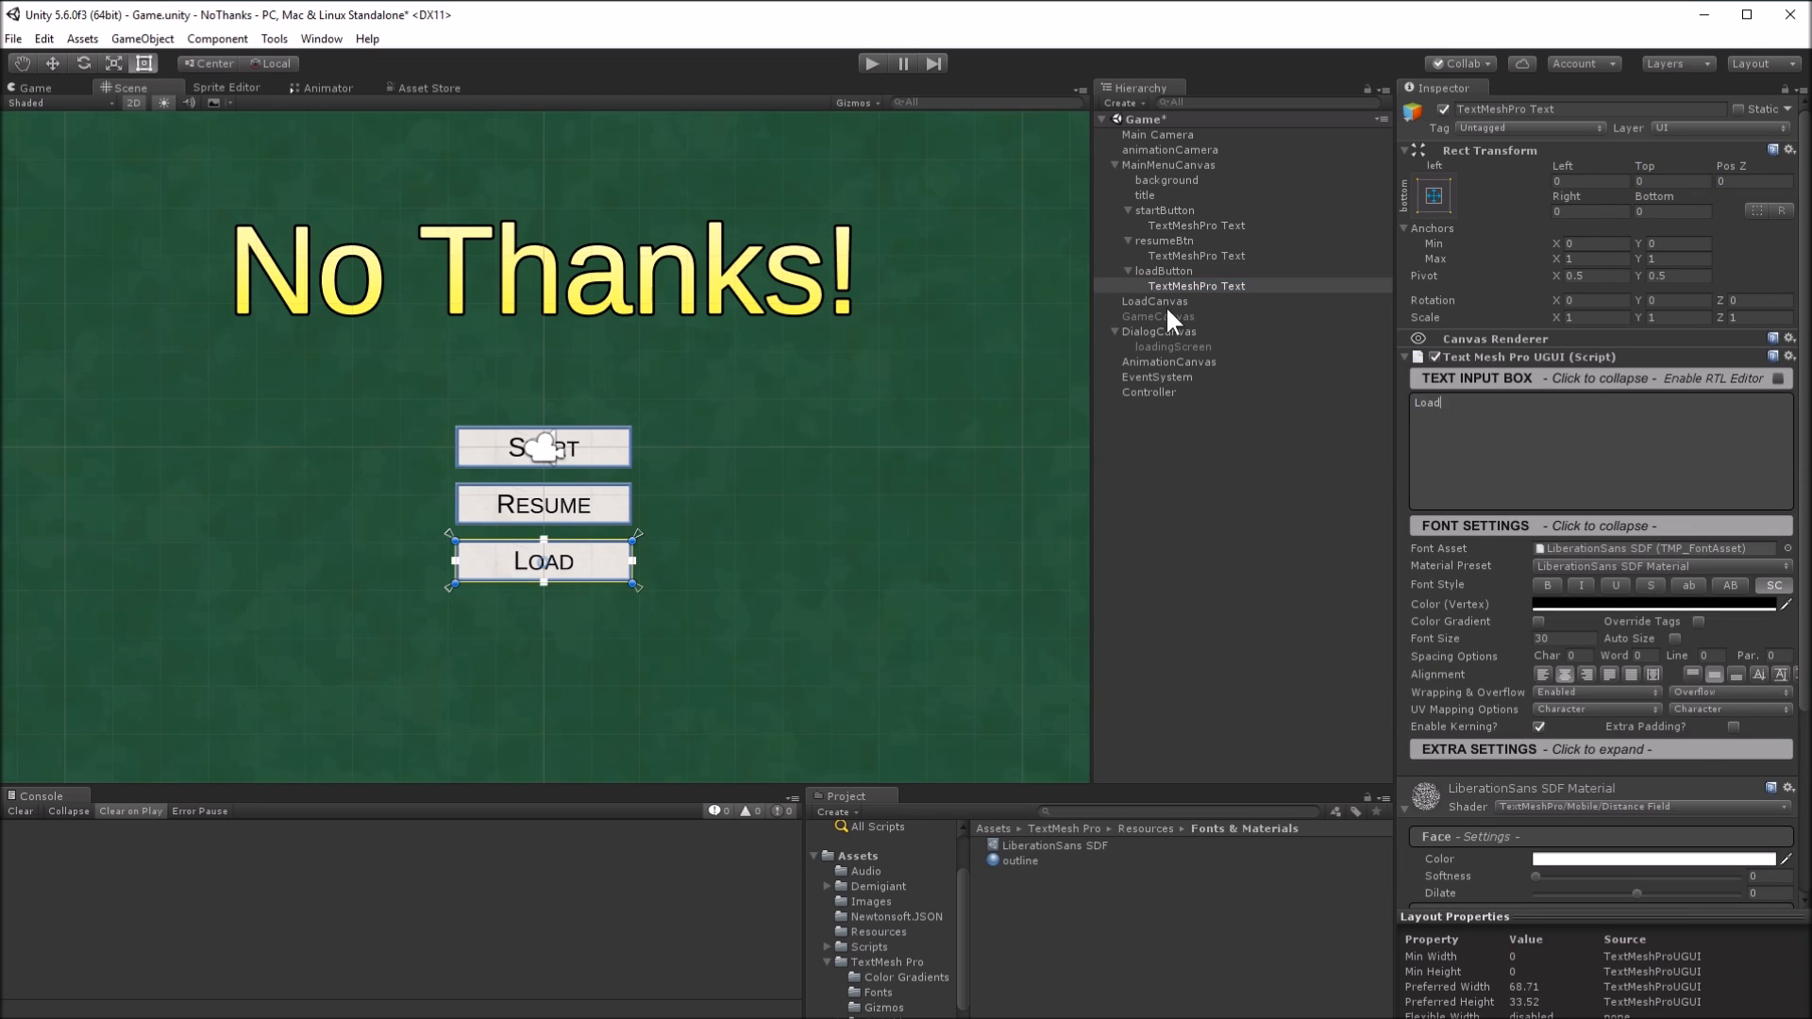
{"action": "left_click", "coordinate": [1164, 300]}
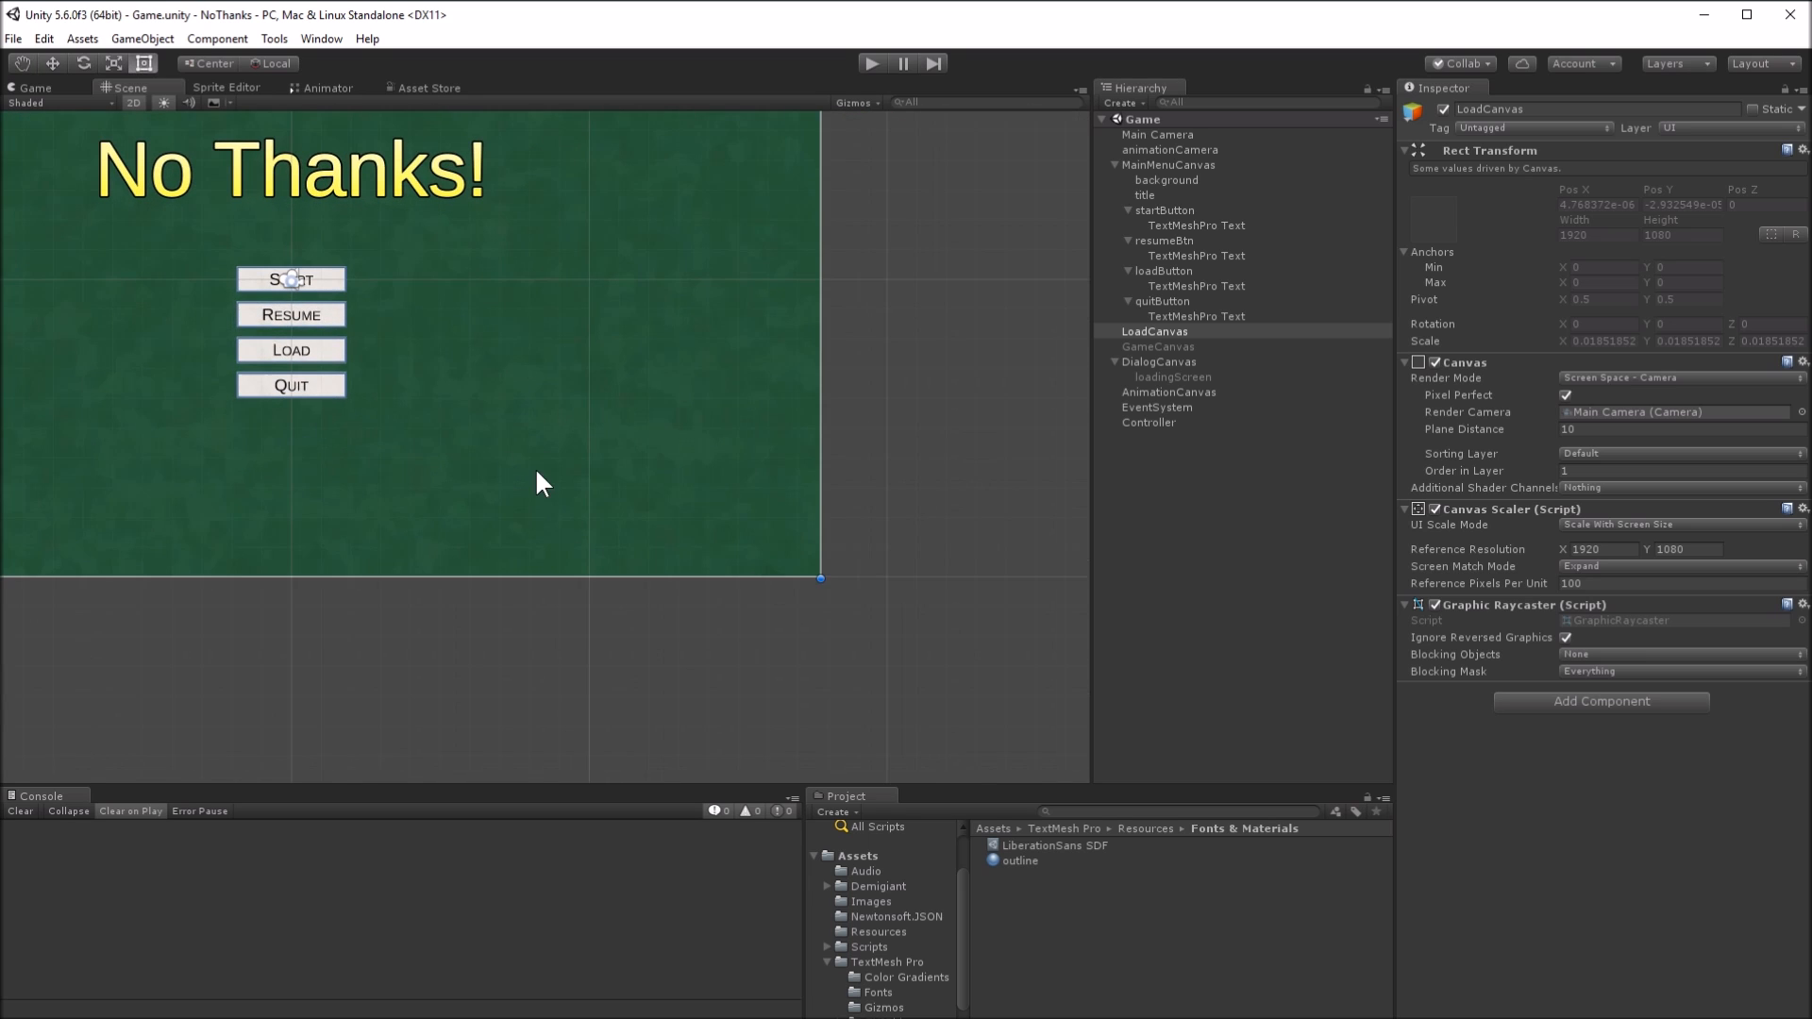
Add a 595x200 image near the canvas bottom using the borders_0 sprite
{"action": "right_click", "coordinate": [1166, 165]}
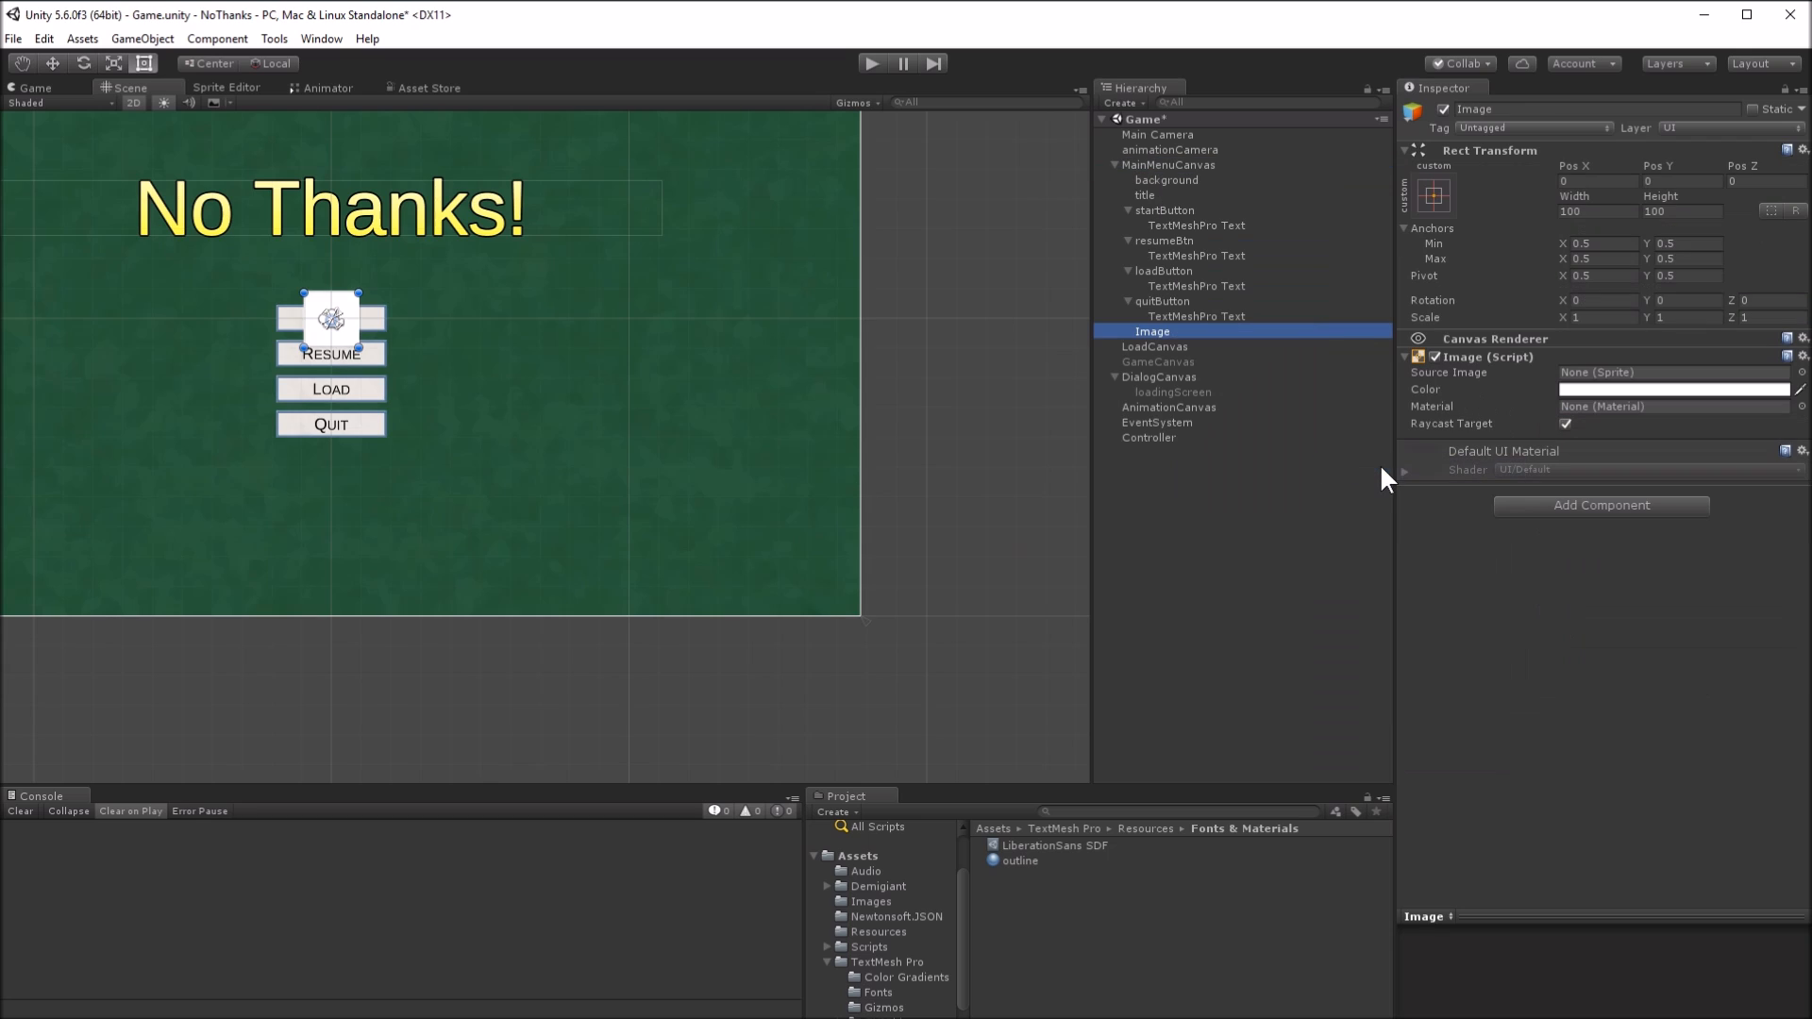
{"action": "left_click_drag", "start_coordinate": [328, 328], "coordinate": [581, 532]}
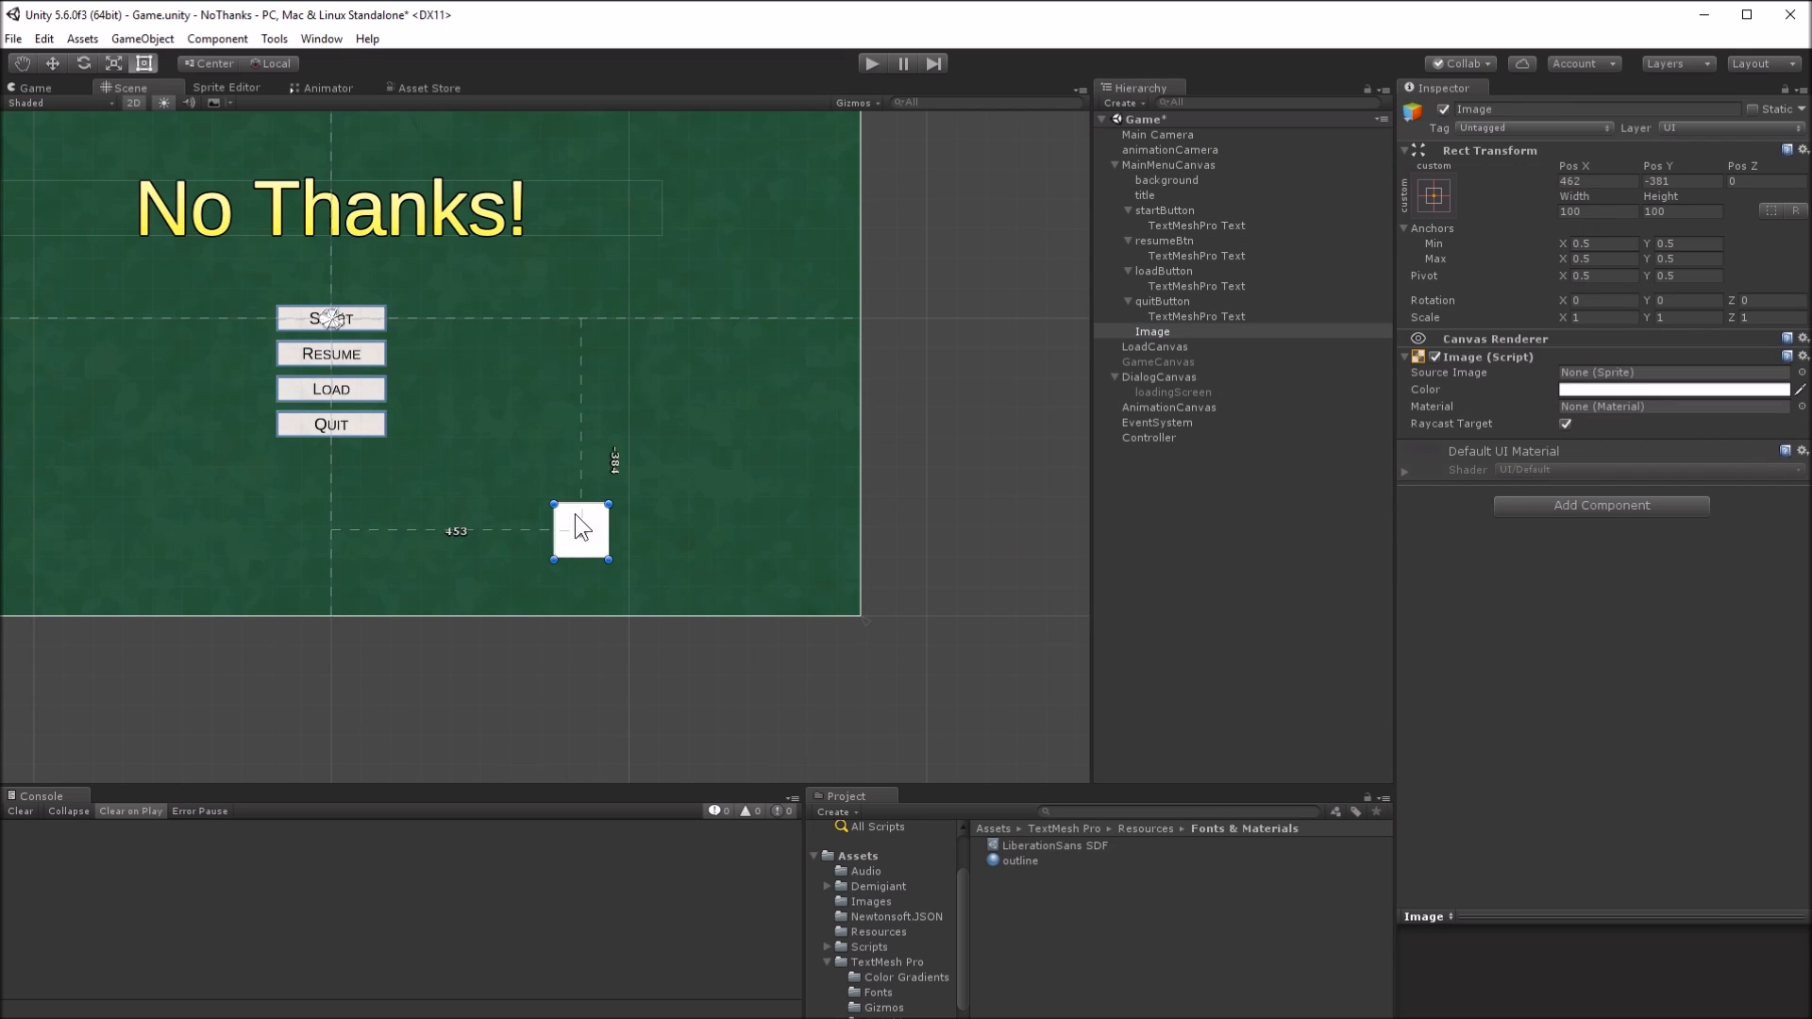
{"action": "left_click", "coordinate": [1599, 211]}
{"action": "type", "text": "595"}
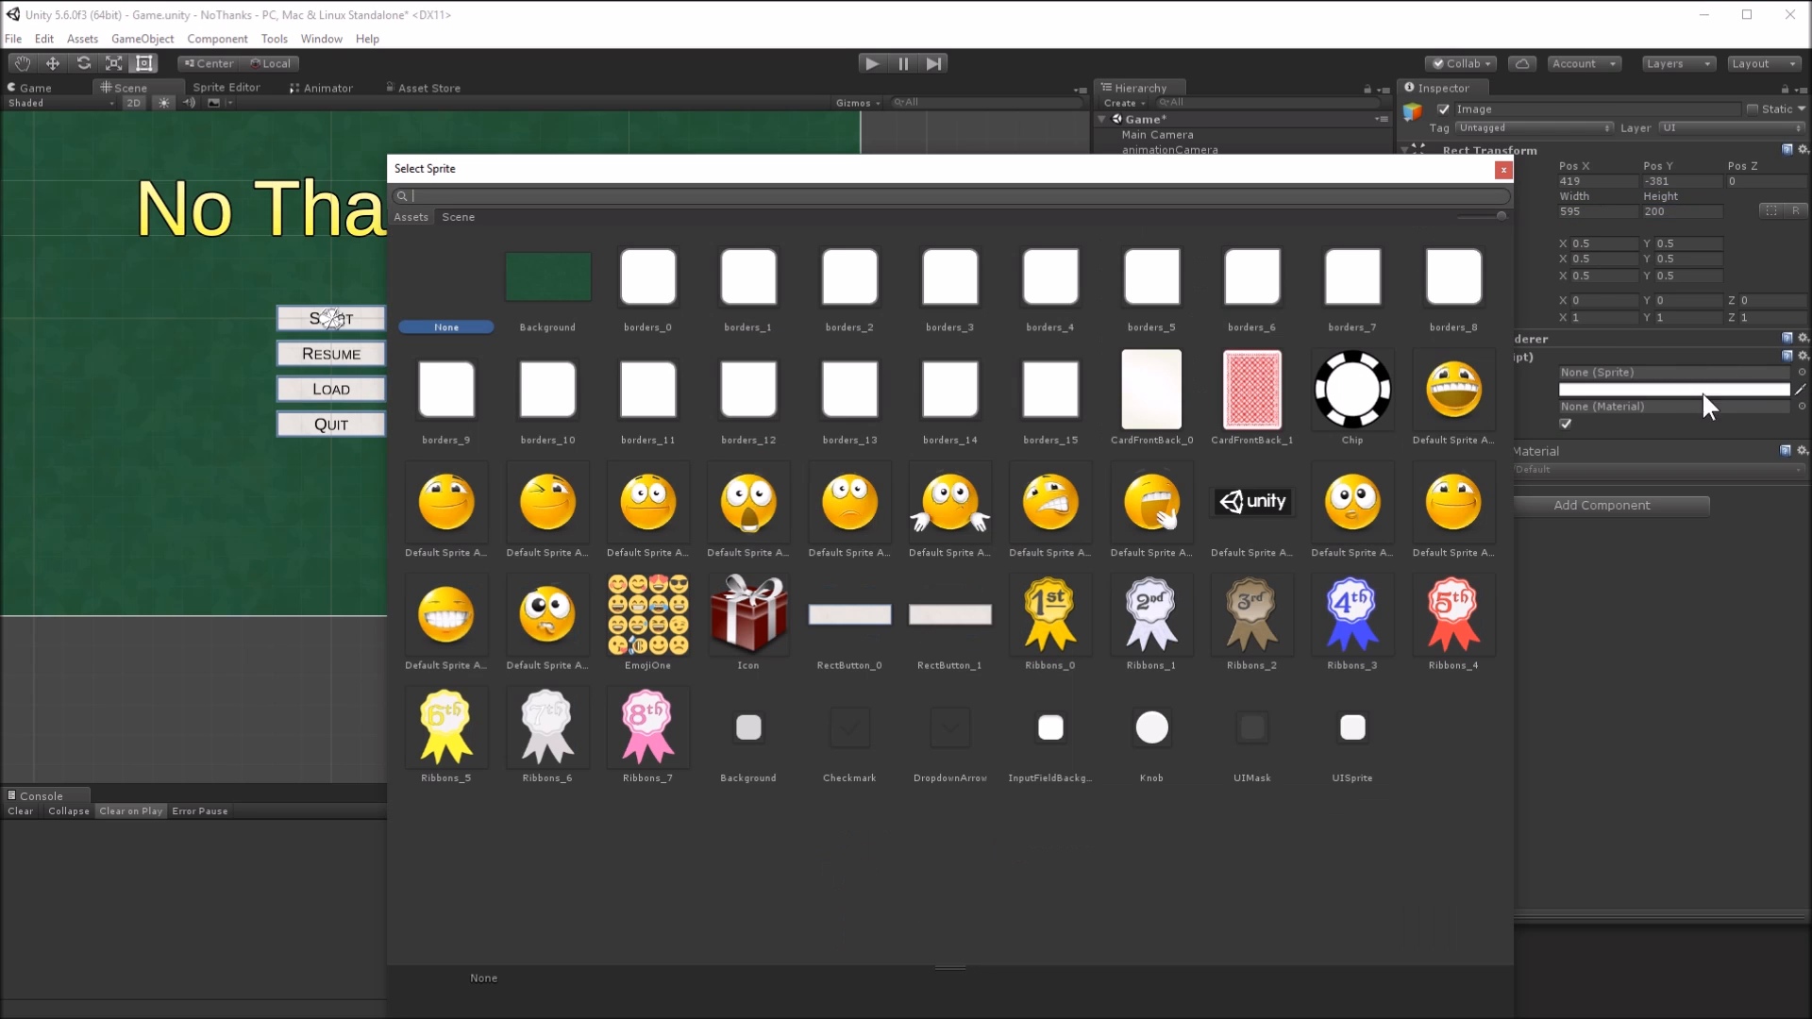
{"action": "left_click", "coordinate": [648, 276]}
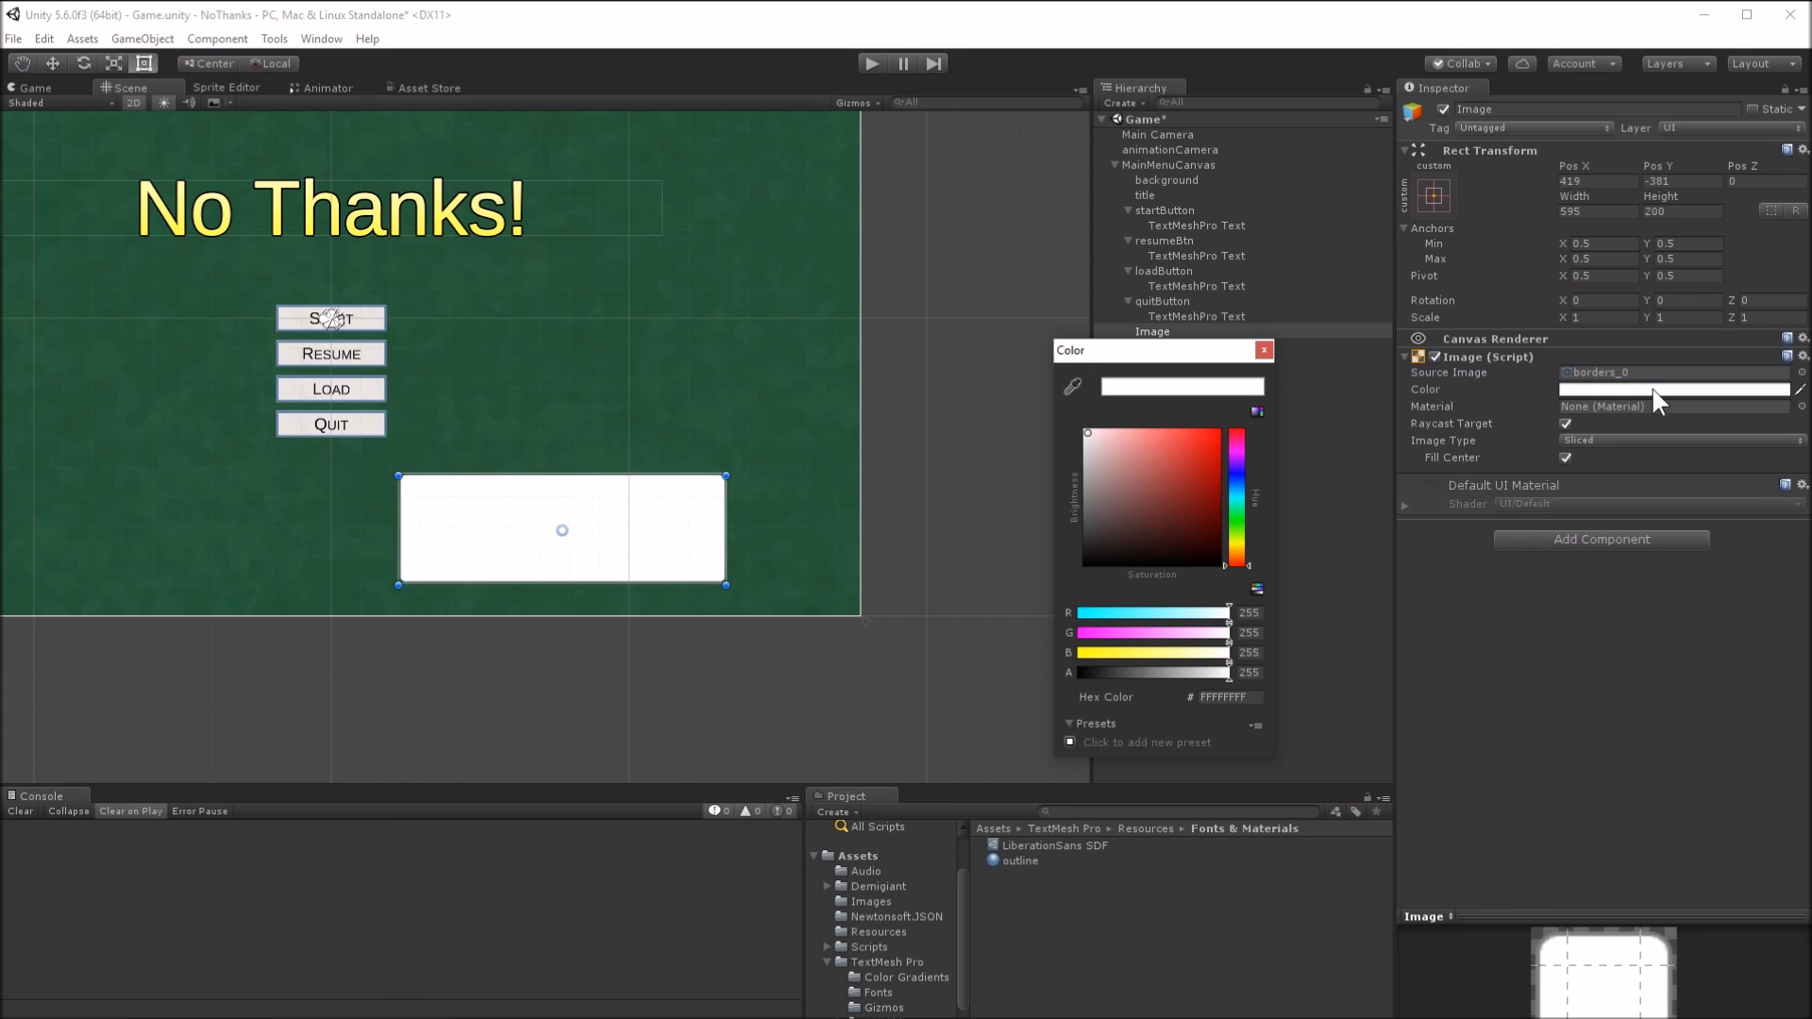
Colour the panel grey #454545, attach the Player Login Area script and create an empty joinArea child
{"action": "left_click", "coordinate": [1242, 446]}
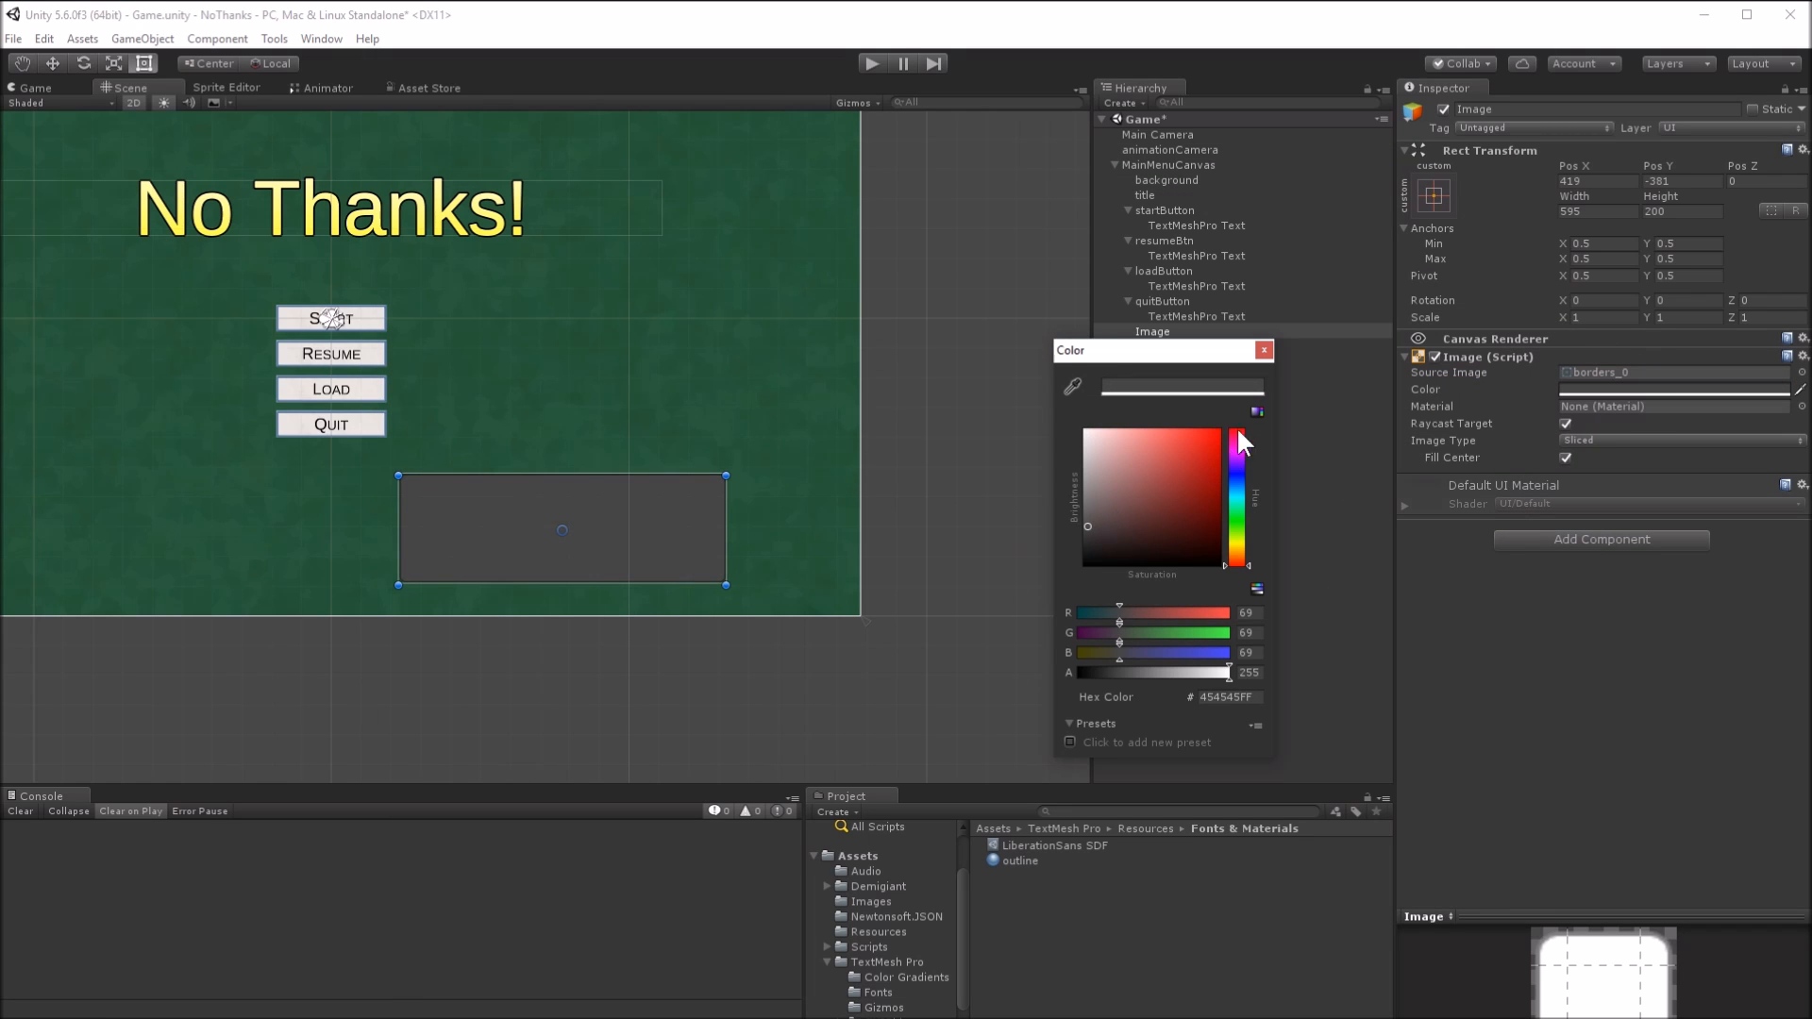
{"action": "left_click", "coordinate": [1600, 538]}
{"action": "type", "text": "player log"}
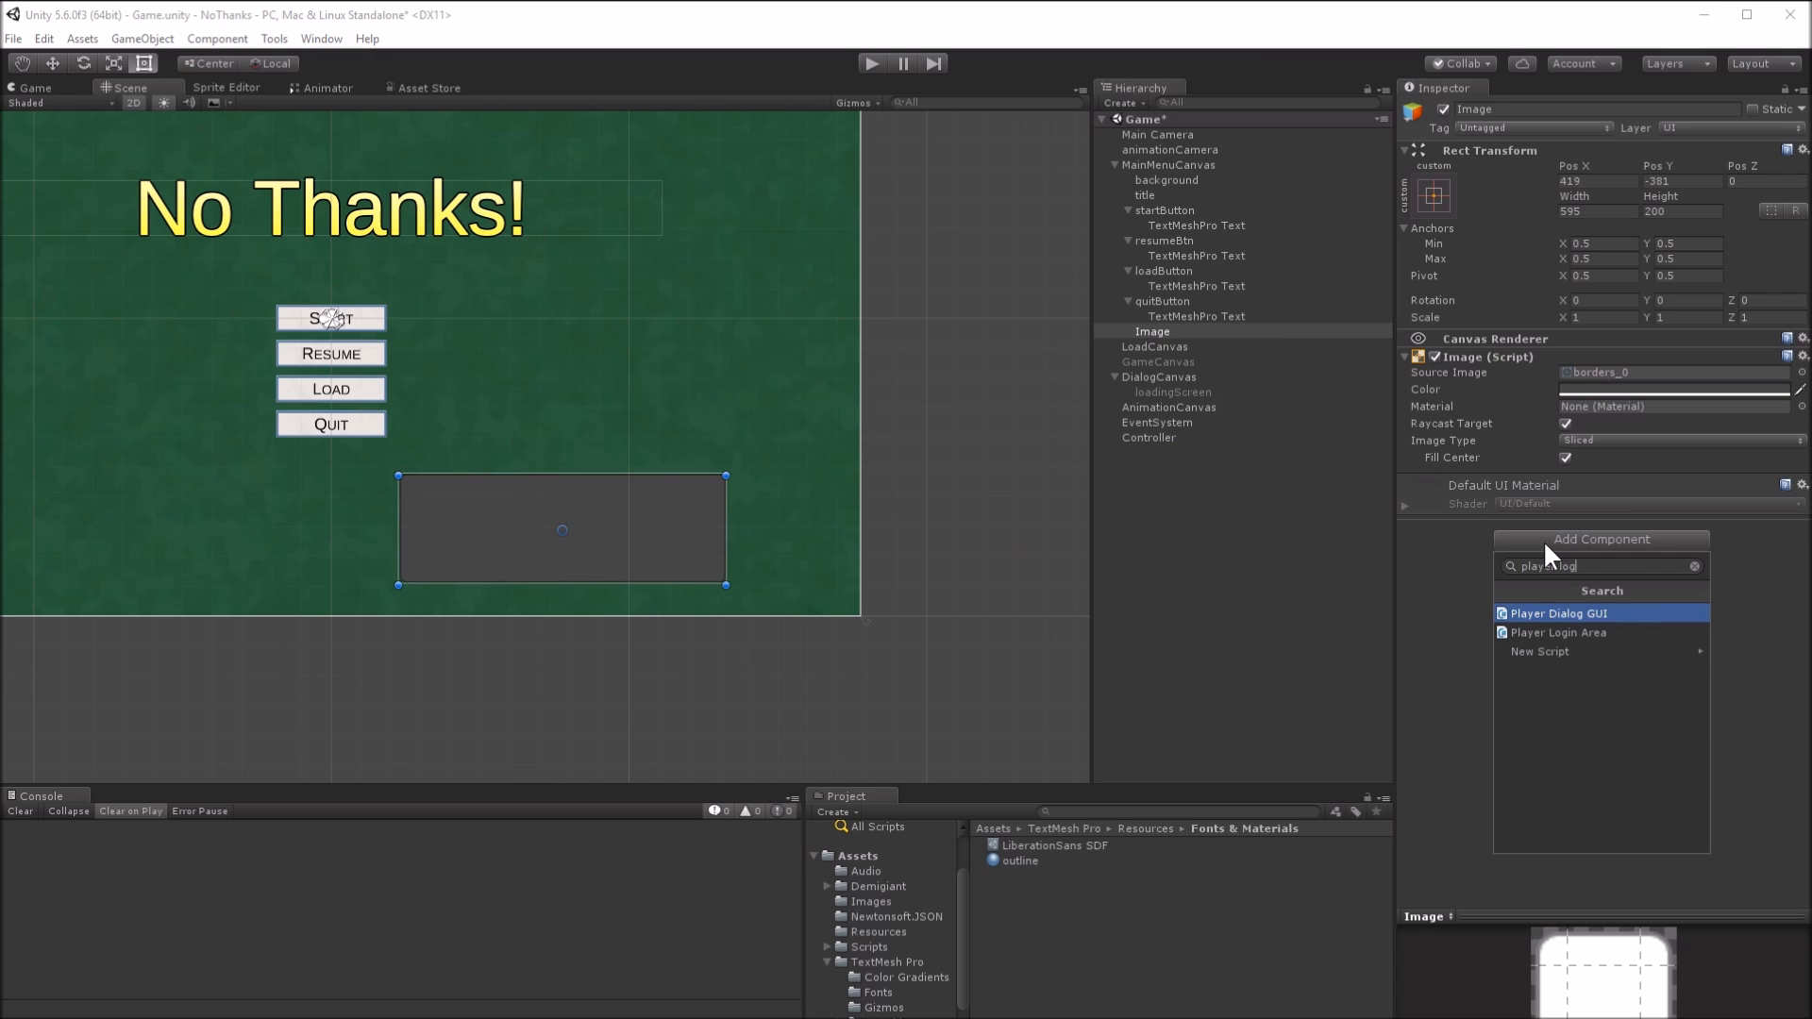
{"action": "left_click", "coordinate": [1561, 632]}
{"action": "type", "text": "PlayerLo"}
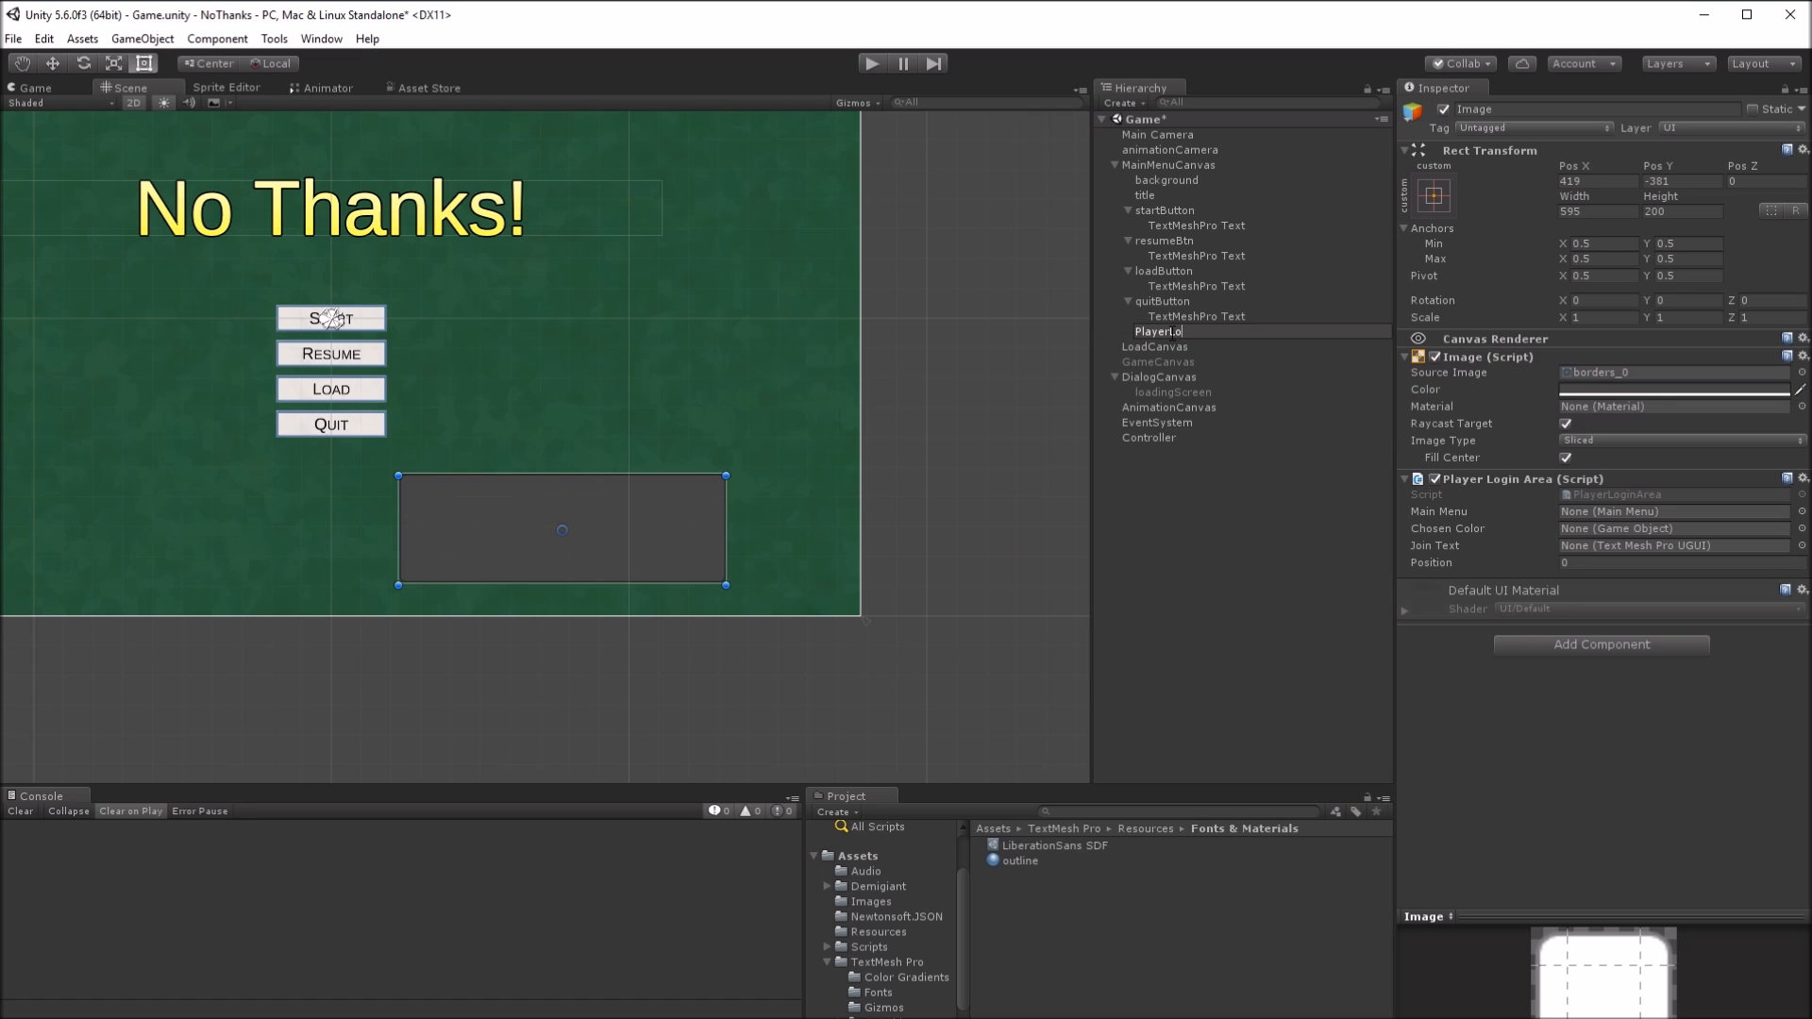
{"action": "right_click", "coordinate": [1178, 332]}
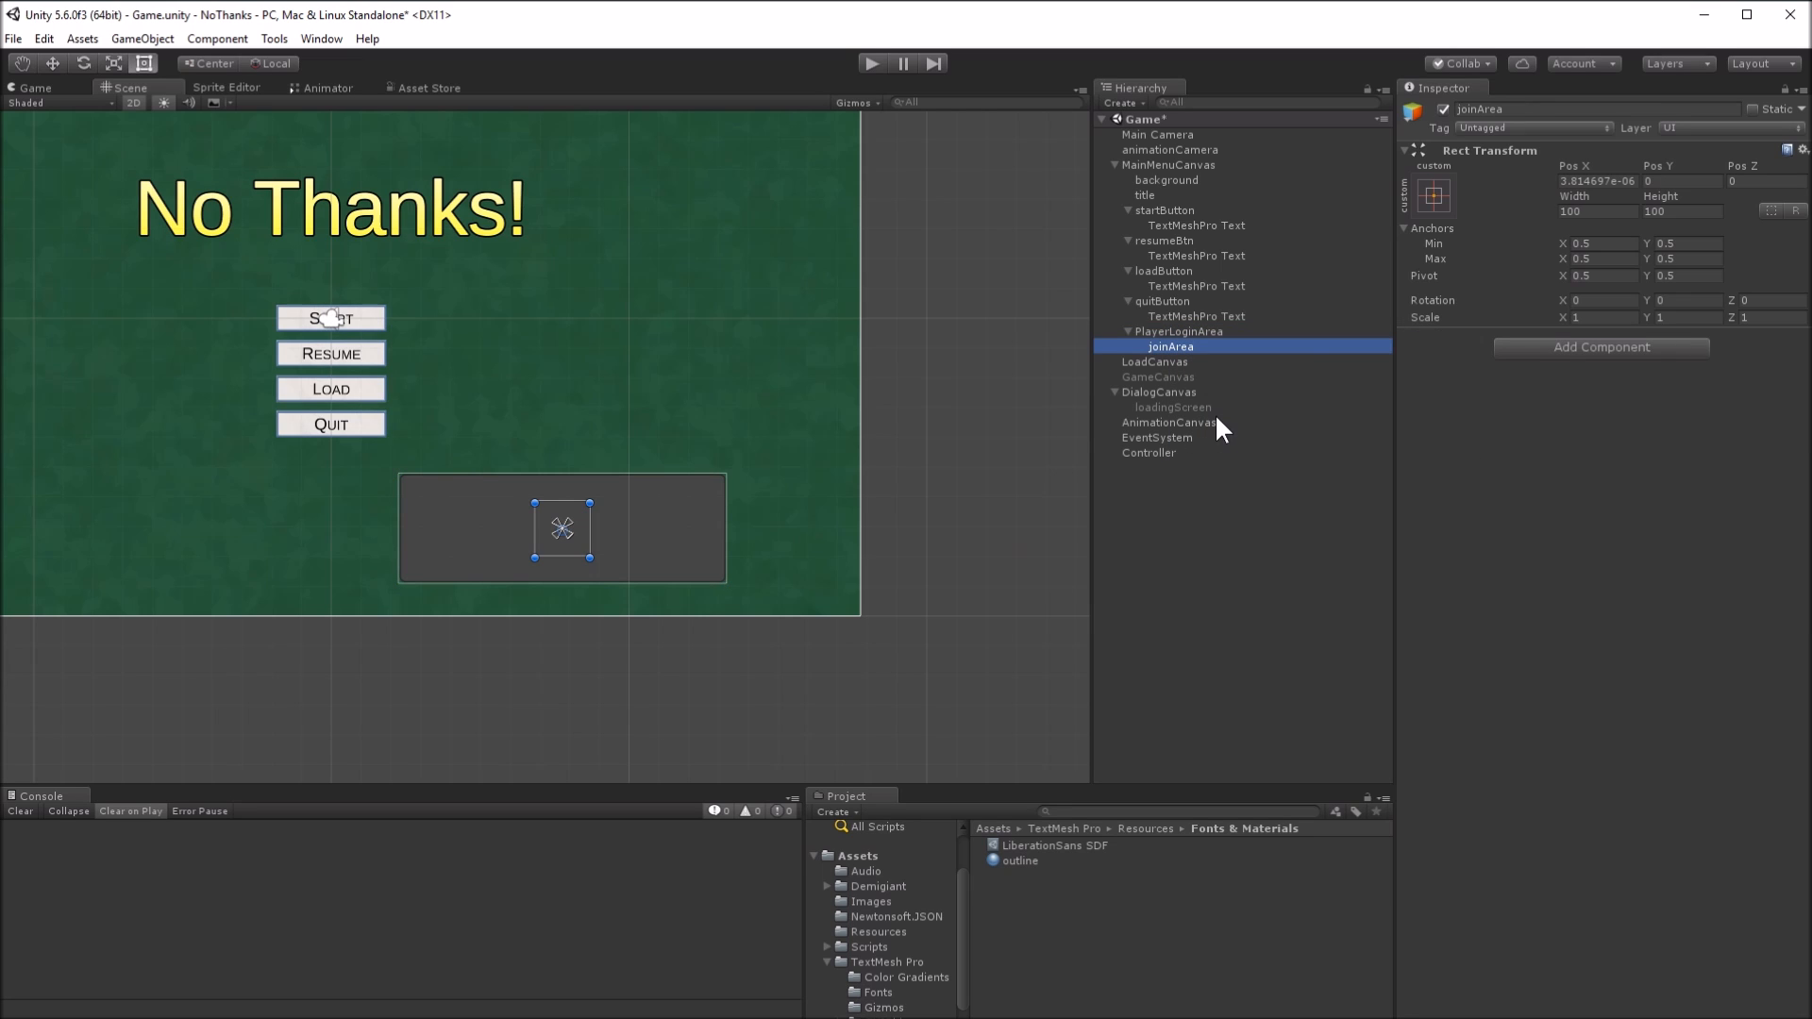
Anchor joinArea across the panel top, add a 'Tap to join game' TextMeshPro label and a chosenColor Chip image beside it
{"action": "left_click", "coordinate": [1432, 194]}
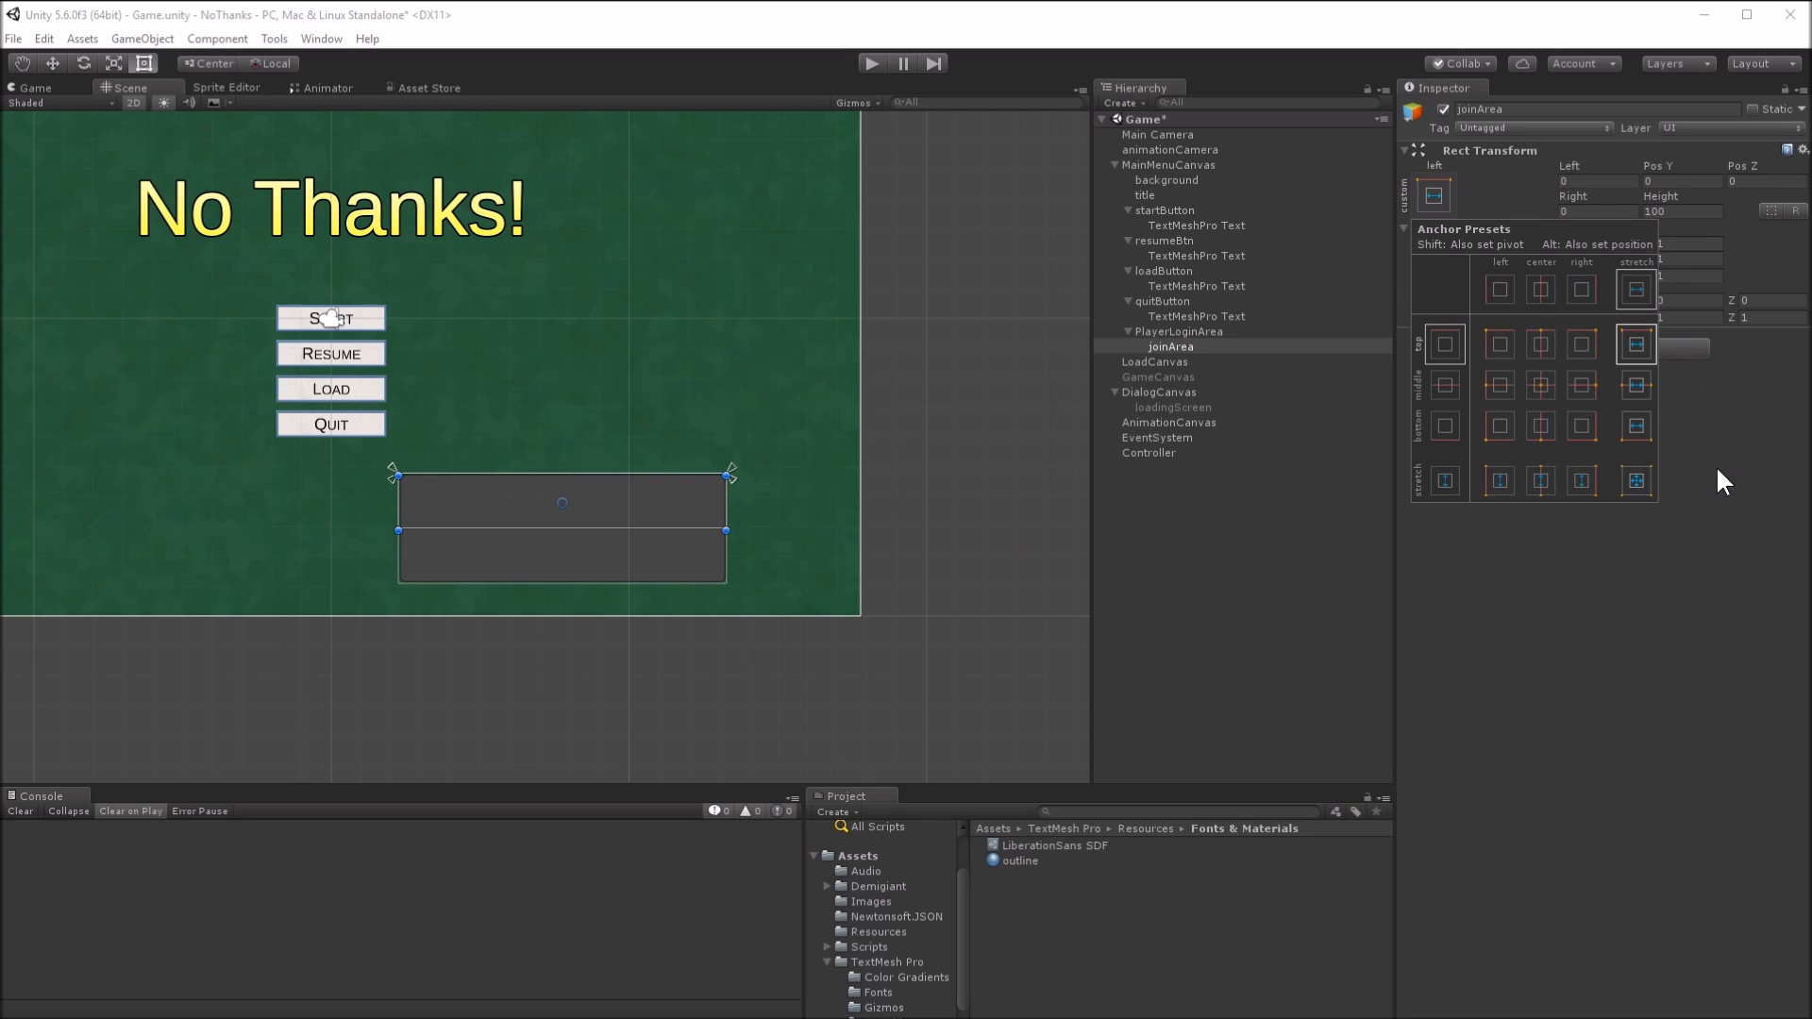
{"action": "right_click", "coordinate": [1170, 347]}
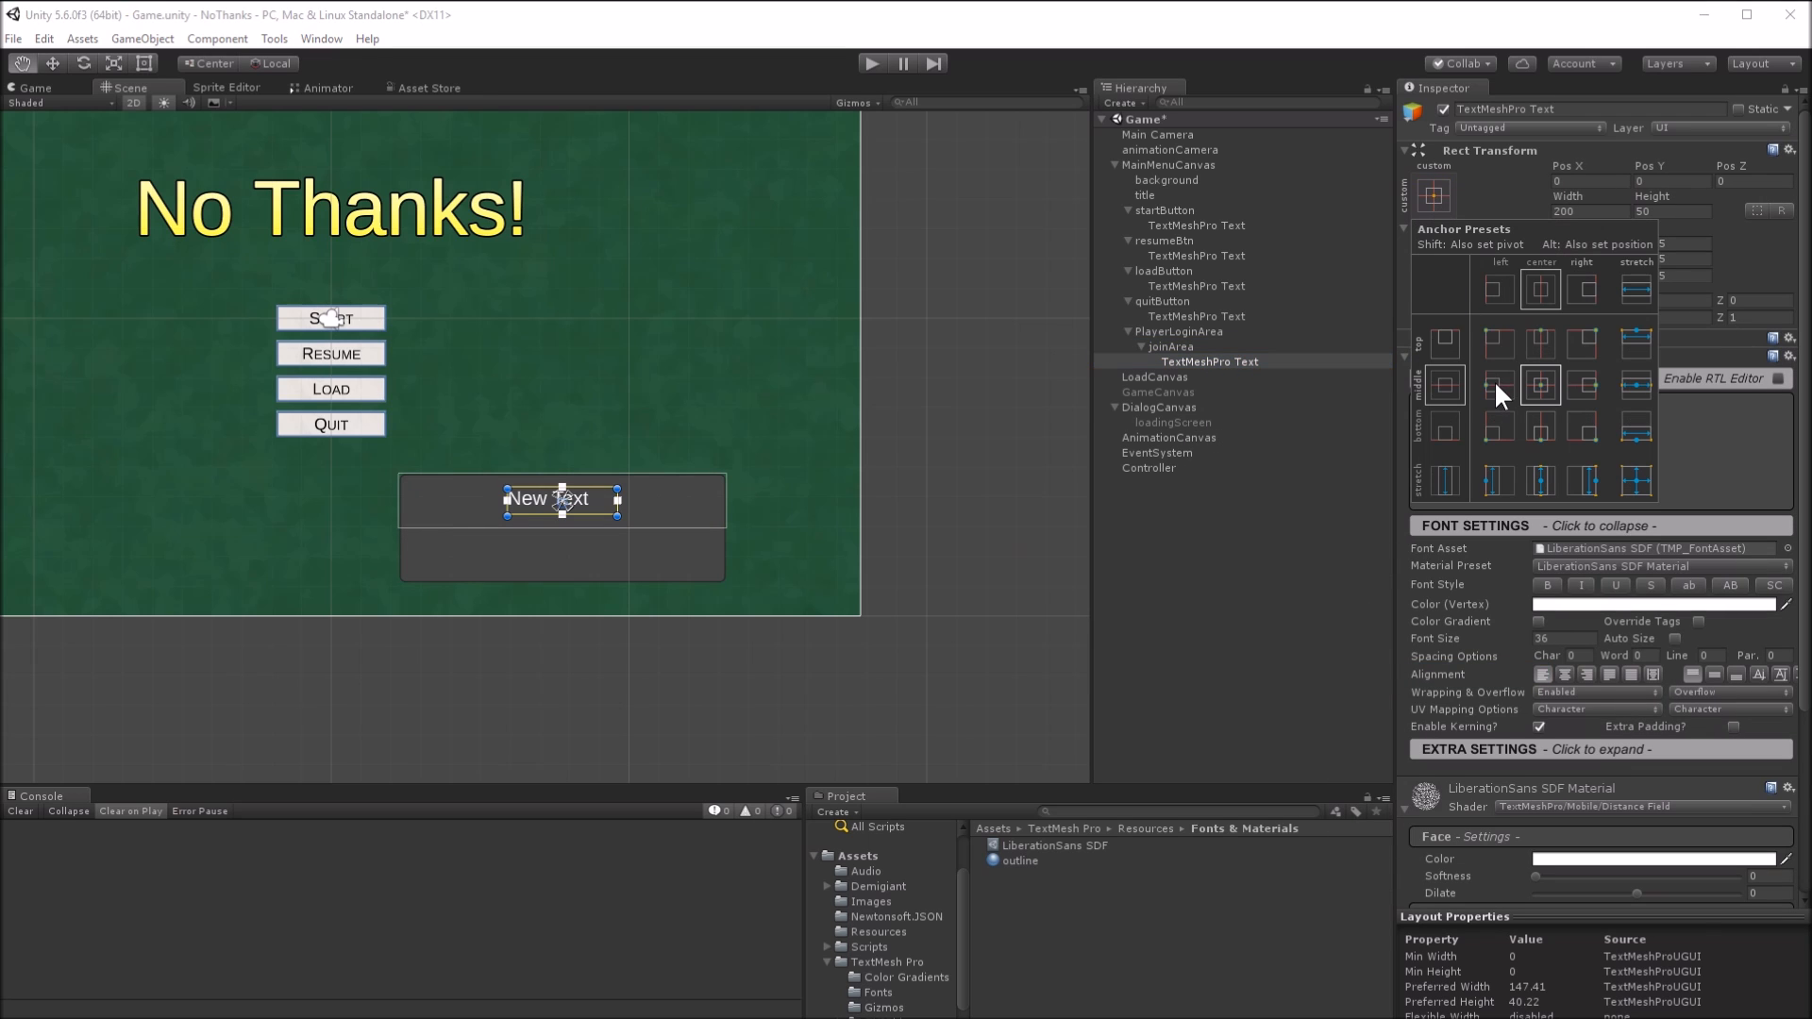
{"action": "type", "text": "Tap to join game"}
{"action": "left_click", "coordinate": [1589, 181]}
{"action": "type", "text": "20"}
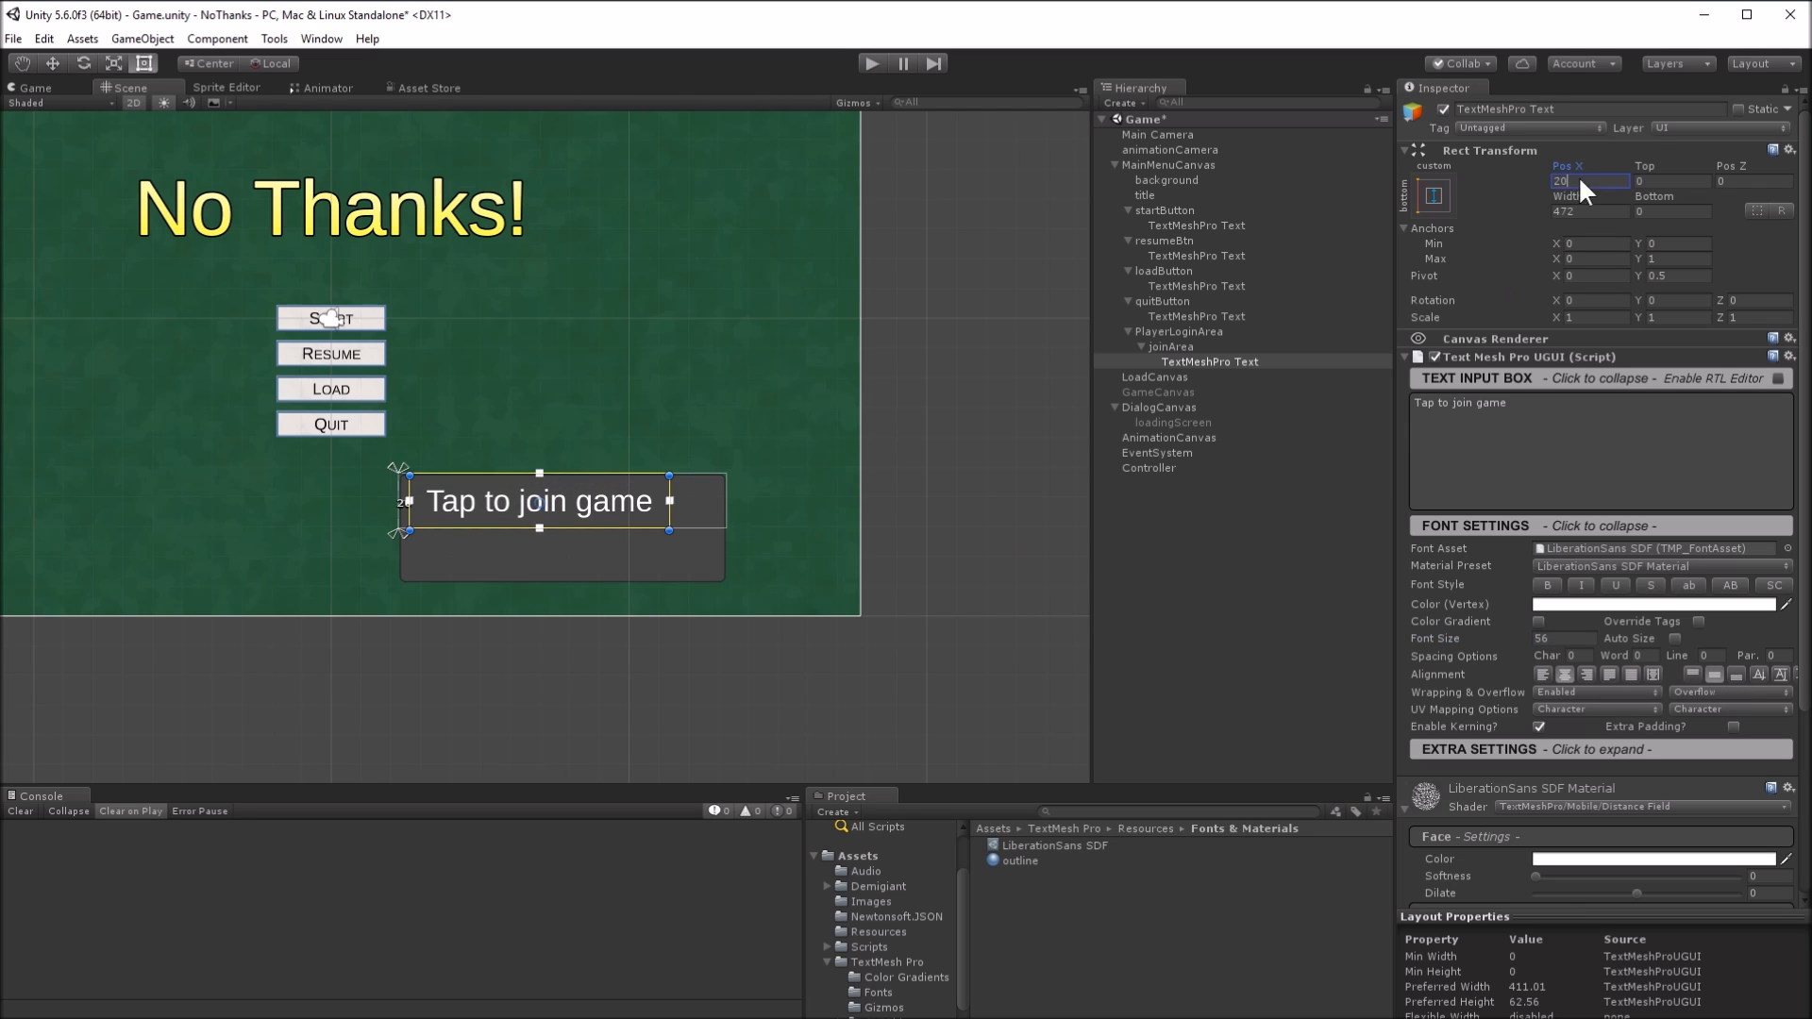
{"action": "right_click", "coordinate": [1168, 347]}
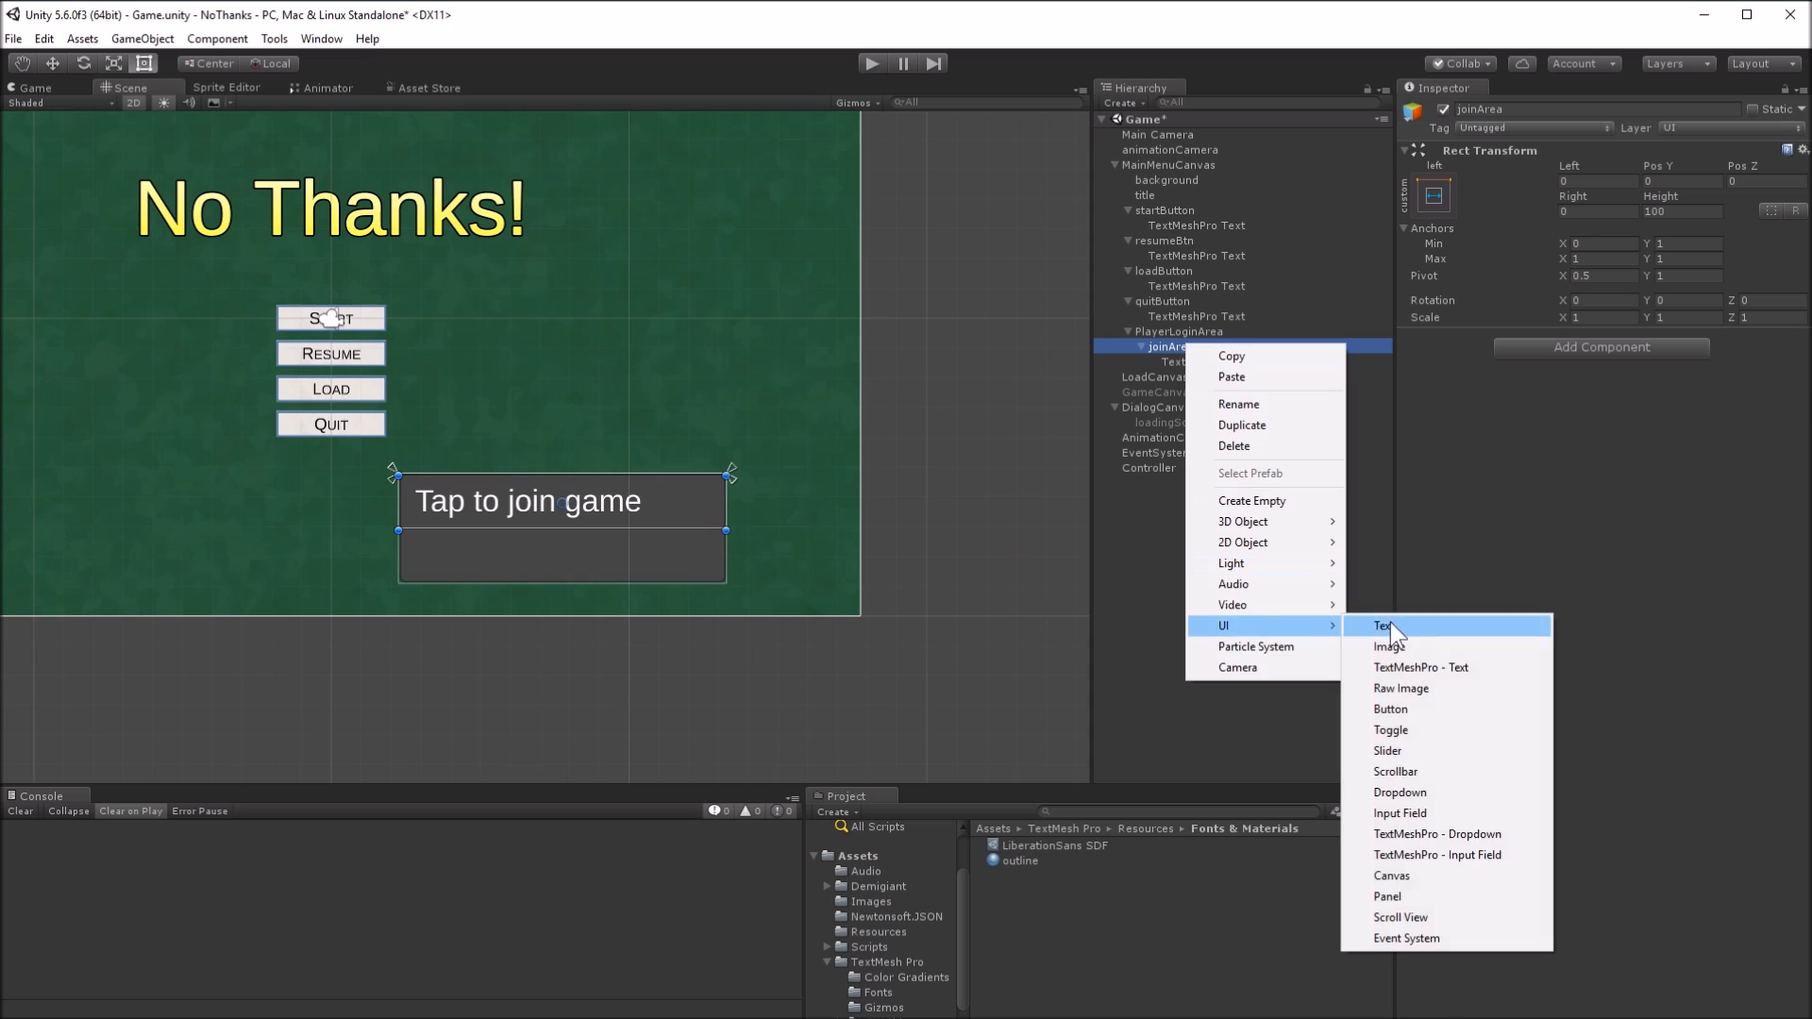
{"action": "left_click", "coordinate": [1389, 645]}
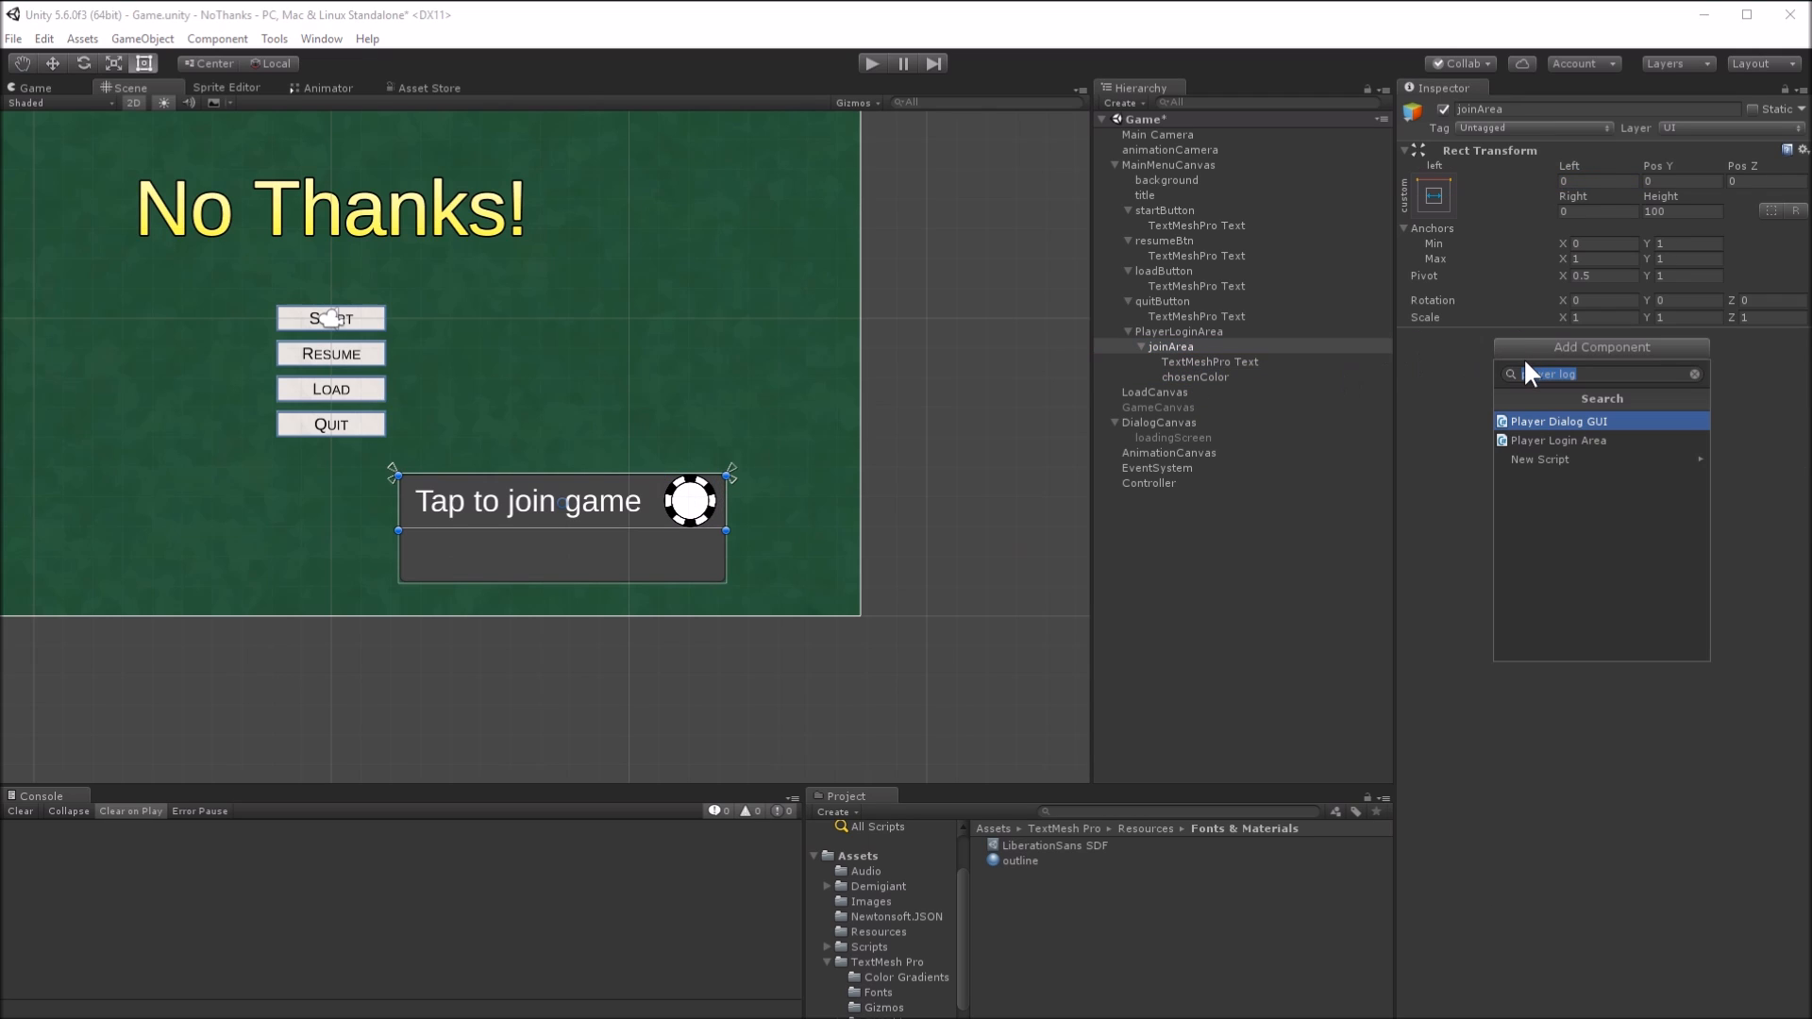
Give joinArea a Button whose On Click calls PlayerLoginArea's OnJoinClicked, and add an empty colorButtons object
{"action": "left_click", "coordinate": [1601, 421]}
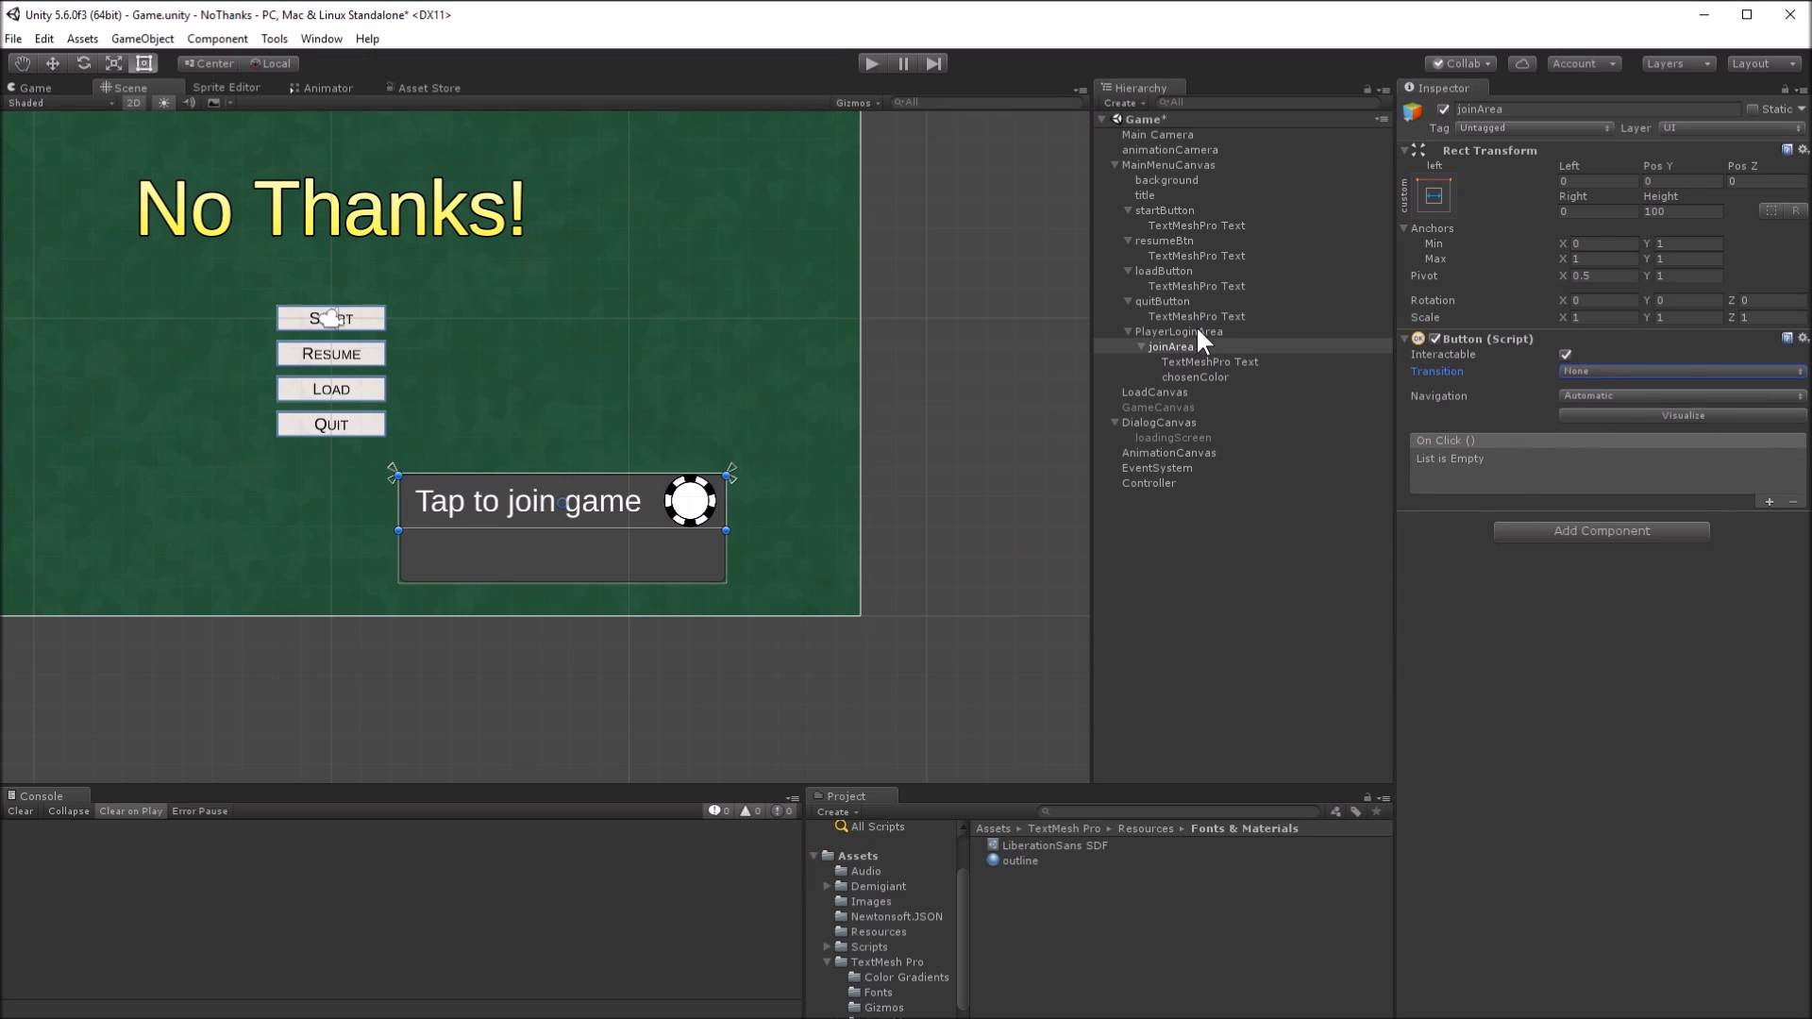
{"action": "left_click", "coordinate": [1178, 332]}
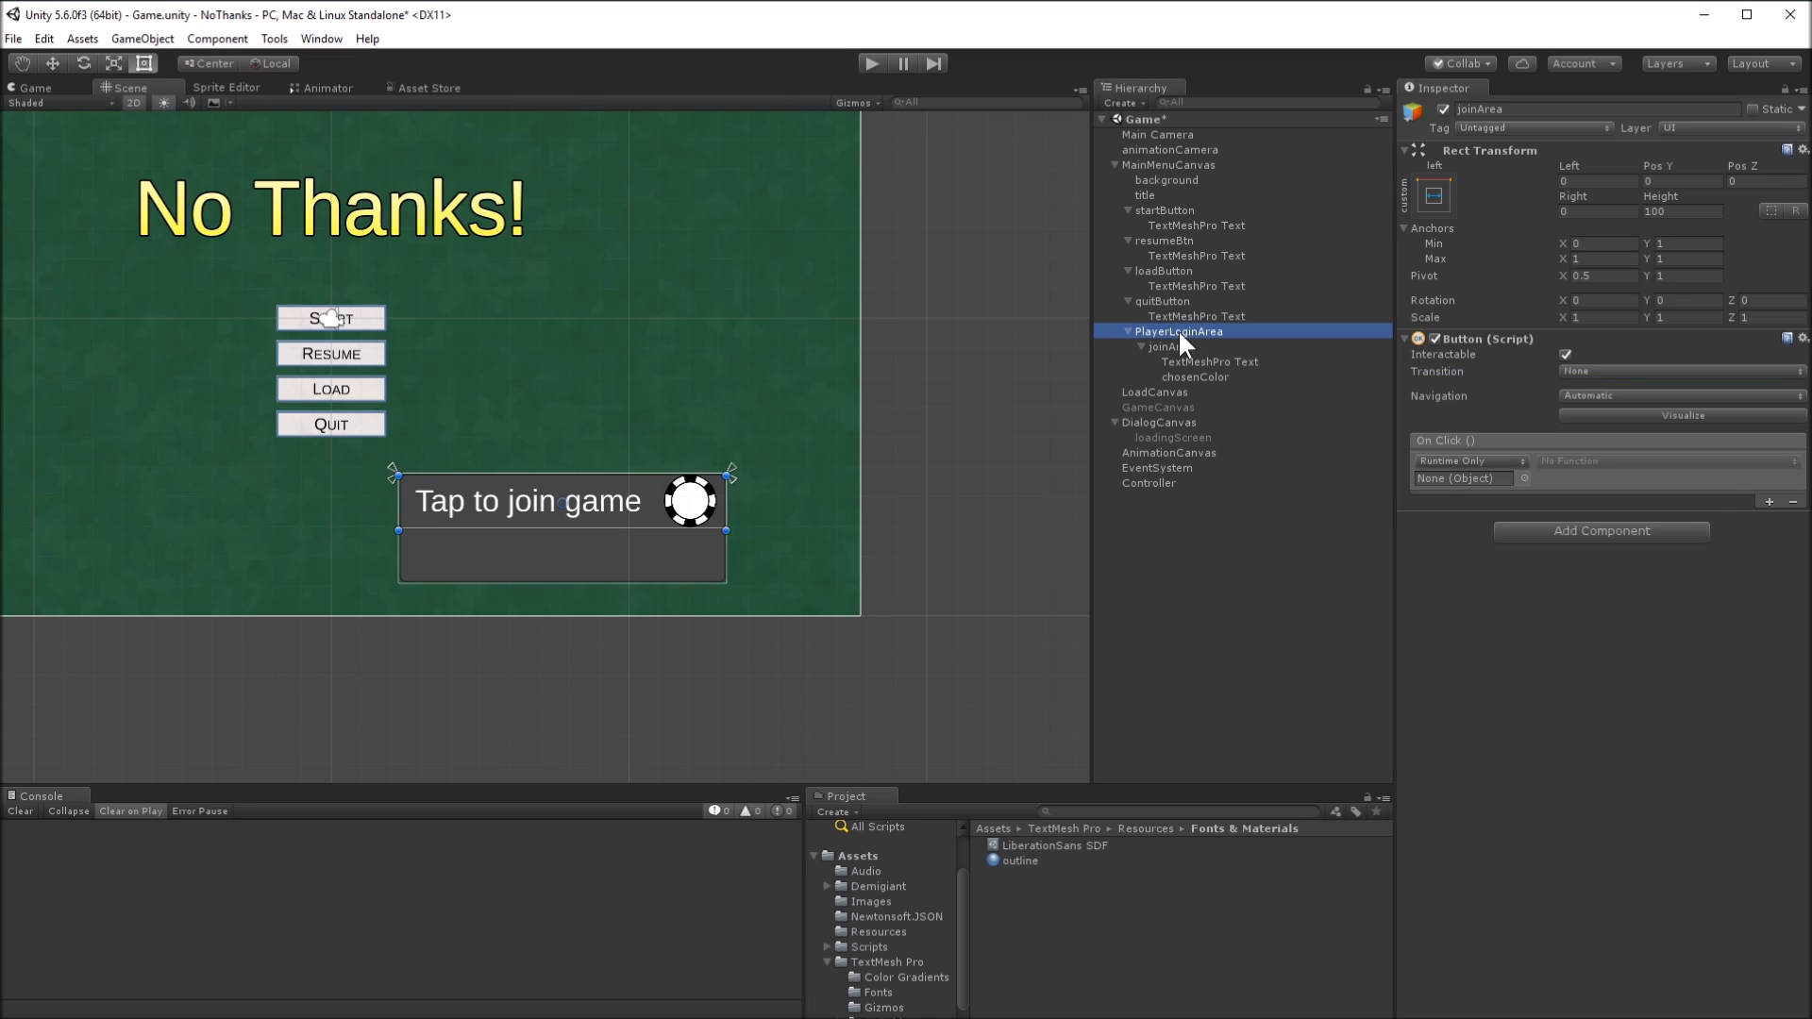
{"action": "left_click", "coordinate": [1665, 461]}
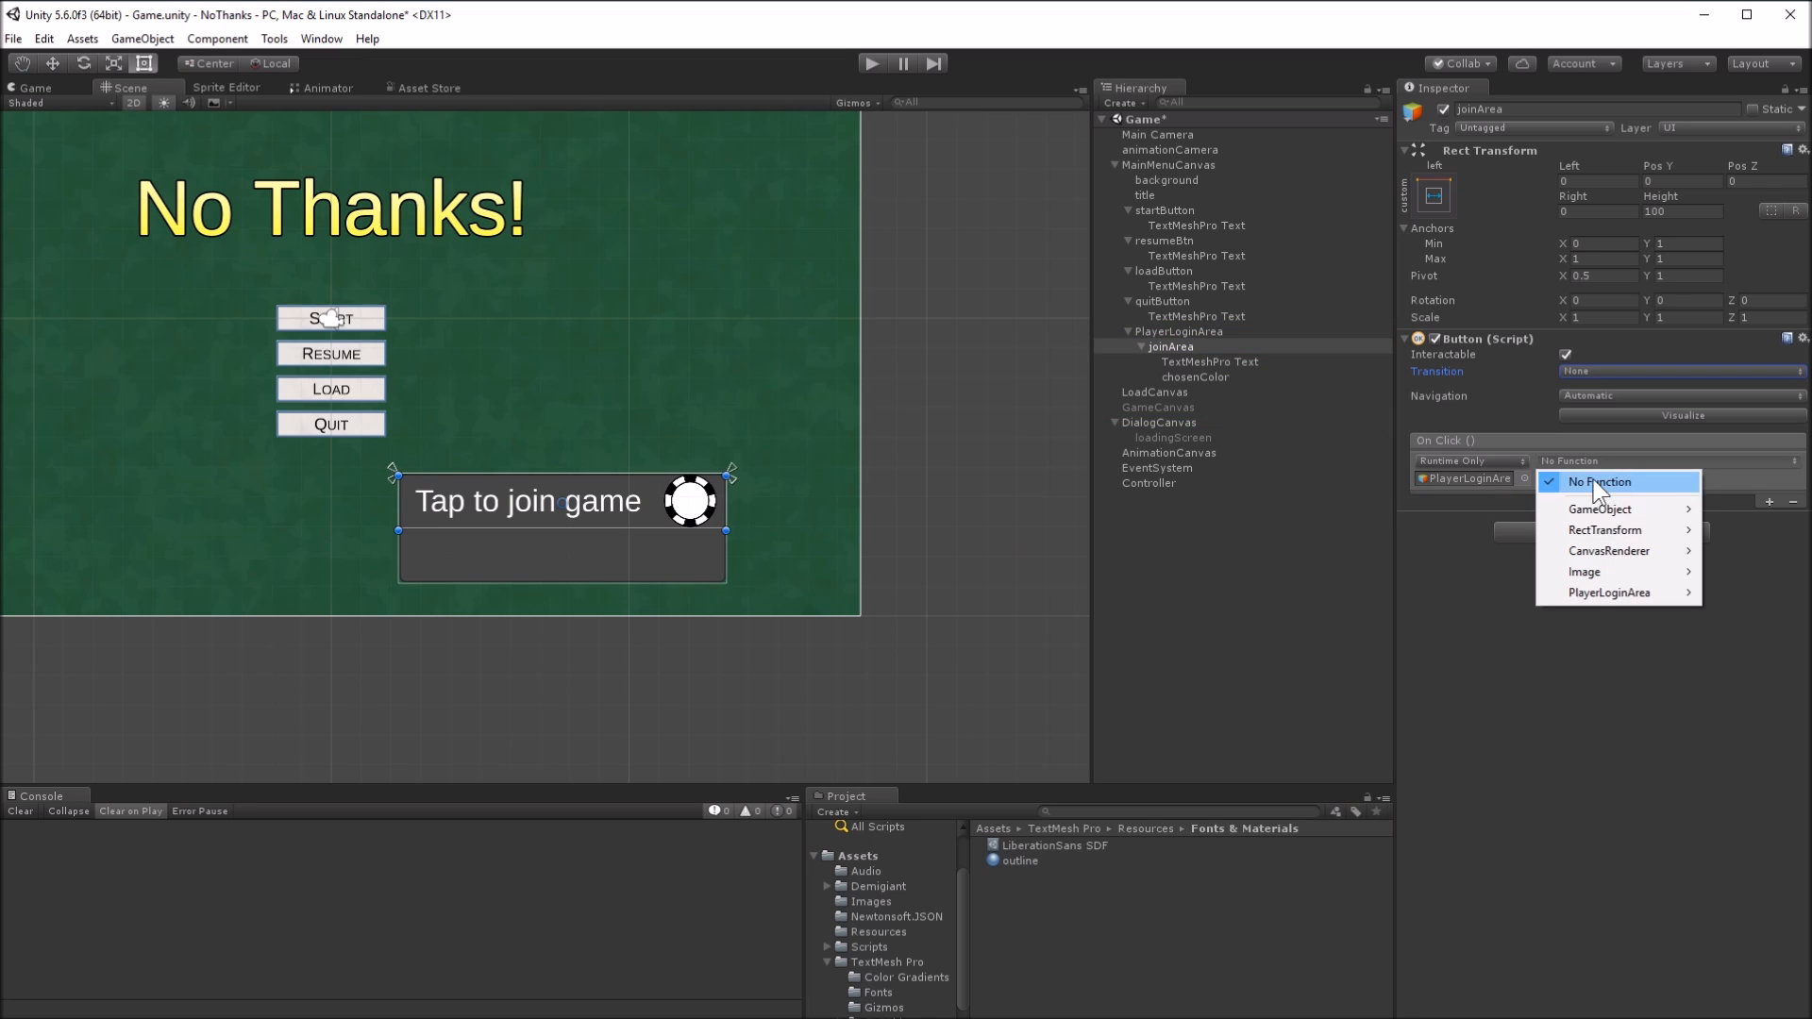
{"action": "mouse_move", "coordinate": [1608, 590]}
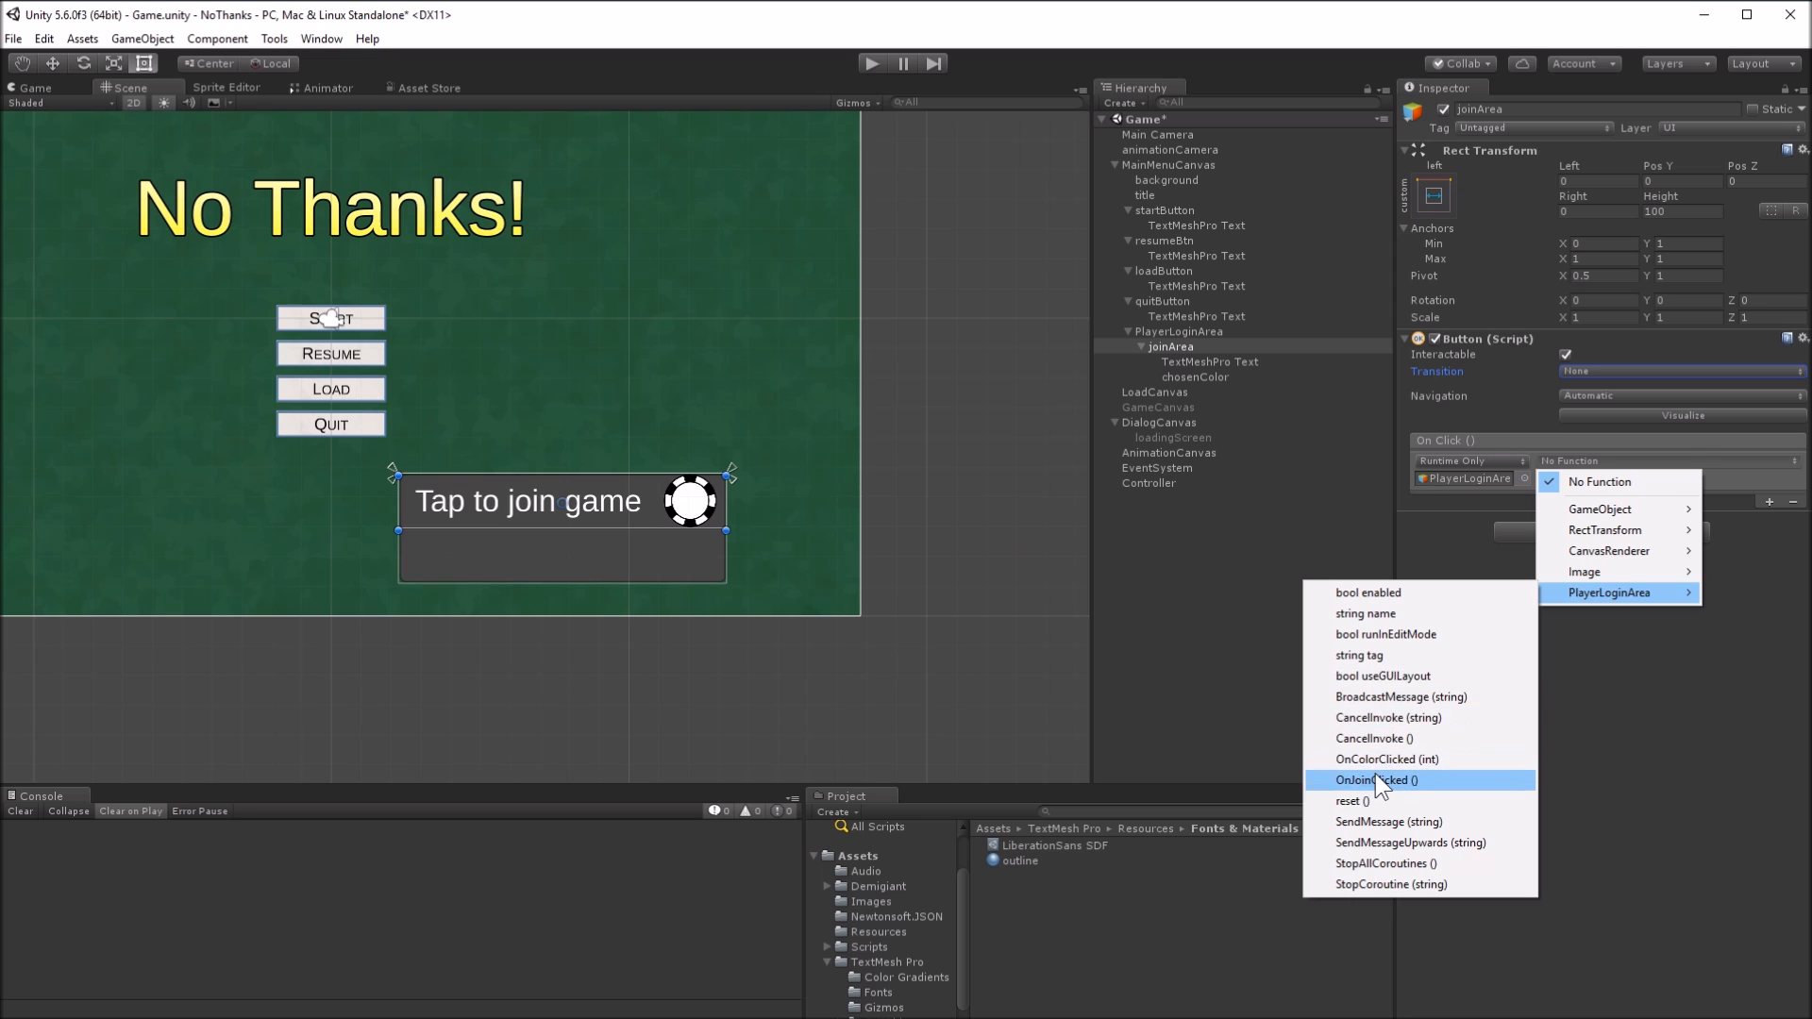
{"action": "left_click", "coordinate": [1180, 332]}
{"action": "type", "text": "colorButtons"}
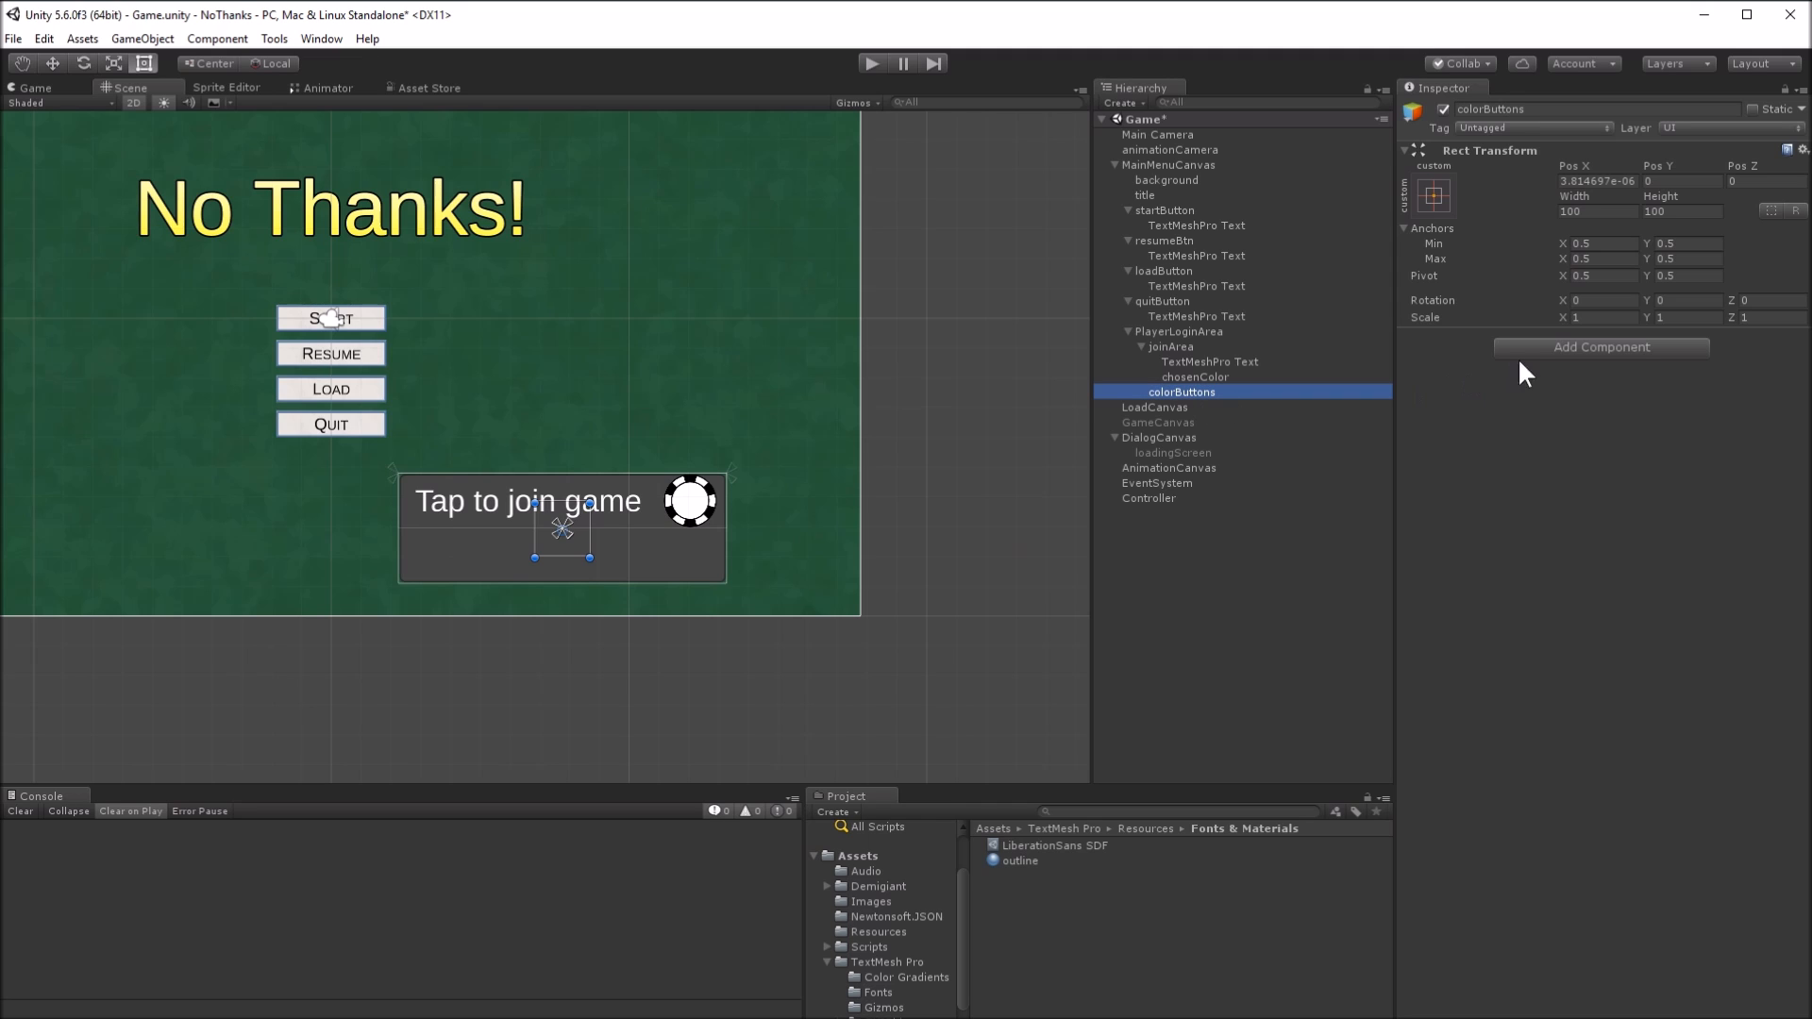
Give colorButtons a Horizontal Layout Group and a Chip-sprite colorBtn image, duplicated to seven
{"action": "left_click", "coordinate": [1433, 195]}
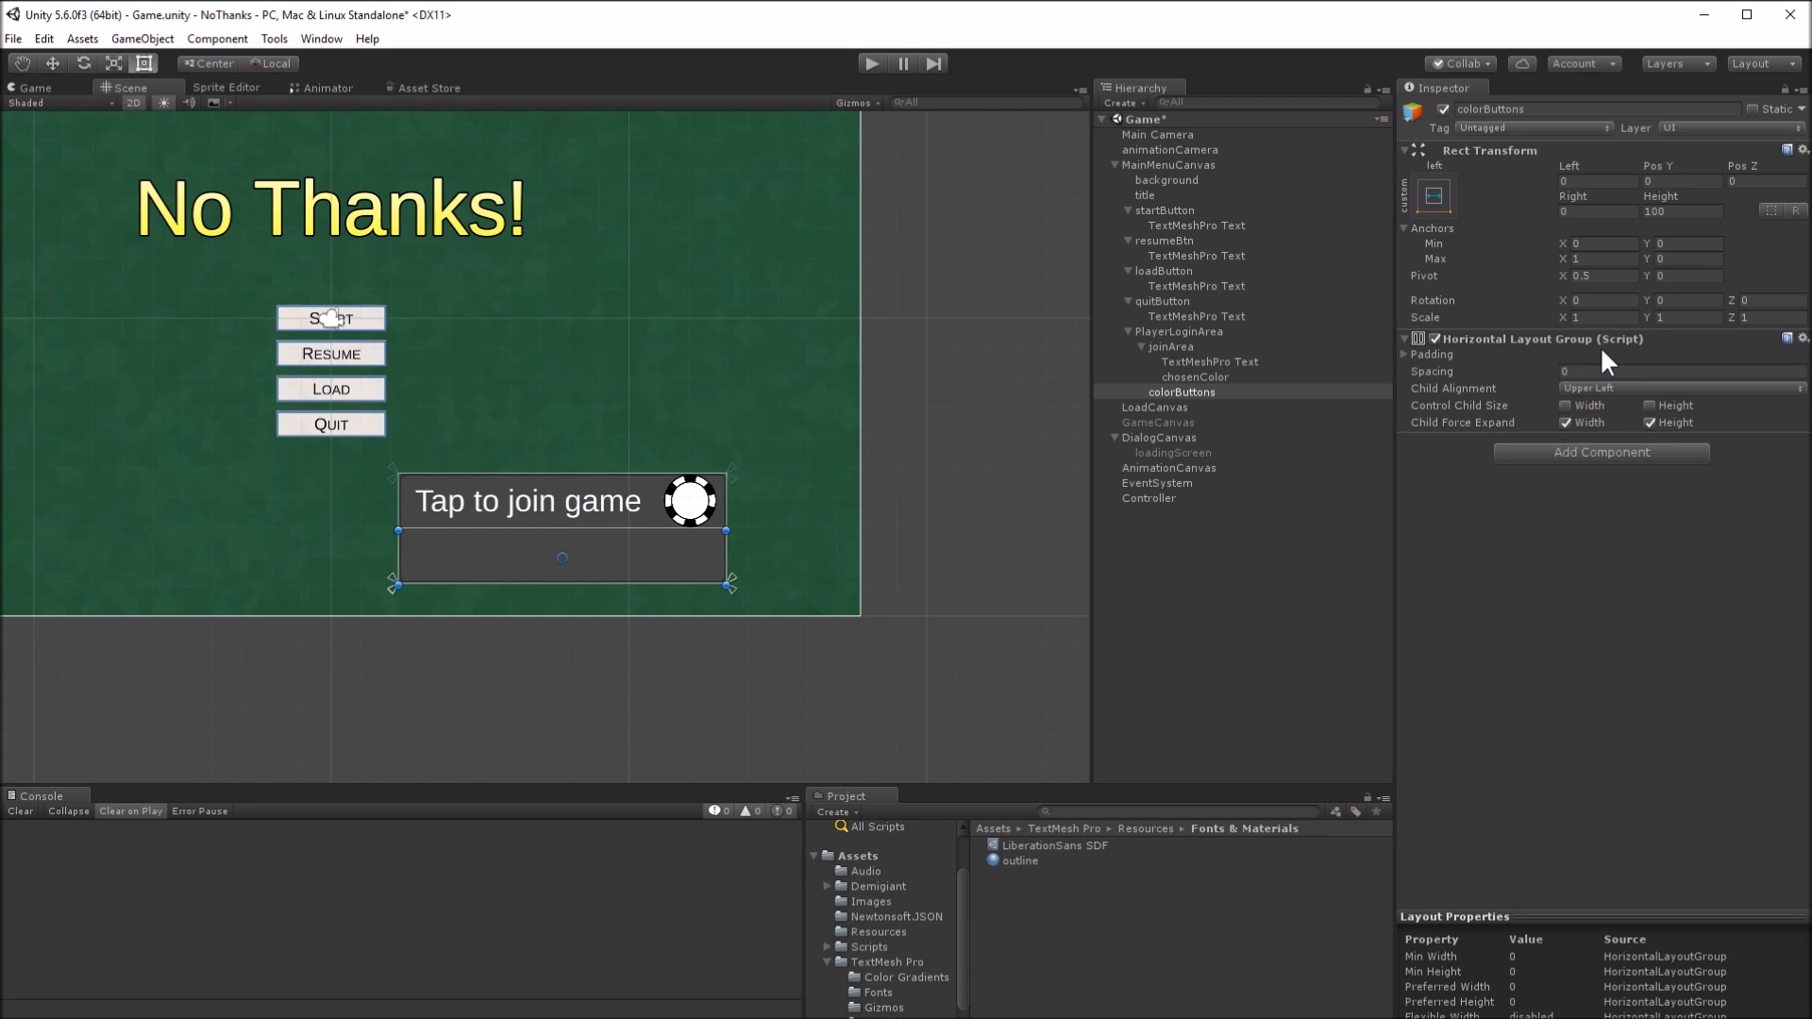
{"action": "right_click", "coordinate": [1182, 392]}
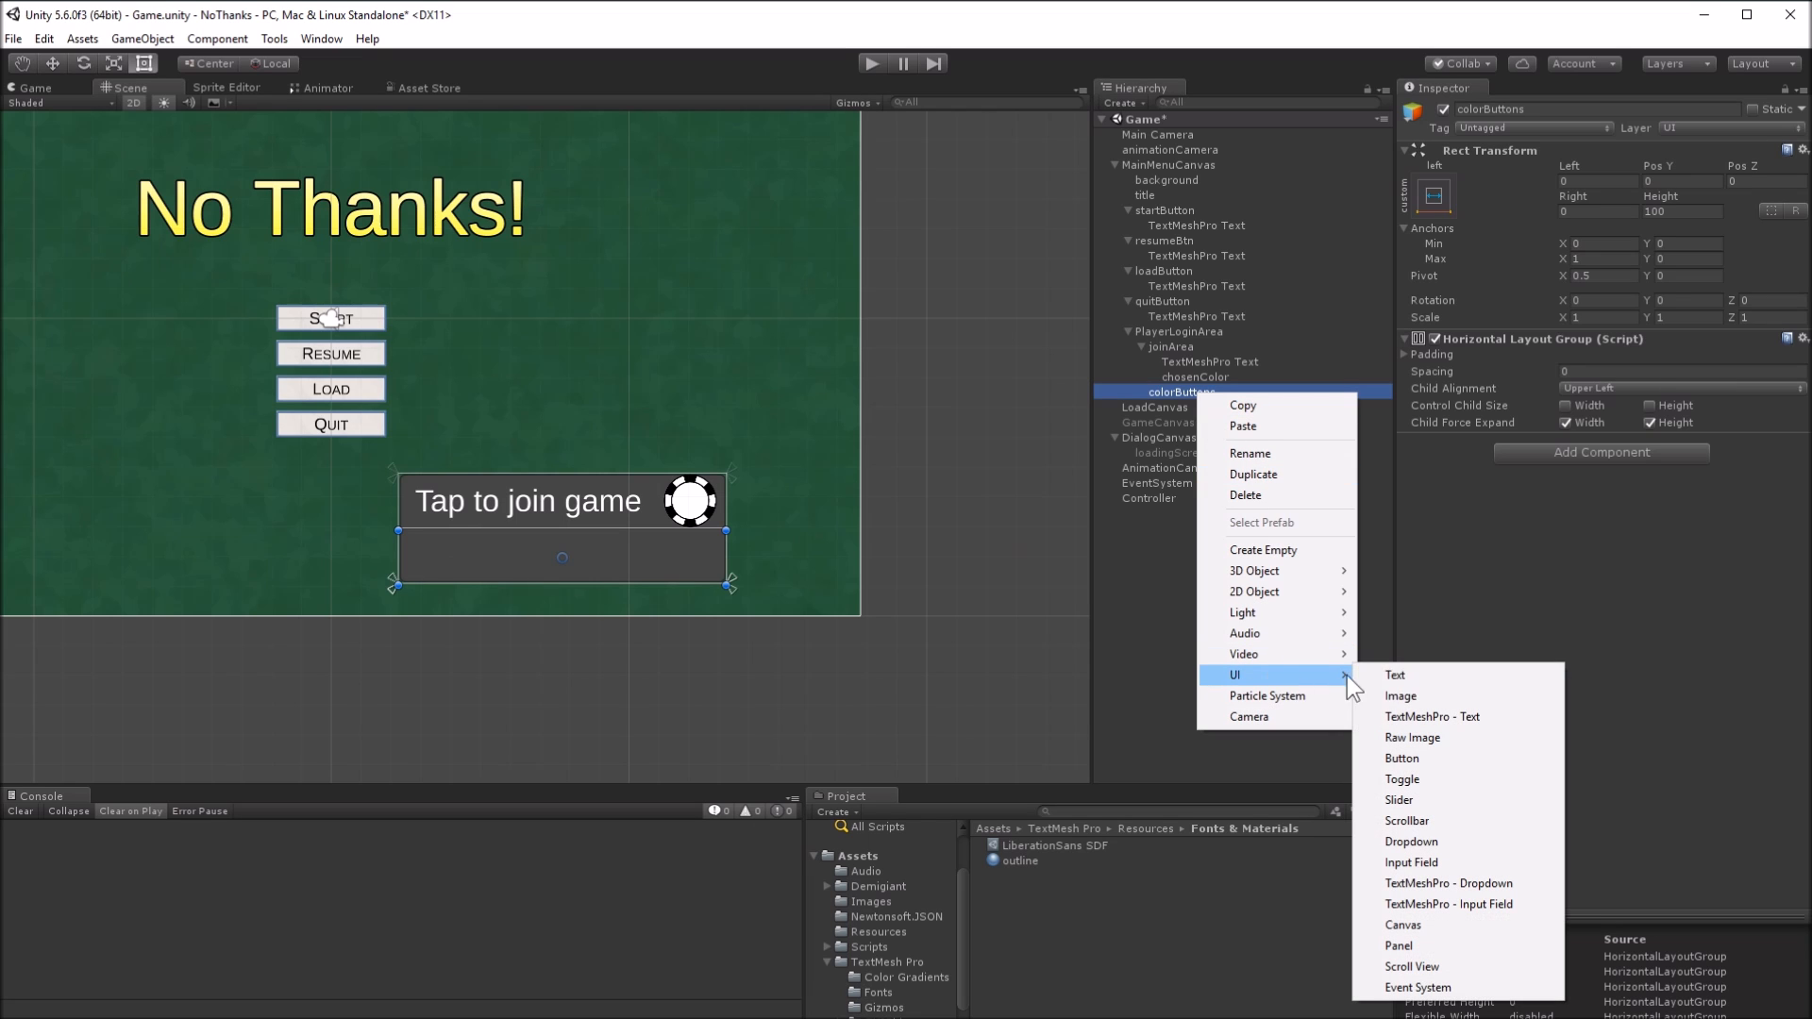
{"action": "left_click", "coordinate": [1399, 696]}
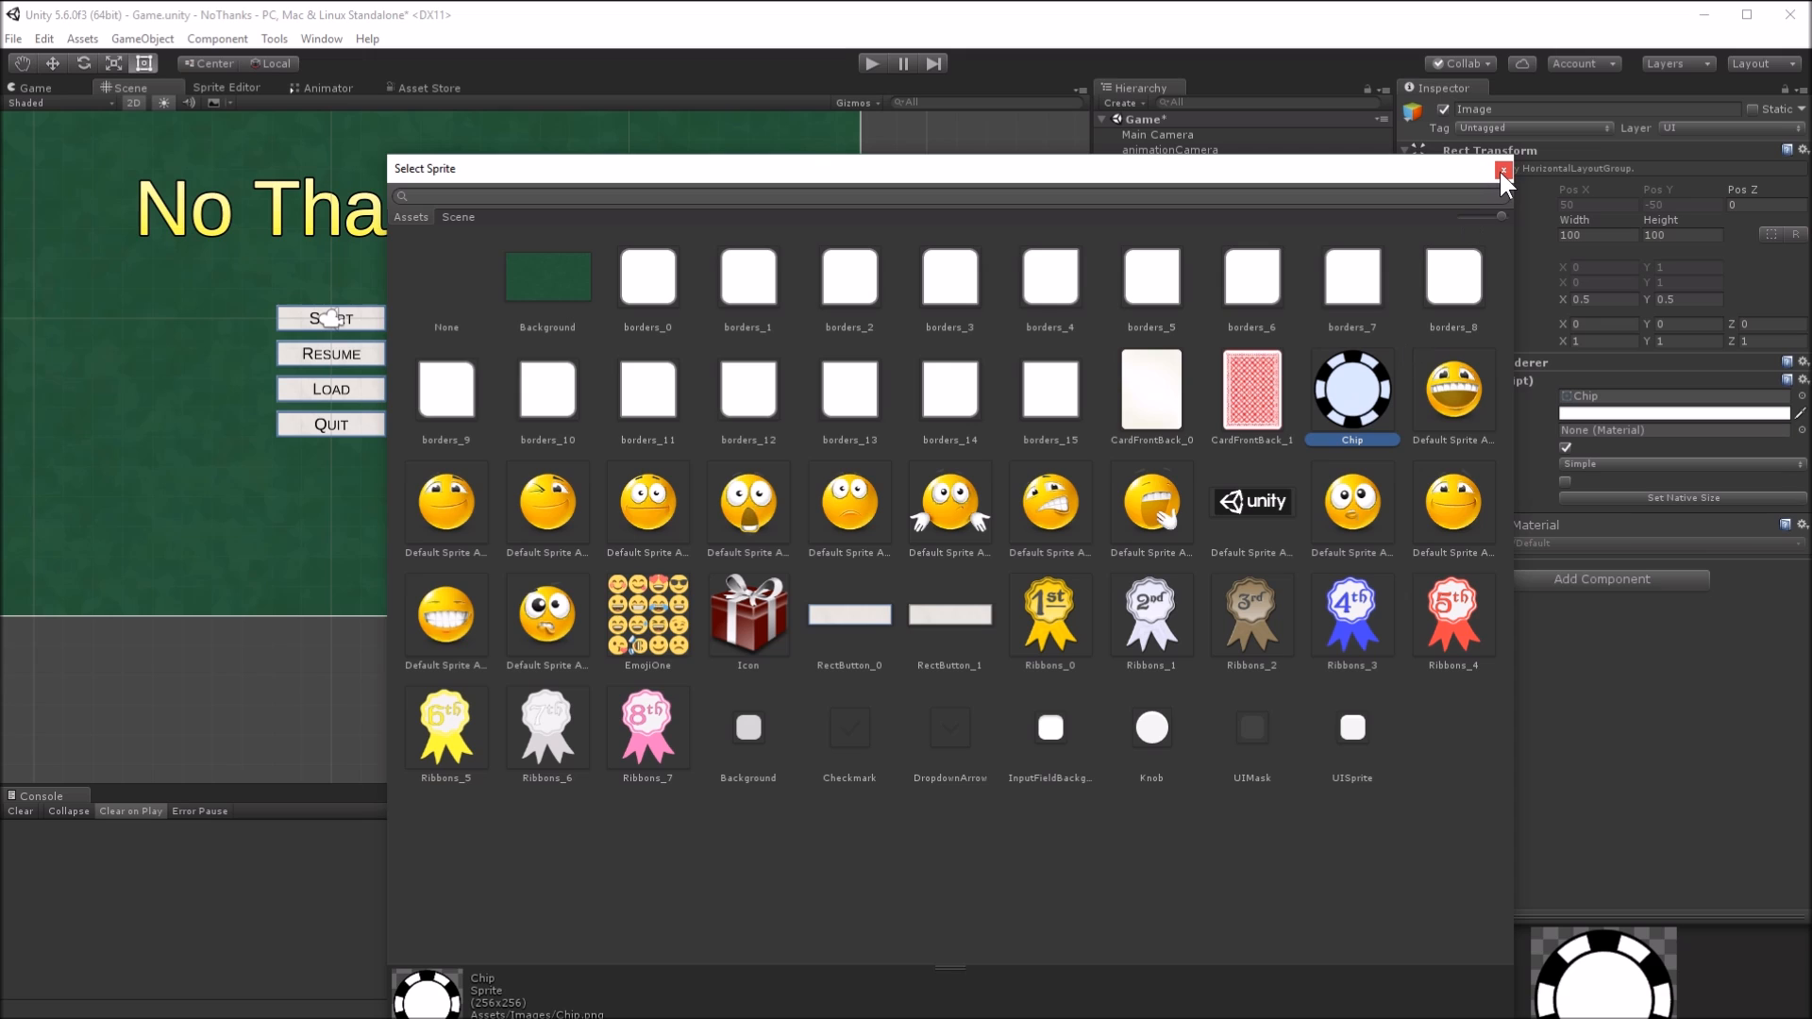
{"action": "left_click", "coordinate": [1505, 170]}
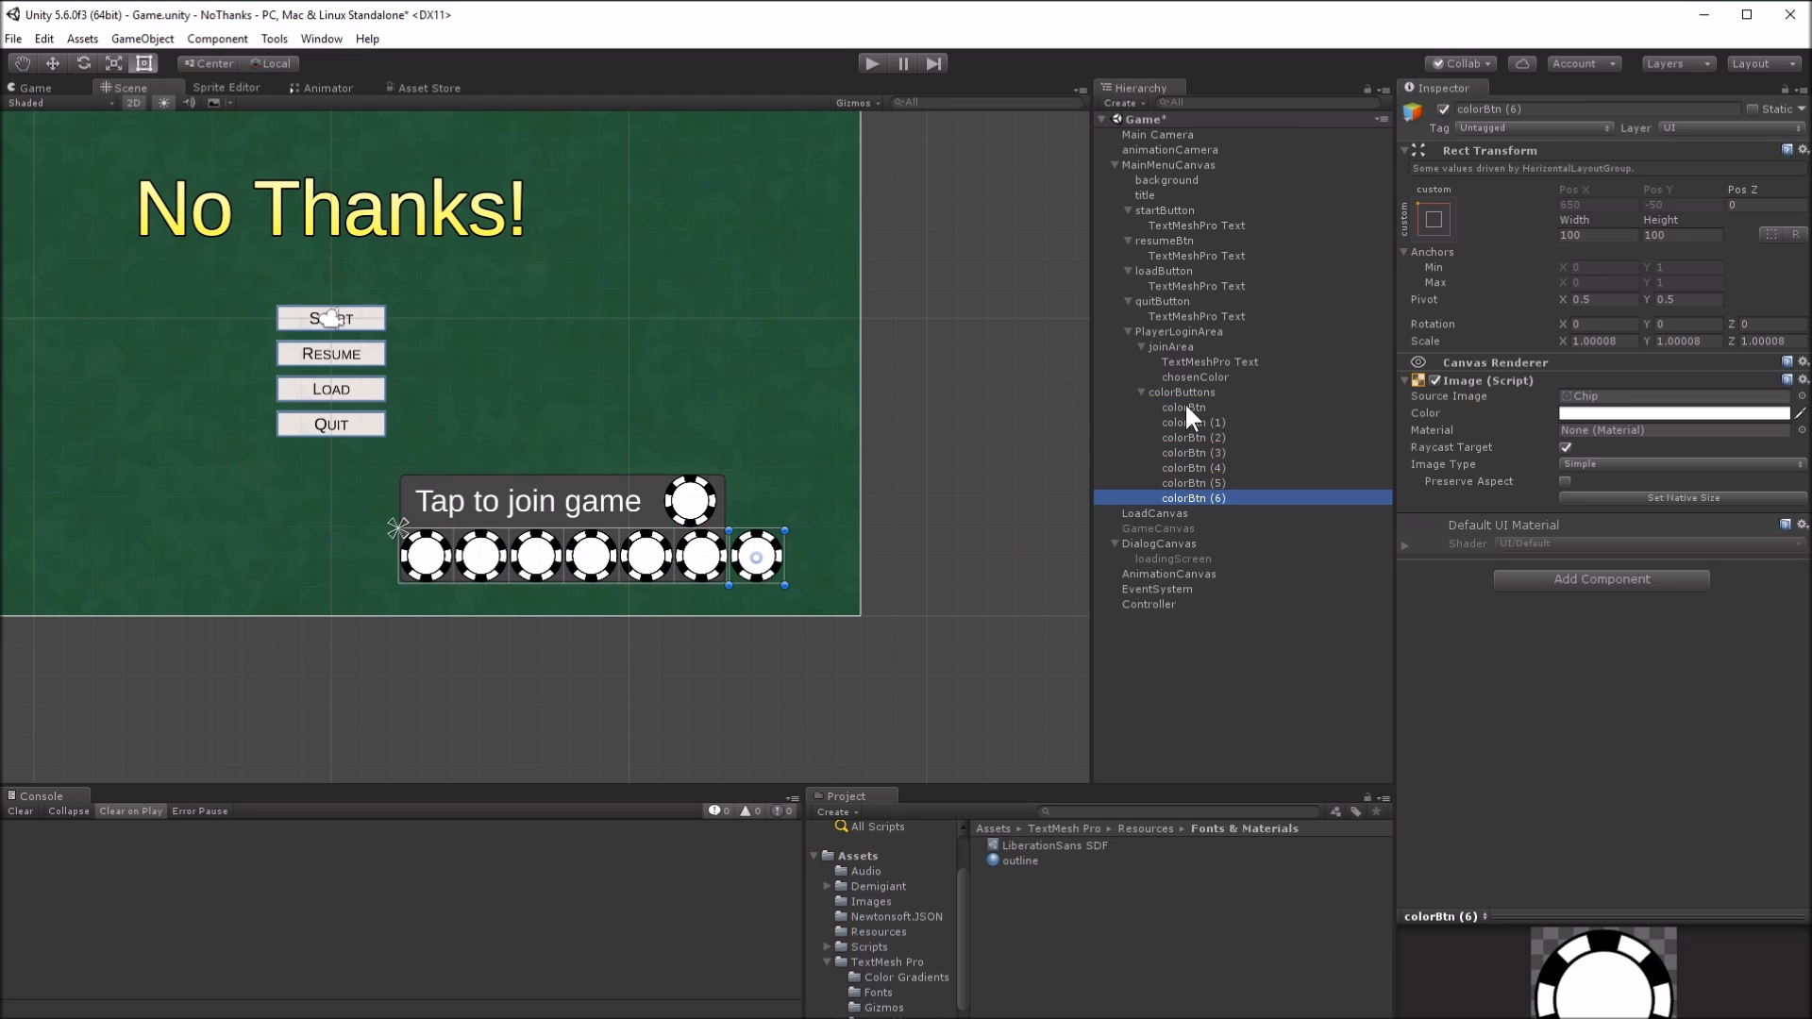
{"action": "mouse_move", "coordinate": [1193, 413]}
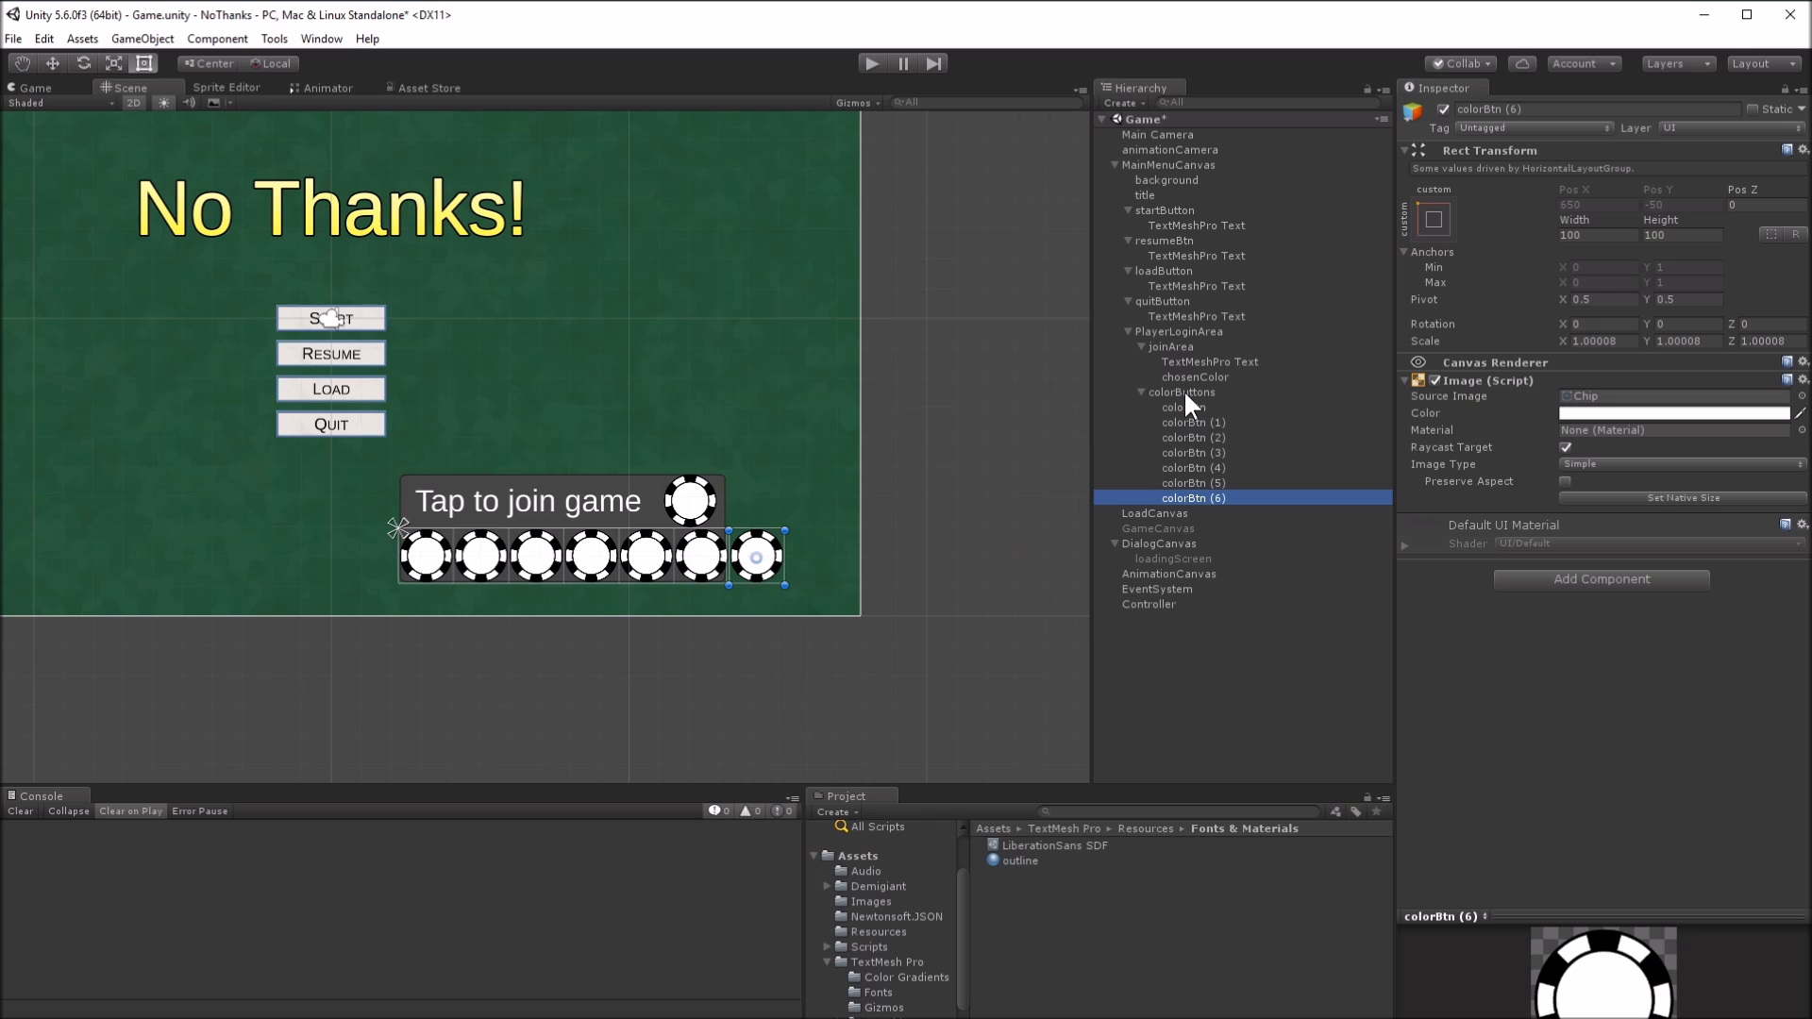
Have the row control child size without forcing width expansion, with left and right padding set
{"action": "left_click", "coordinate": [1183, 408]}
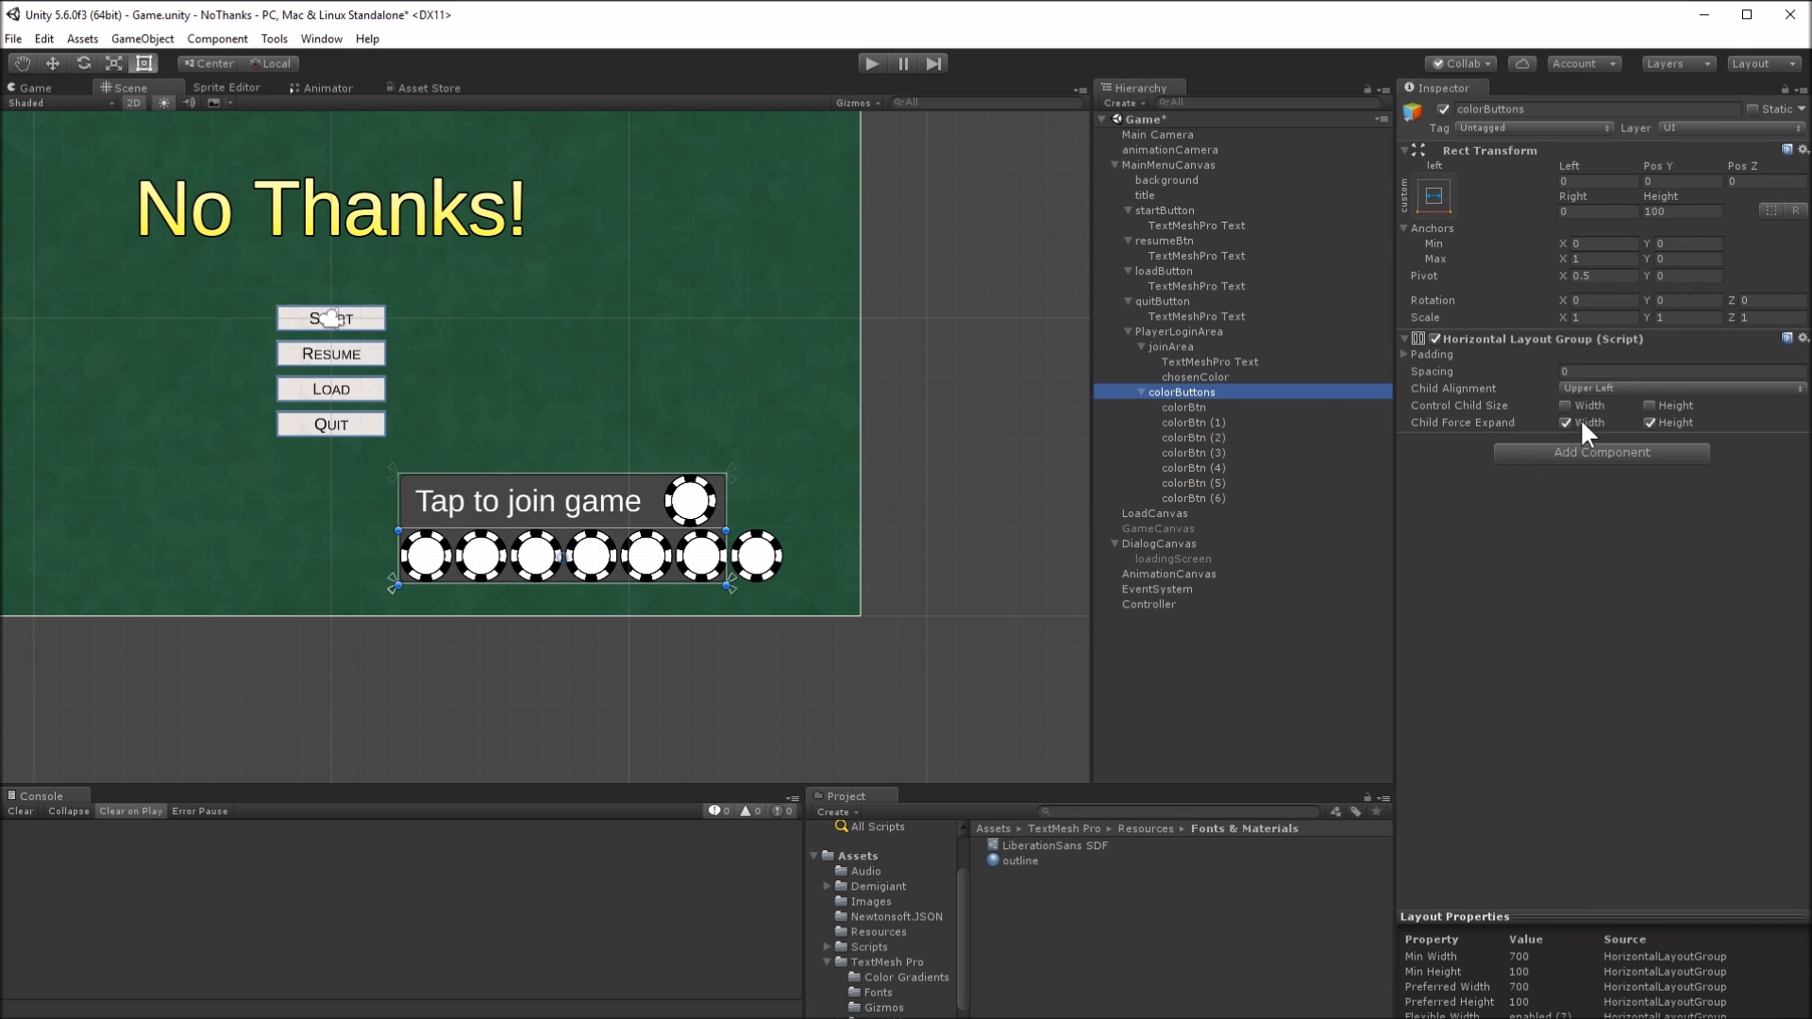
{"action": "left_click", "coordinate": [1569, 406]}
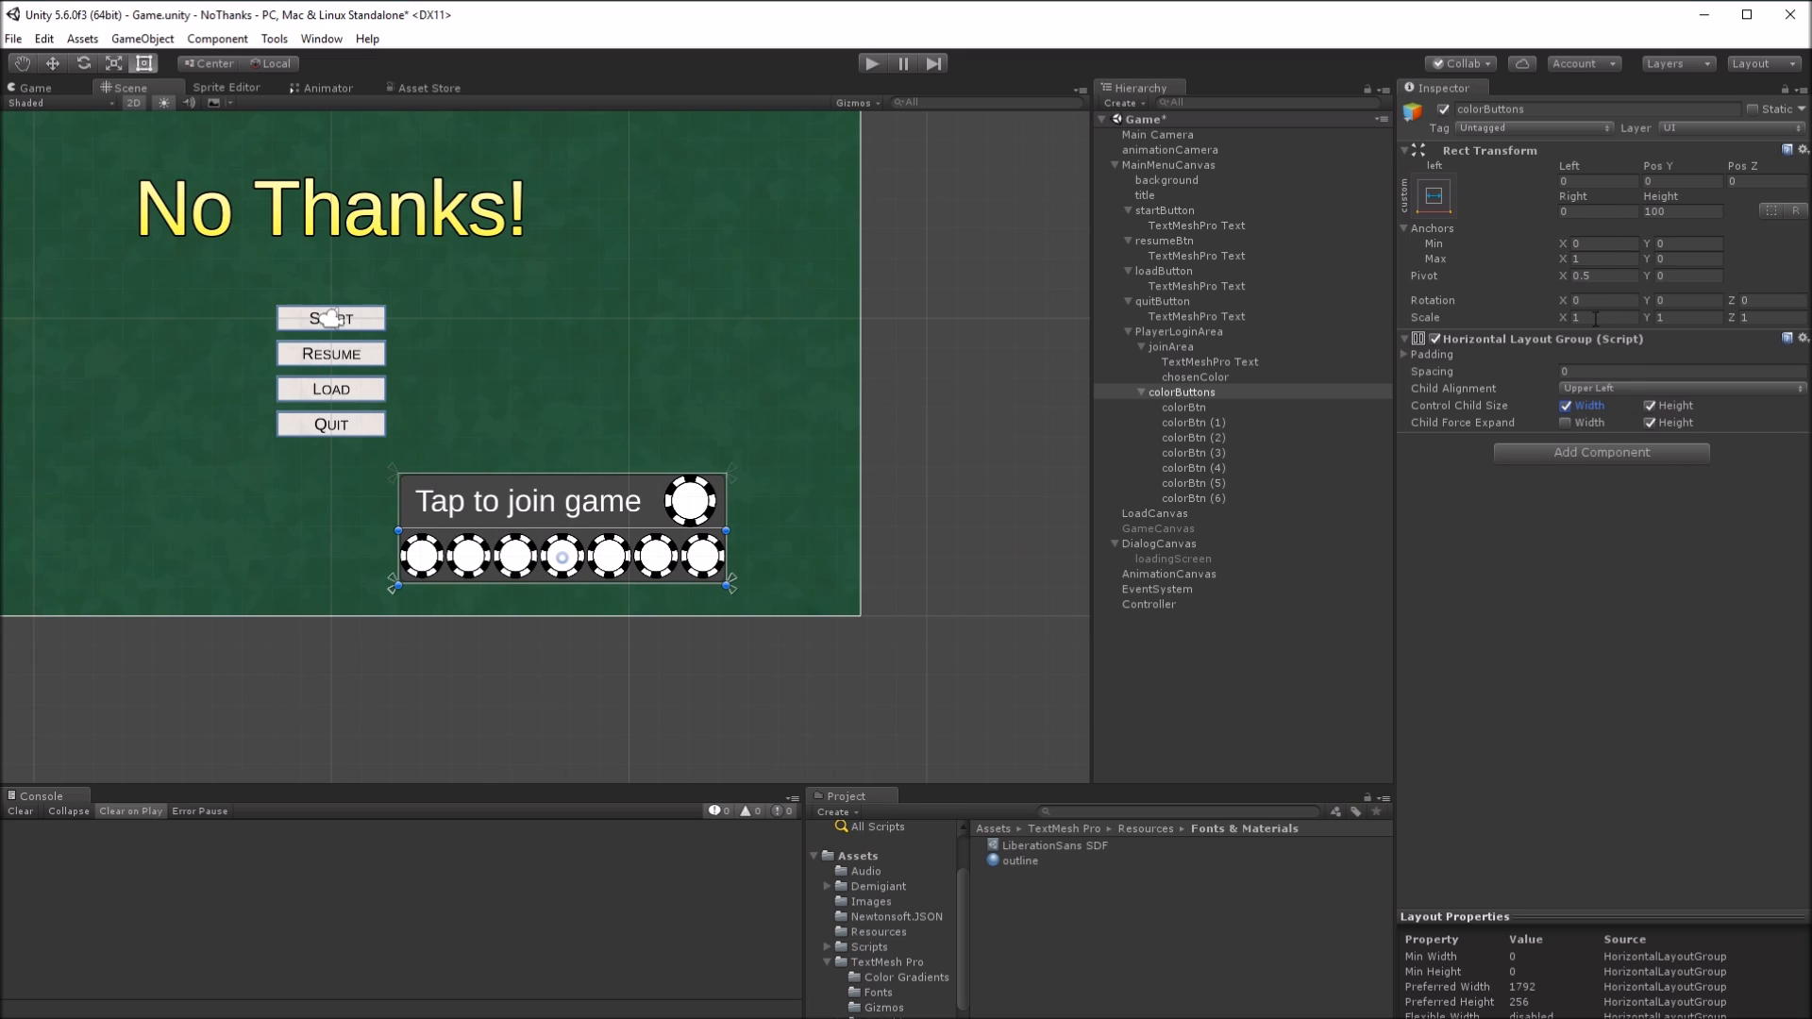
{"action": "left_click", "coordinate": [1408, 353]}
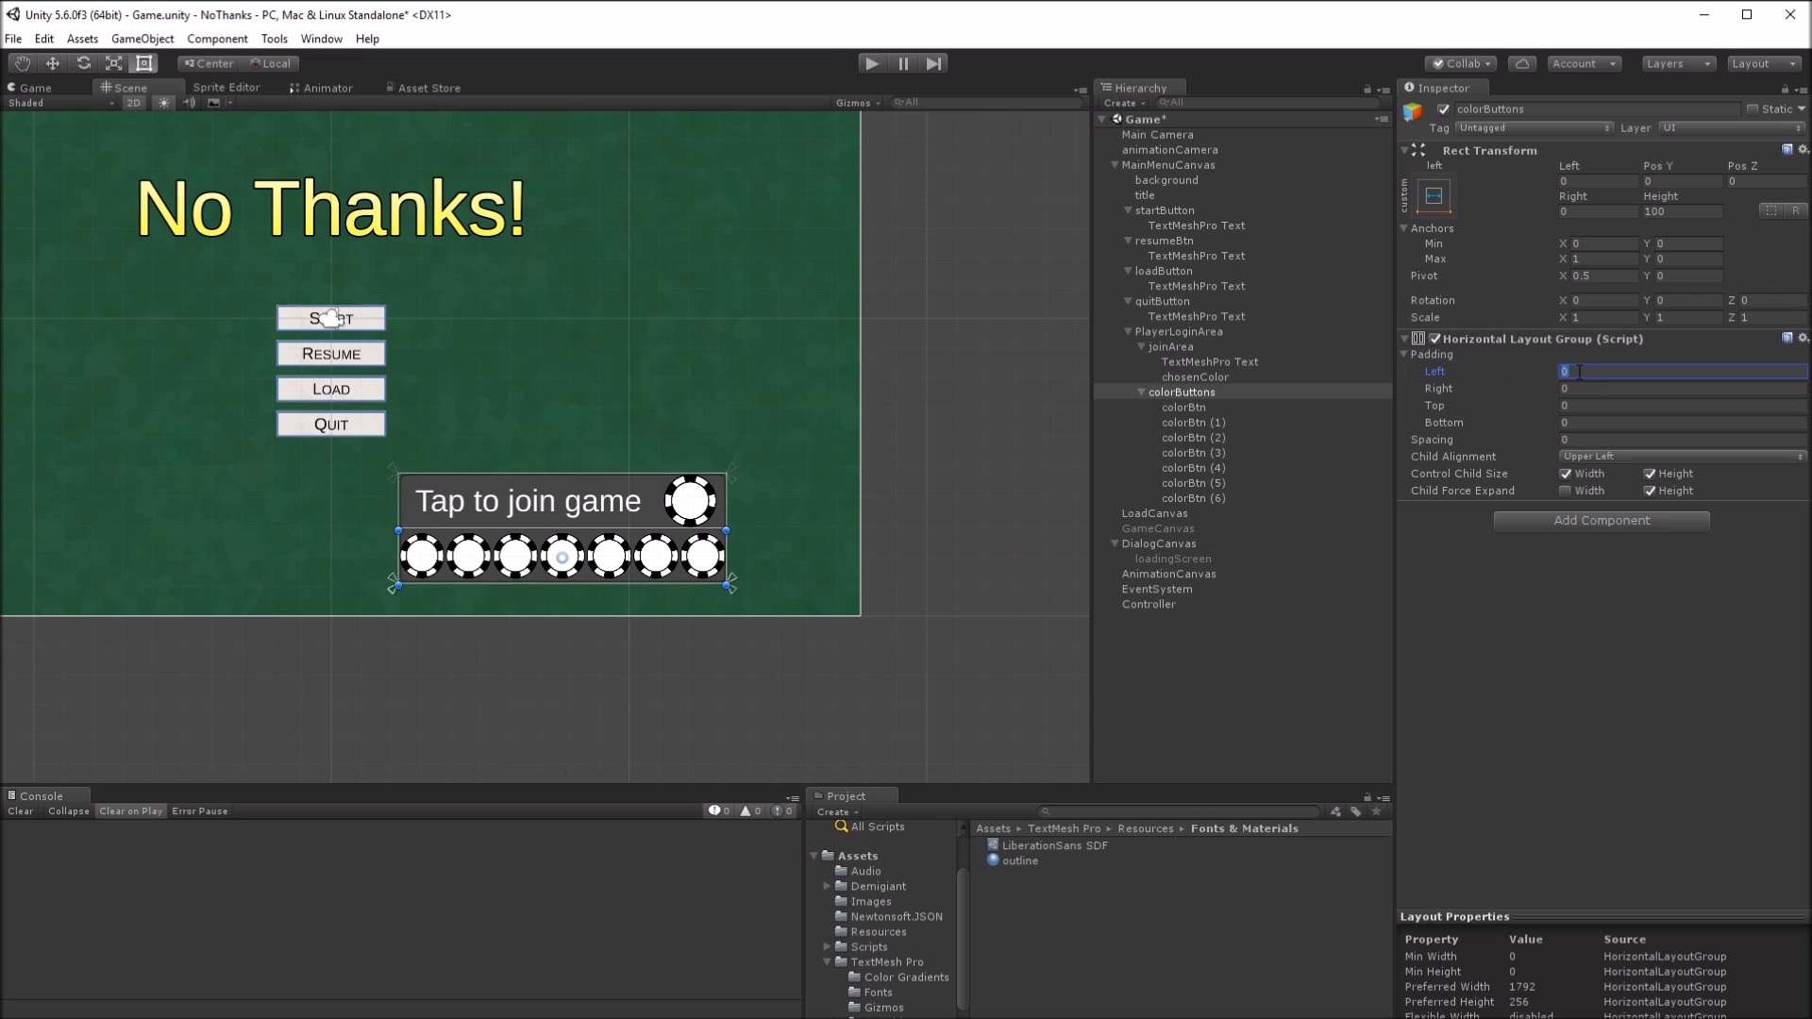
{"action": "left_click", "coordinate": [1682, 389]}
{"action": "type", "text": "6"}
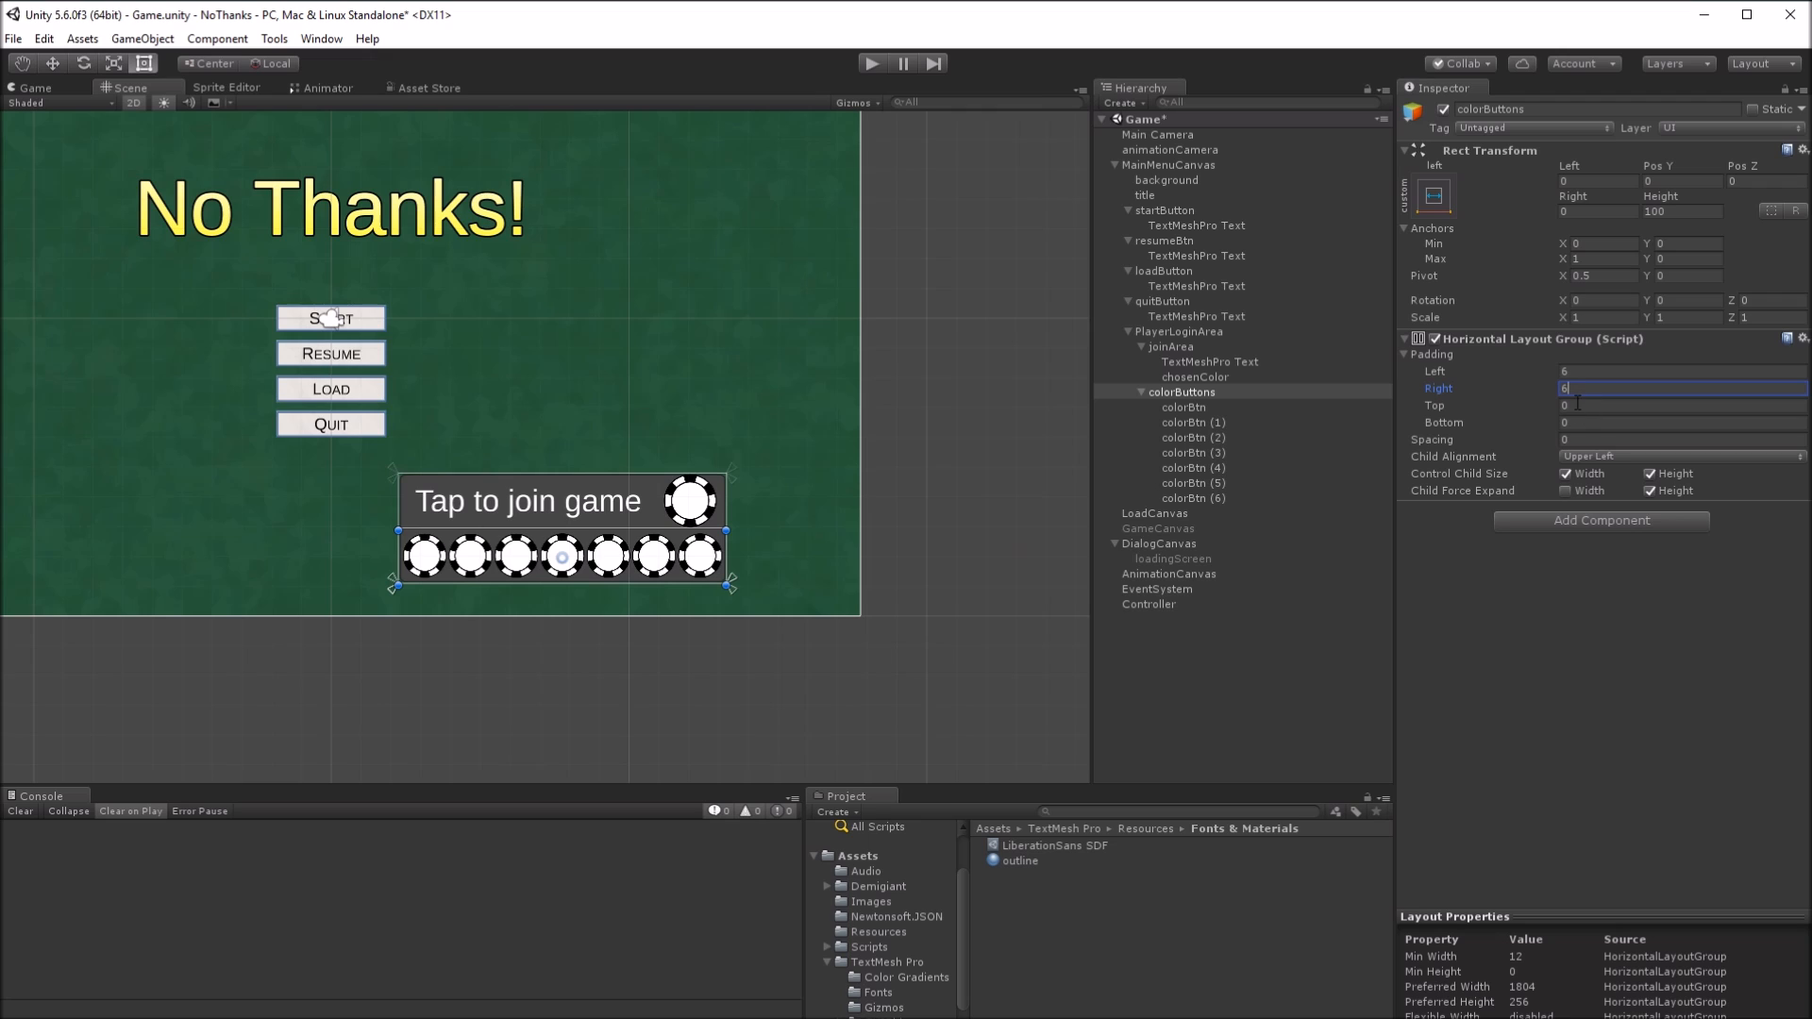
{"action": "left_click", "coordinate": [1183, 408]}
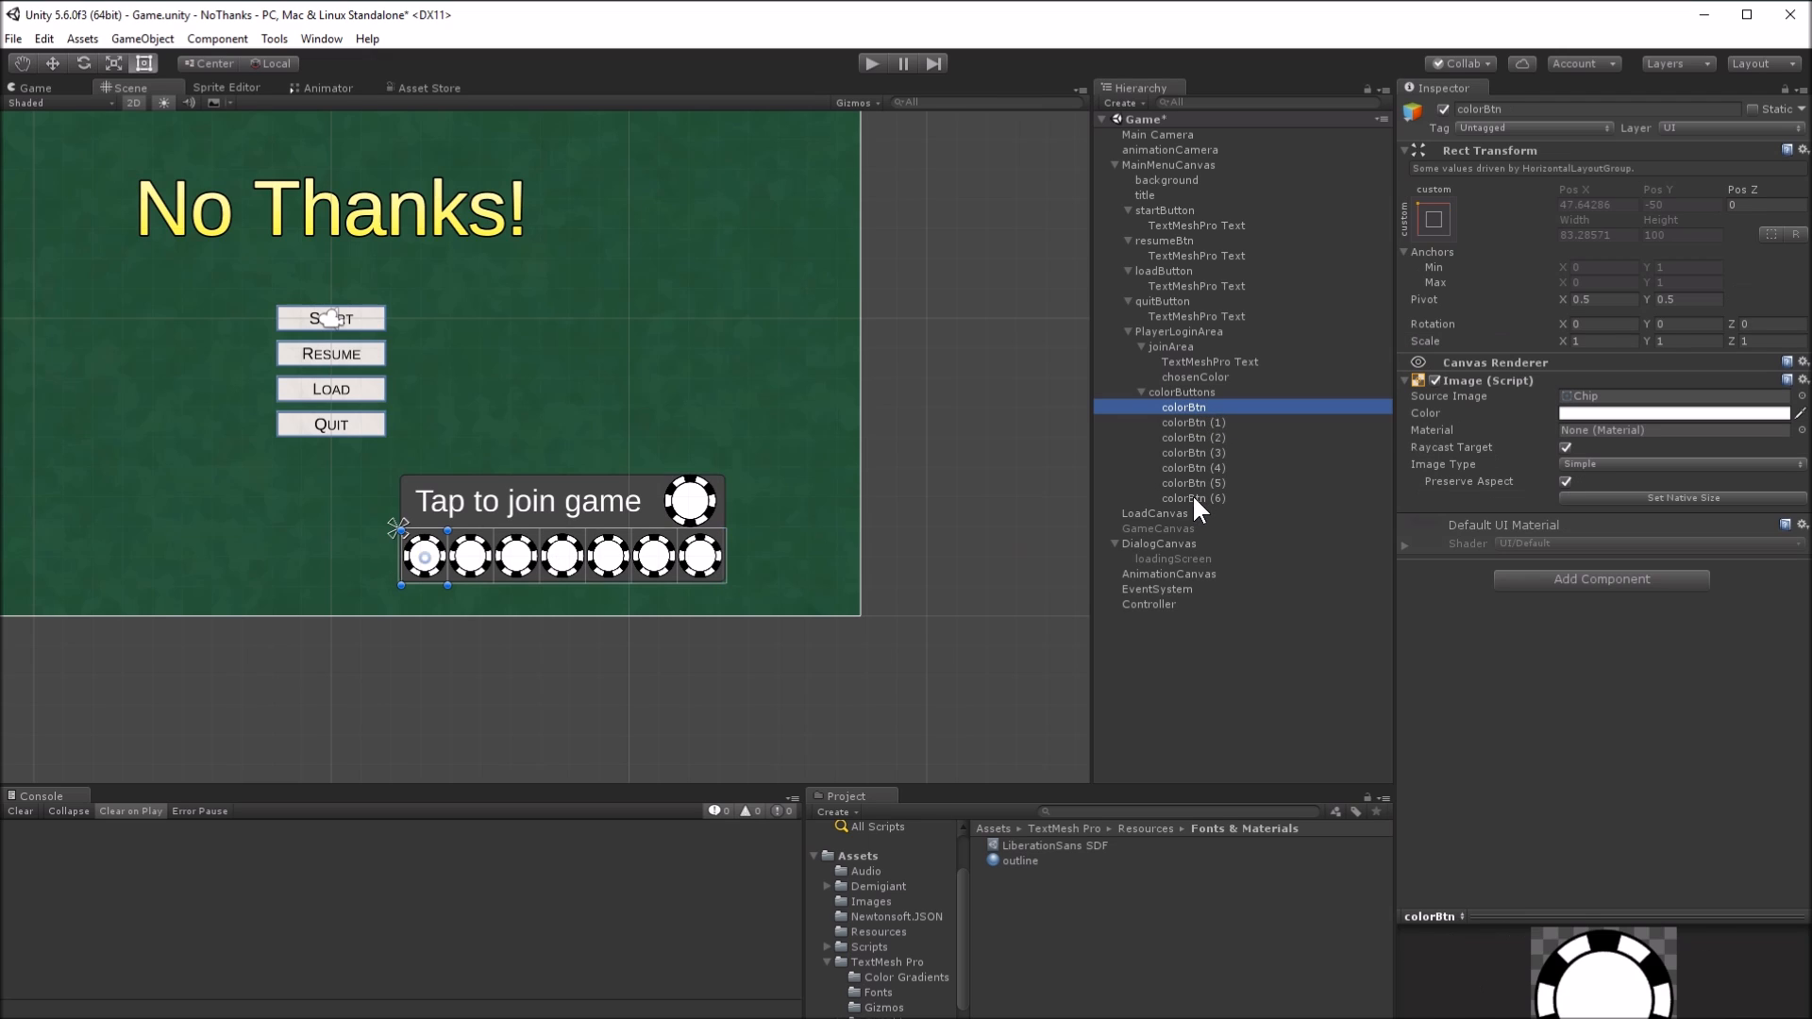
Add Buttons to all seven chips calling PlayerLoginArea.OnColorClicked, passing indices 0 to 6
{"action": "left_click", "coordinate": [1191, 498]}
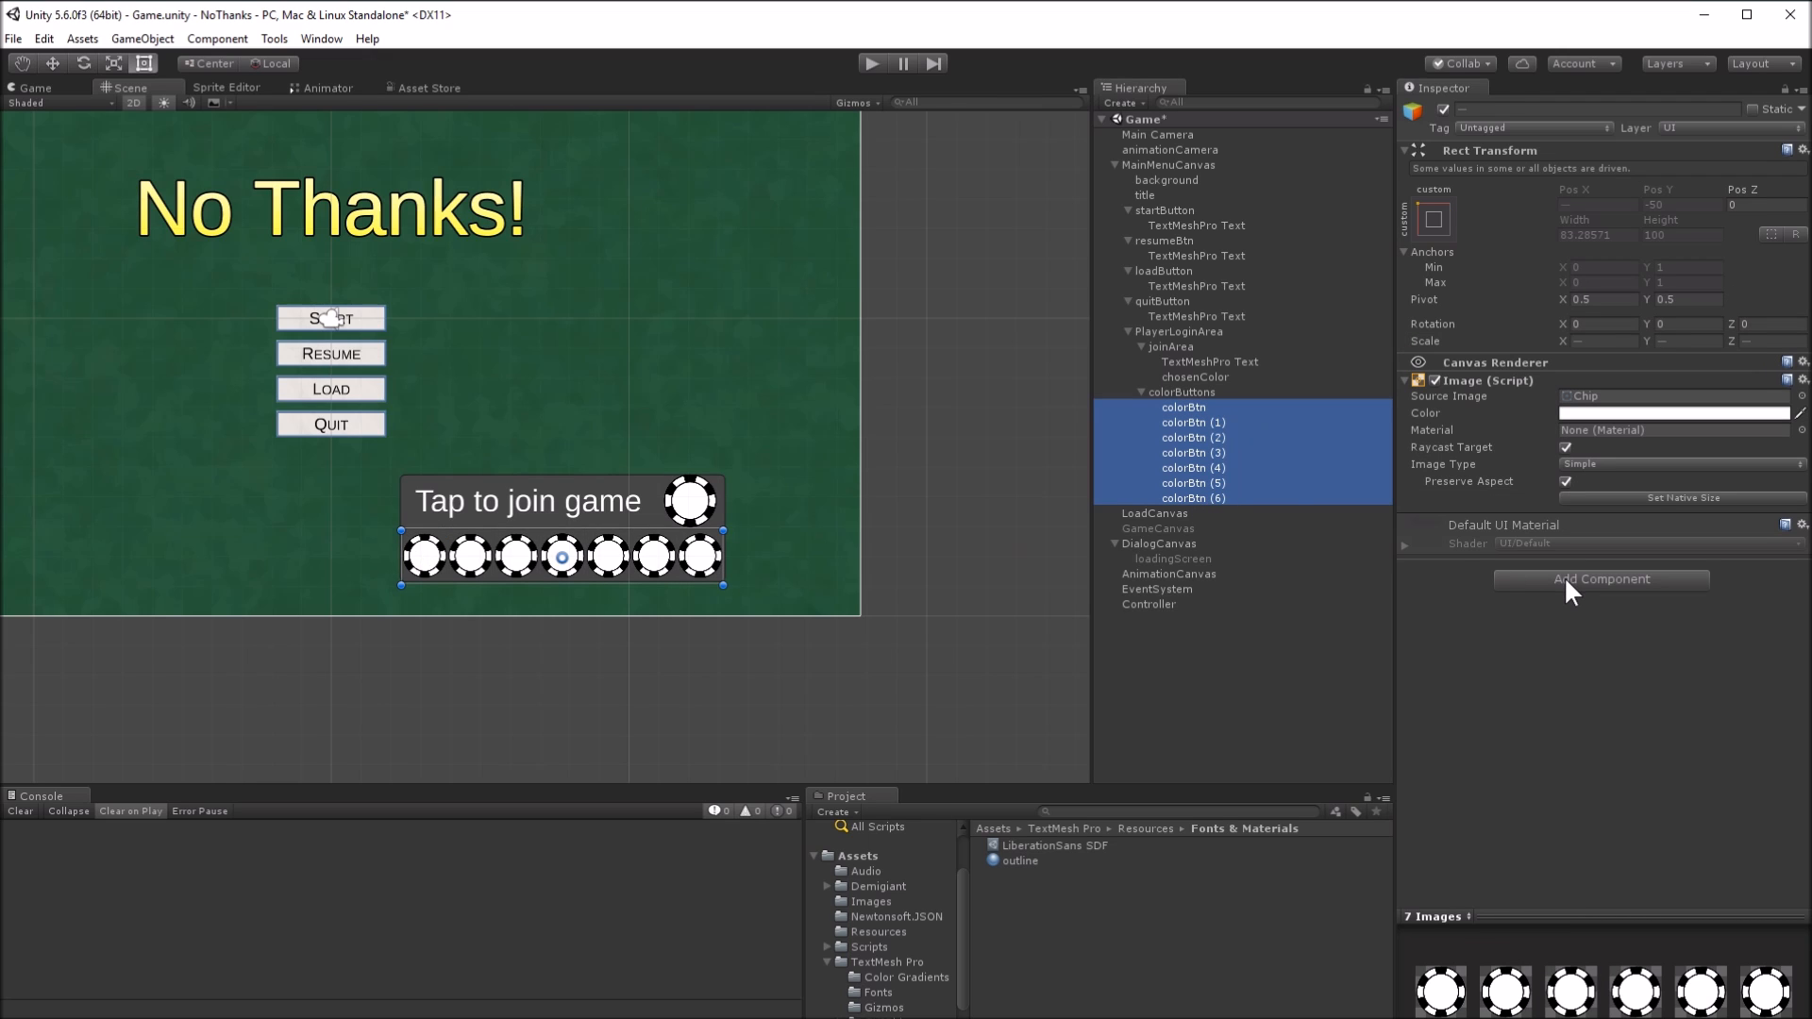
{"action": "left_click", "coordinate": [1601, 580]}
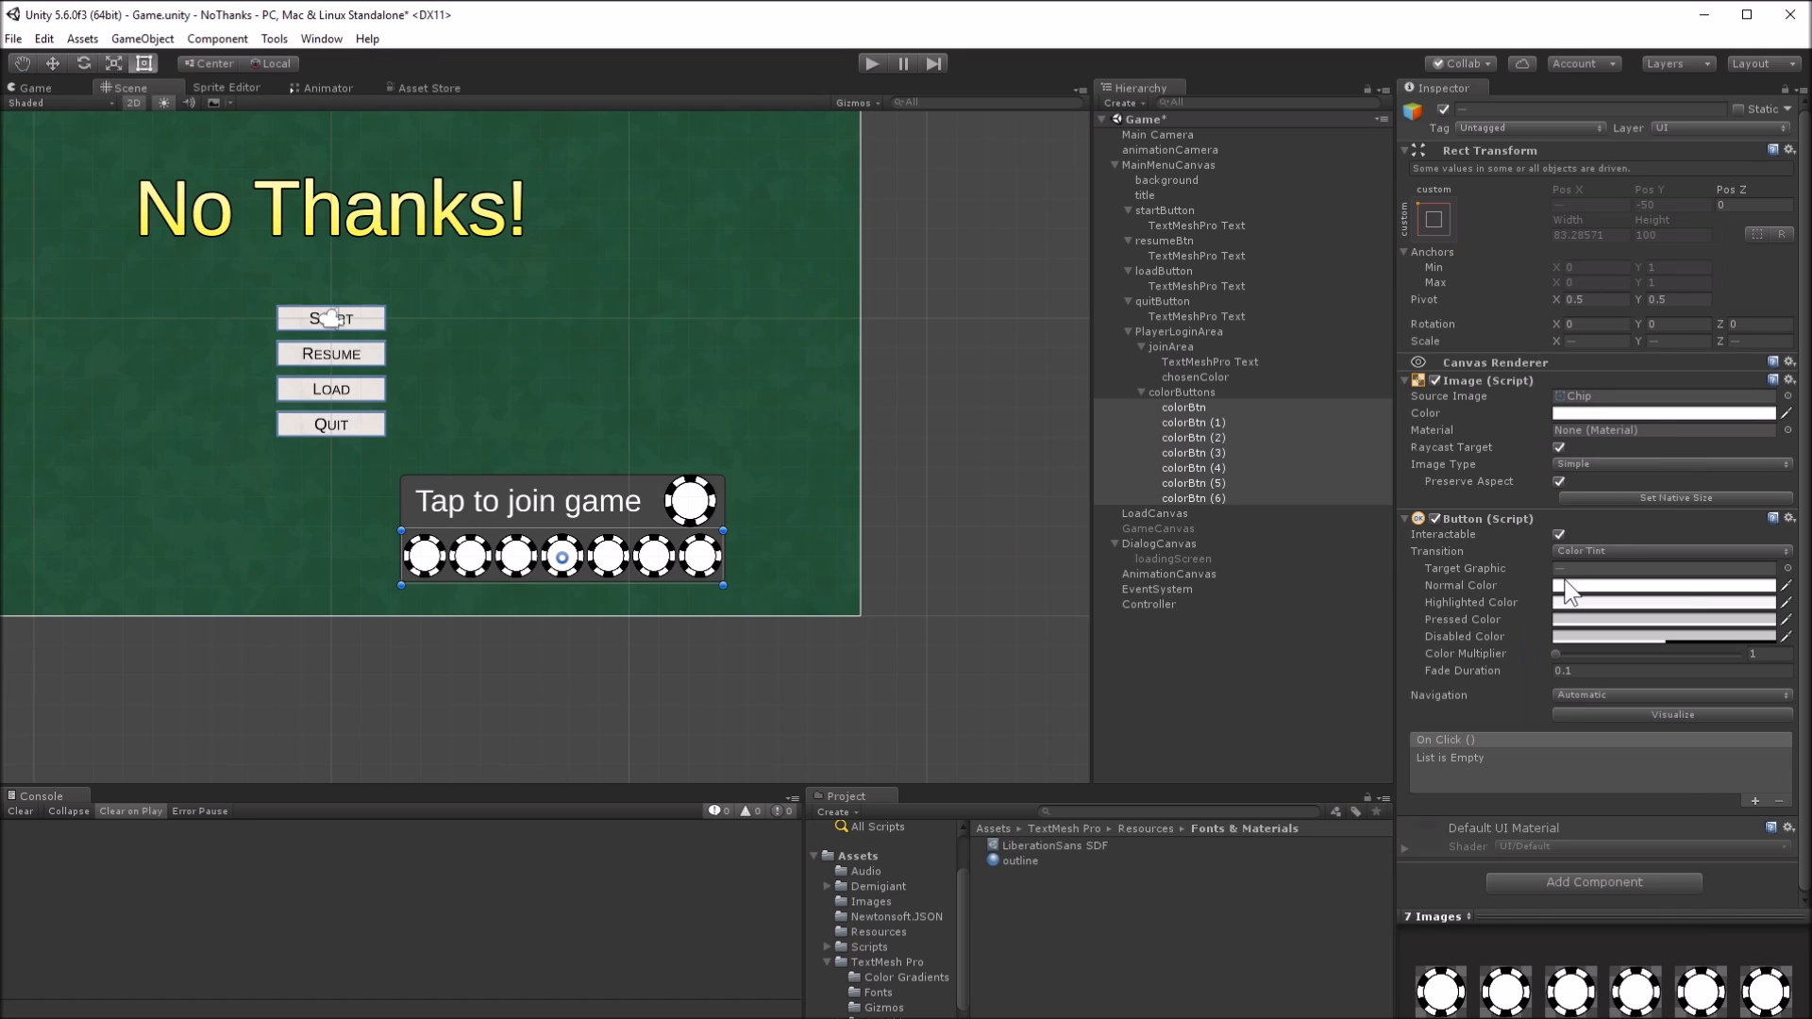
{"action": "left_click", "coordinate": [1667, 550]}
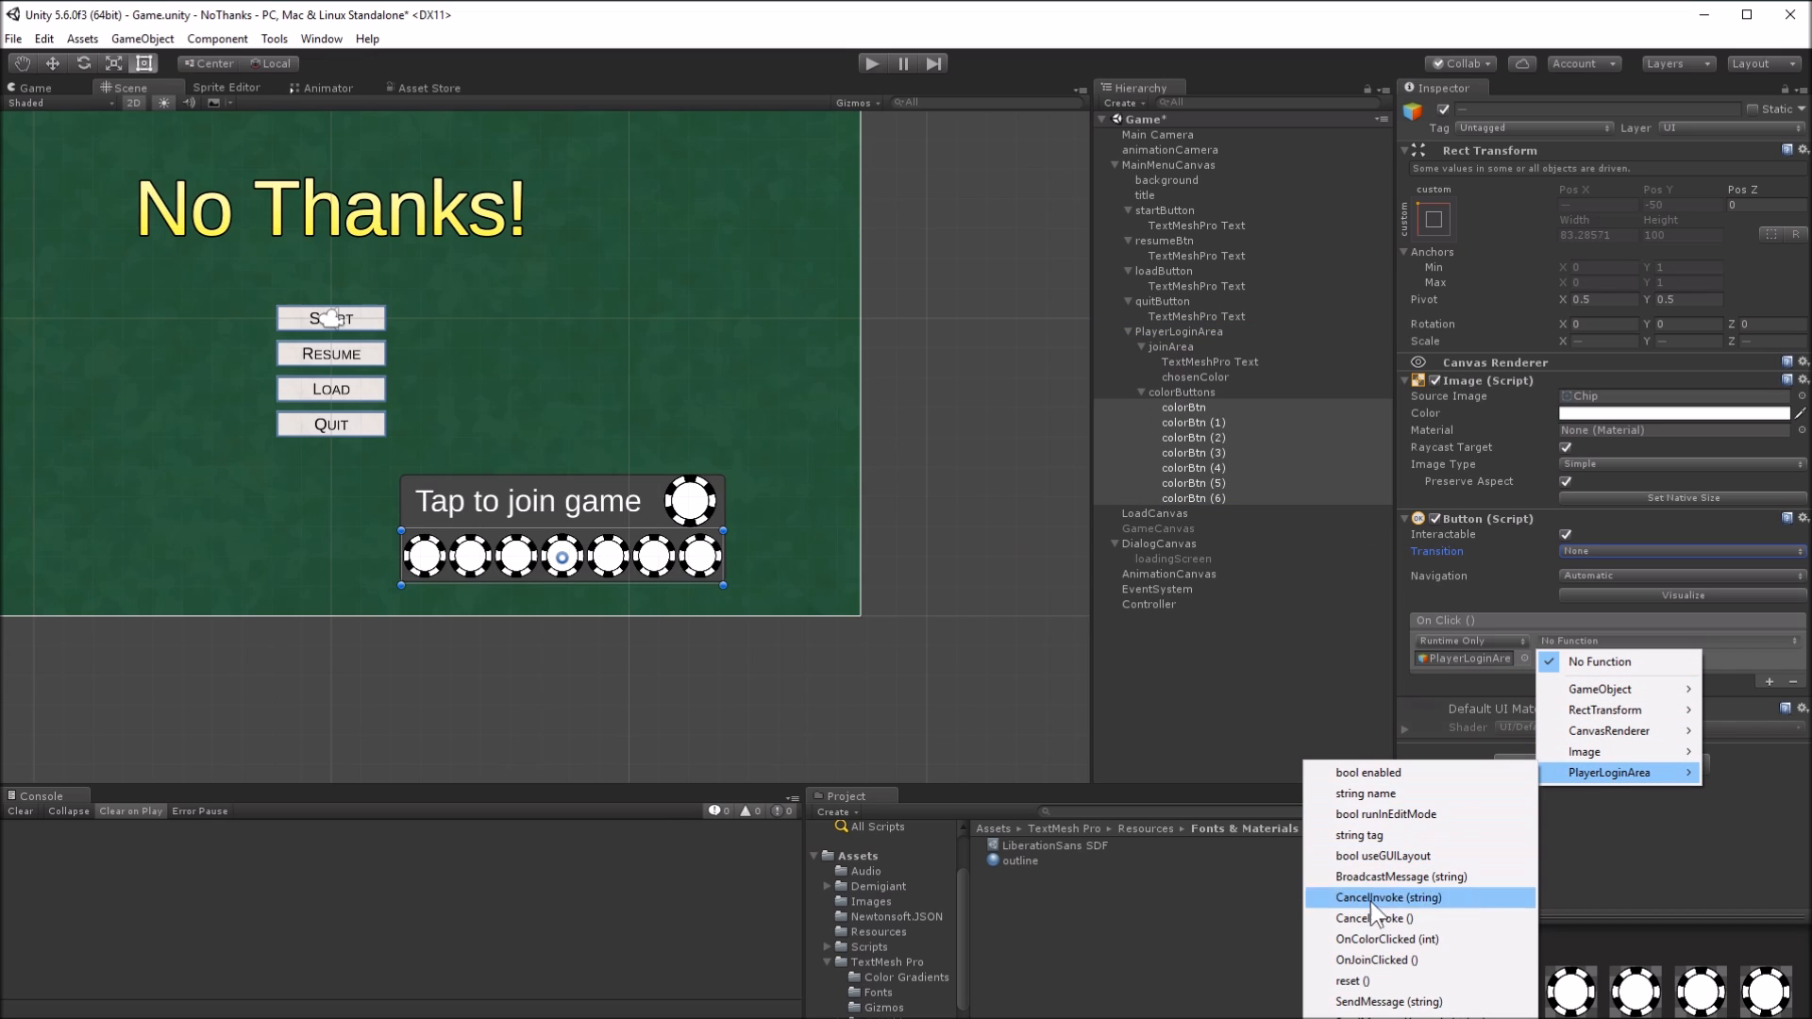
{"action": "left_click", "coordinate": [1376, 938]}
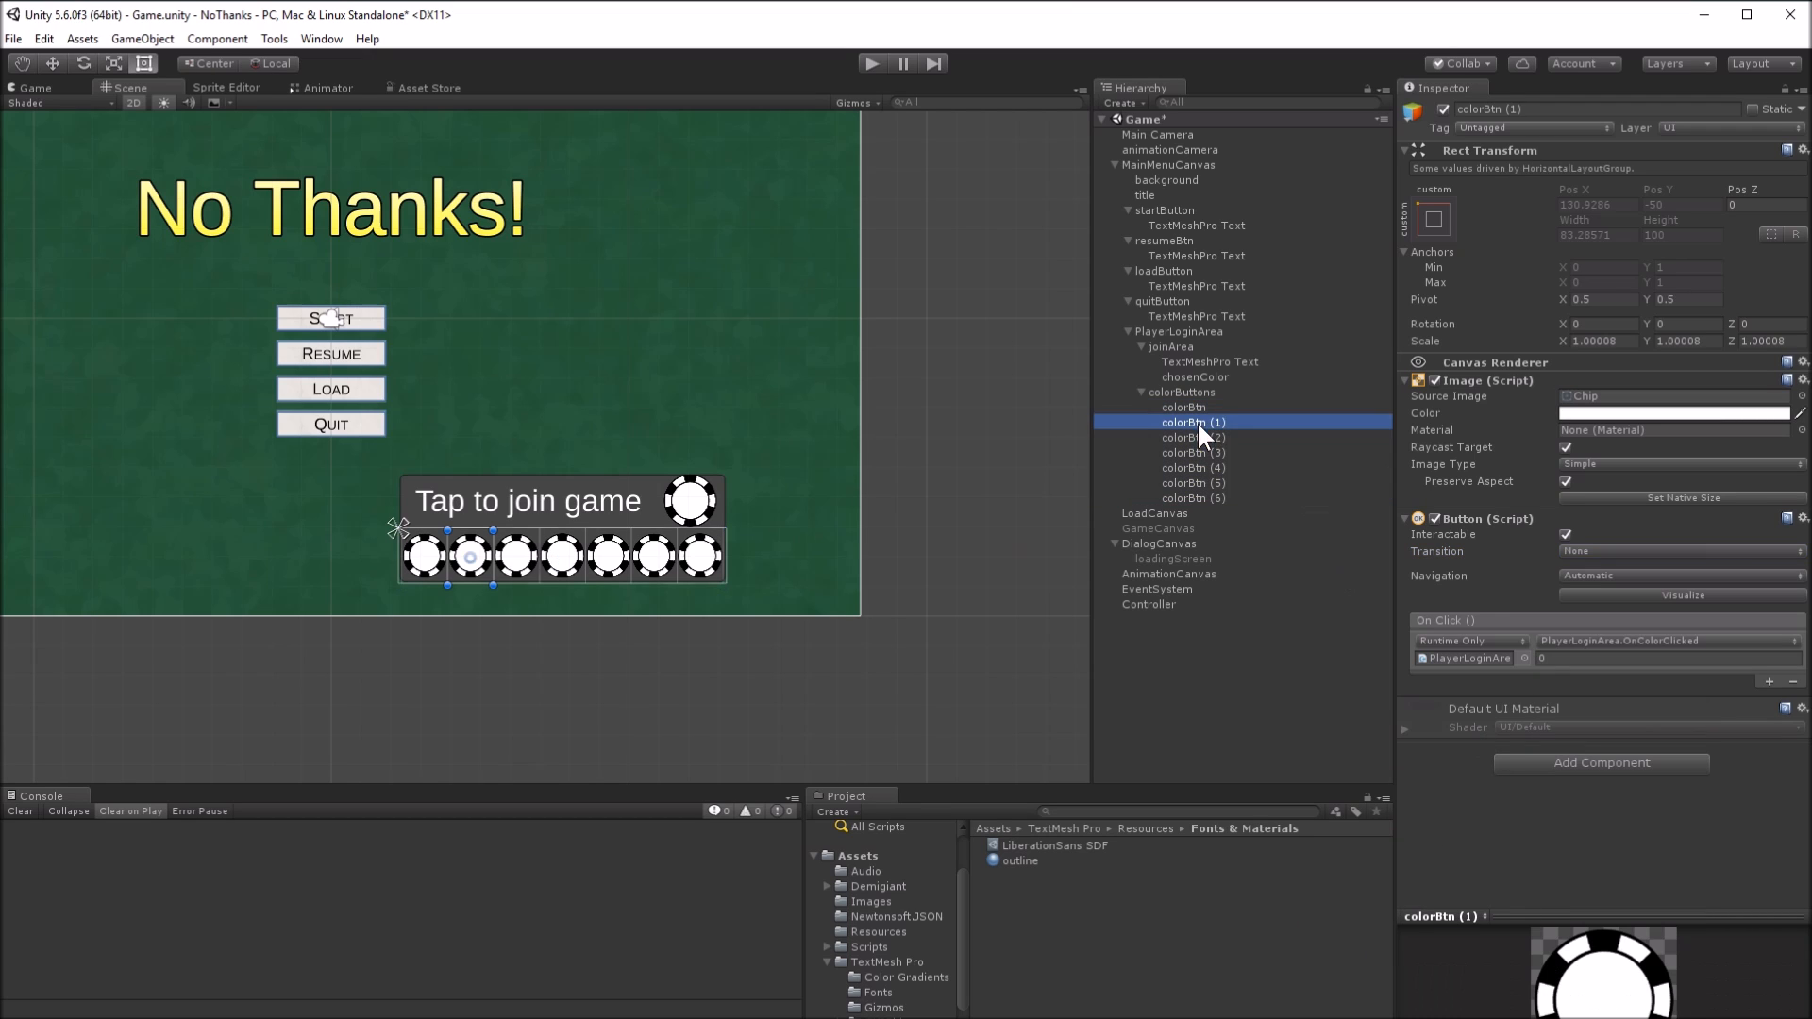
{"action": "left_click", "coordinate": [1191, 436]}
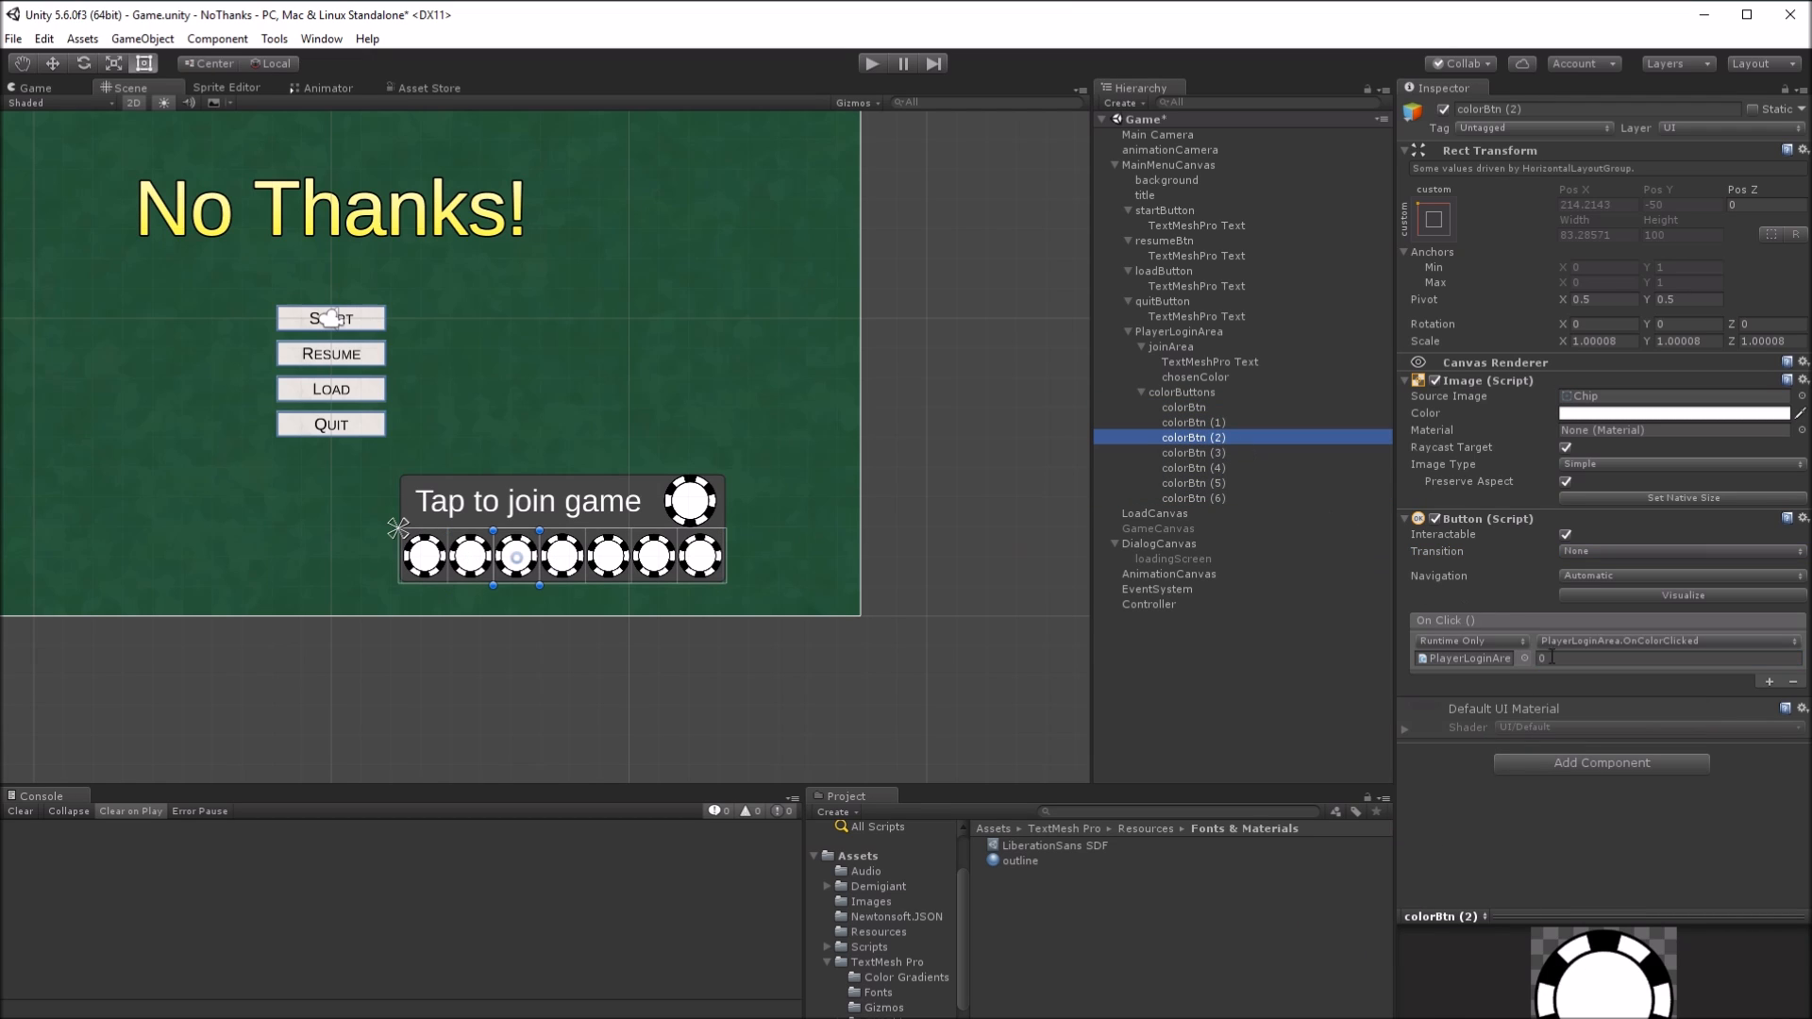
{"action": "left_click", "coordinate": [1191, 451]}
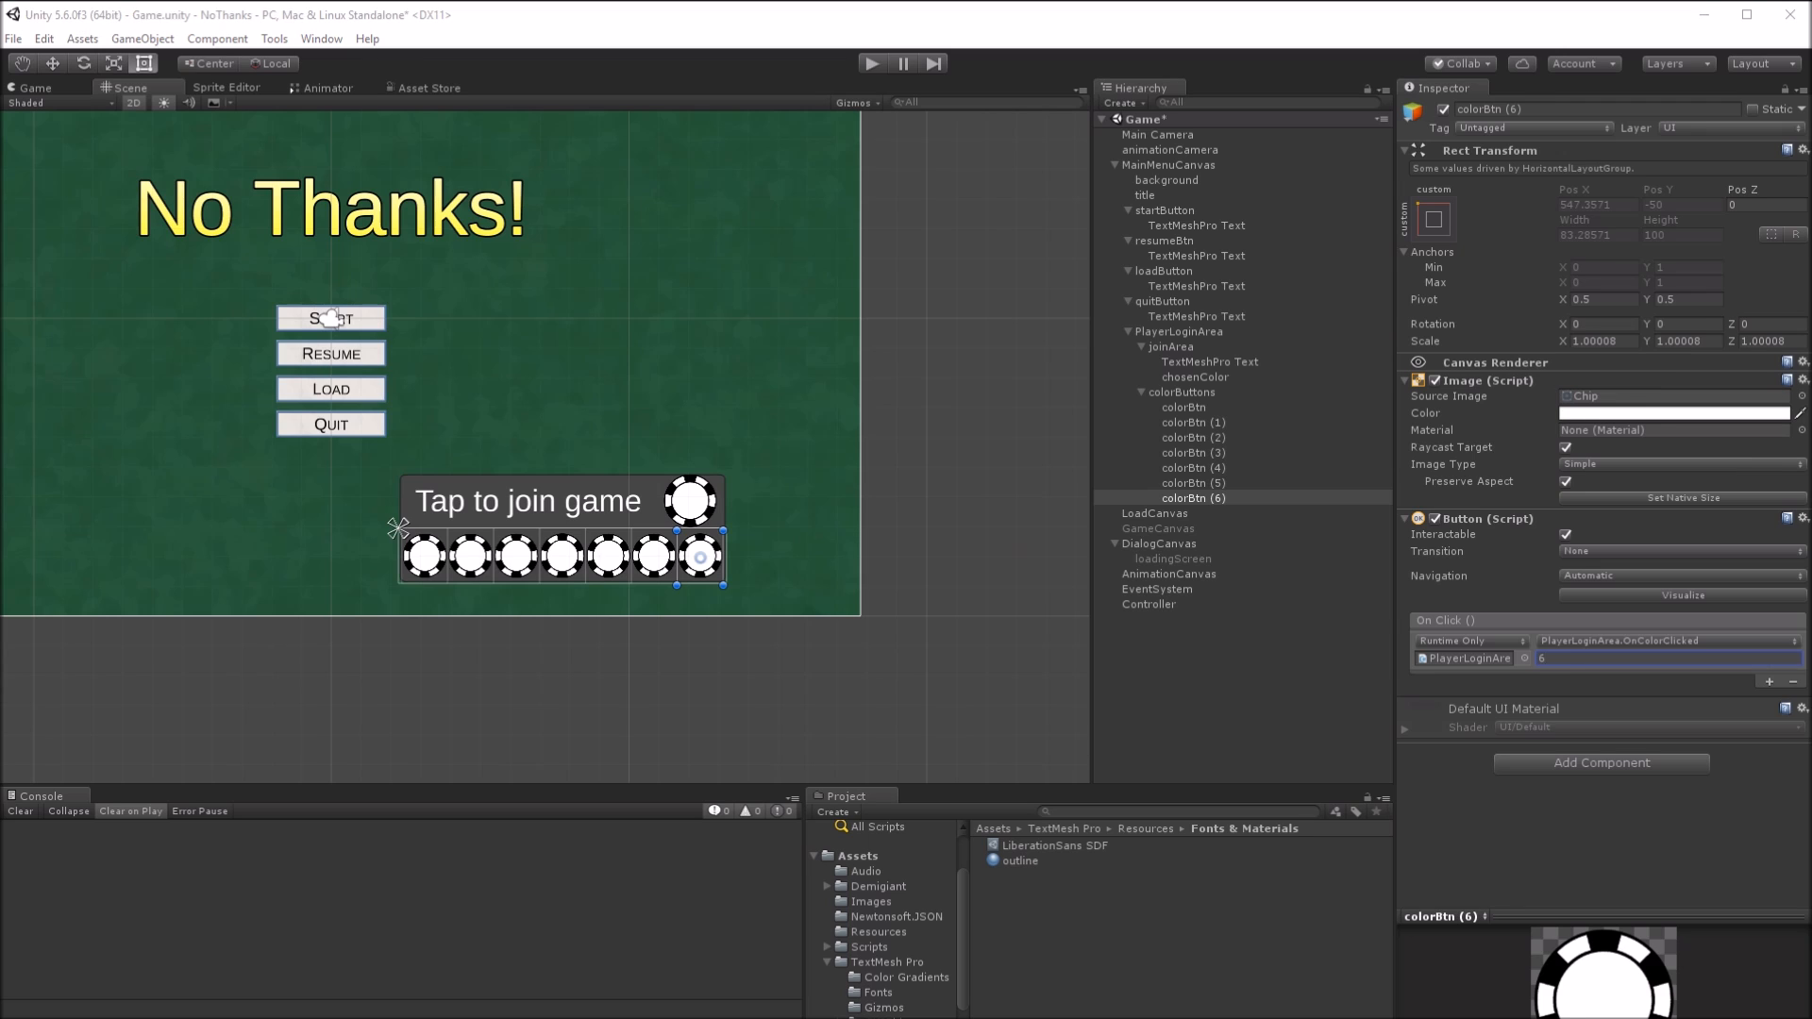
Set the Player Login Area script's Chosen Color to chosenColor and Join Text to the TextMeshPro Text
{"action": "left_click", "coordinate": [1179, 332]}
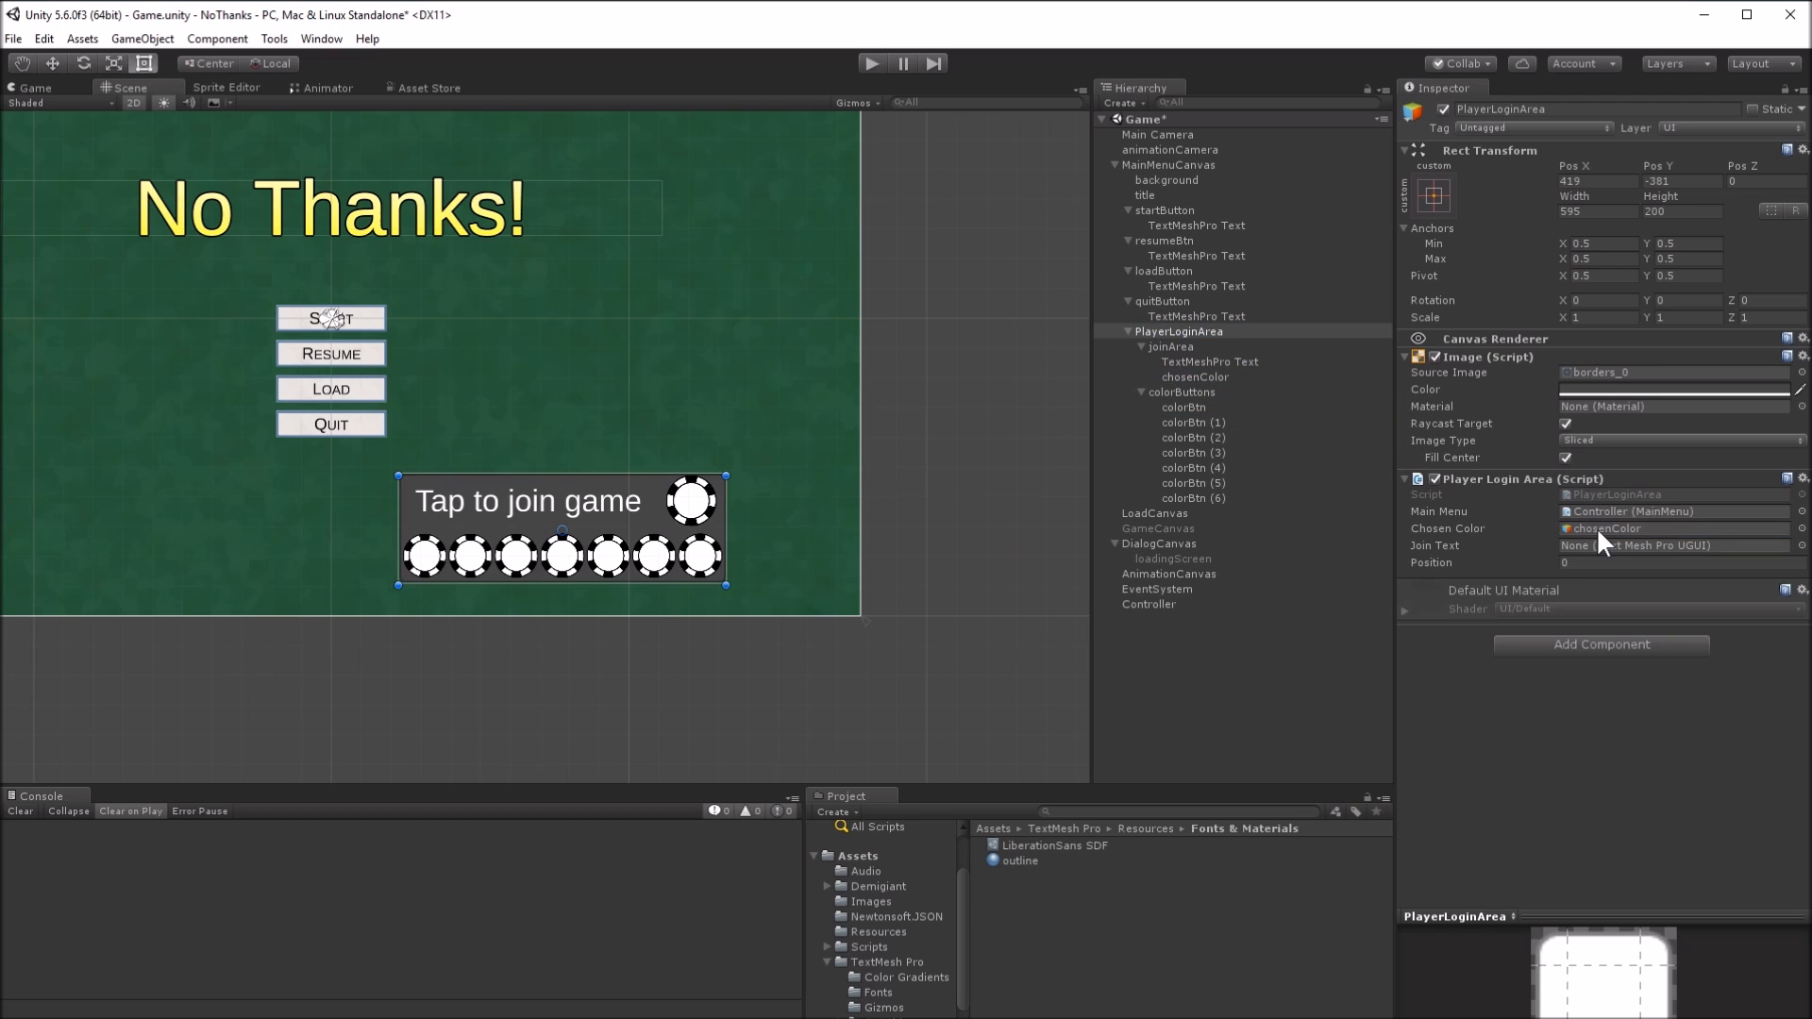
{"action": "left_click", "coordinate": [1674, 543]}
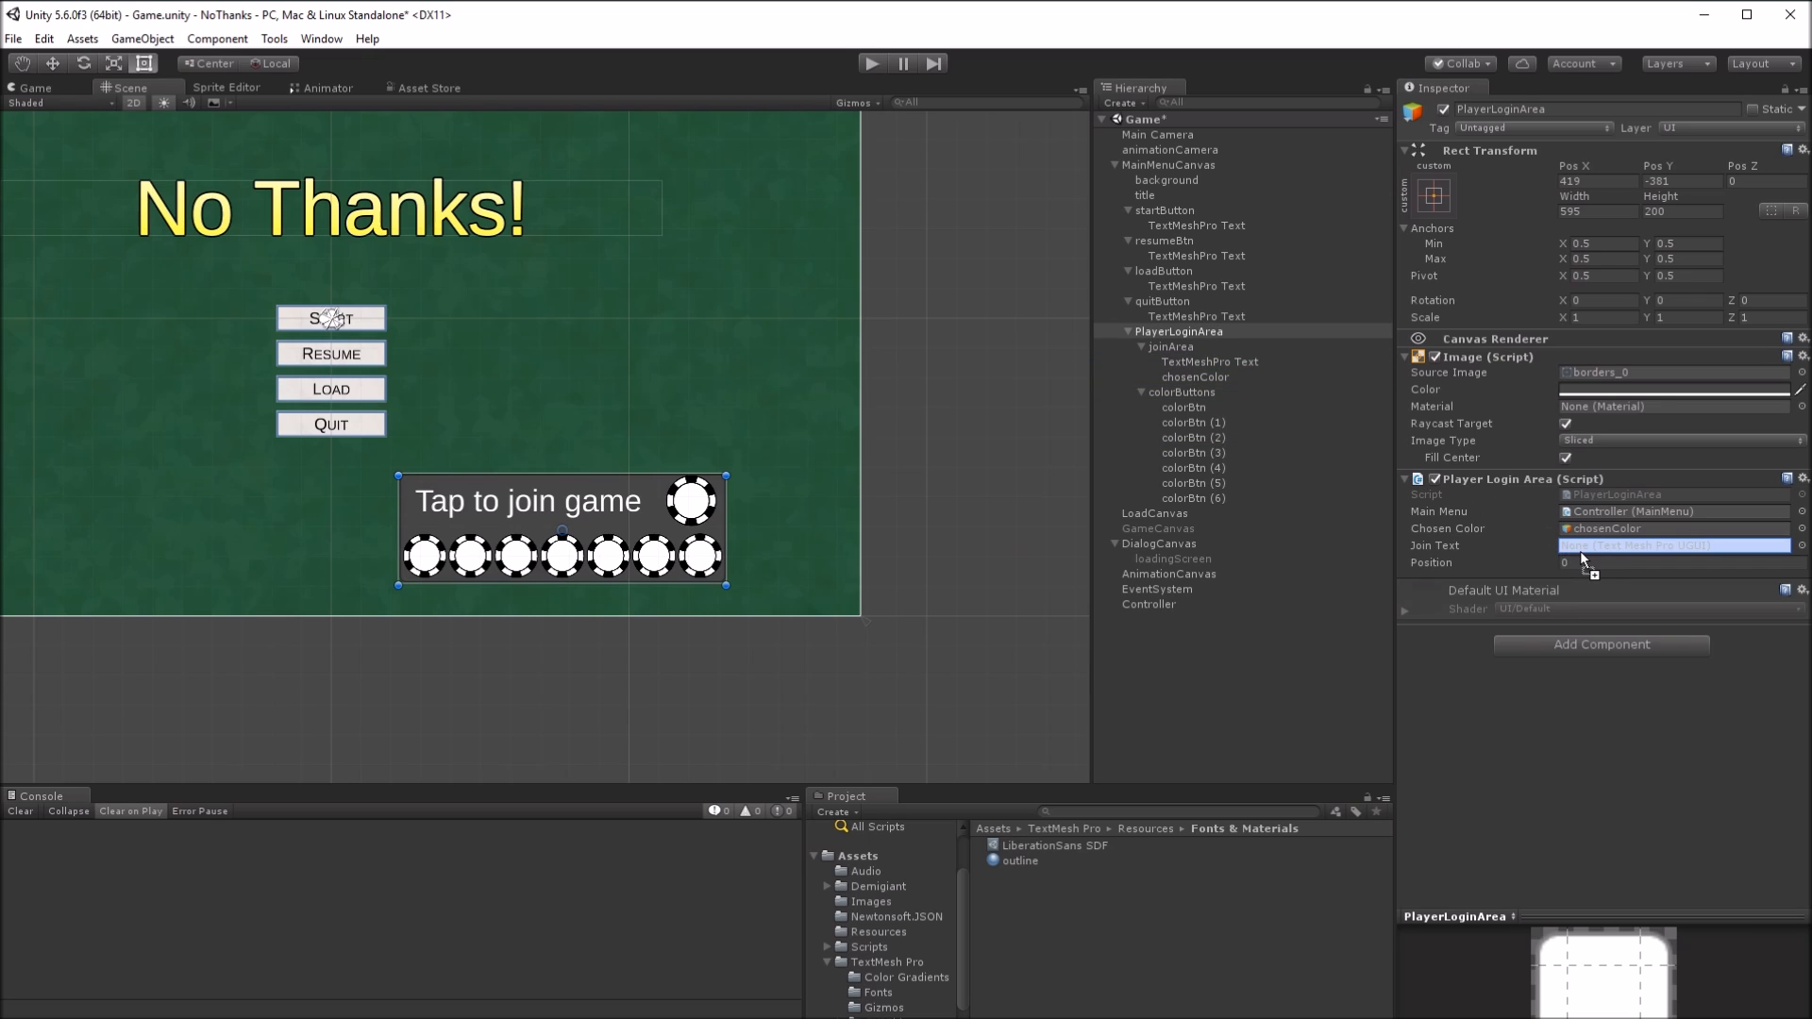
{"action": "left_click", "coordinate": [1675, 544]}
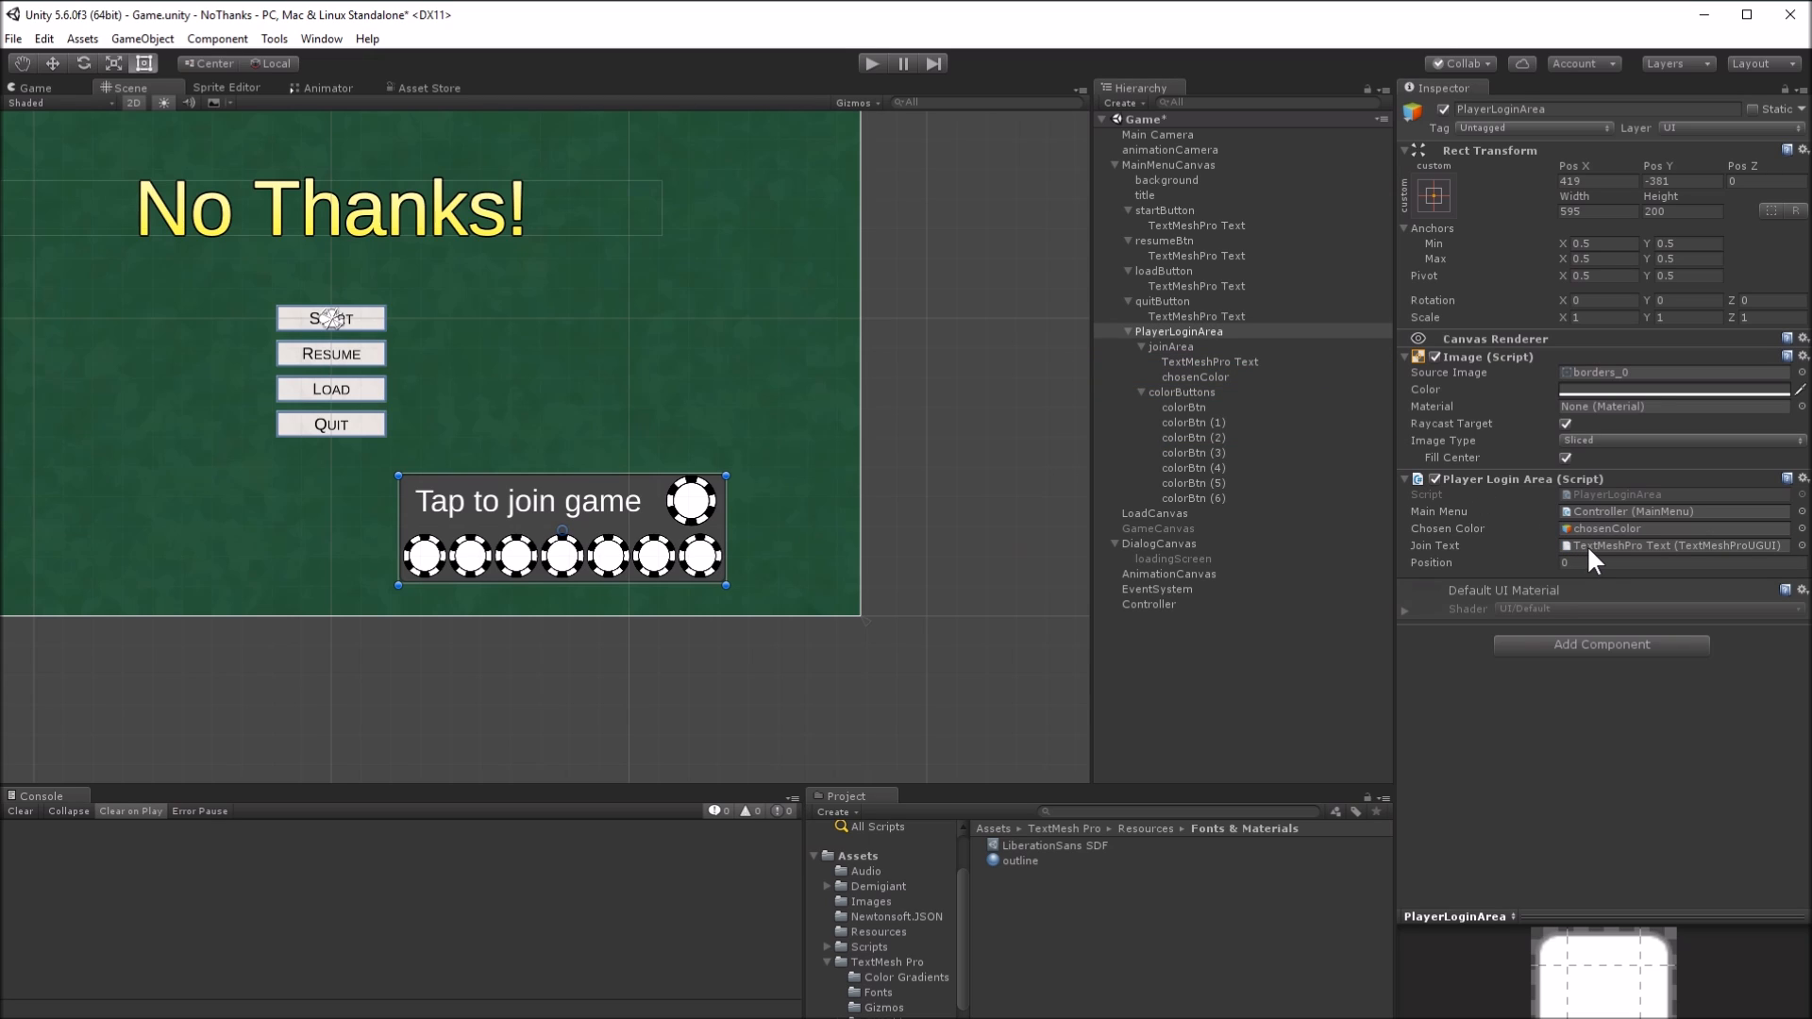
{"action": "mouse_move", "coordinate": [1046, 898]}
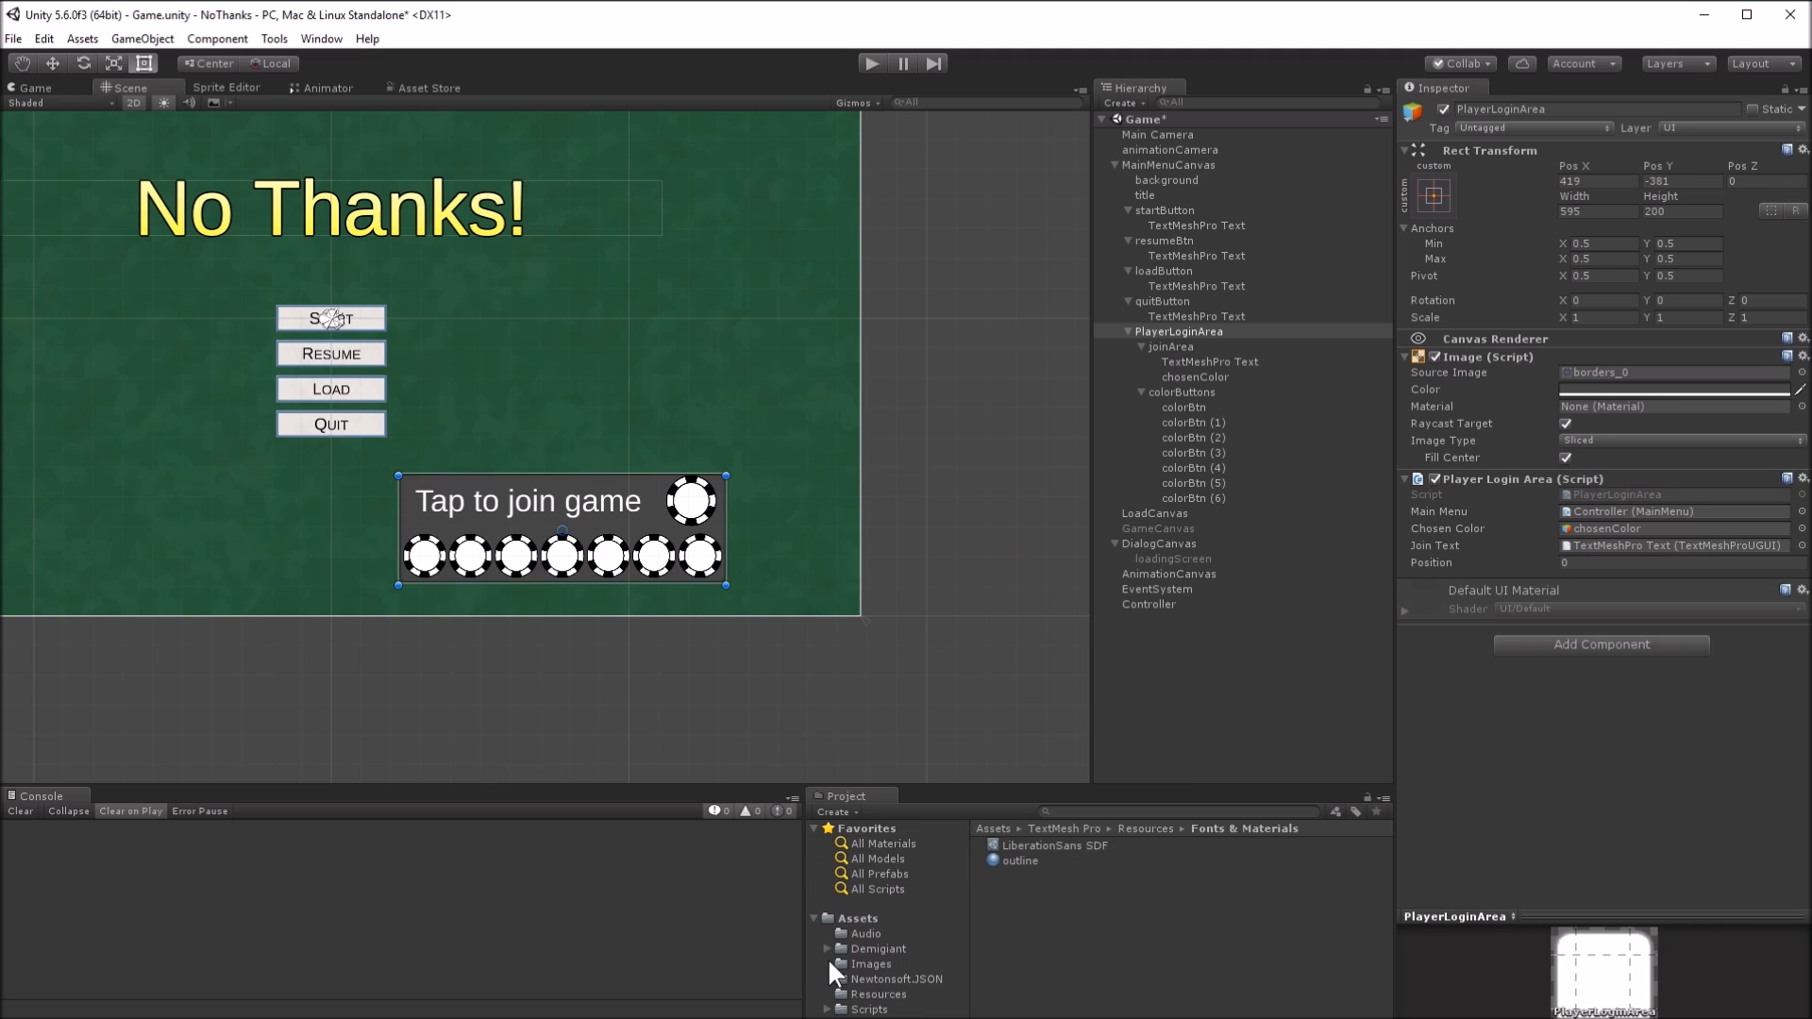
{"action": "mouse_move", "coordinate": [855, 936]}
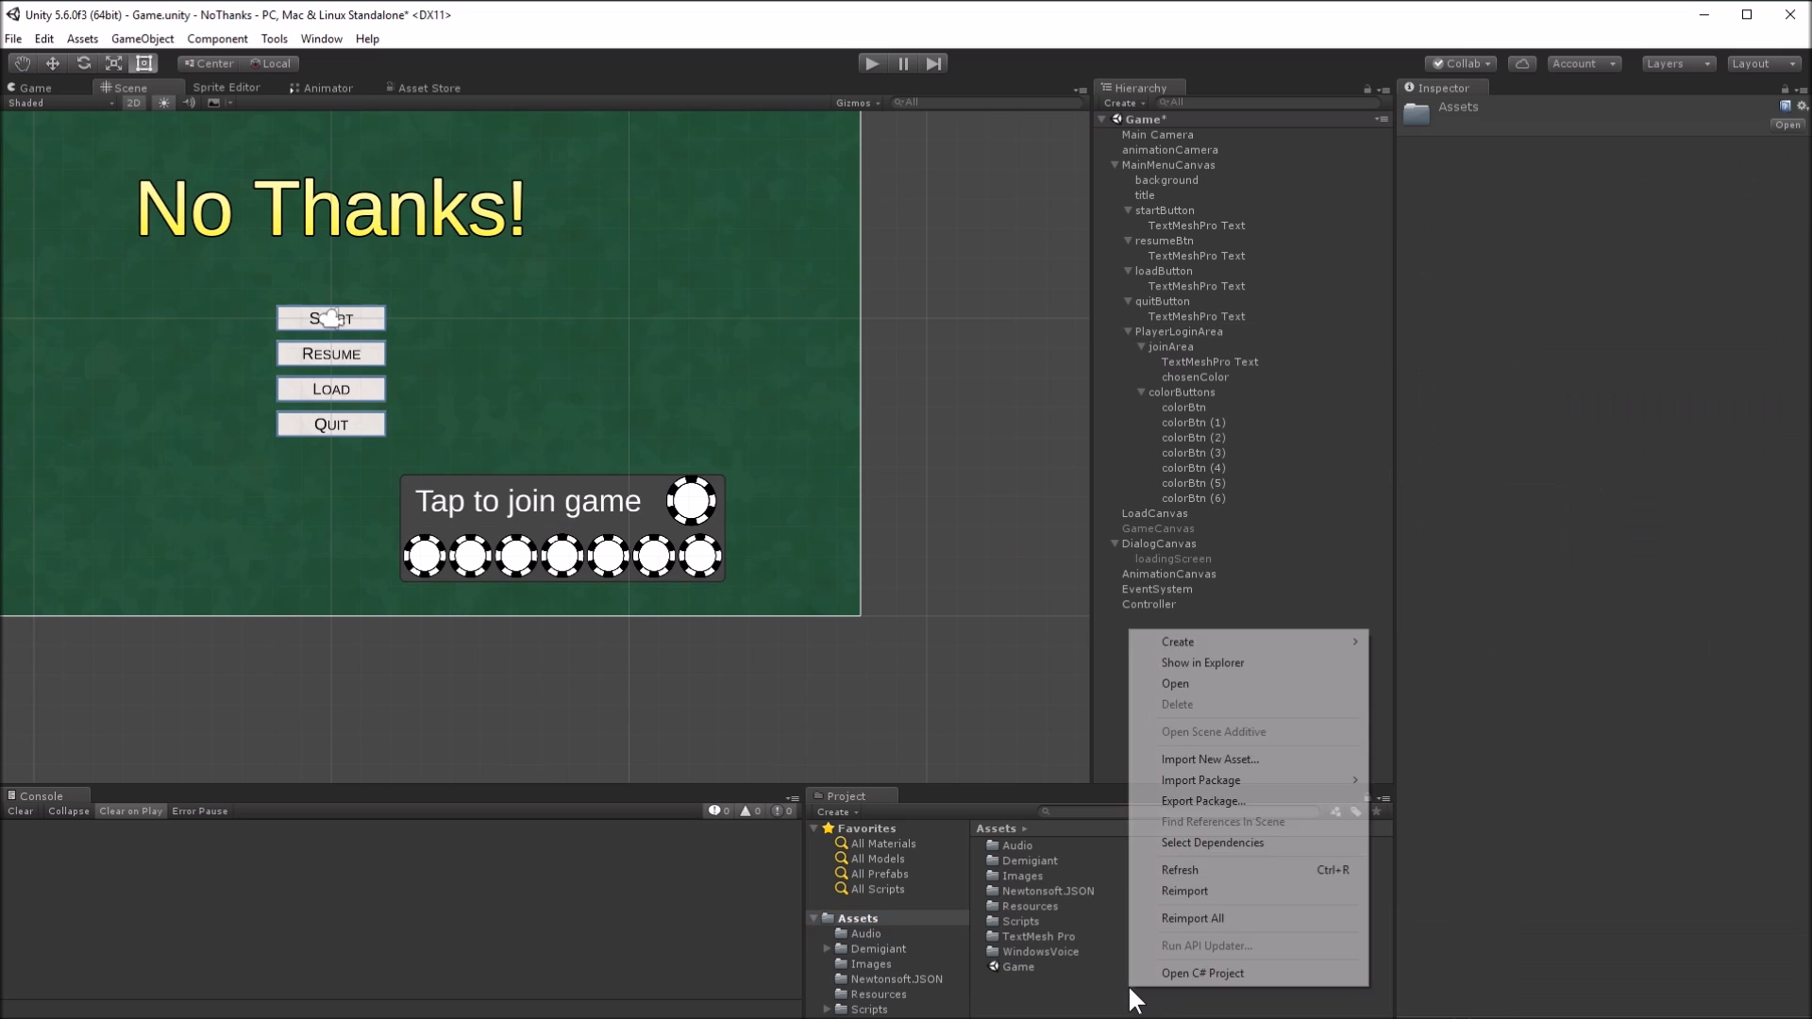
{"action": "mouse_move", "coordinate": [1176, 642]}
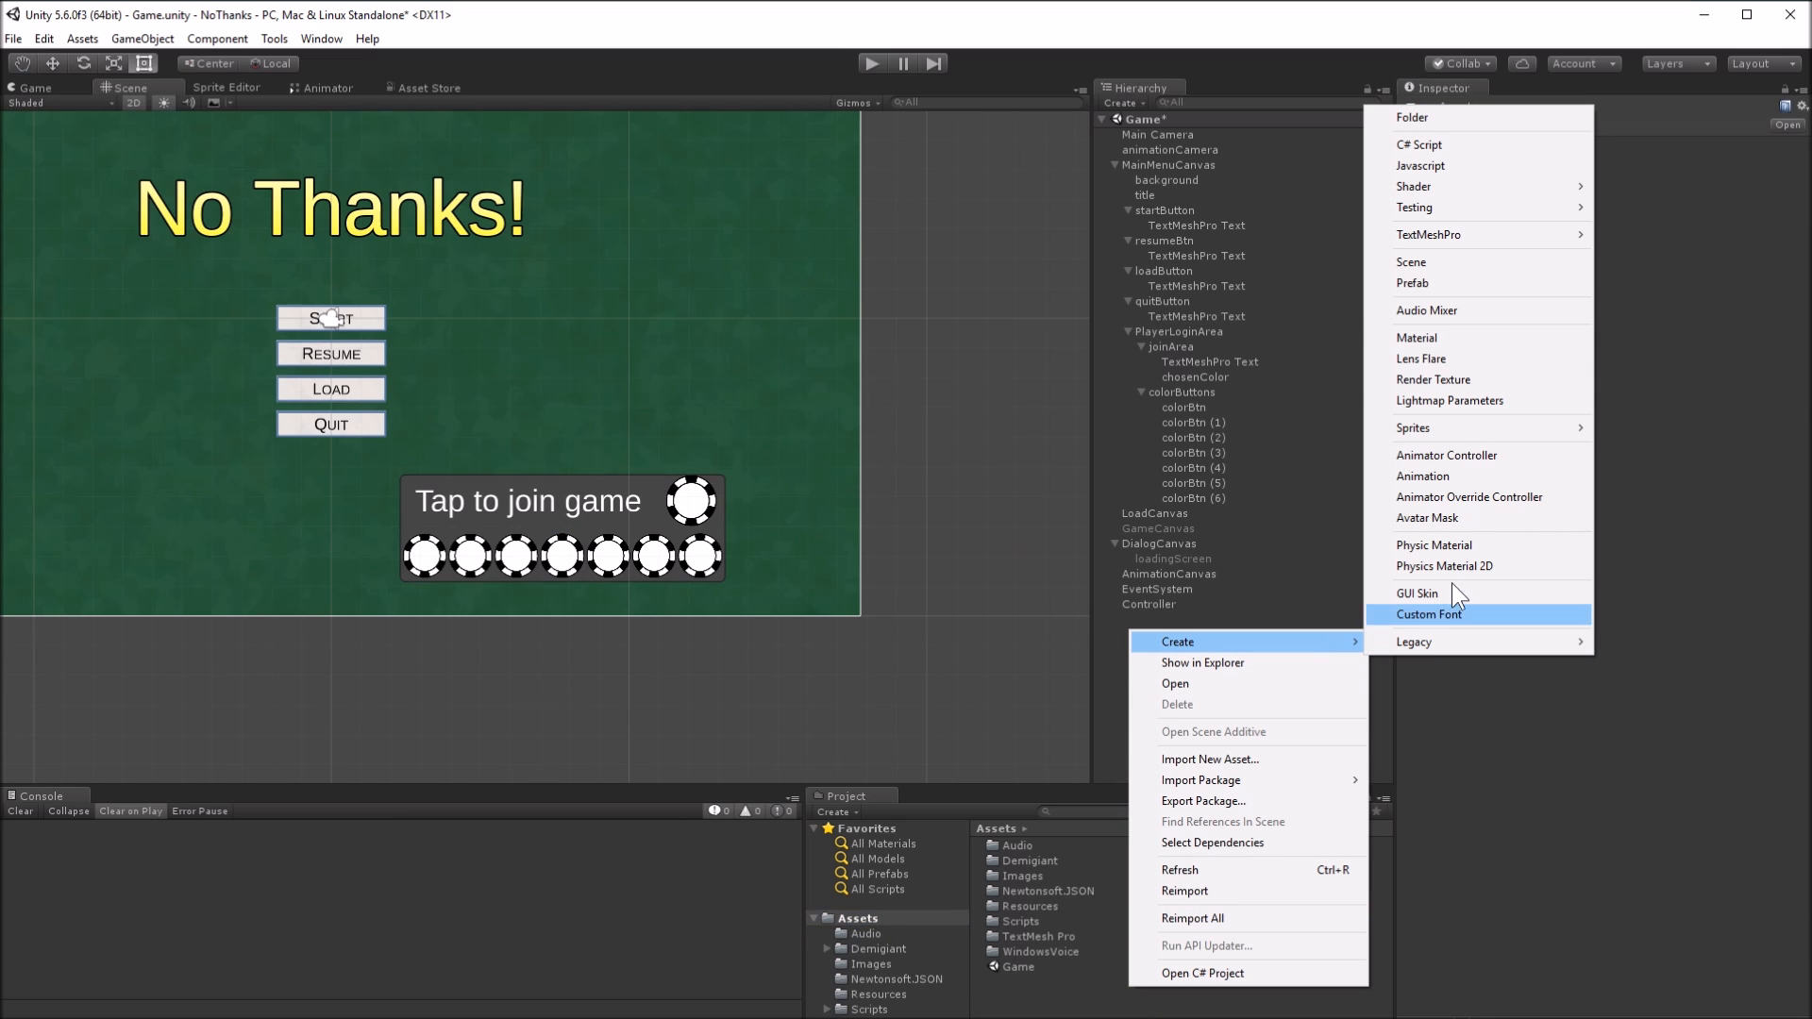
{"action": "mouse_move", "coordinate": [1468, 121]}
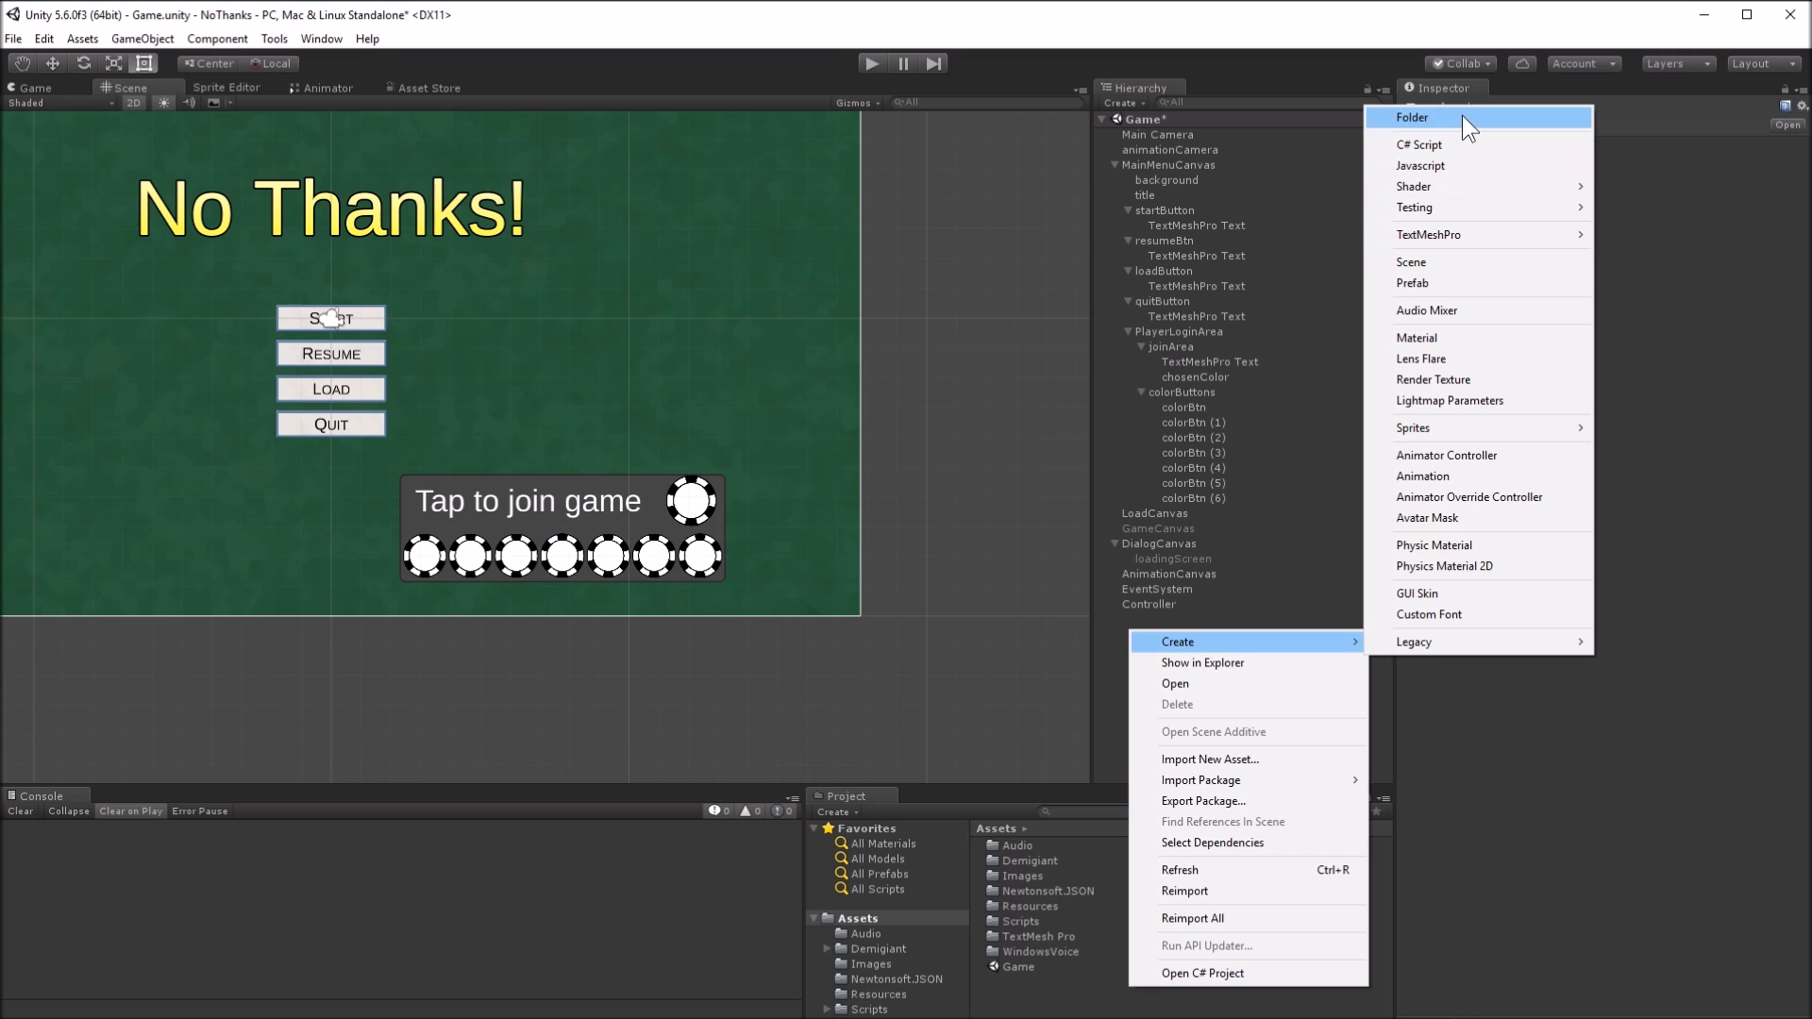
Create an Assets/Prefabs folder and drag PlayerLoginArea into it to make a prefab
{"action": "left_click", "coordinate": [1412, 117]}
{"action": "type", "text": "Prefabs"}
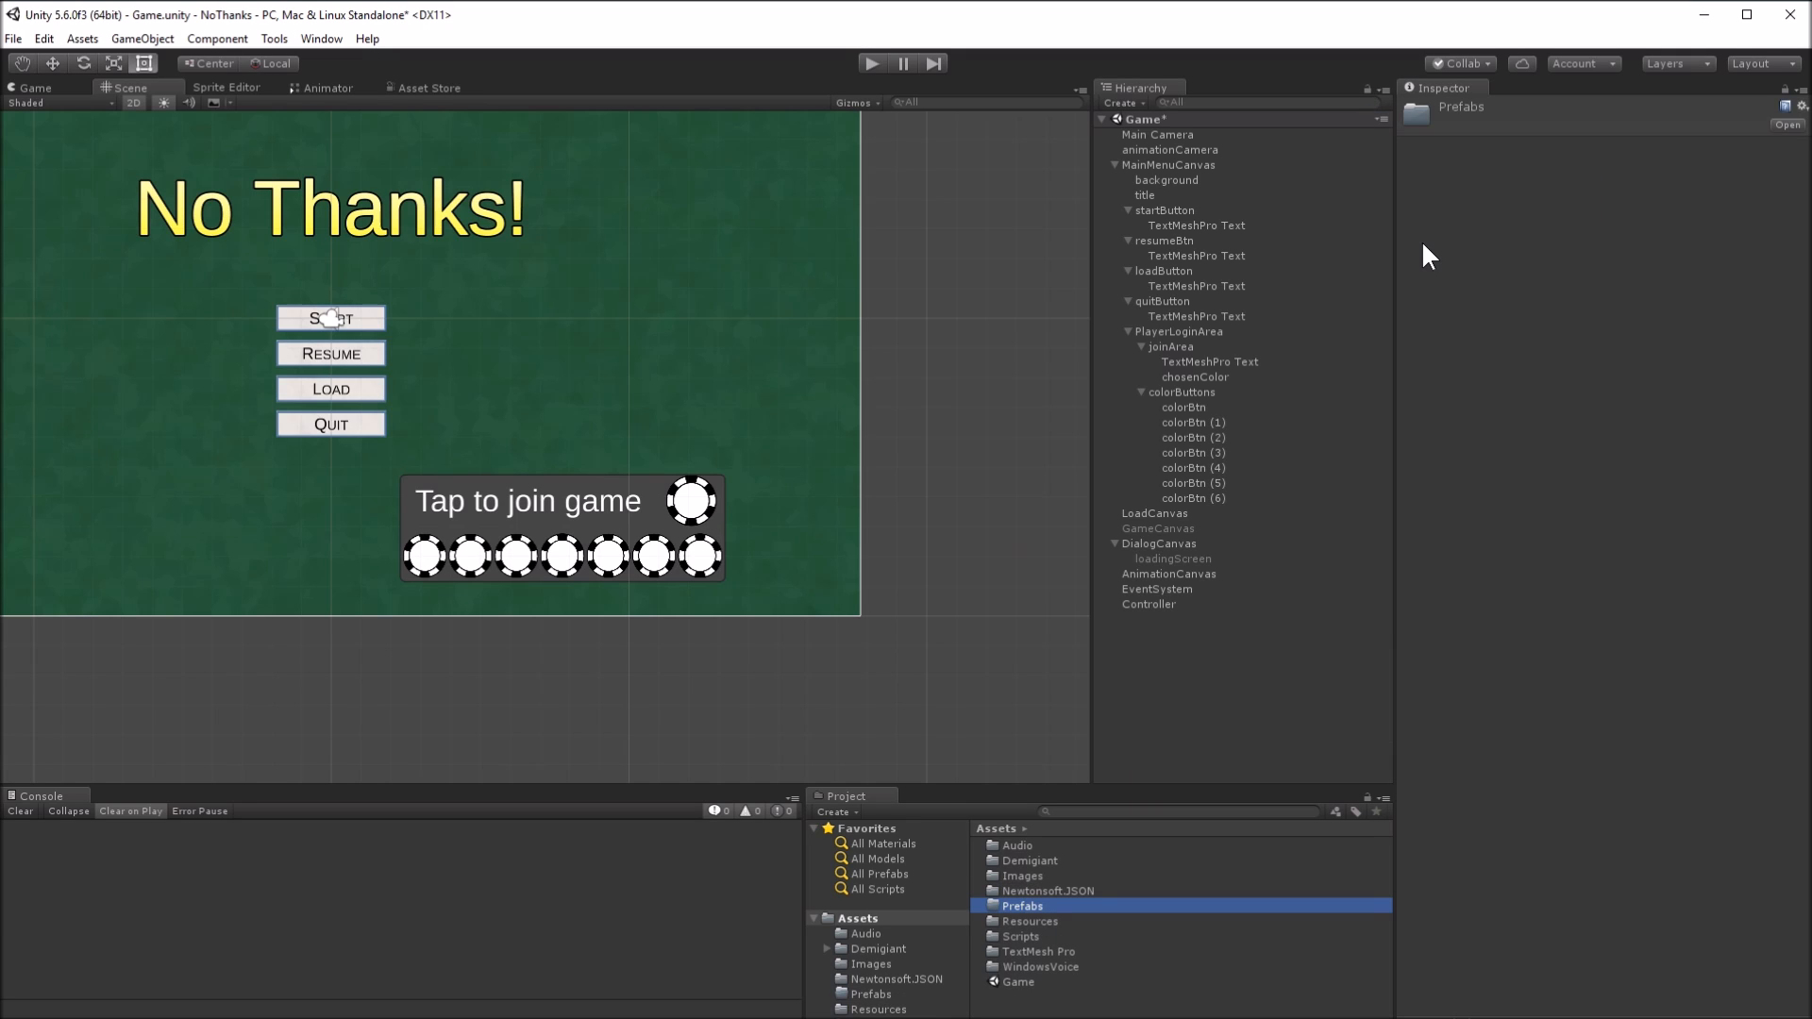
{"action": "left_click", "coordinate": [1176, 333]}
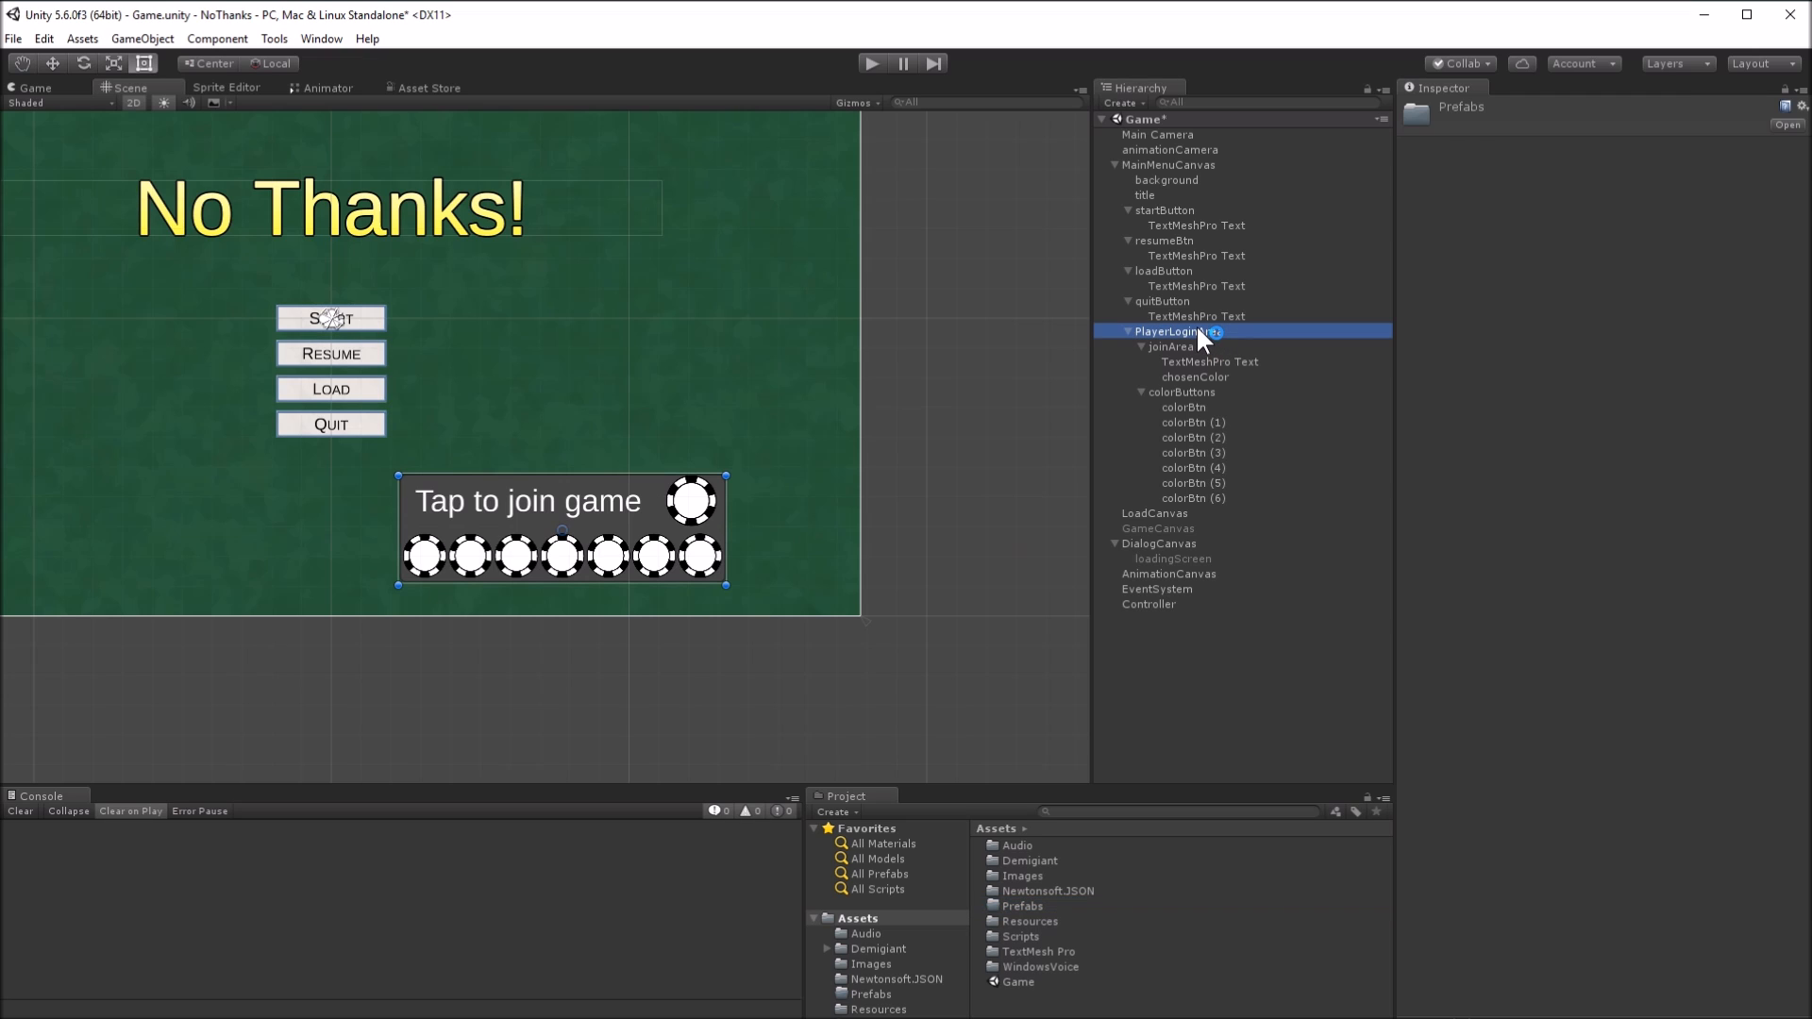
{"action": "left_click", "coordinate": [1178, 332]}
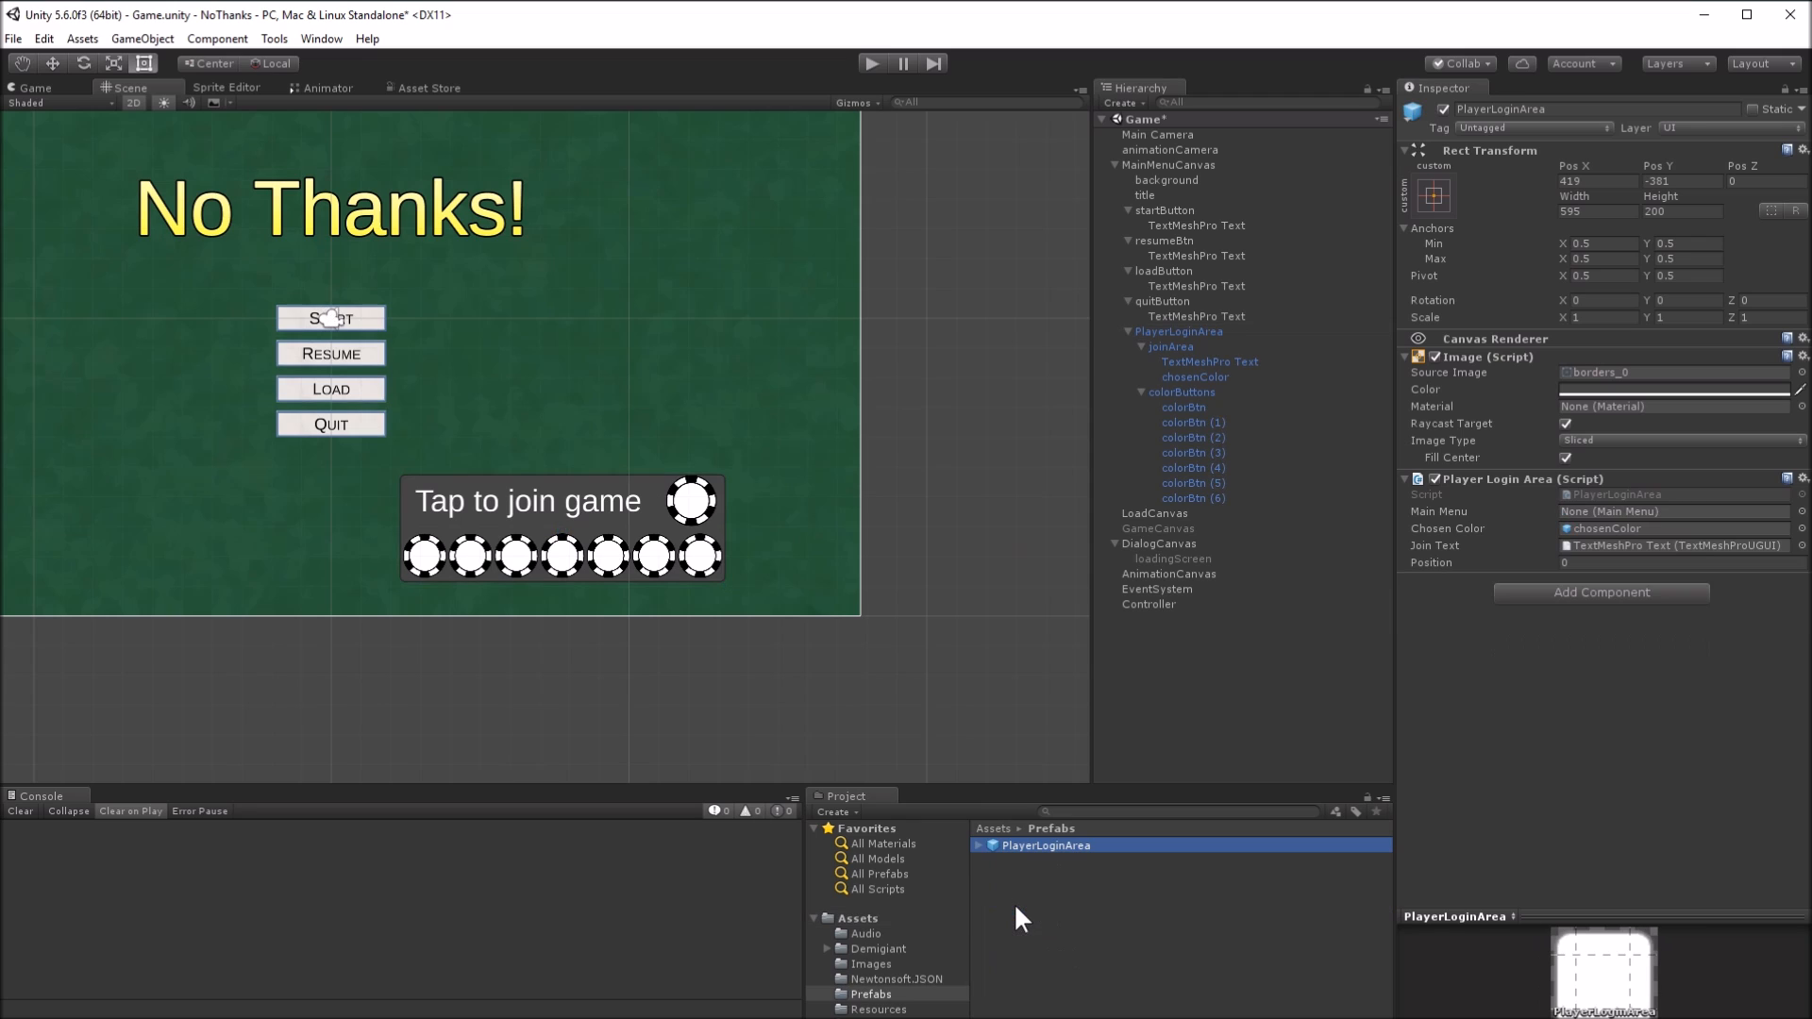
{"action": "mouse_move", "coordinate": [1212, 415]}
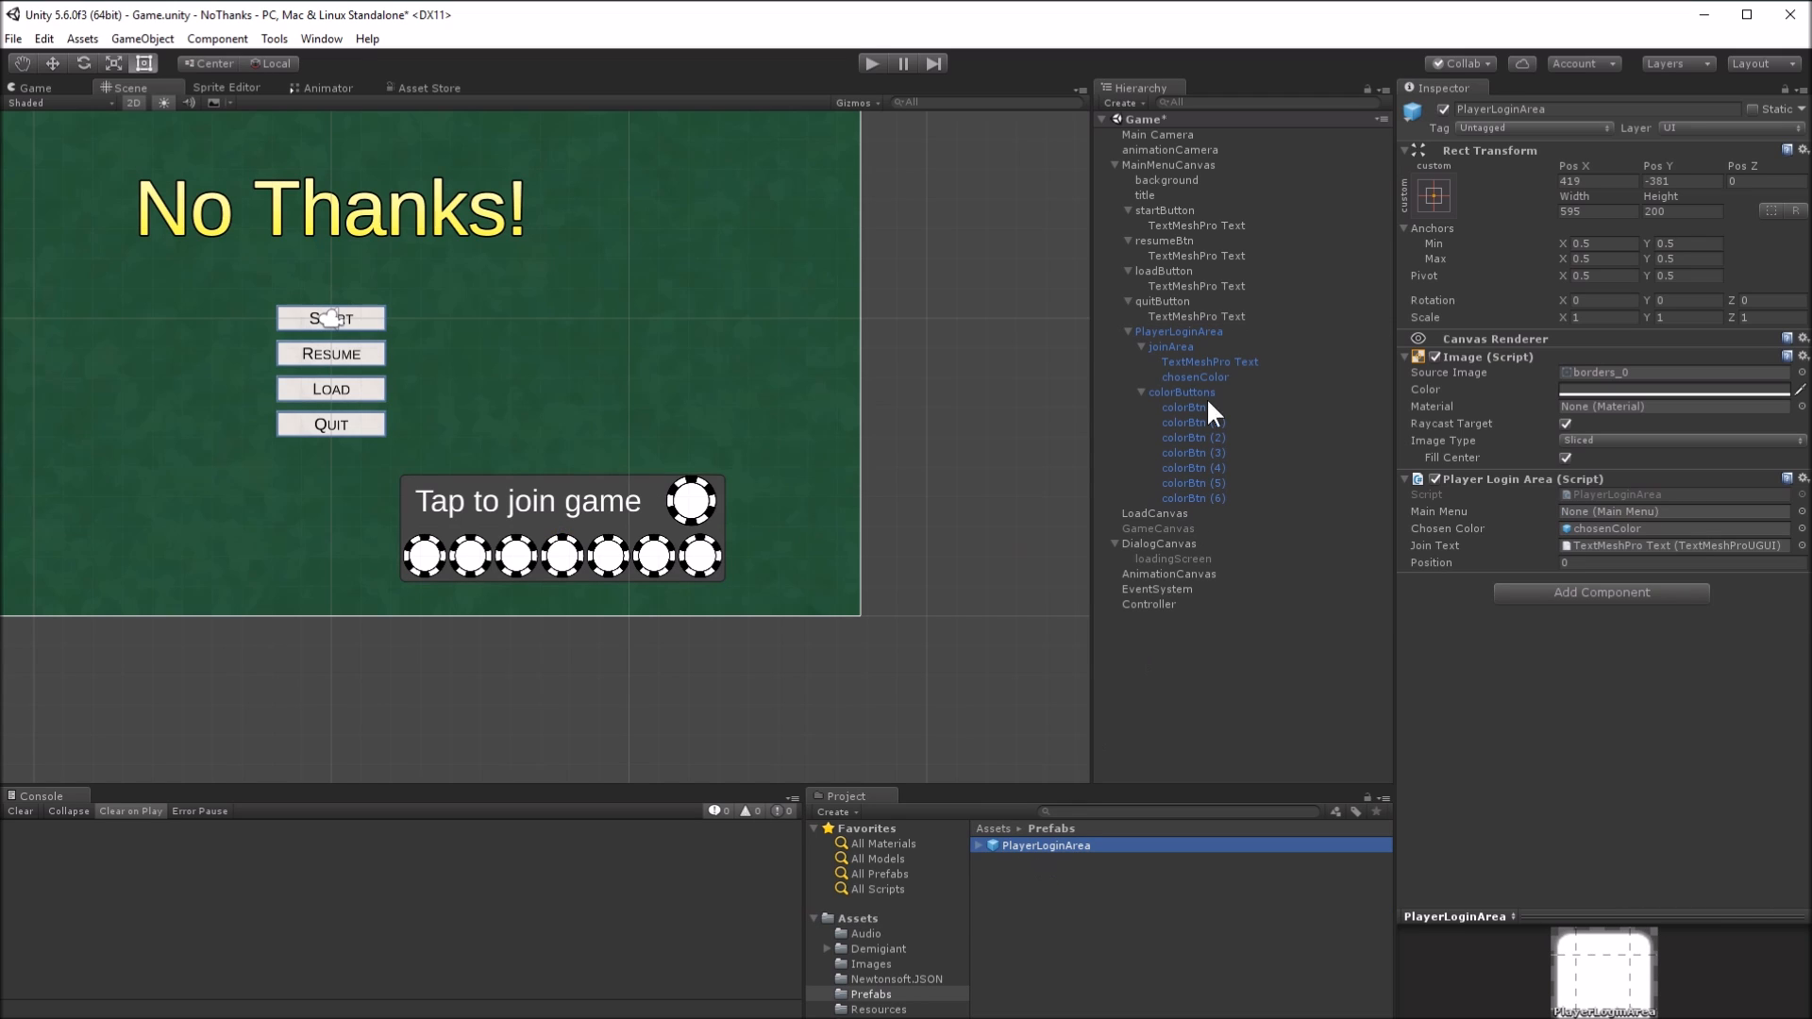
{"action": "left_click", "coordinate": [1177, 332]}
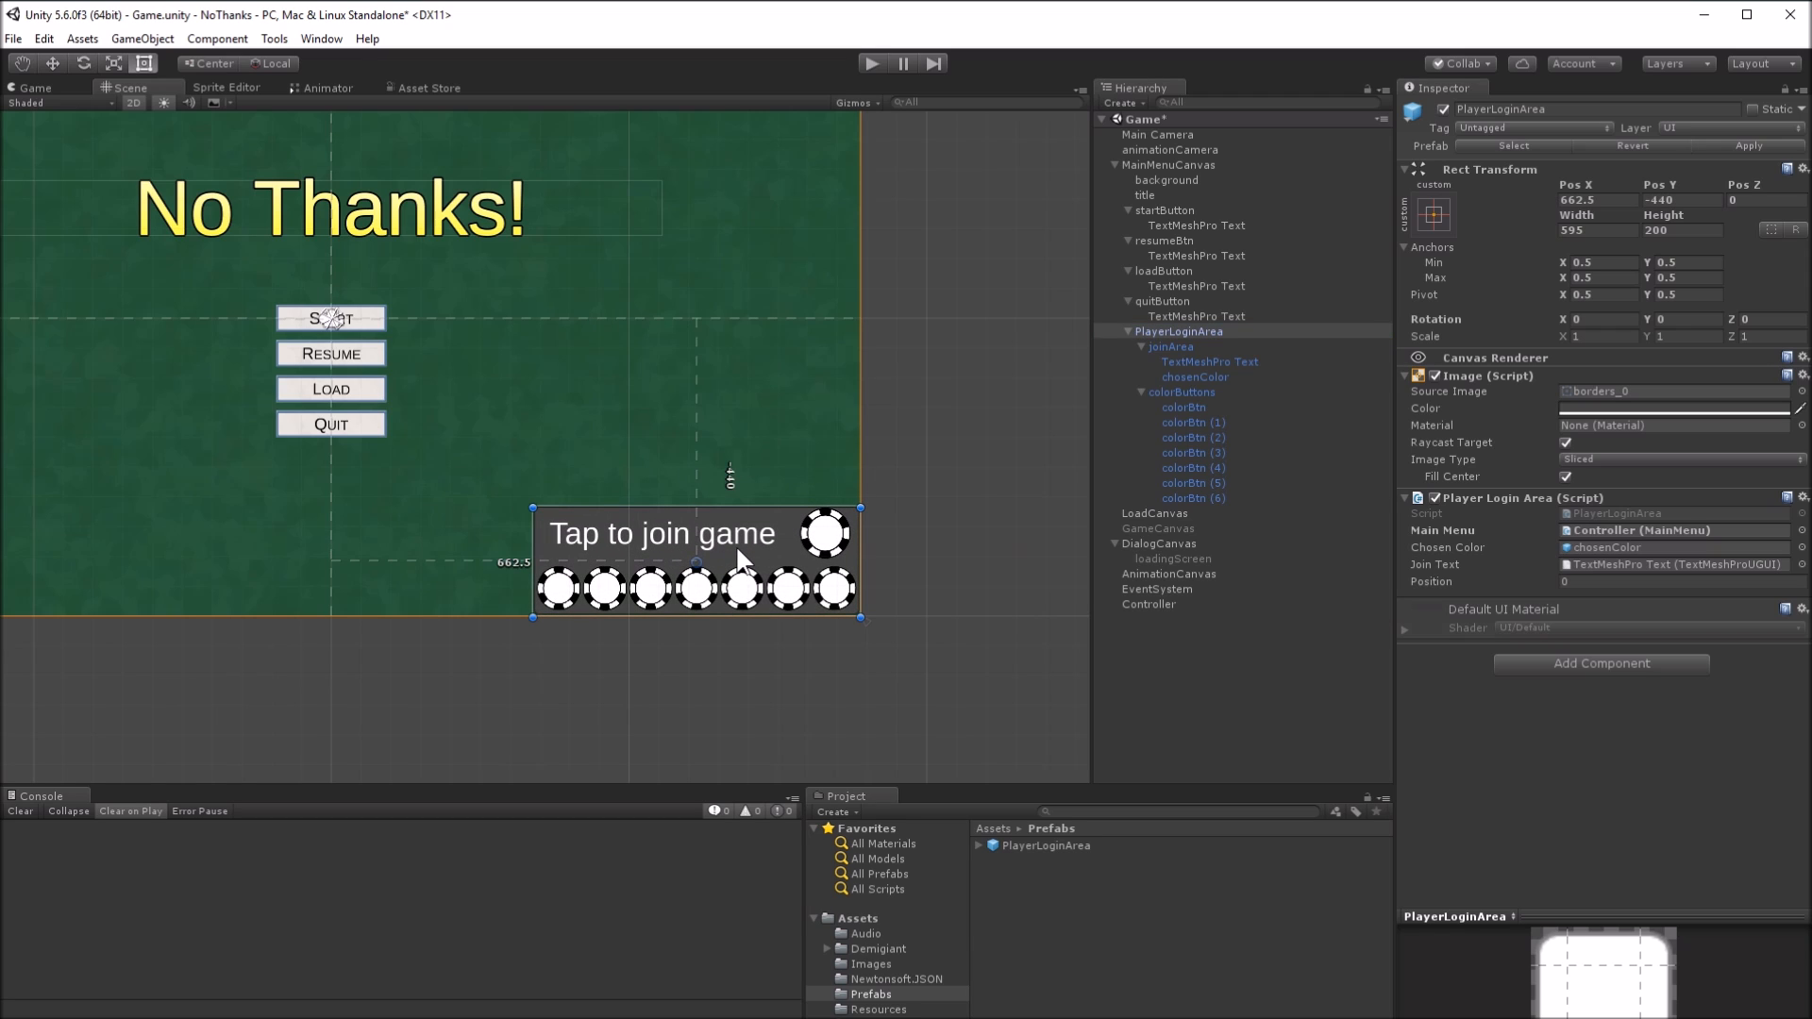
Duplicate PlayerLoginArea along the bottom and rotate the fourth copy -90 on the left side
{"action": "left_click", "coordinate": [1178, 332]}
{"action": "type", "text": "-662"}
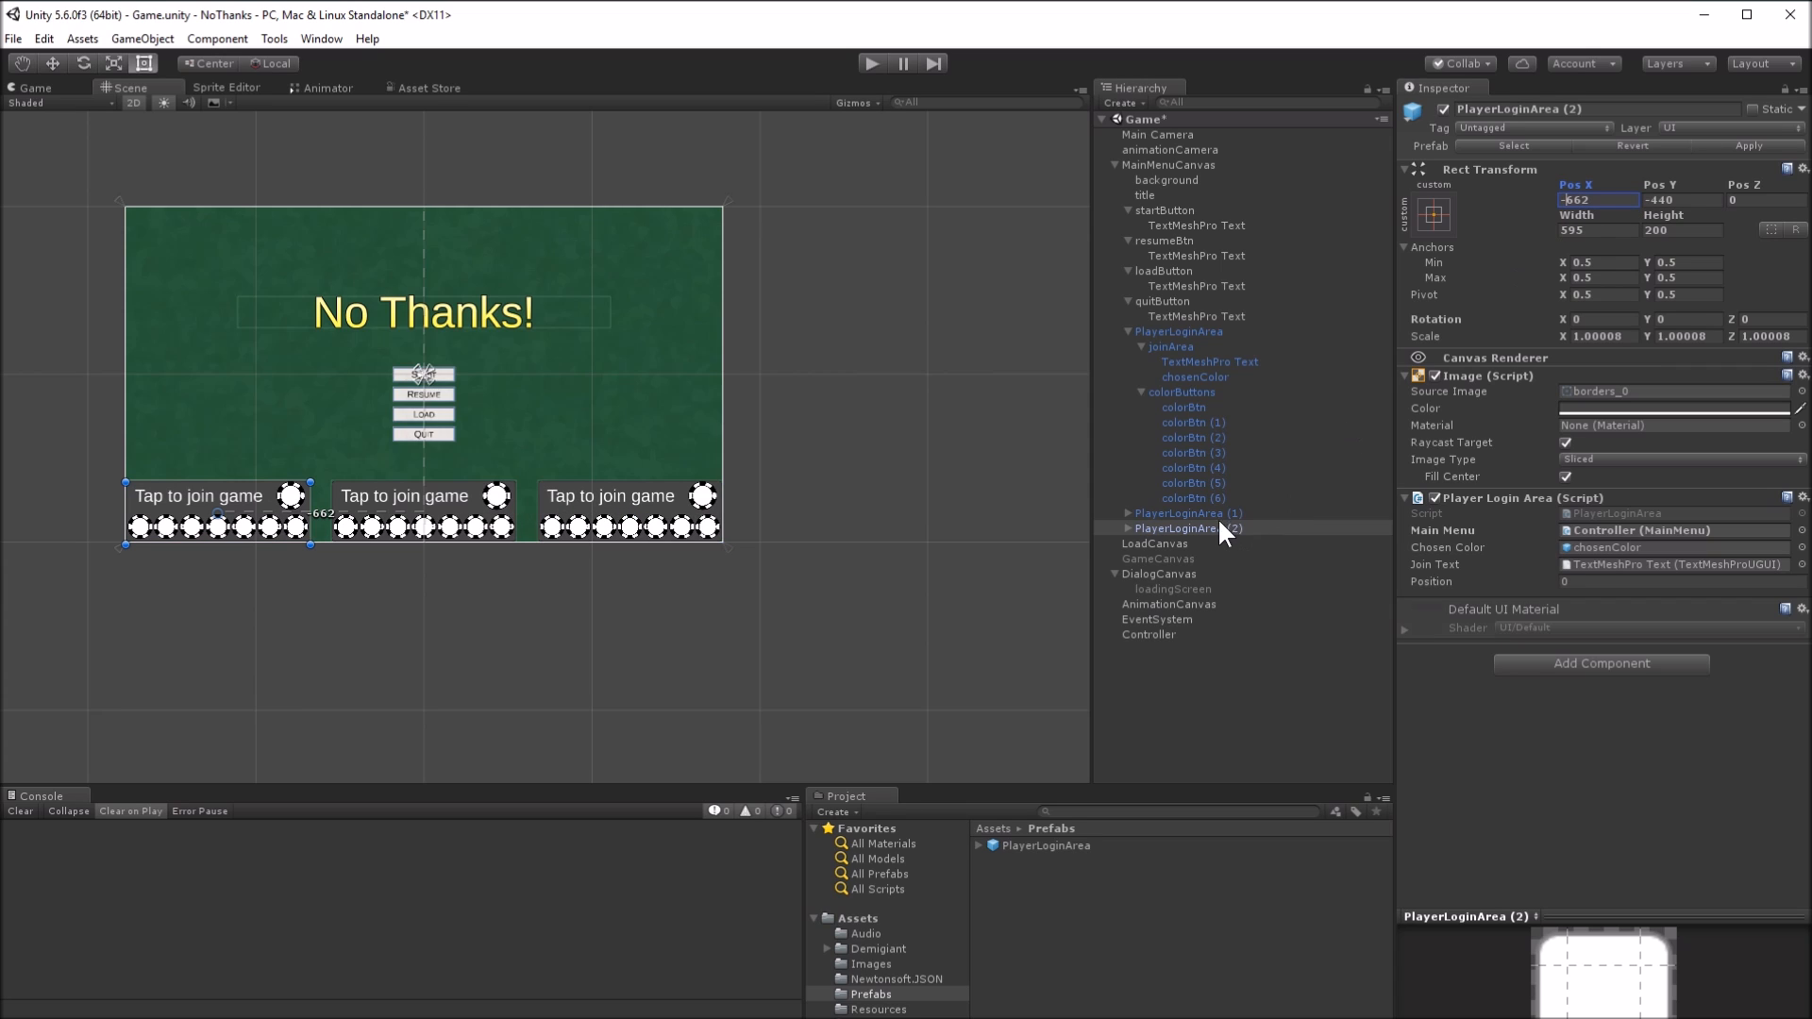
{"action": "left_click", "coordinate": [1183, 543]}
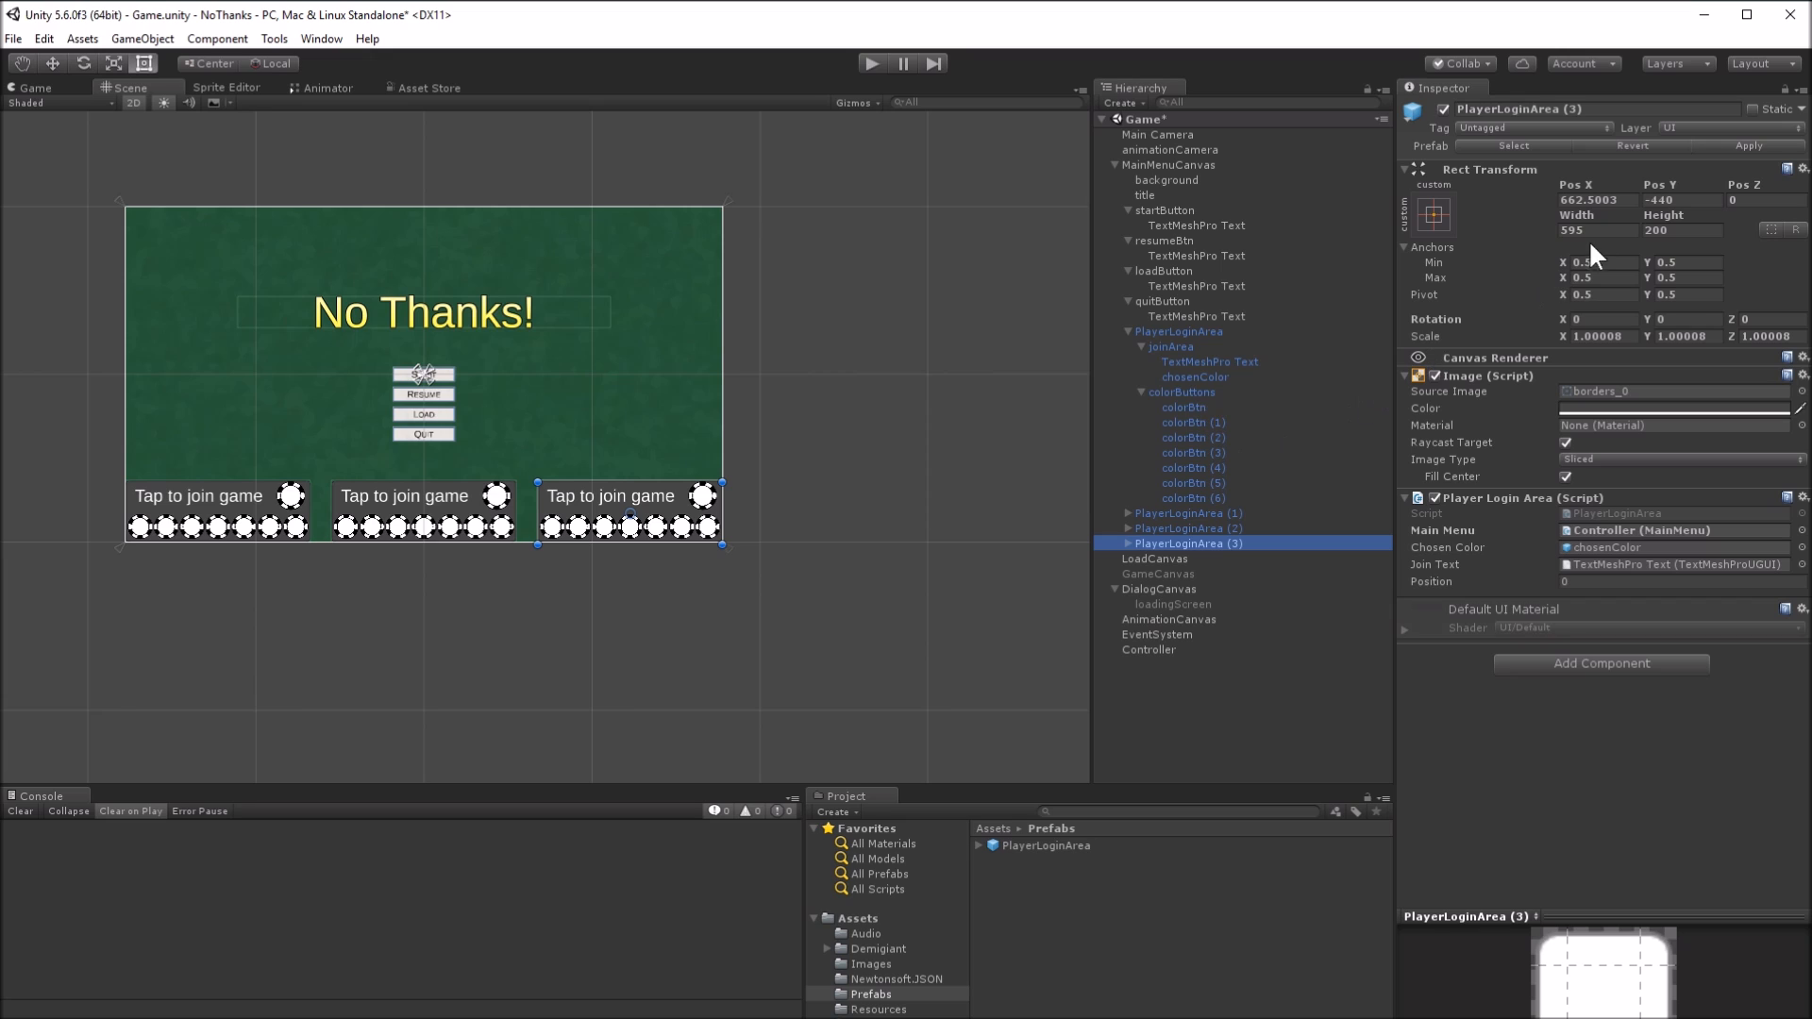
{"action": "type", "text": "-90"}
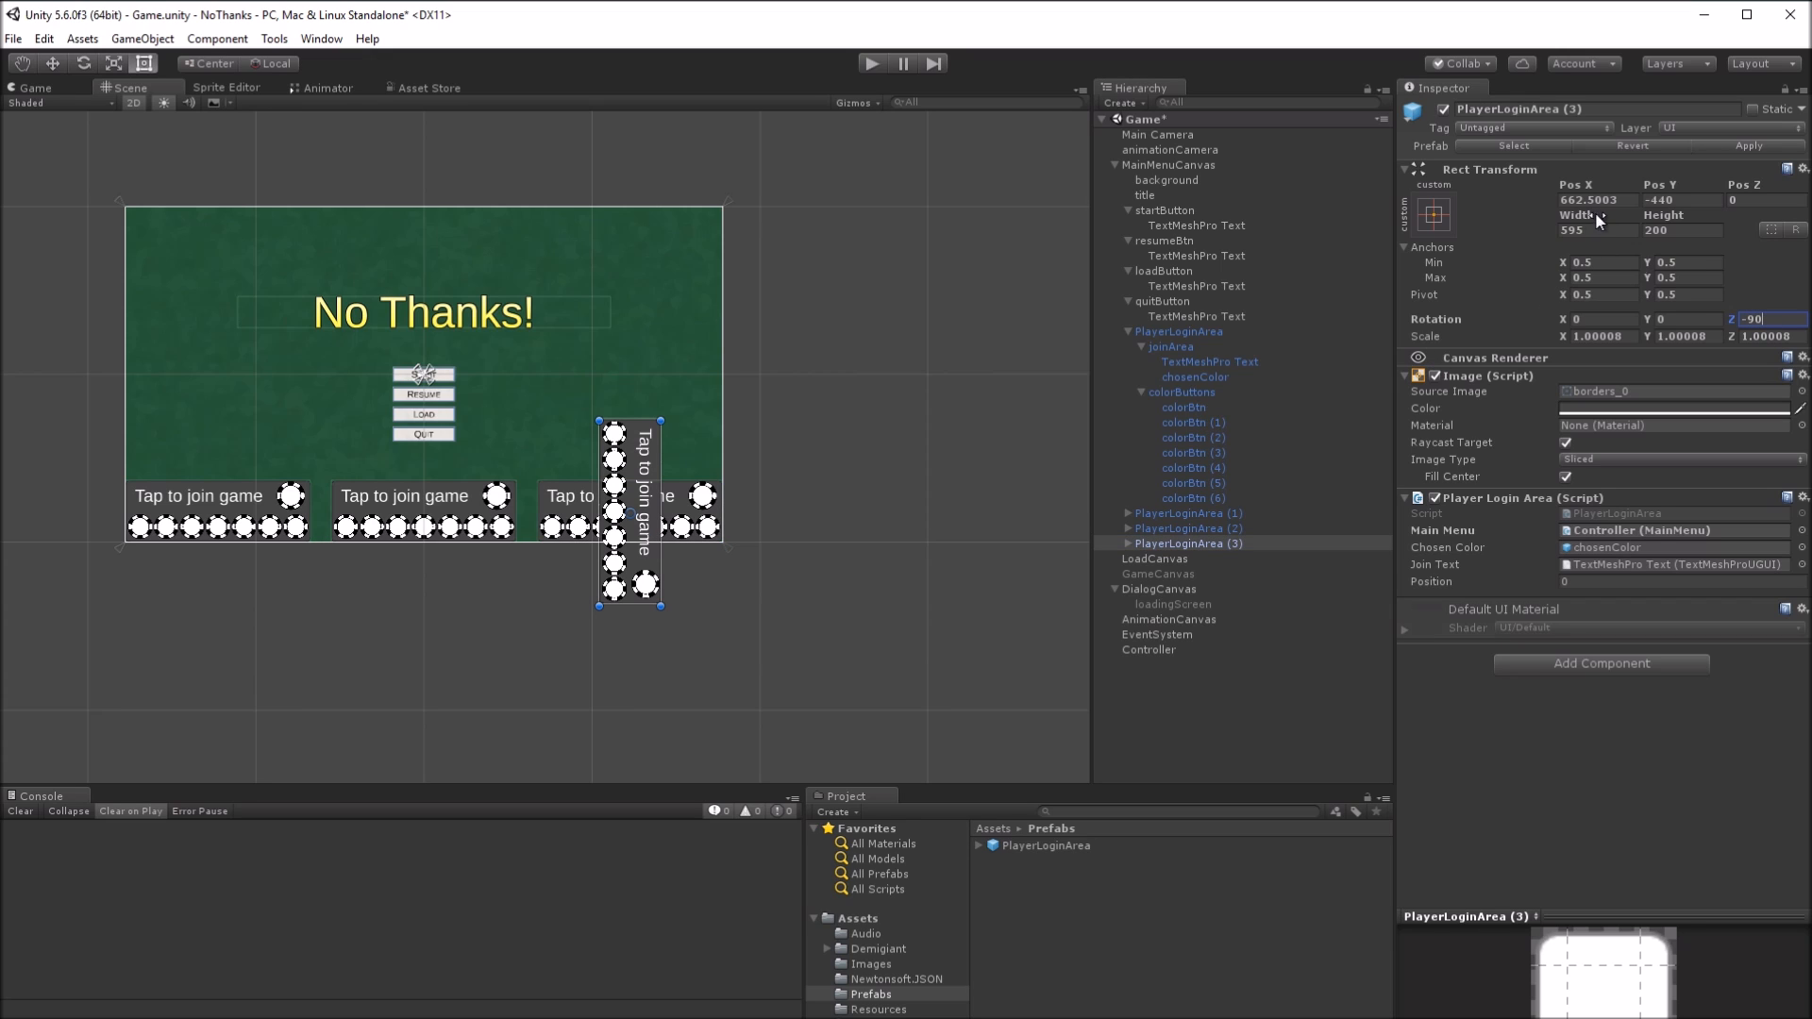
{"action": "type", "text": "0"}
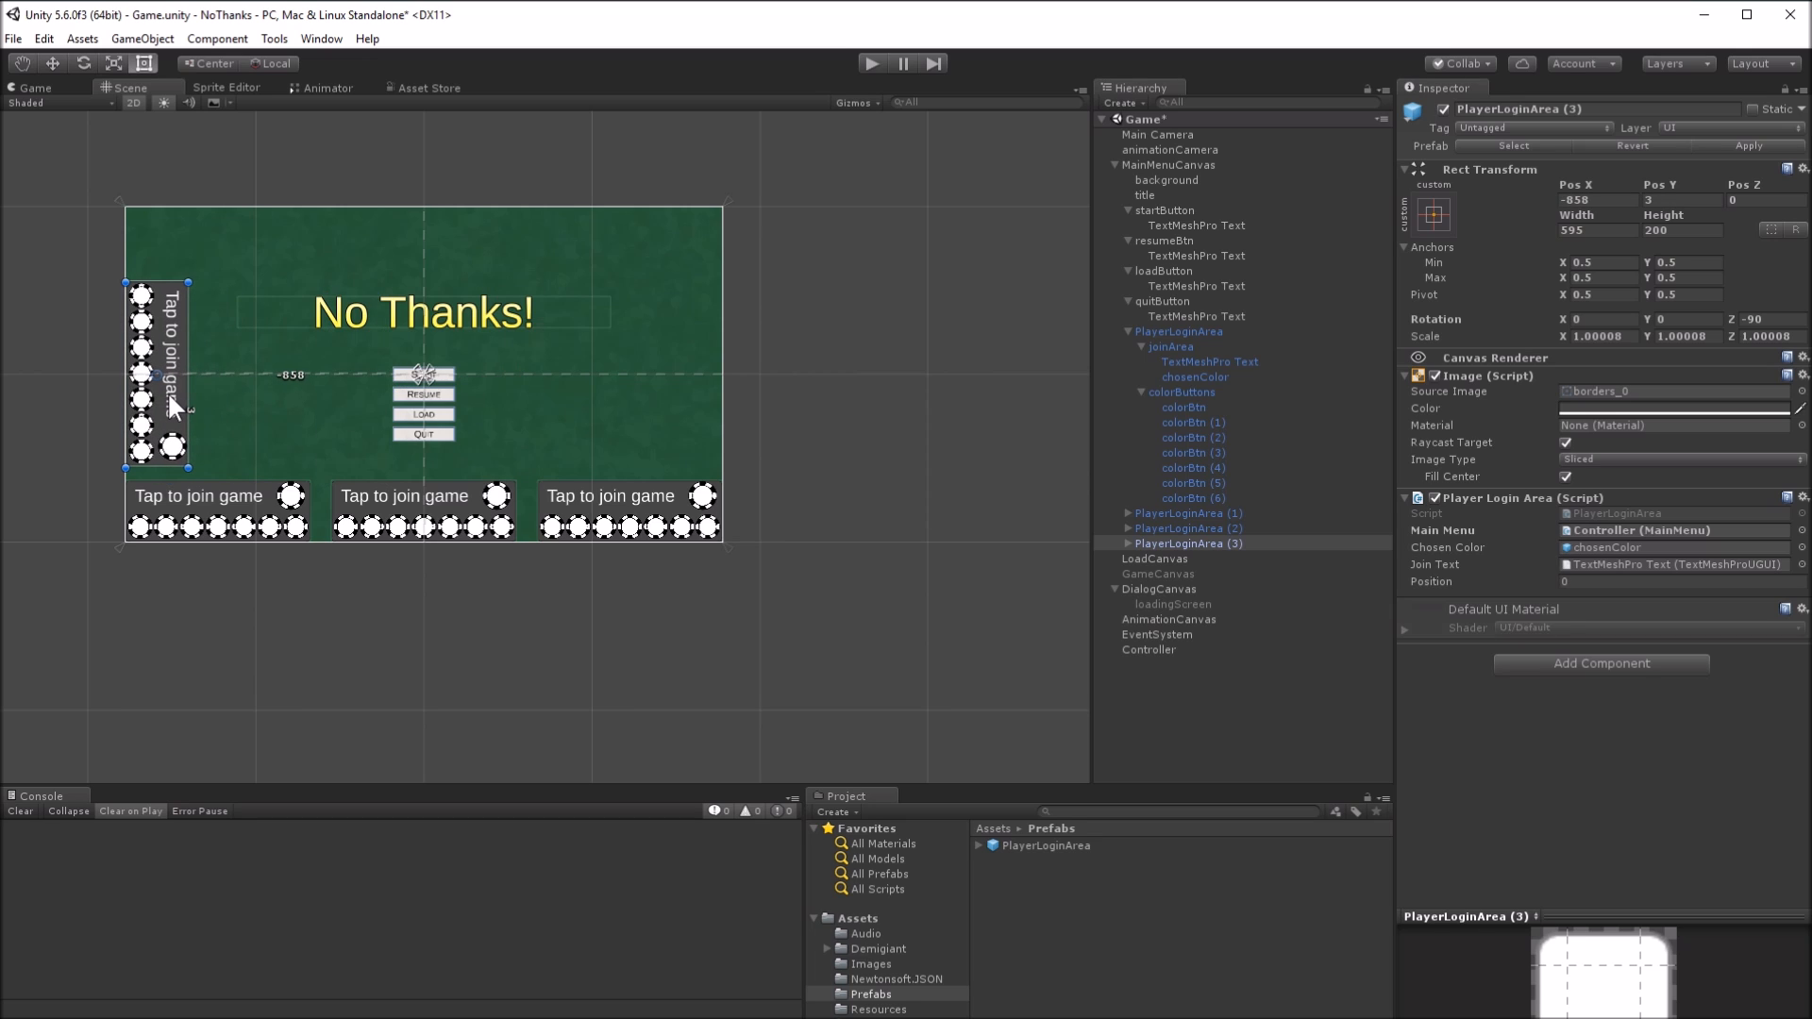
Rotate the three newest copies 180 to sit upside-down along the top
{"action": "left_click", "coordinate": [1681, 198]}
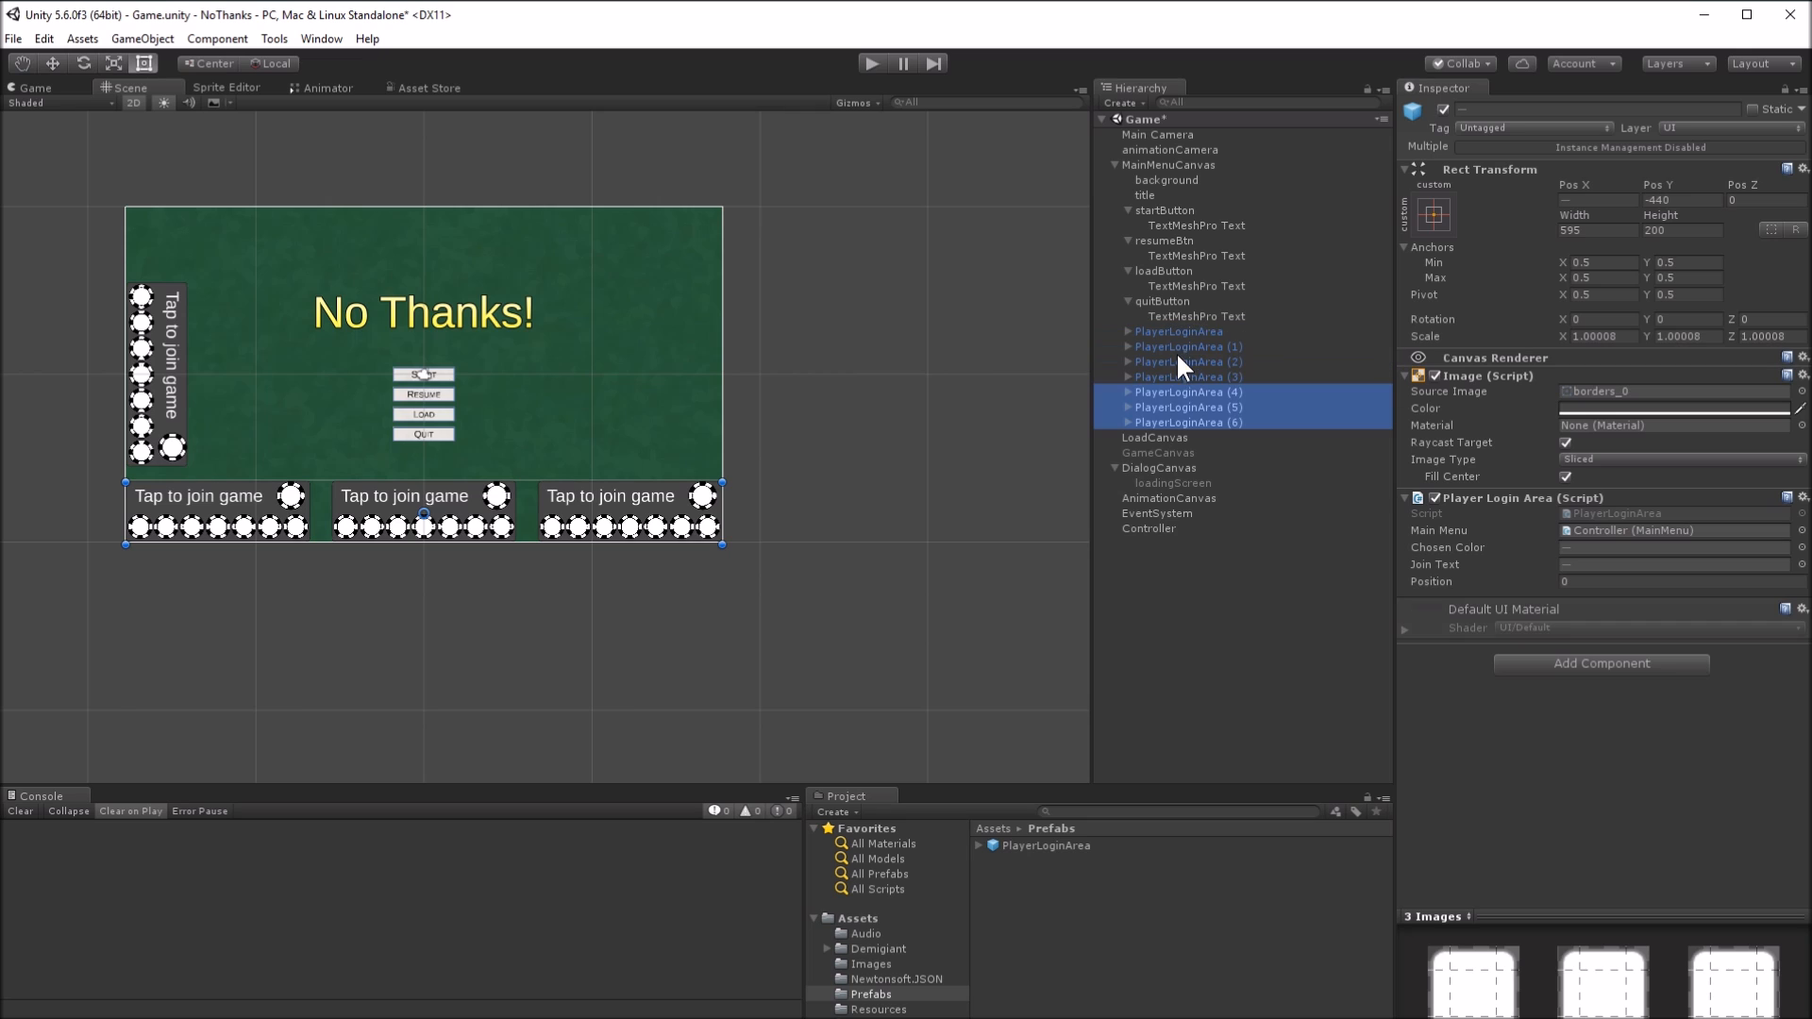
{"action": "type", "text": "180"}
{"action": "type", "text": "440"}
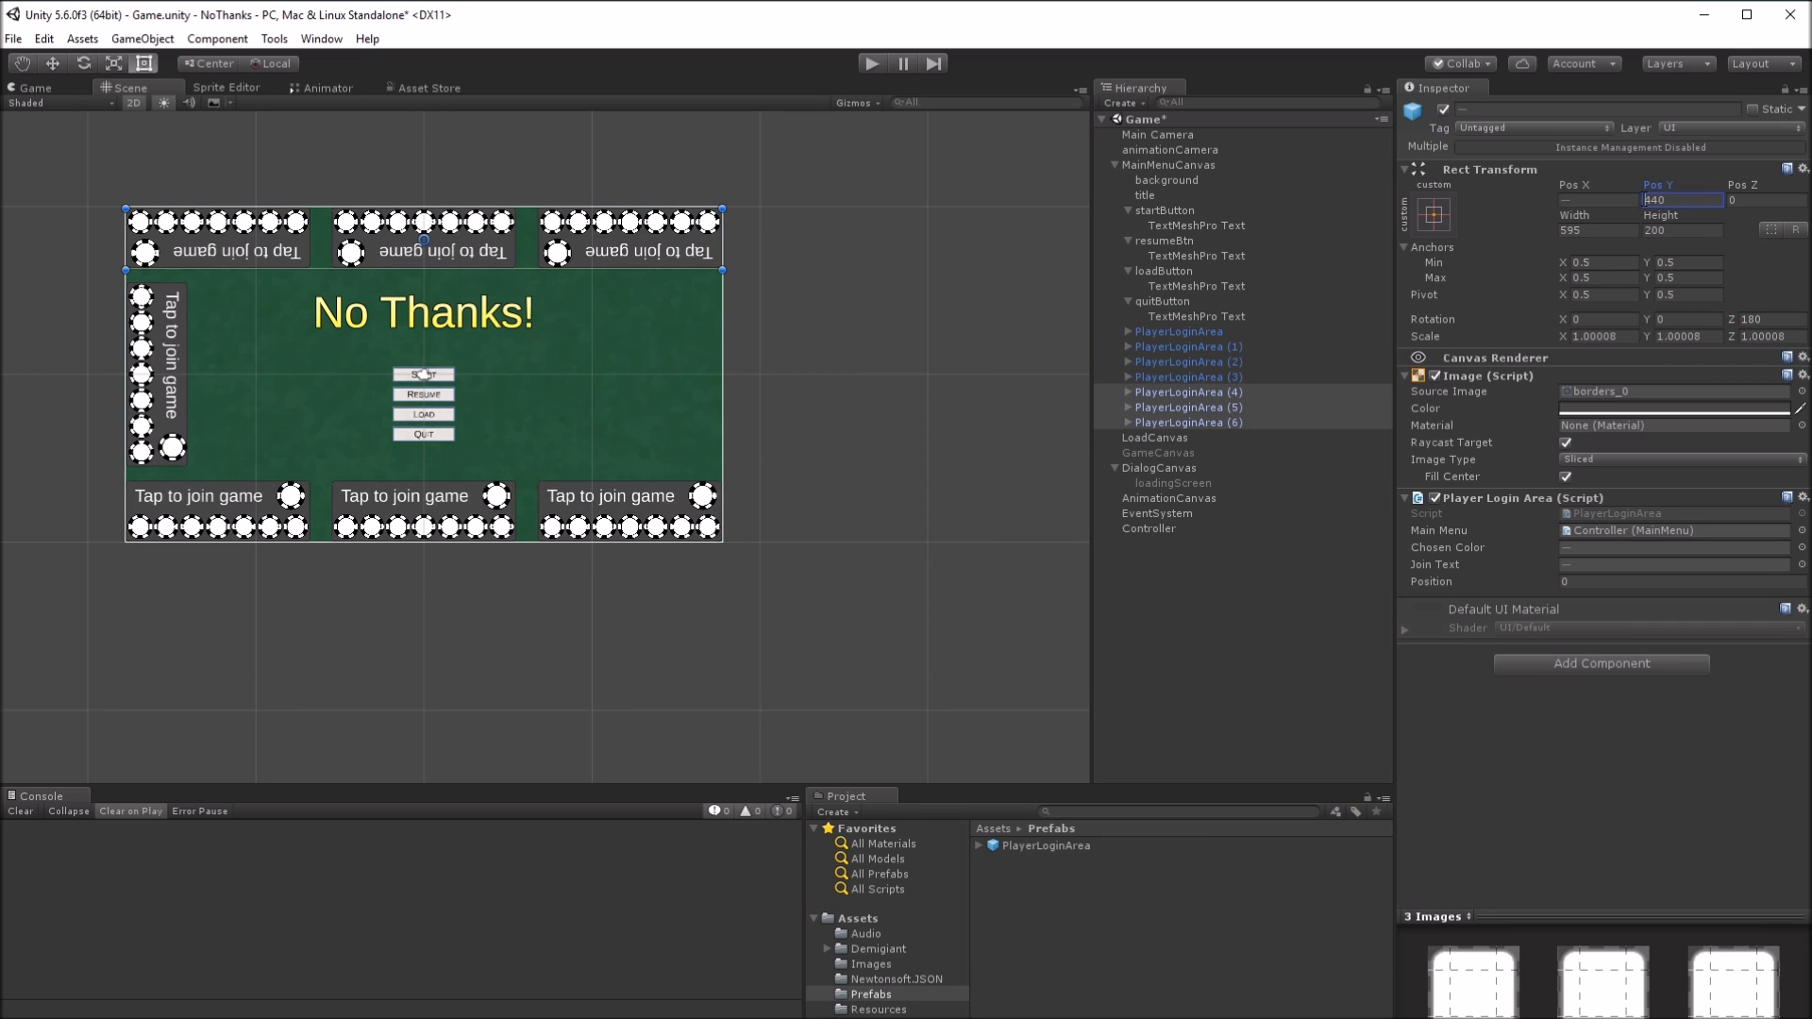
{"action": "left_click", "coordinate": [1178, 333]}
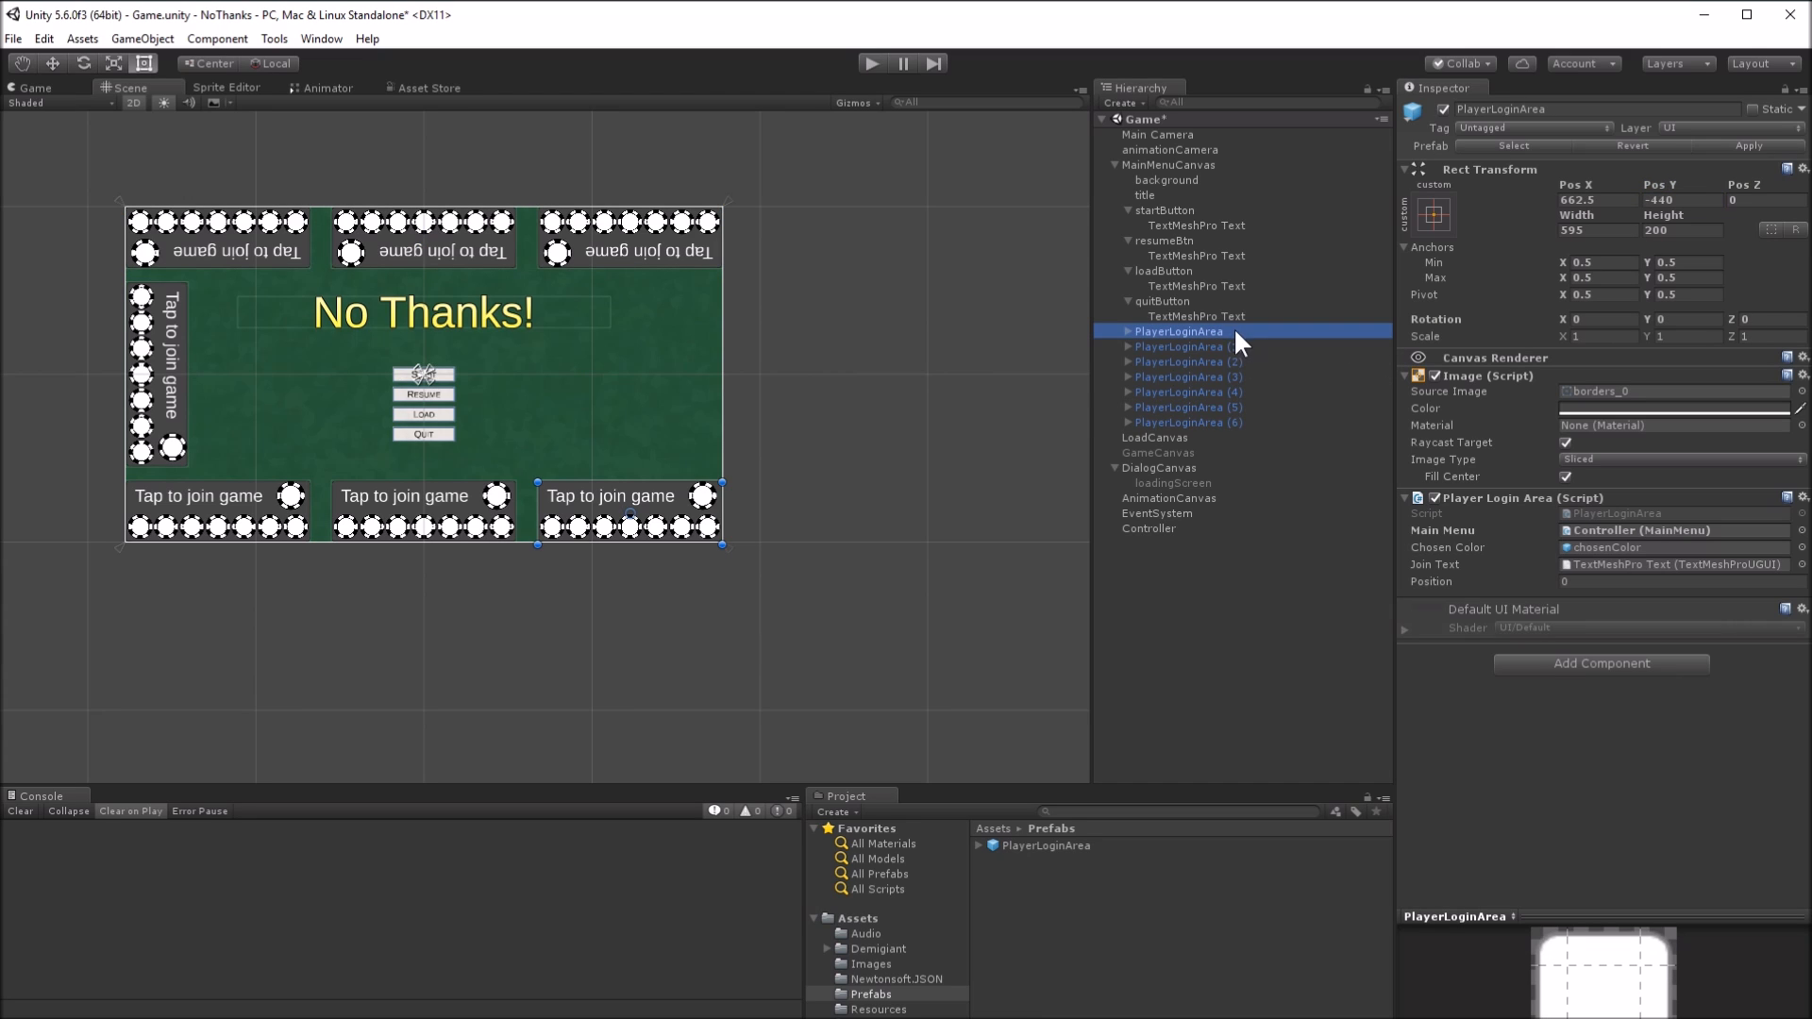
Assign each PlayerLoginArea its seat Position in turn, setting the last area's Position to 6
{"action": "left_click", "coordinate": [1187, 345]}
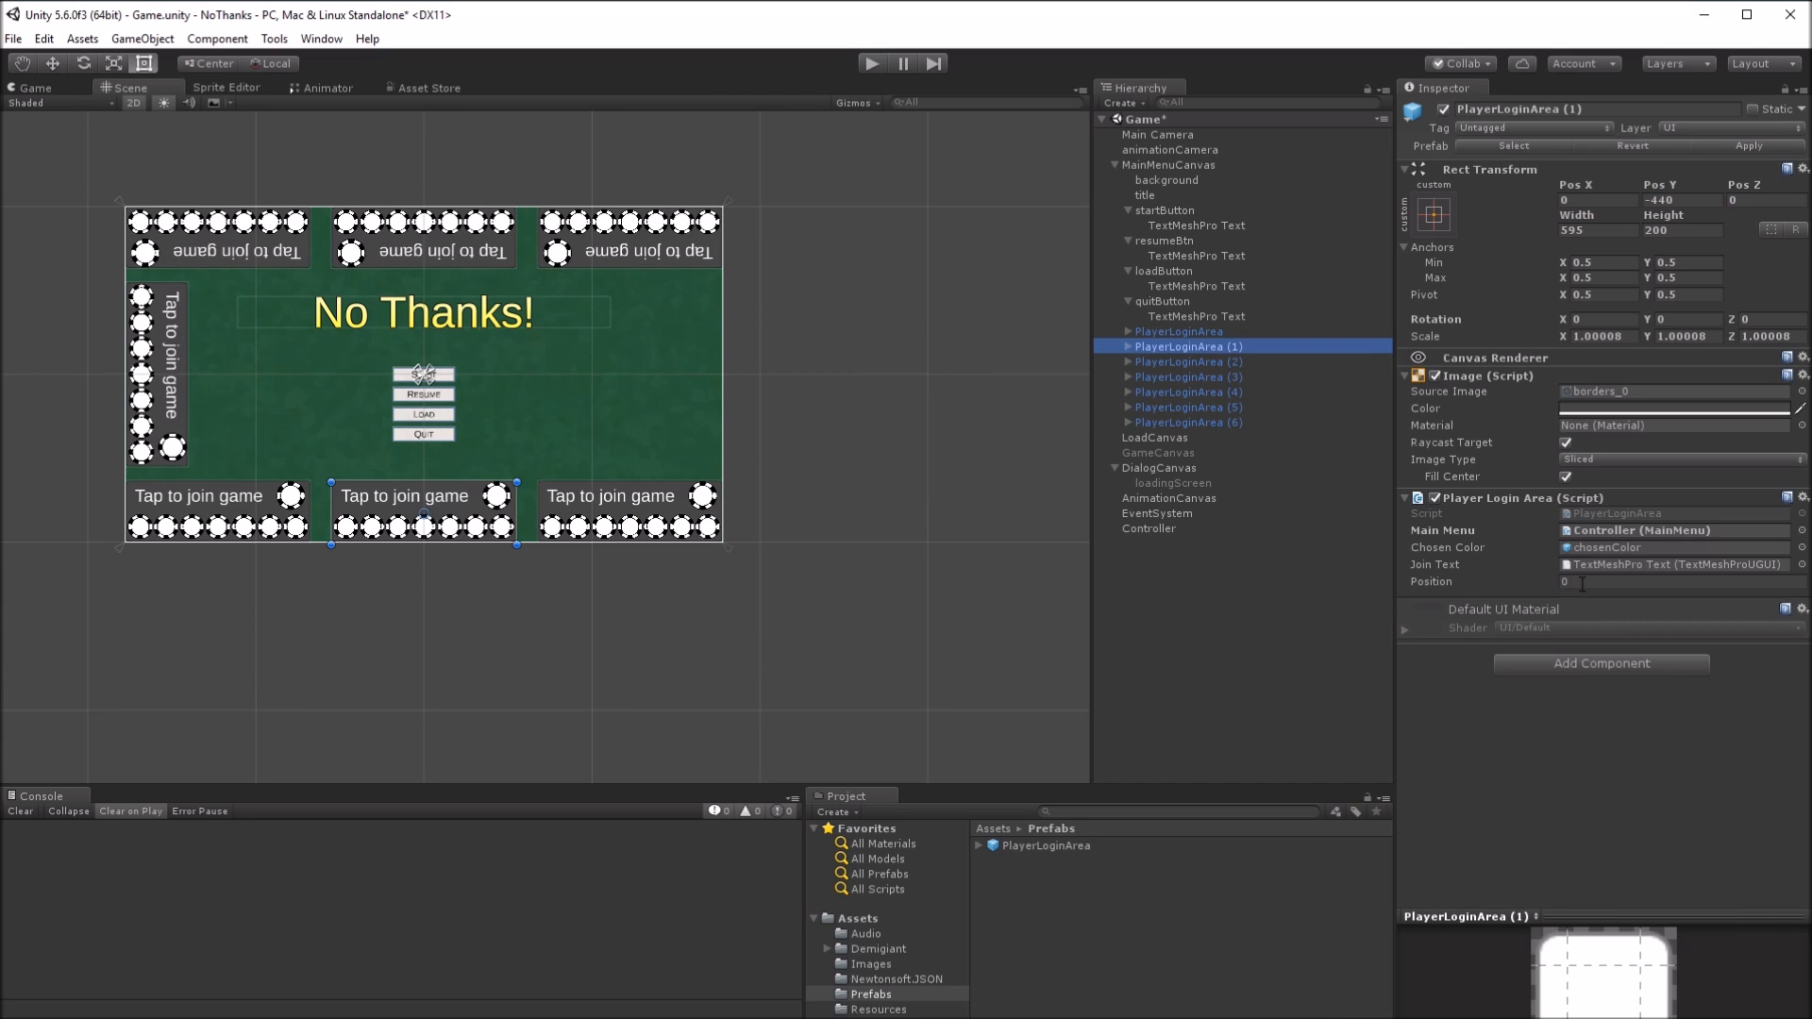
{"action": "left_click", "coordinate": [1187, 362]}
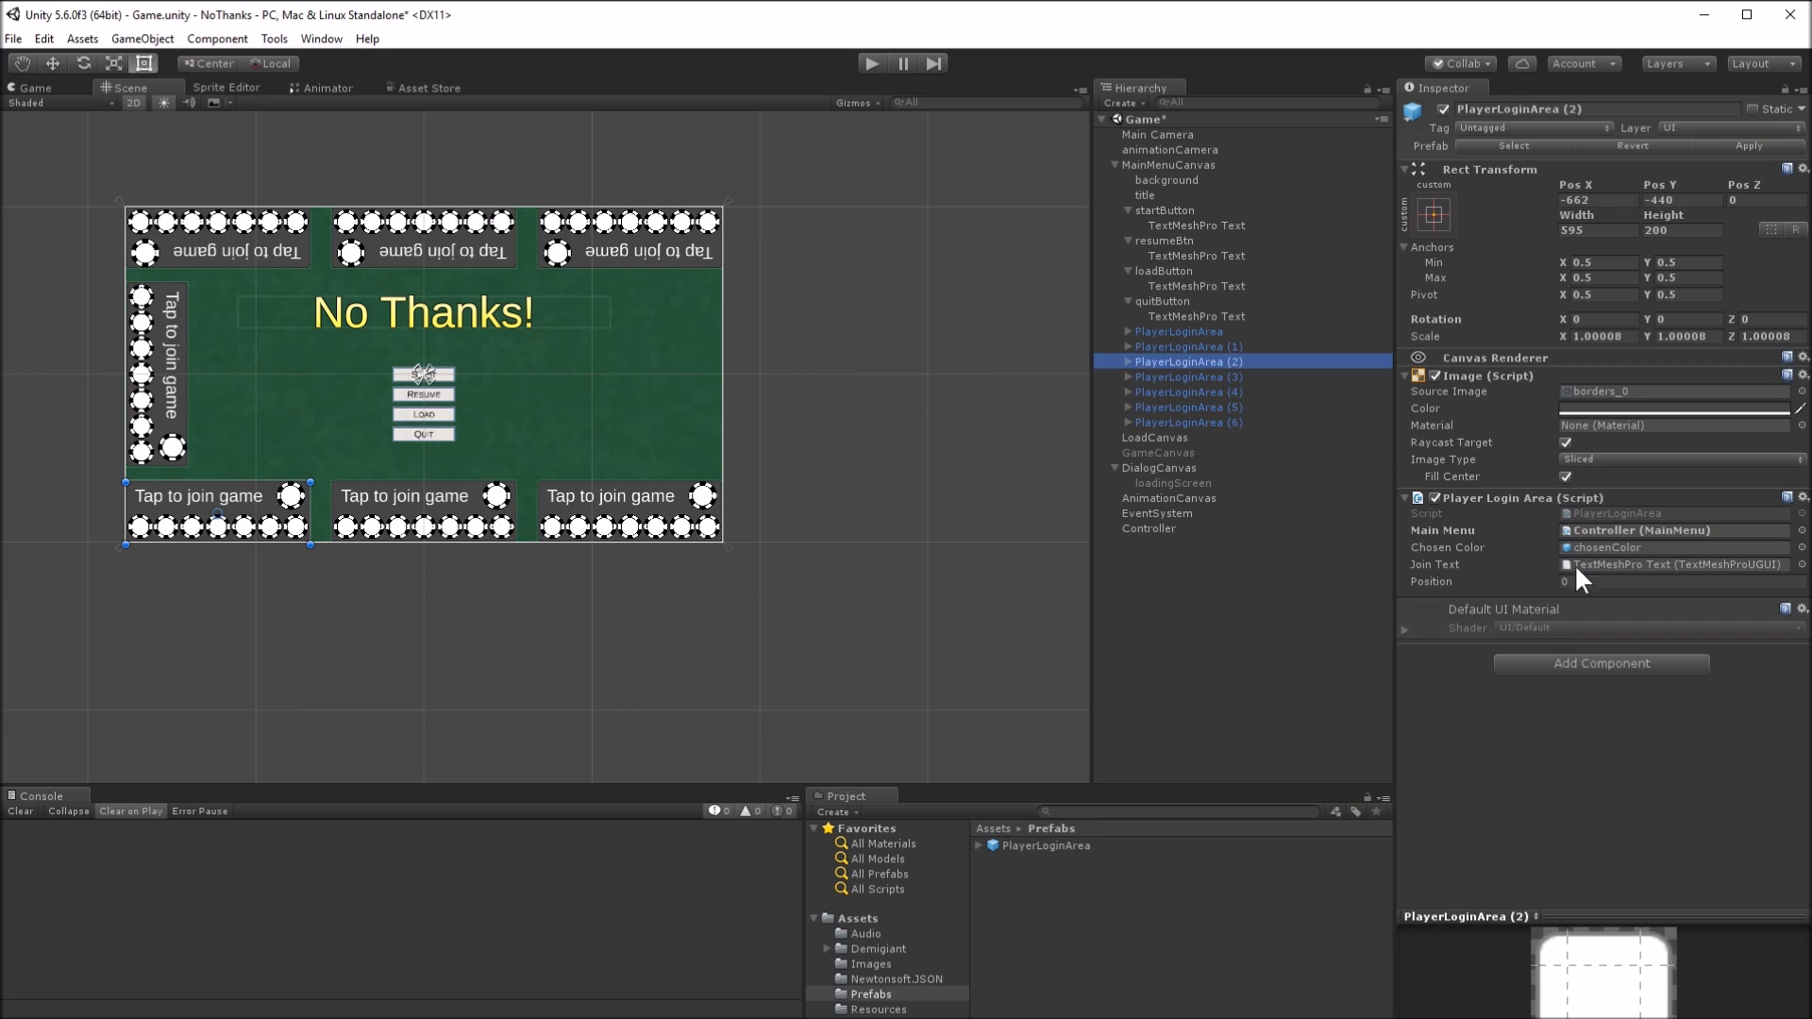
{"action": "left_click", "coordinate": [1187, 377]}
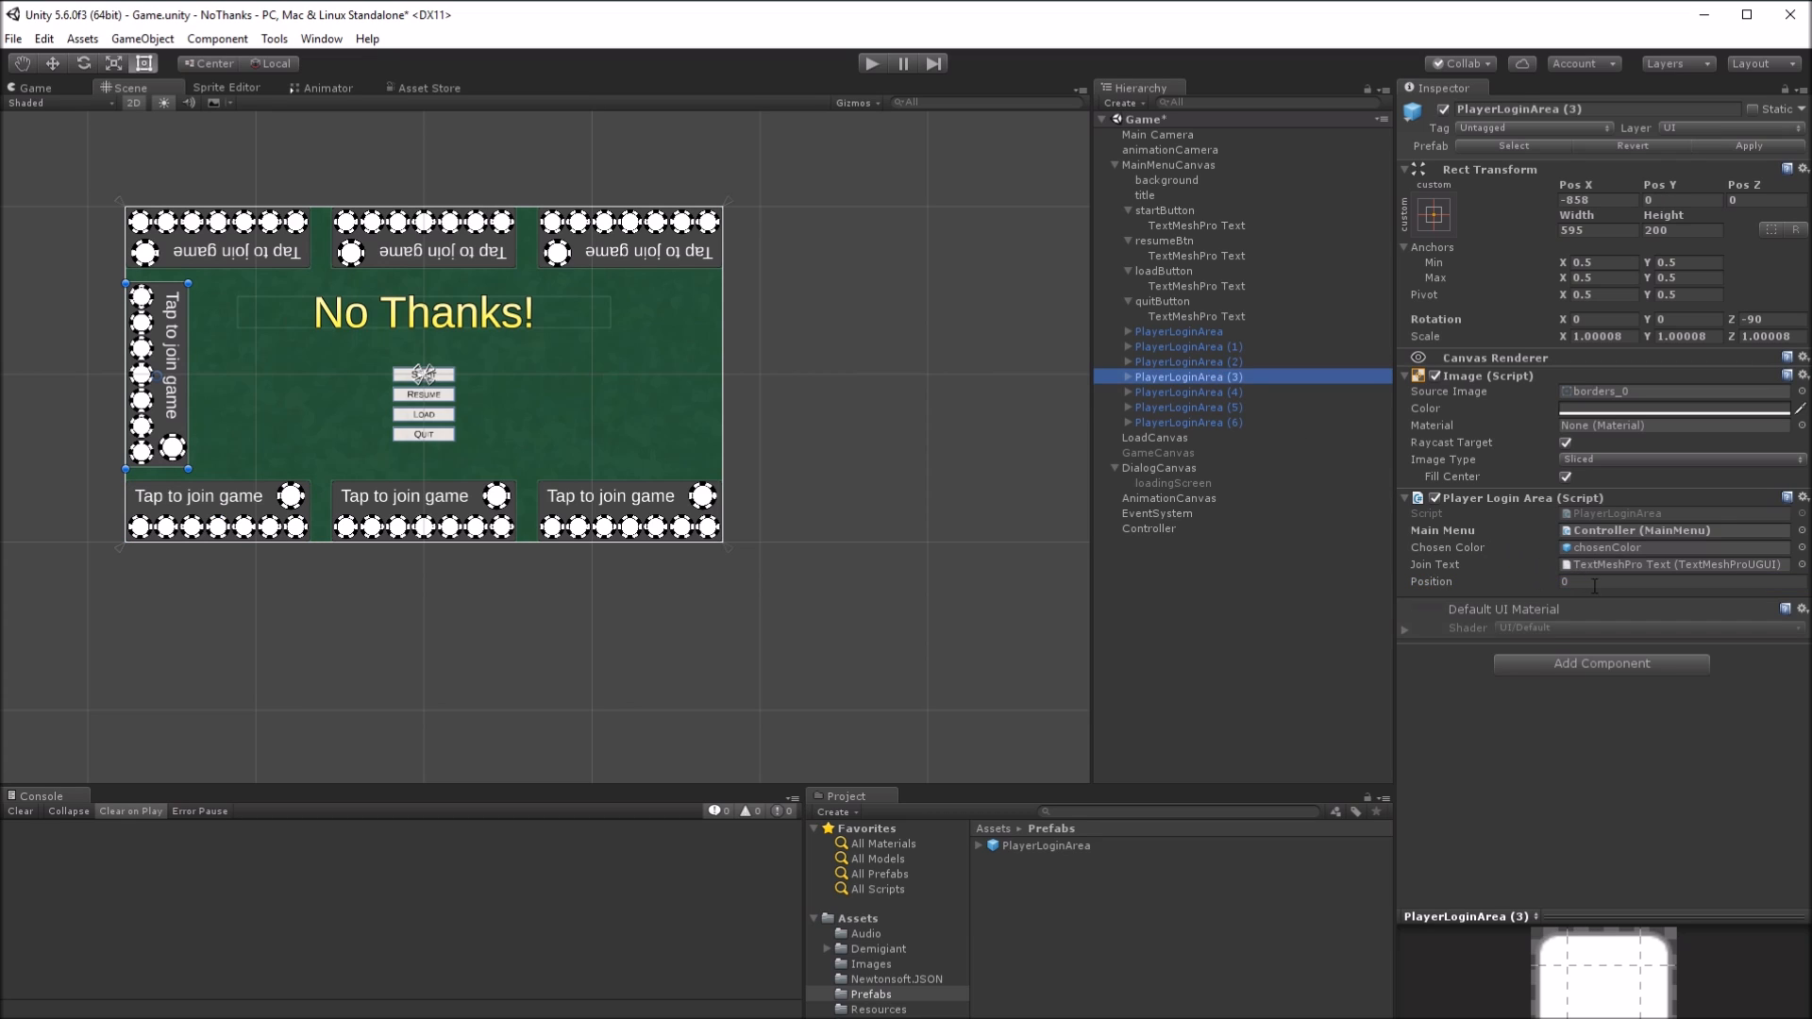
{"action": "left_click", "coordinate": [1188, 392]}
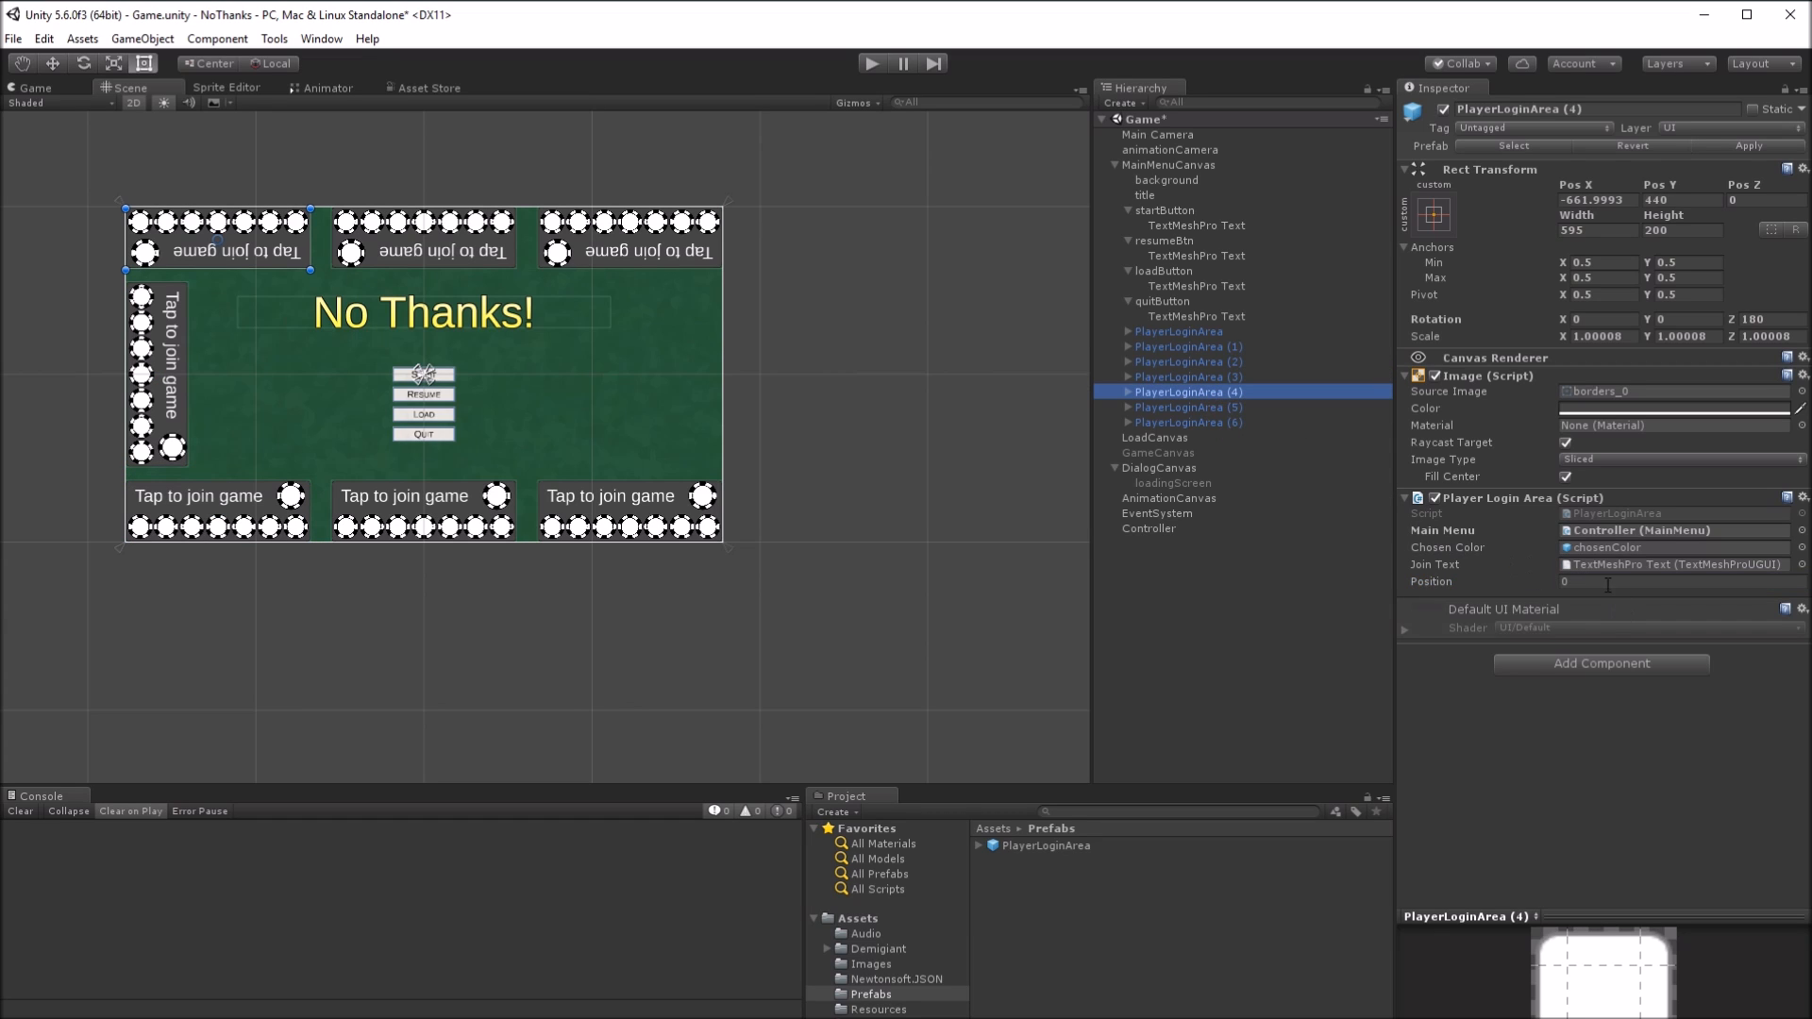
{"action": "left_click", "coordinate": [1187, 408]}
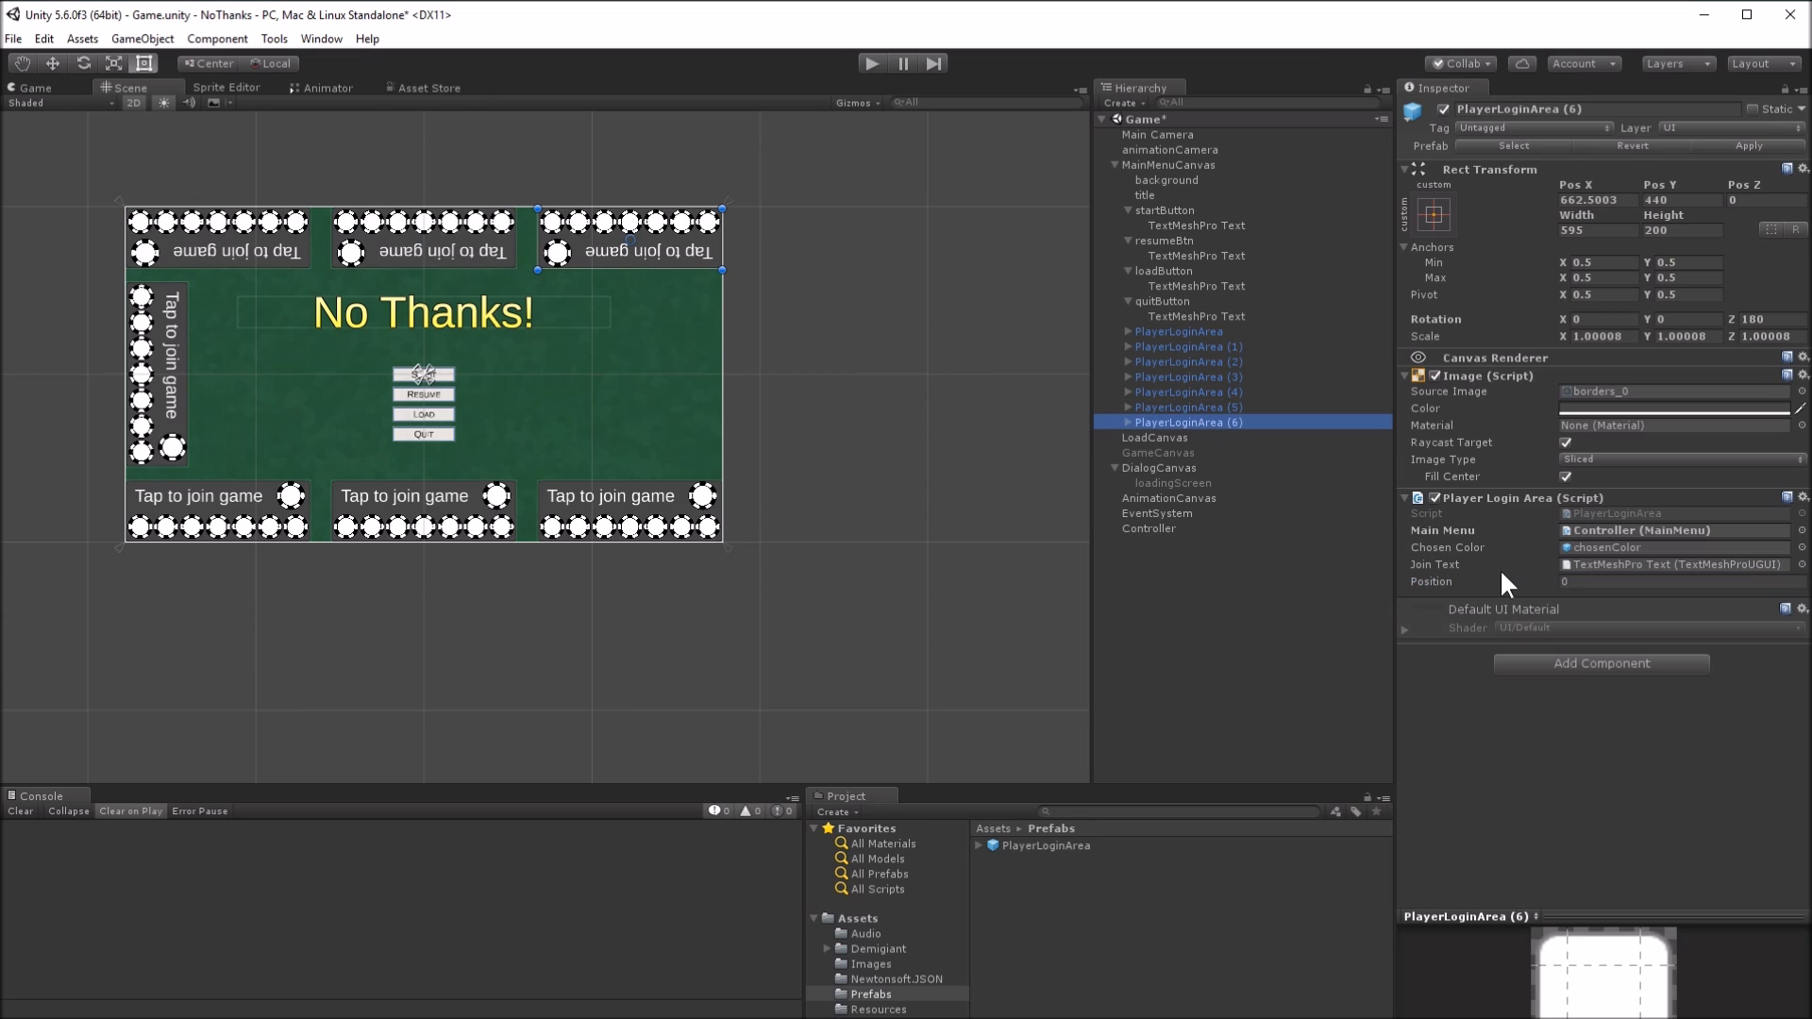
{"action": "left_click", "coordinate": [1682, 582]}
{"action": "type", "text": "6"}
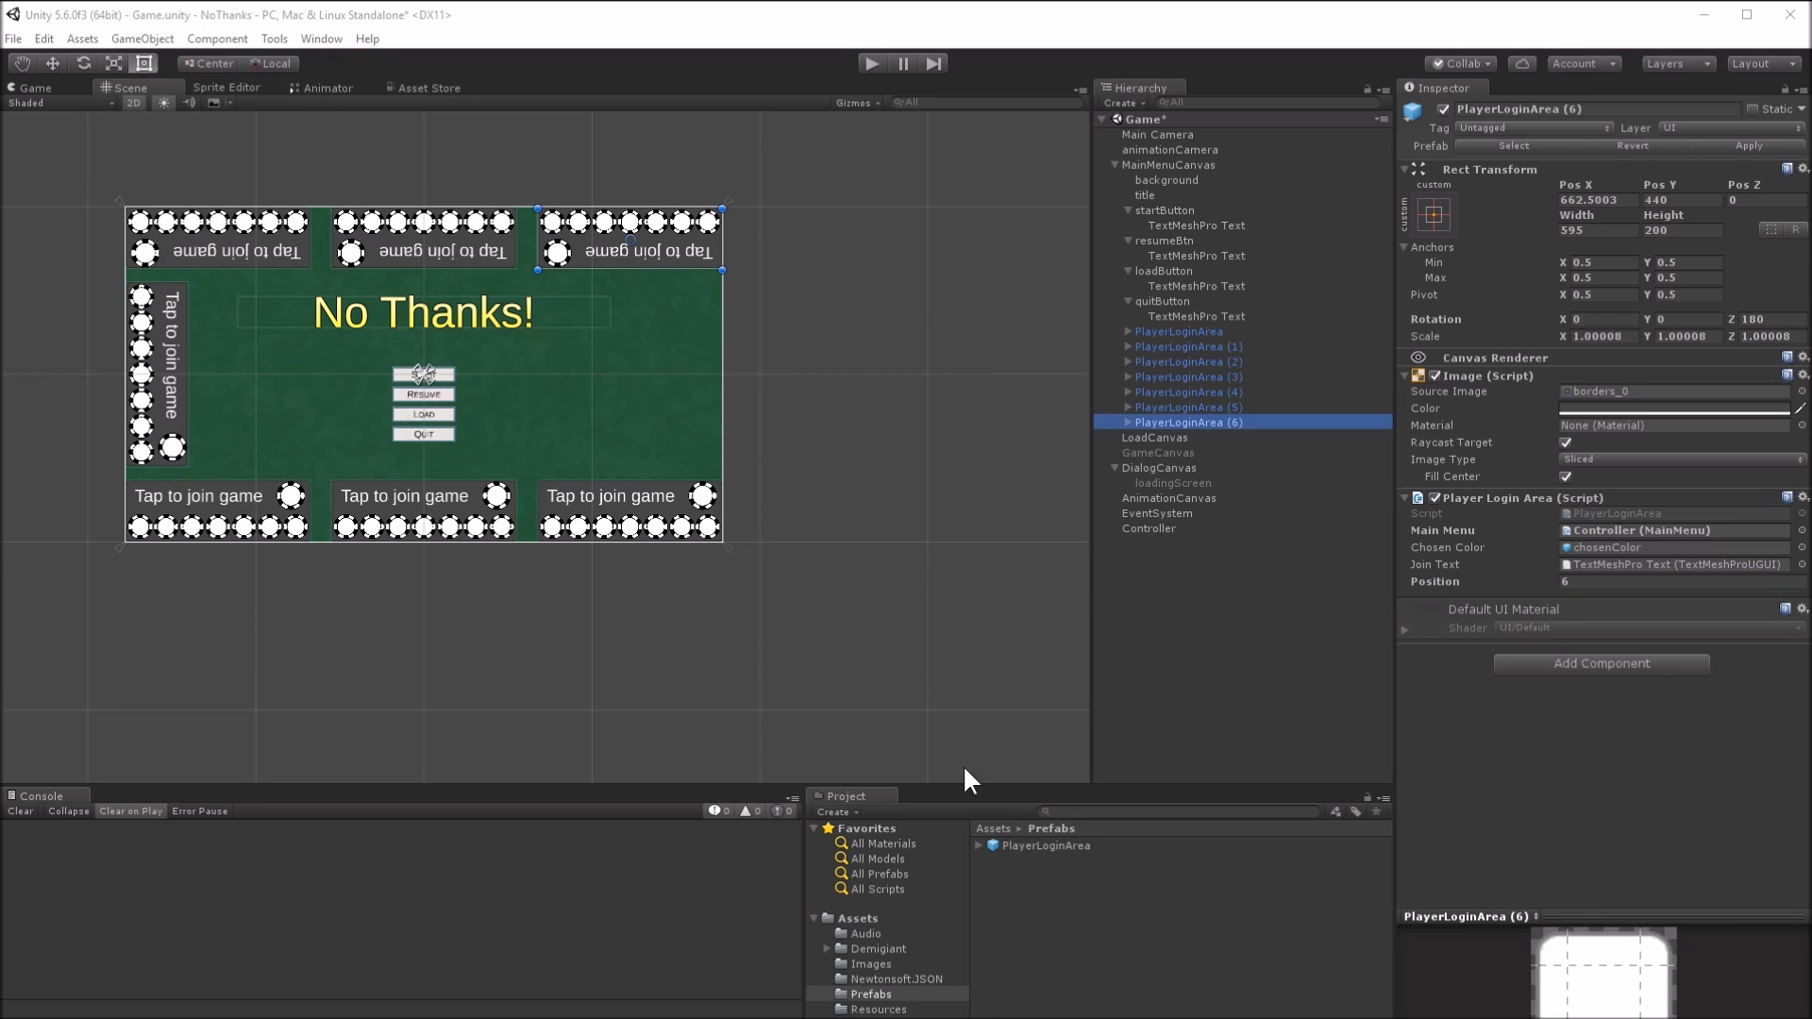
{"action": "left_click", "coordinate": [1149, 529]}
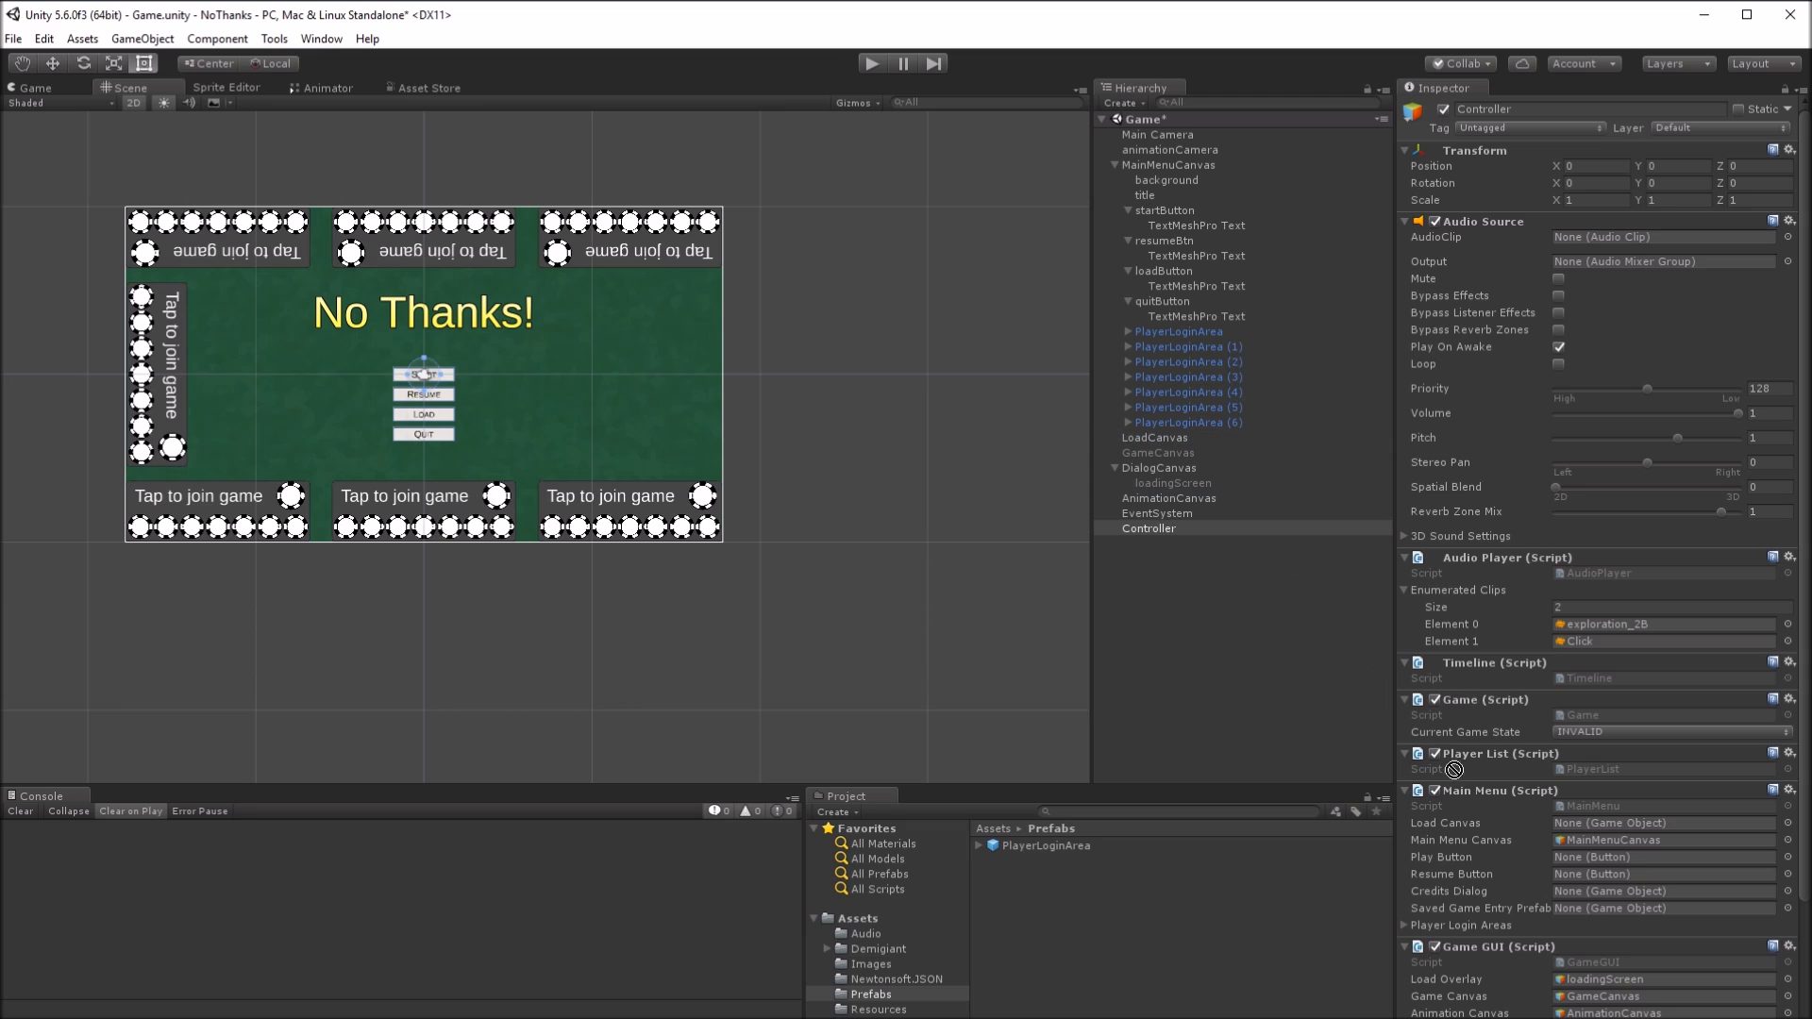
Reference LoadCanvas, startButton, resumeBtn and all seven PlayerLoginAreas in the Controller's Main Menu script
{"action": "left_click", "coordinate": [1165, 210]}
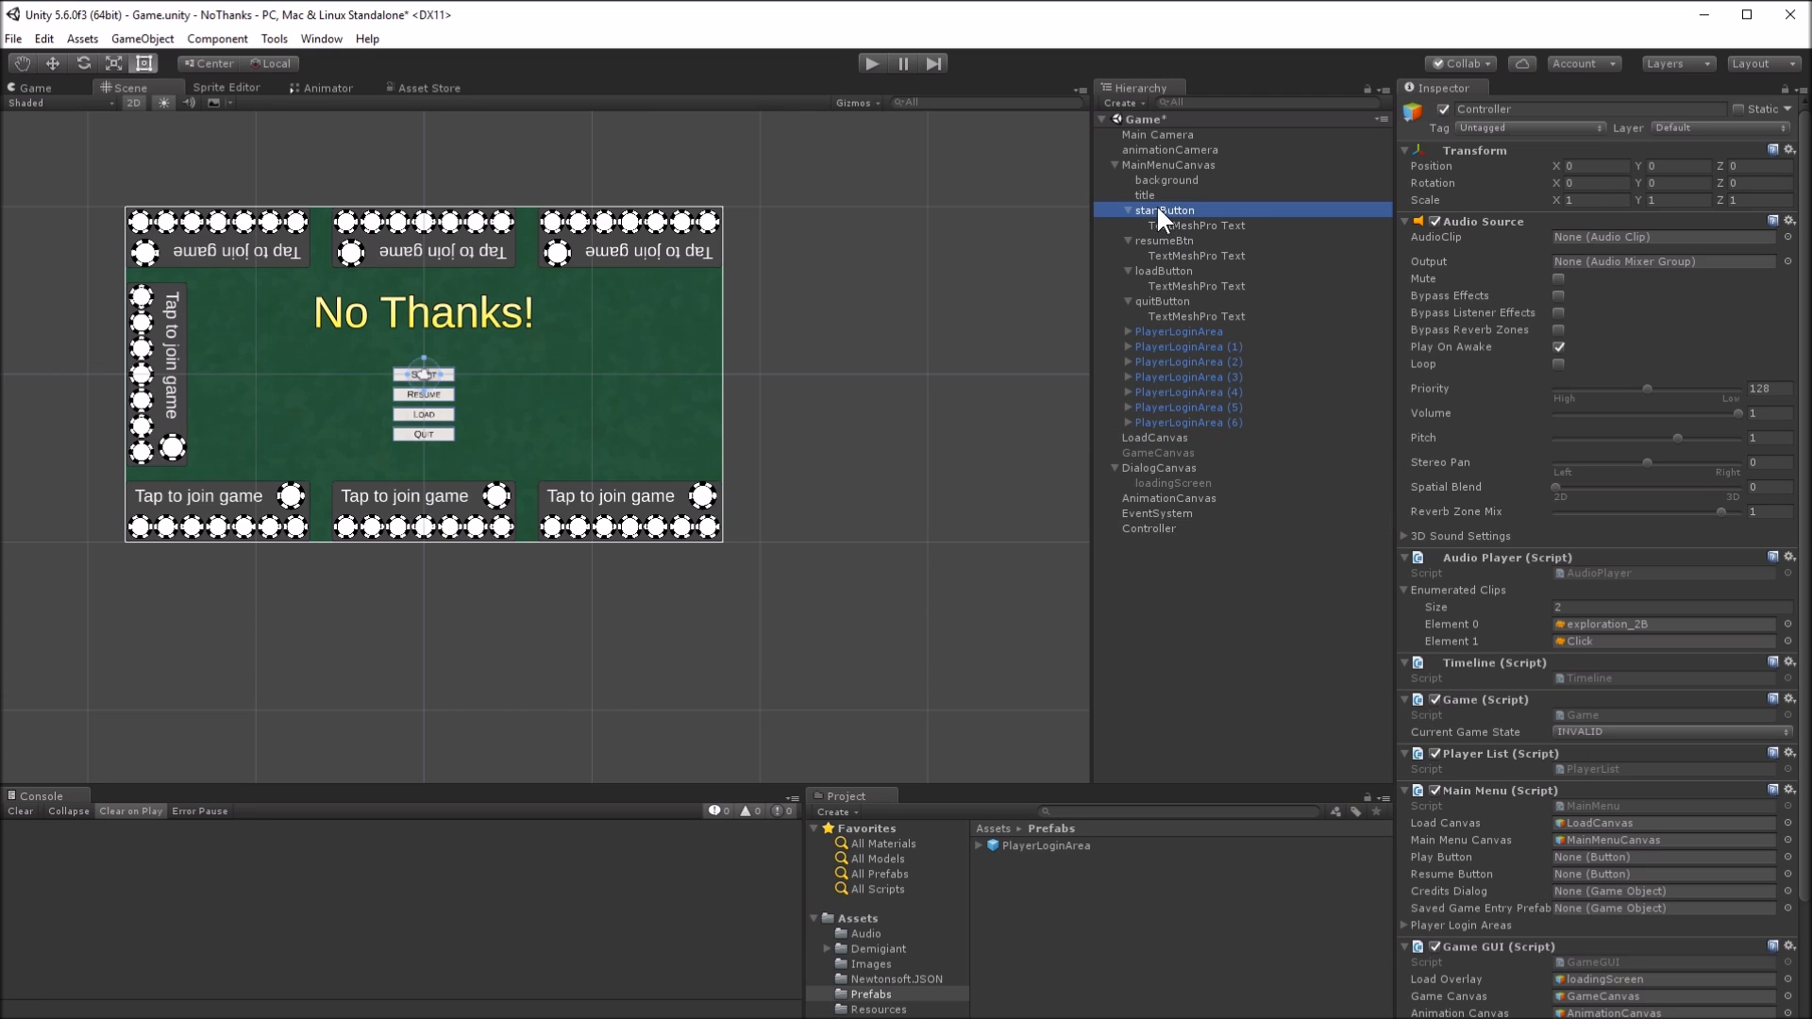
{"action": "left_click", "coordinate": [1163, 240]}
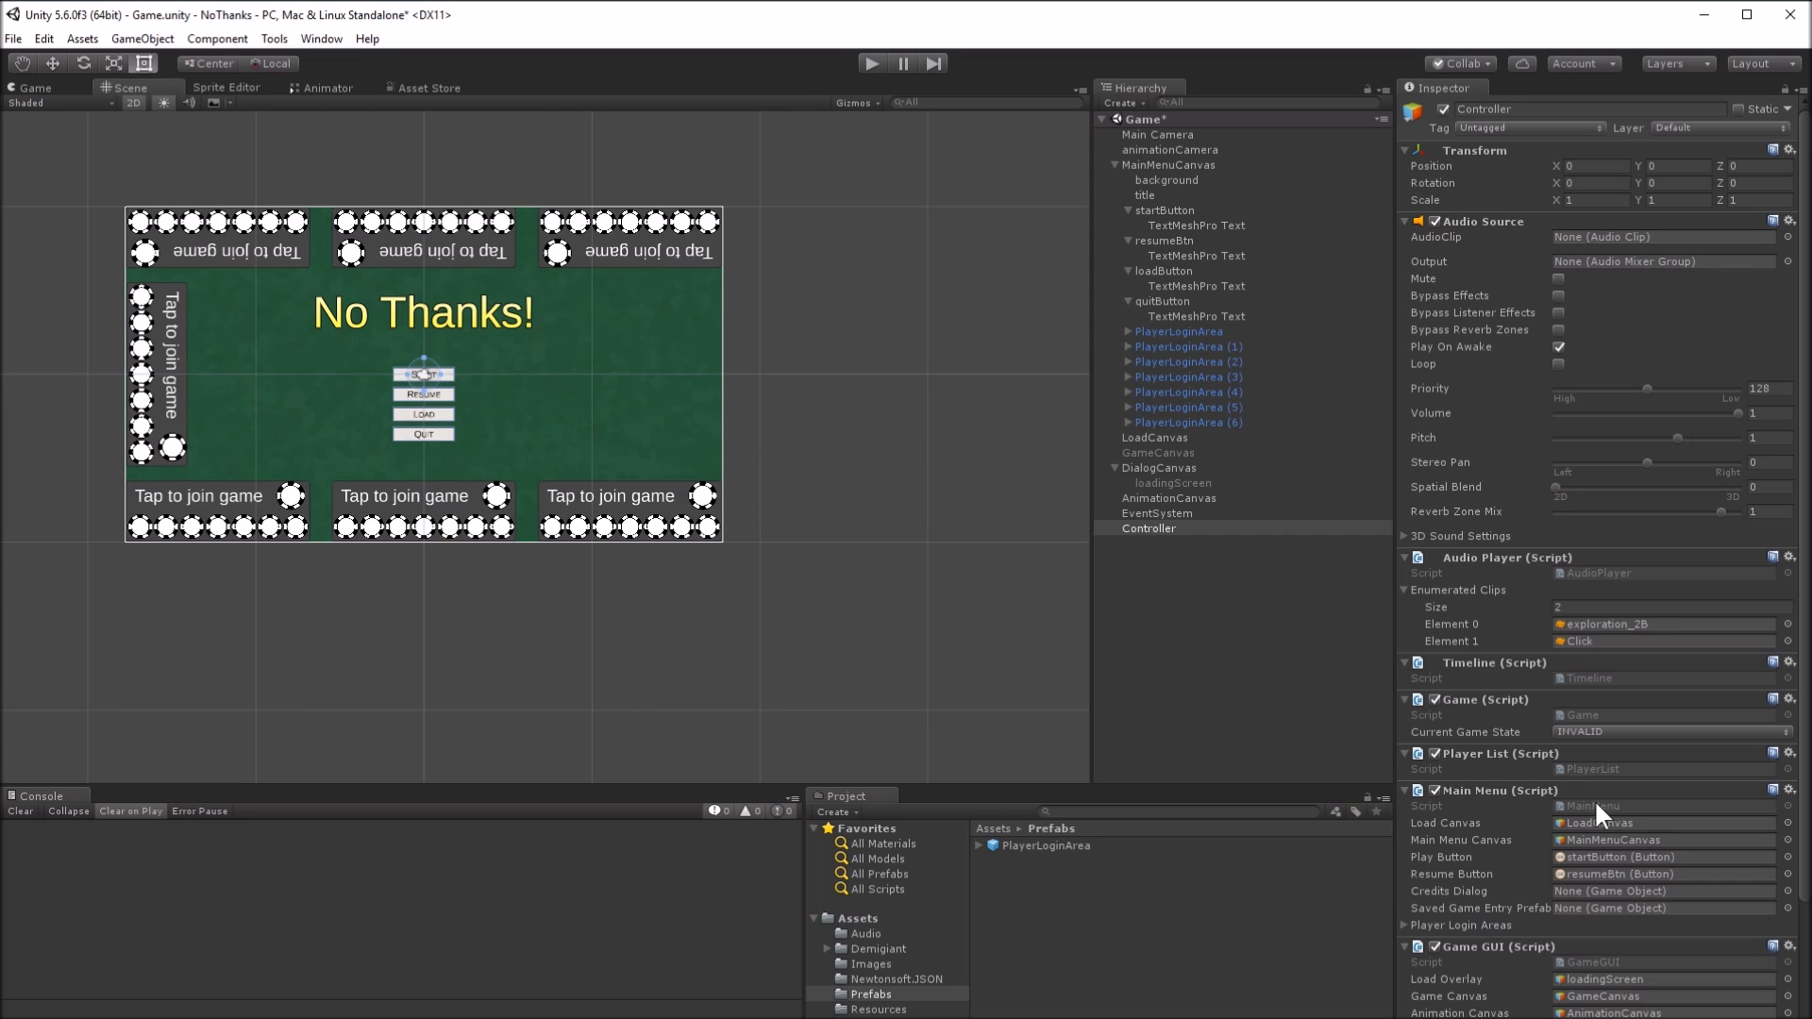
{"action": "left_click", "coordinate": [1176, 333]}
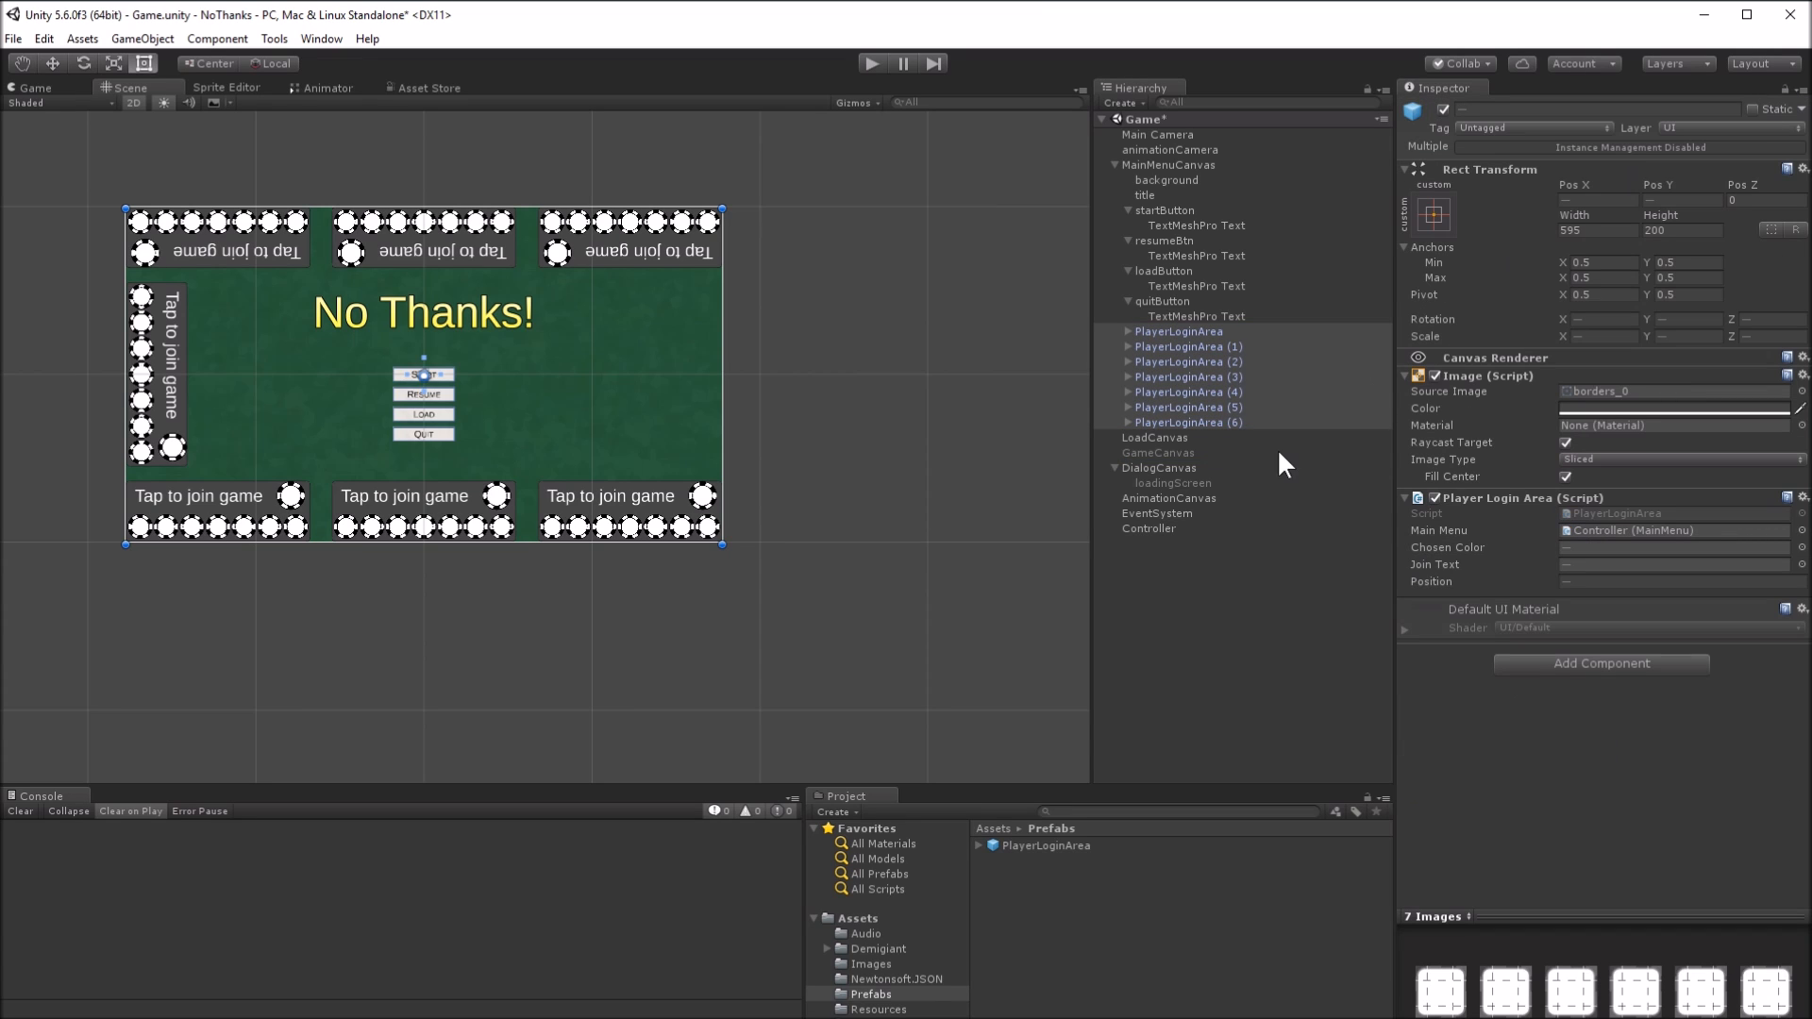
{"action": "left_click", "coordinate": [1150, 528]}
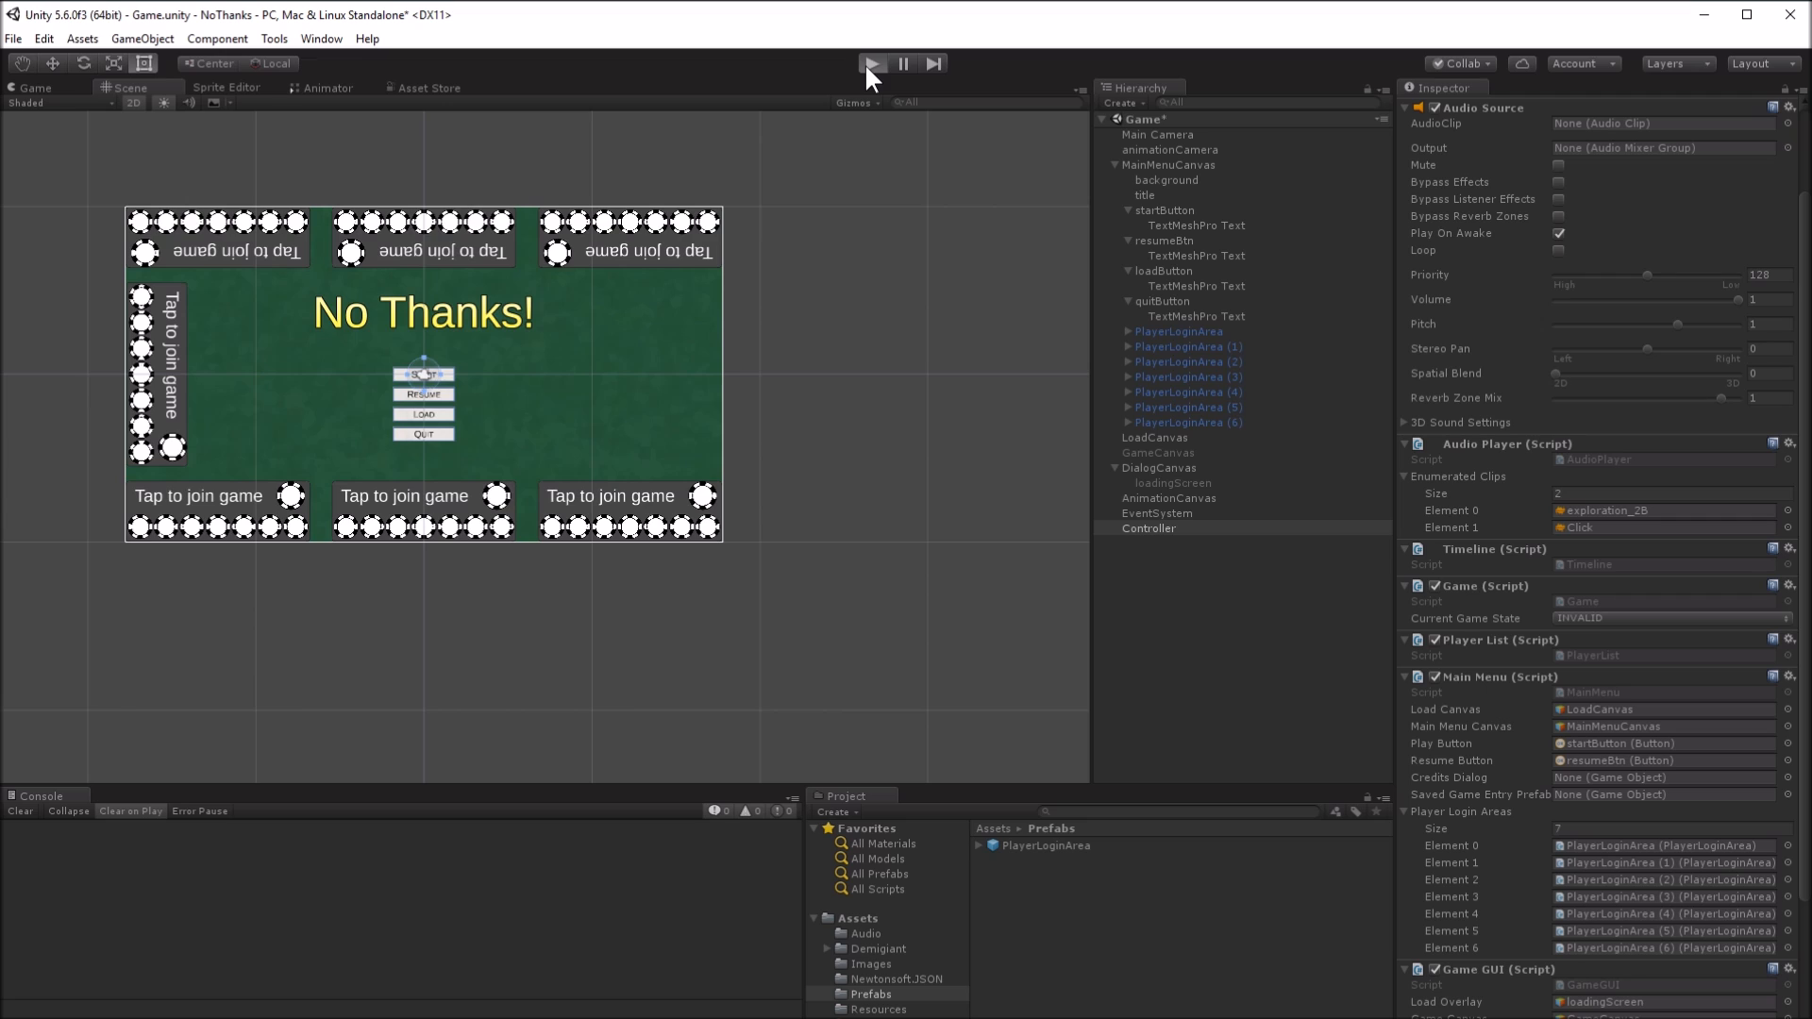
Play the main menu and switch the Game view to Free Aspect during the test run
{"action": "left_click", "coordinate": [870, 64]}
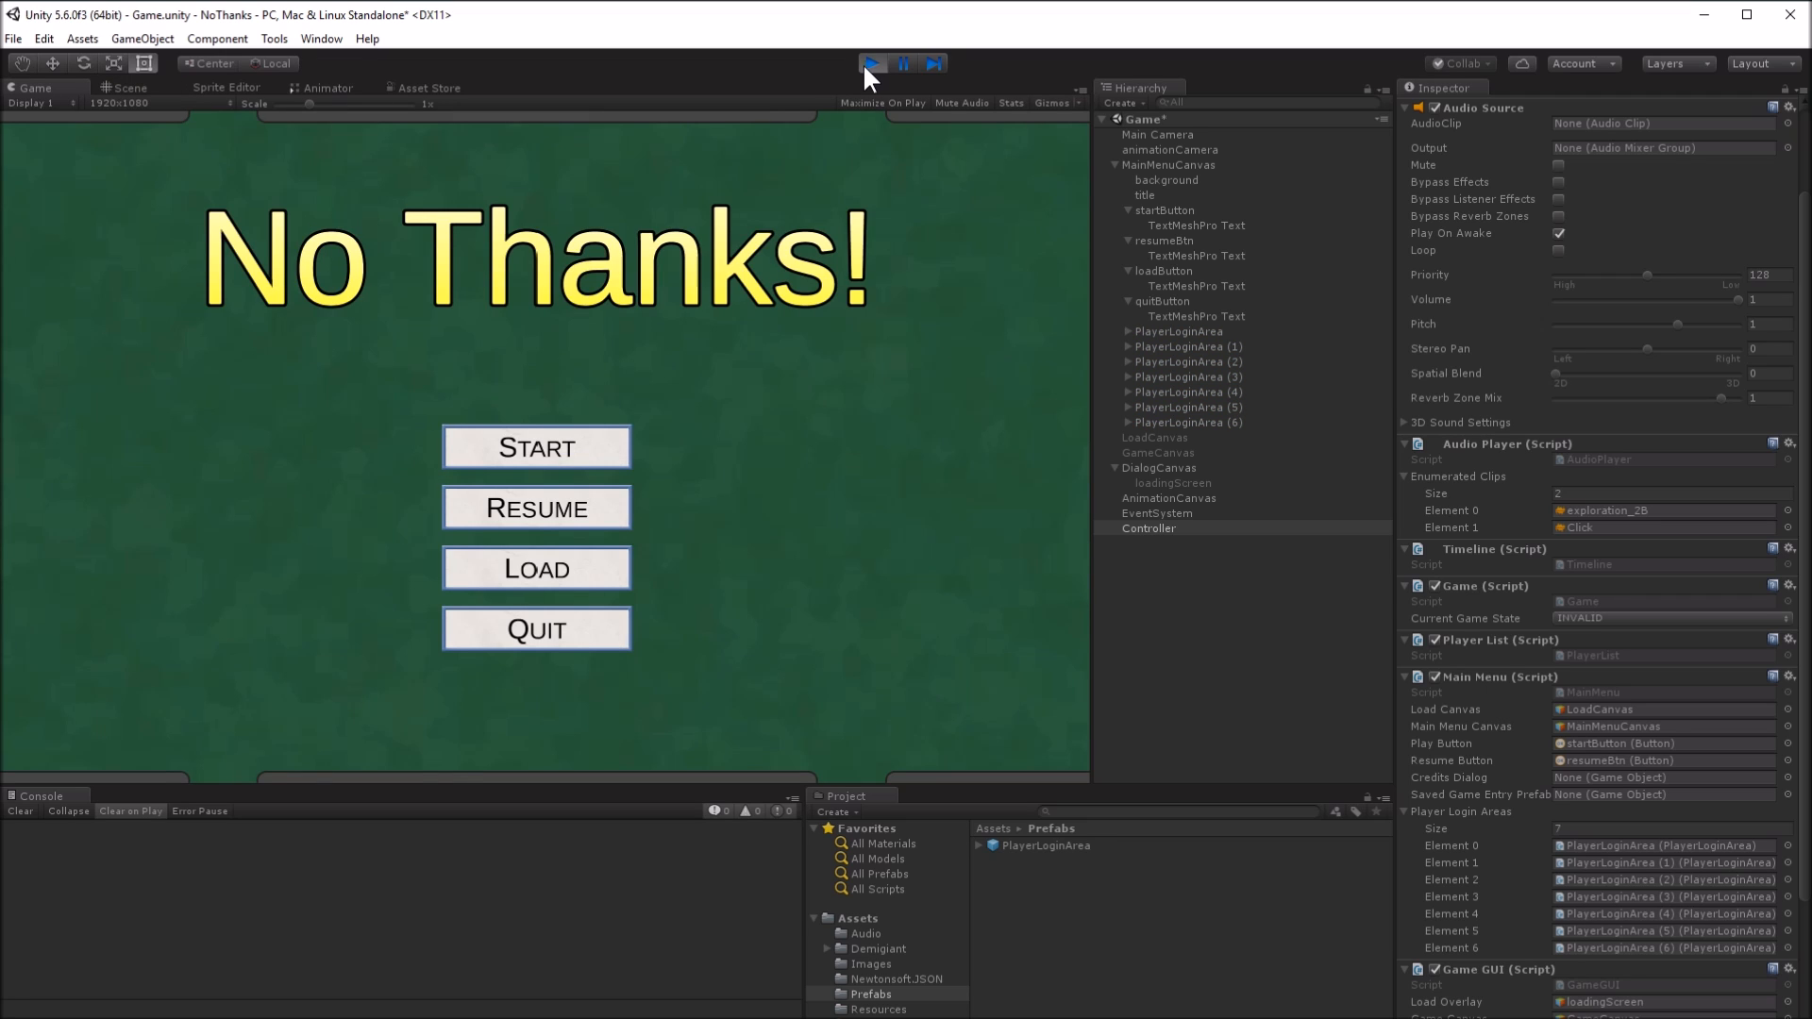
{"action": "mouse_move", "coordinate": [746, 322]}
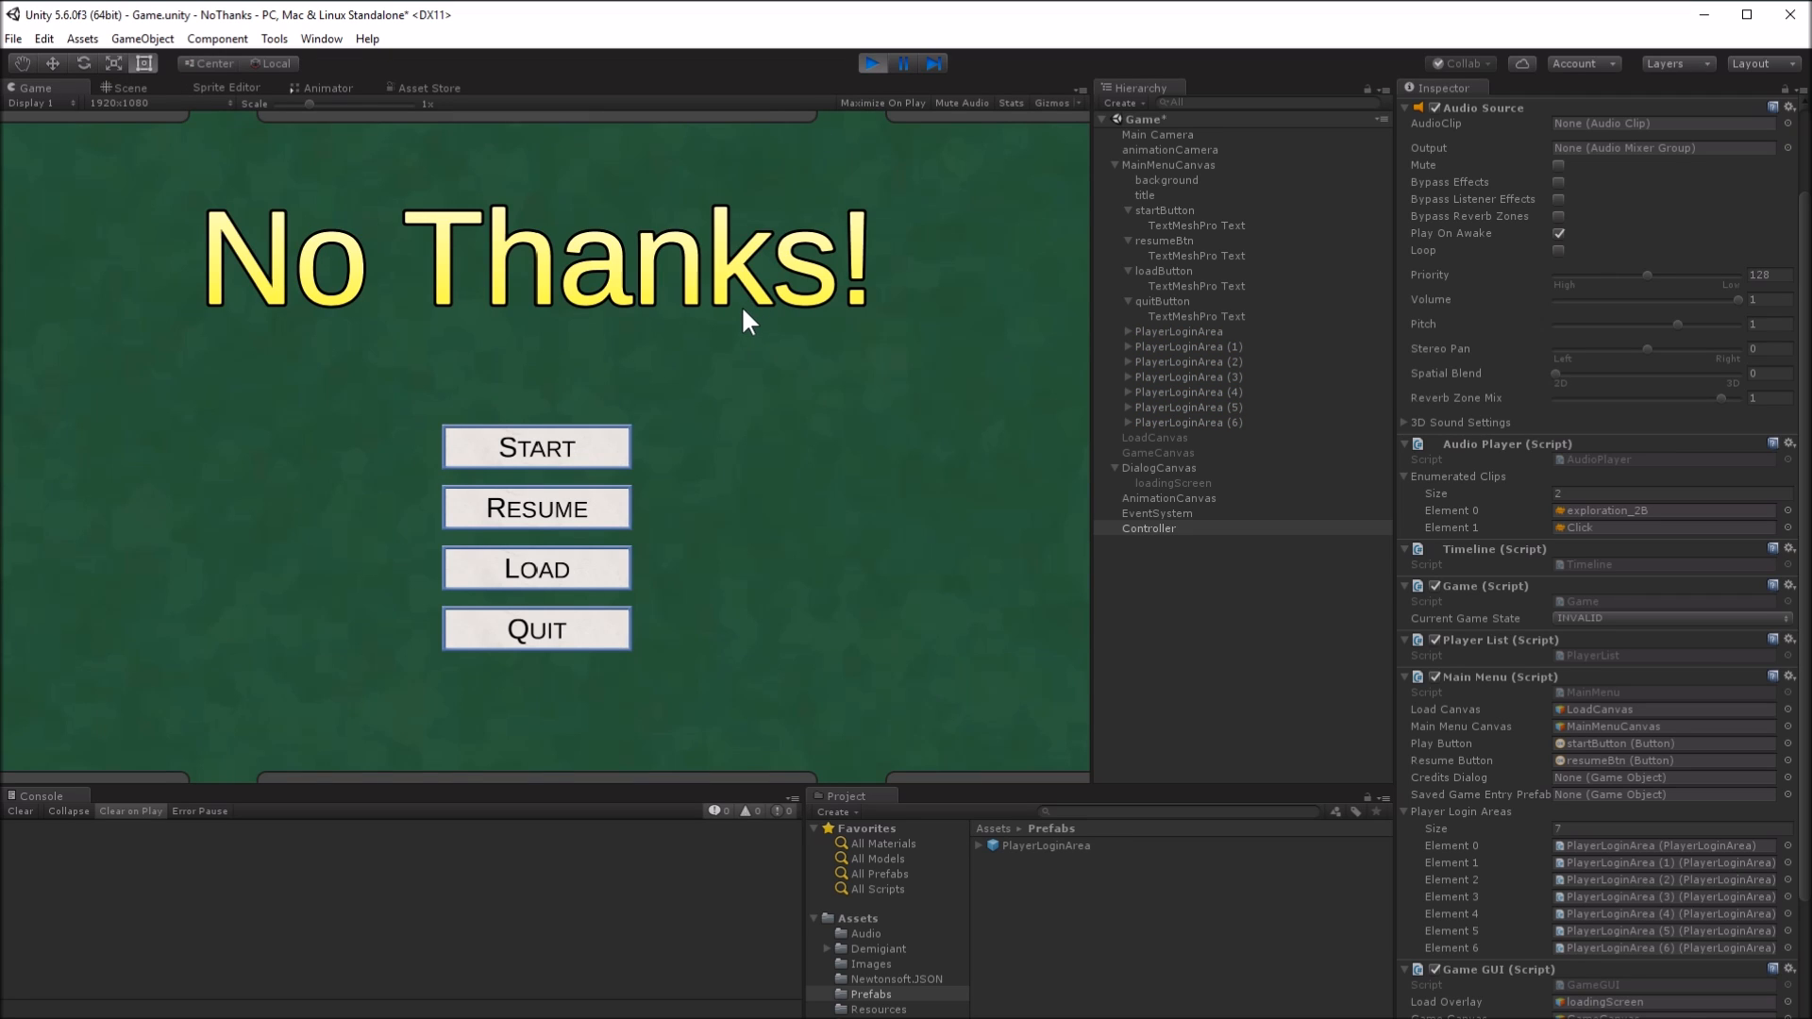
{"action": "mouse_move", "coordinate": [240, 111]}
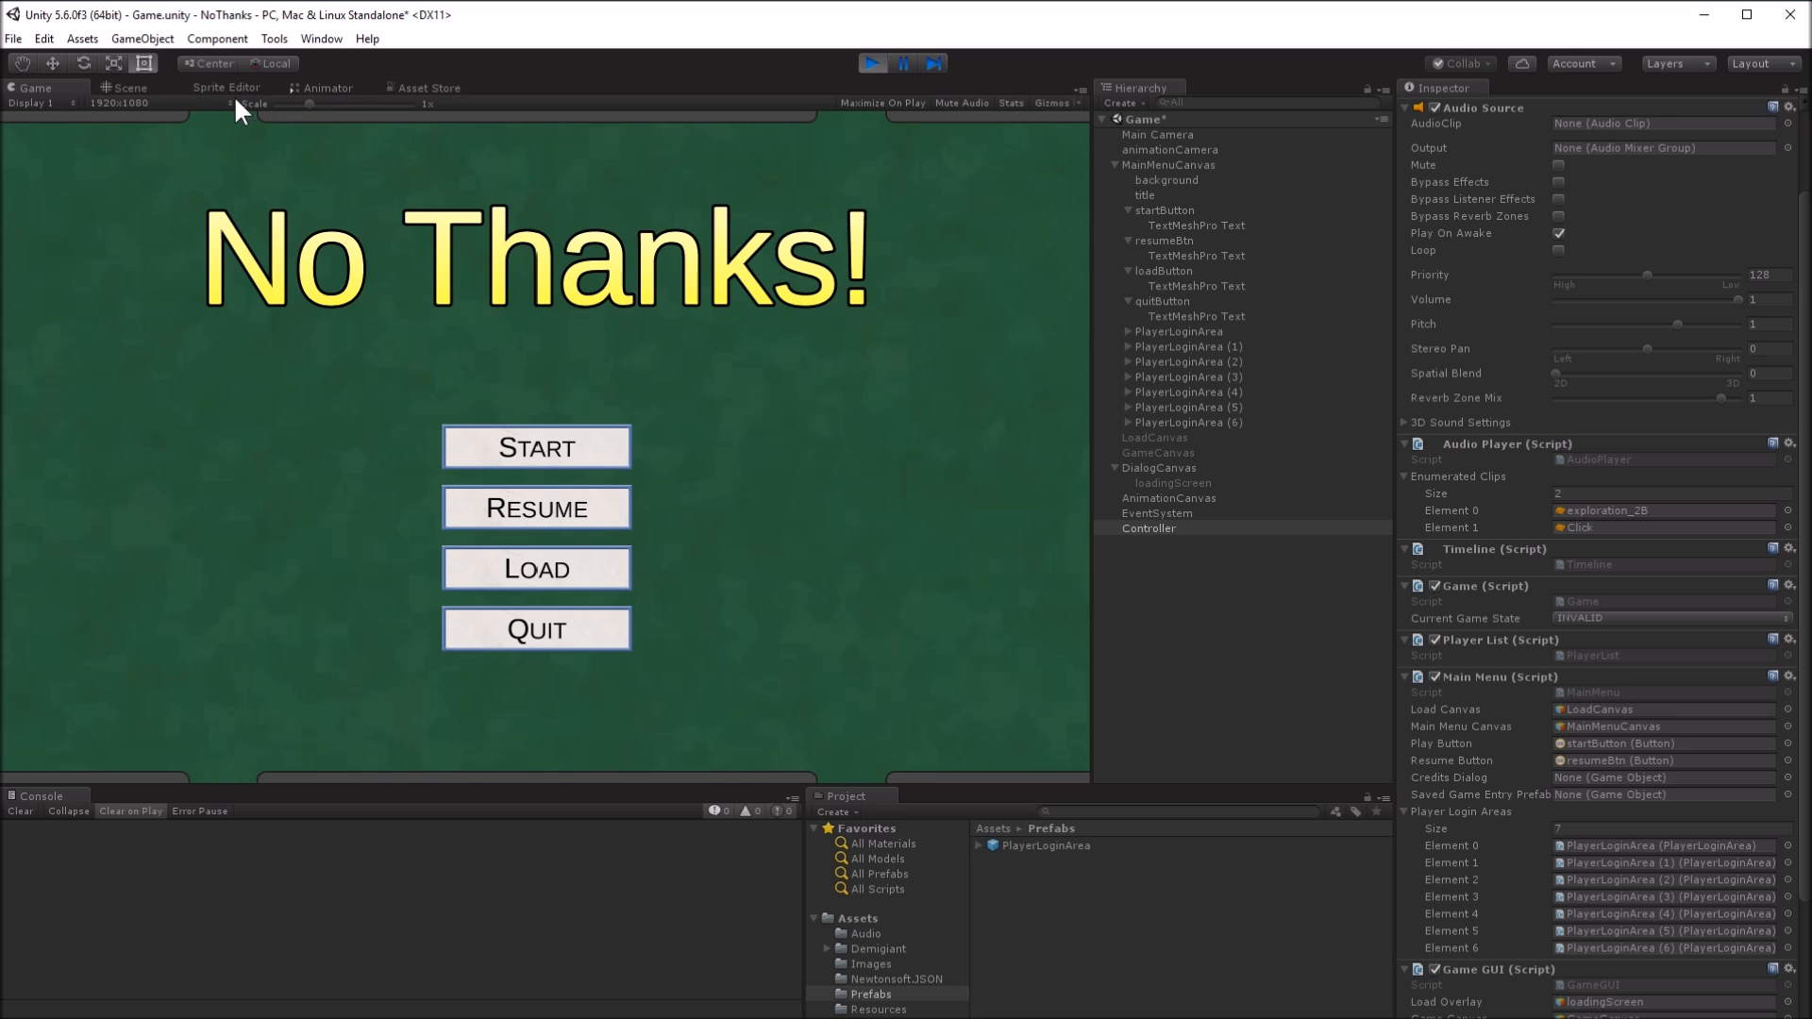
{"action": "left_click", "coordinate": [127, 102]}
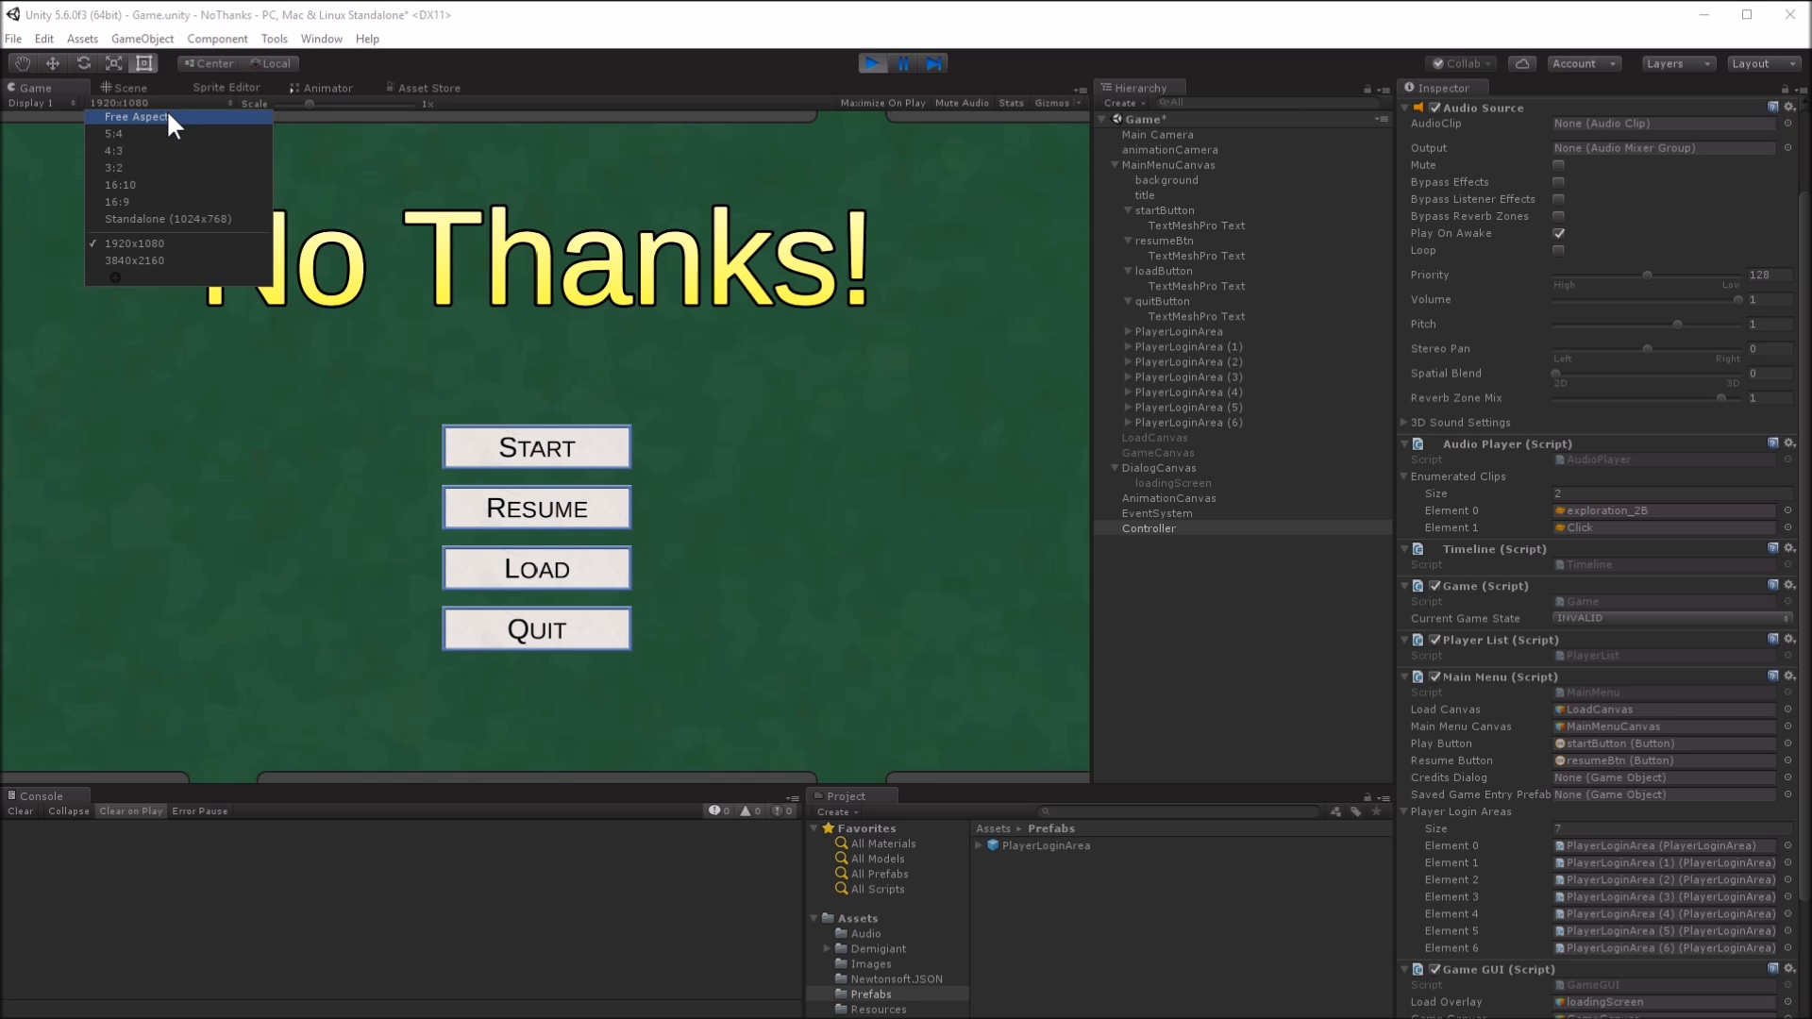
{"action": "left_click", "coordinate": [136, 115]}
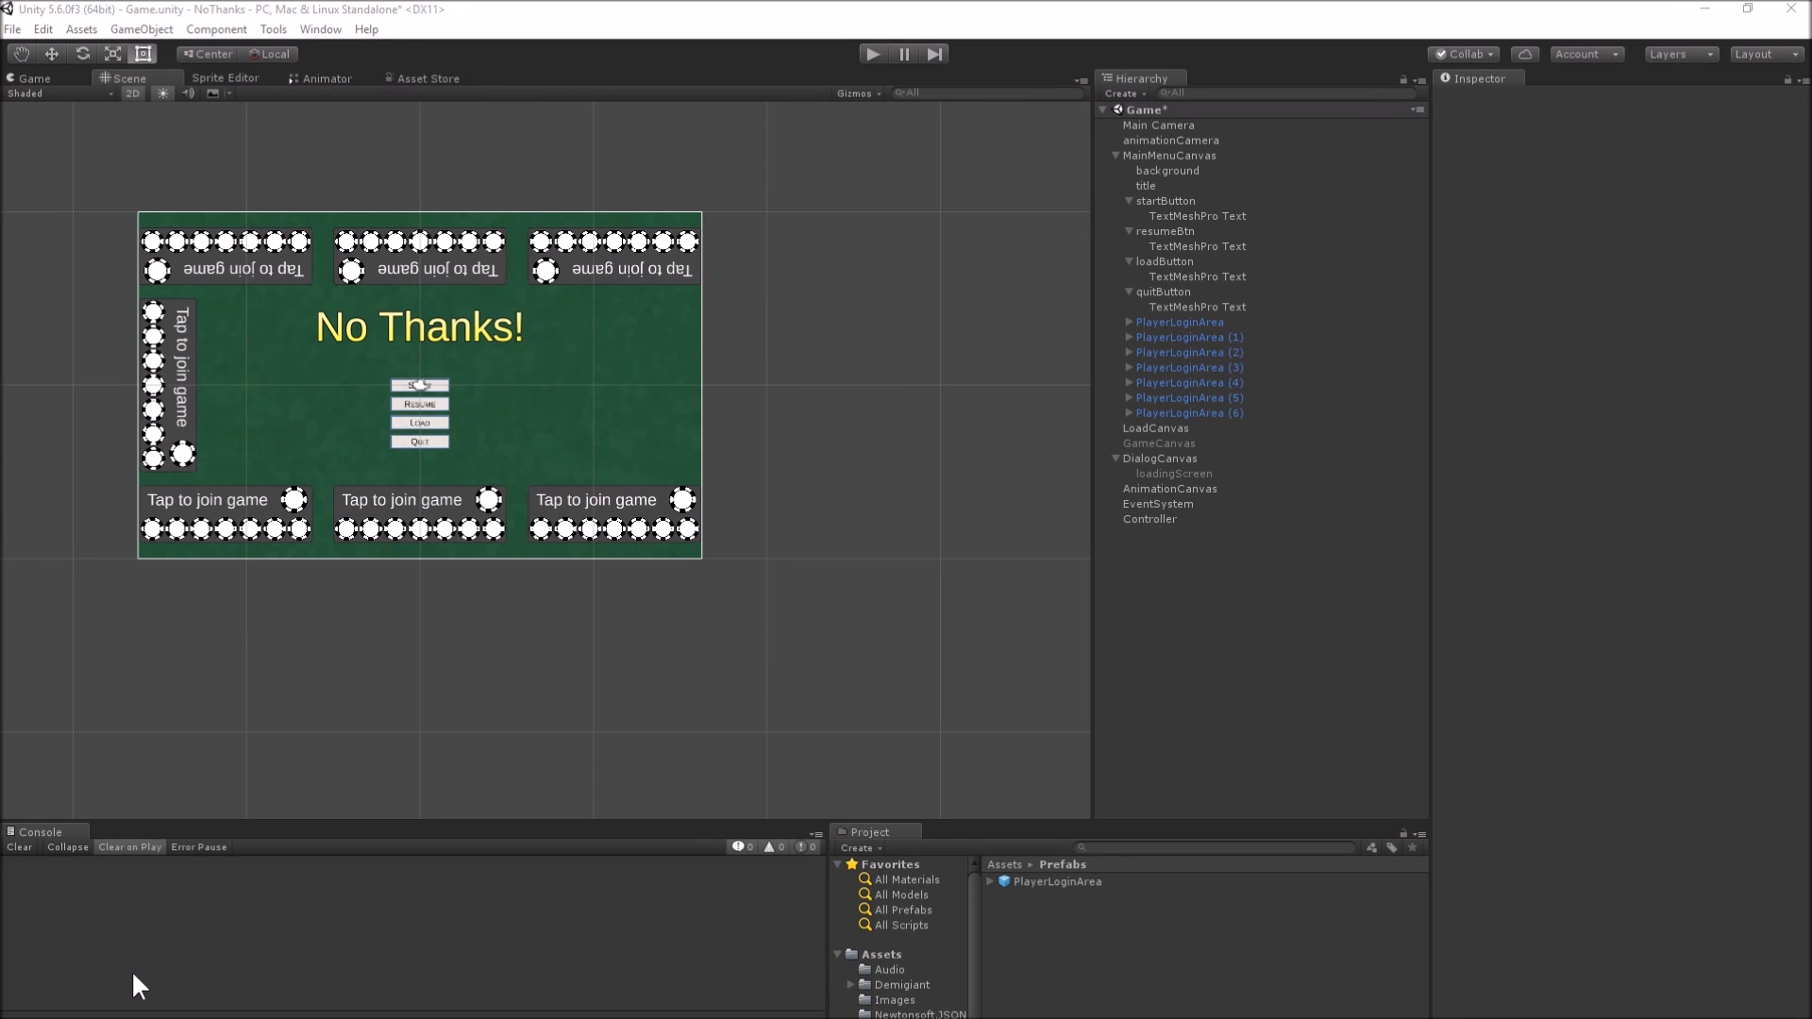
{"action": "mouse_move", "coordinate": [981, 60]}
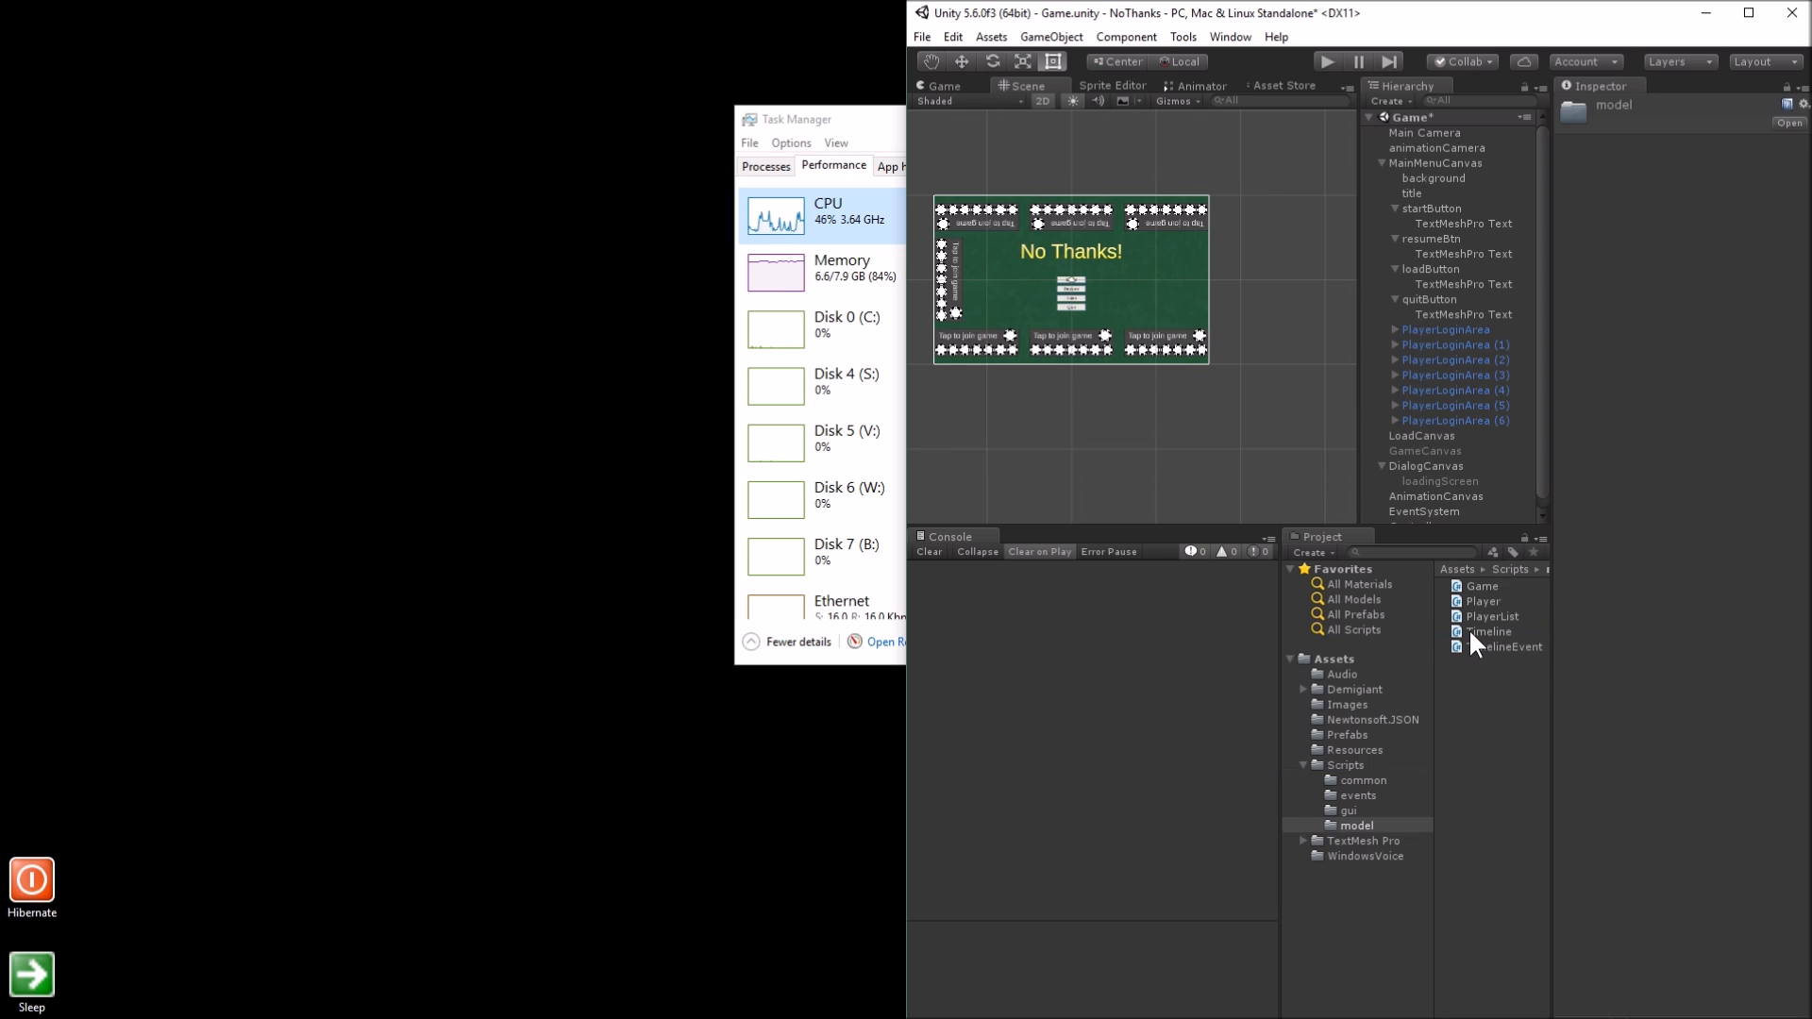
Edit PlayerList.cs so MIN_PLAYERS is 3 and MAX_PLAYERS is 7
{"action": "double_click", "coordinate": [1493, 615]}
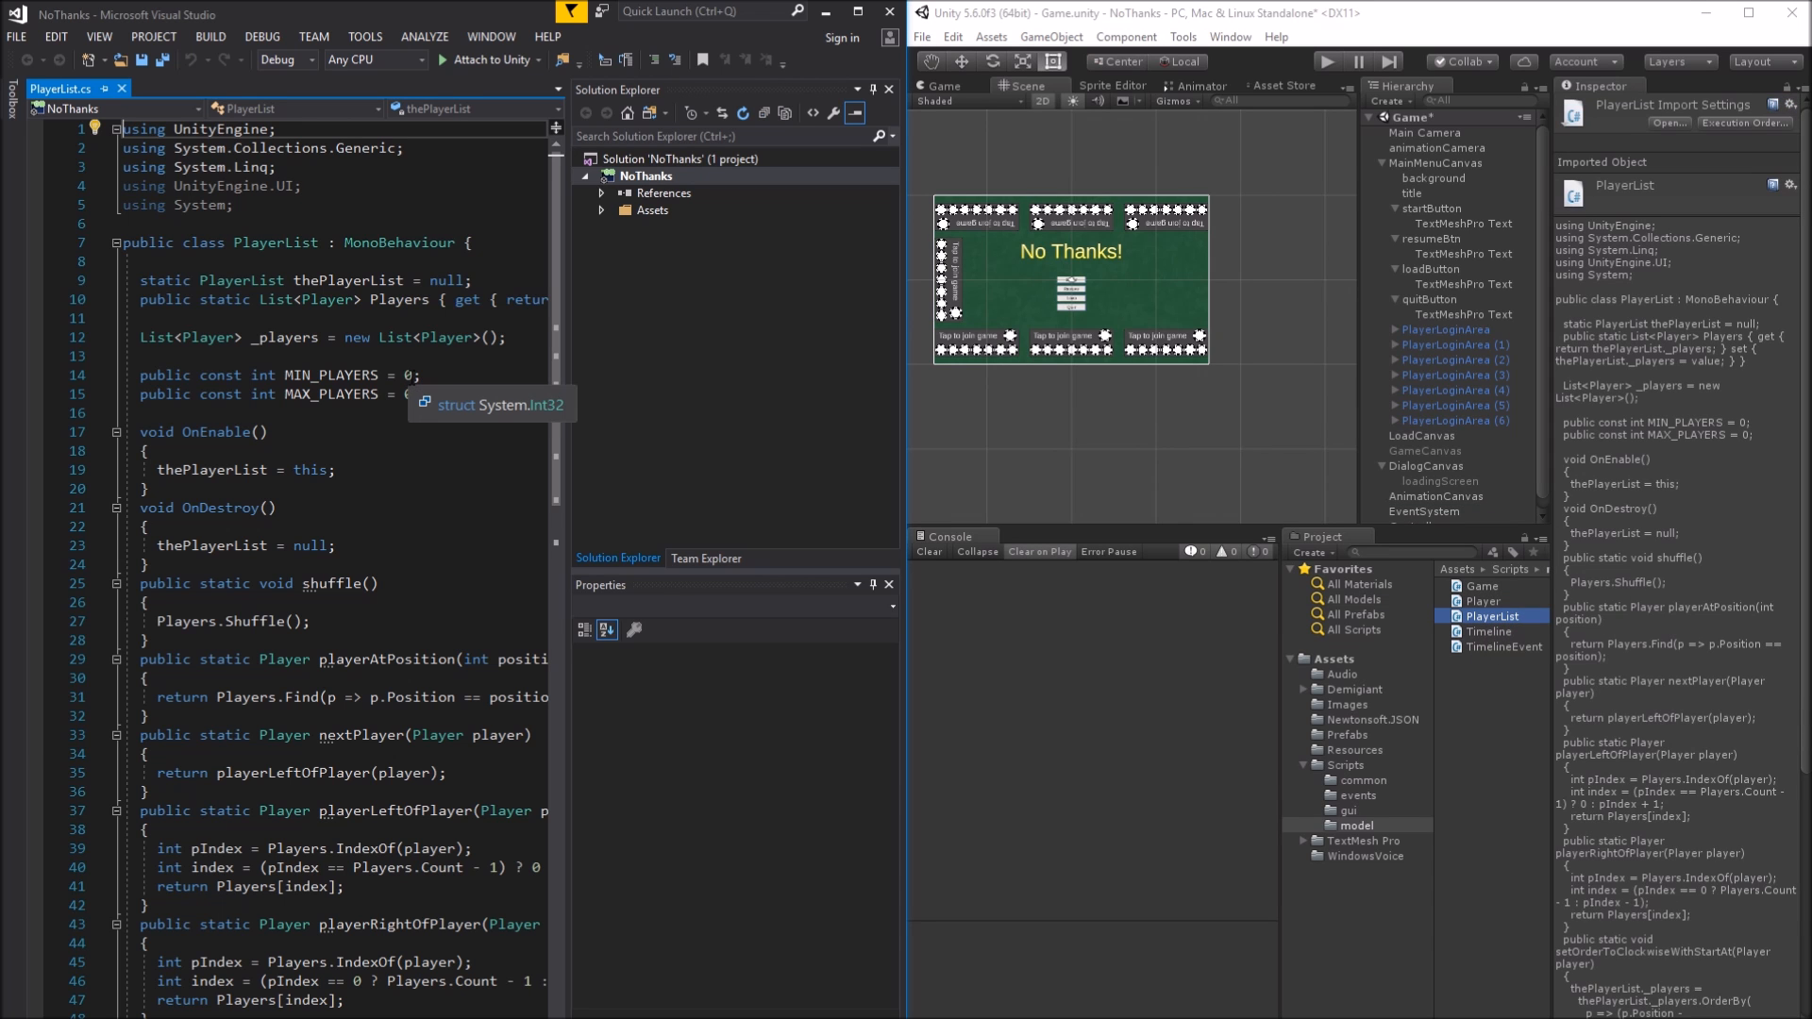
{"action": "double_click", "coordinate": [406, 375]}
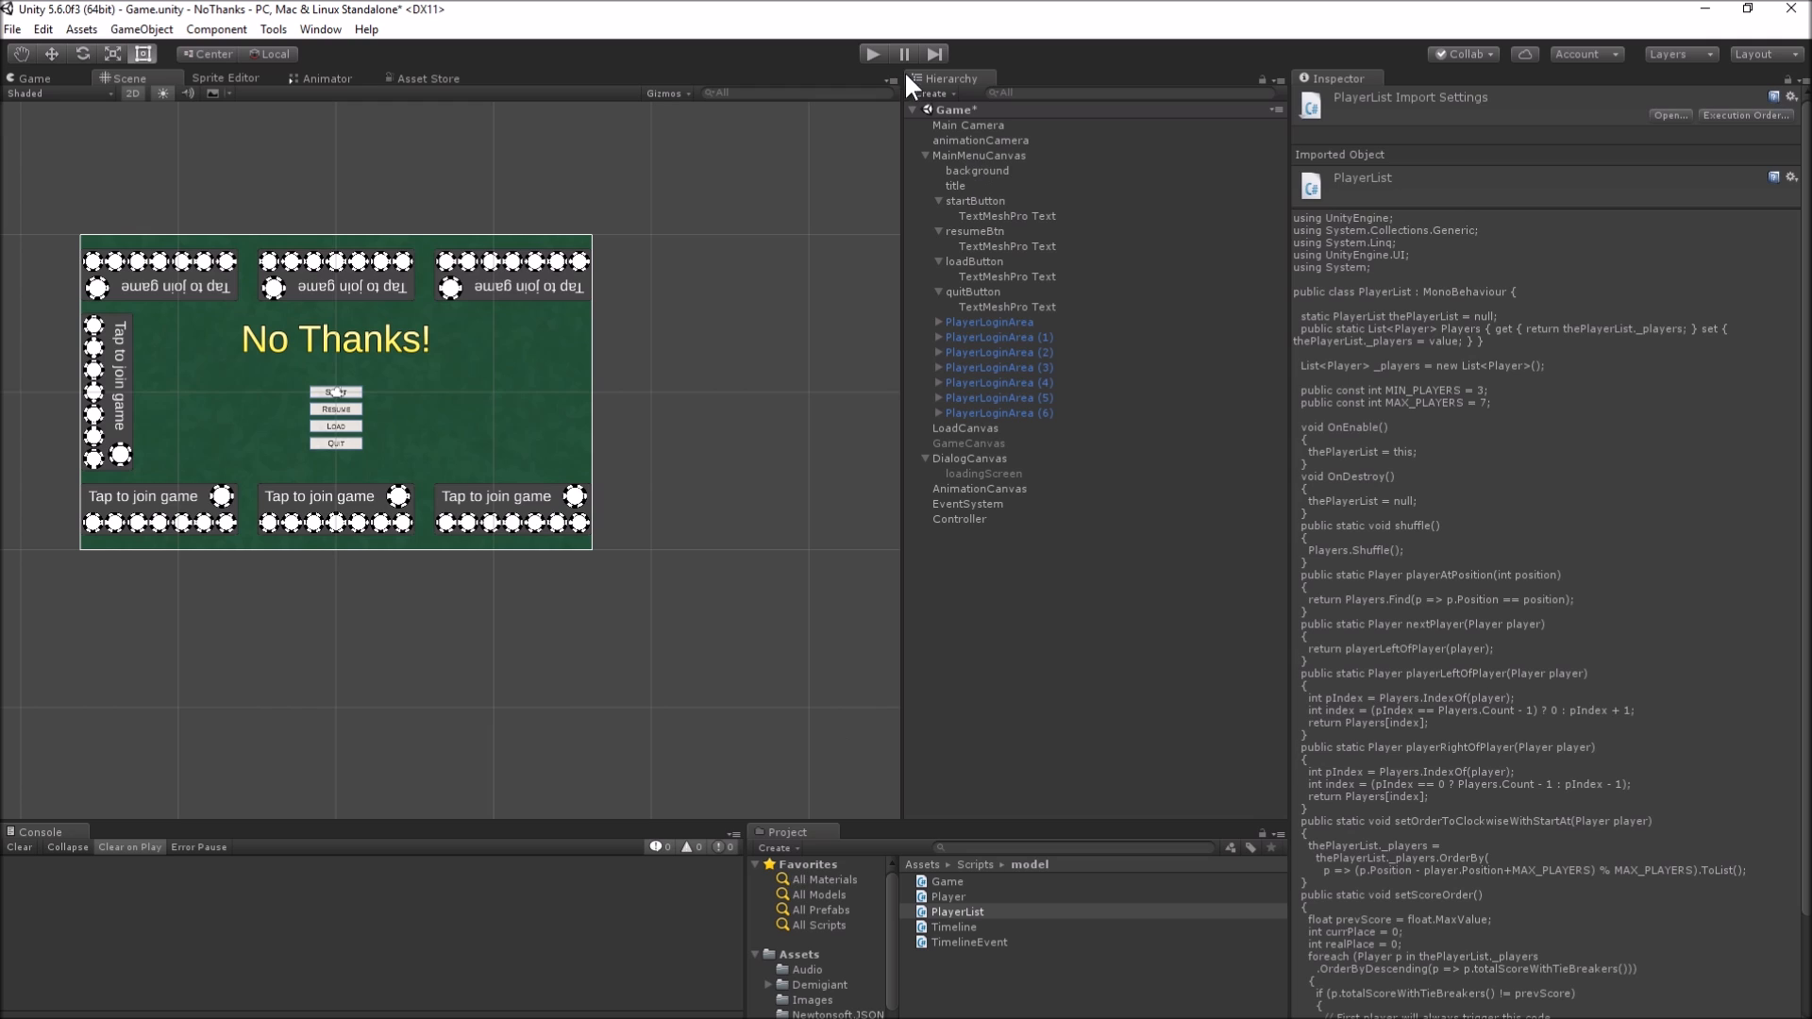
Run the game with the new 3-to-7 player limits
{"action": "left_click", "coordinate": [872, 52]}
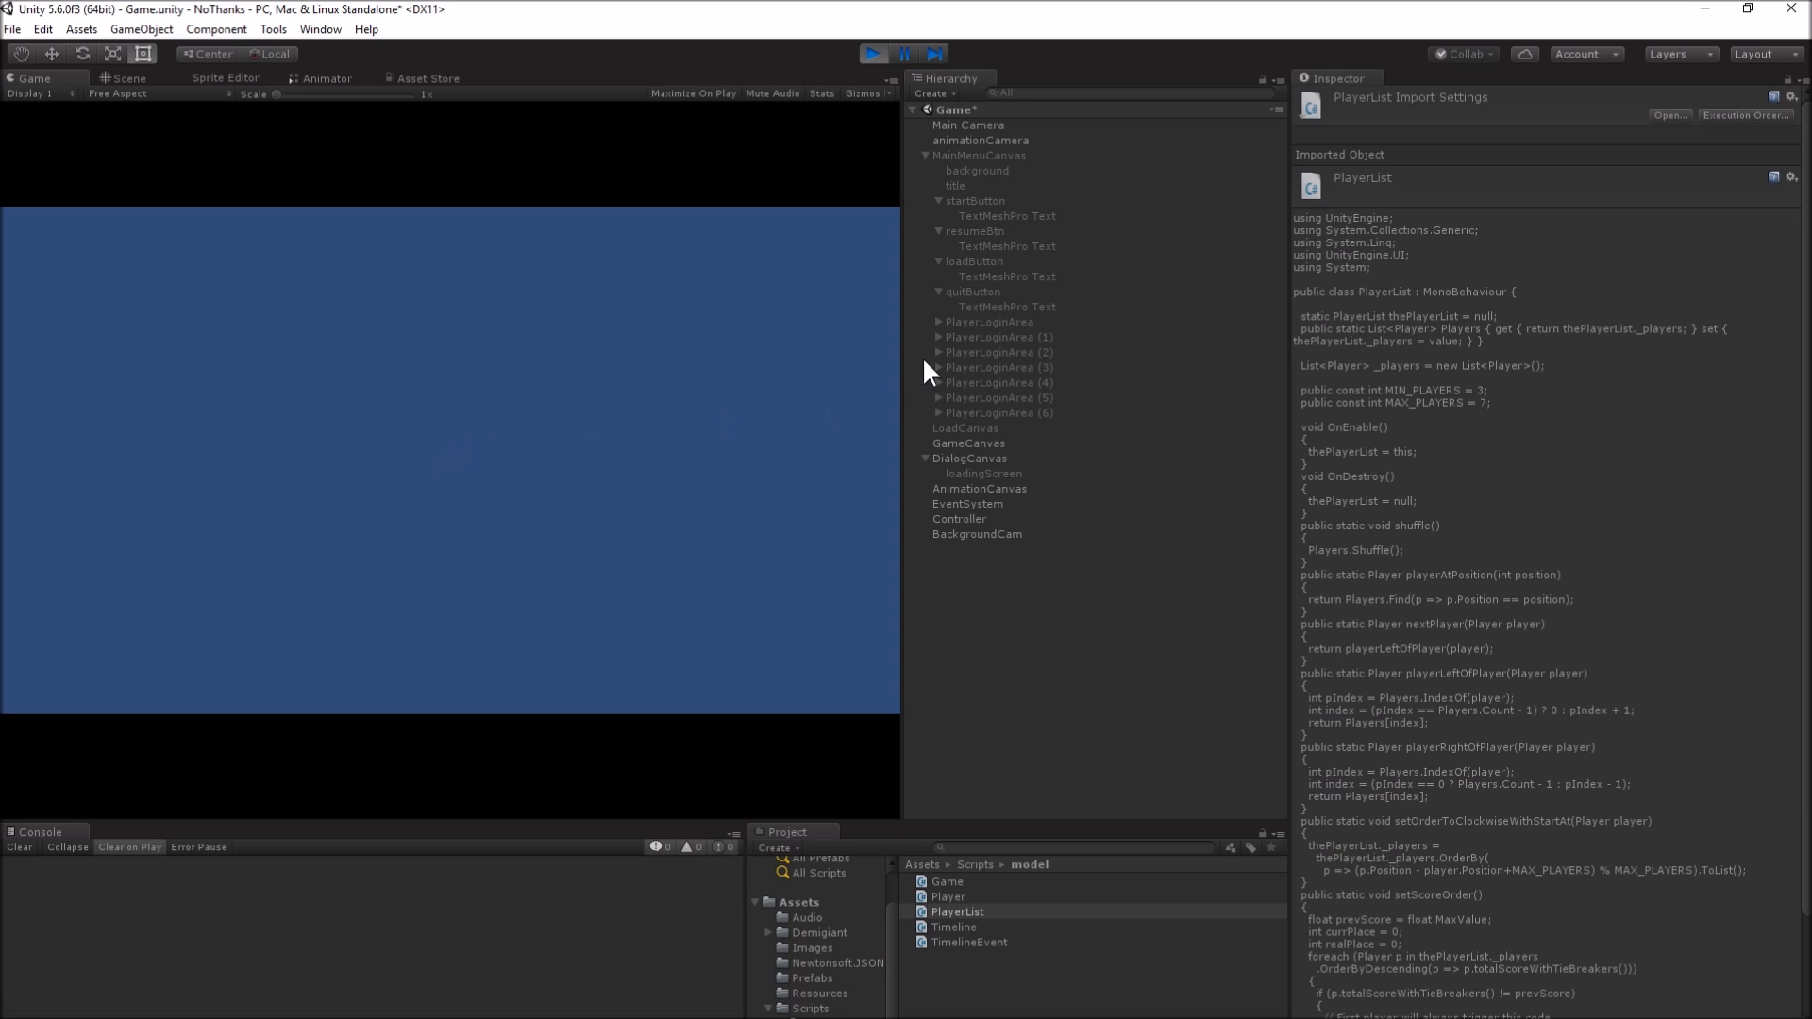
{"action": "mouse_move", "coordinate": [996, 413]}
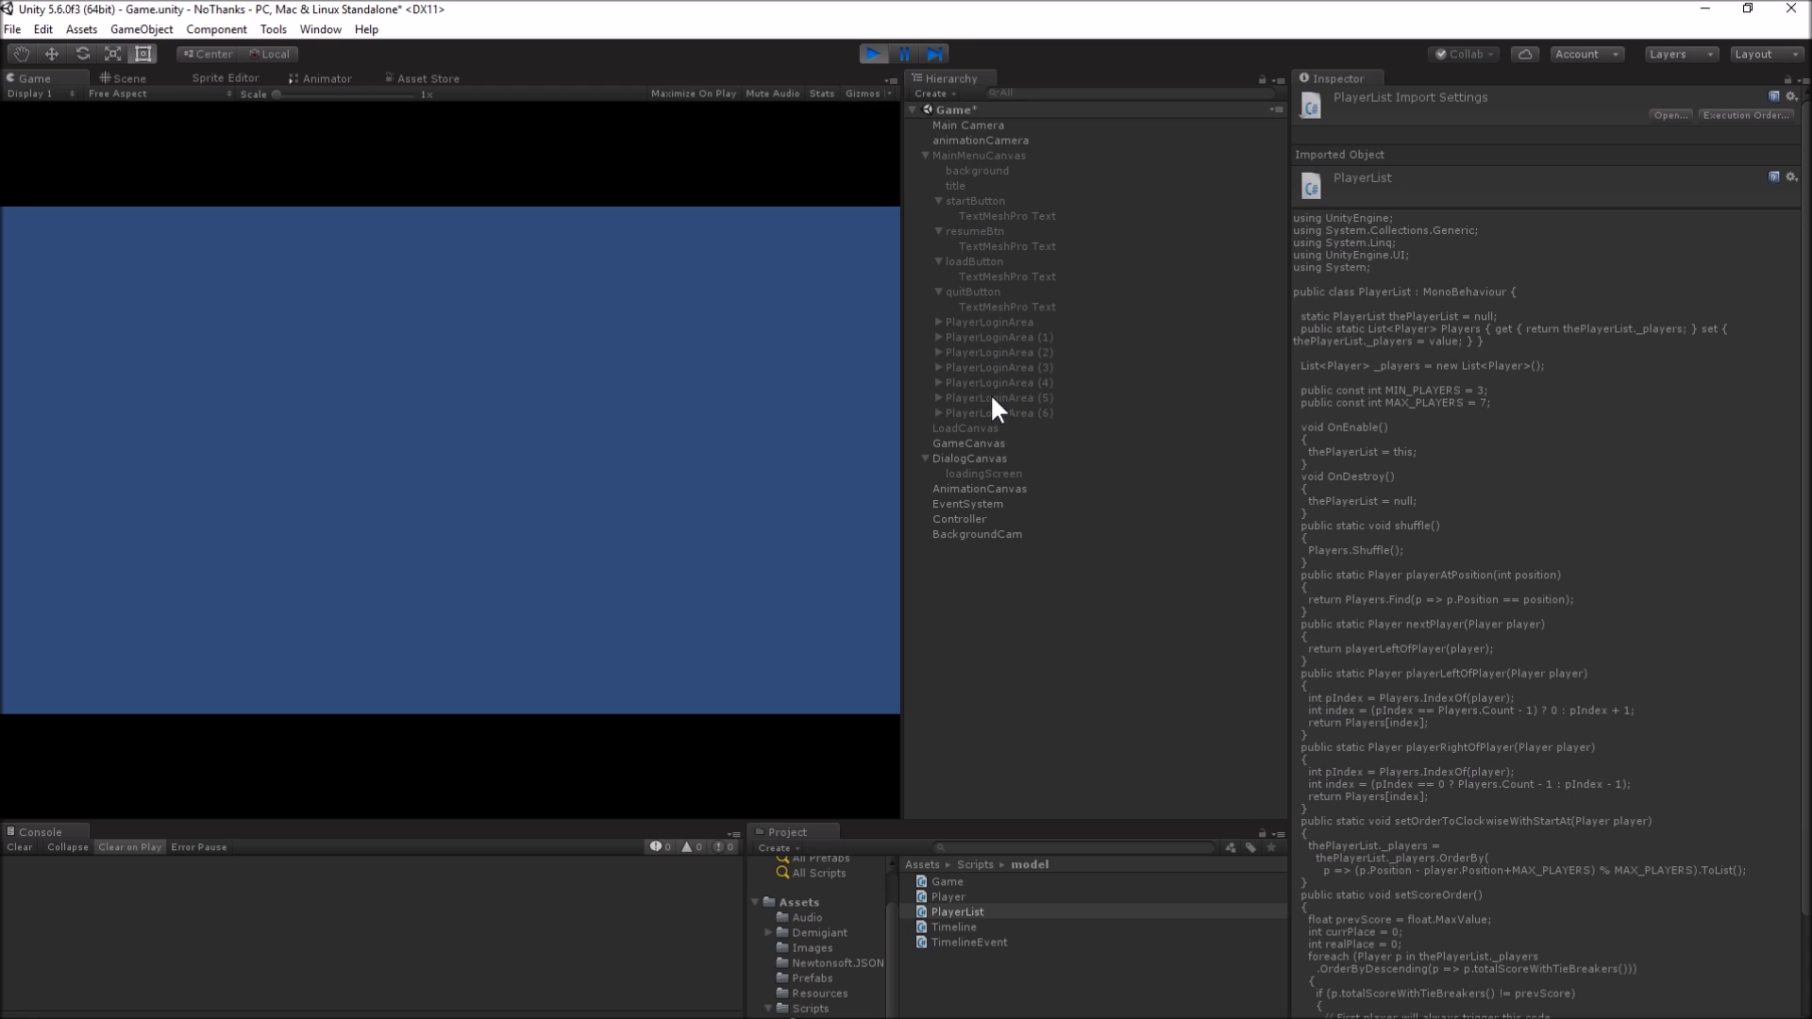